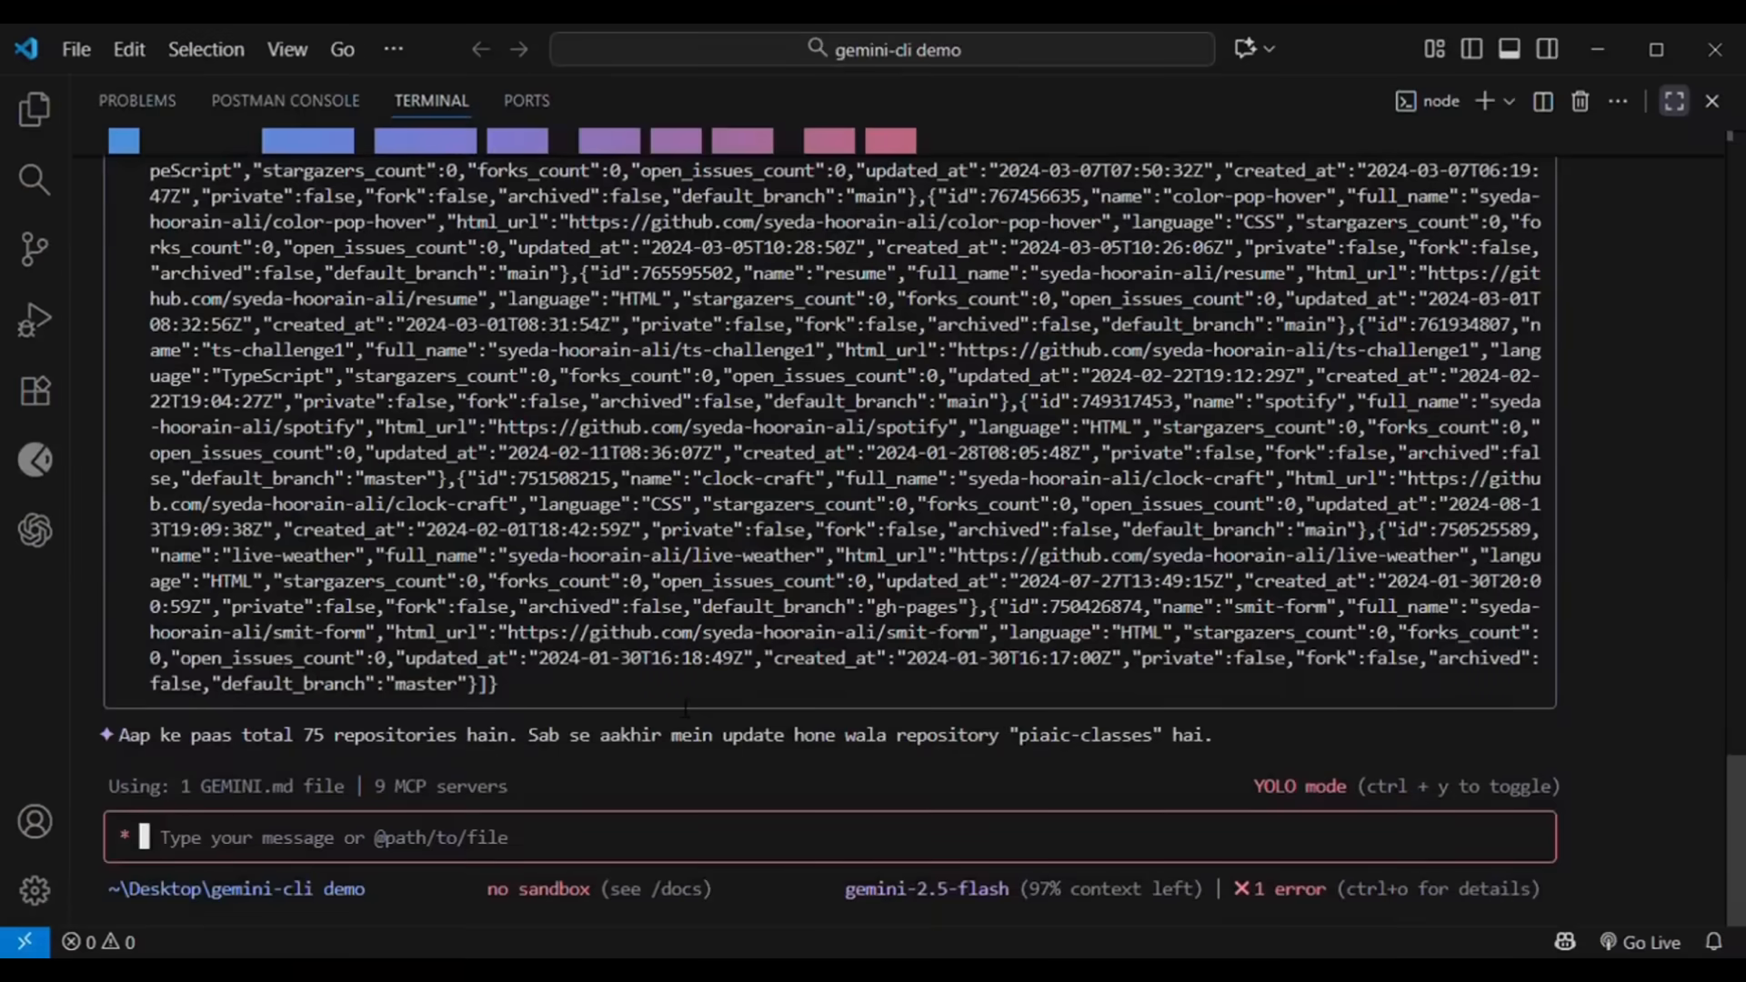
# Step: Ask Gemini CLI what the cloned repository contains and to summarize a YouTube video
pyautogui.write('what does it have')
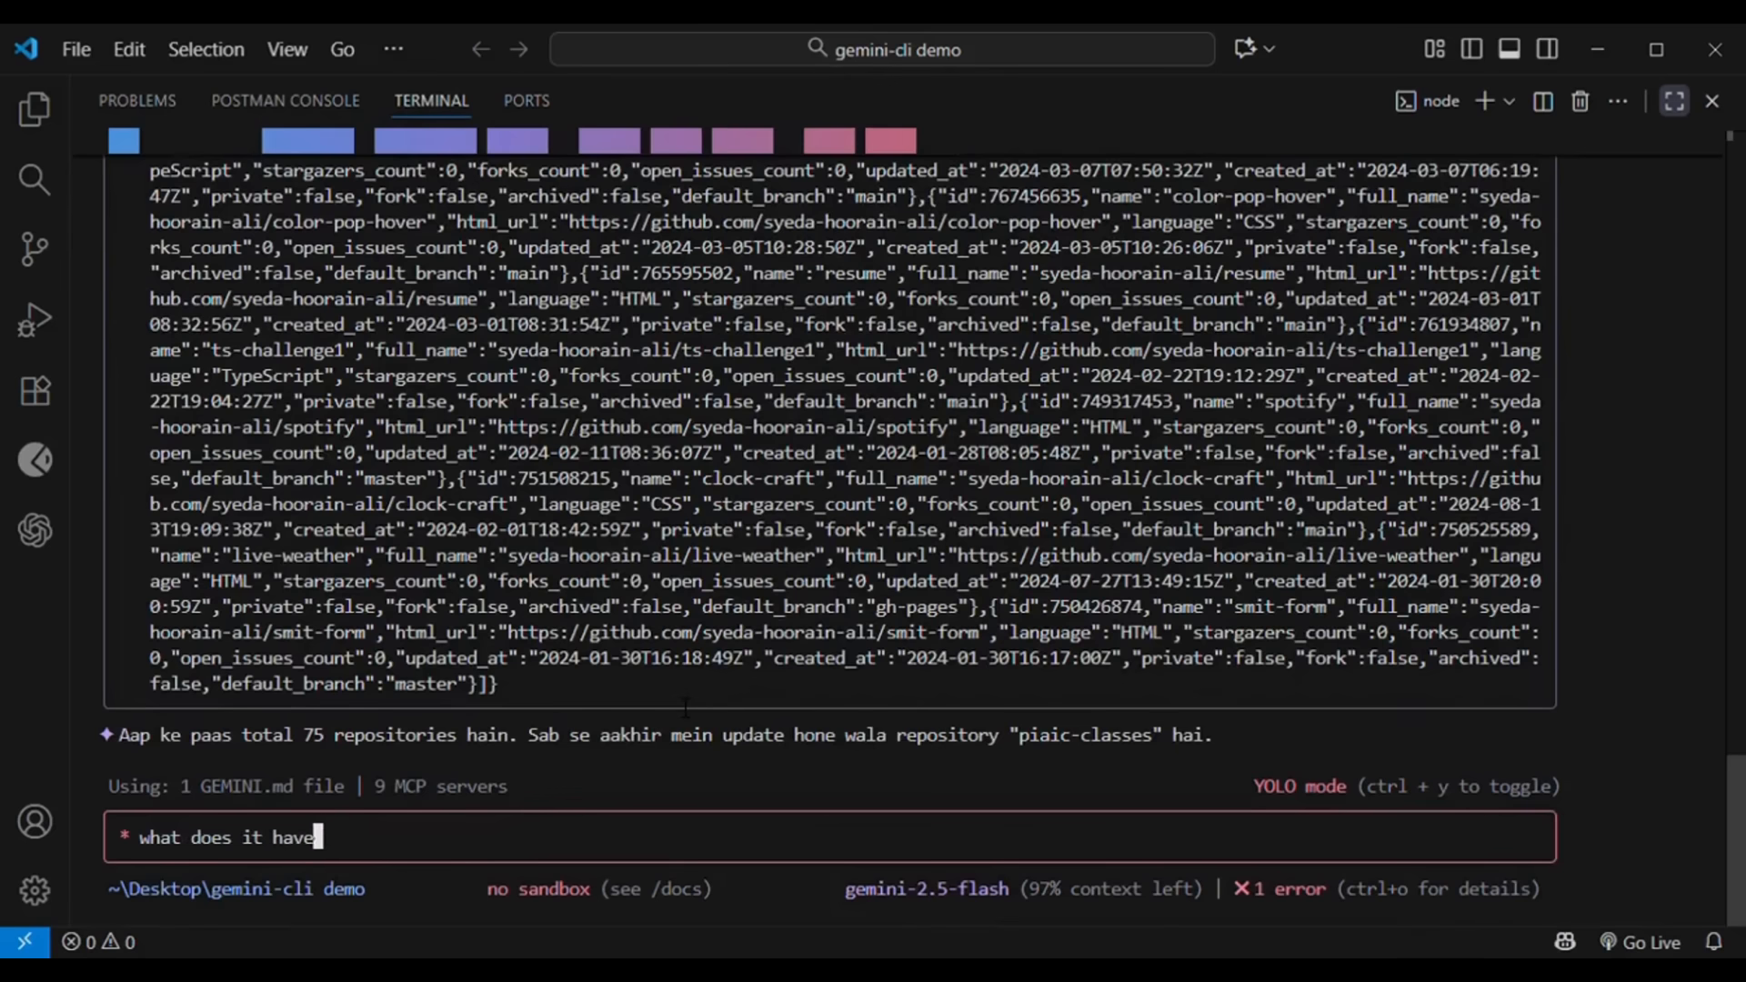
pyautogui.write('& also')
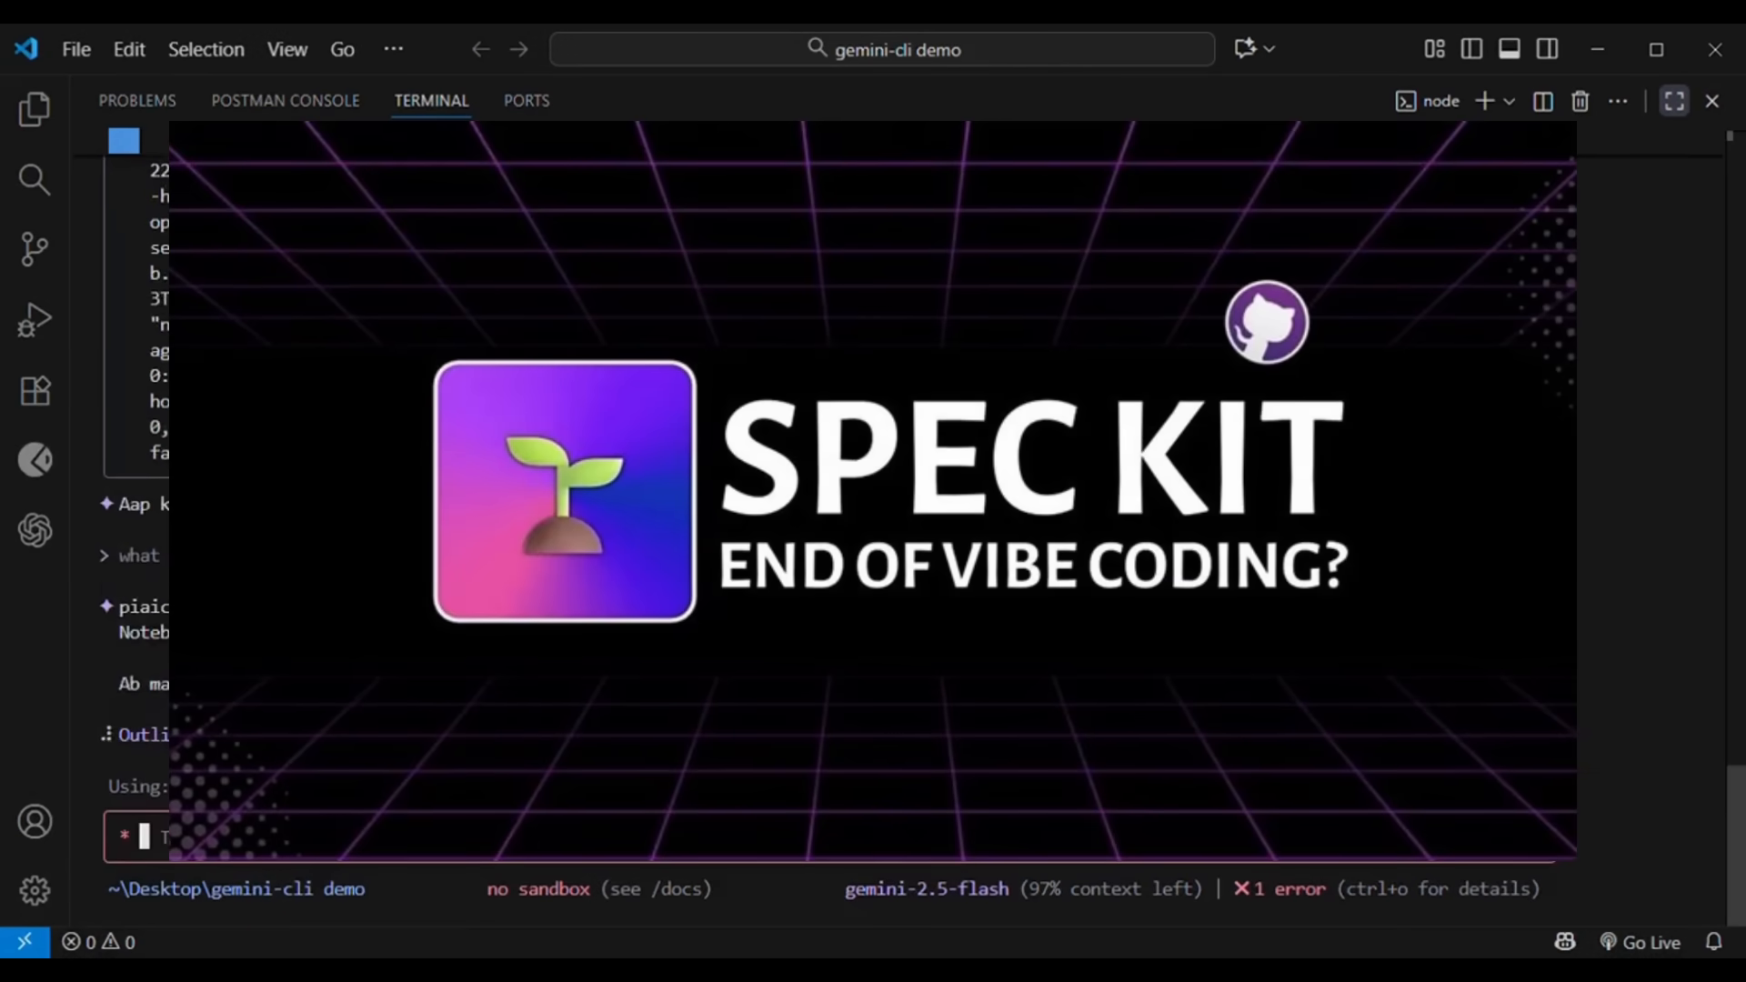
pyautogui.scroll(-3)
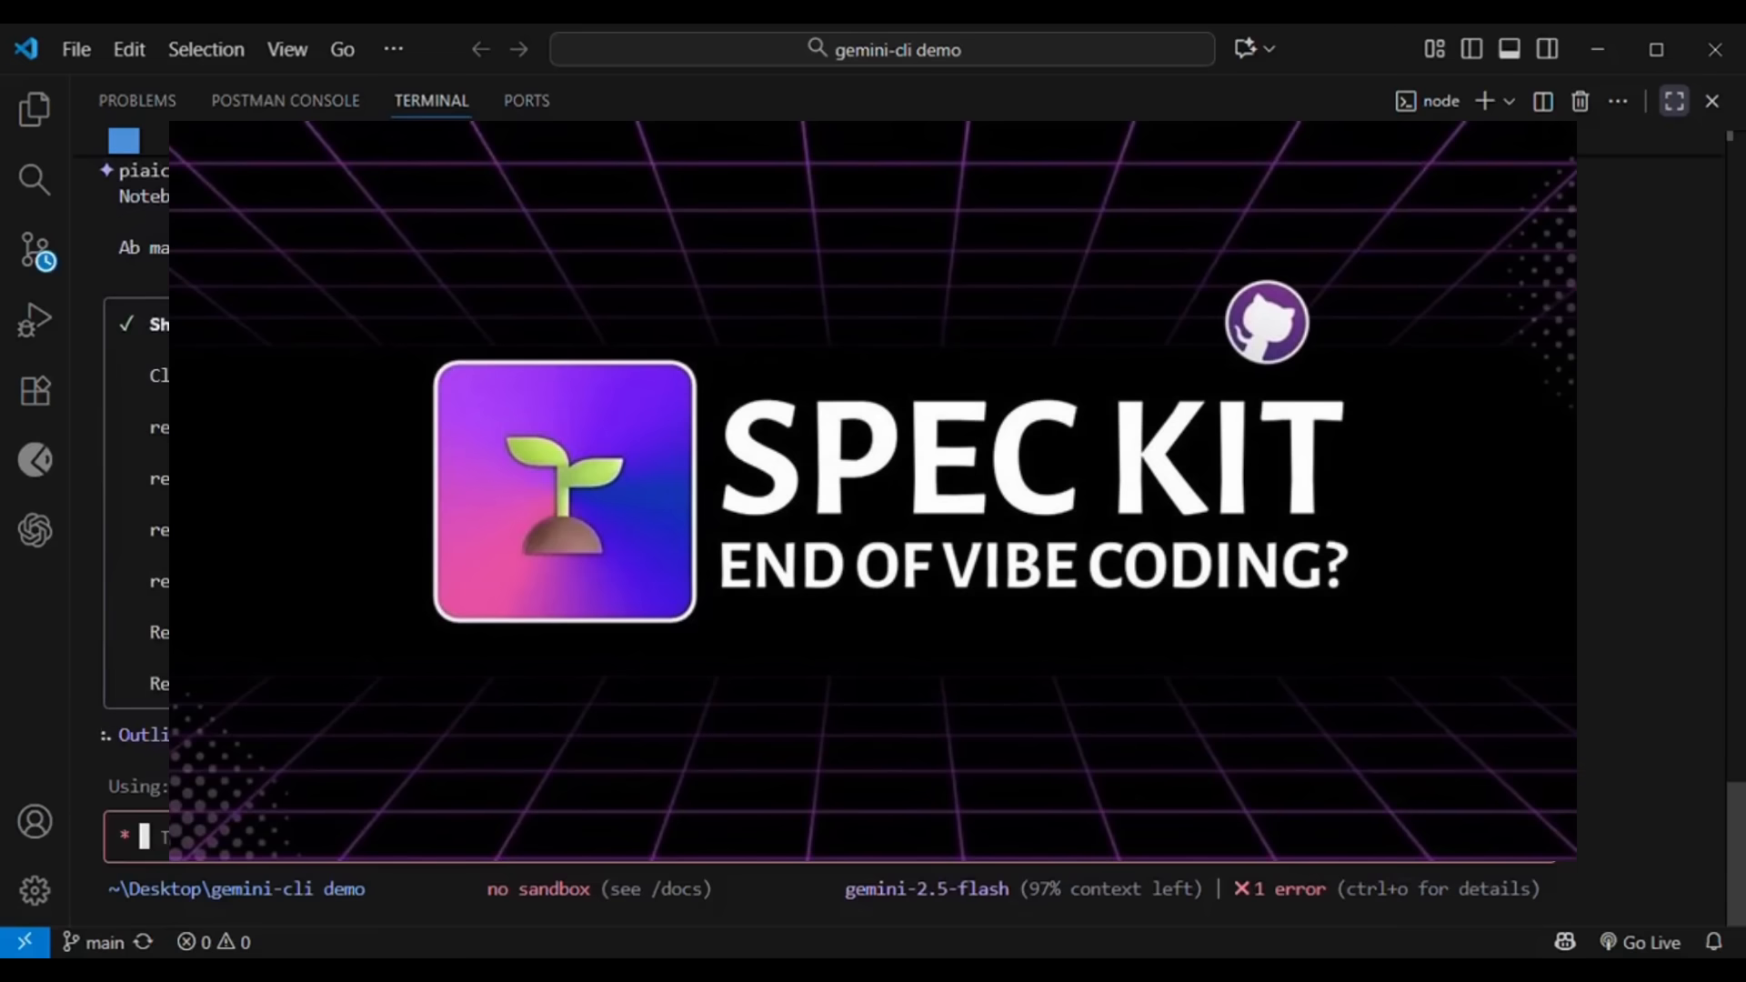
pyautogui.write('summarize this vide')
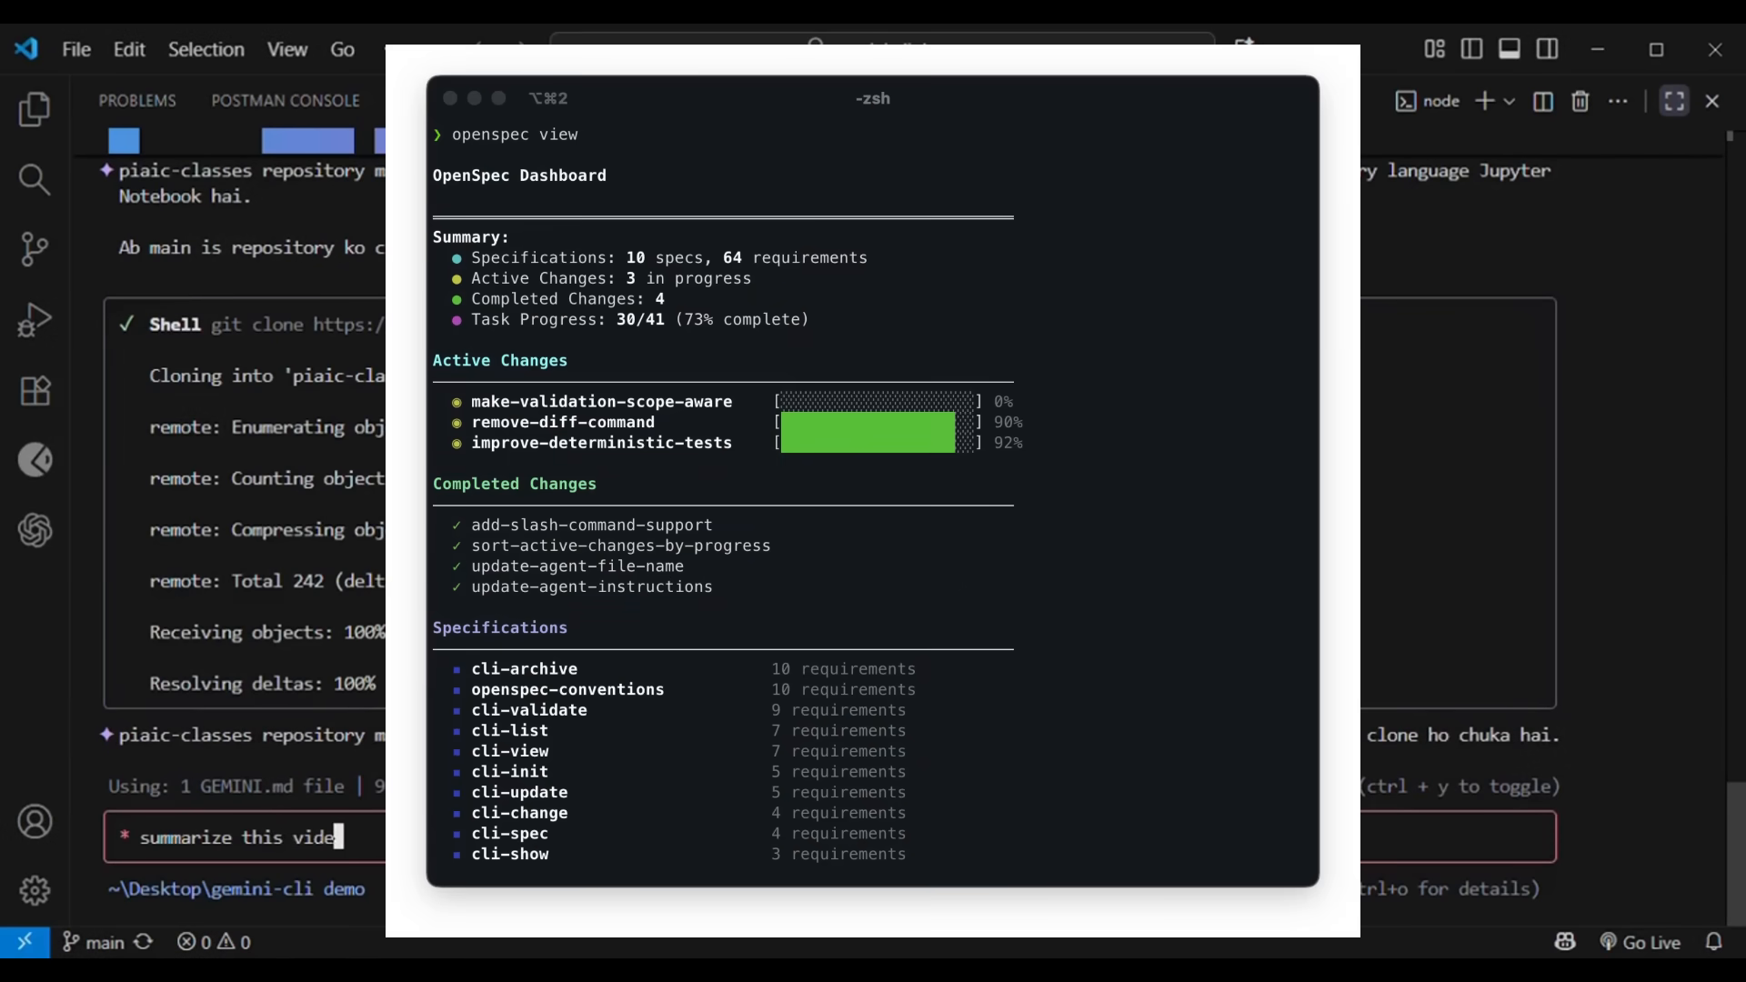
pyautogui.write('htt')
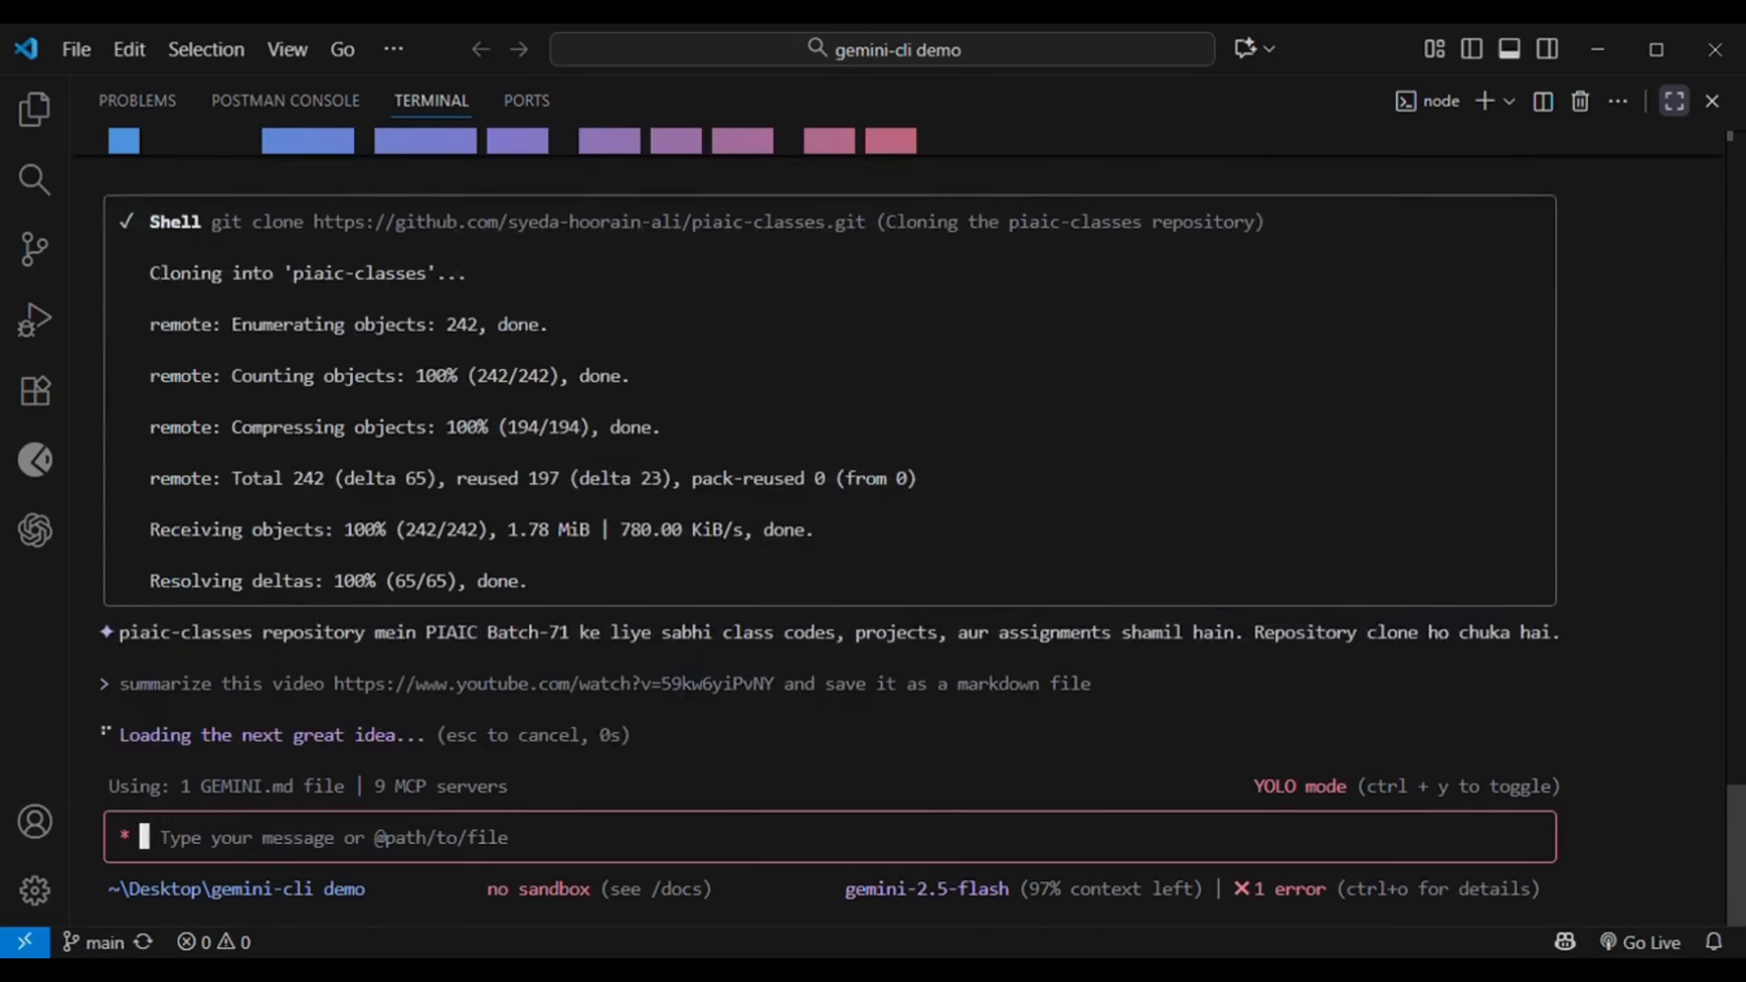
# Step: Review video_summary.md in Explorer, then ask Gemini CLI to show my to-do tasks
pyautogui.click(35, 108)
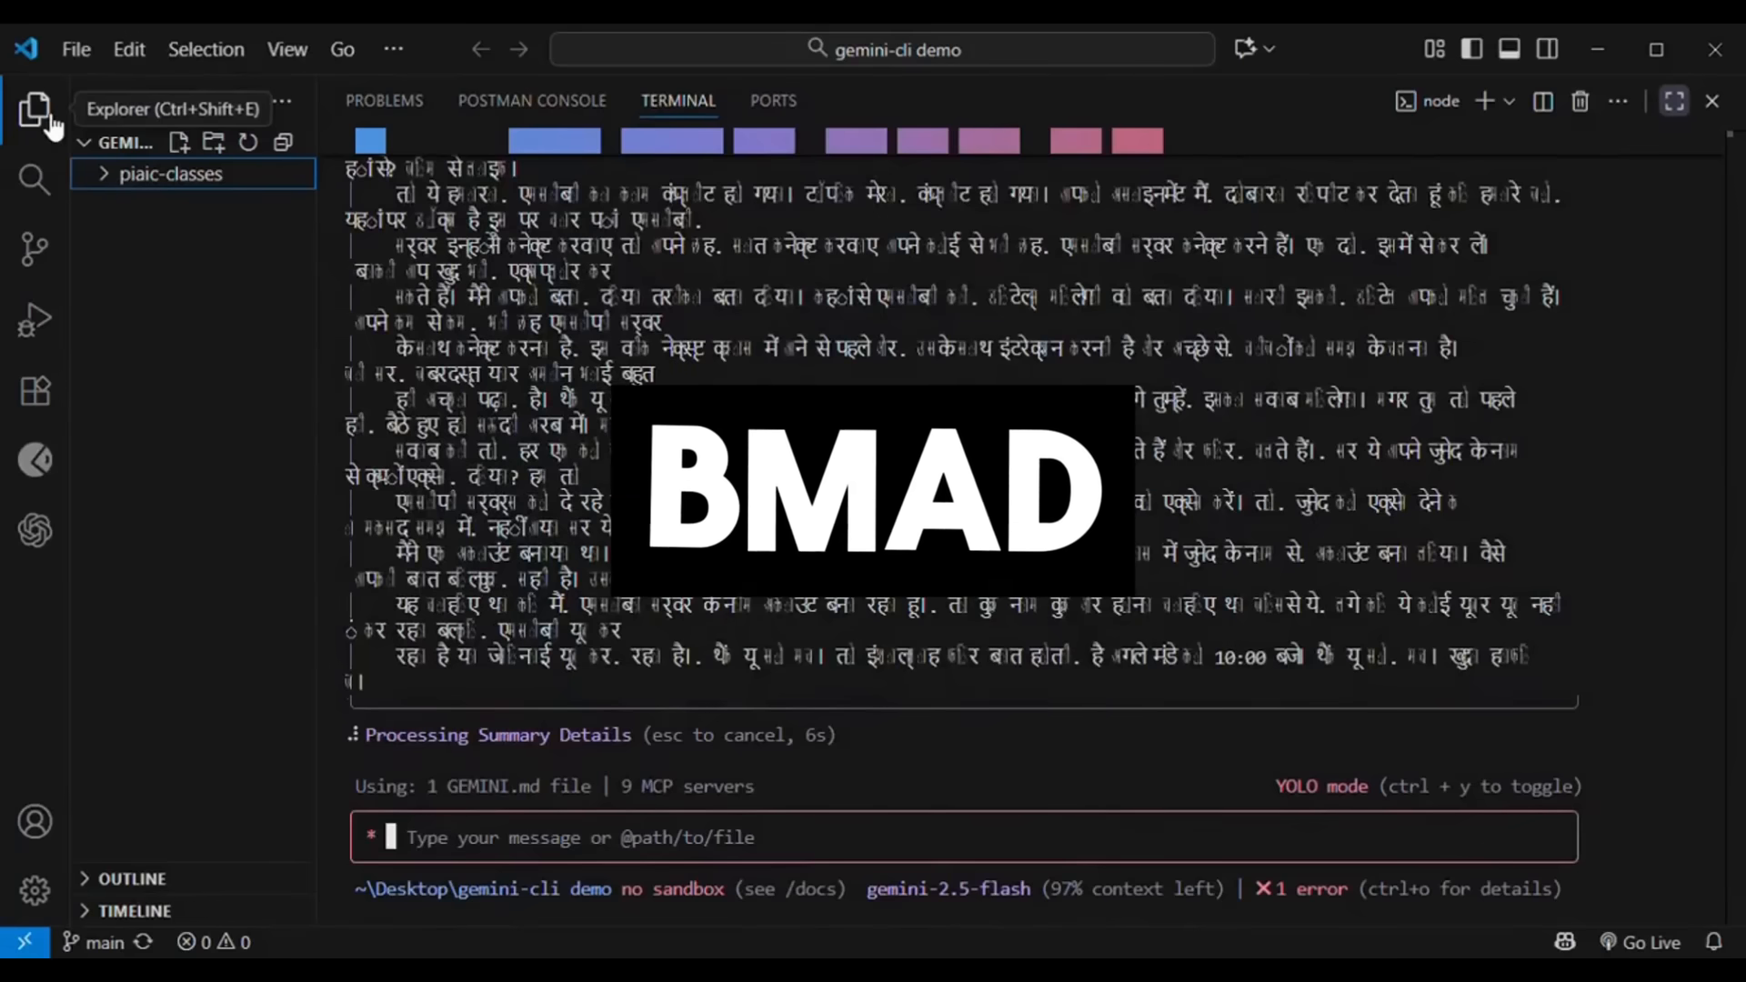
pyautogui.click(200, 205)
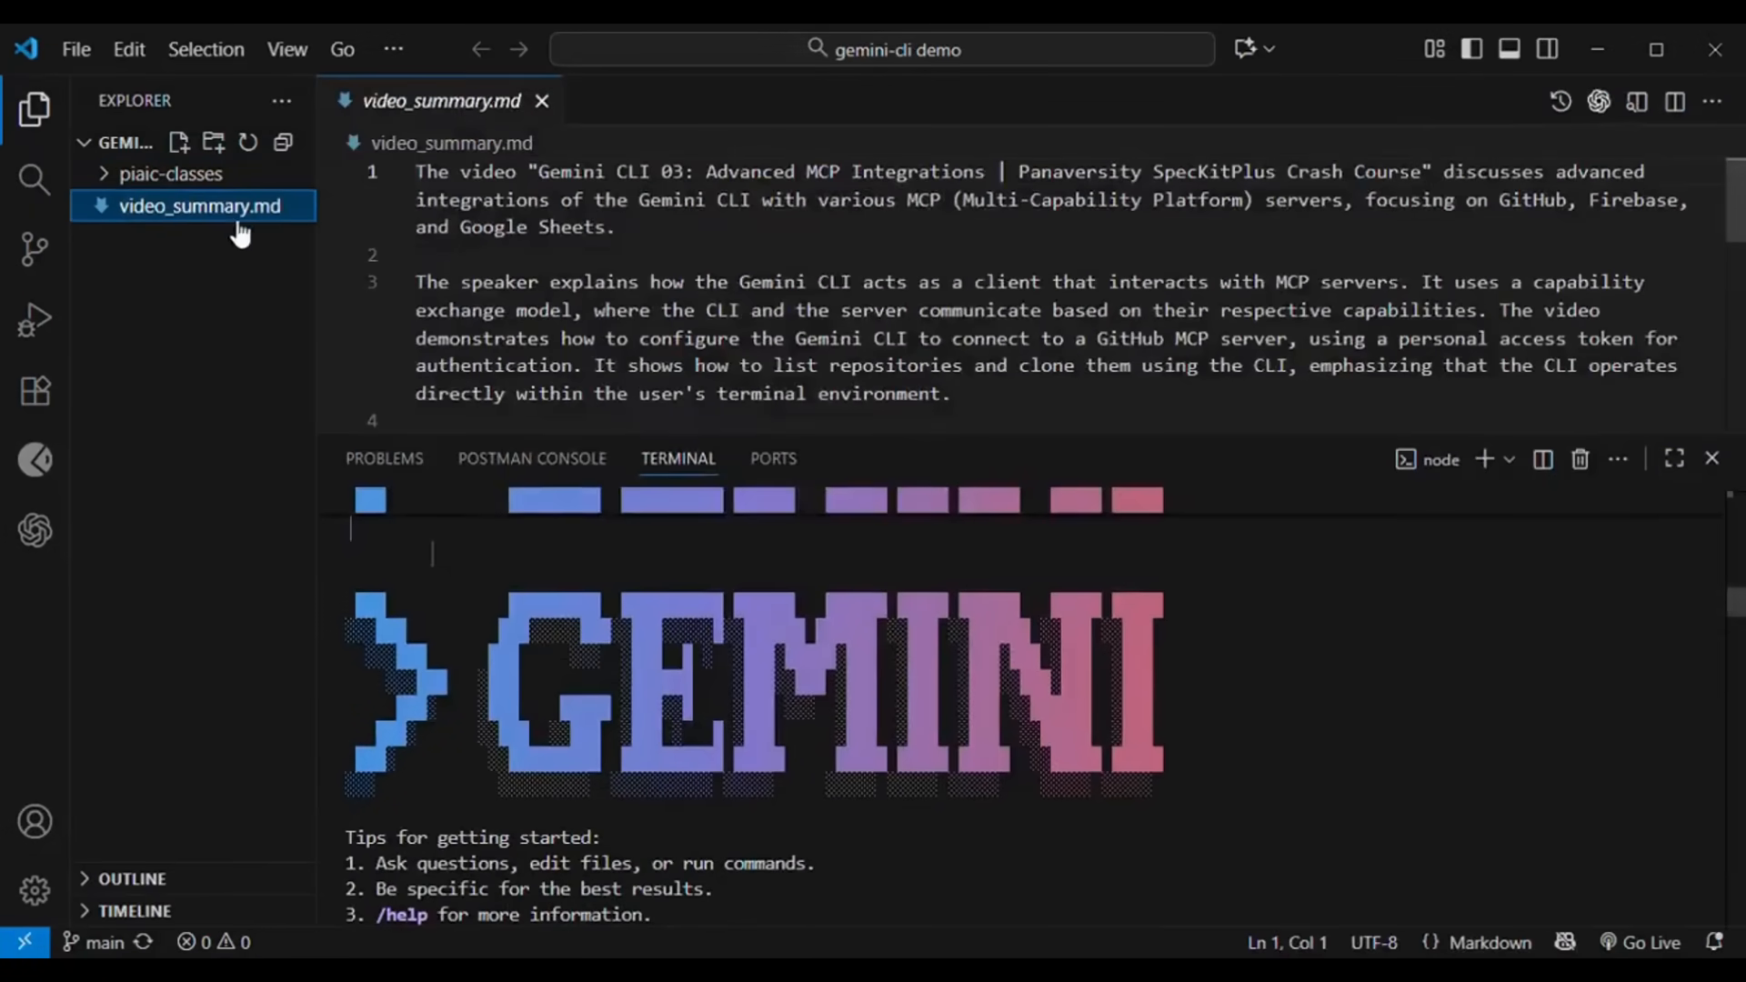
pyautogui.click(1674, 100)
pyautogui.write('d')
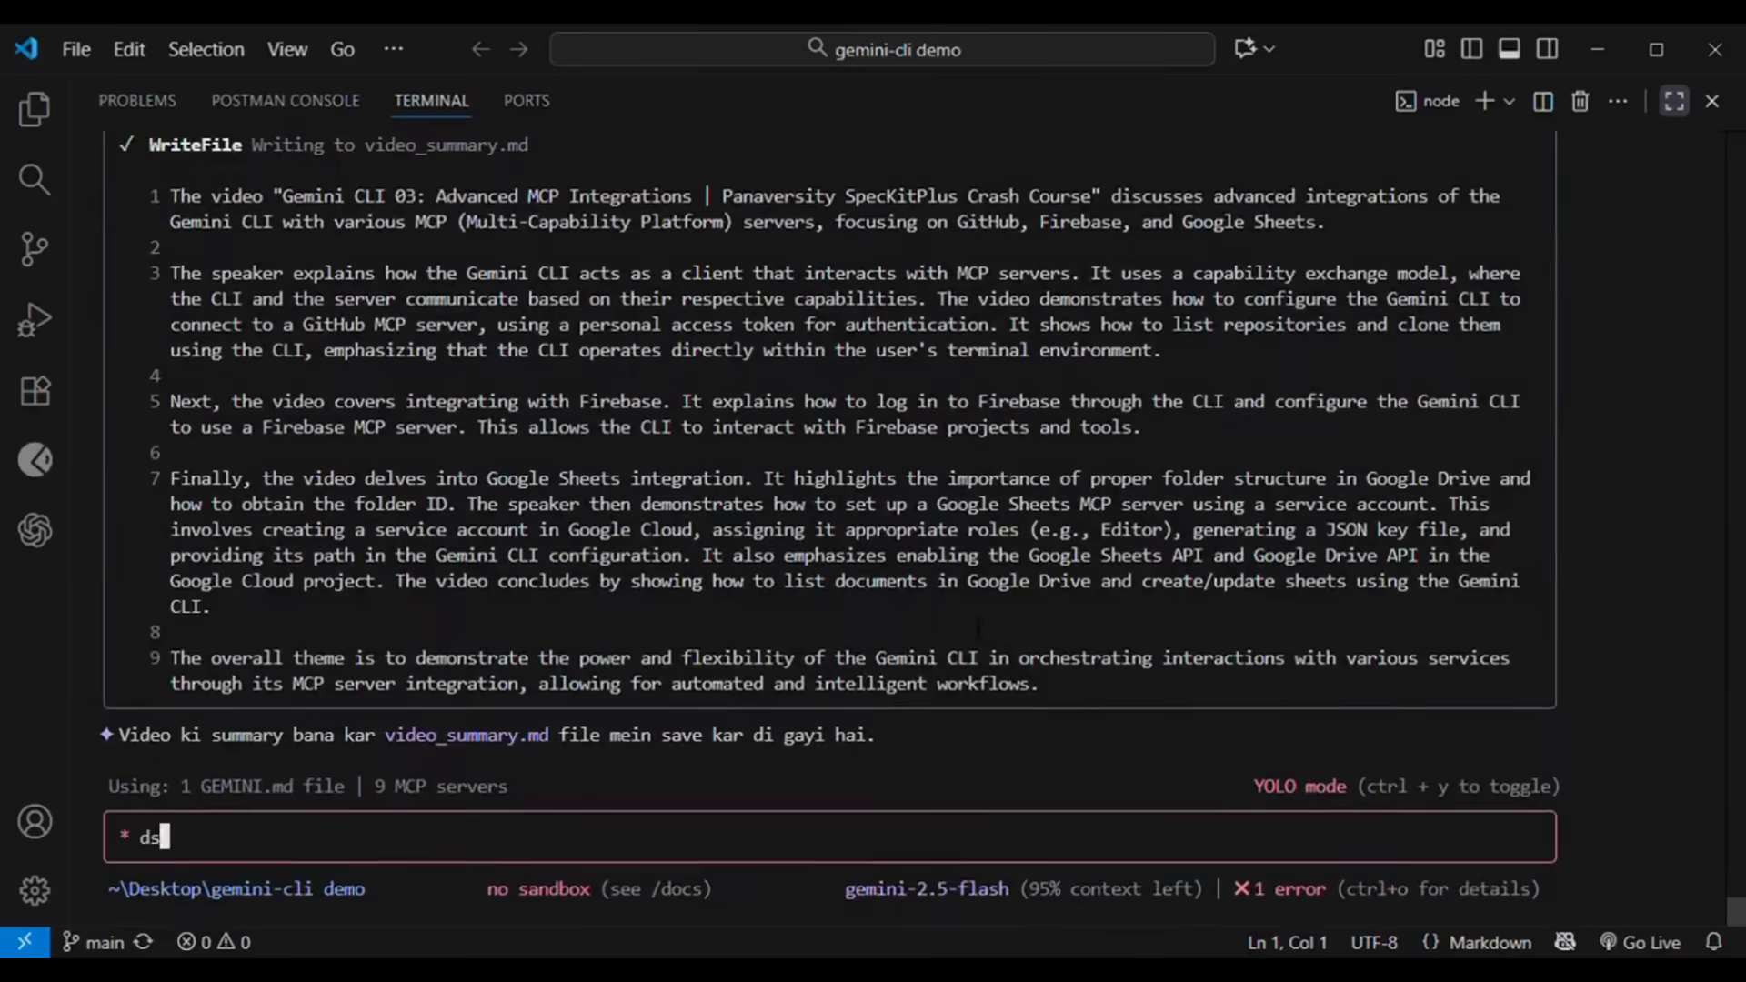
pyautogui.write('show my todo tas')
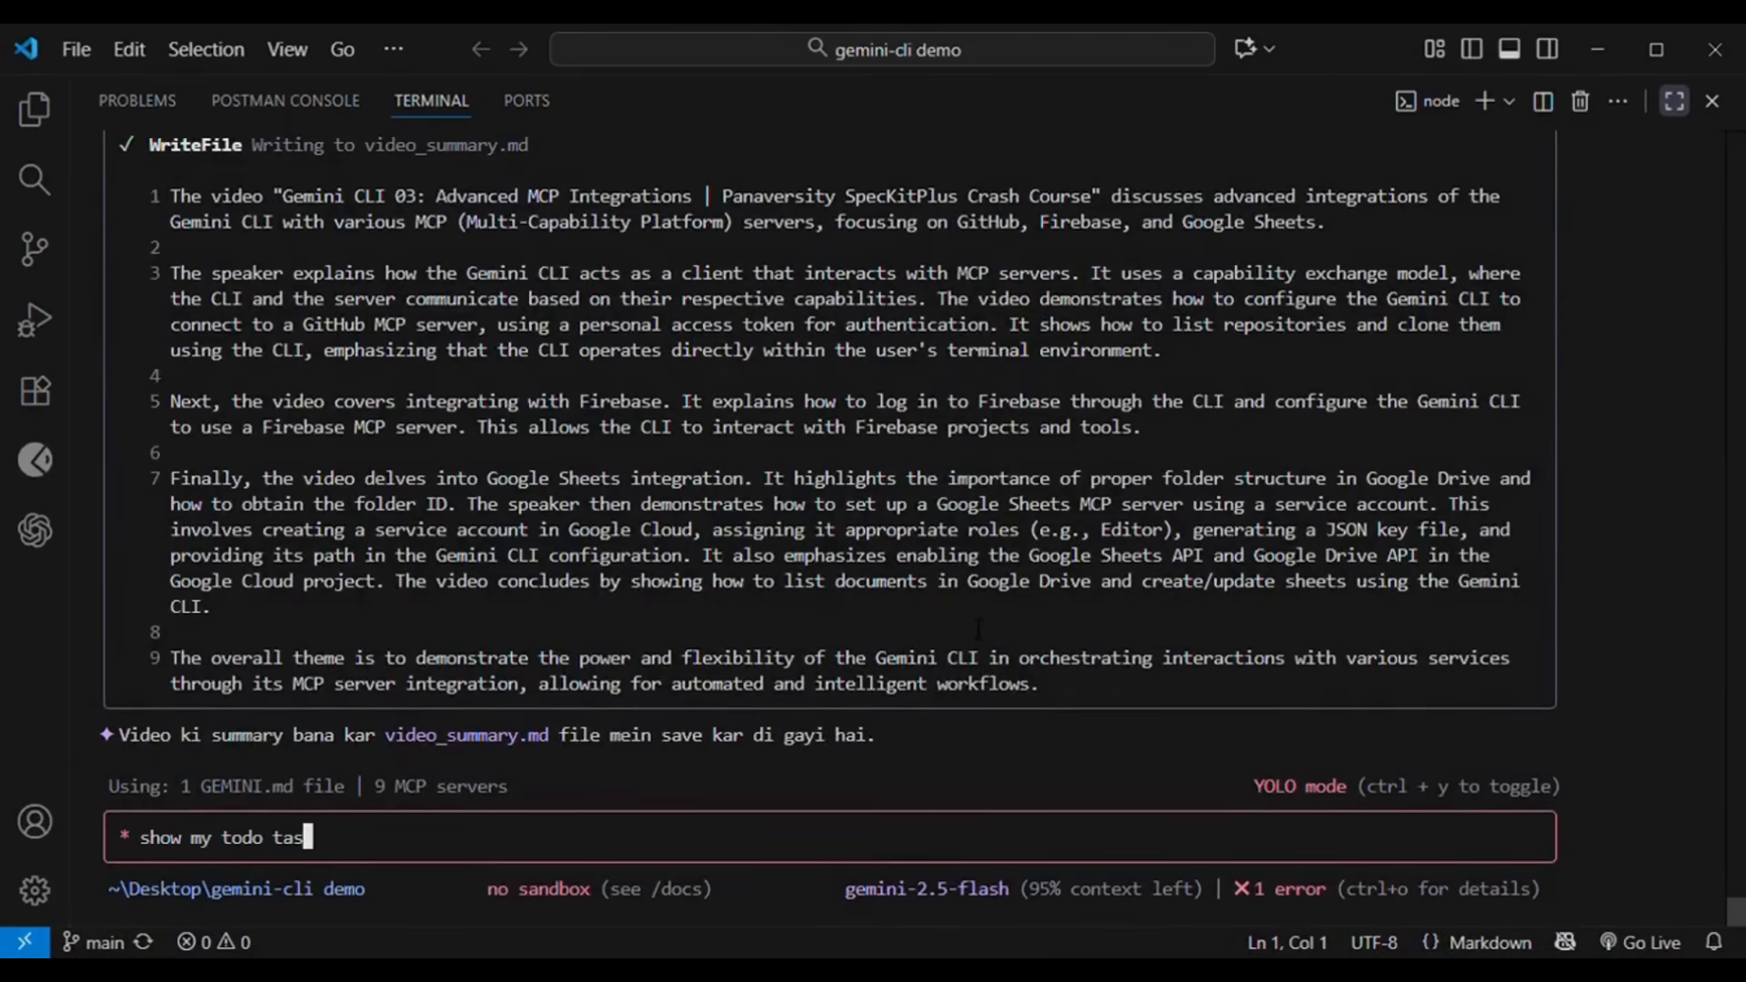
pyautogui.press('Return')
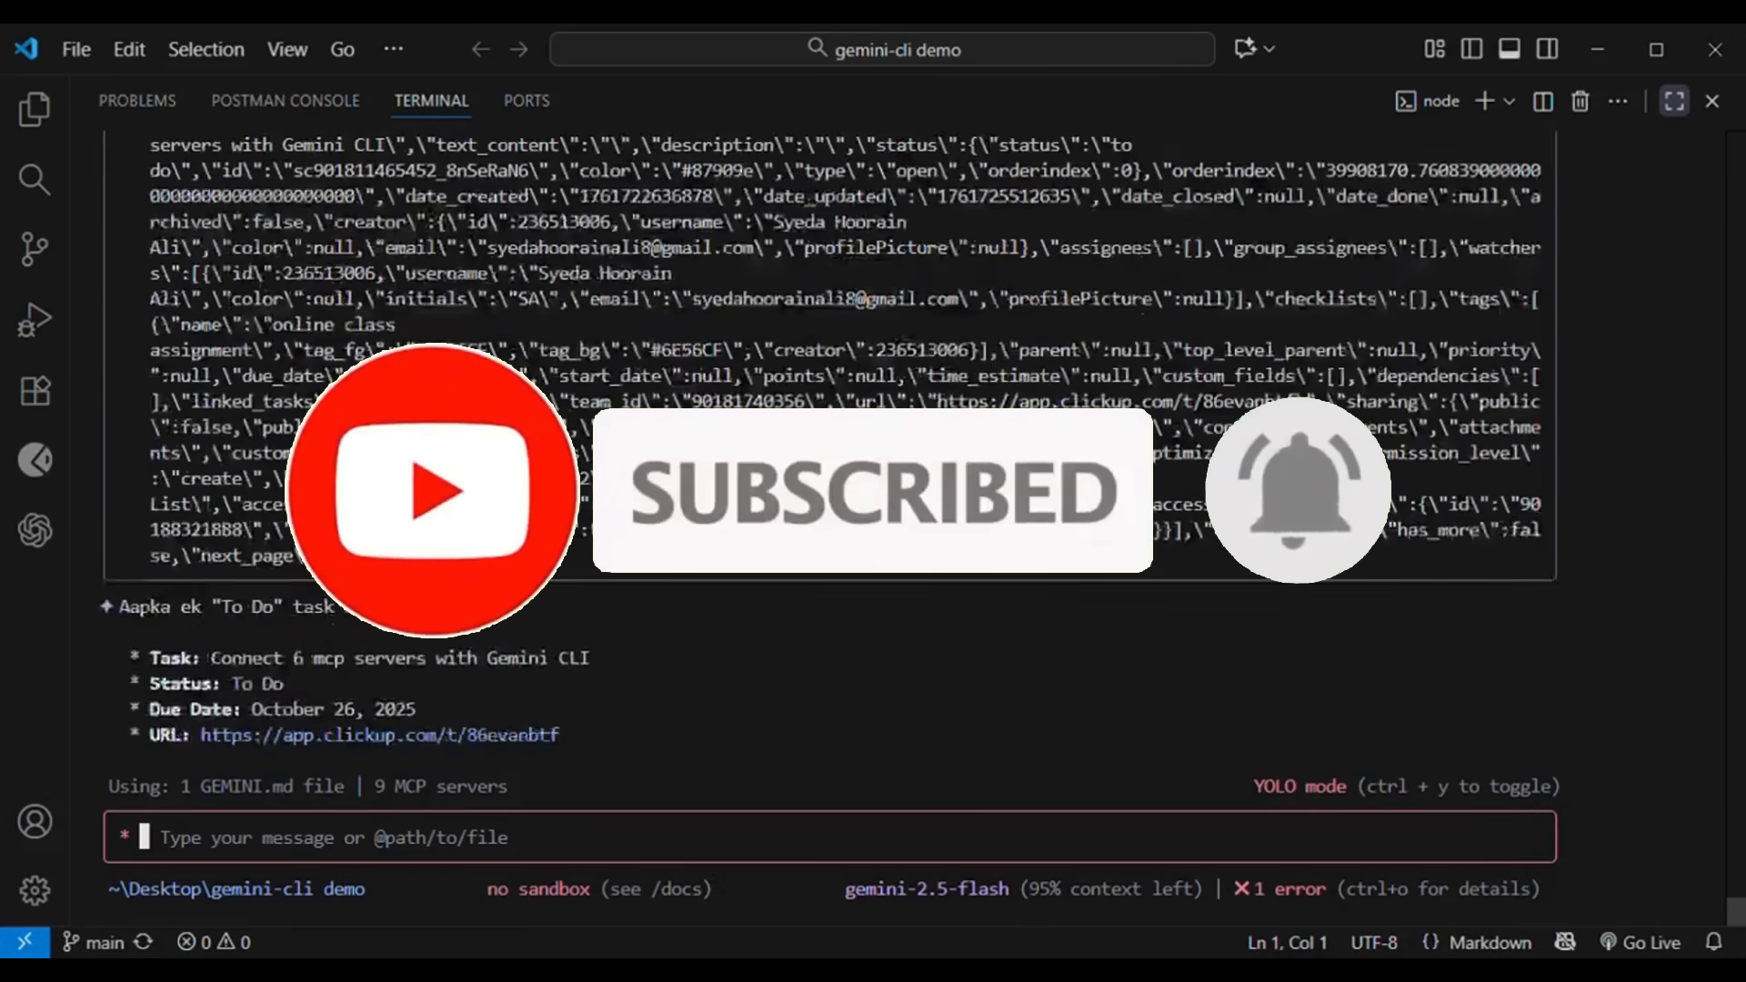
# Step: Ask Gemini CLI to mark the ClickUp task complete and add a LinkedIn-post task
pyautogui.write('mark it as completes and create')
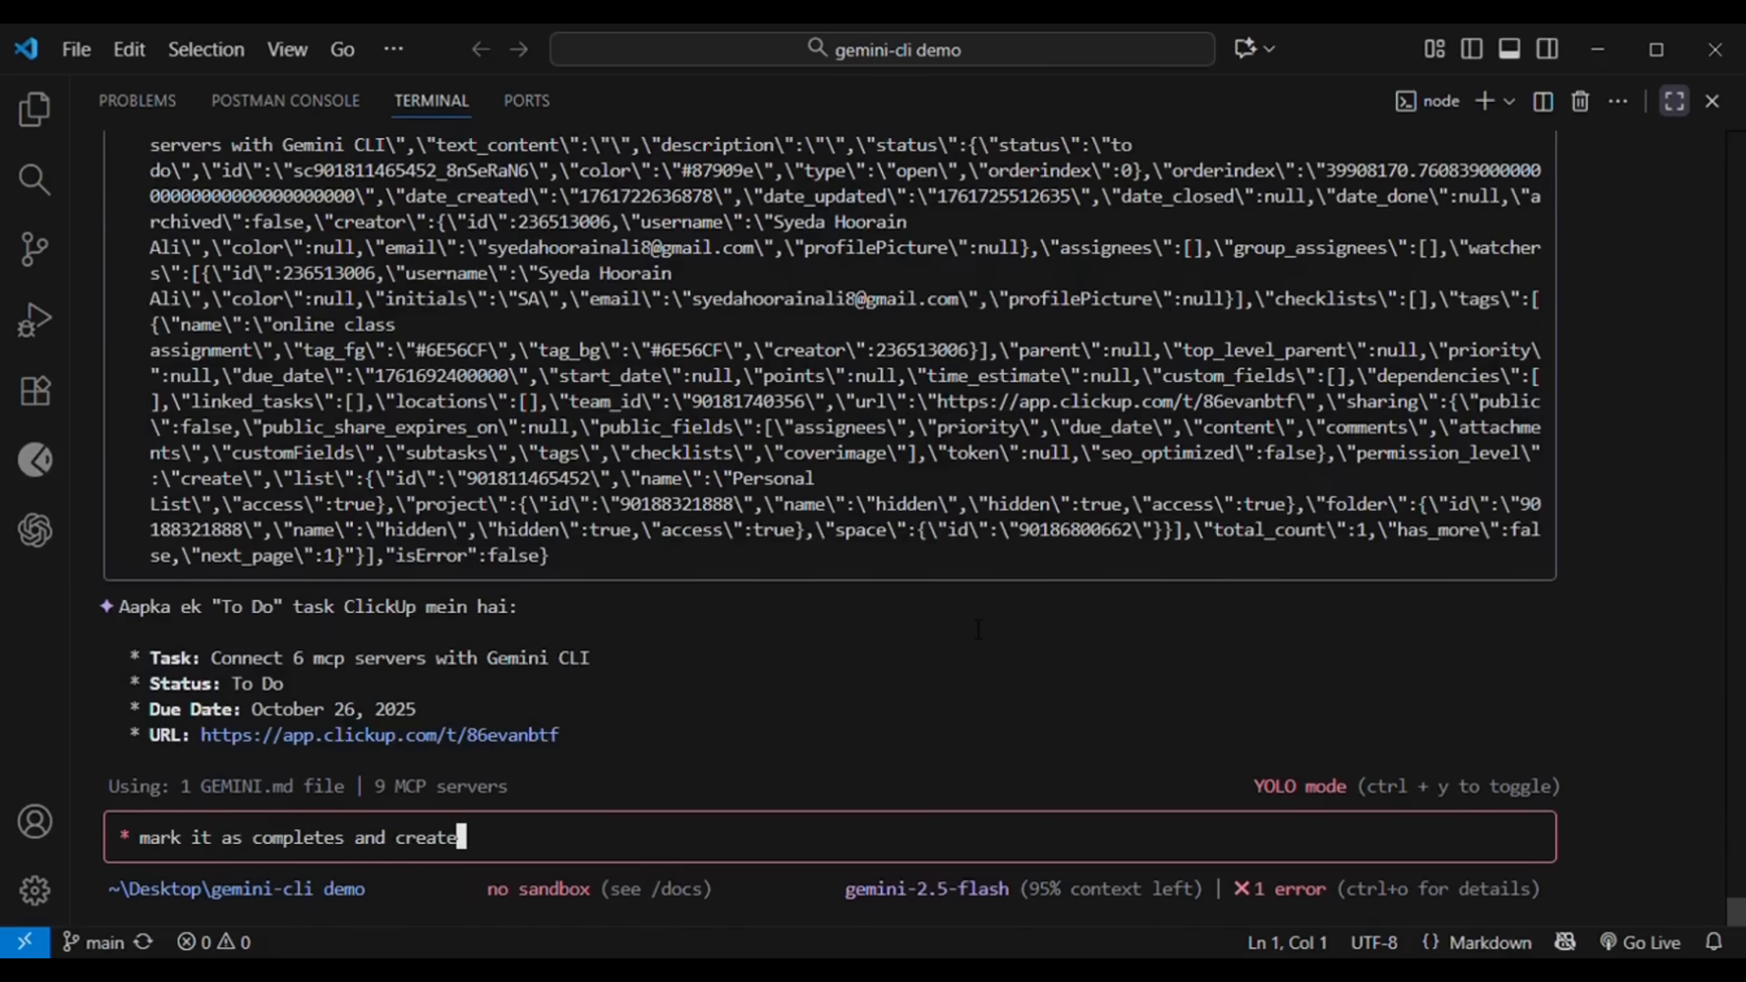
pyautogui.write('a nwe task to poost i')
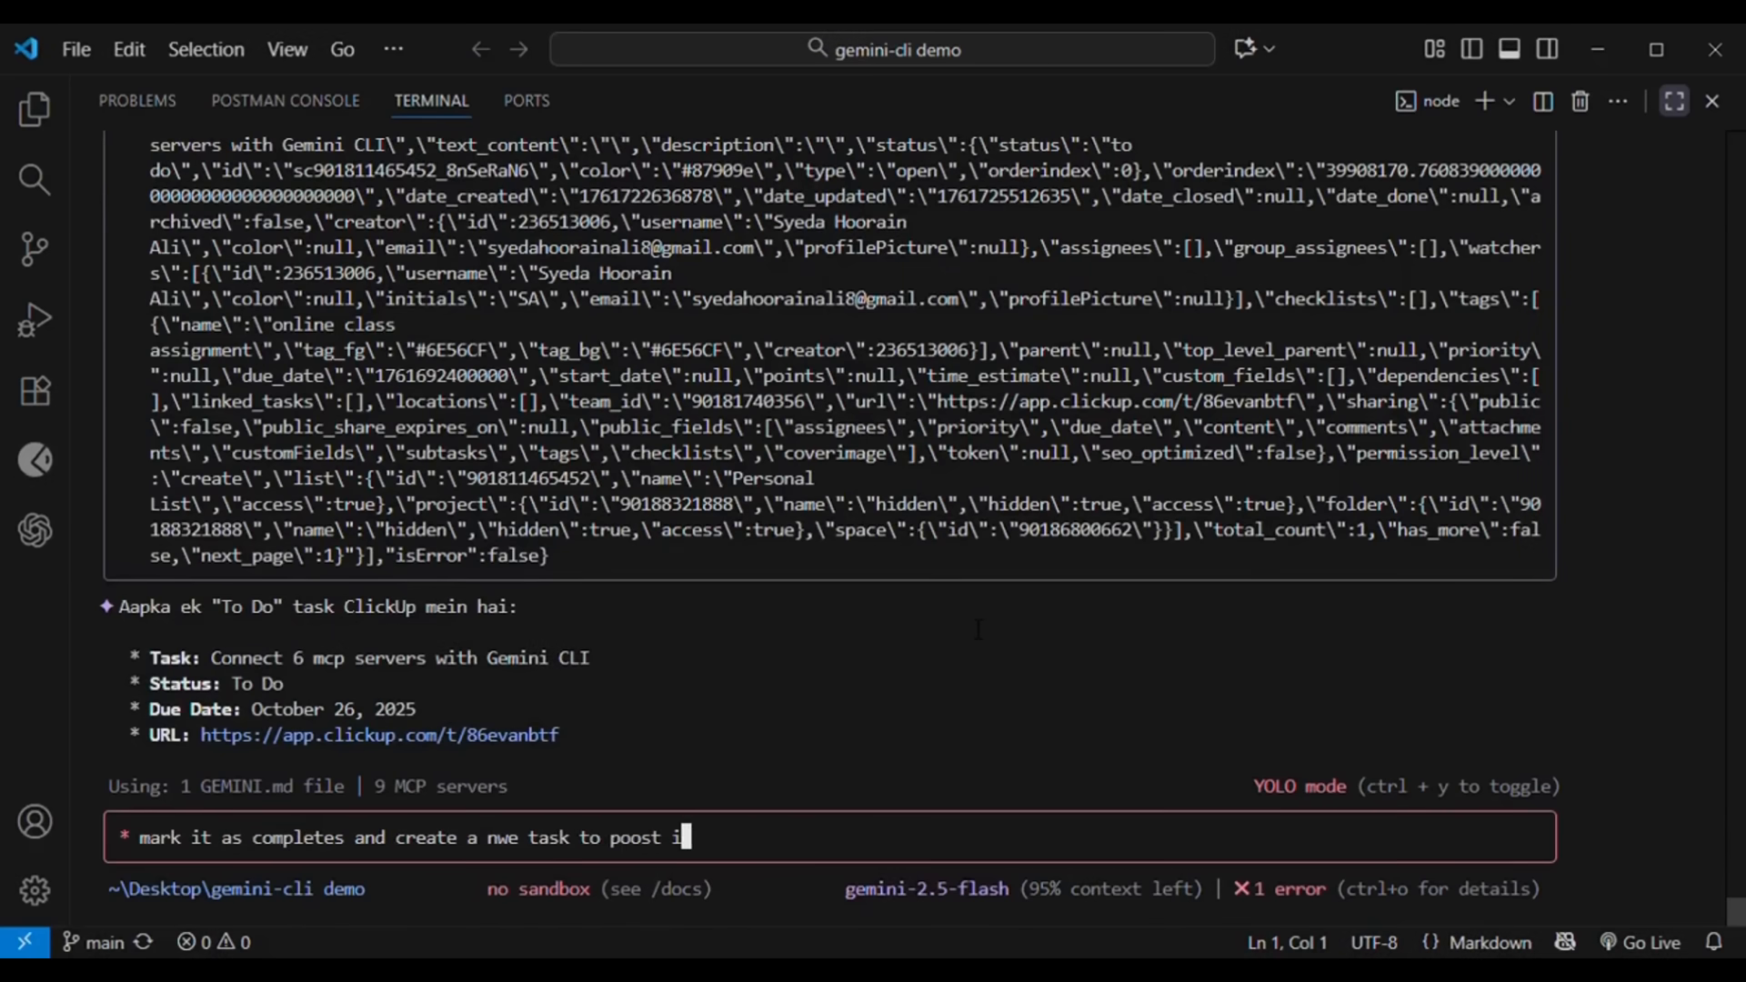
pyautogui.press('Return')
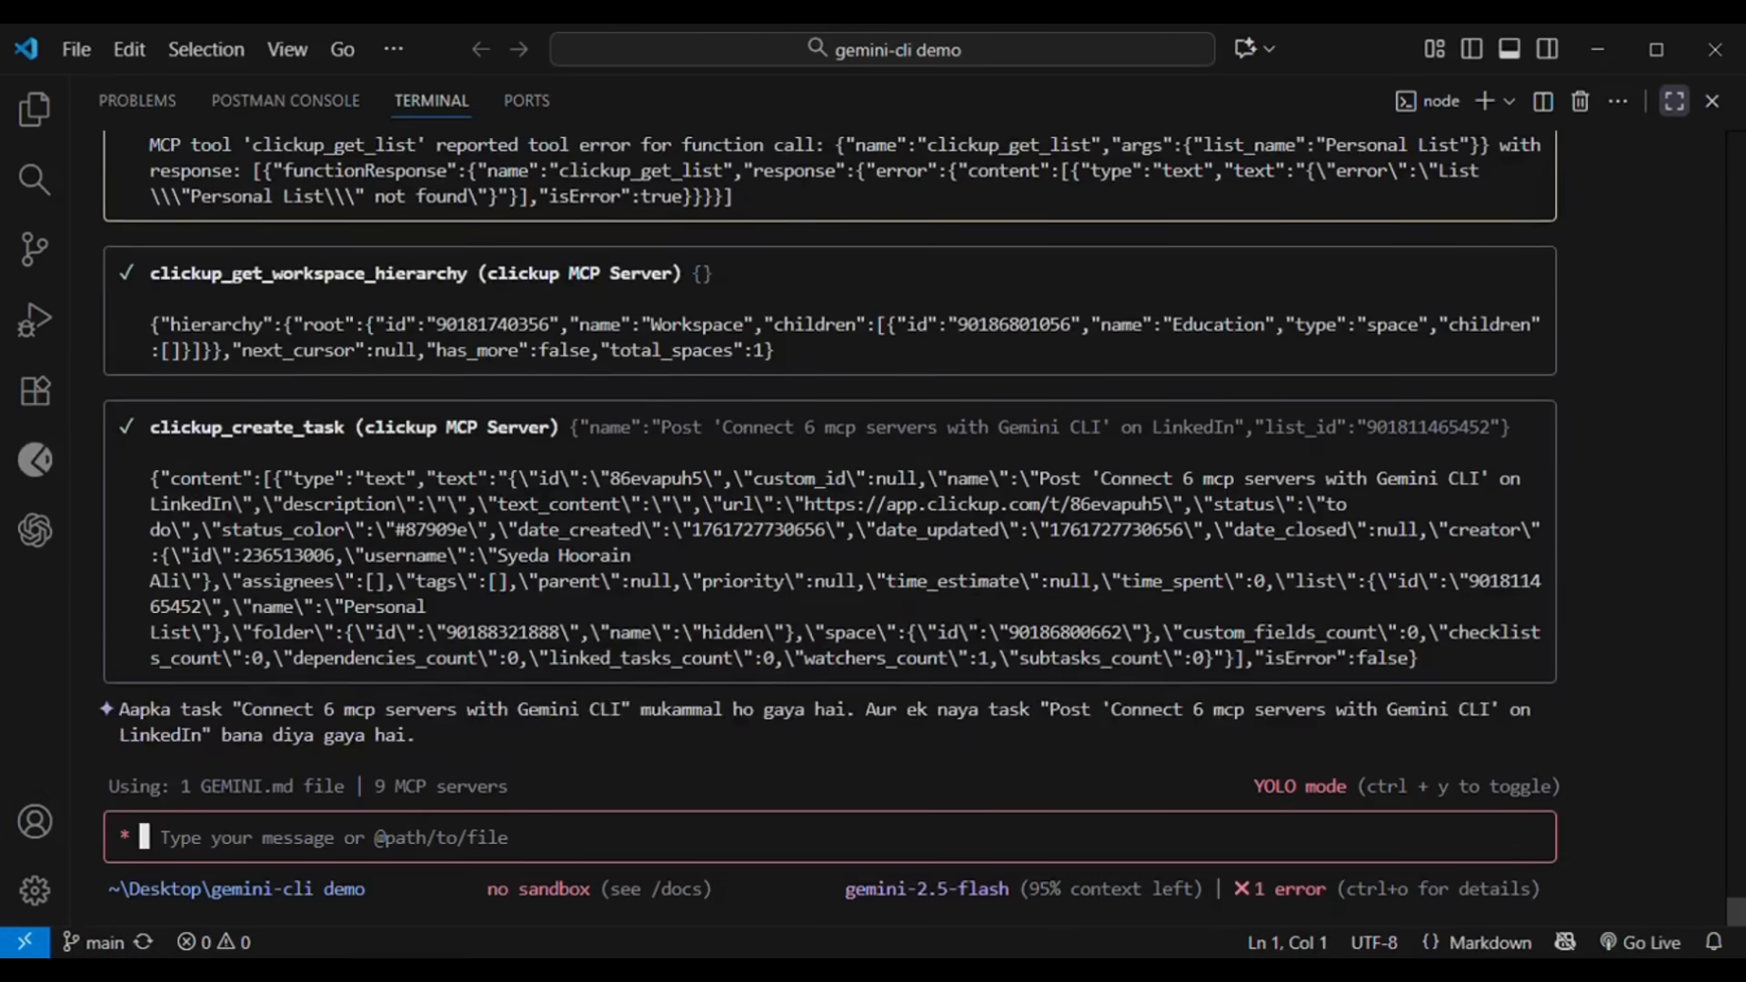
pyautogui.write('what does it have &')
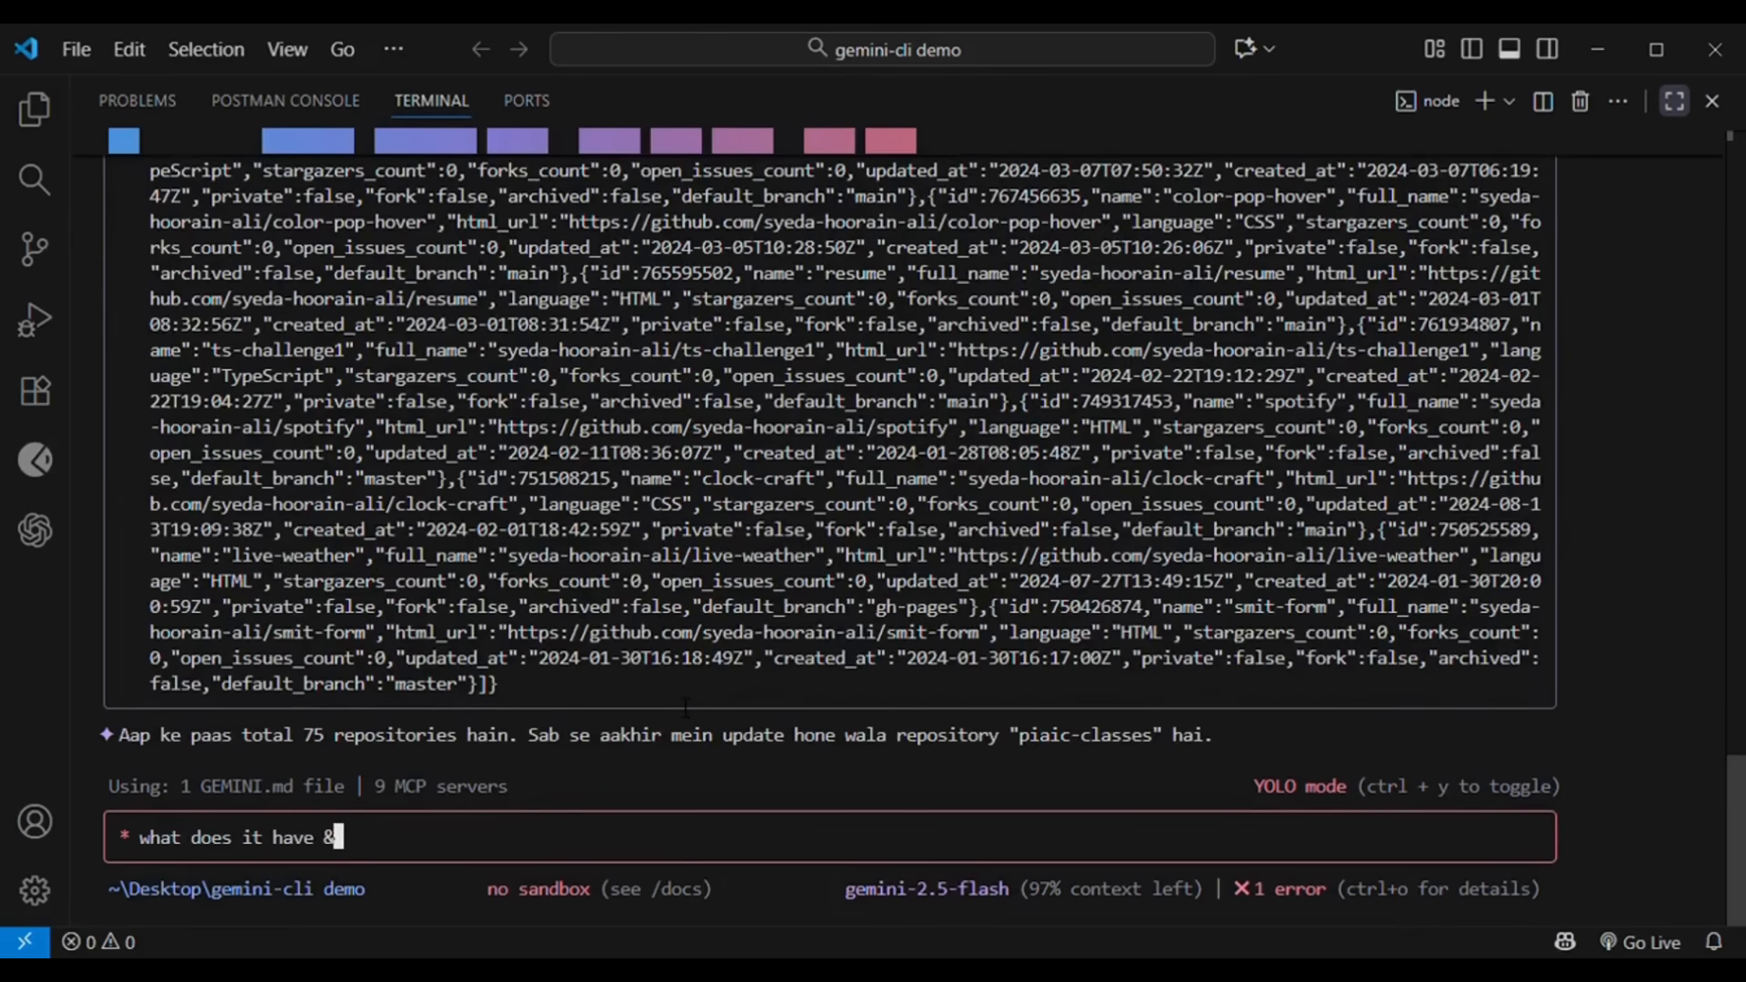
pyautogui.write('also clone it')
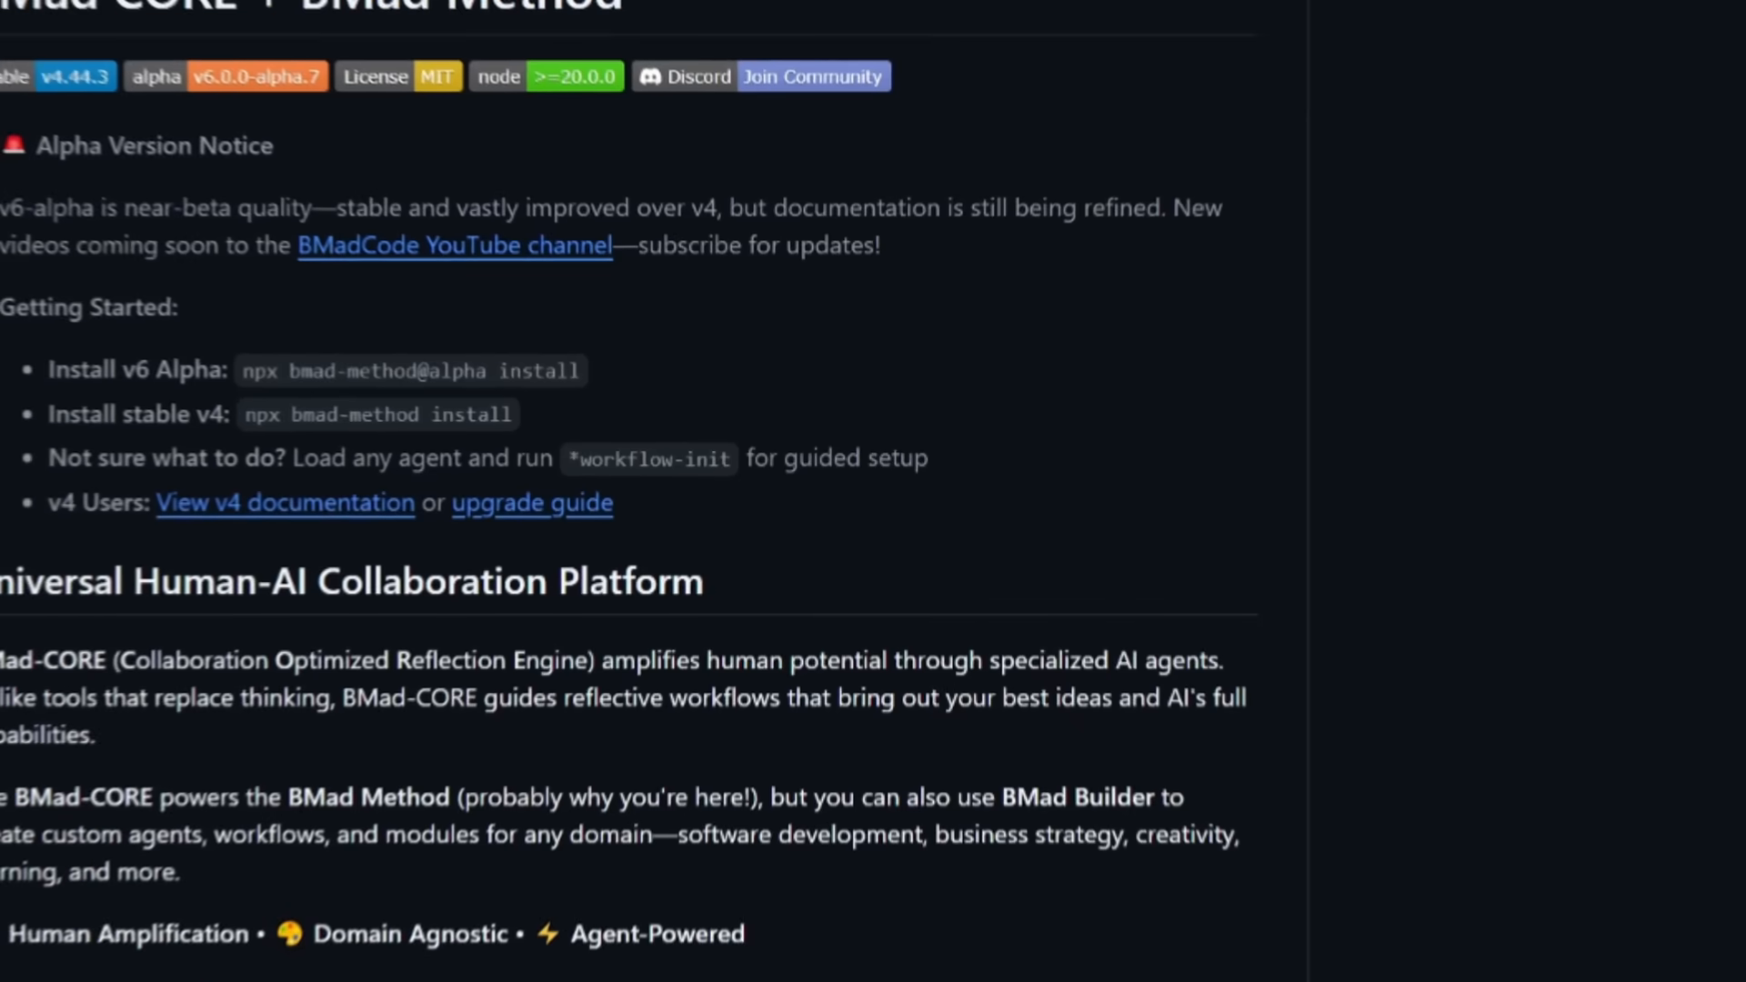
# Step: Scroll the BMAD-METHOD README from the install notes to 'What is BMad-CORE?'
pyautogui.scroll(3)
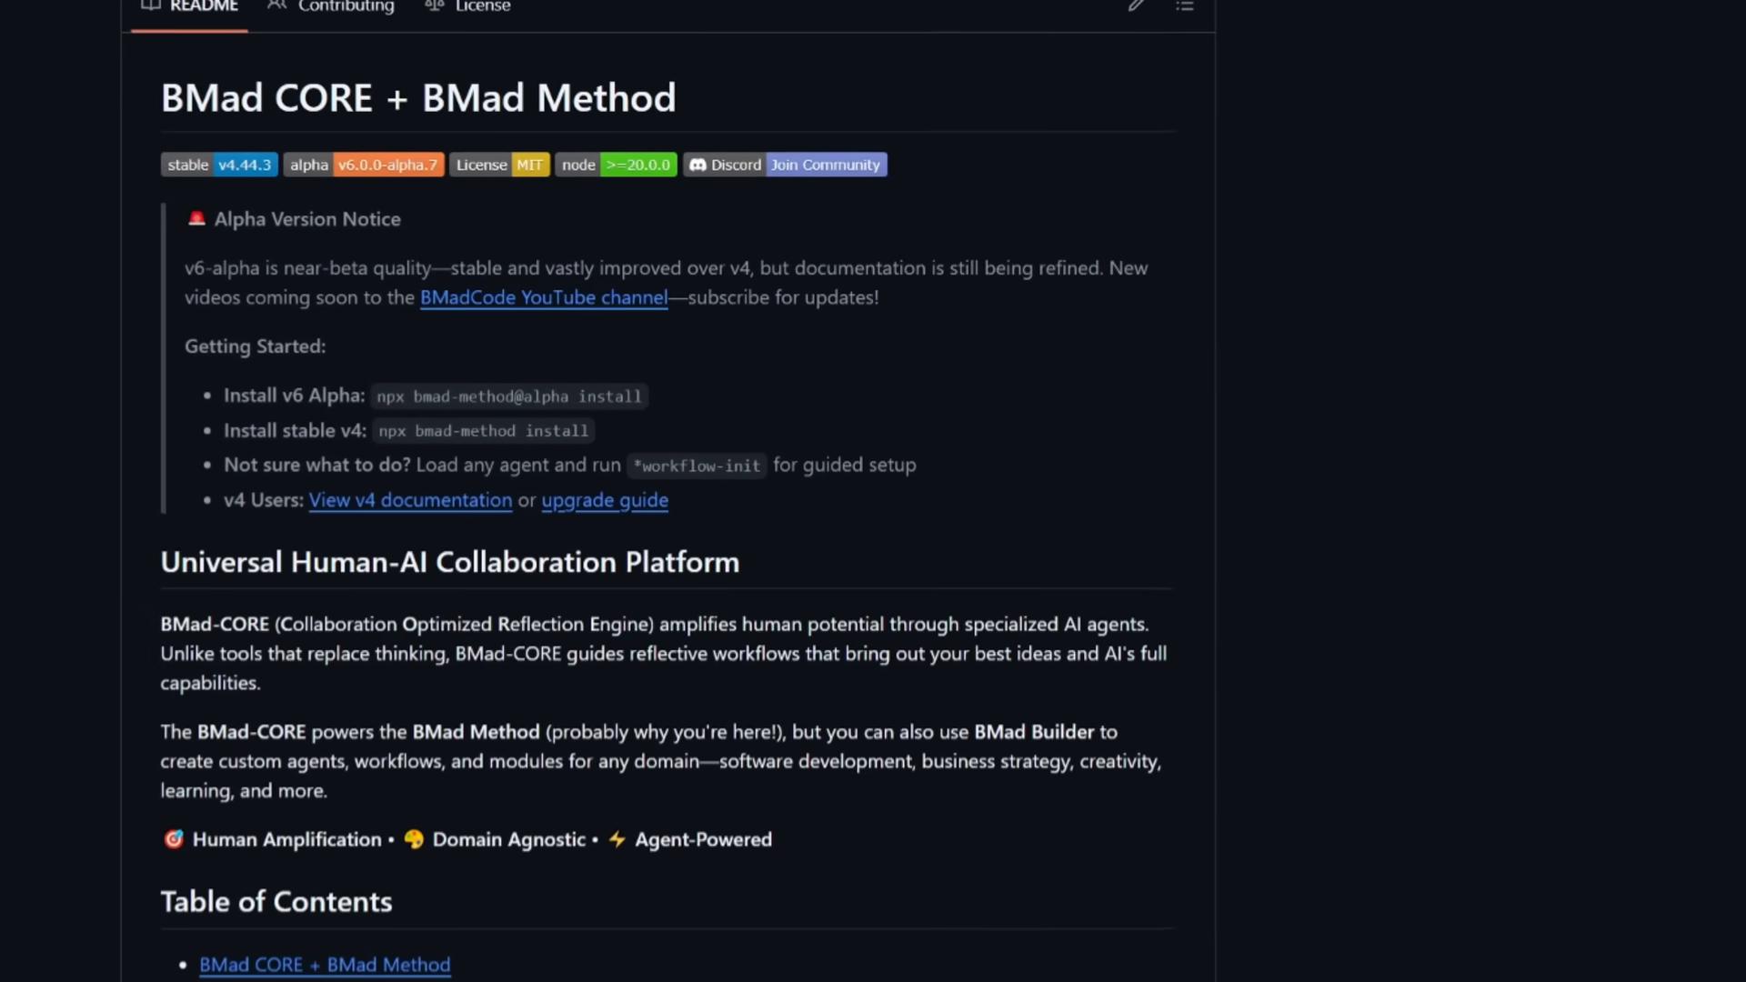
pyautogui.scroll(3)
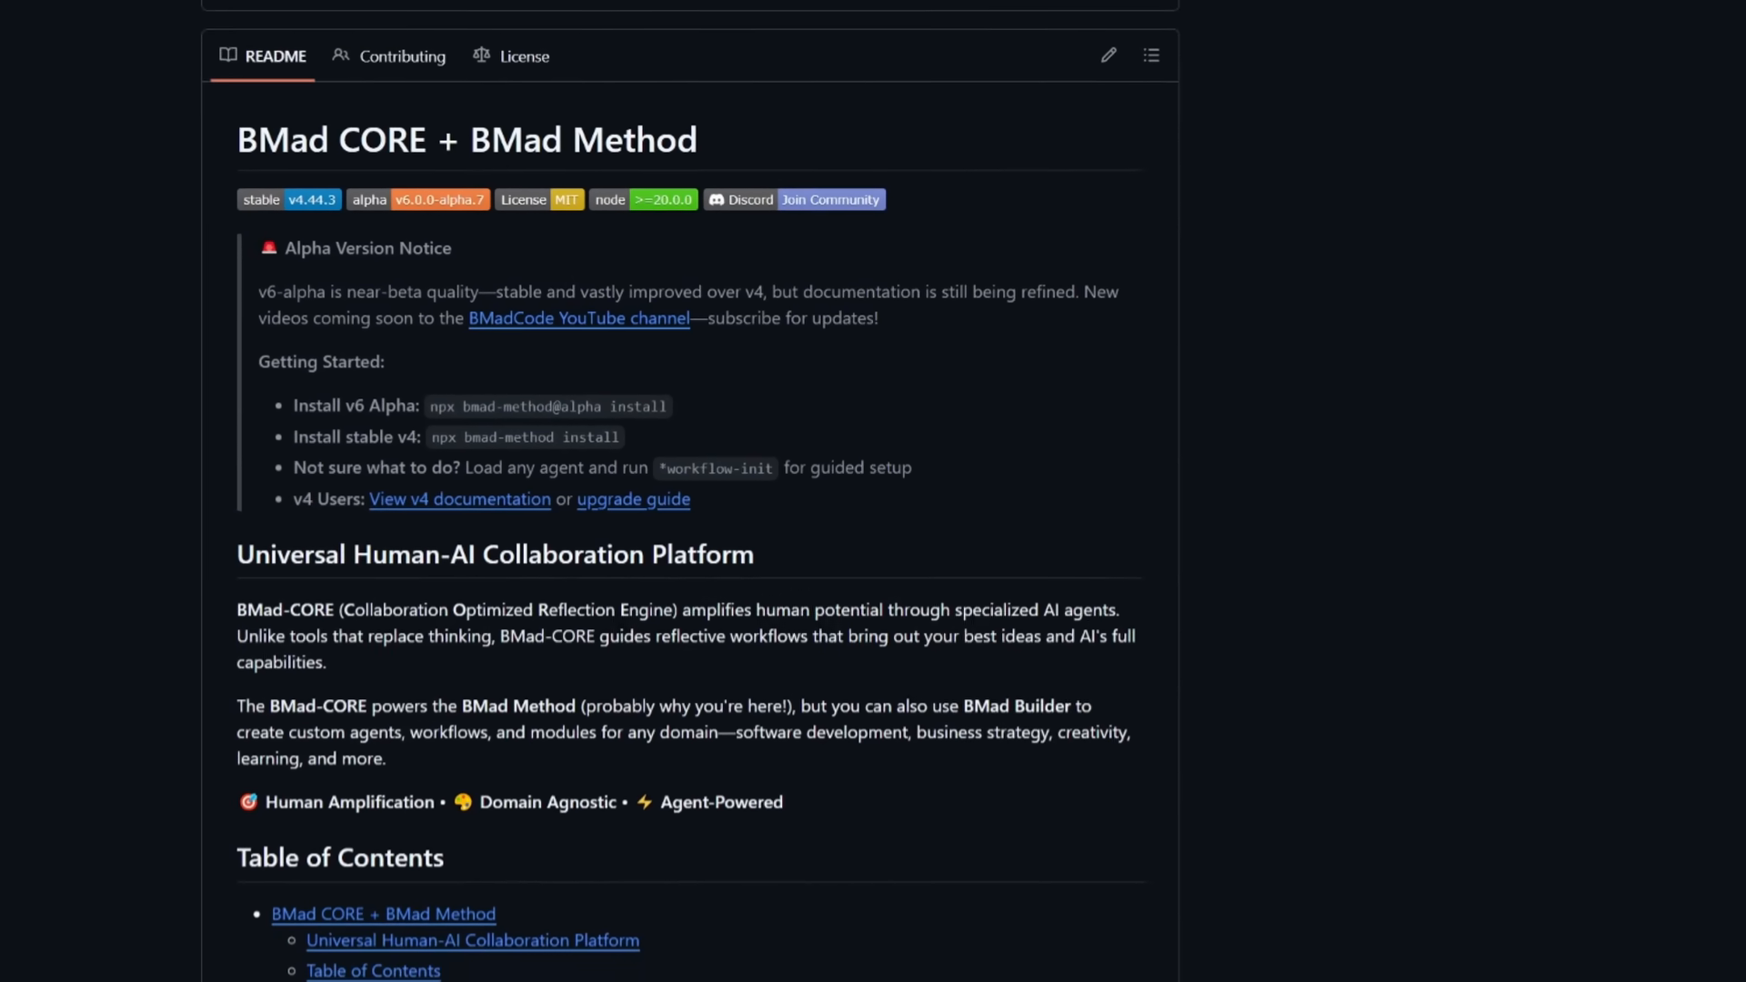
pyautogui.scroll(3)
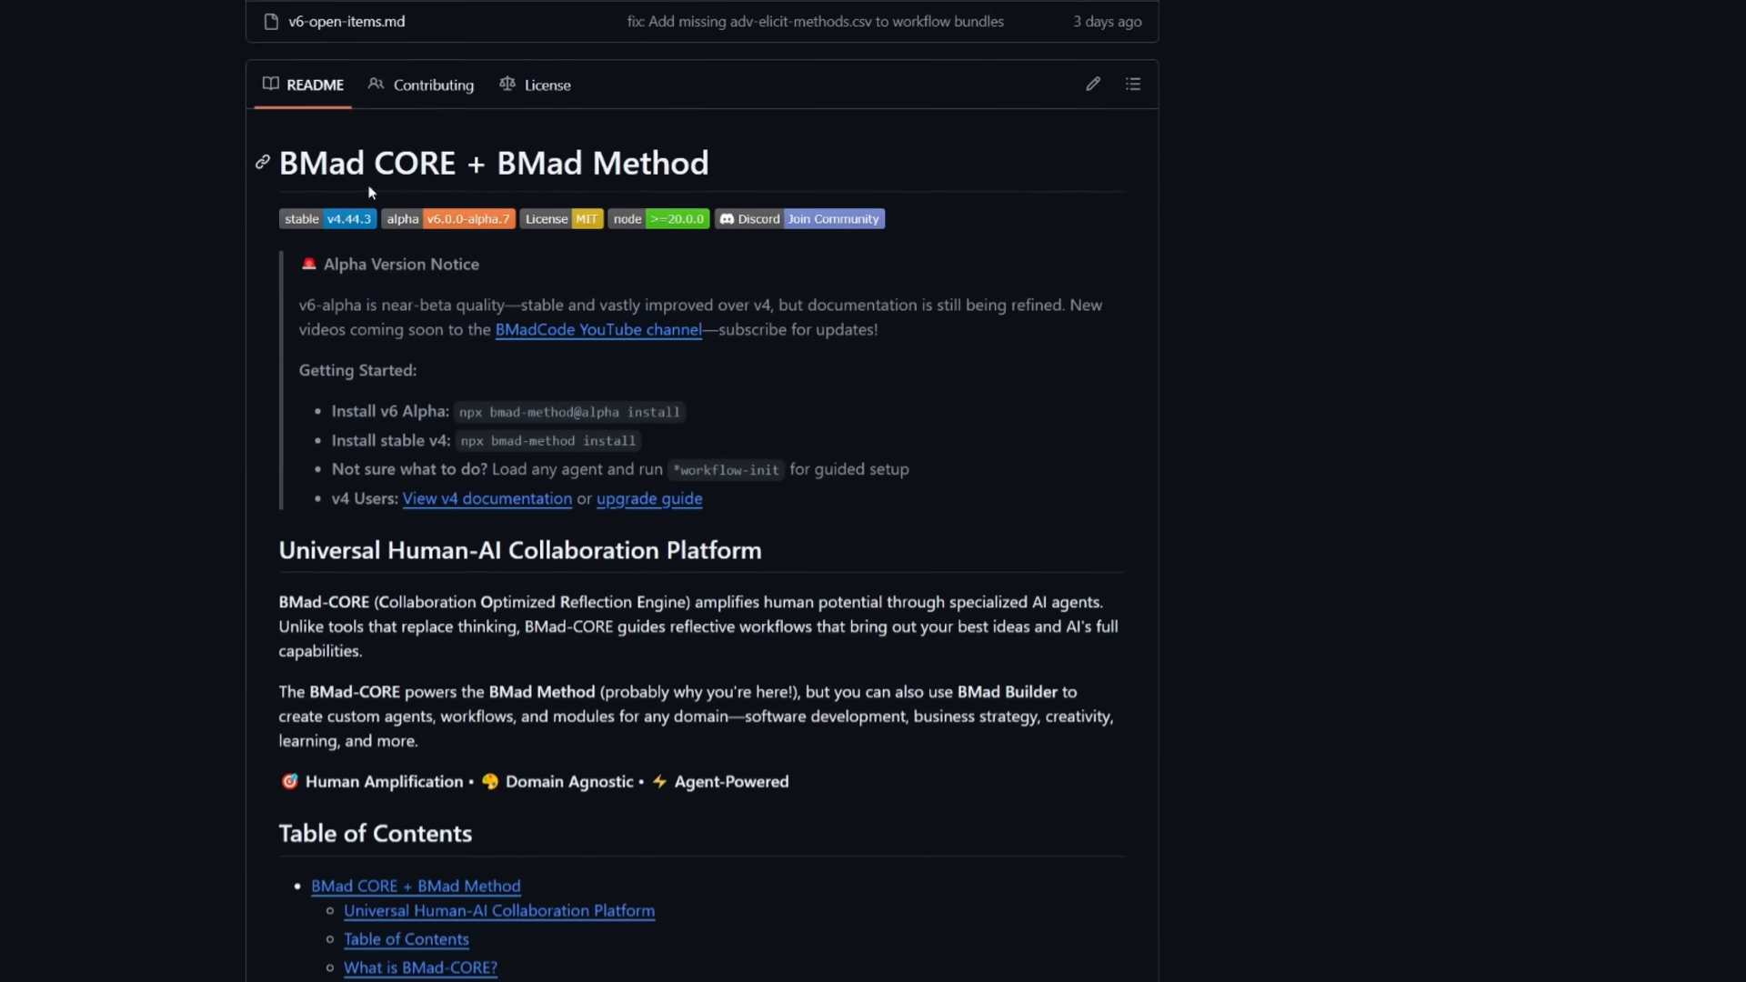
pyautogui.scroll(3)
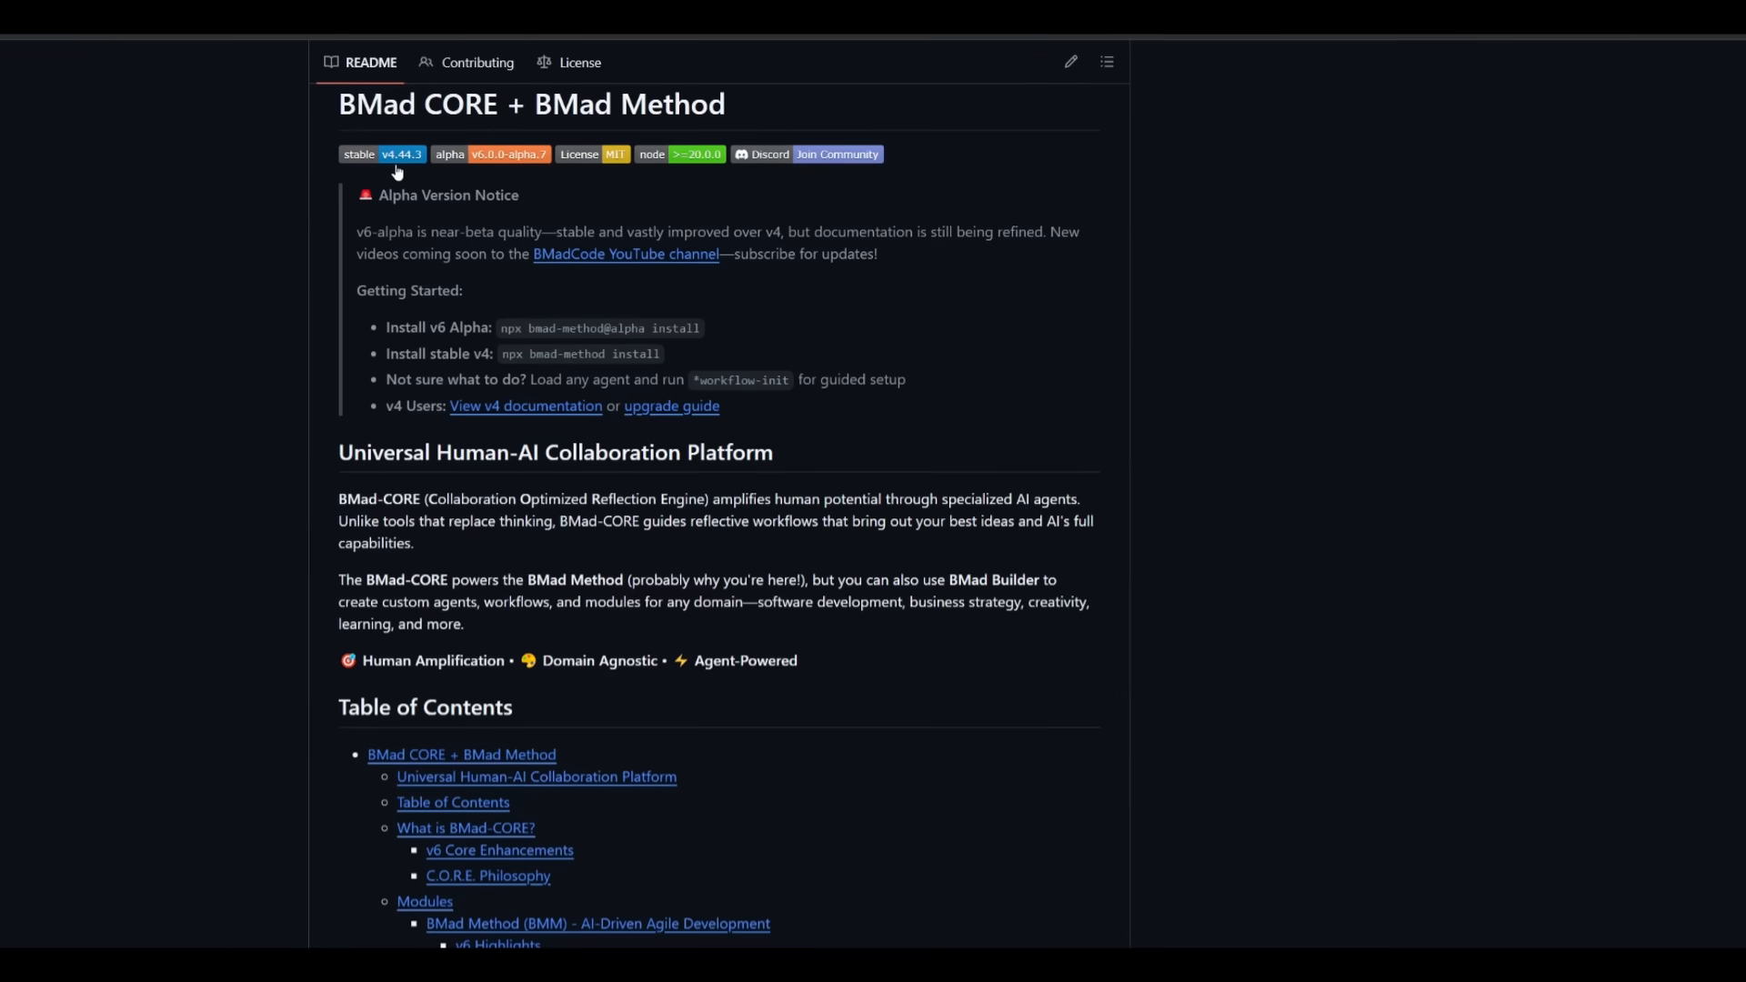
pyautogui.scroll(3)
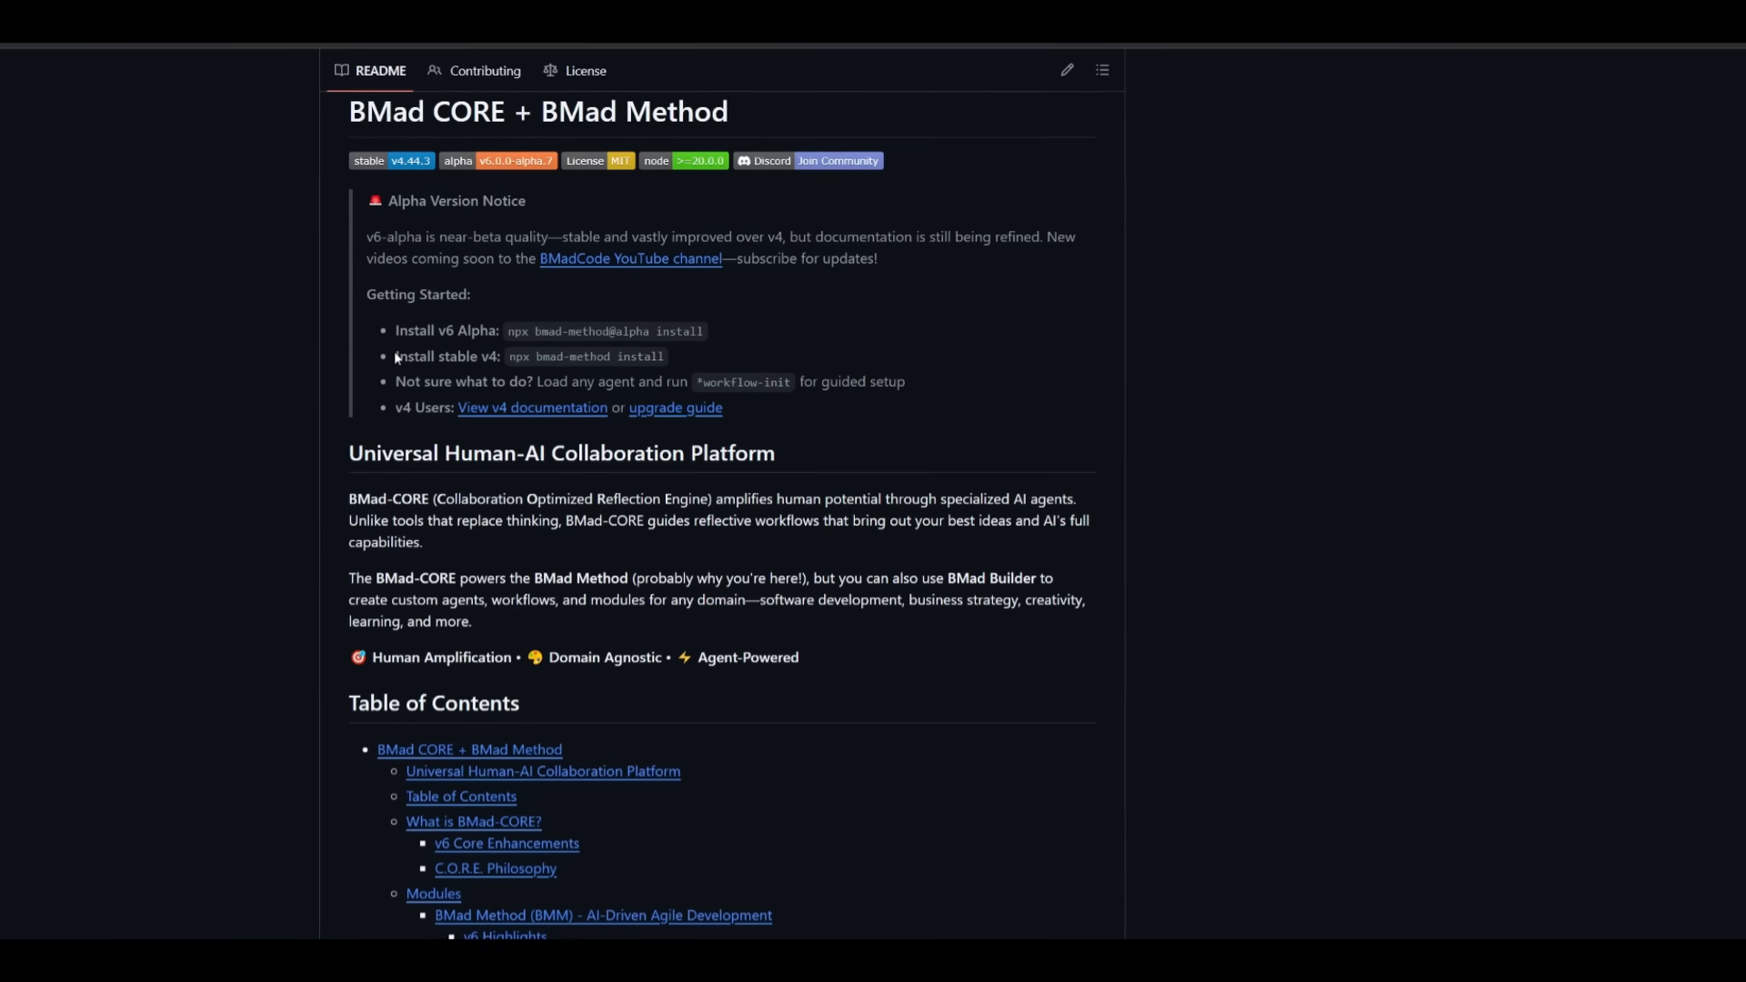
pyautogui.scroll(-3)
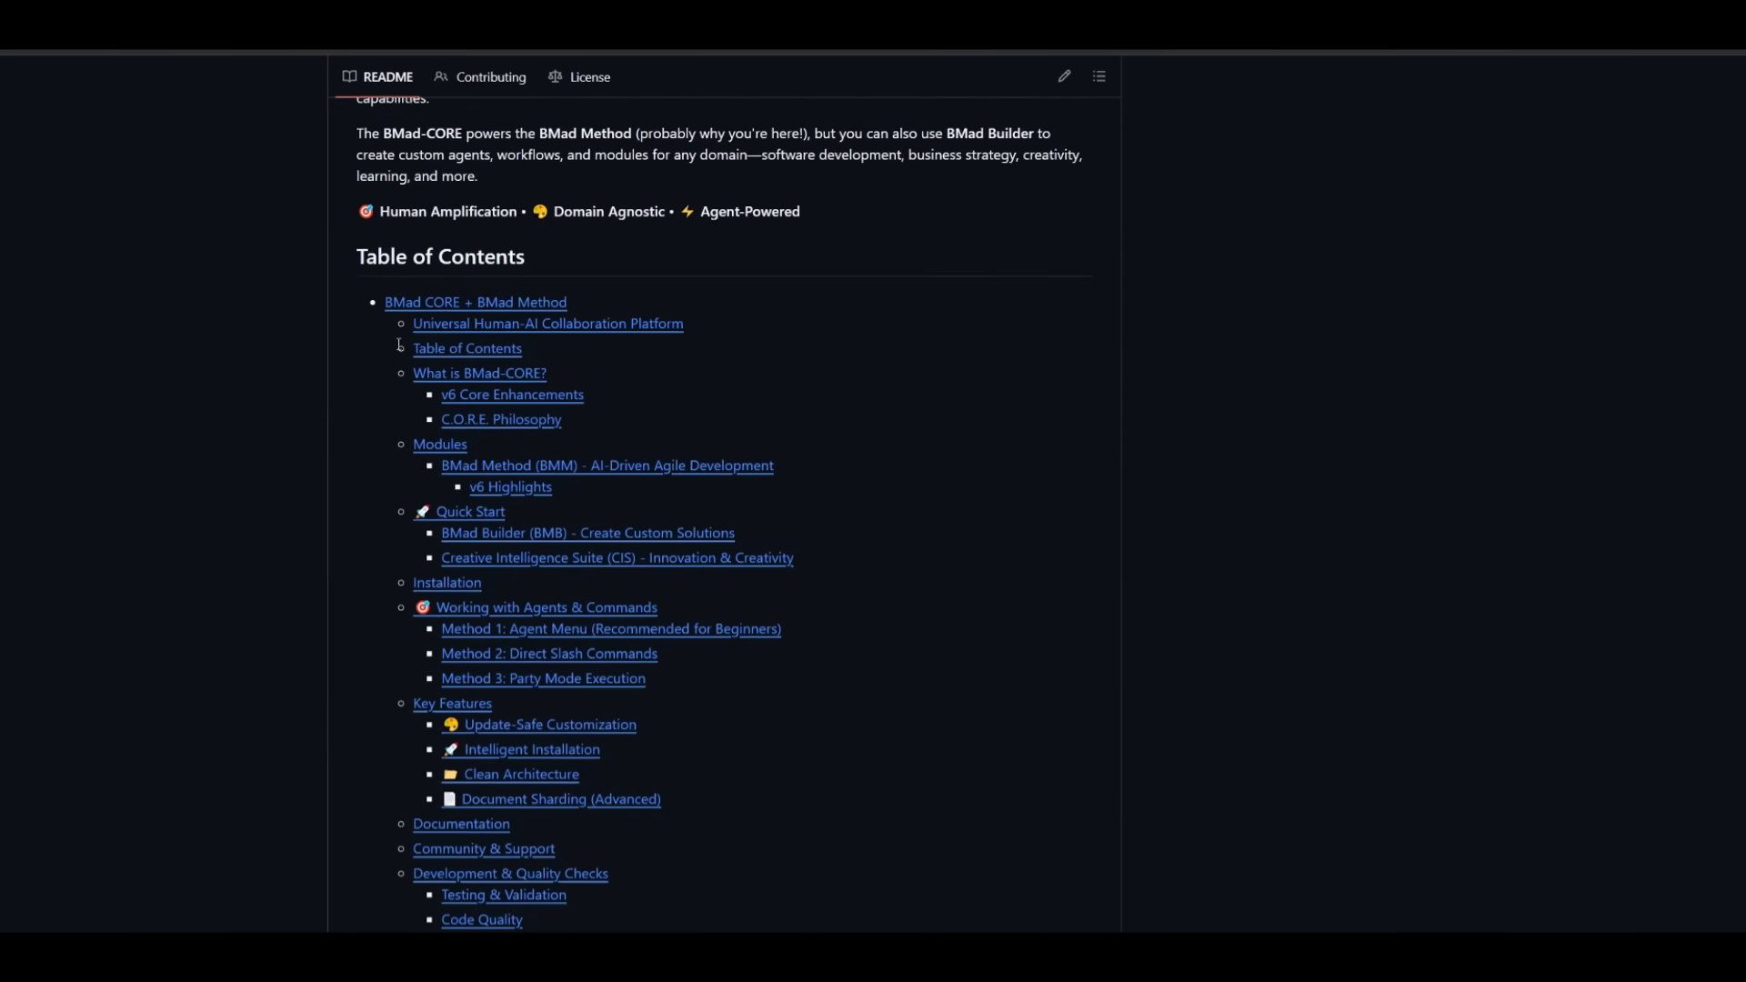
pyautogui.scroll(-3)
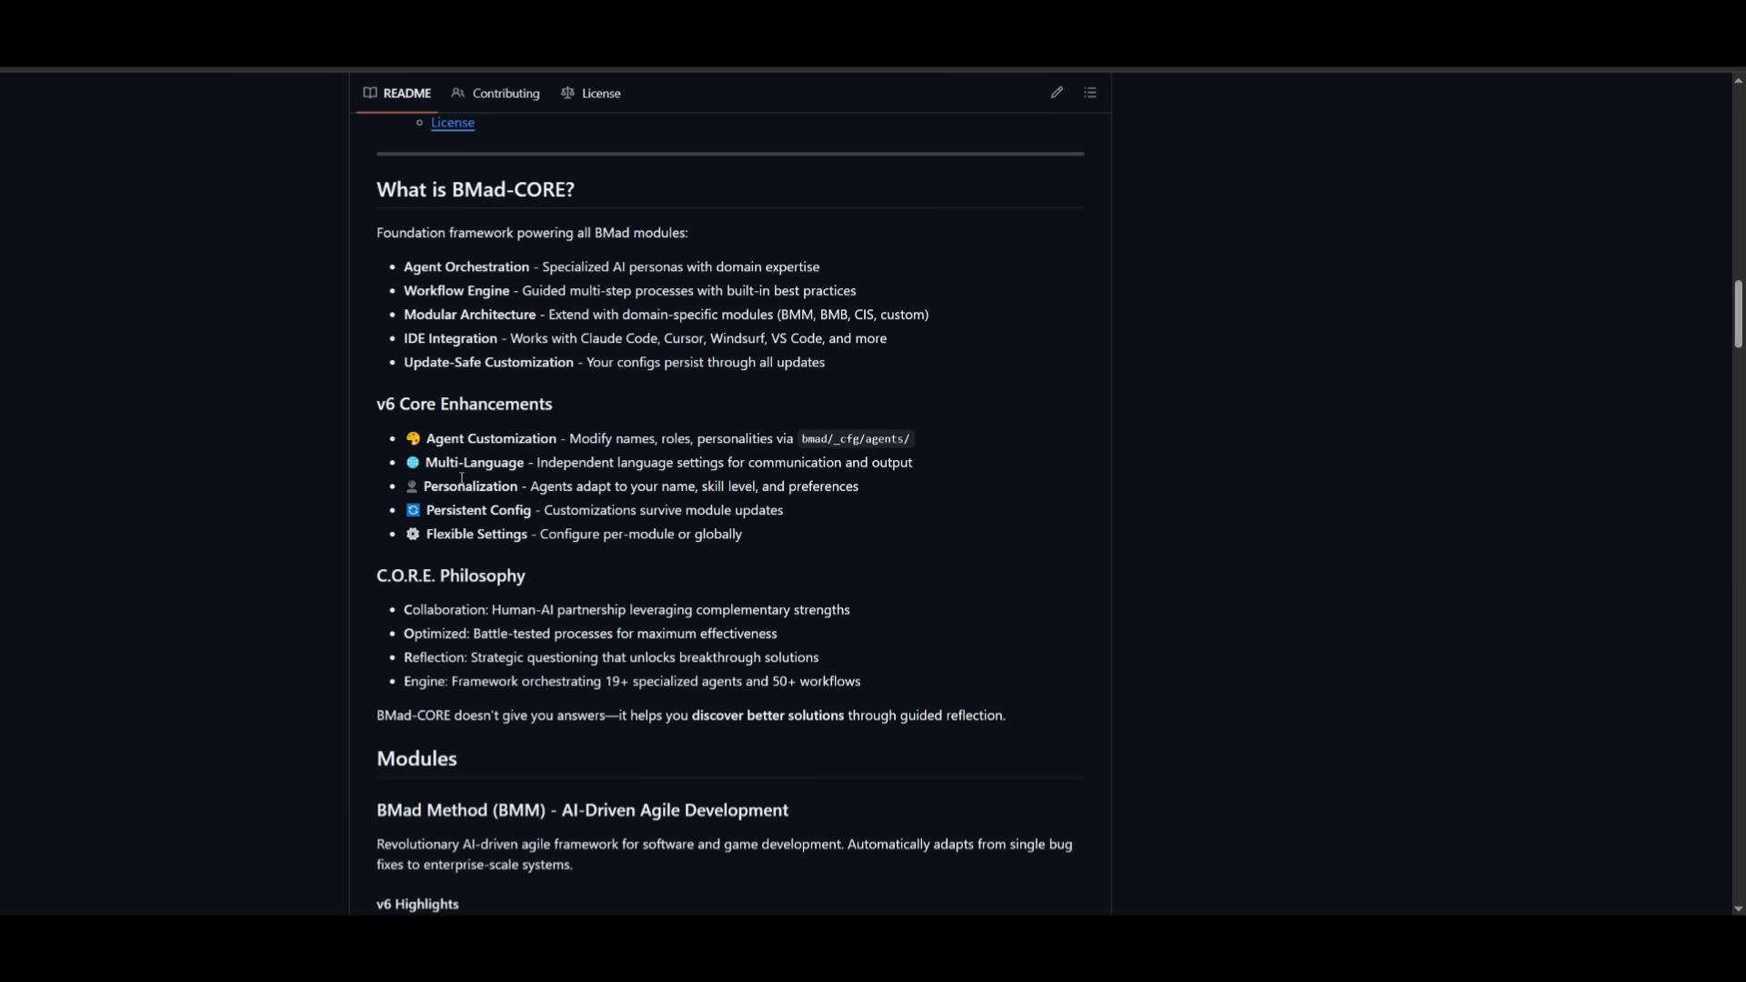
pyautogui.moveTo(432, 392)
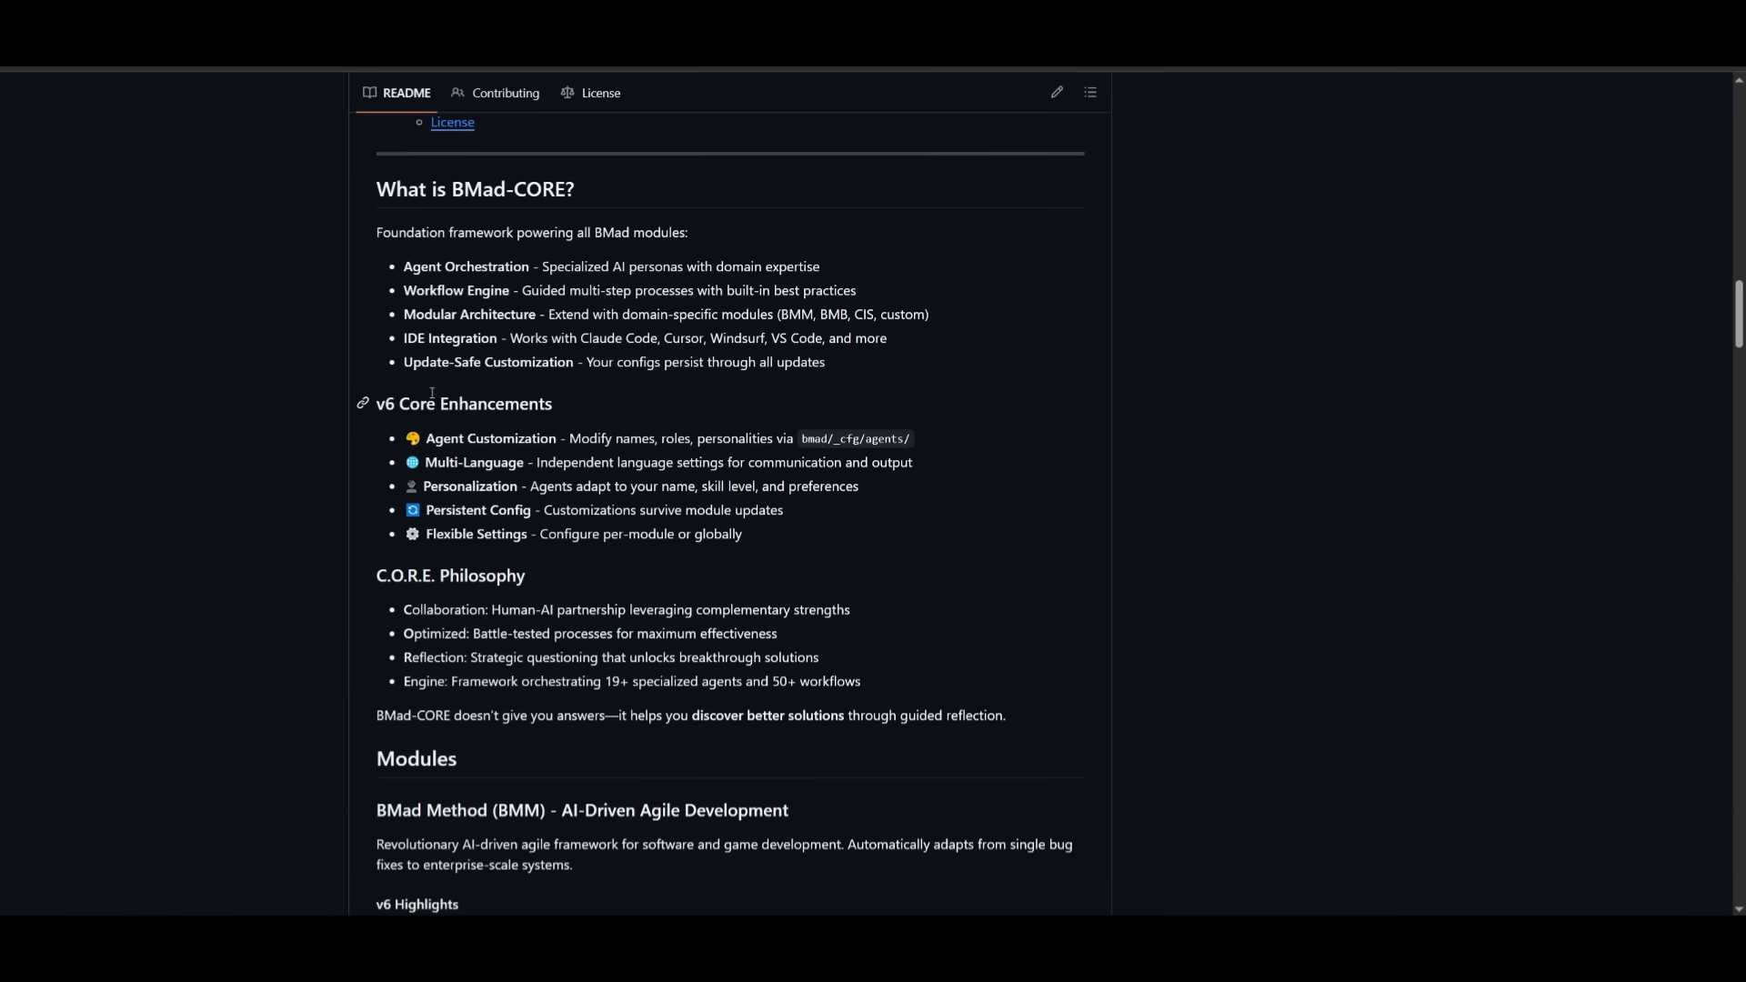
# Step: Scroll the README through v6 Core Enhancements and Modules to the Quick Start heading
pyautogui.scroll(-3)
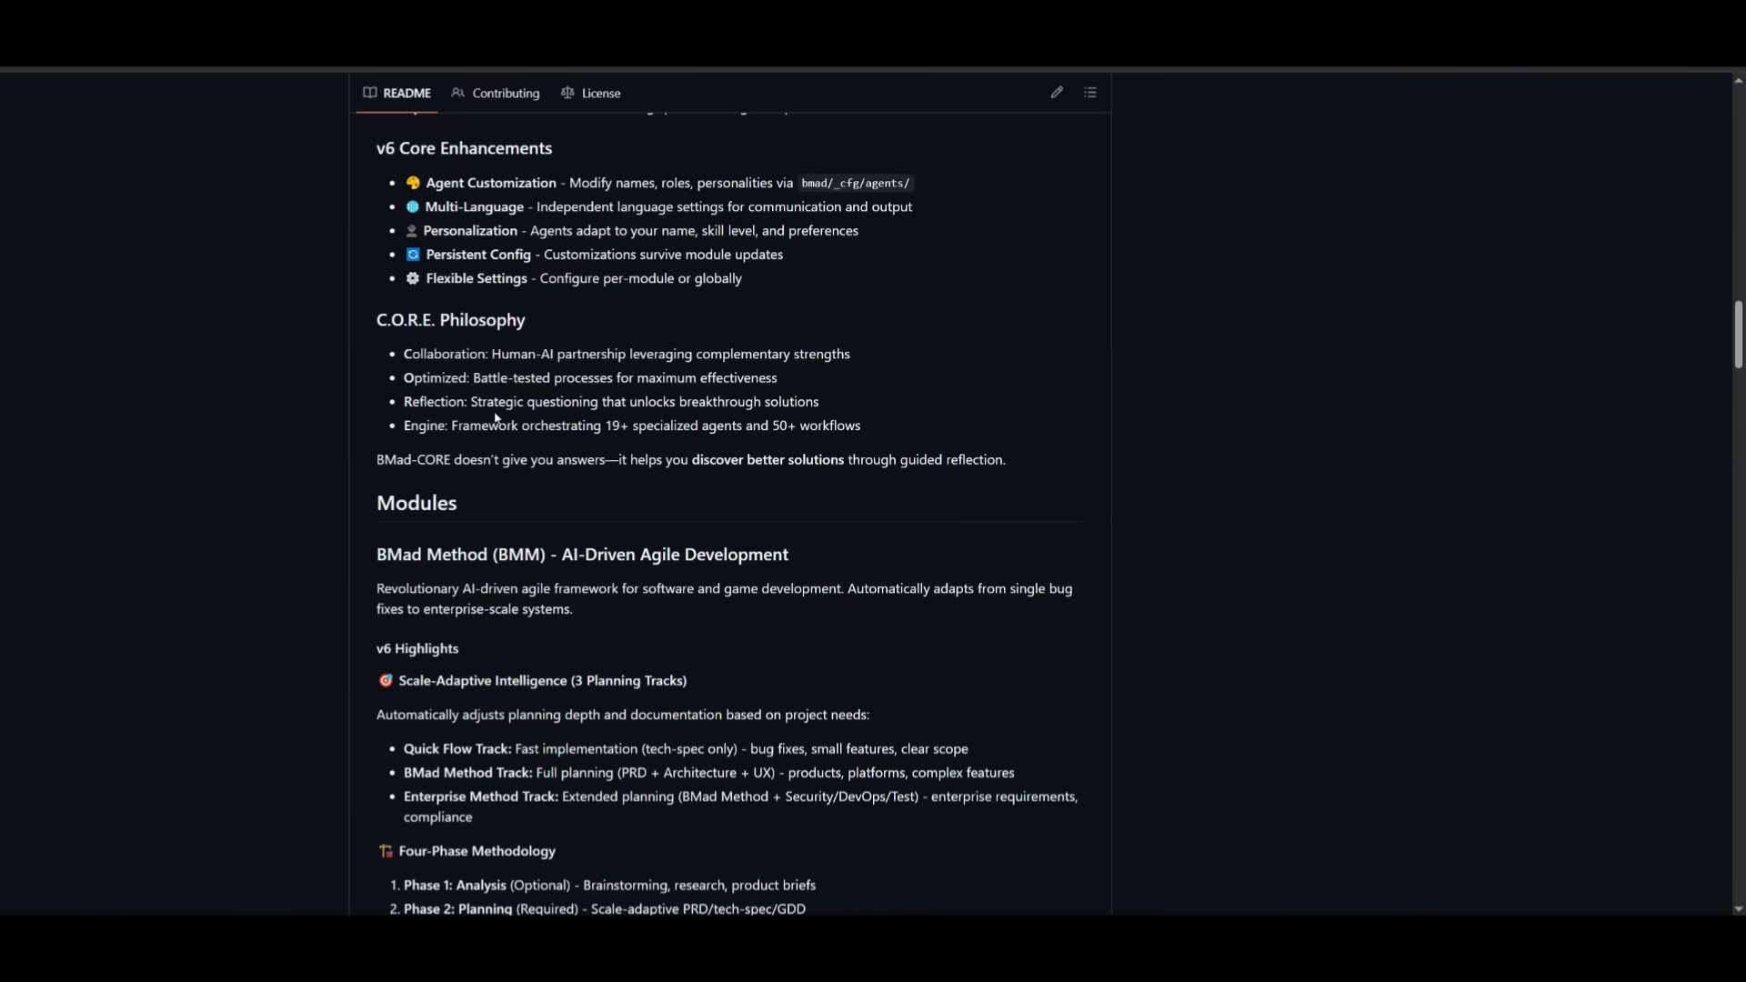
pyautogui.scroll(-3)
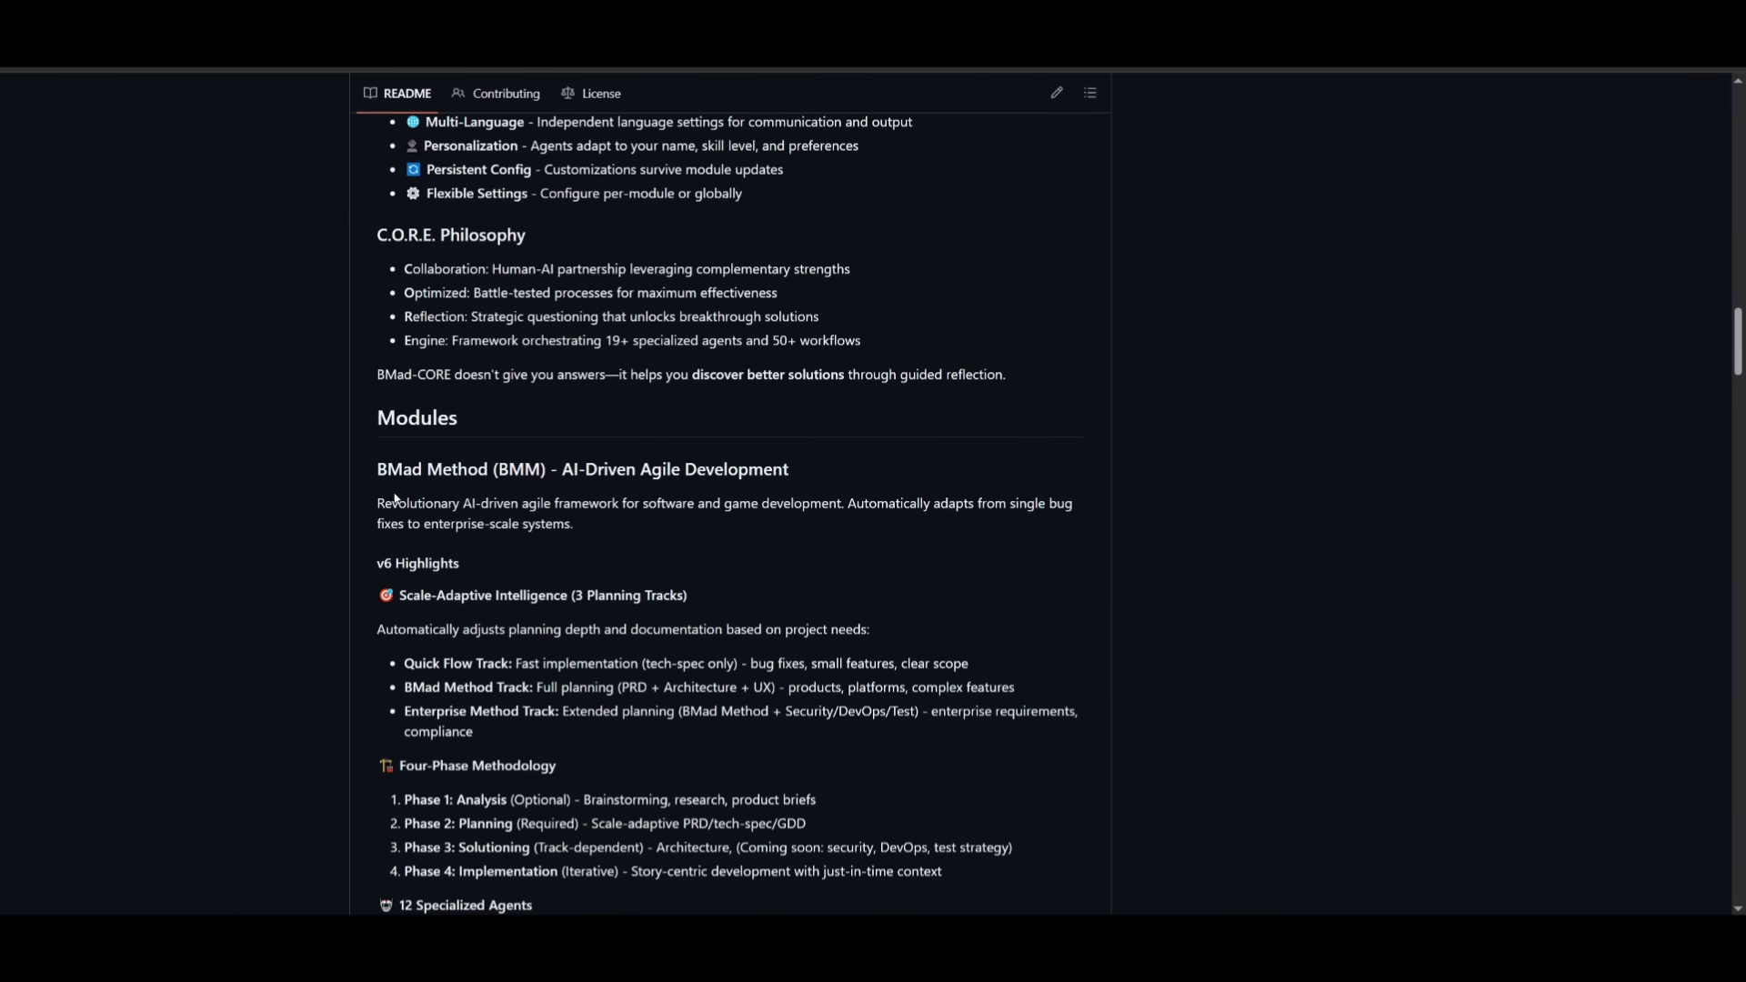
pyautogui.moveTo(630, 518)
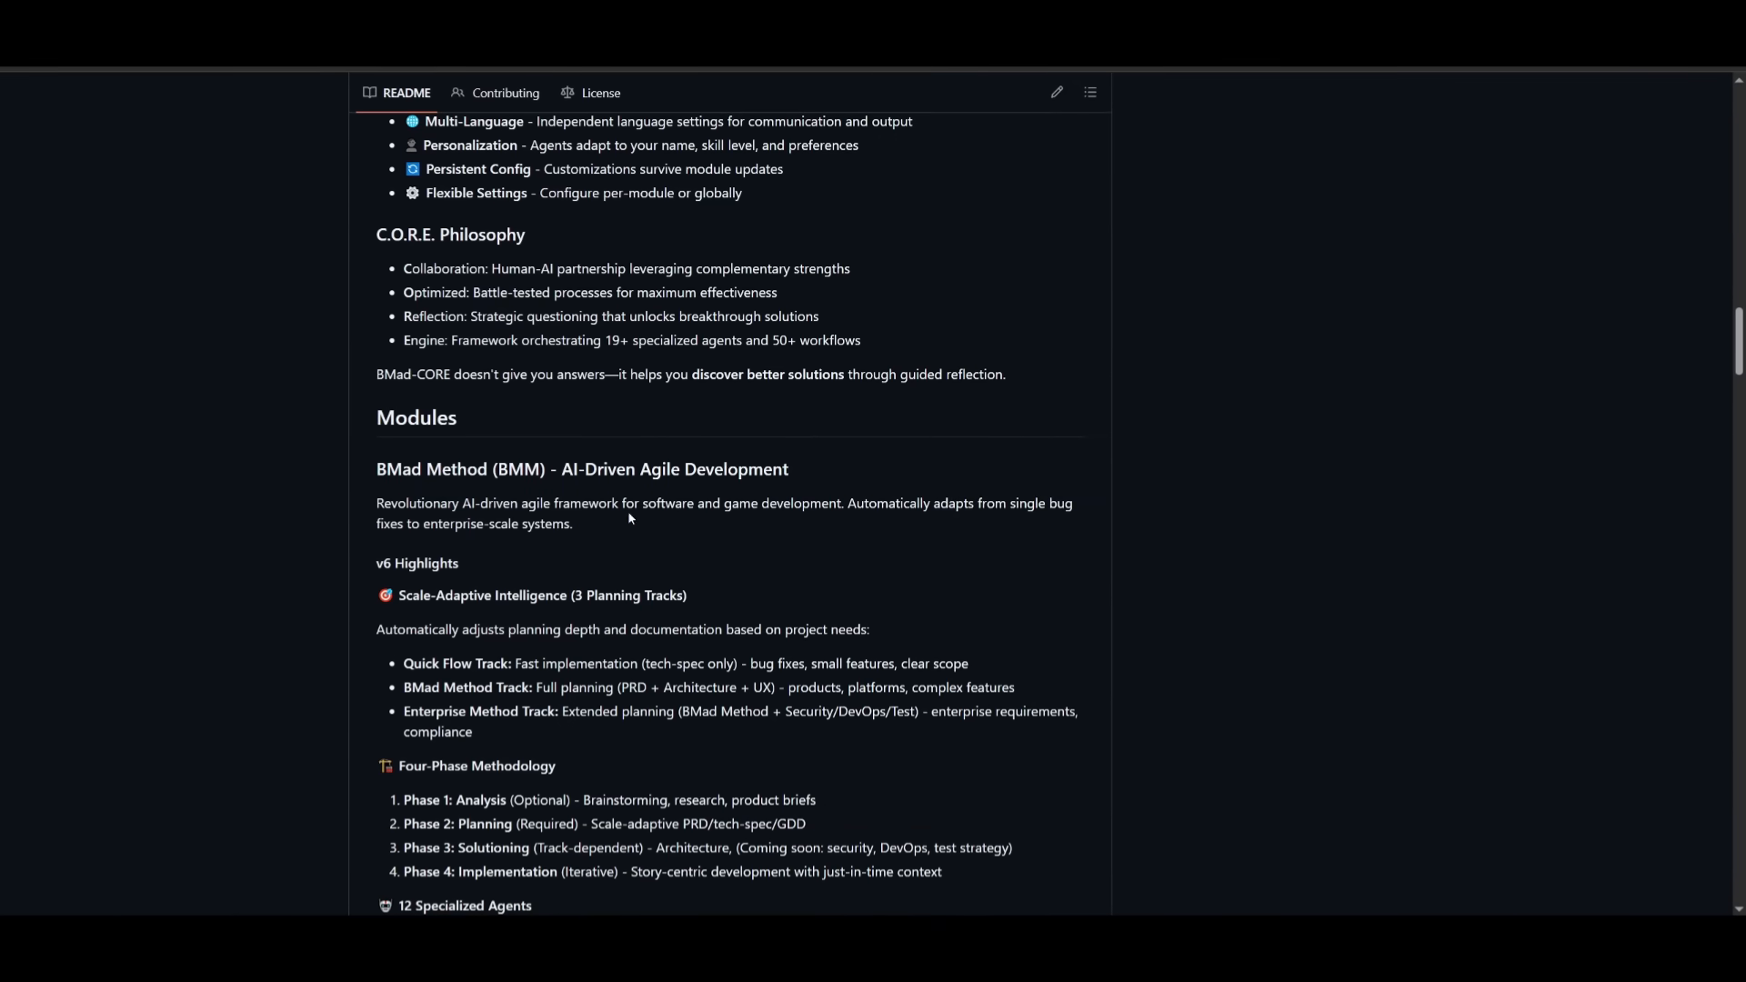
pyautogui.moveTo(847, 554)
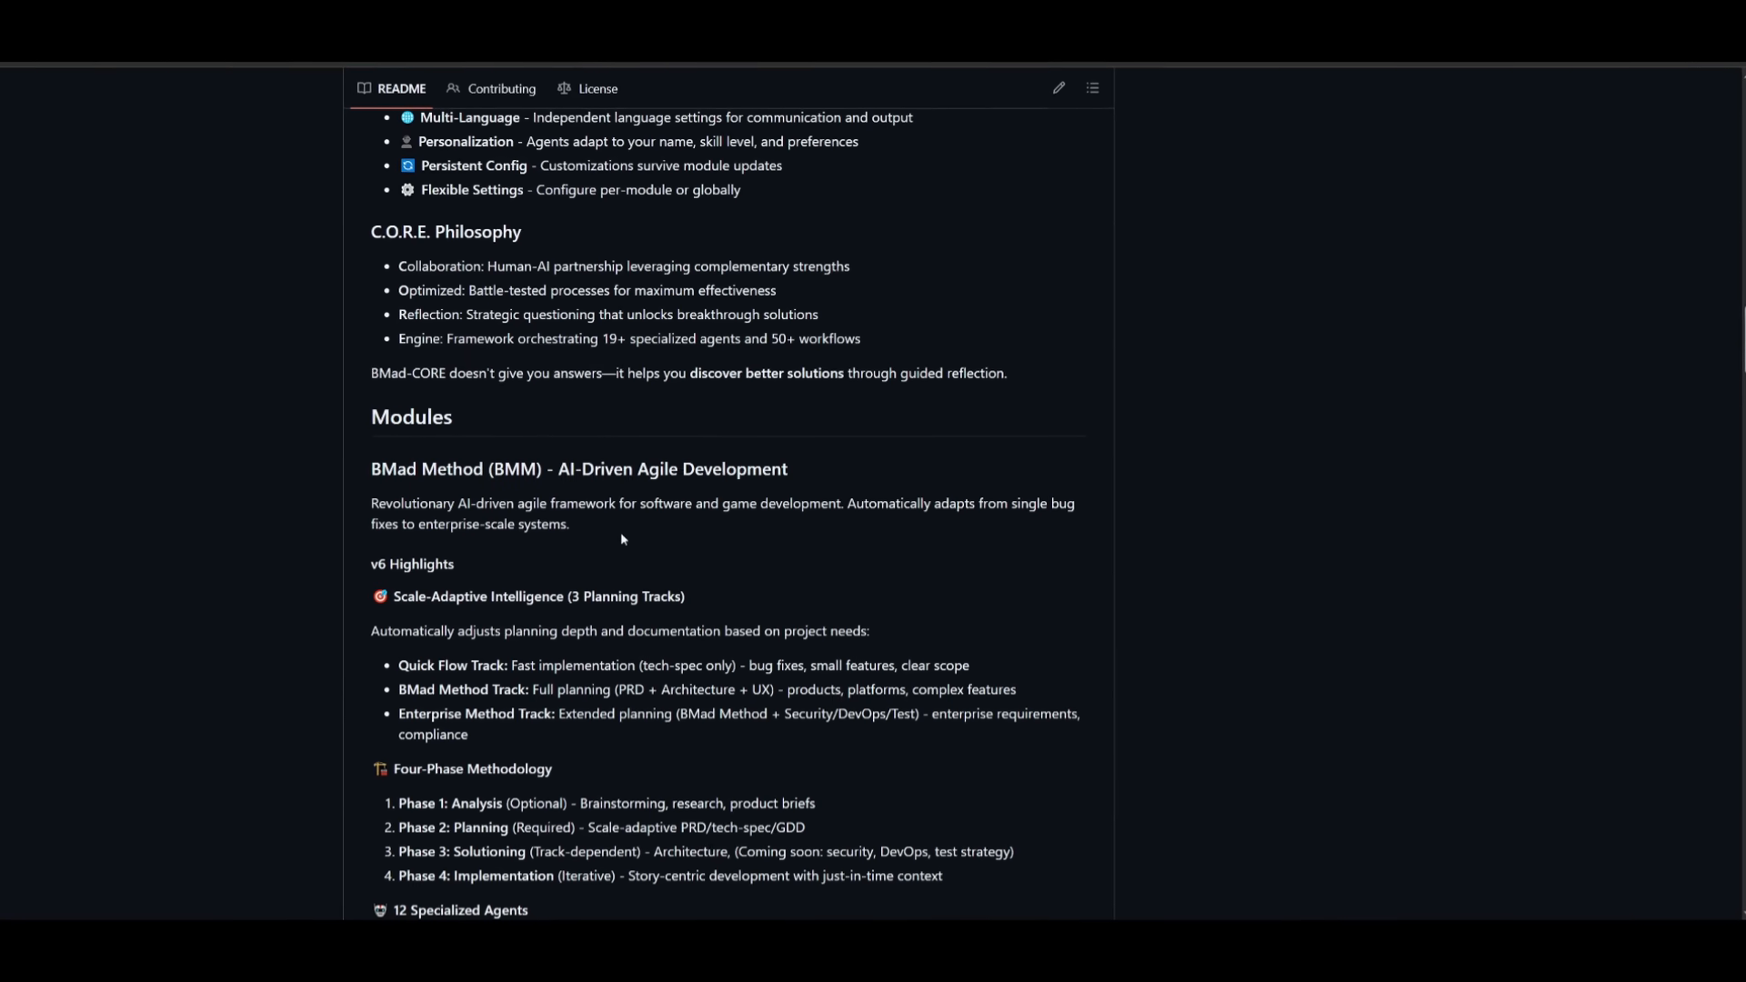
pyautogui.scroll(3)
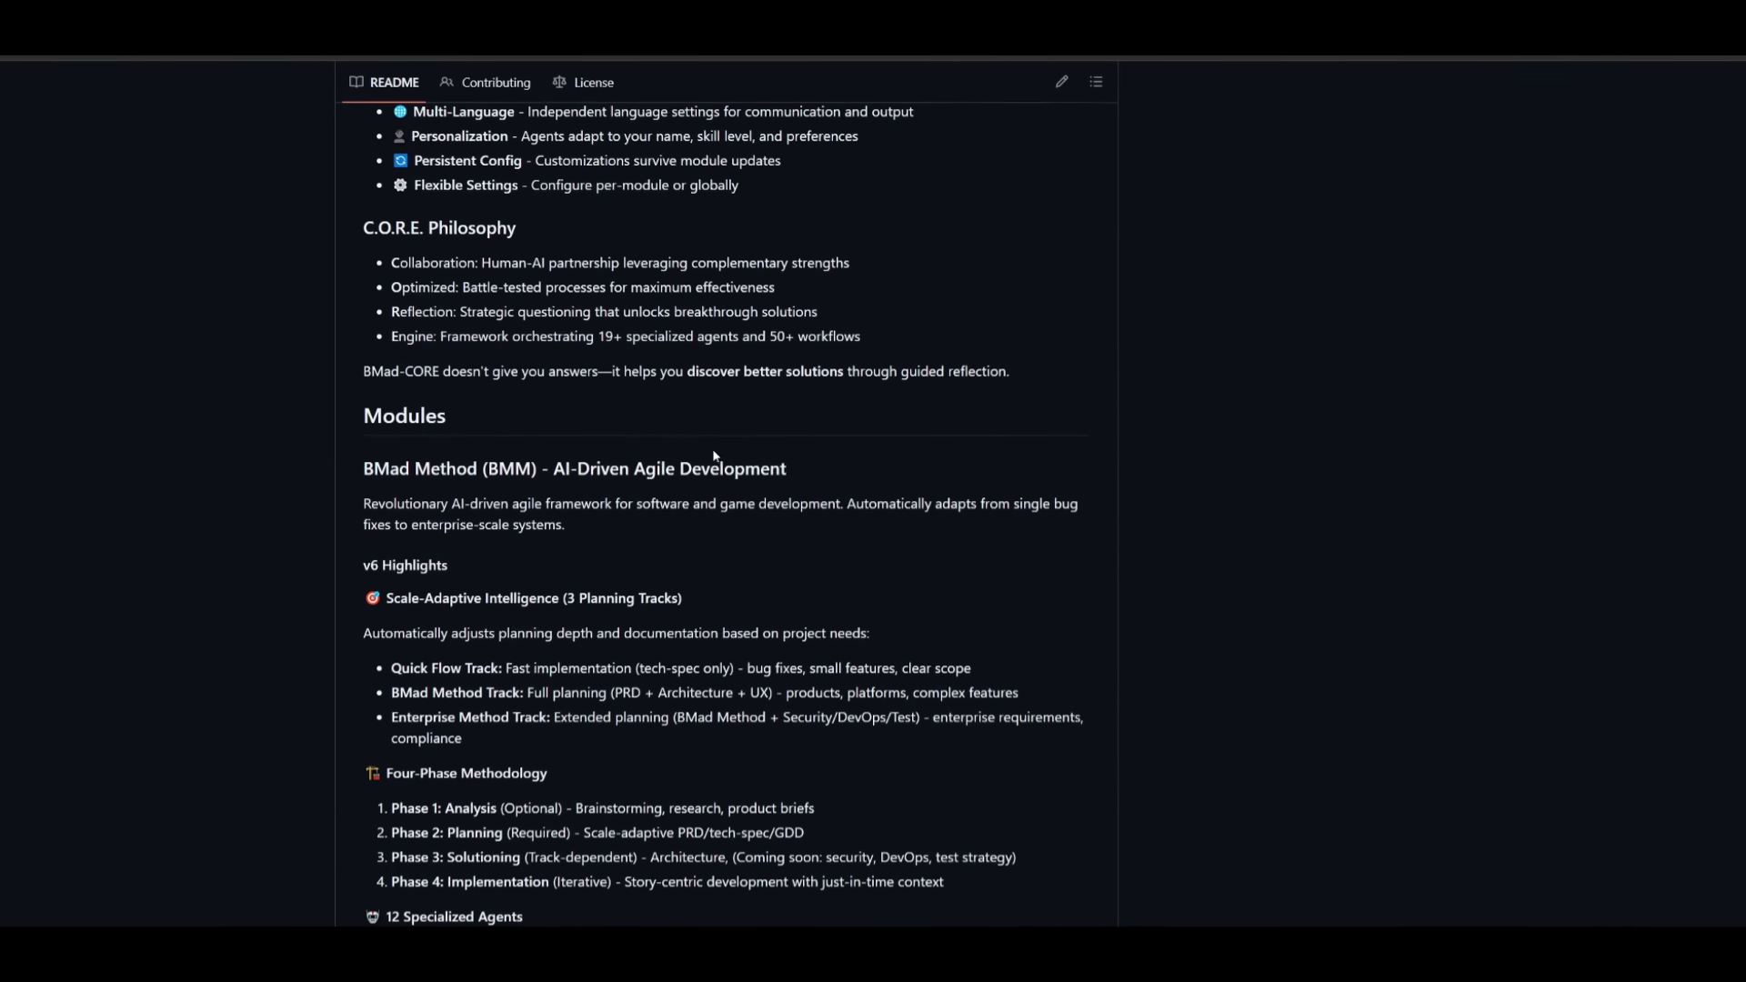
pyautogui.scroll(-3)
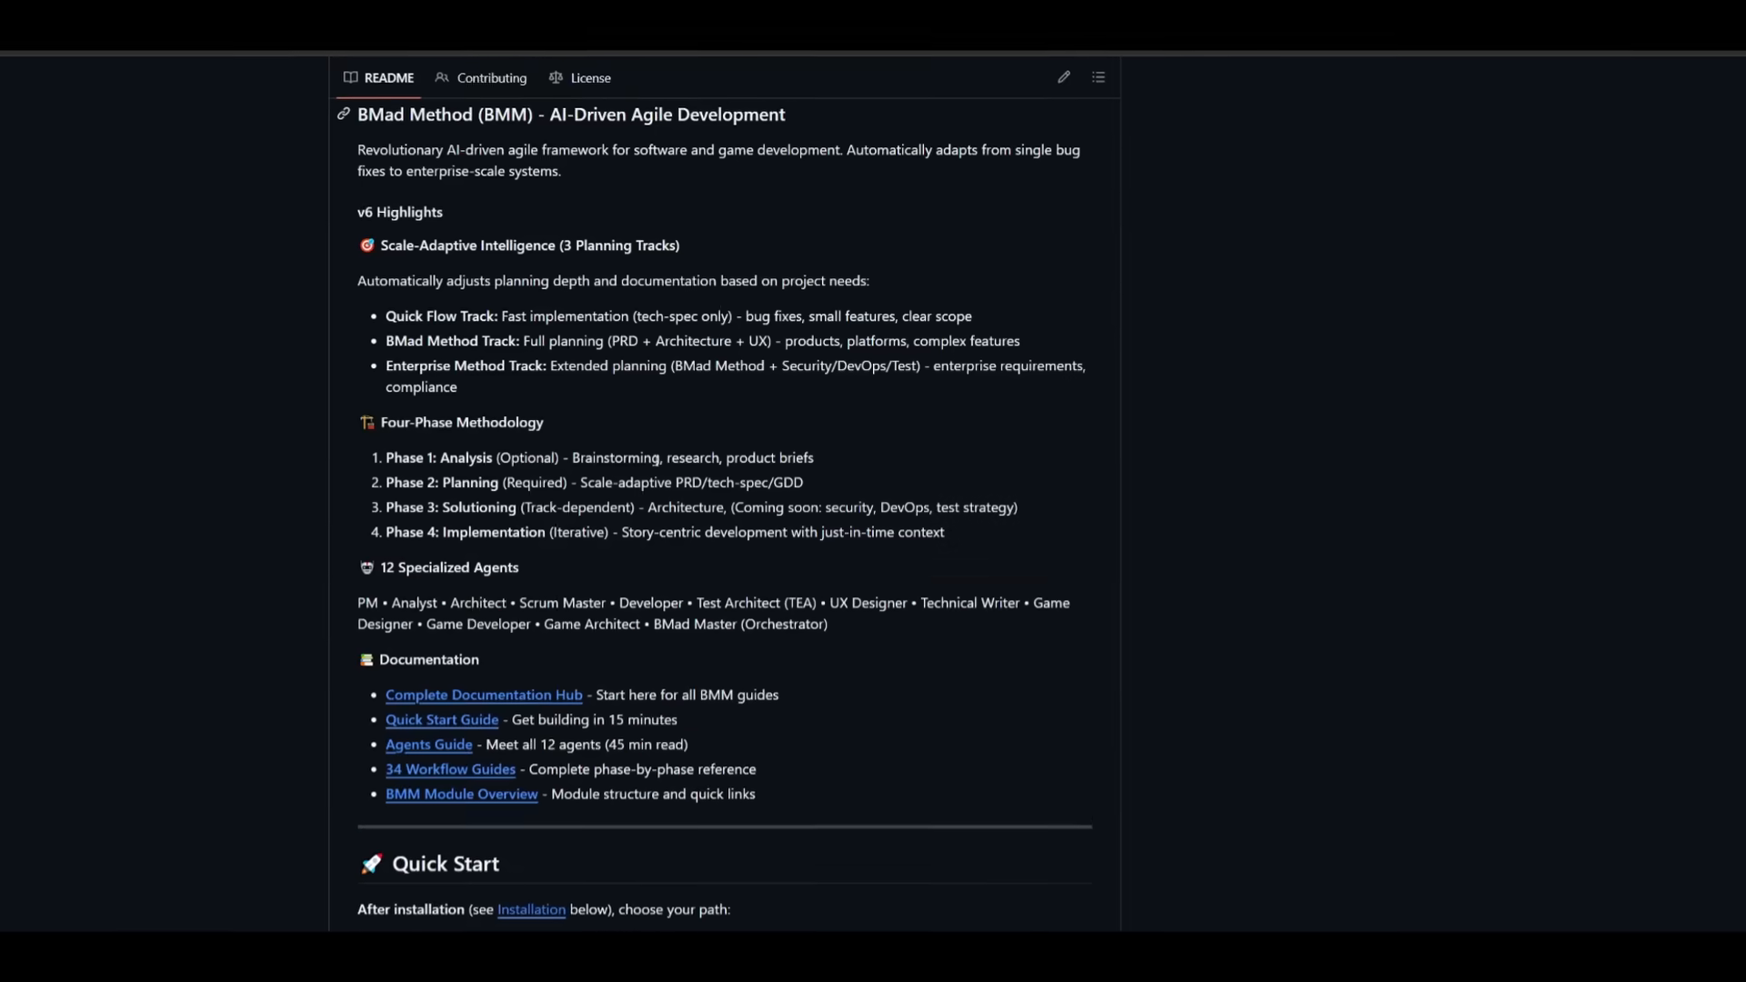
pyautogui.scroll(-3)
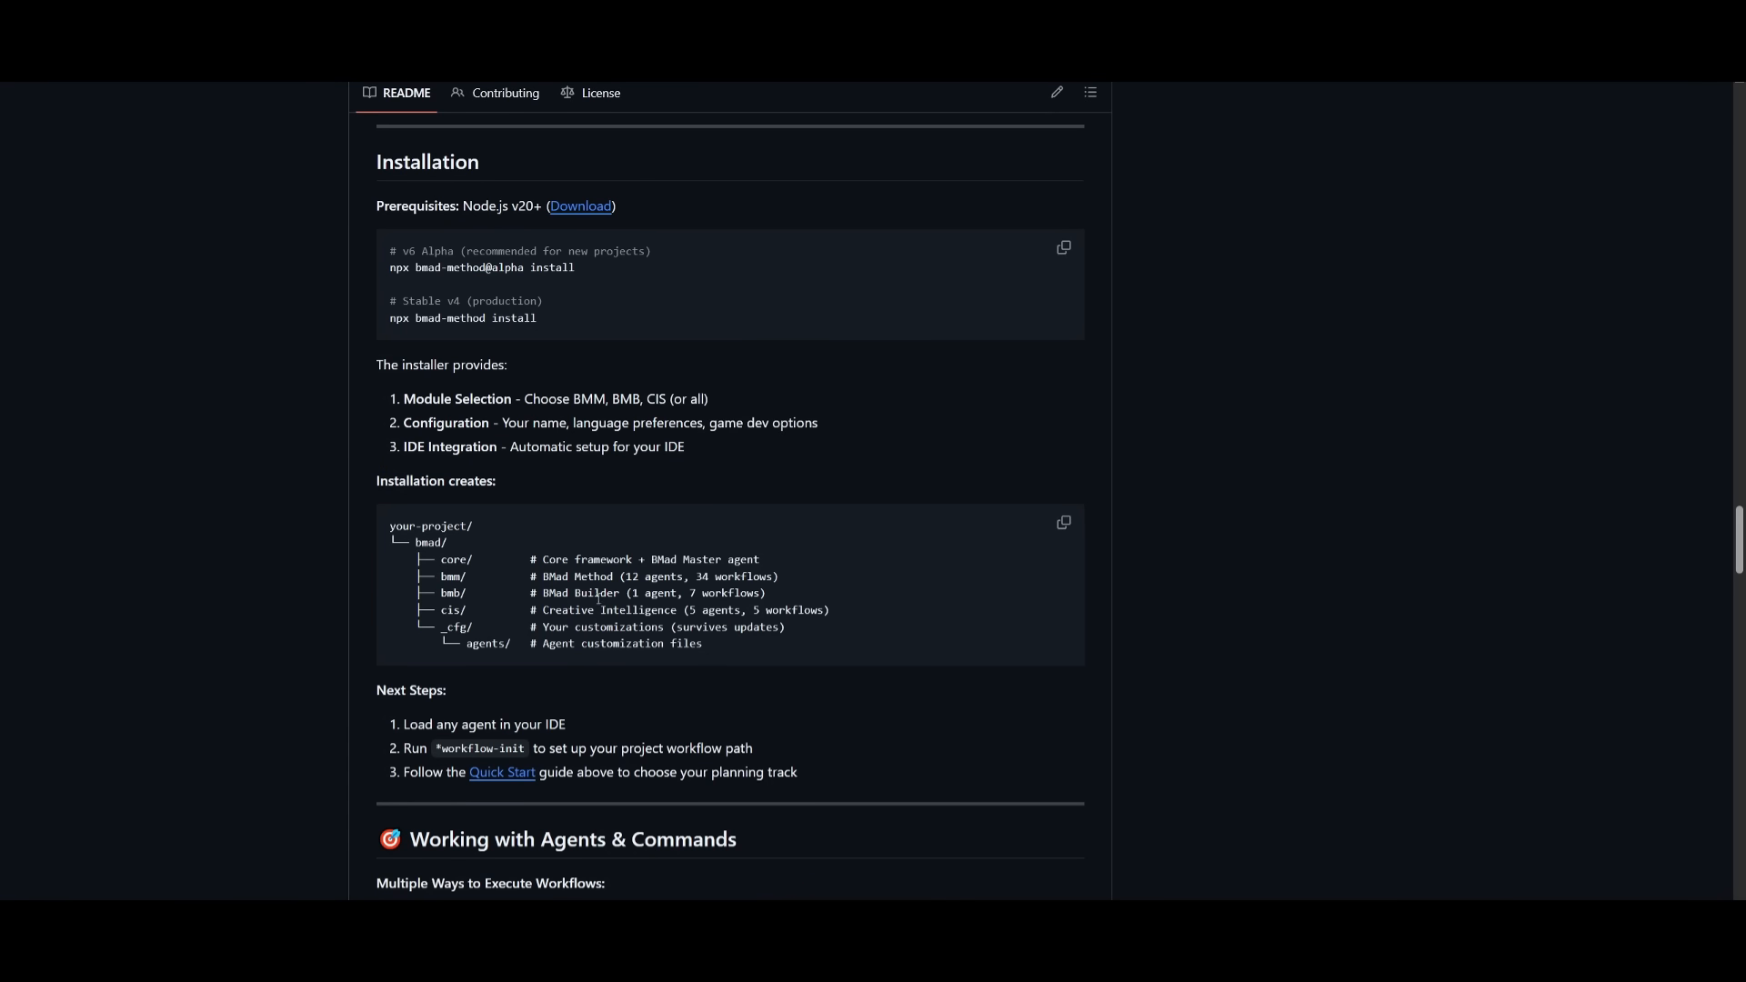
pyautogui.moveTo(690, 299)
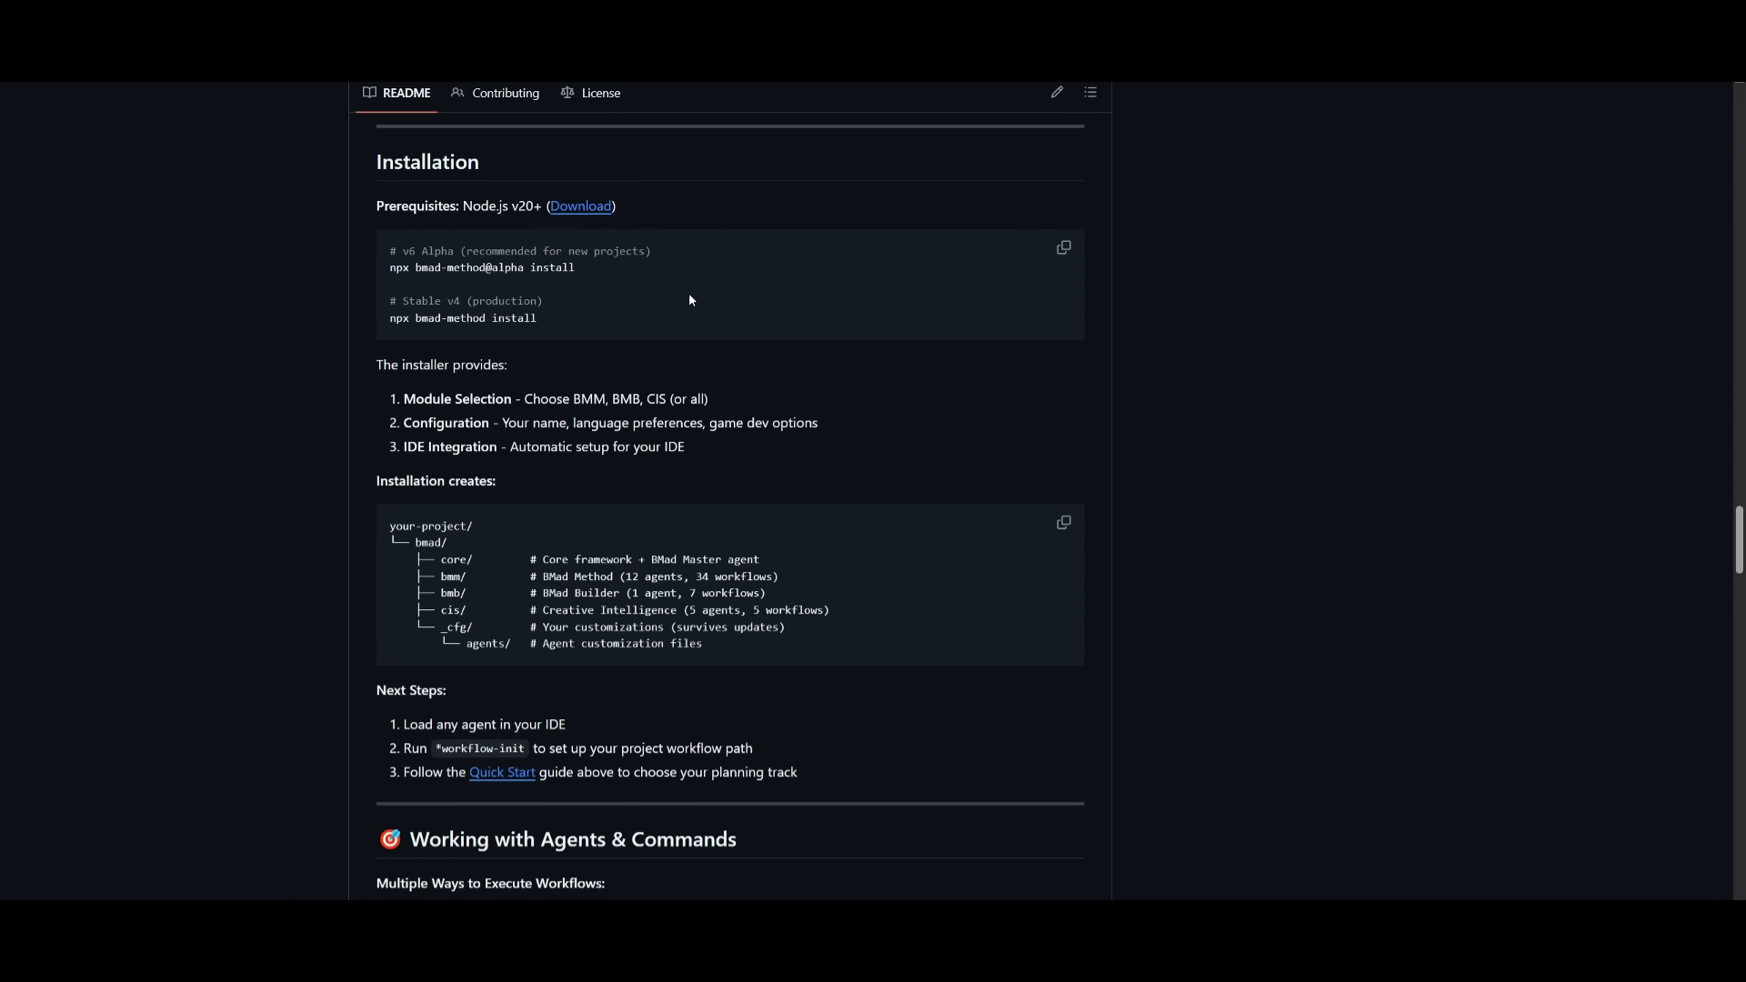
pyautogui.moveTo(362, 277)
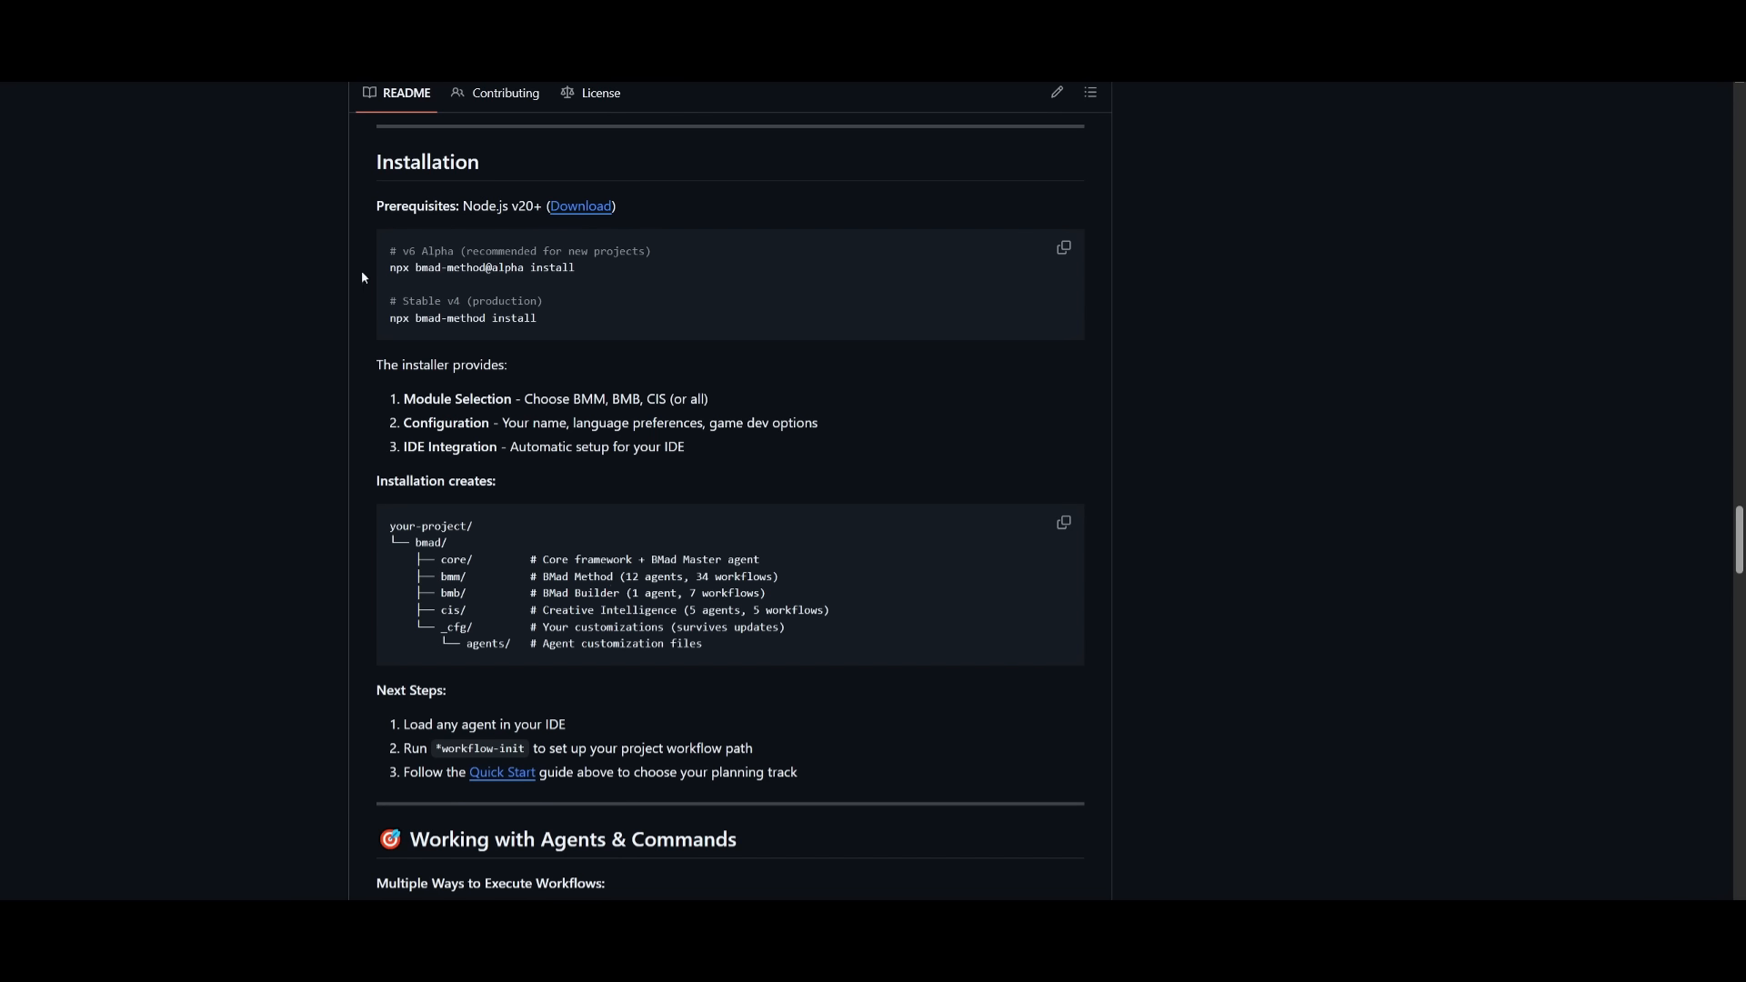
pyautogui.moveTo(511, 292)
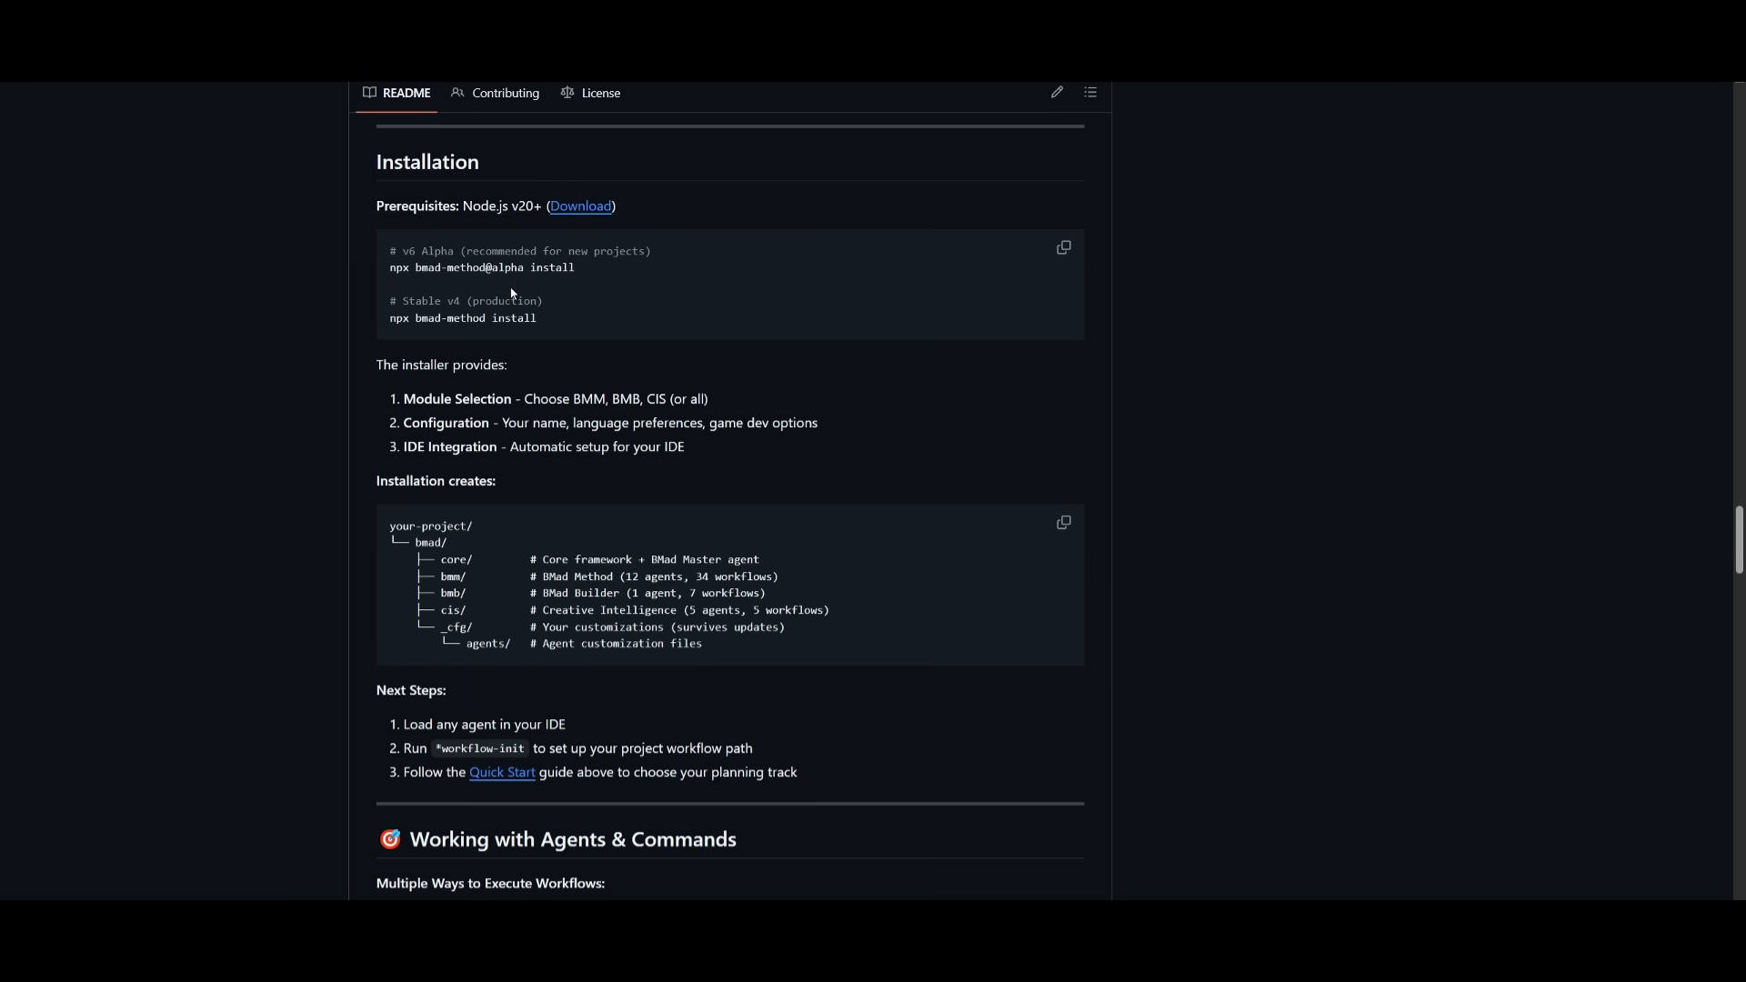
pyautogui.moveTo(554, 288)
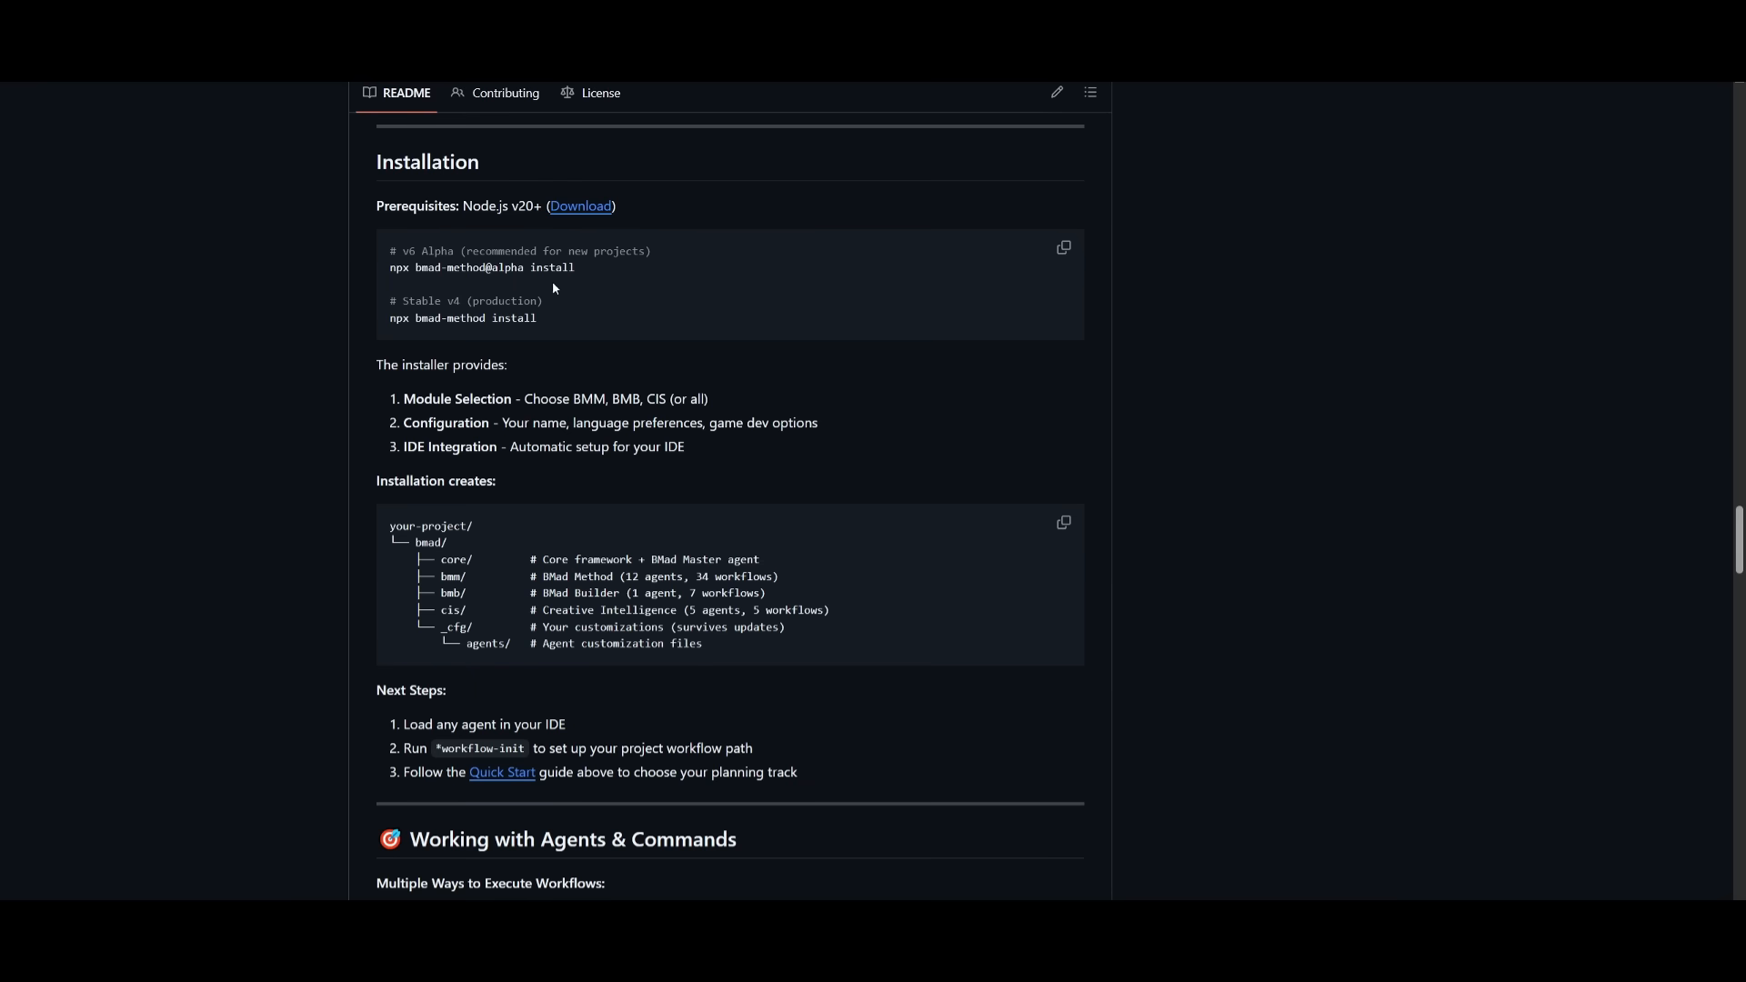
pyautogui.moveTo(373, 312)
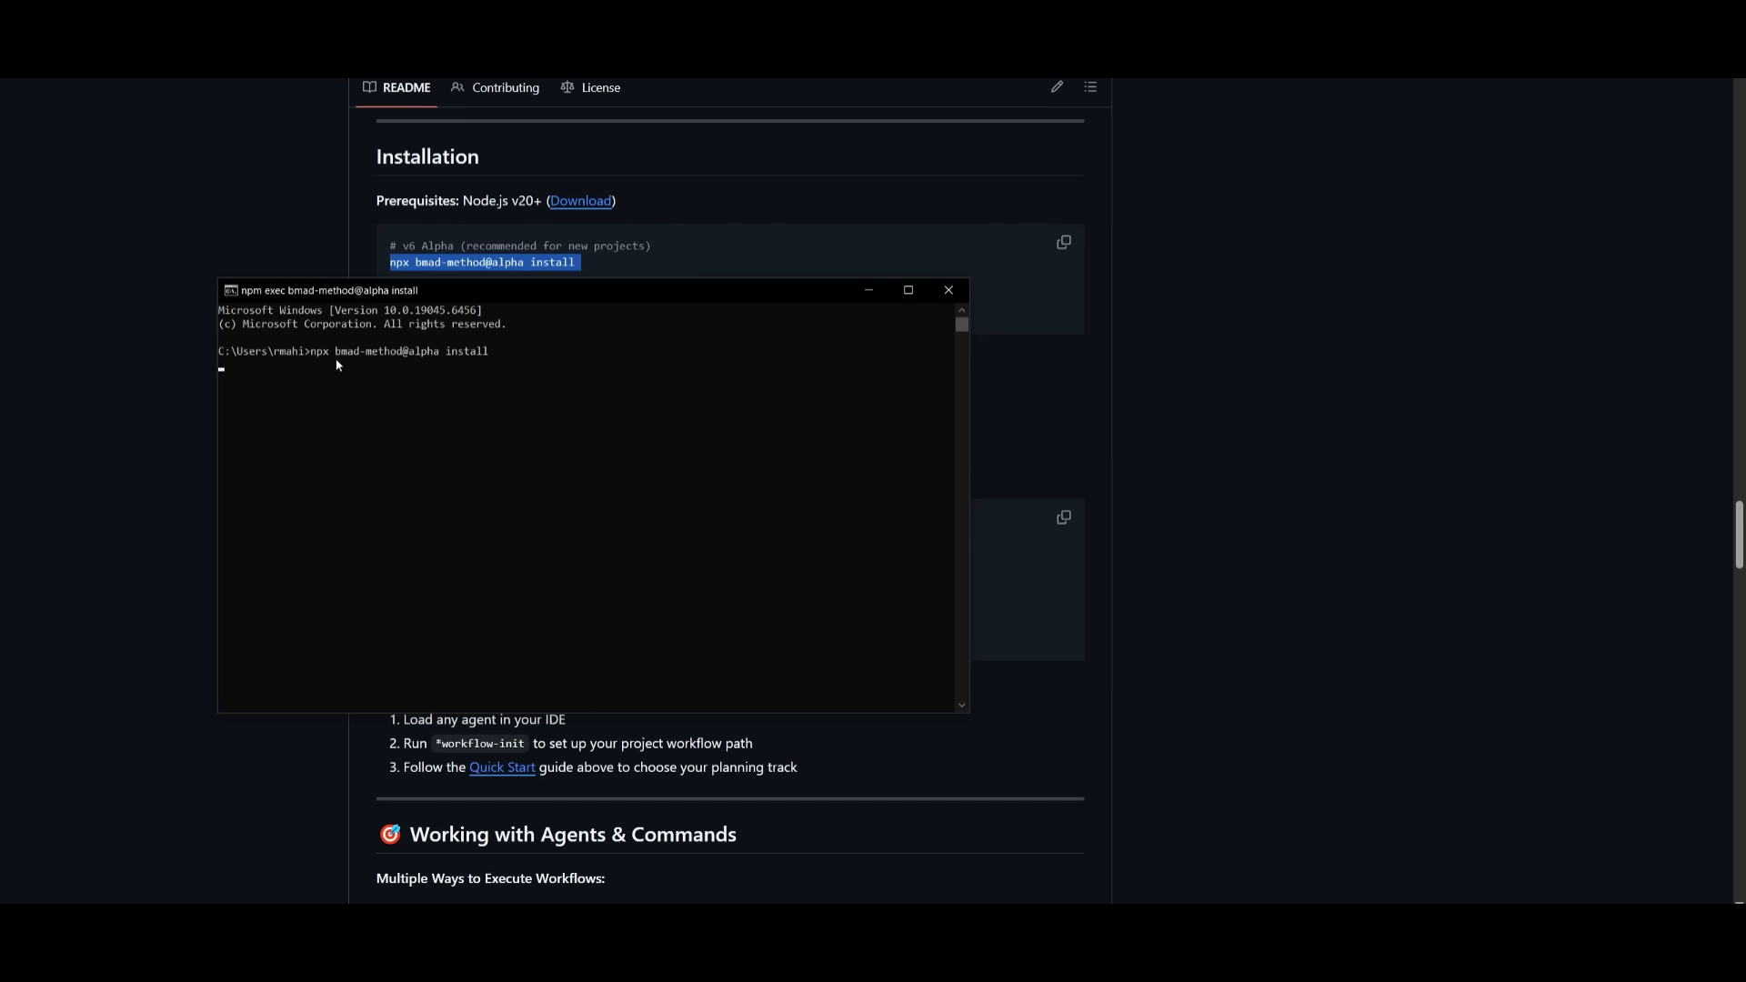
pyautogui.moveTo(694, 583)
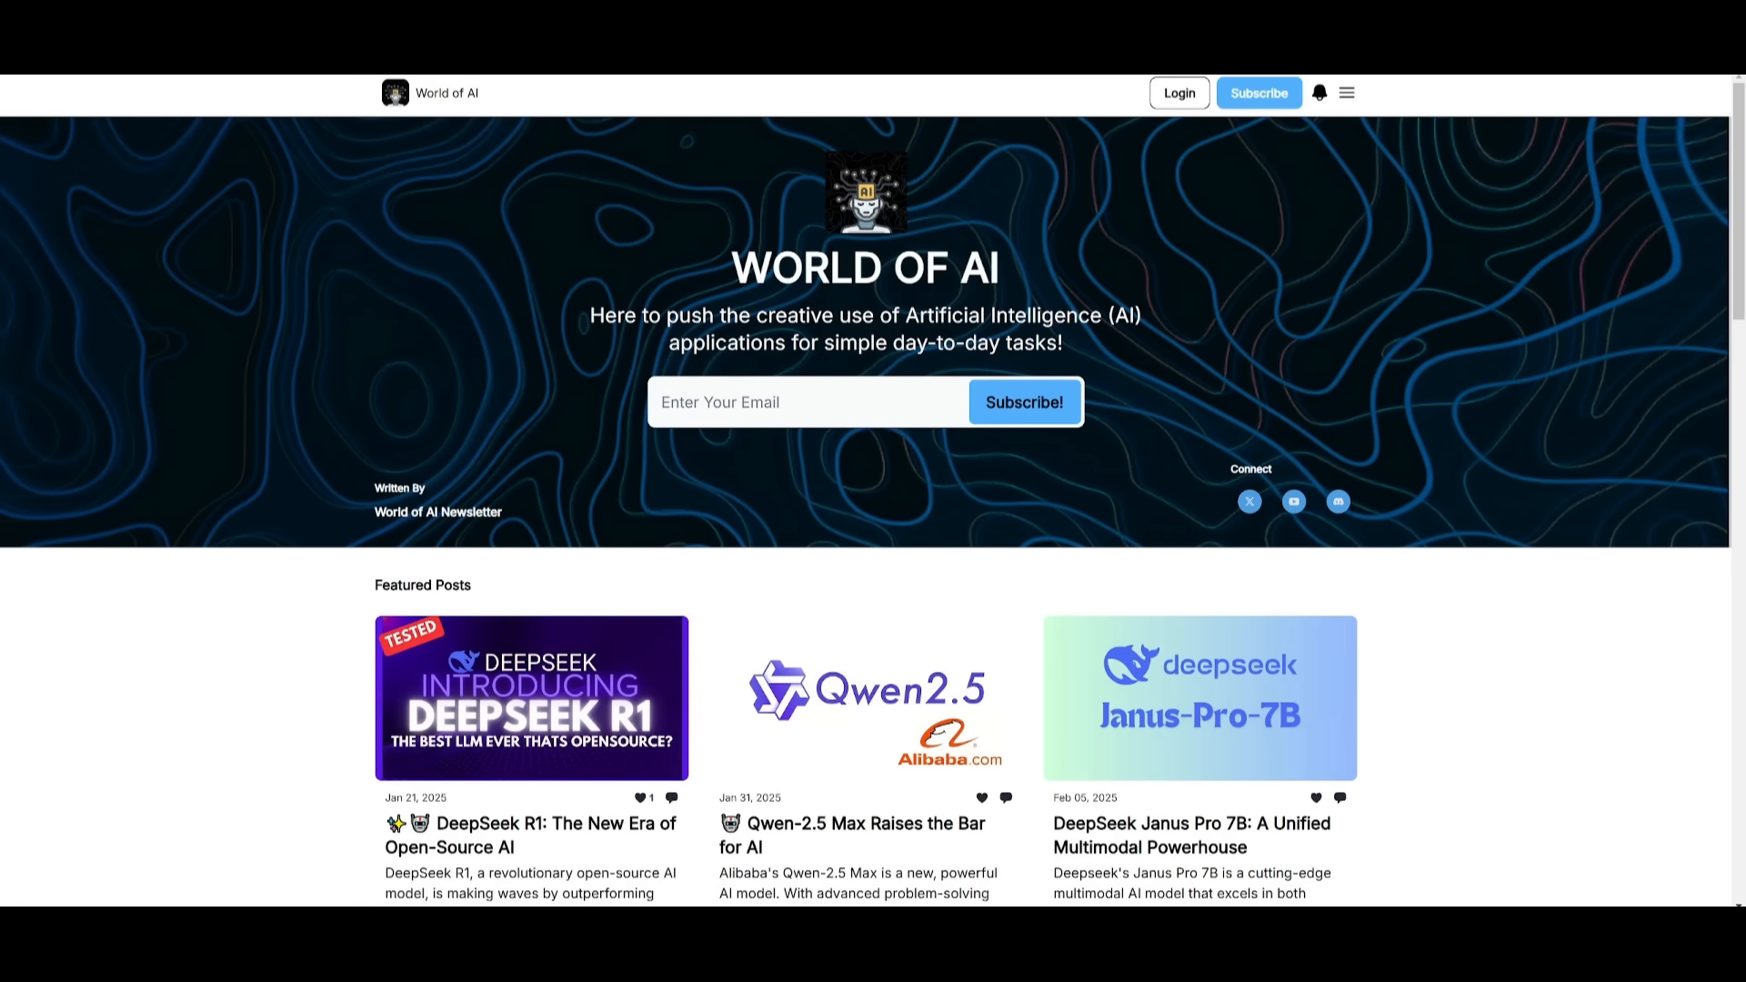
pyautogui.moveTo(1045, 297)
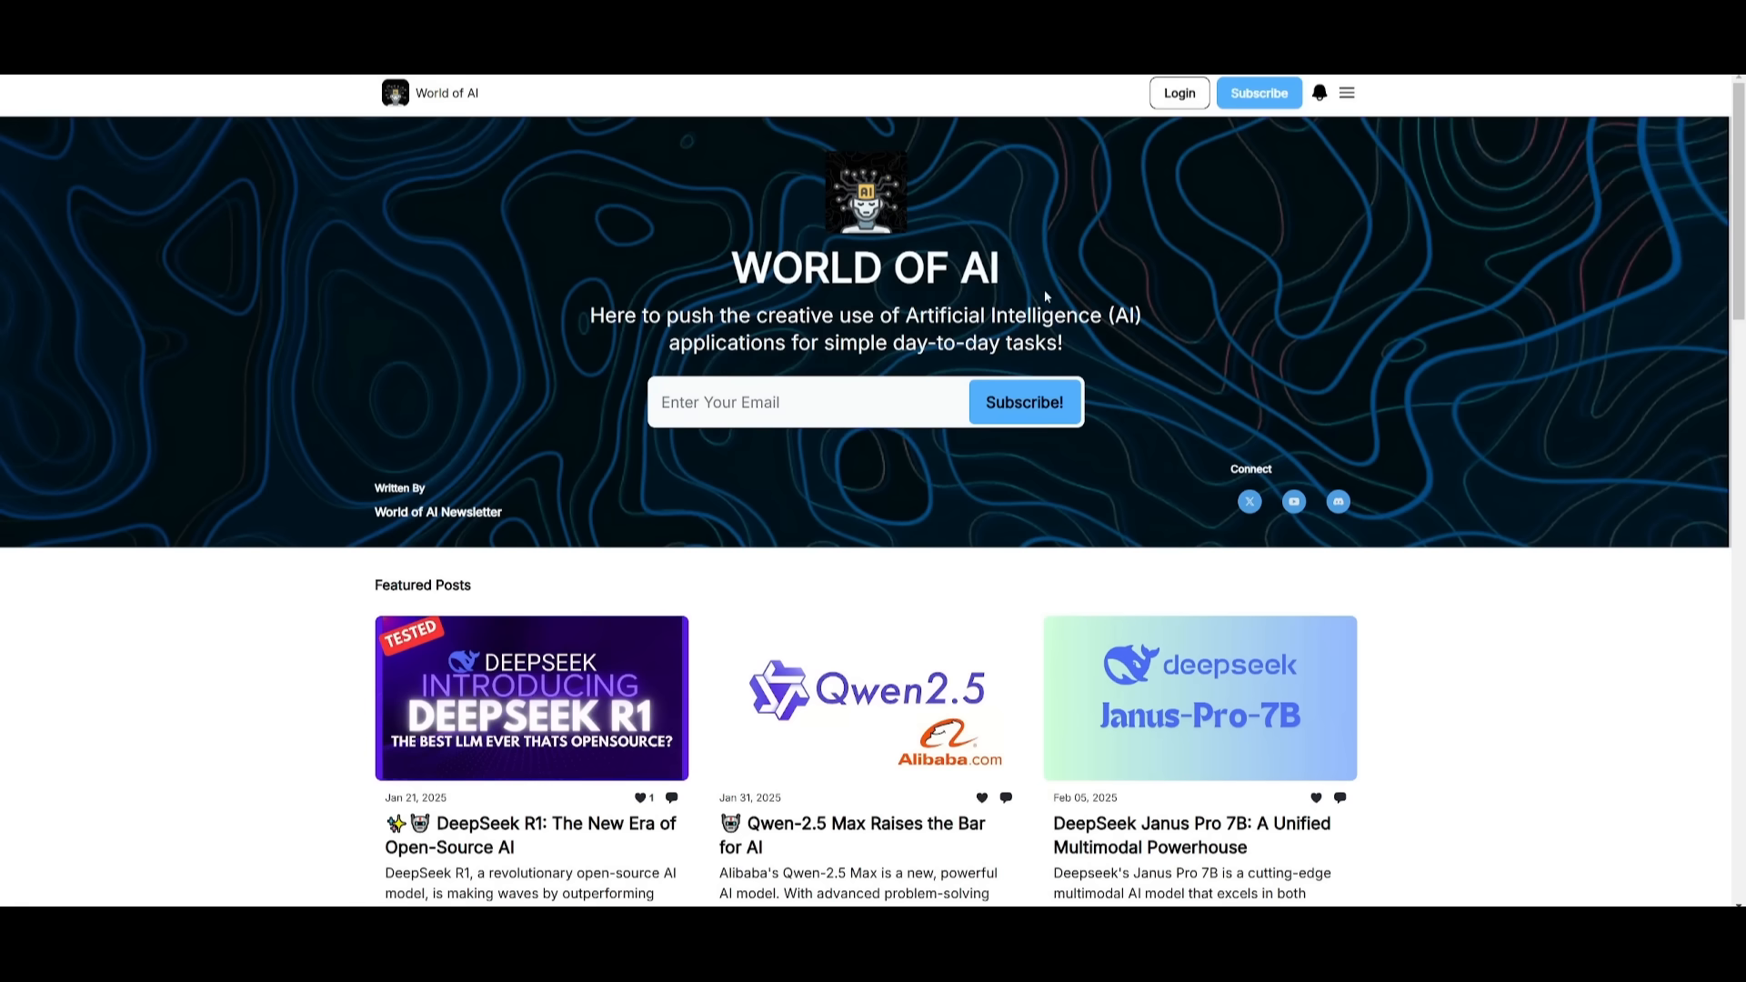
pyautogui.scroll(-3)
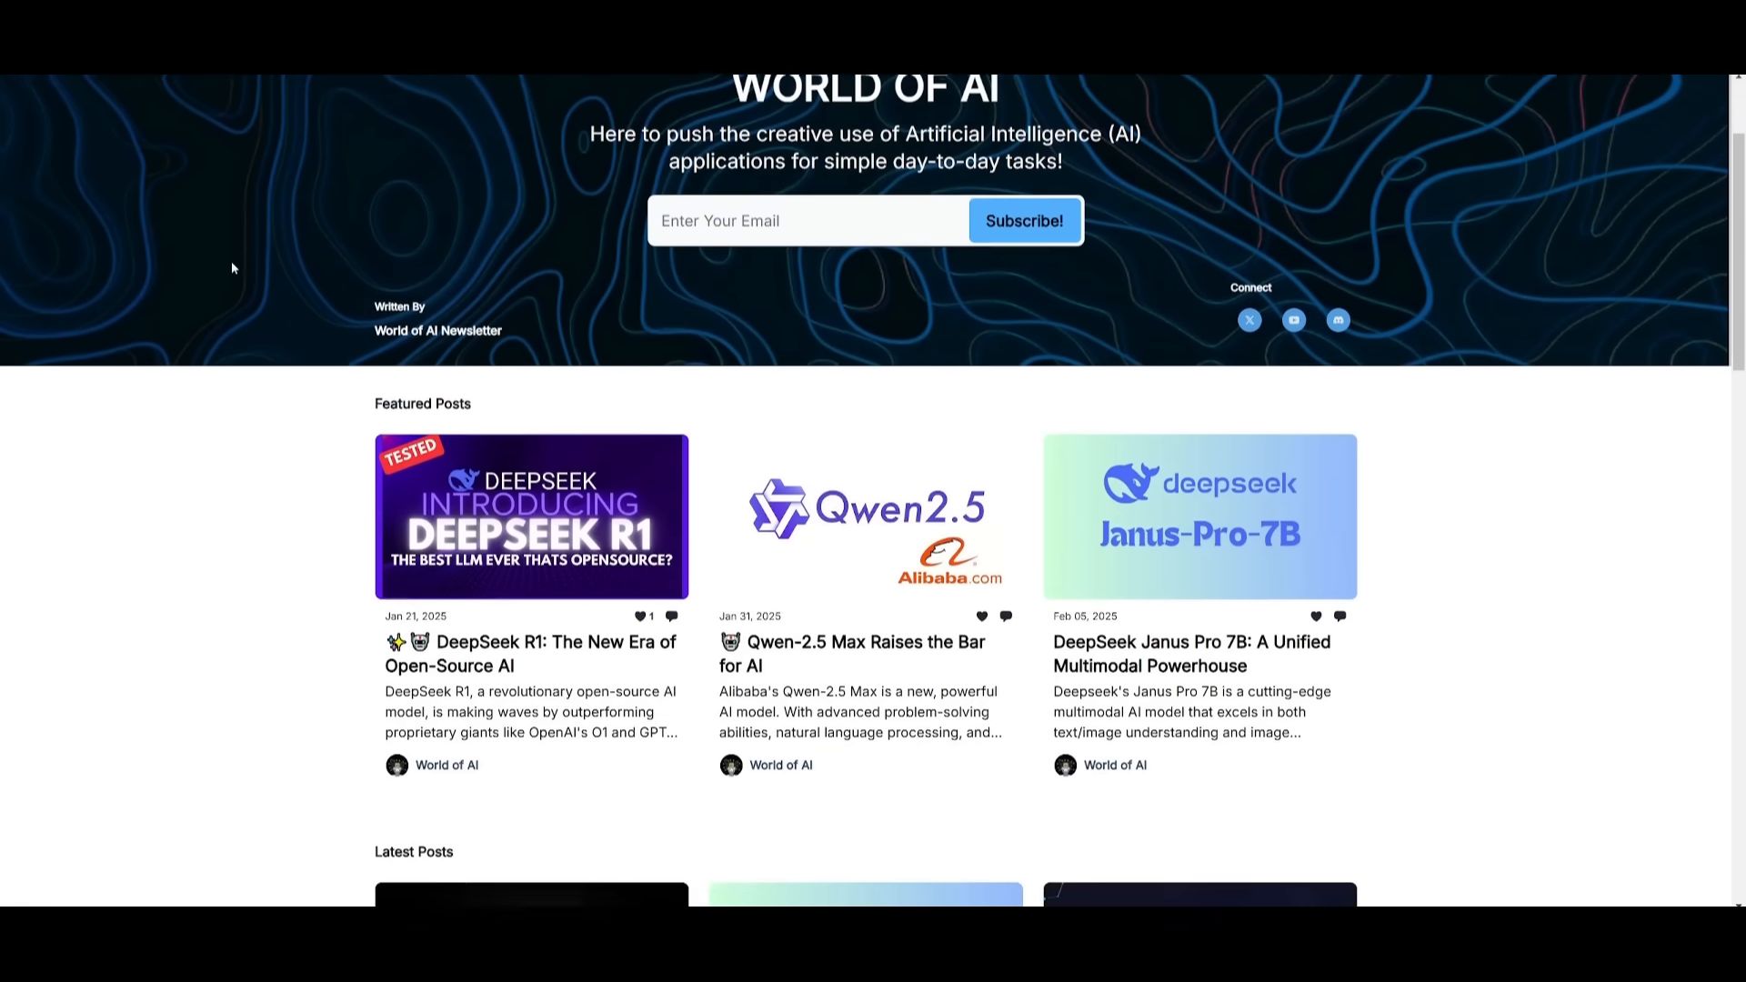
pyautogui.scroll(-3)
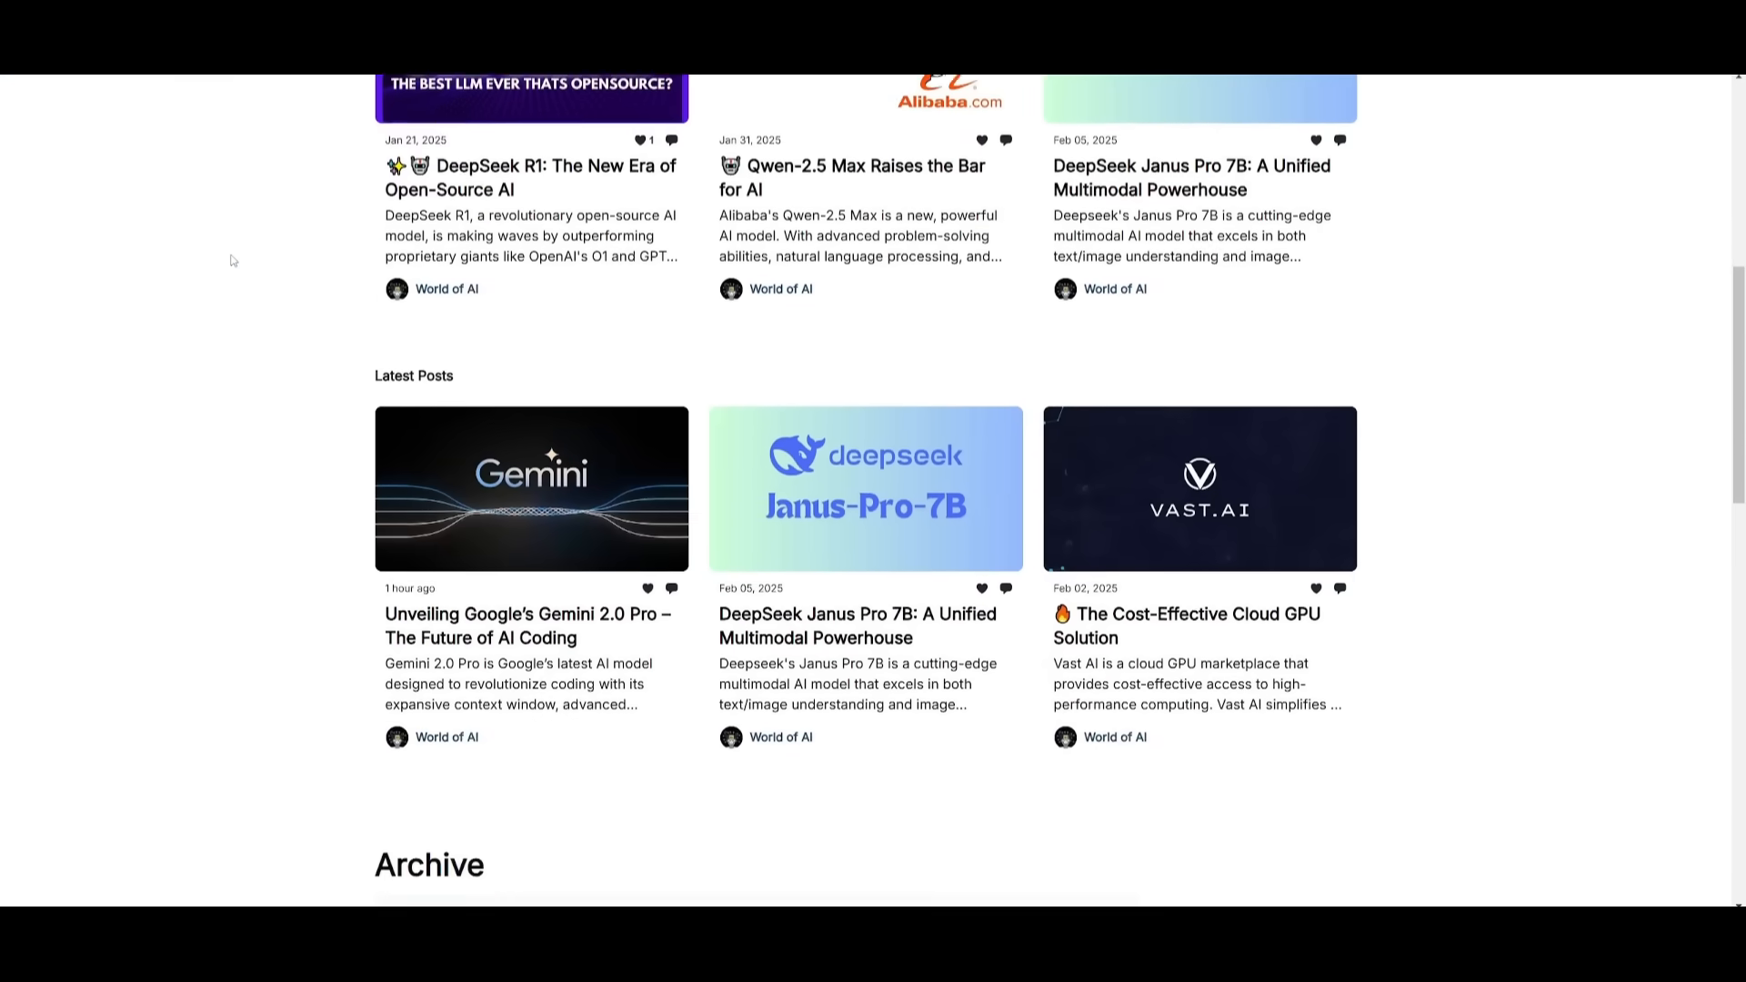
pyautogui.scroll(-3)
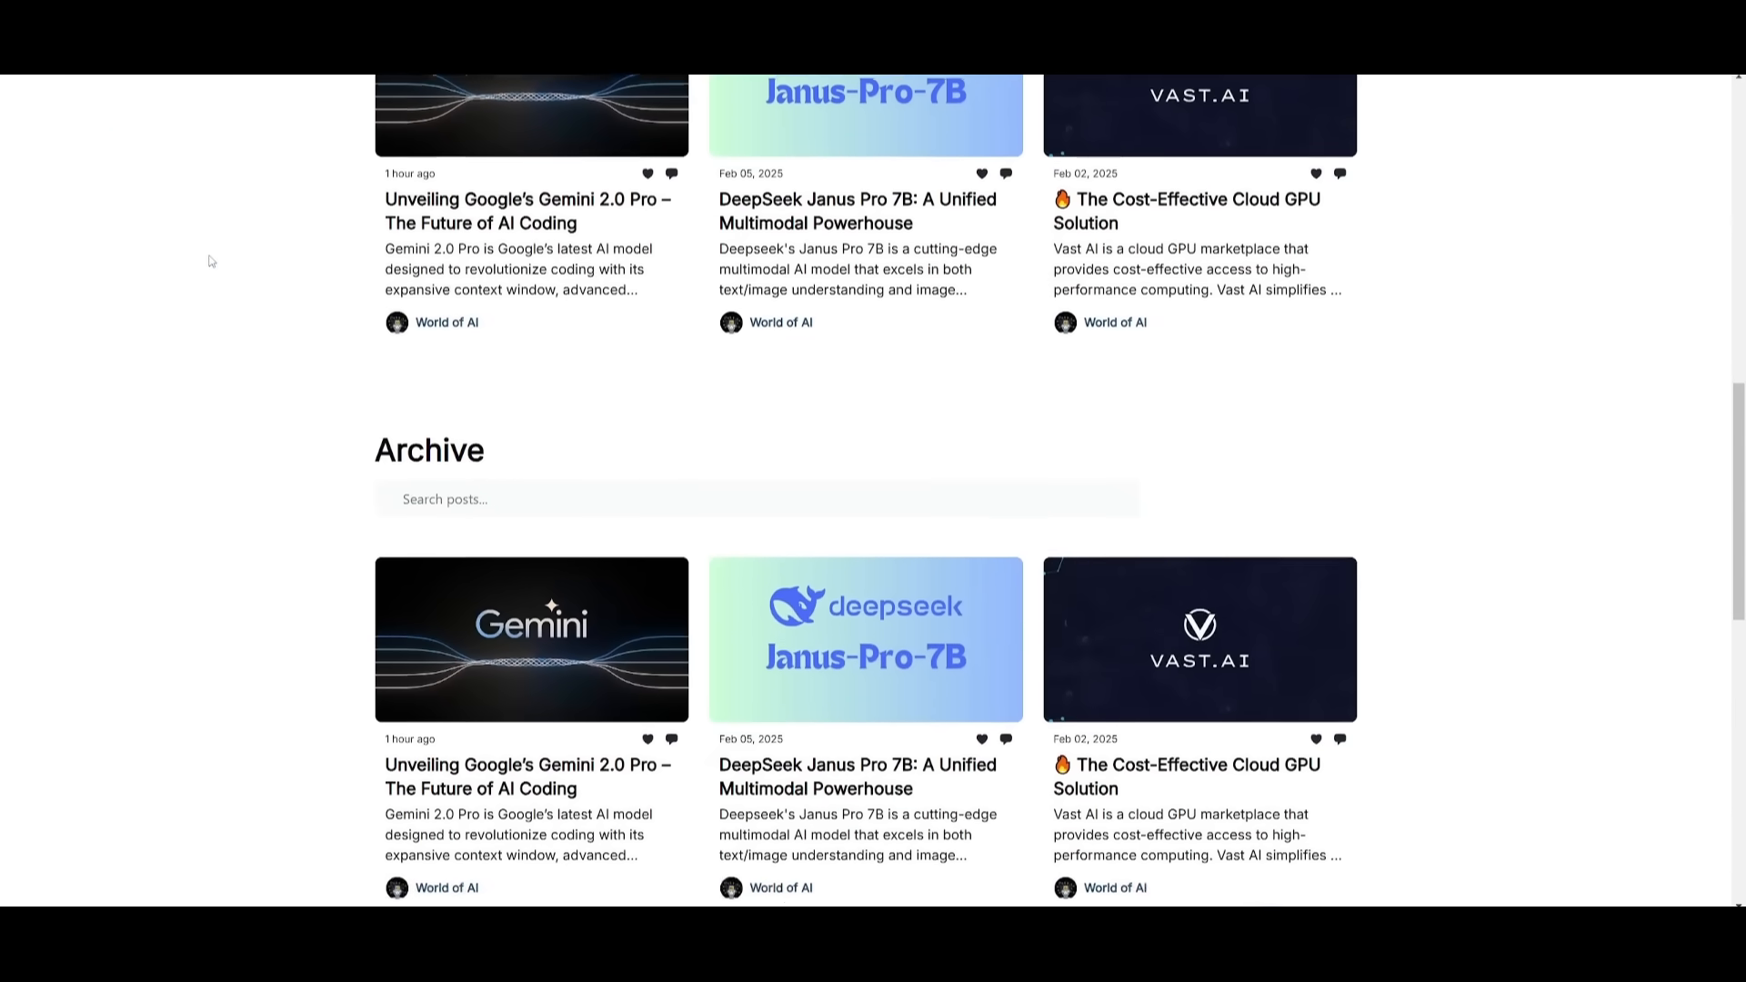
pyautogui.scroll(-3)
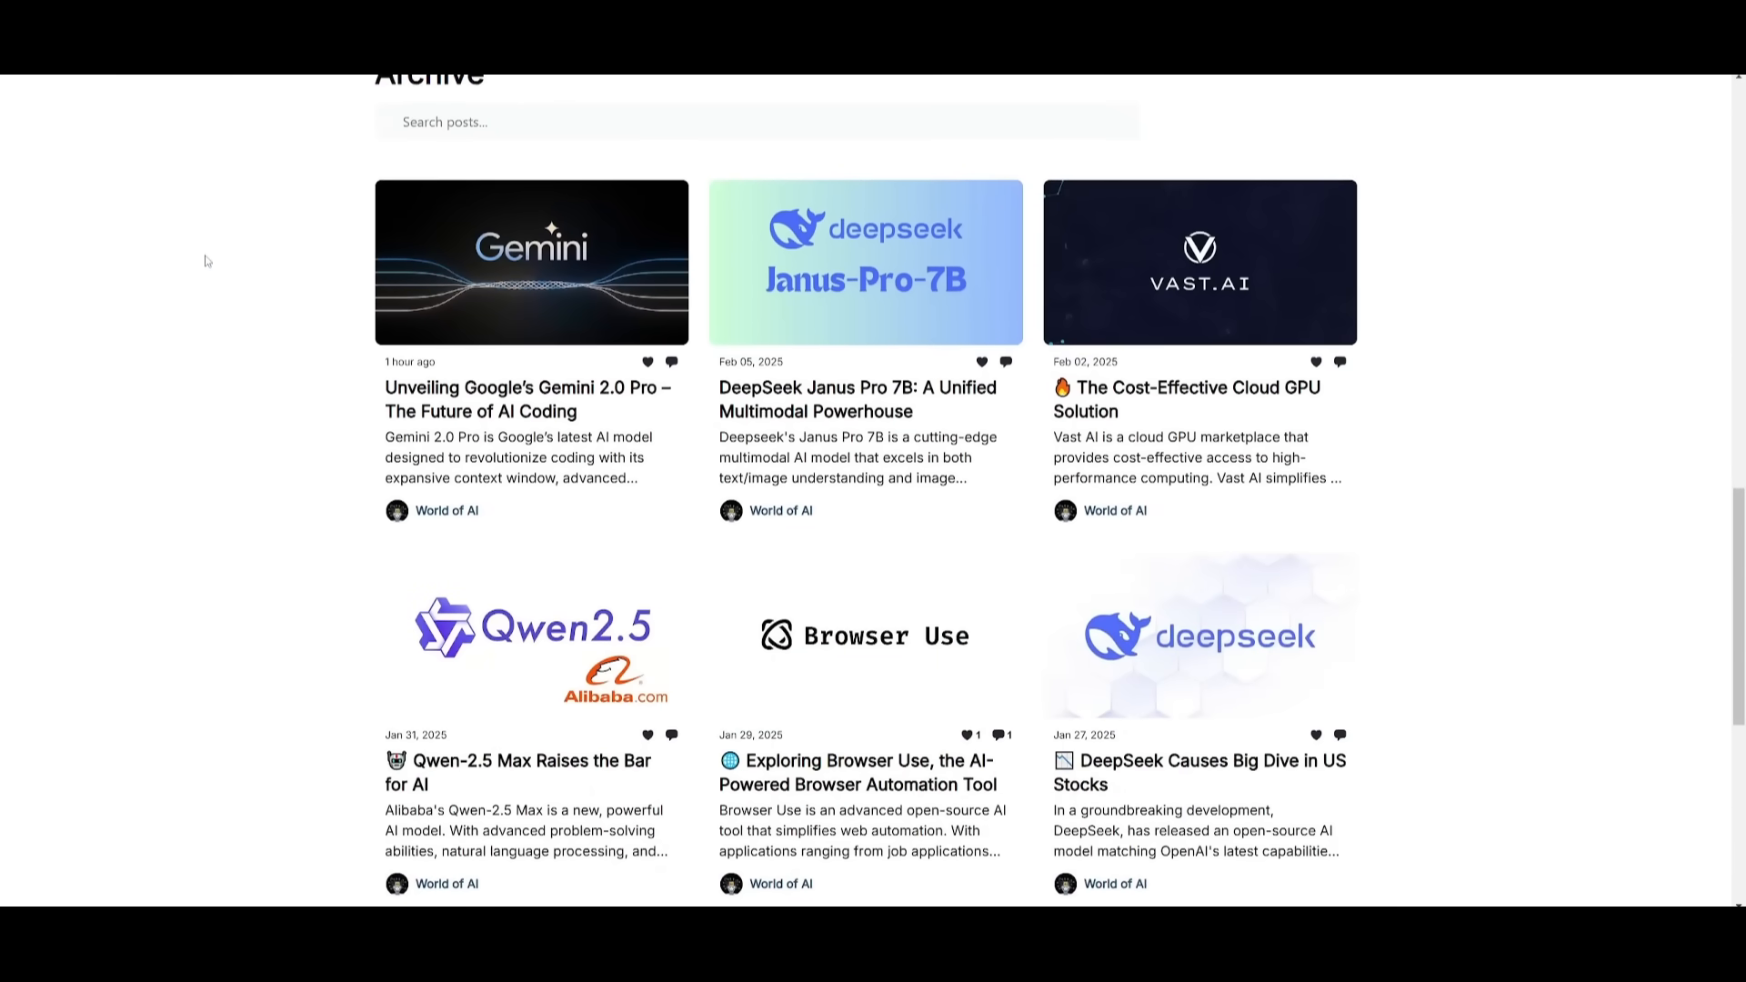
pyautogui.scroll(-3)
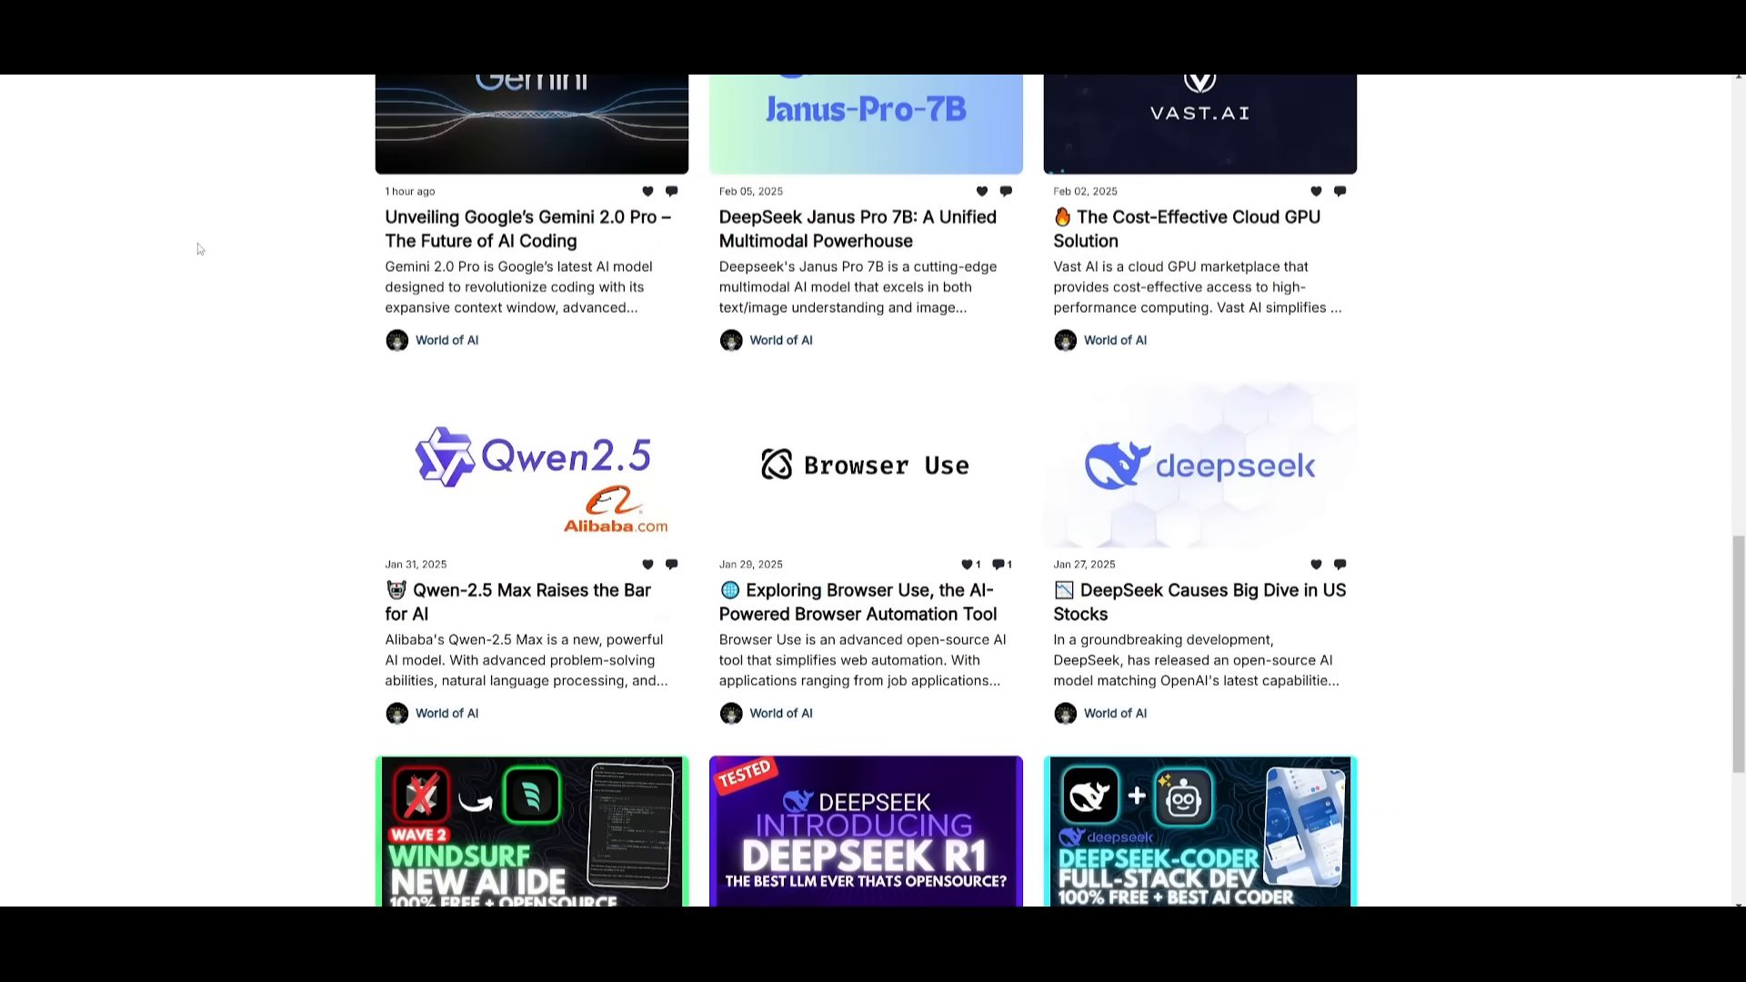
pyautogui.scroll(-3)
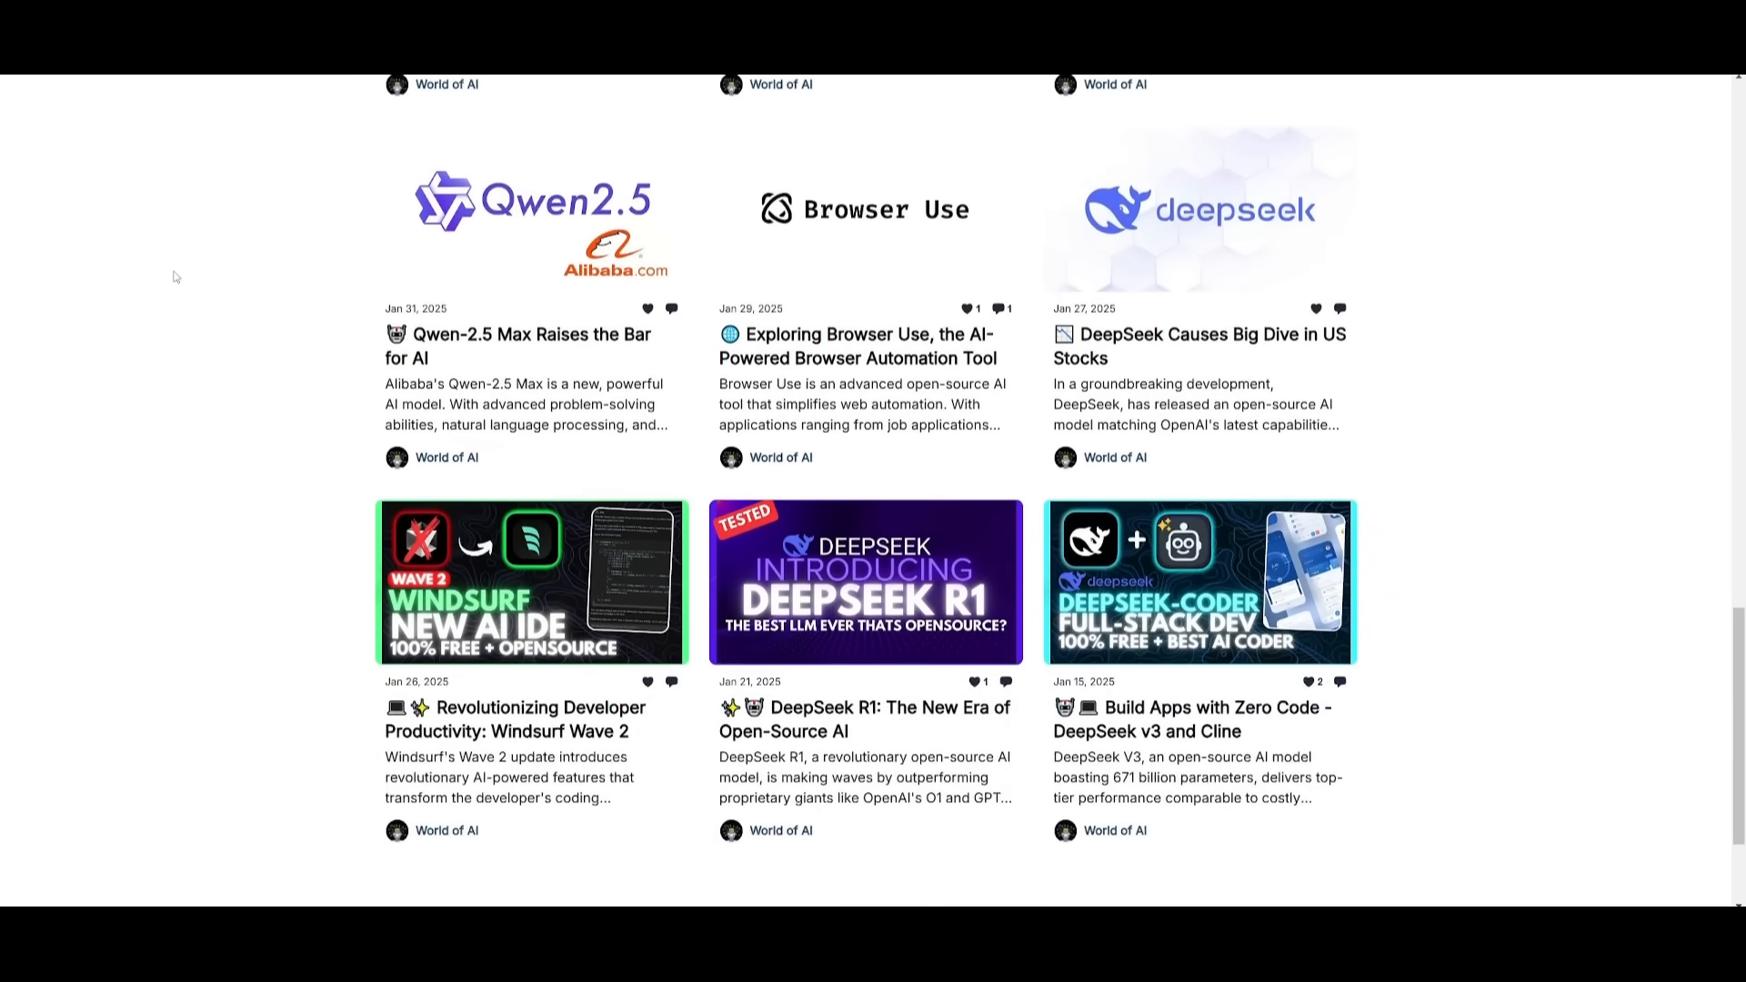
pyautogui.scroll(-3)
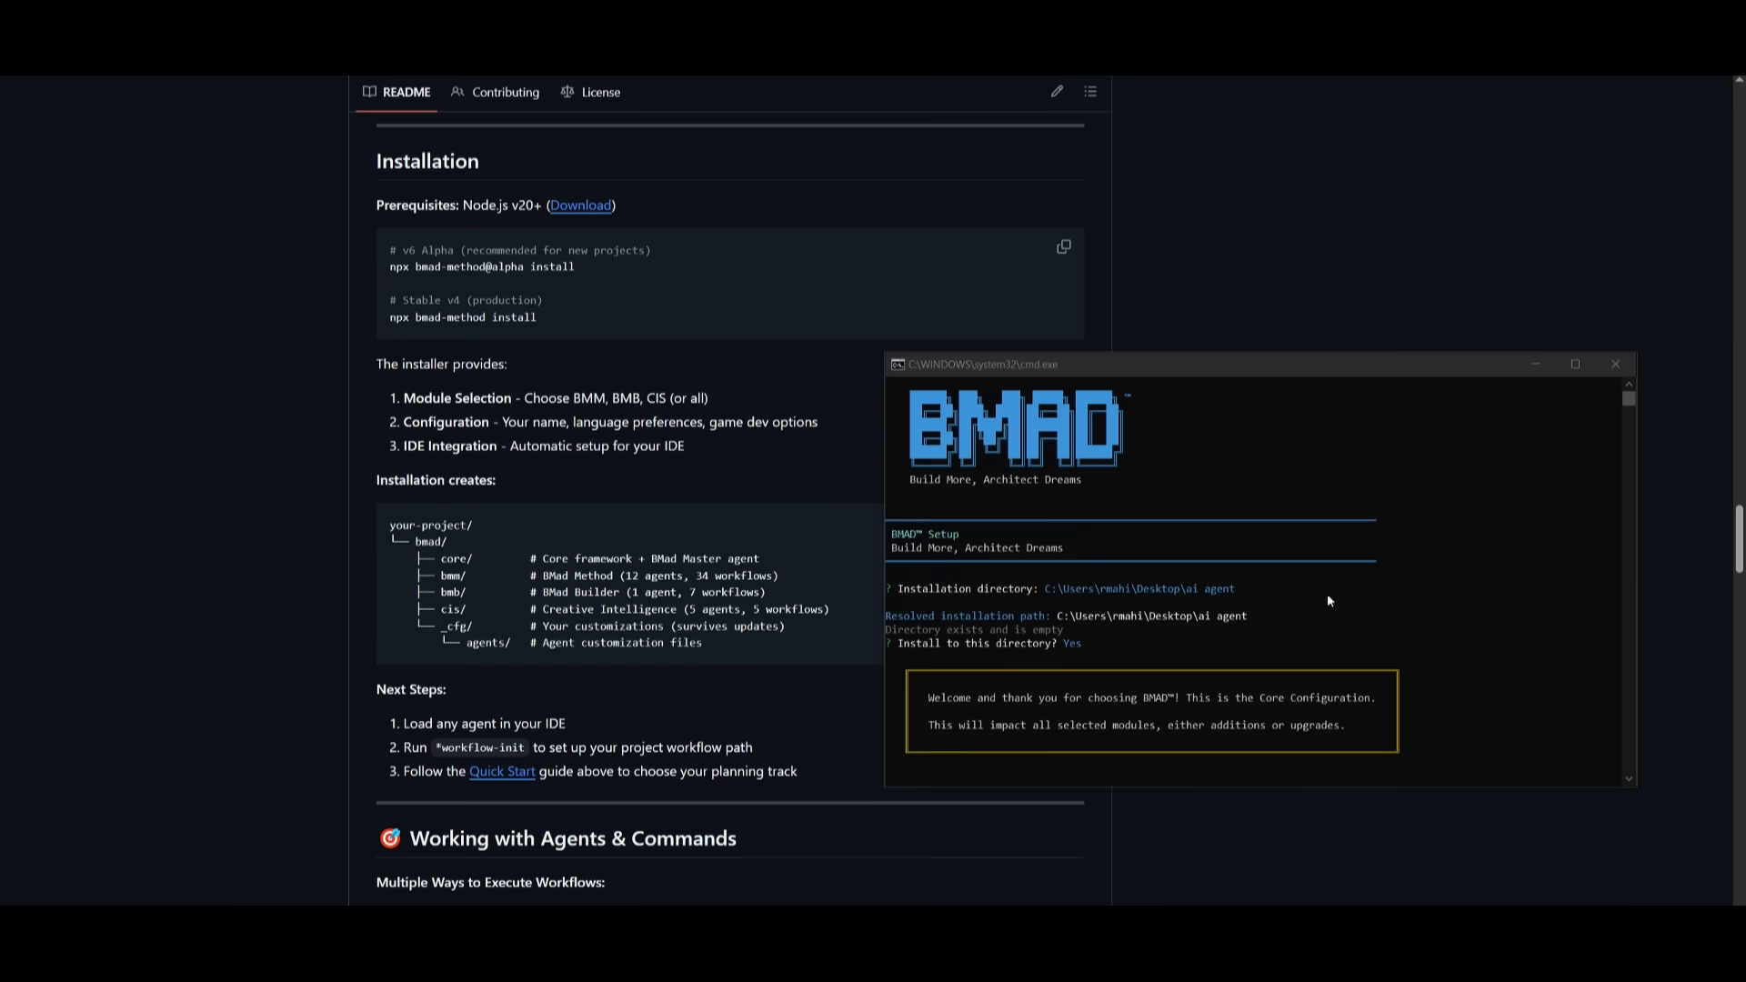
# Step: Scroll the BMad README to the Creative Intelligence Suite section
pyautogui.scroll(-3)
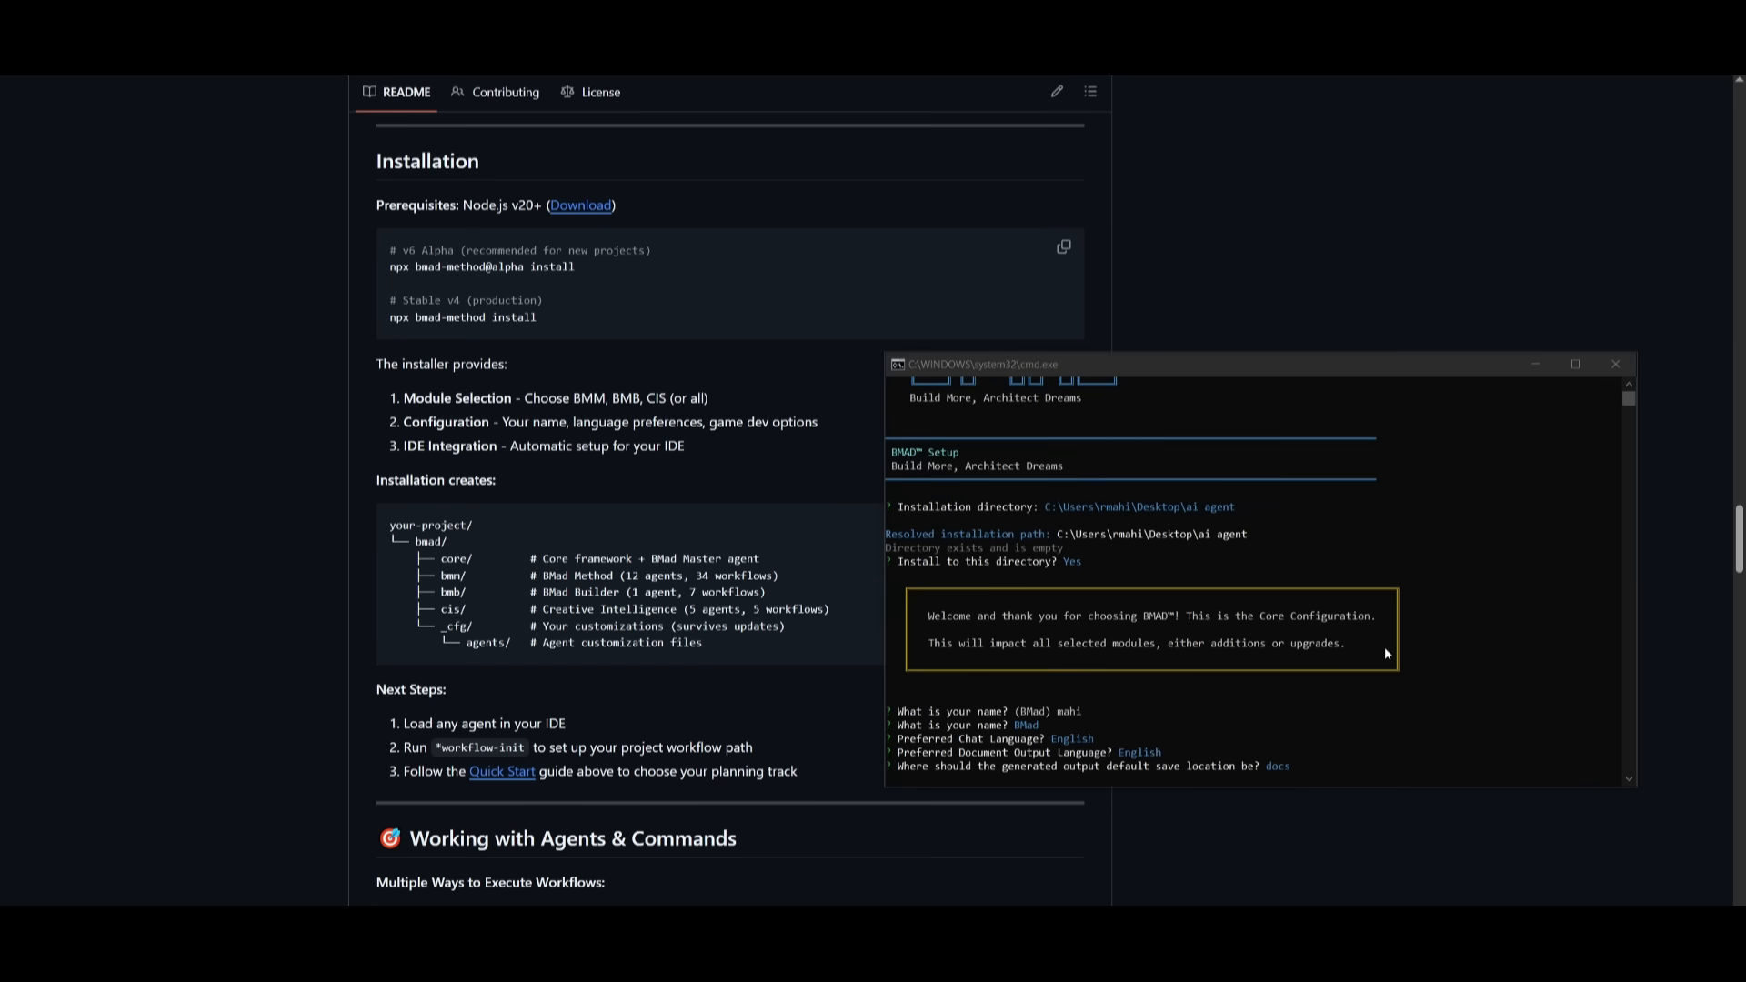
pyautogui.moveTo(984, 443)
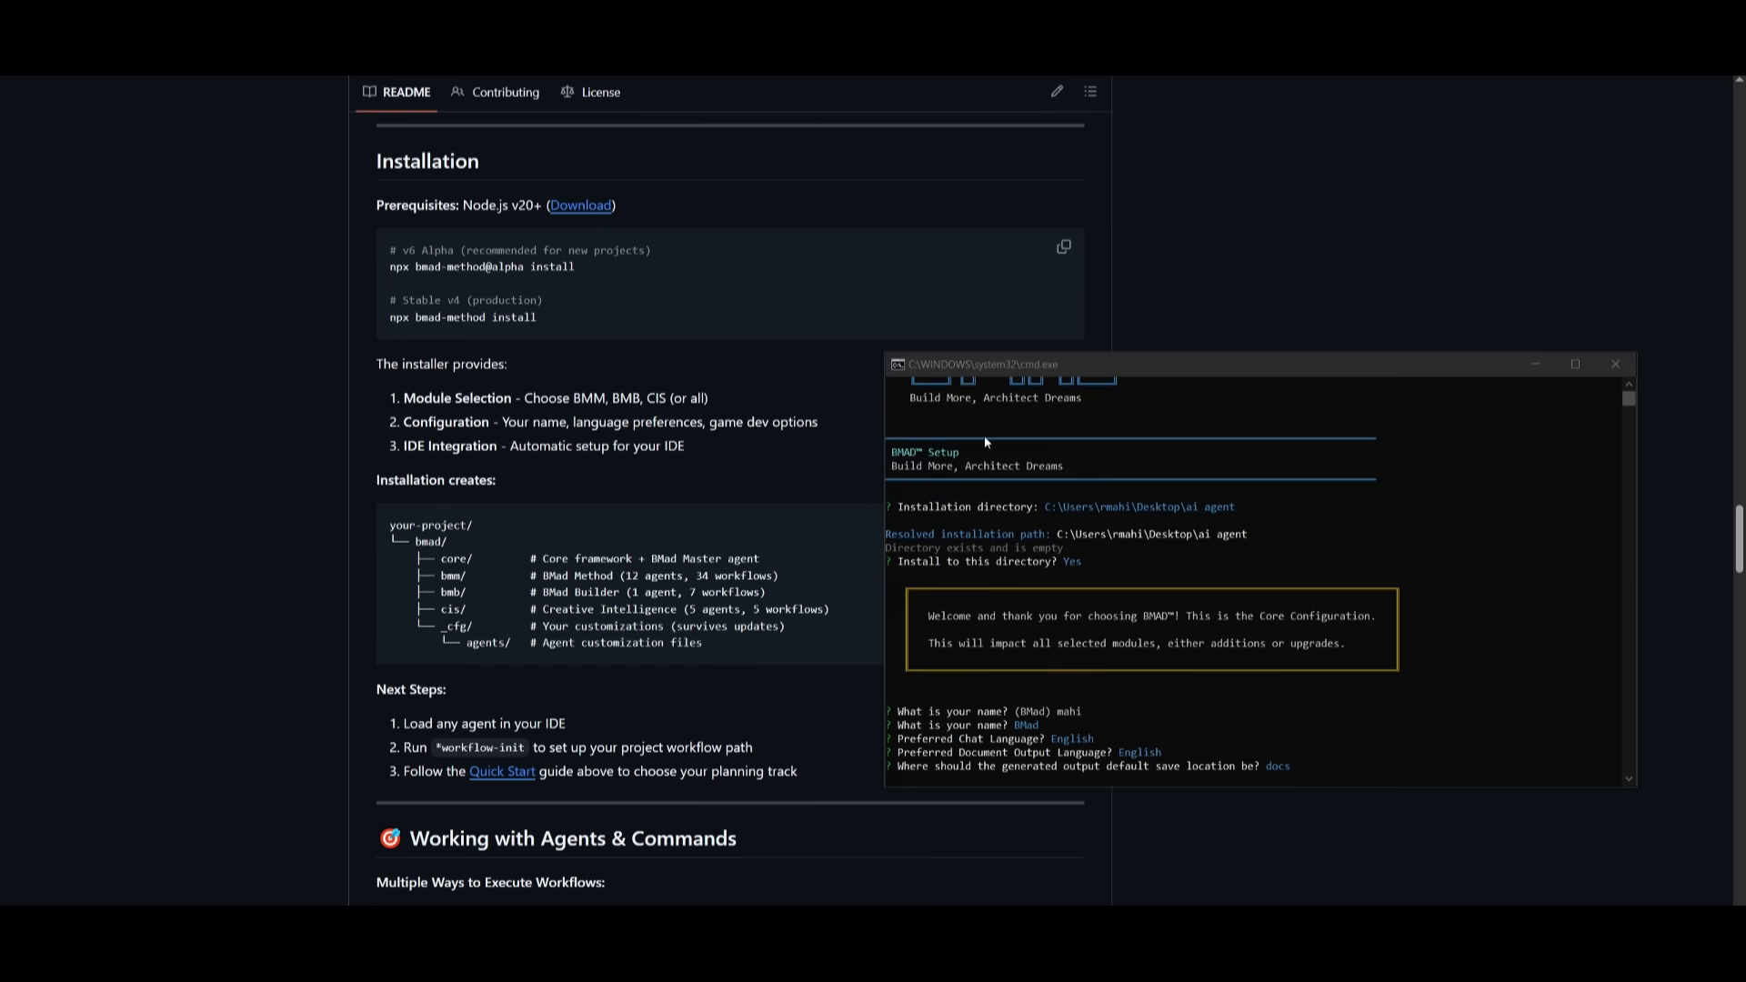
pyautogui.moveTo(1066, 536)
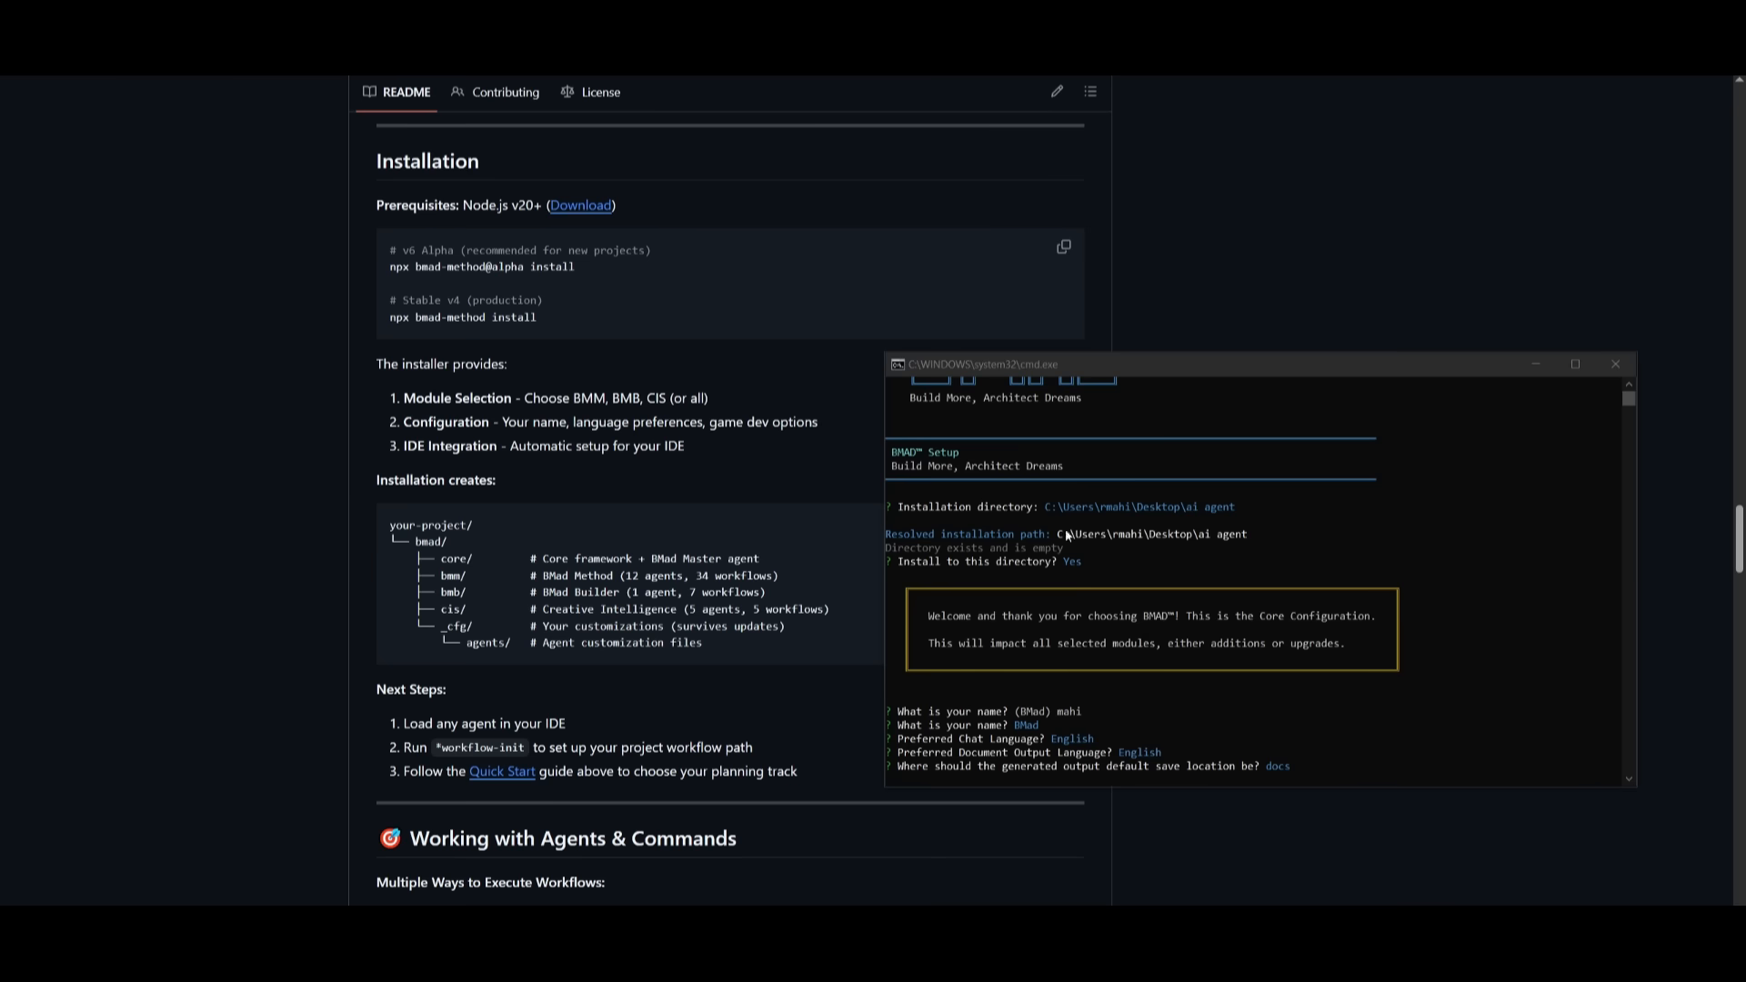
pyautogui.moveTo(1201, 516)
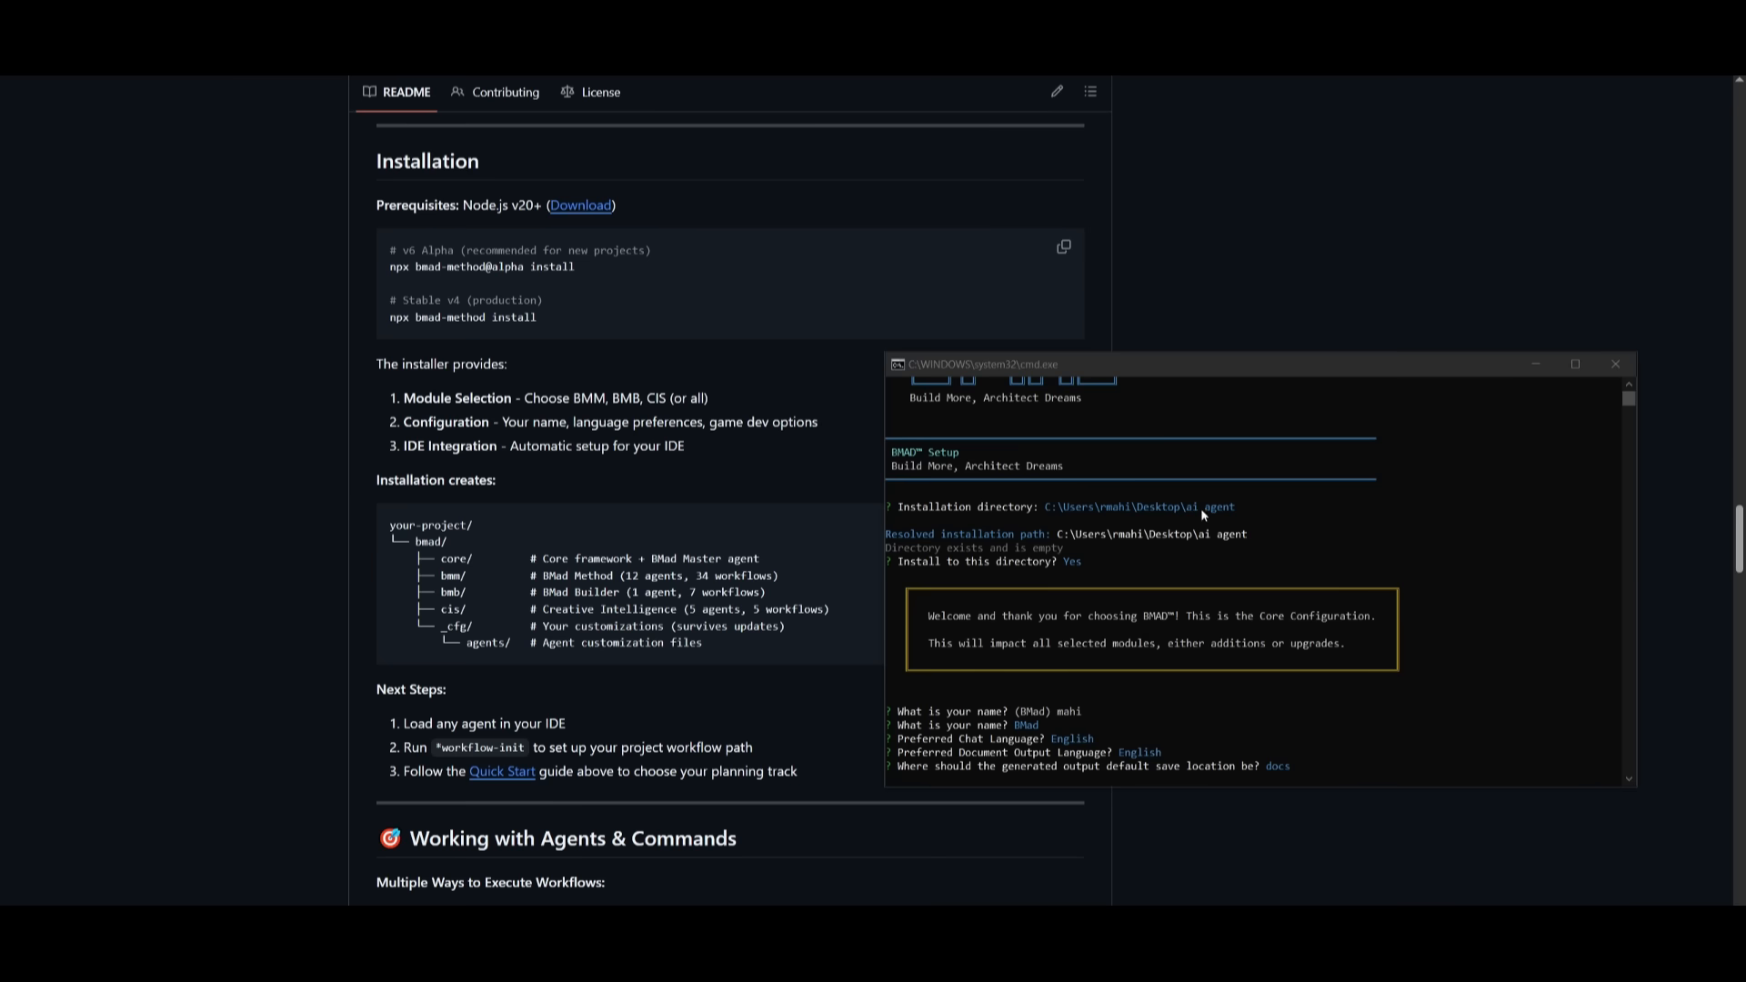
pyautogui.moveTo(1219, 521)
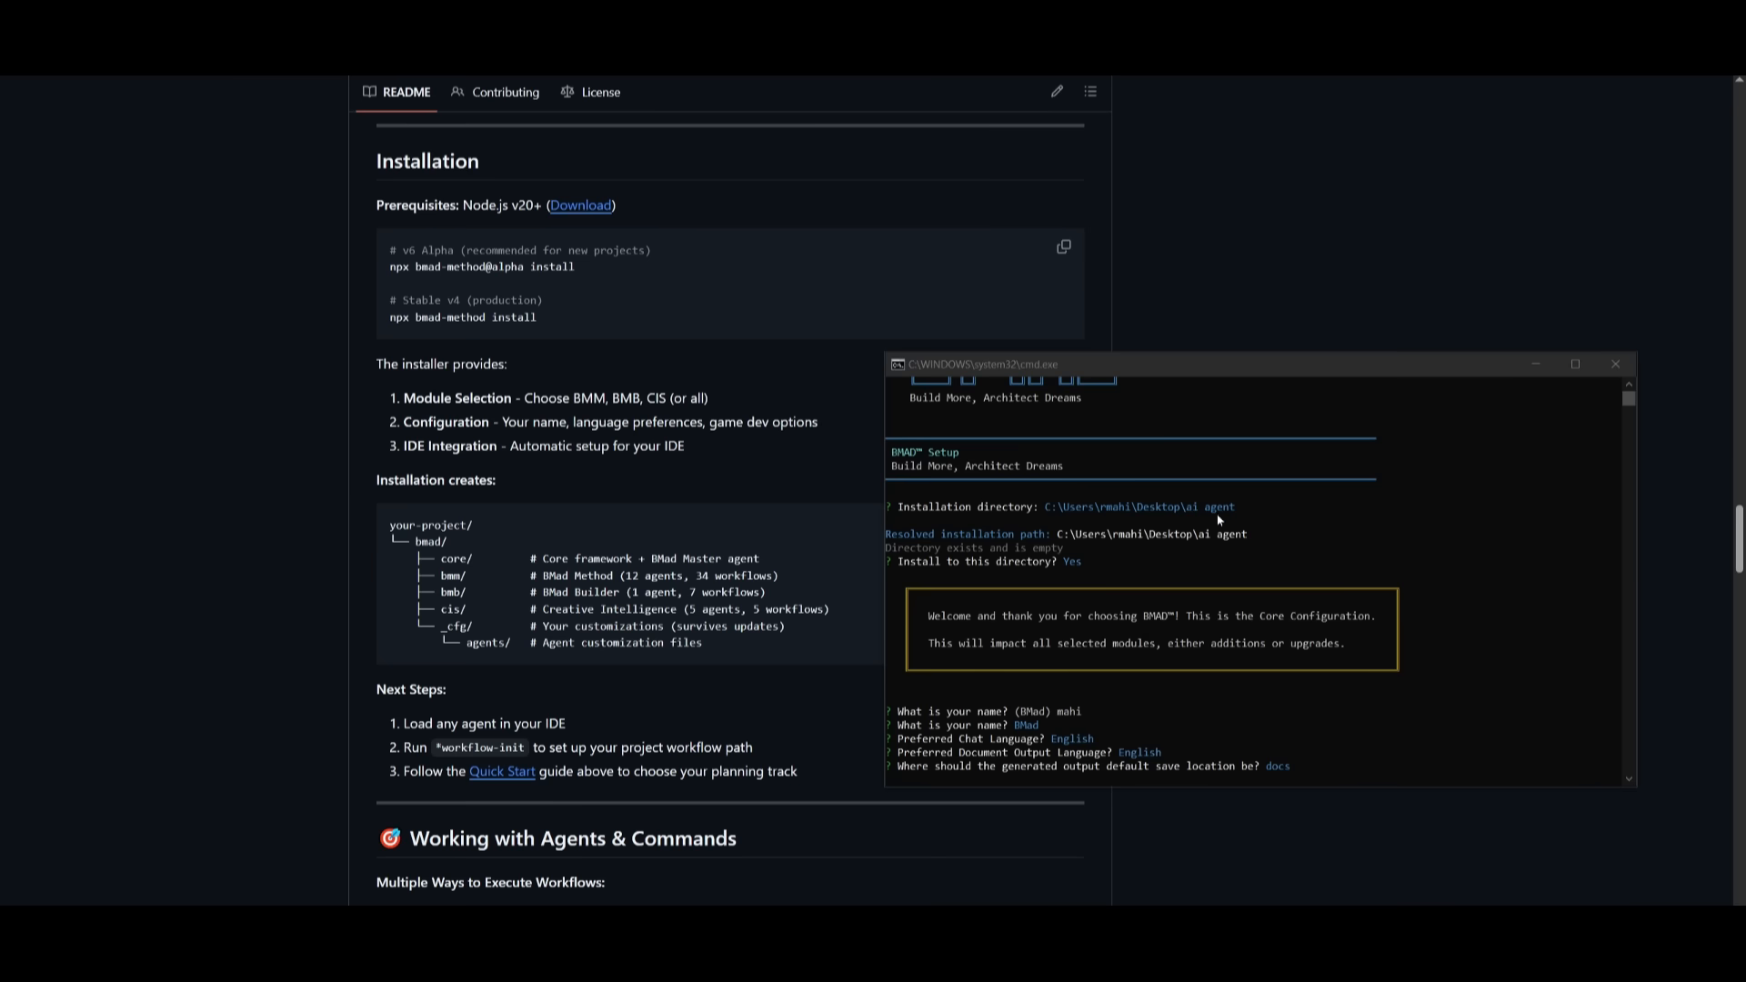
pyautogui.scroll(-3)
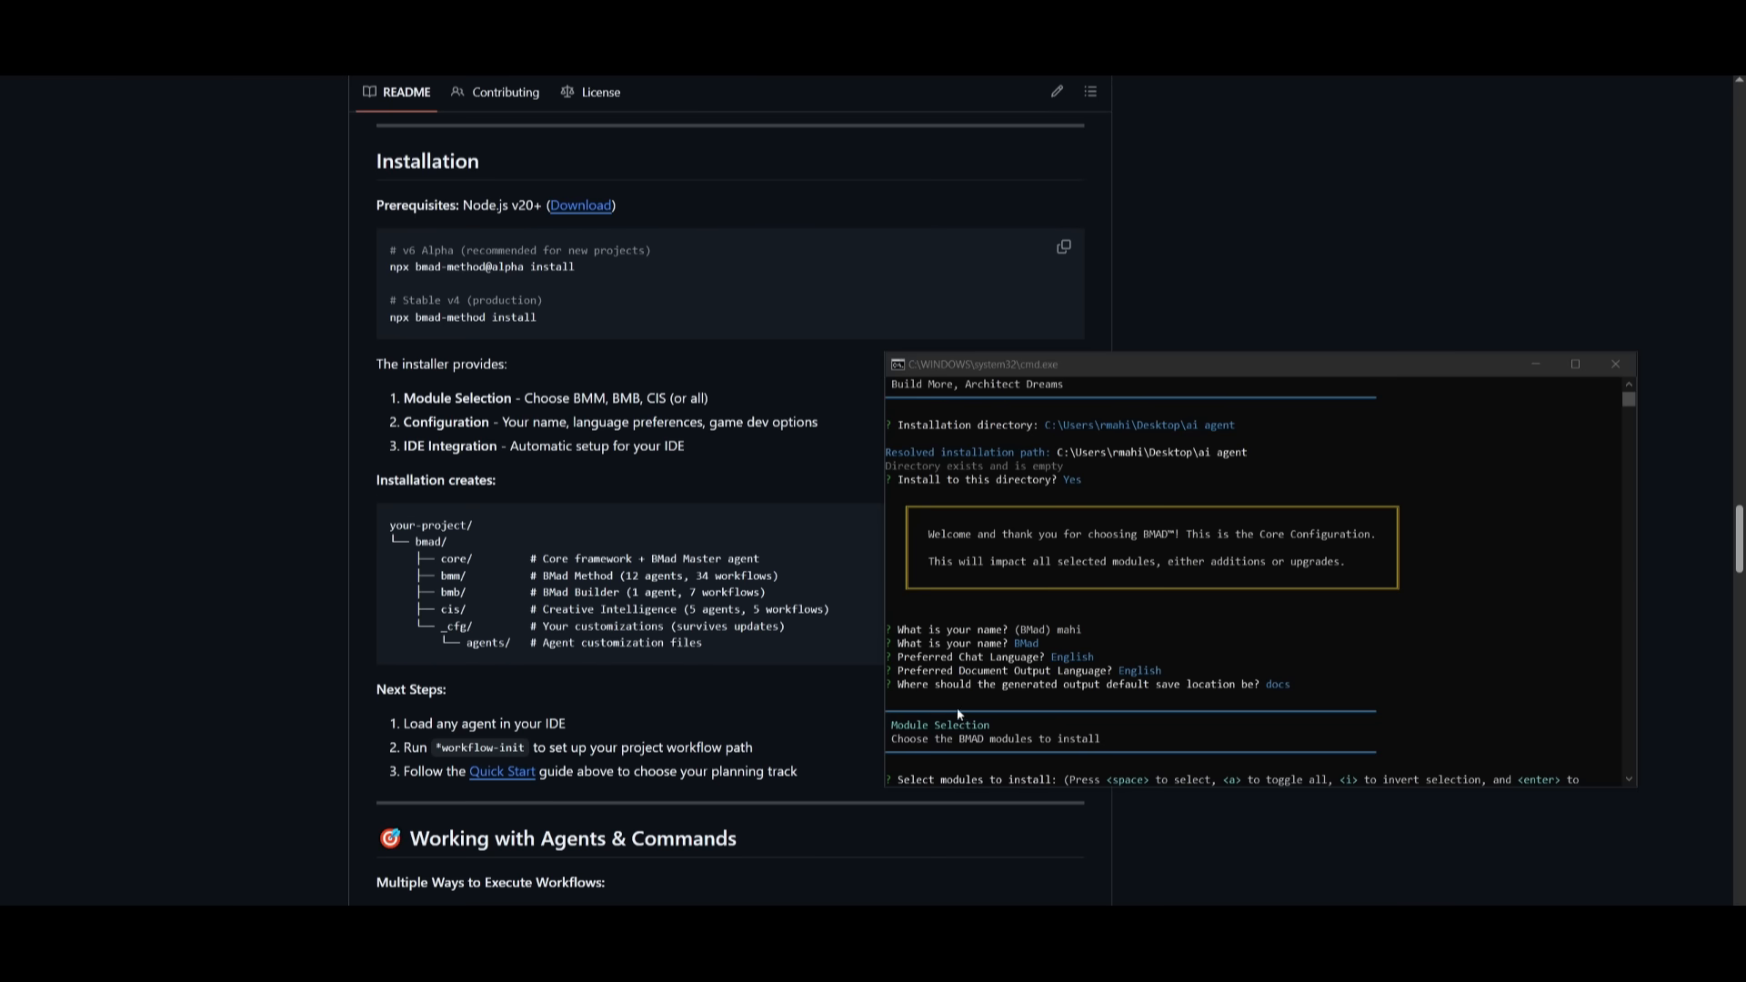
pyautogui.moveTo(949, 646)
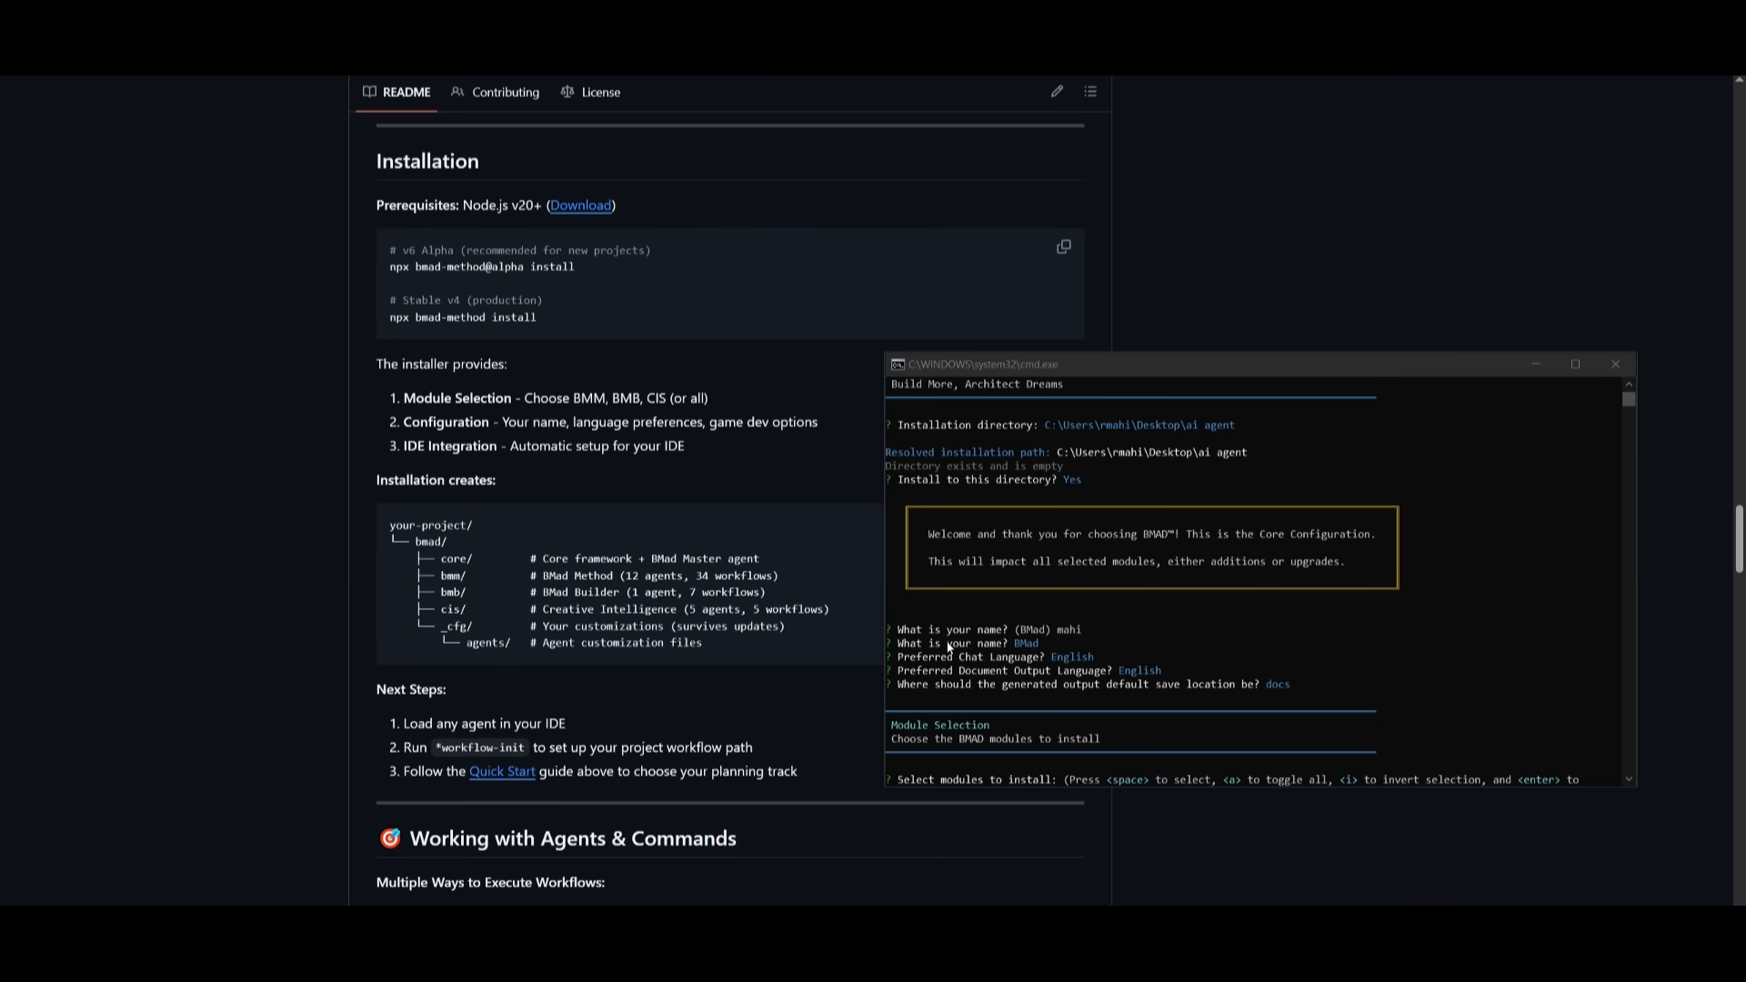
pyautogui.moveTo(962, 633)
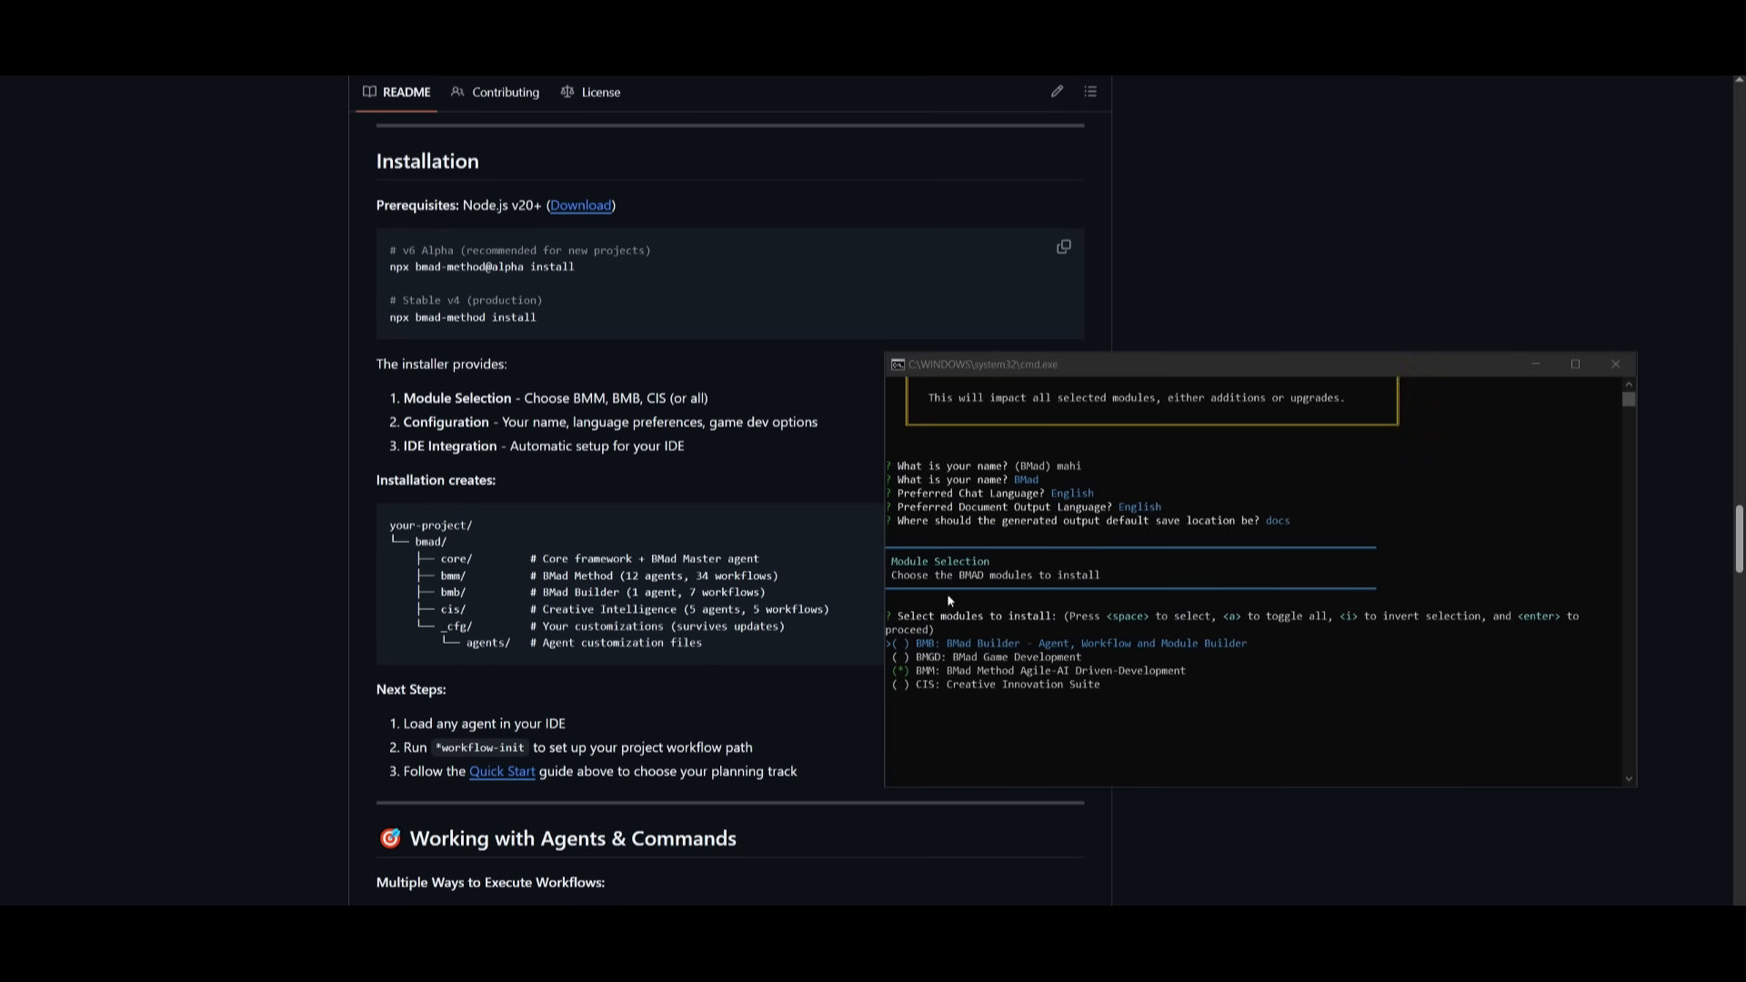
pyautogui.moveTo(1001, 674)
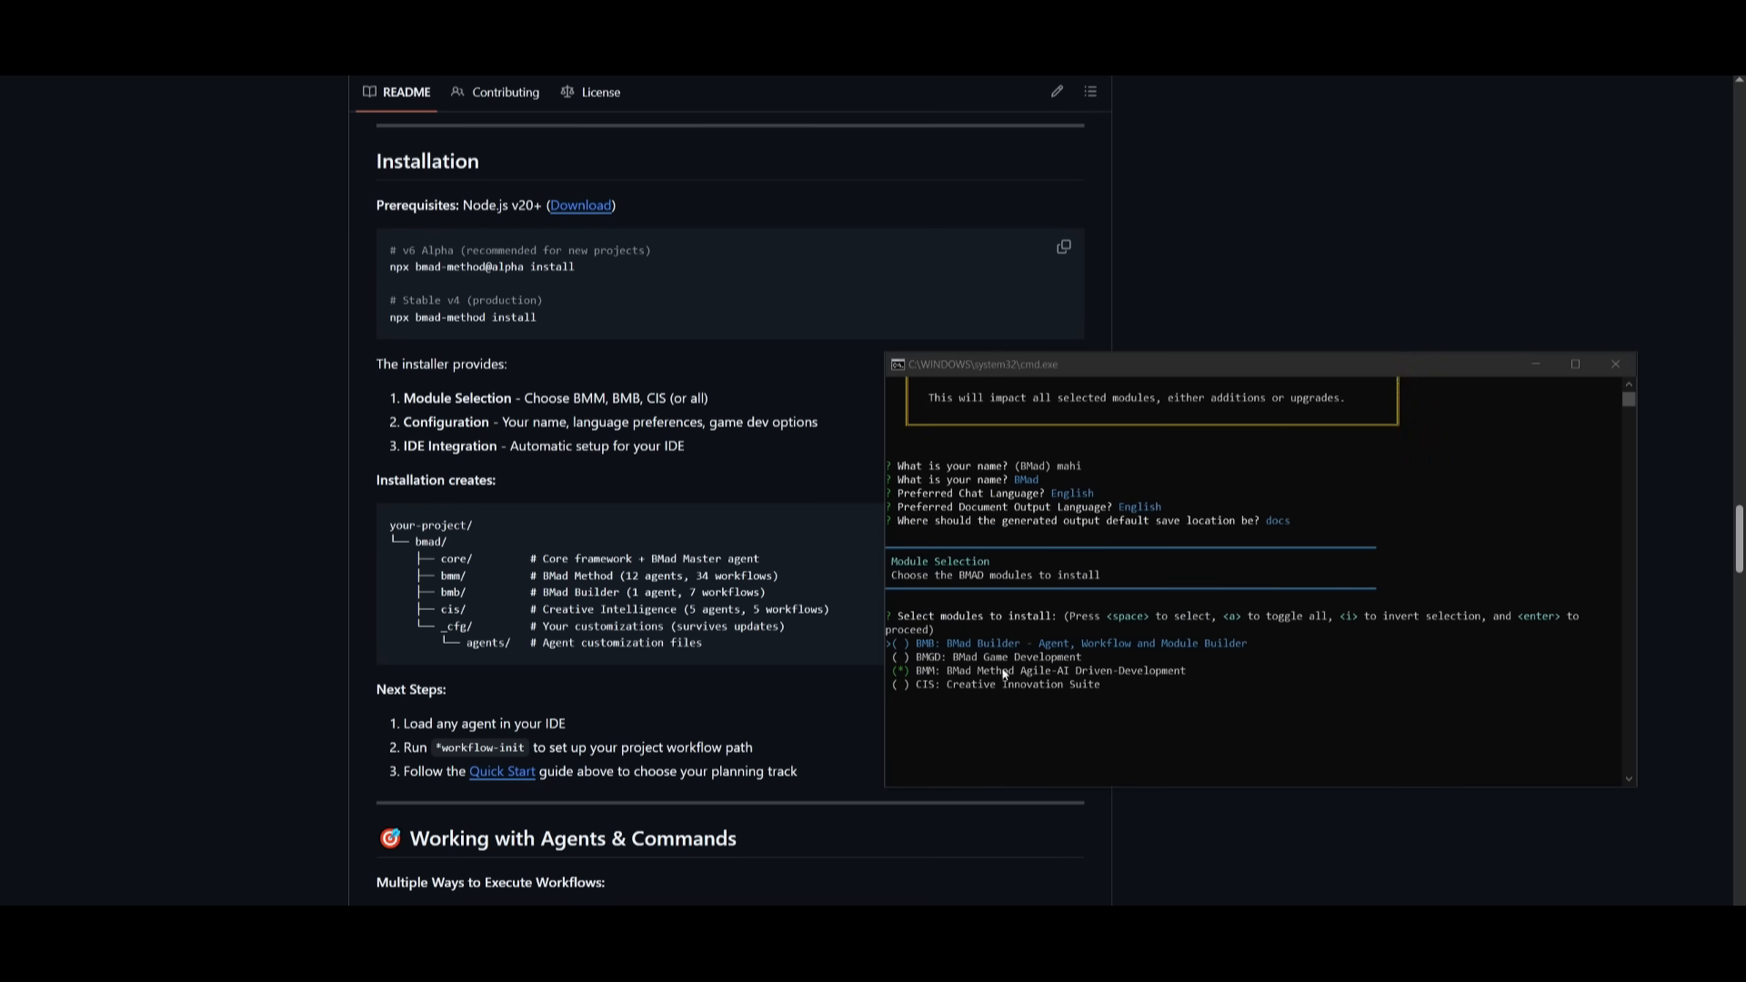
pyautogui.moveTo(1075, 719)
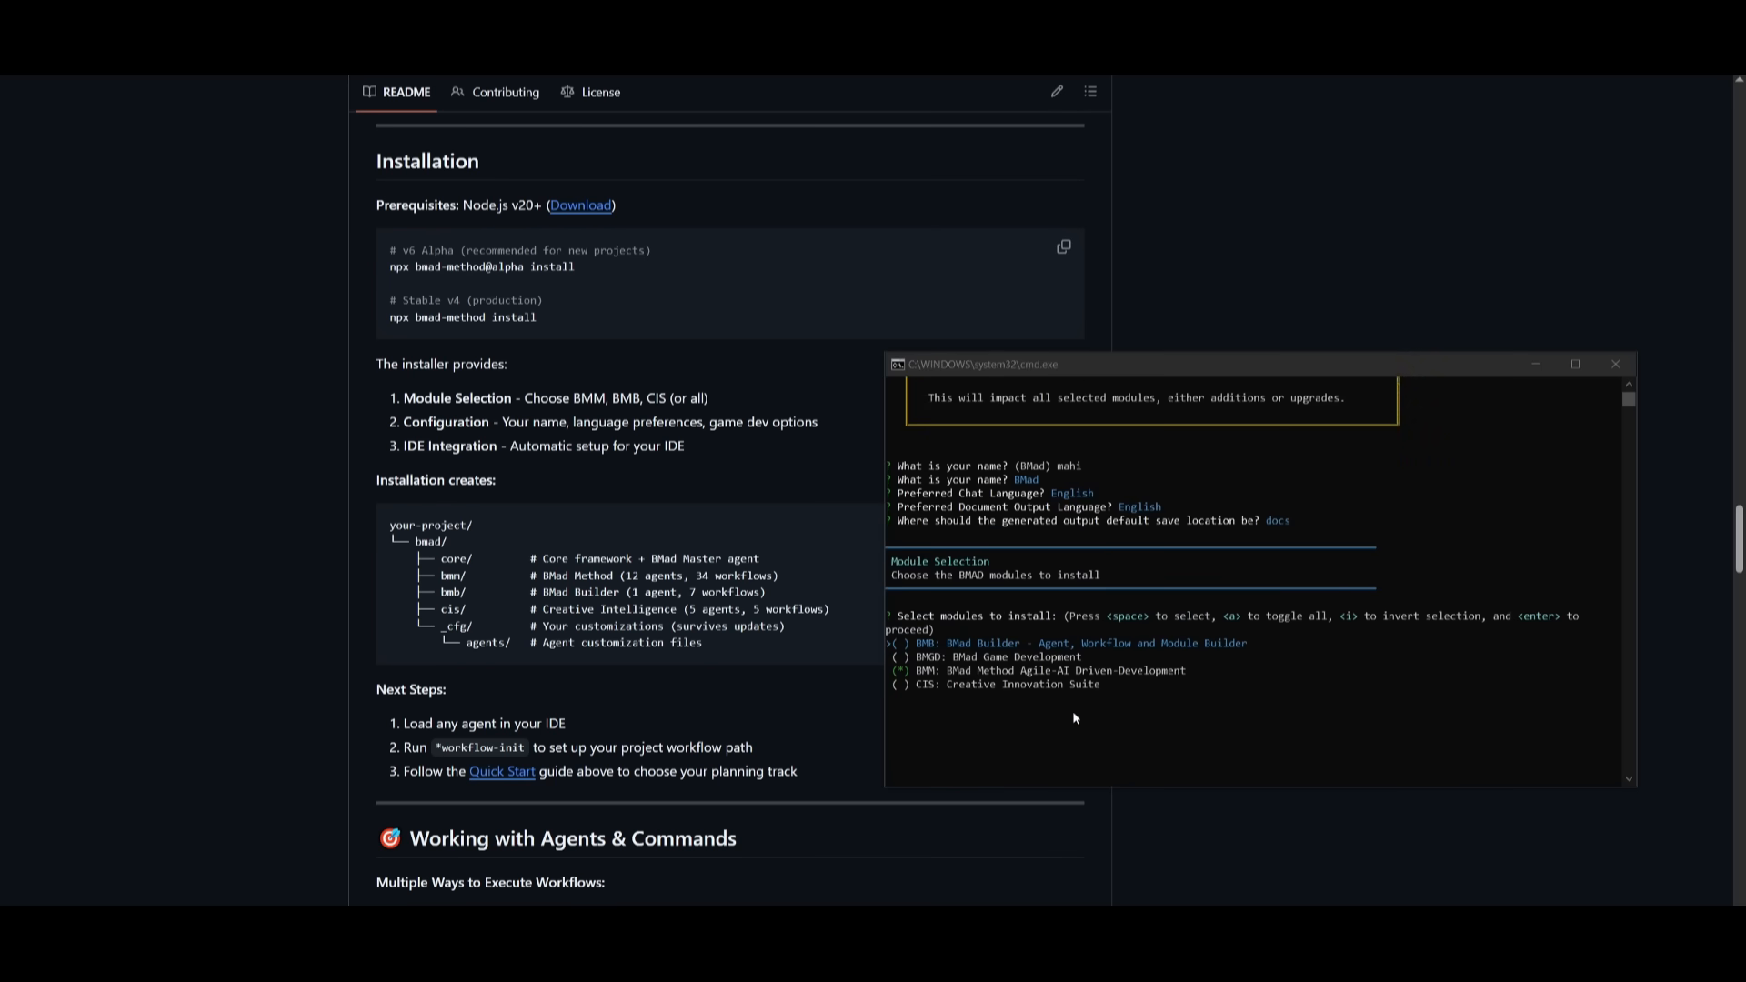
pyautogui.scroll(3)
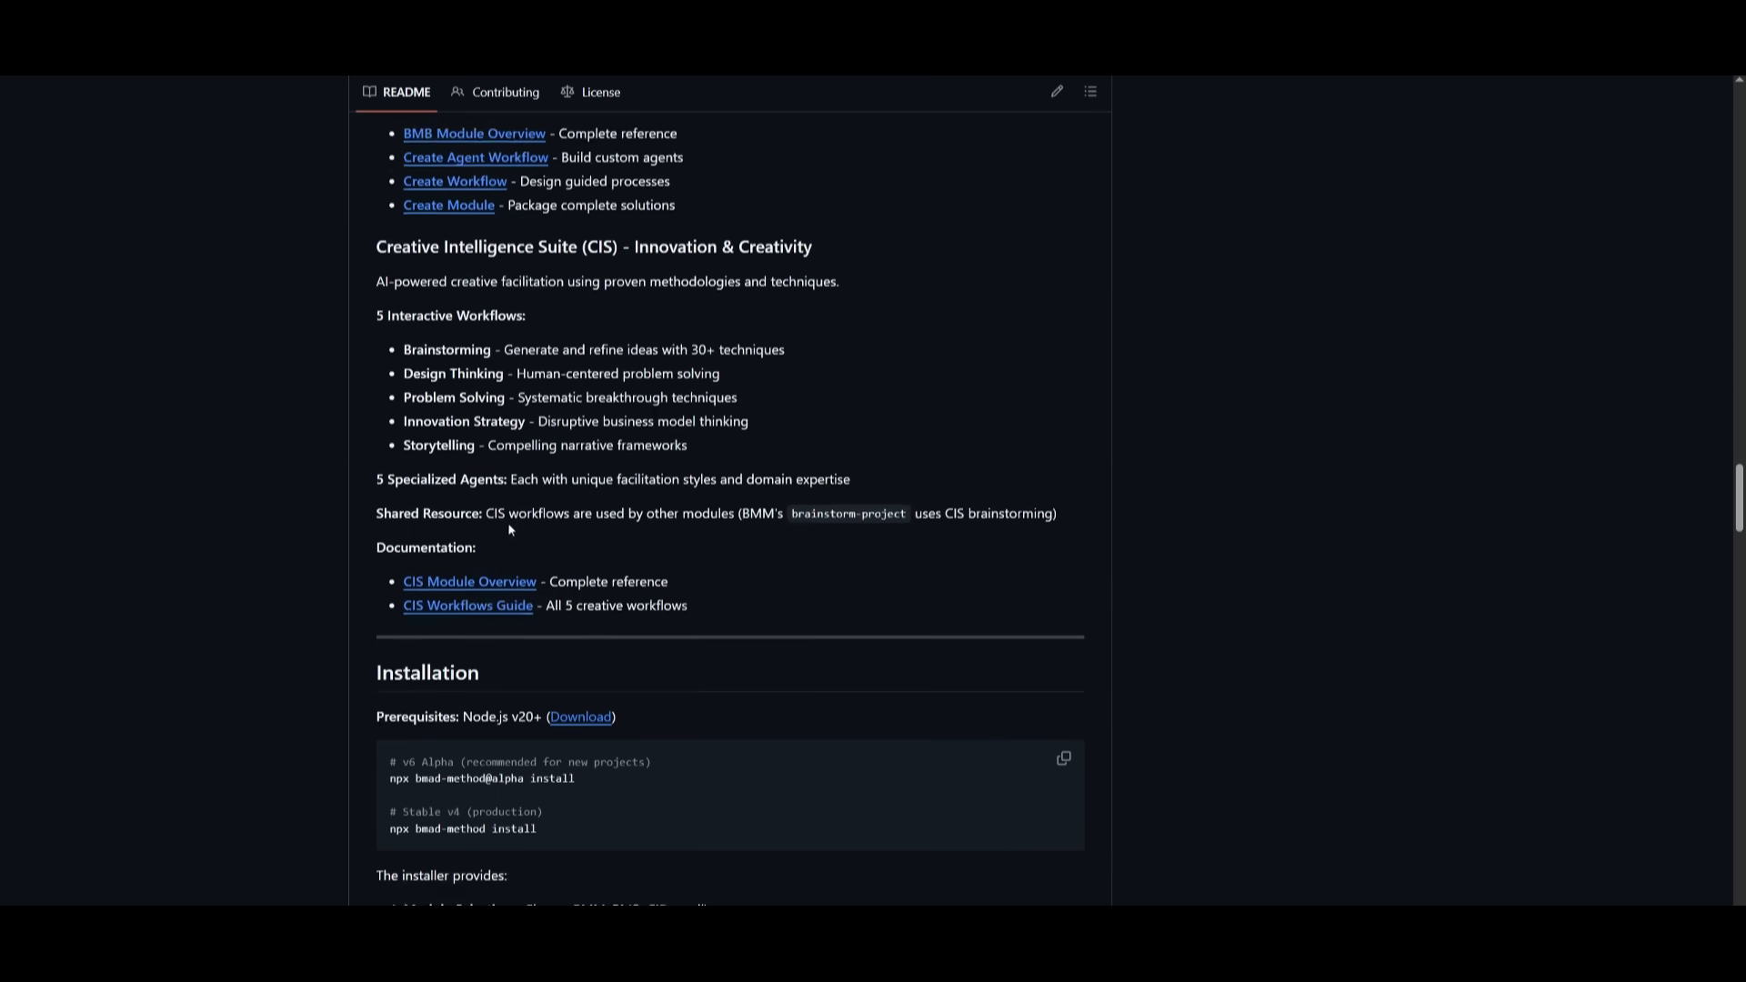
# Step: Scroll up past BMad Builder to the Modules overview and BMad Method (BMM) highlights
pyautogui.scroll(3)
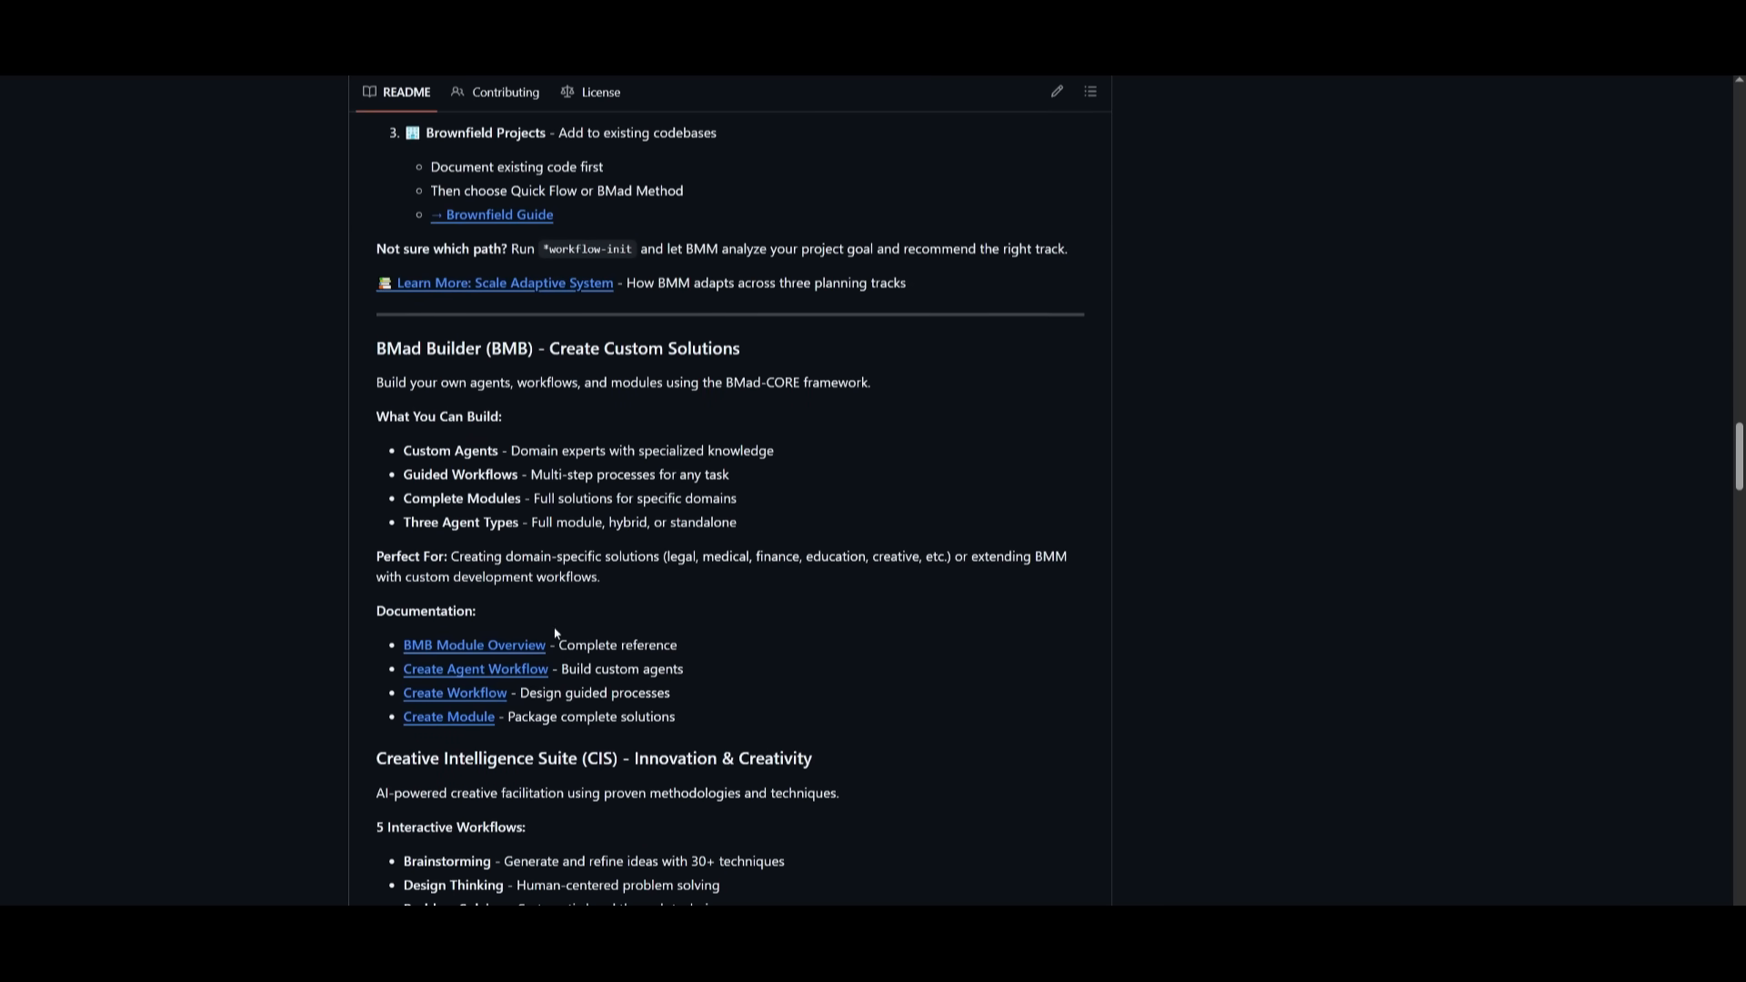
pyautogui.moveTo(506, 428)
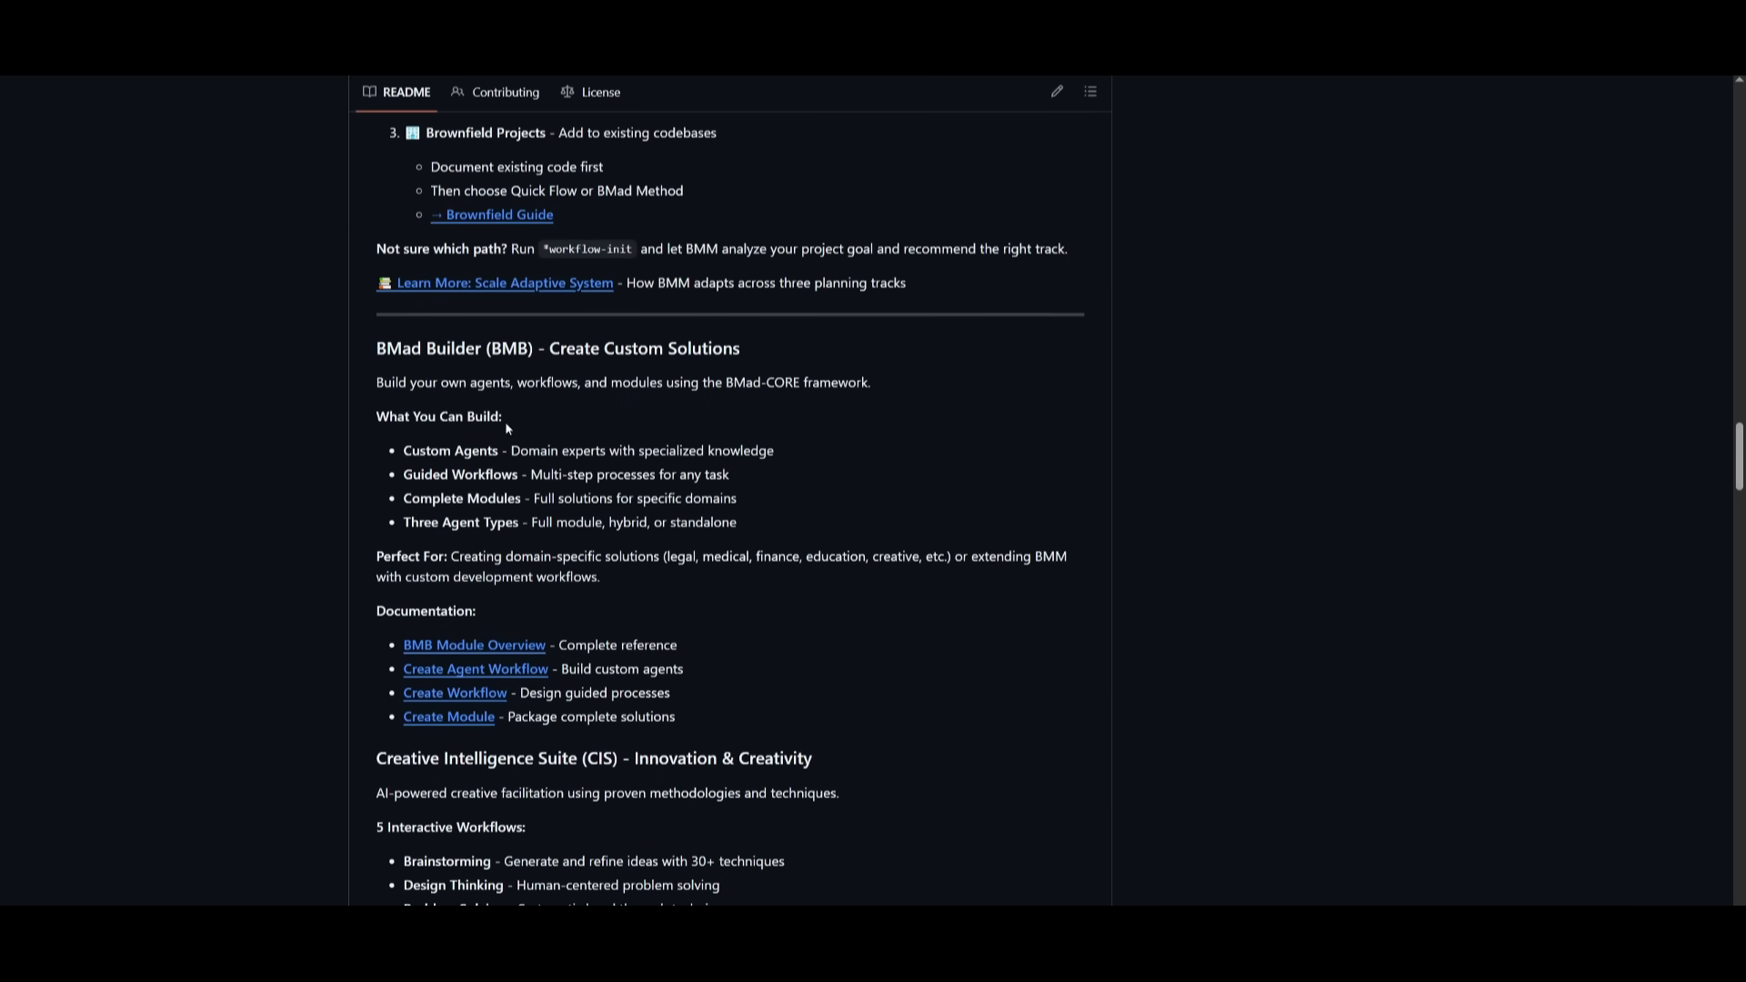
pyautogui.moveTo(616, 398)
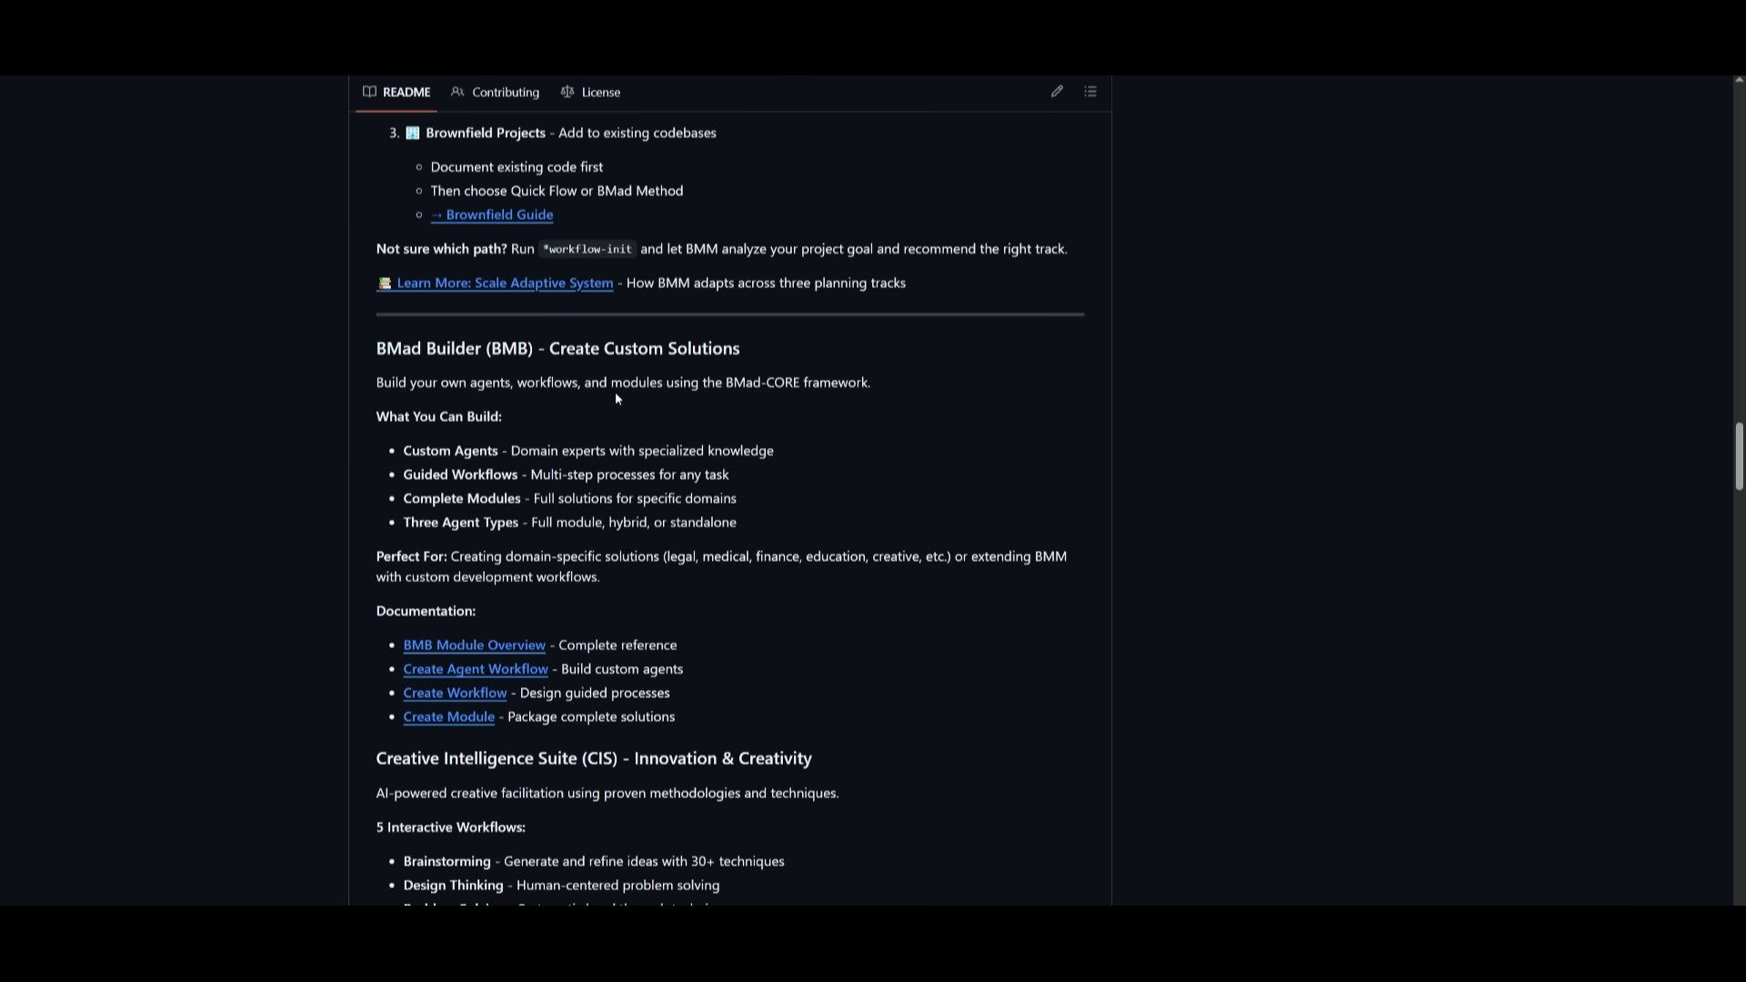
pyautogui.scroll(3)
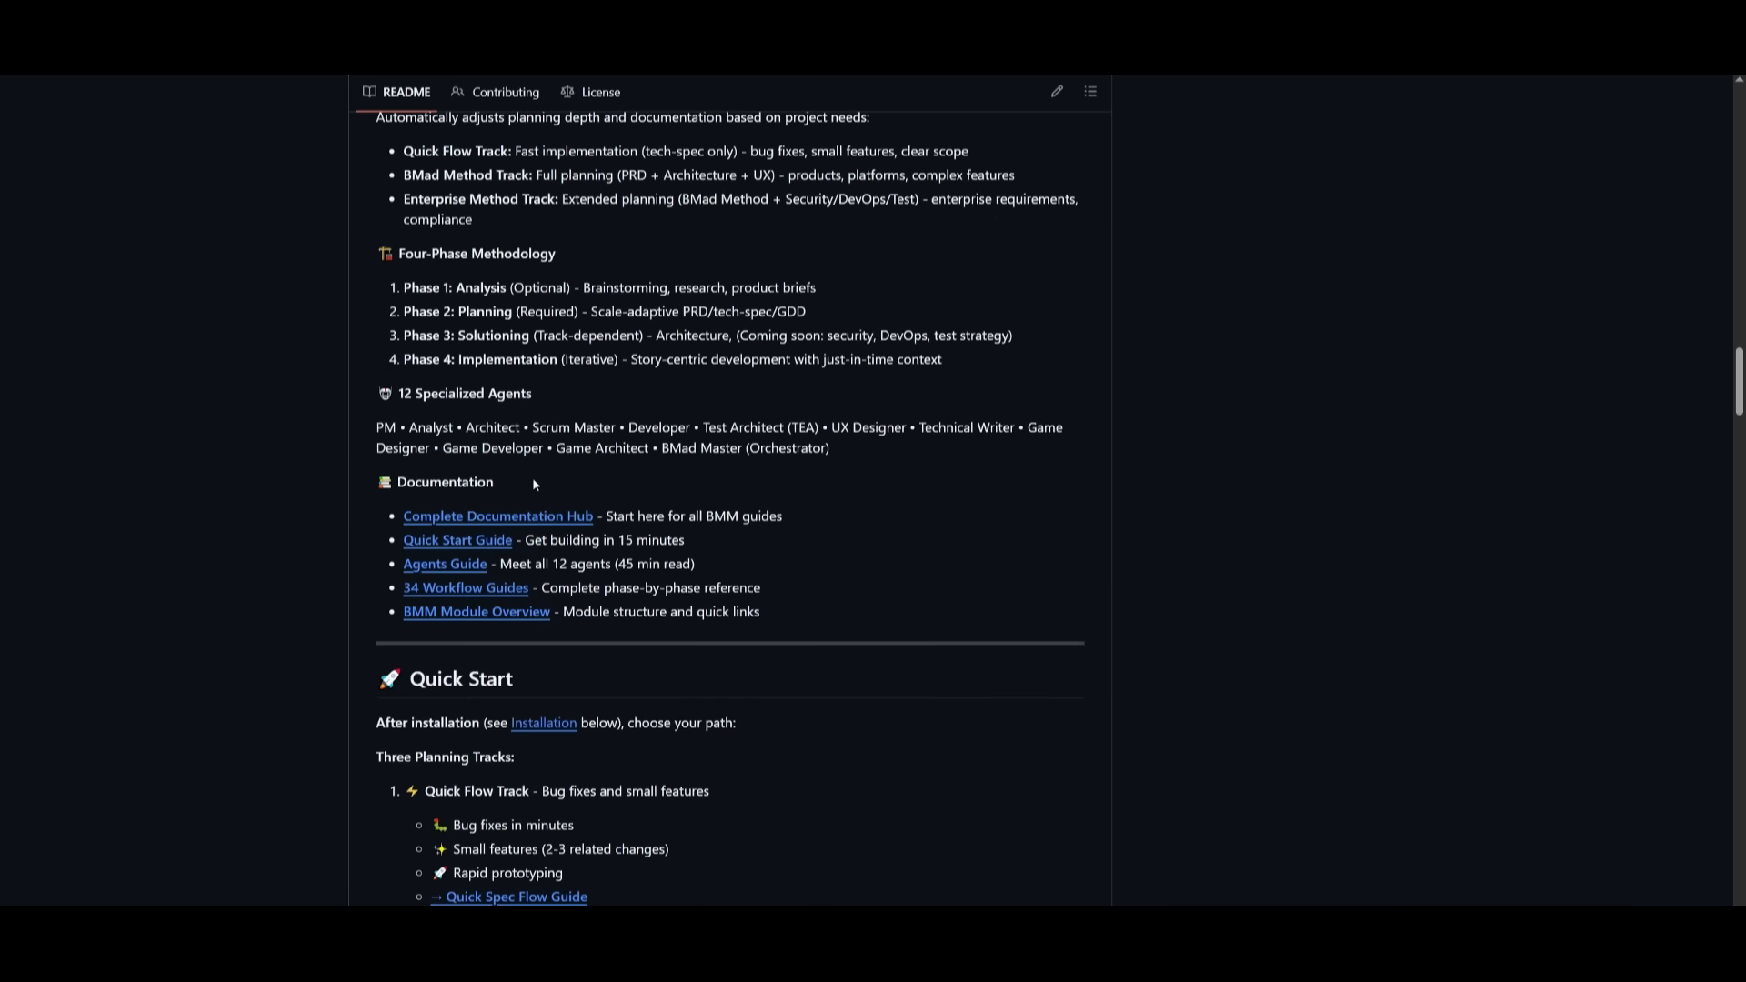
pyautogui.scroll(3)
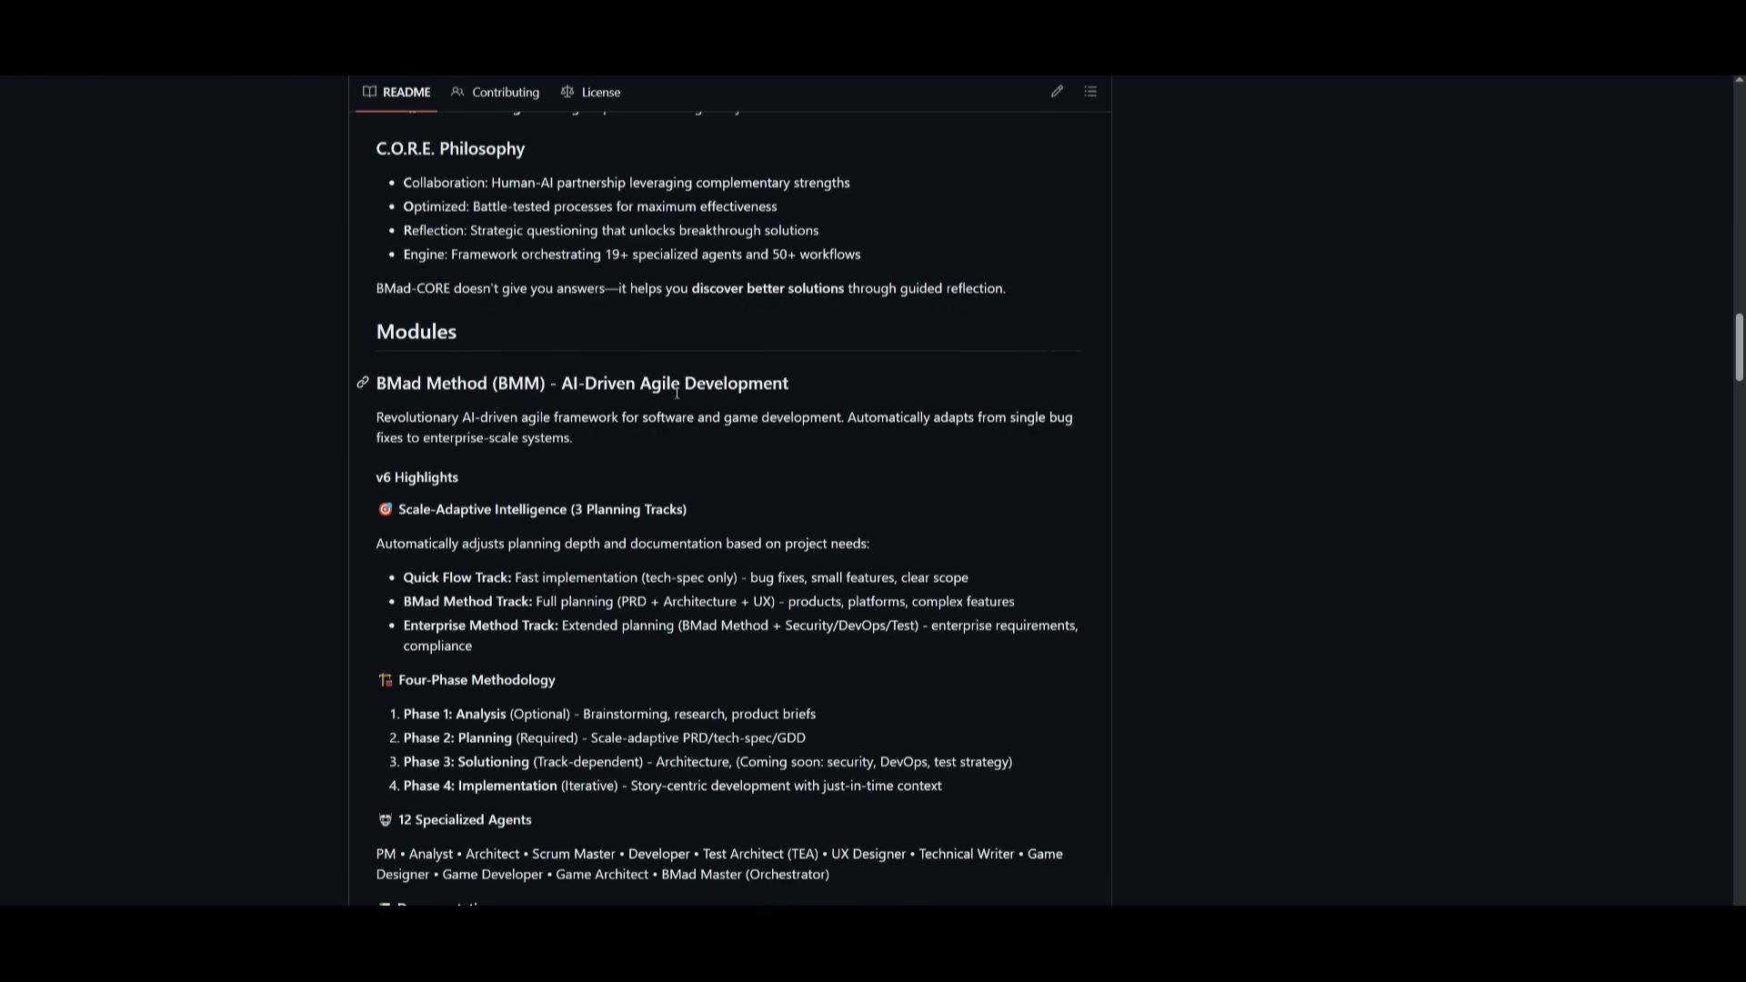
pyautogui.moveTo(673, 412)
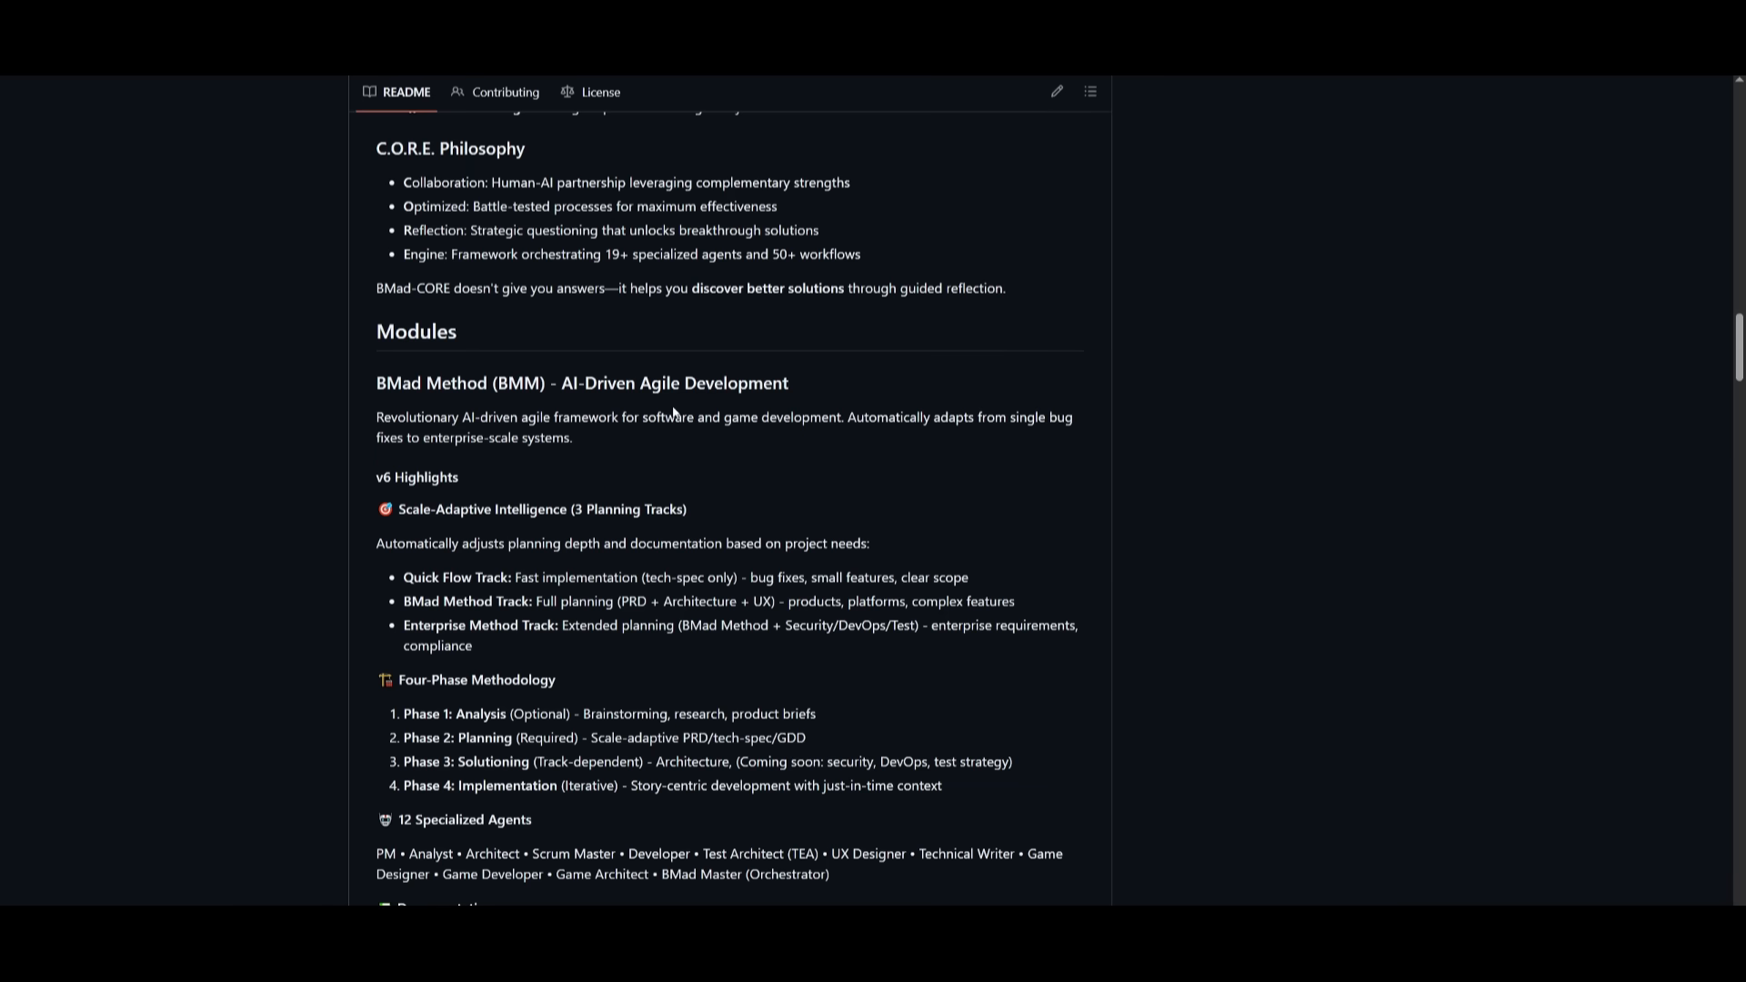
pyautogui.moveTo(673, 412)
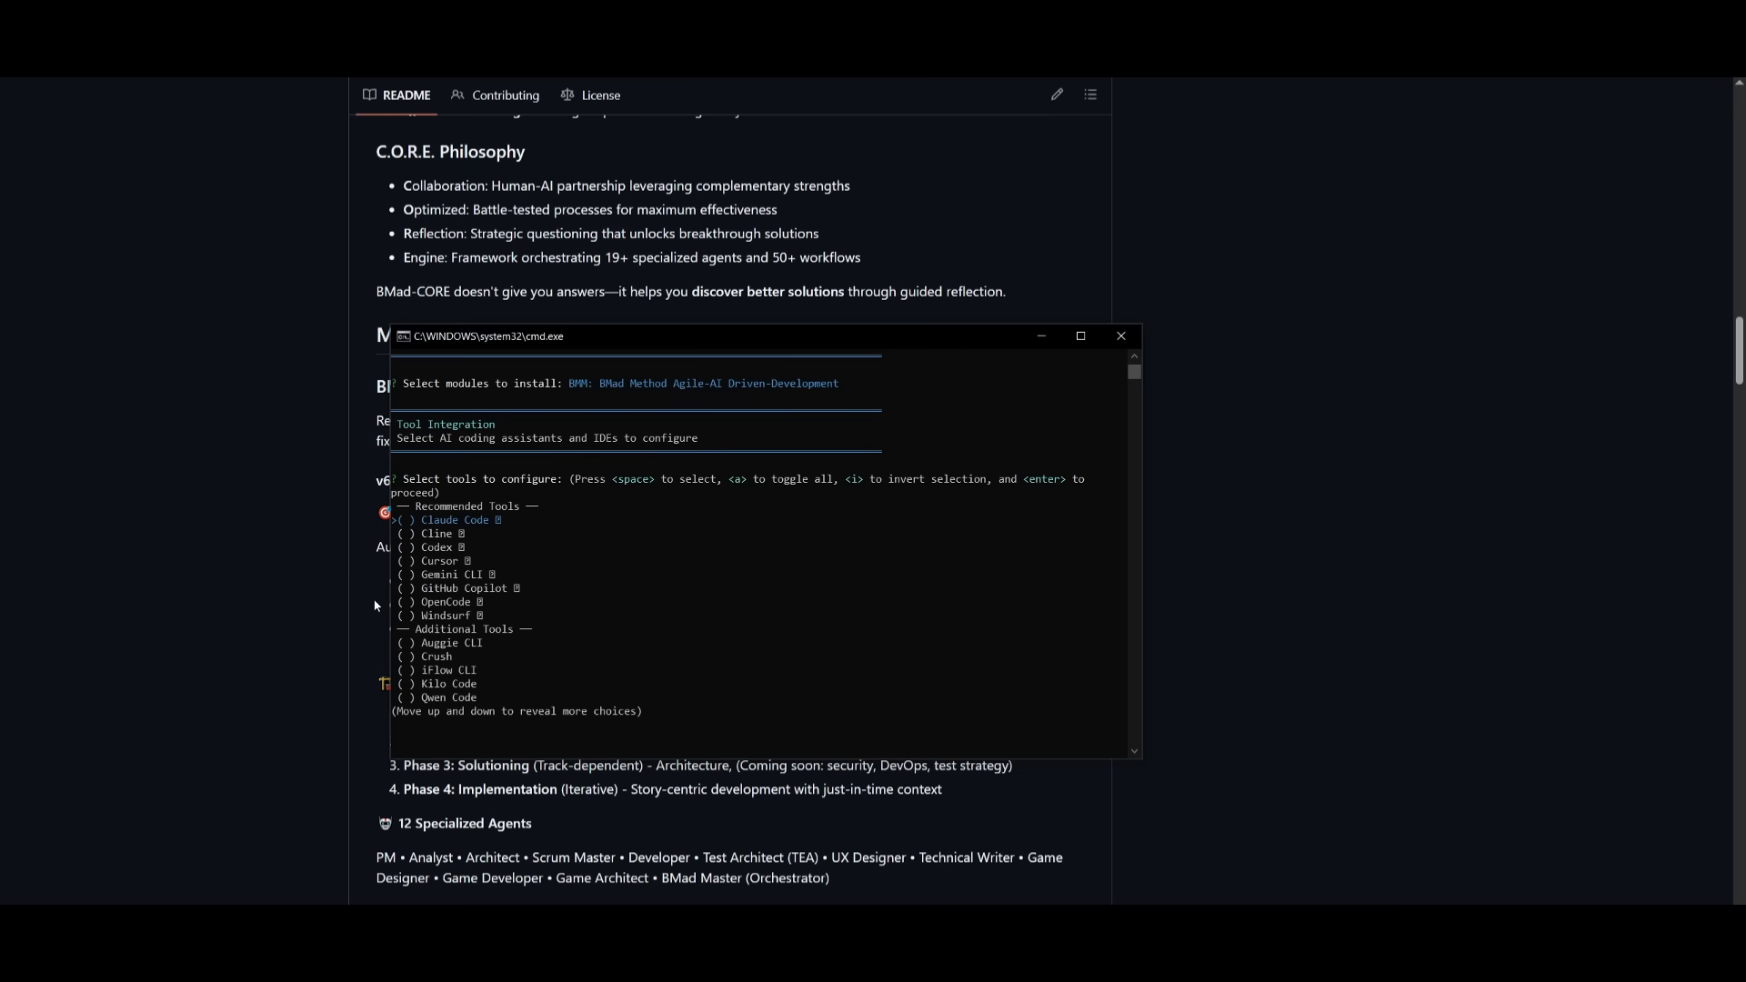
pyautogui.moveTo(431, 561)
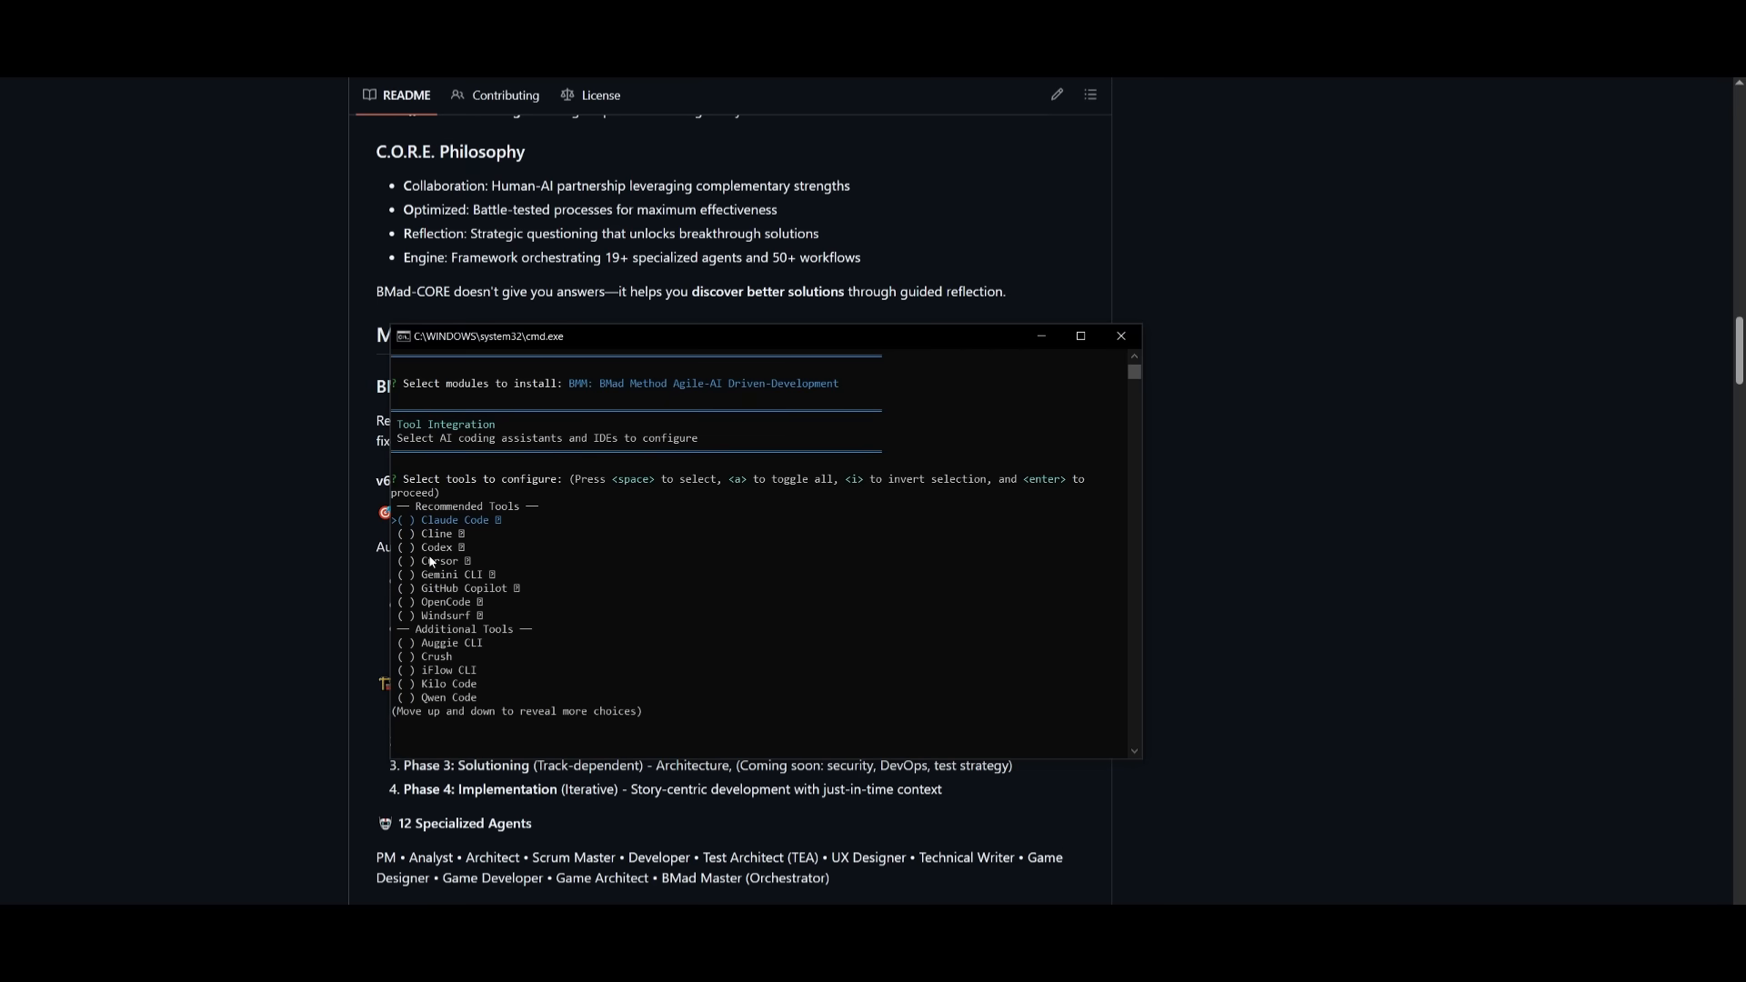
pyautogui.moveTo(449, 587)
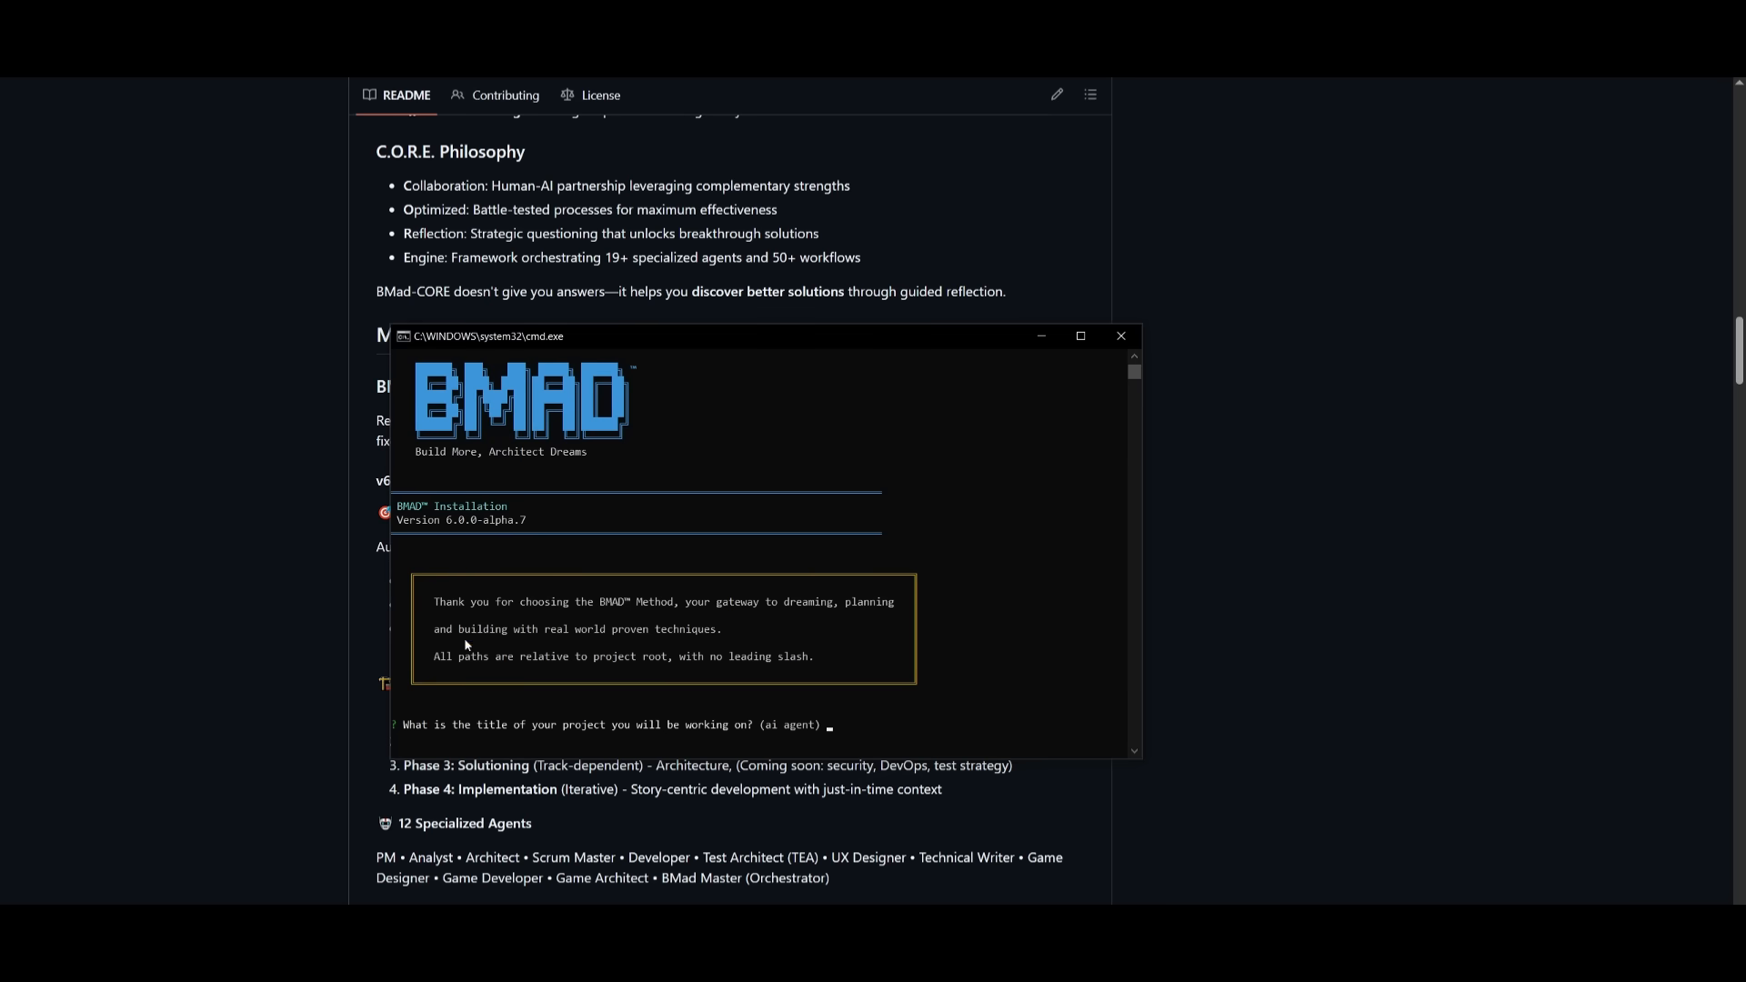
pyautogui.moveTo(466, 646)
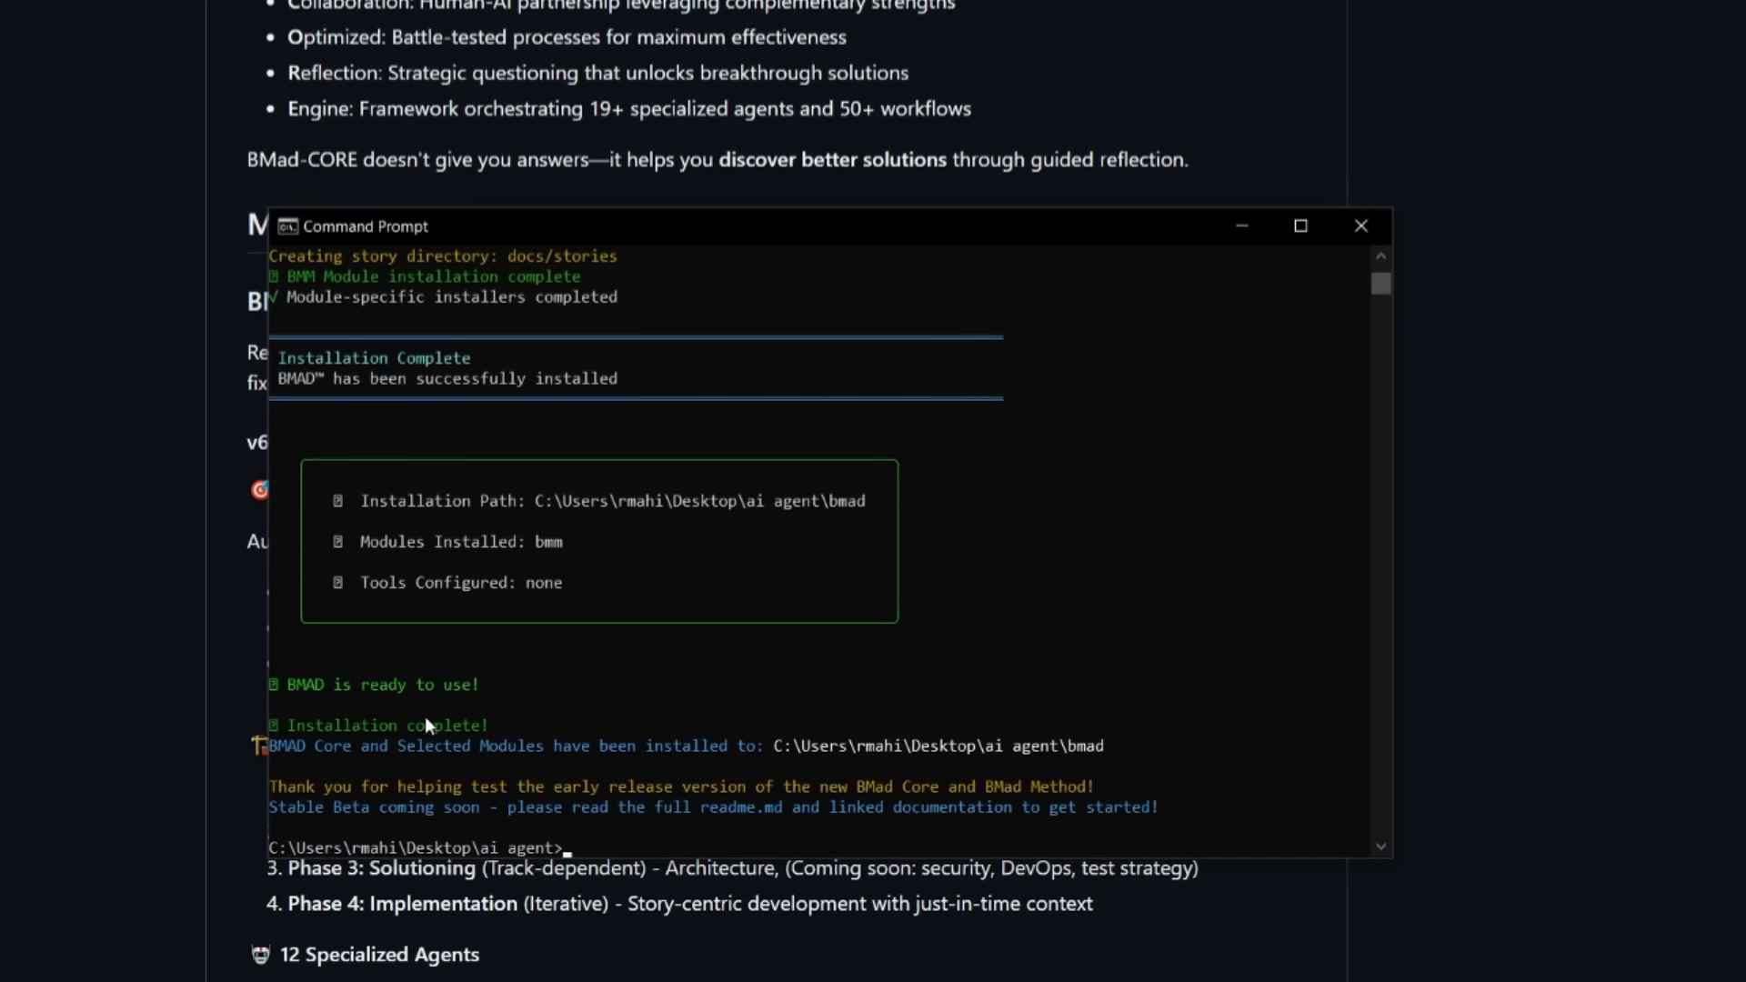
pyautogui.moveTo(524, 731)
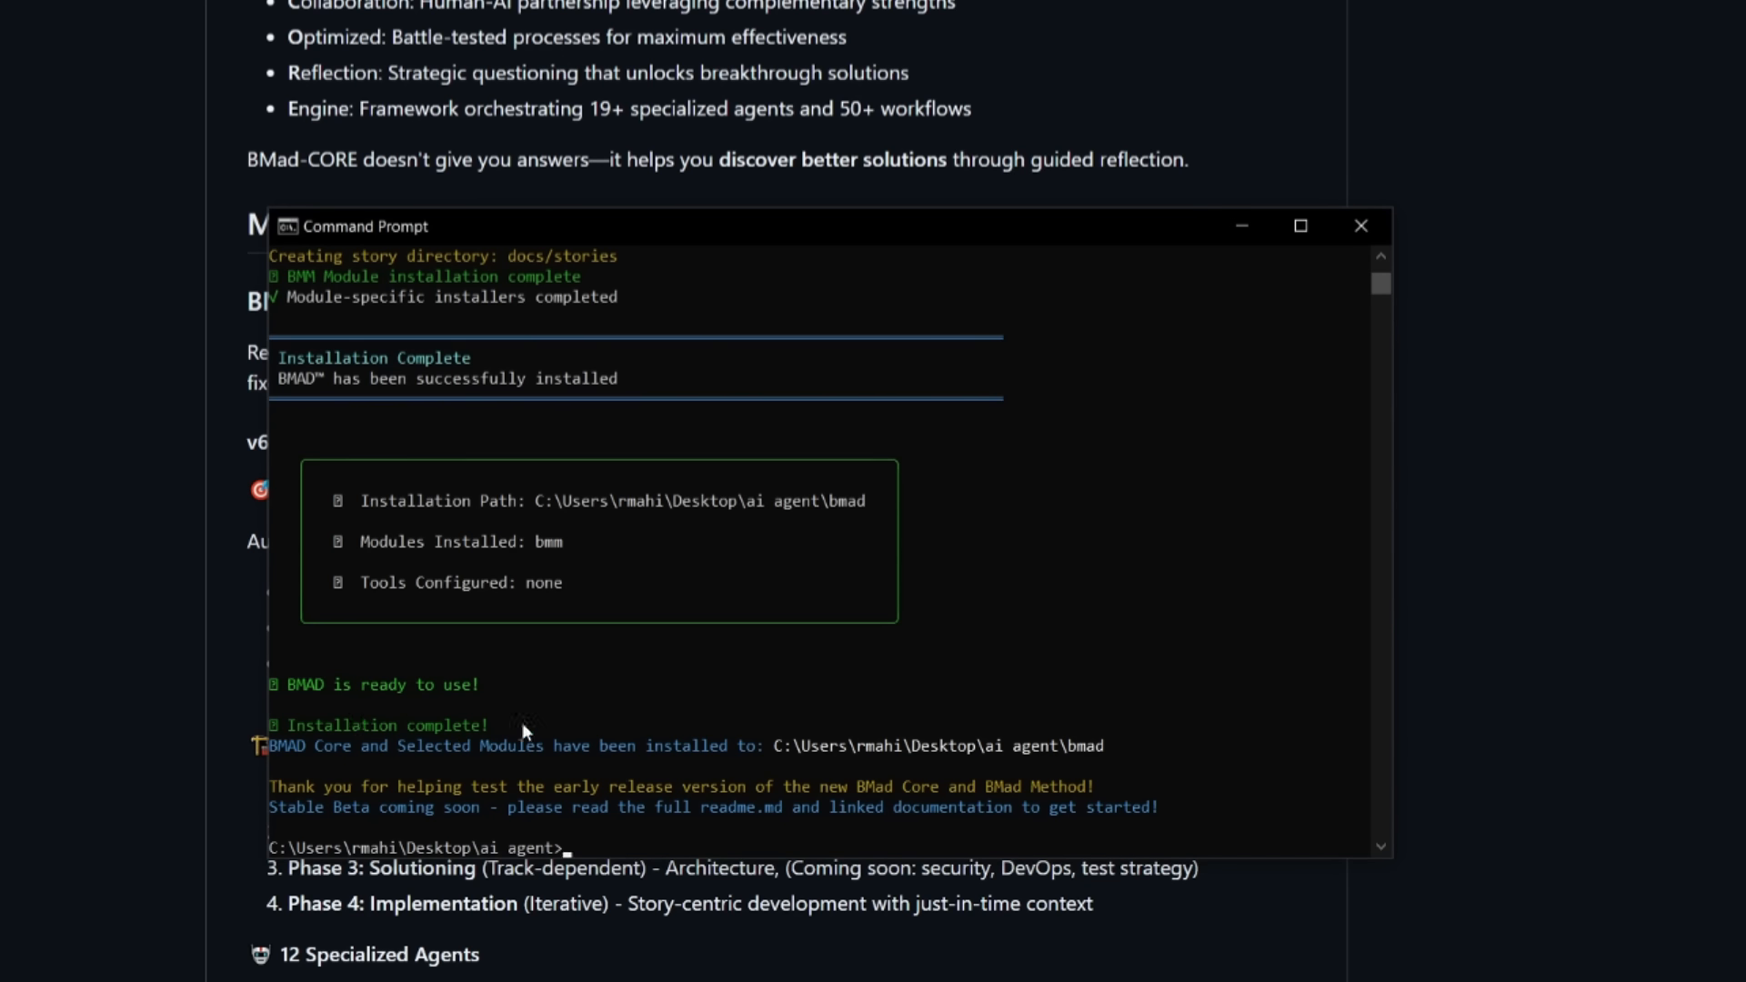
pyautogui.moveTo(892, 764)
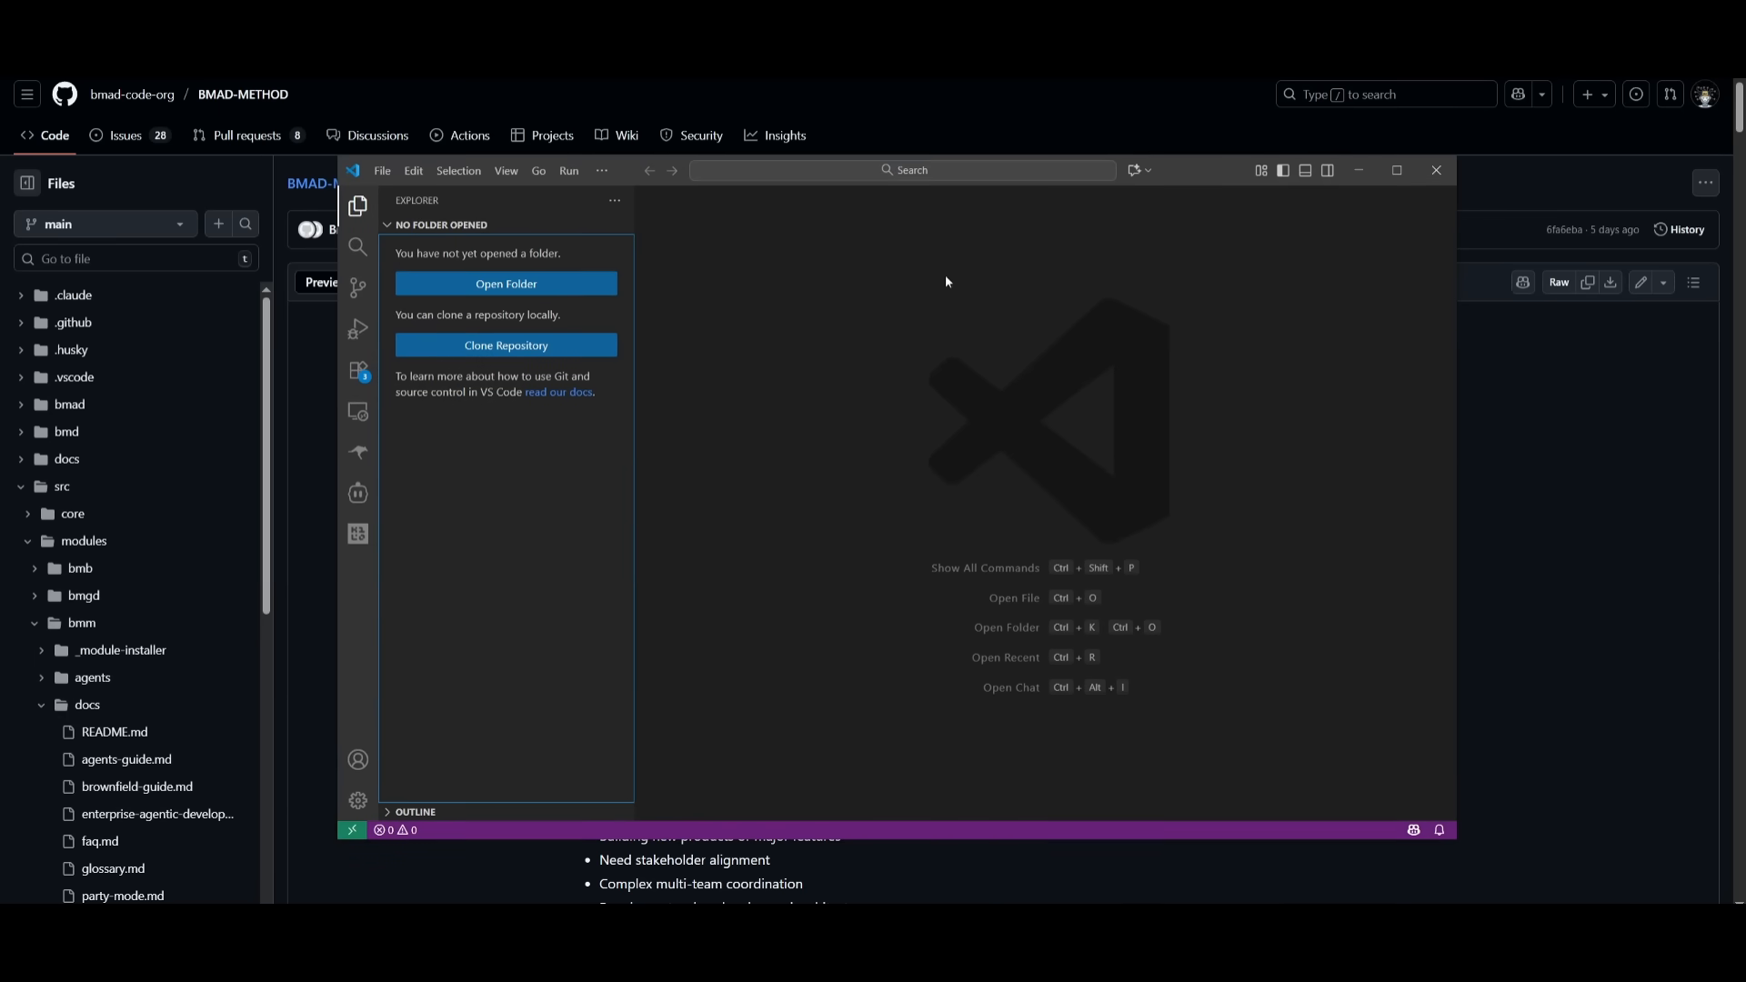
pyautogui.moveTo(455, 501)
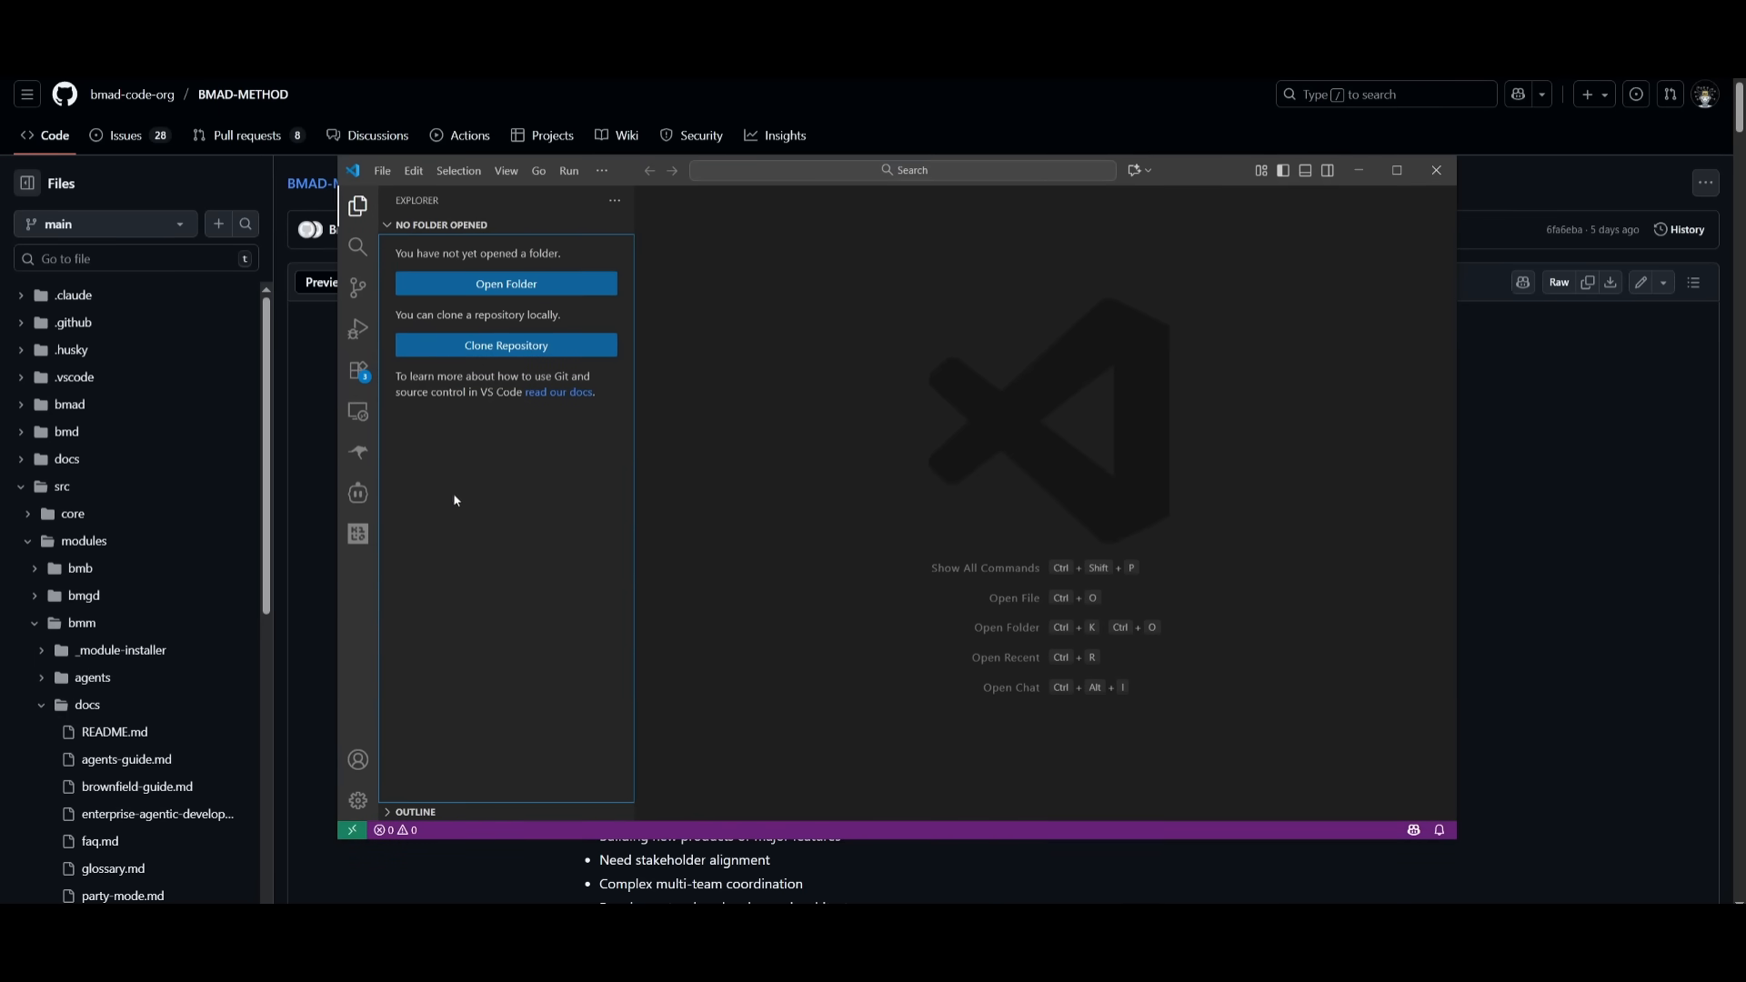
pyautogui.moveTo(357, 535)
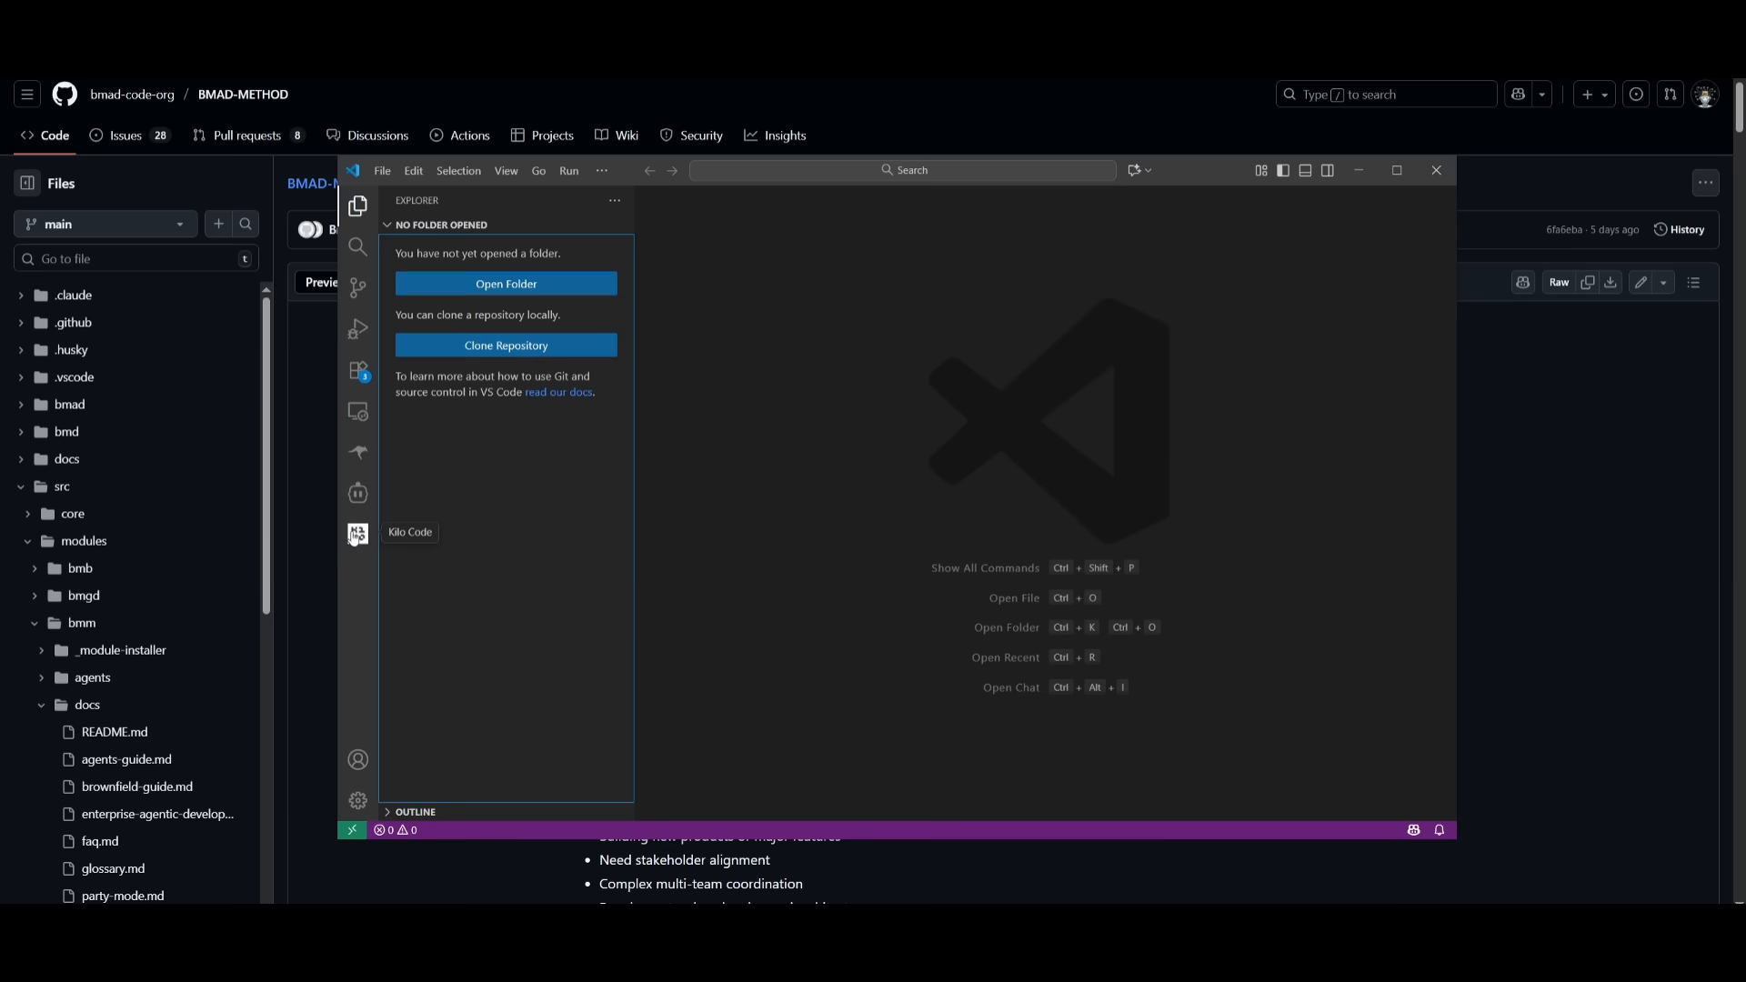
# Step: Open the Kilo Code AI Agent extension's details from the Extensions marketplace
pyautogui.click(357, 536)
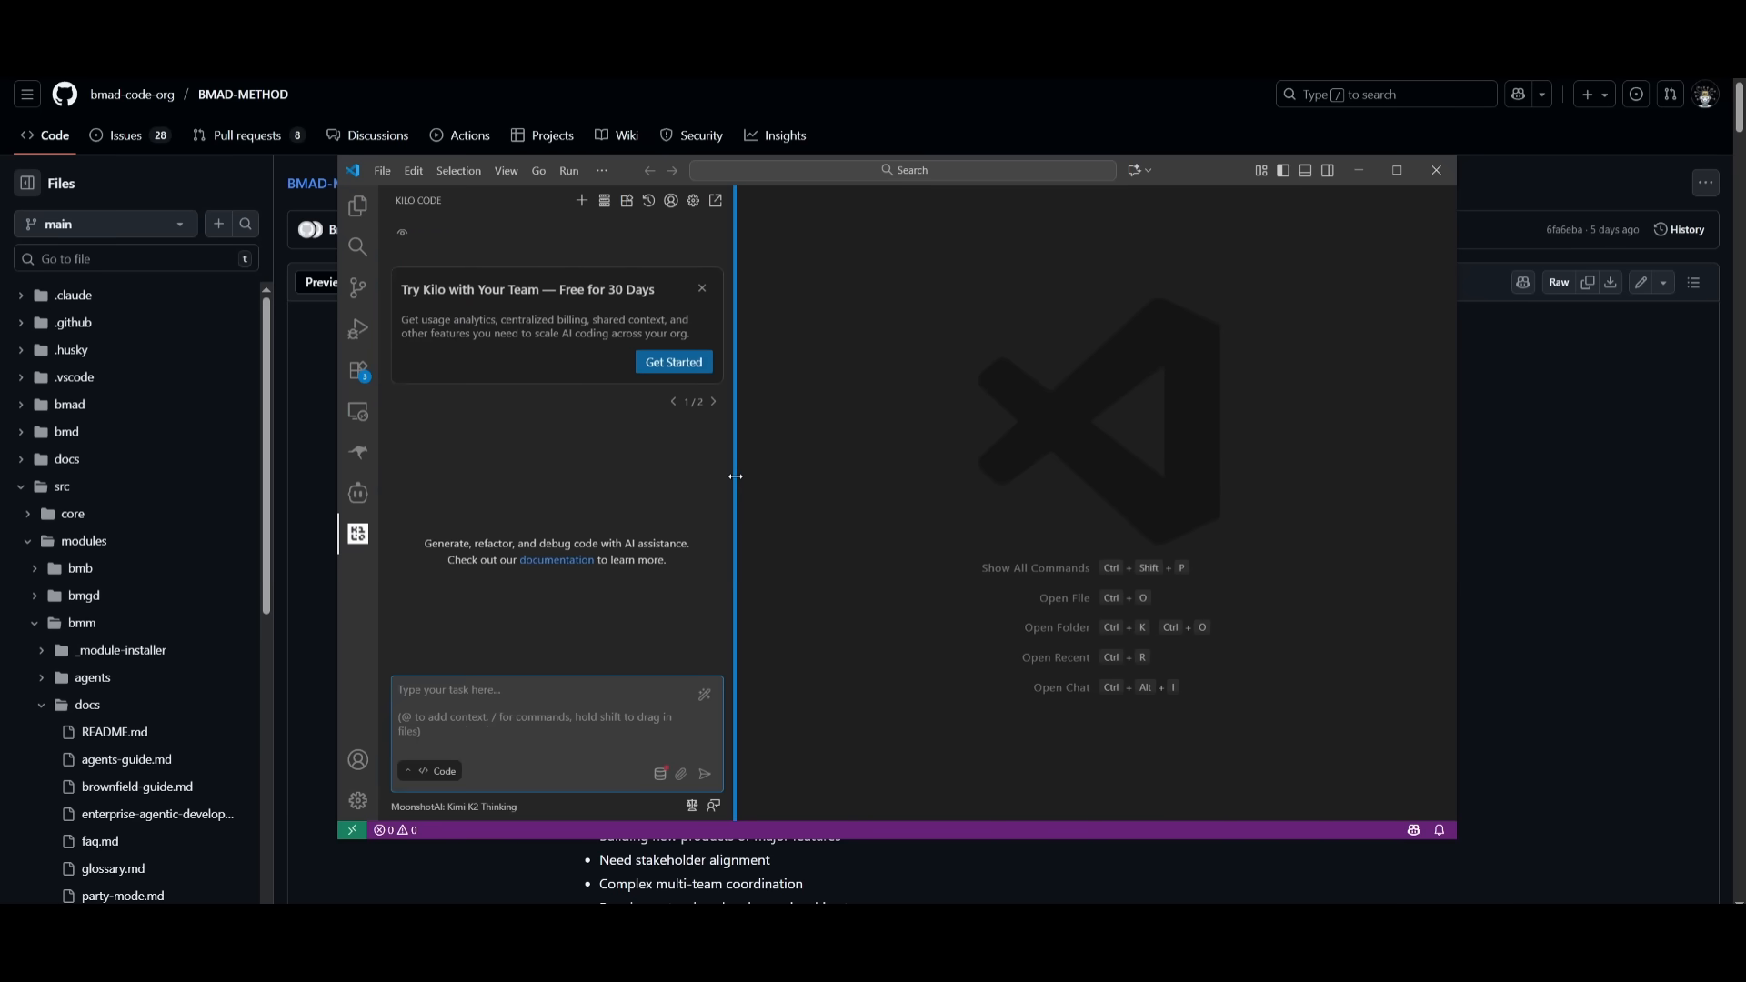
pyautogui.moveTo(358, 371)
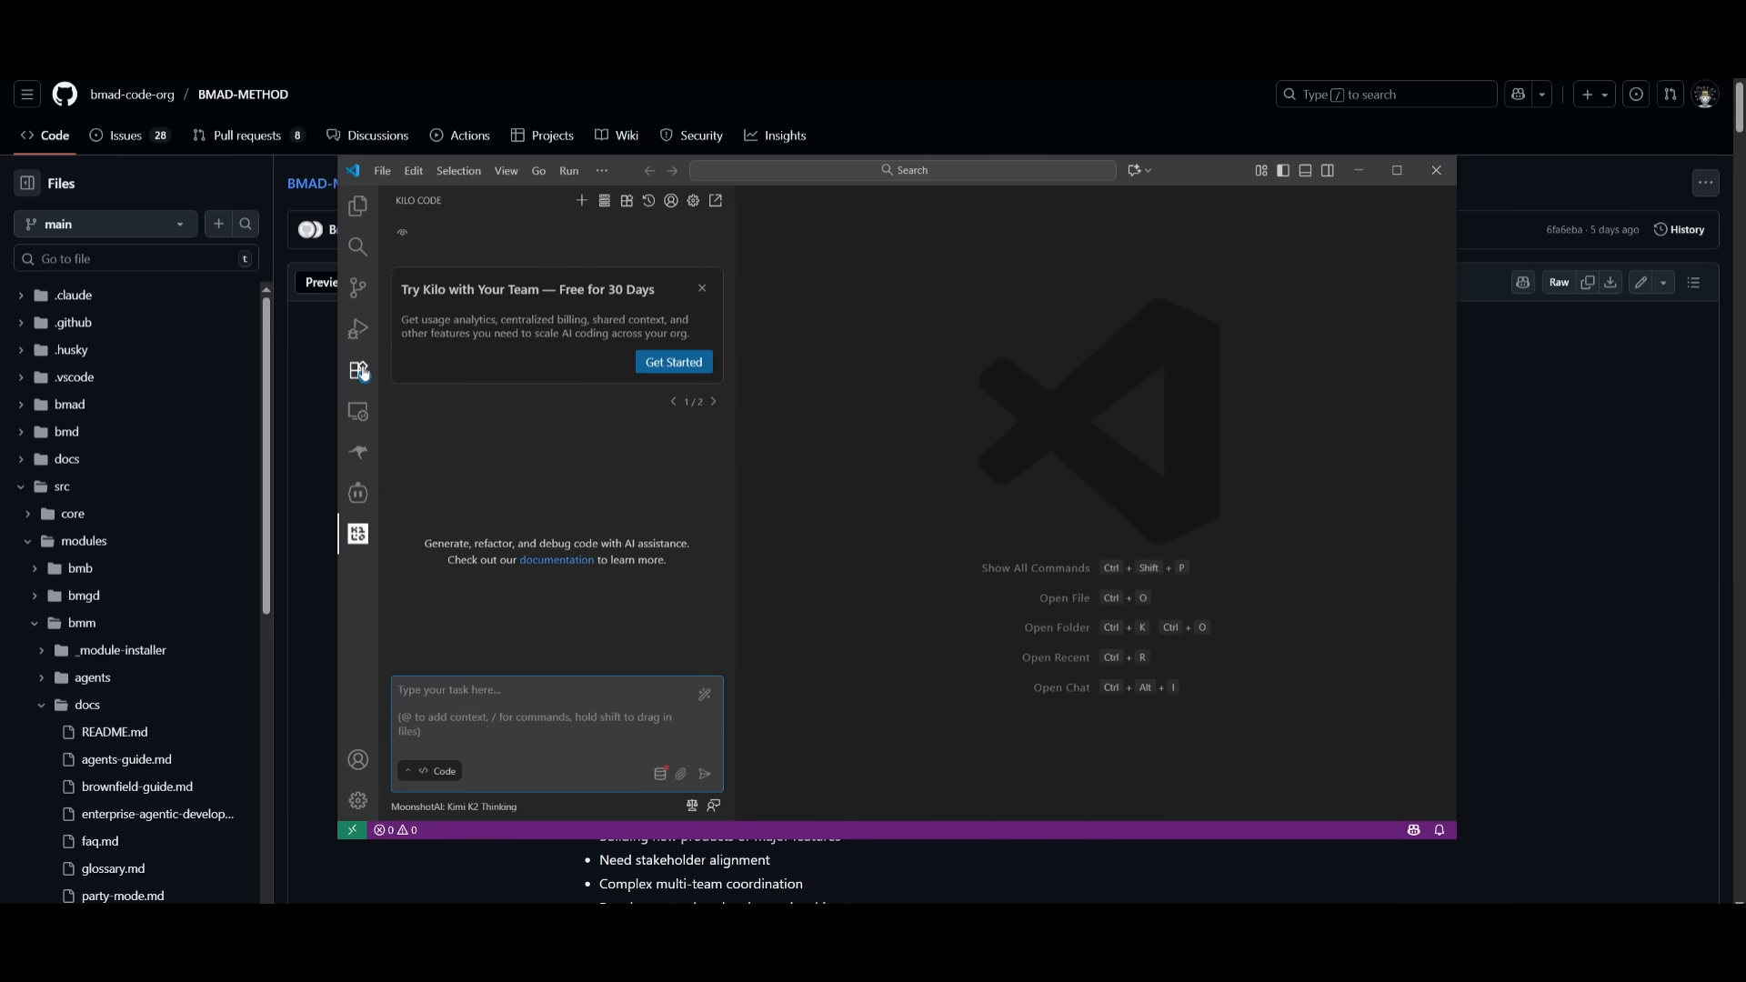
pyautogui.click(358, 372)
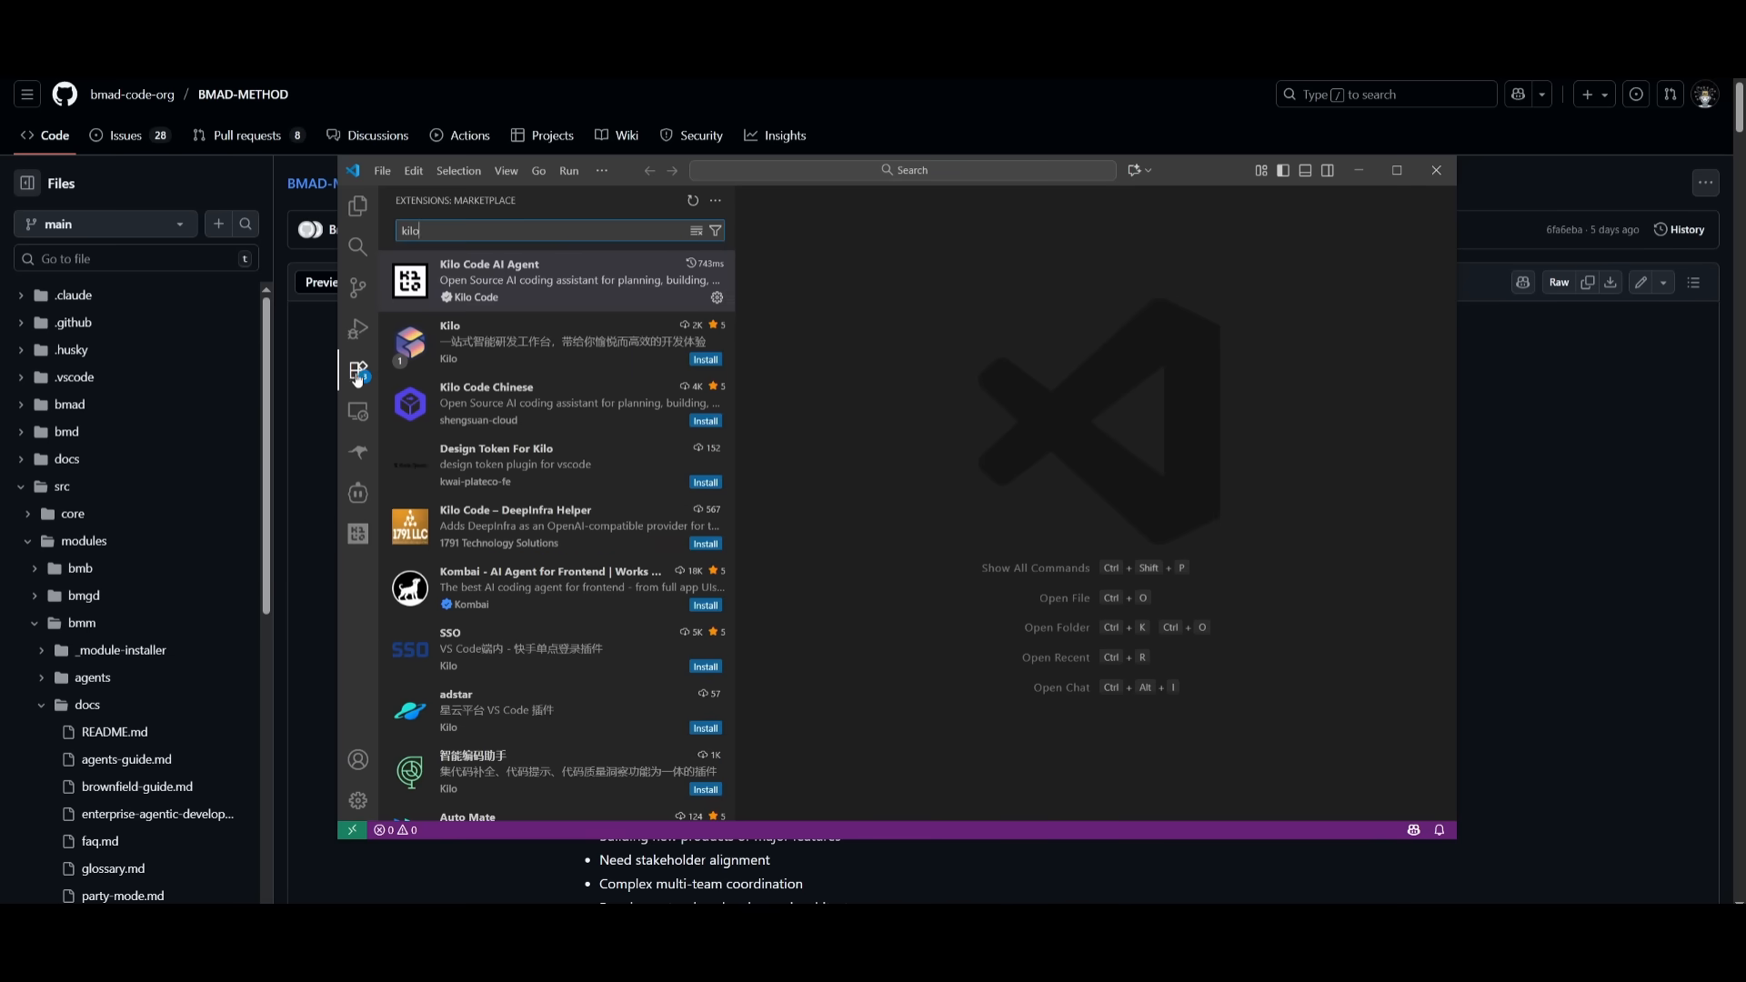
pyautogui.moveTo(357, 370)
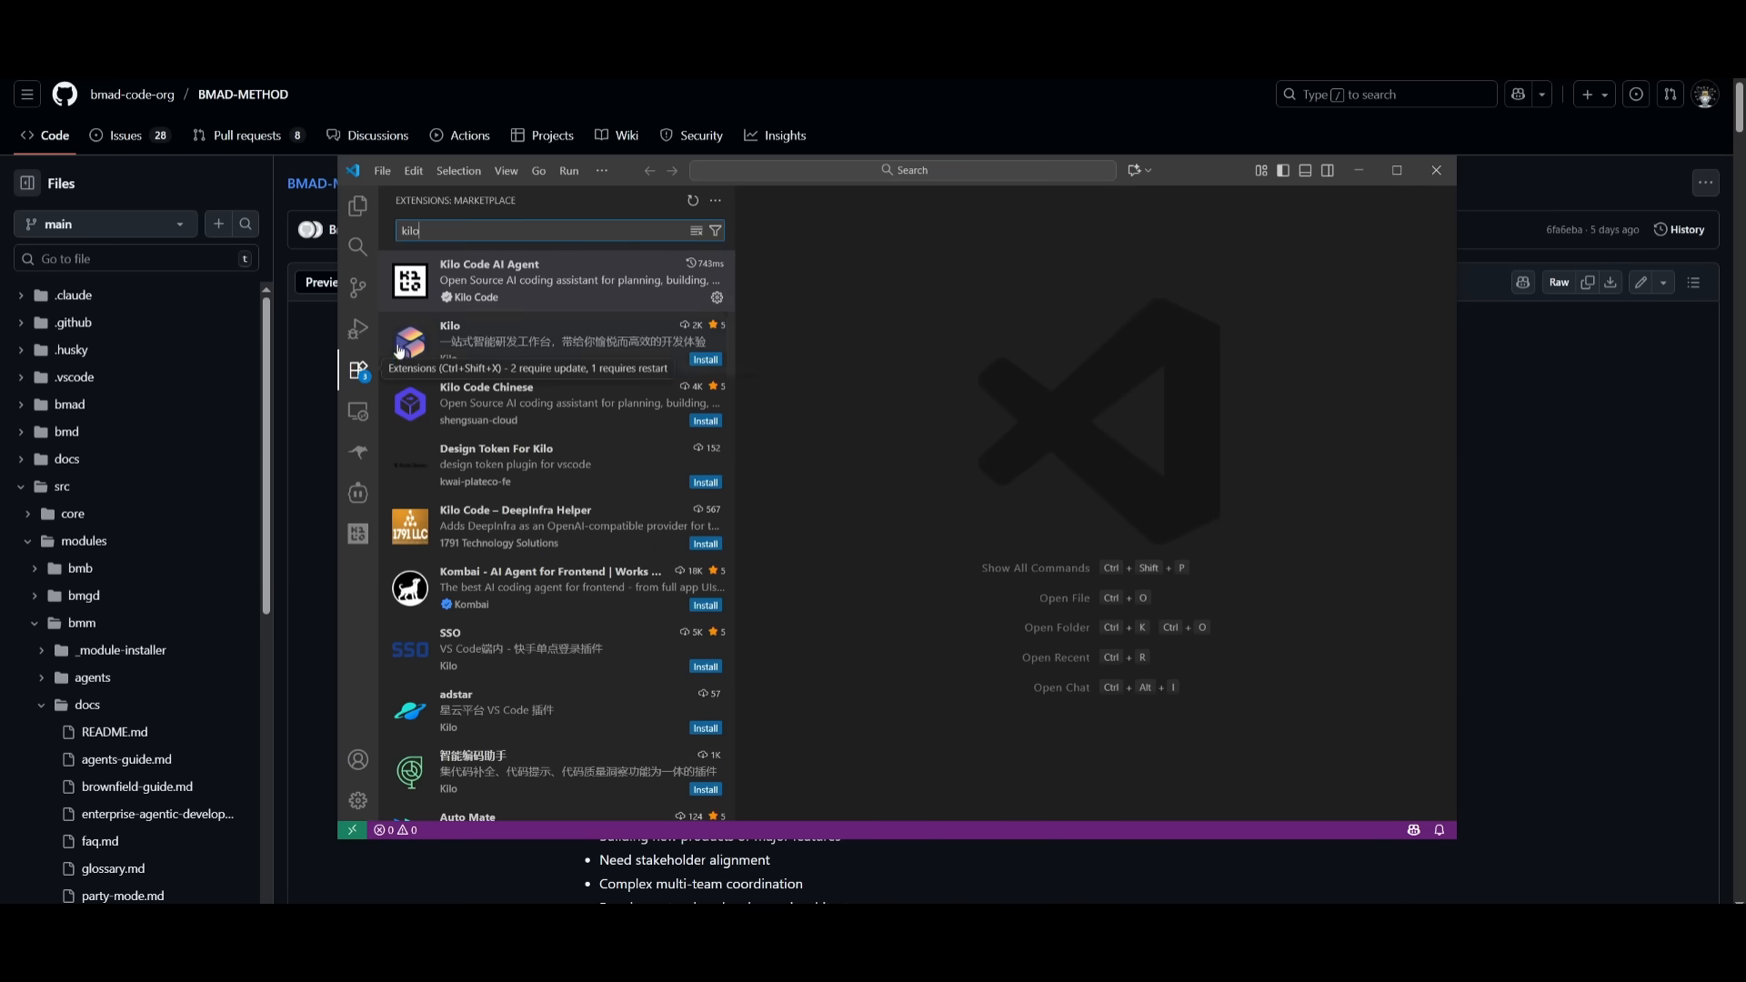
pyautogui.click(546, 281)
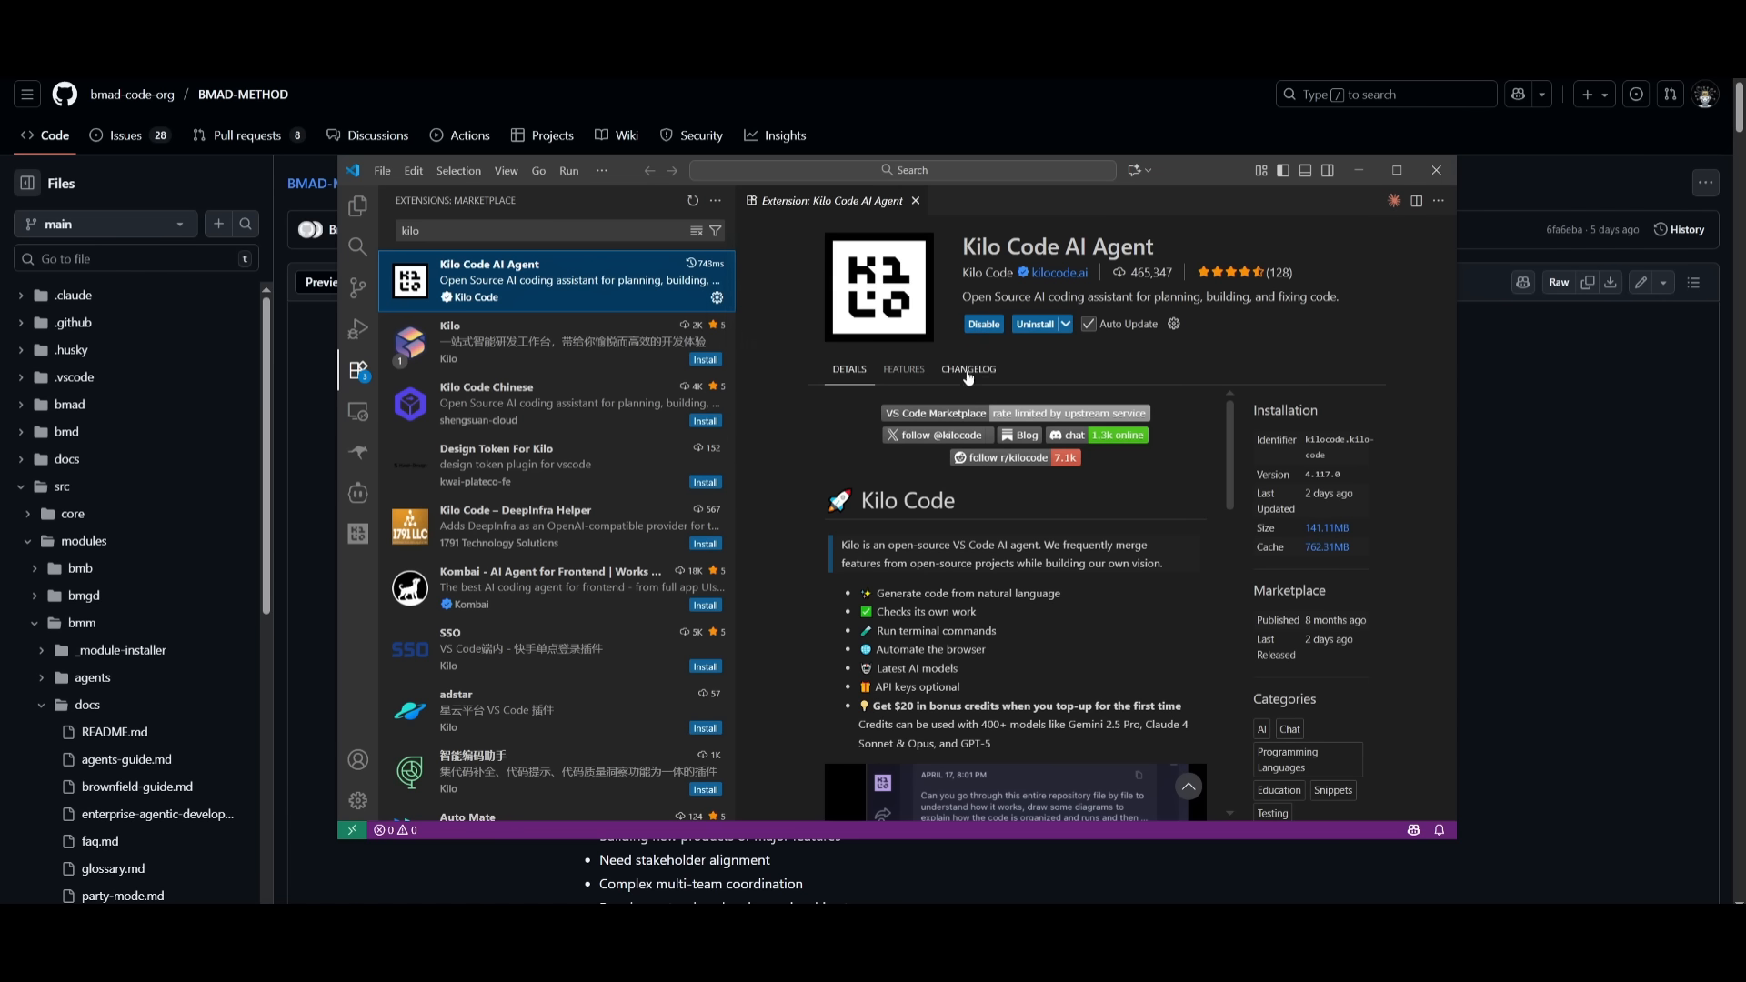
pyautogui.click(358, 531)
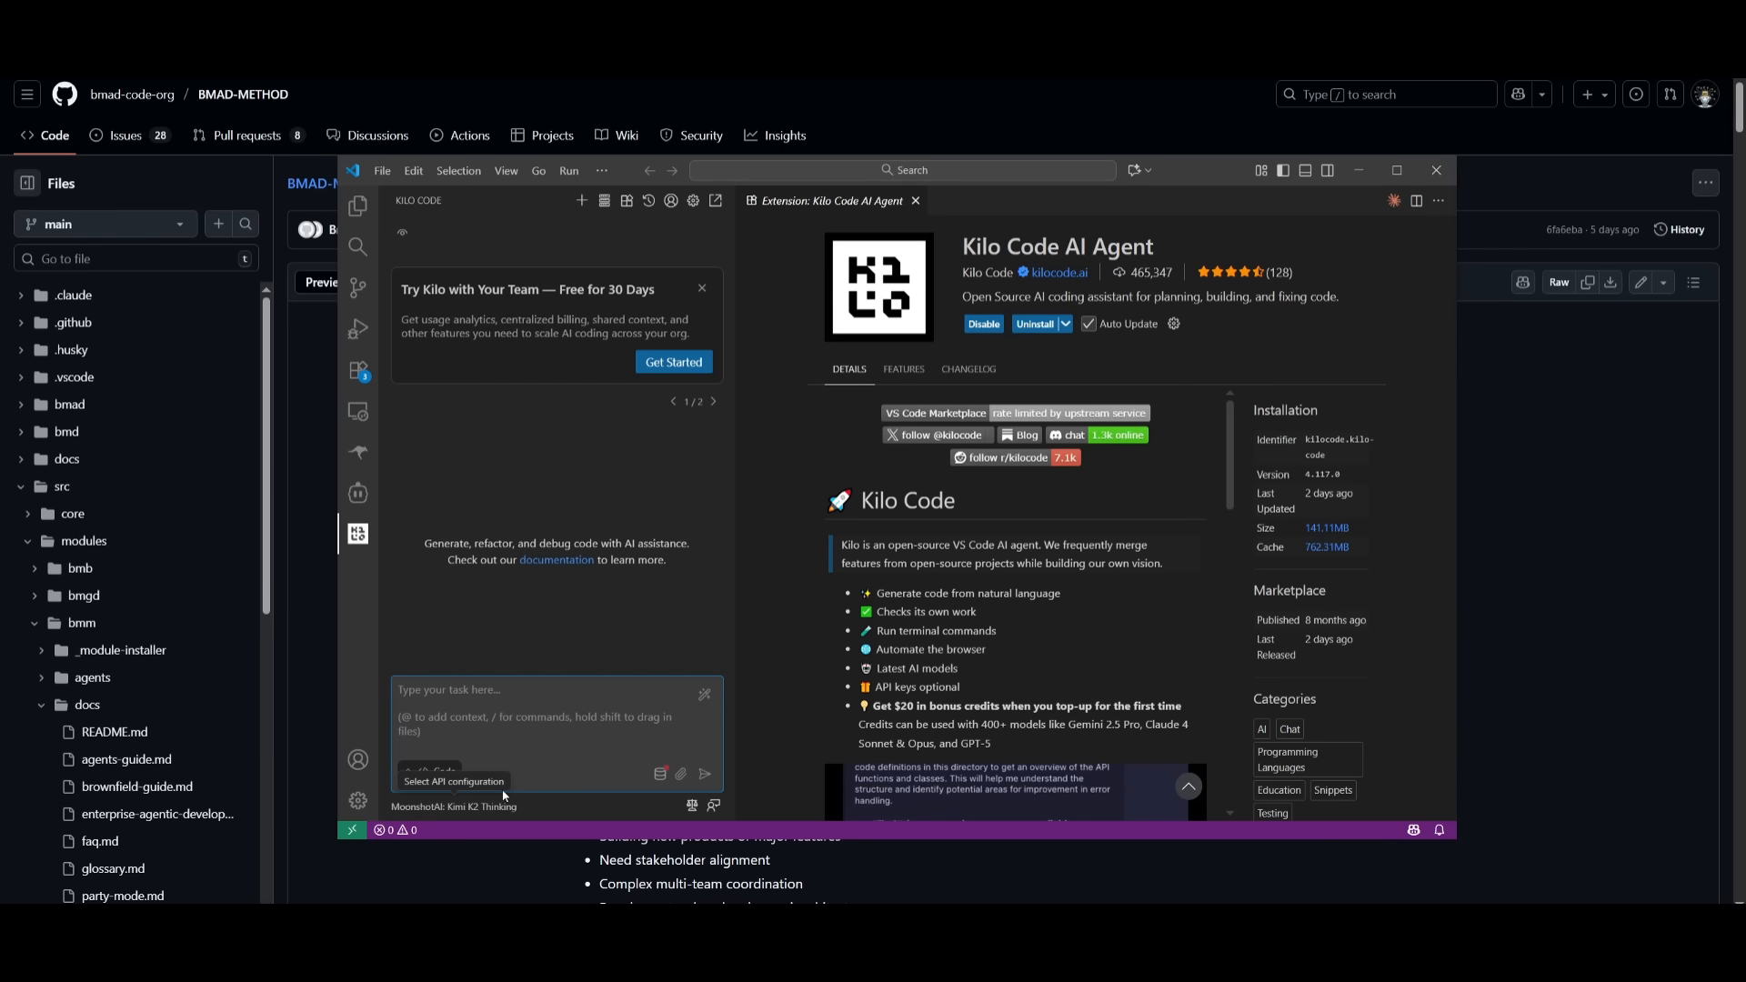
# Step: Search the model list for 'claude' and select Anthropic: Claude Sonnet 4.5
pyautogui.click(453, 807)
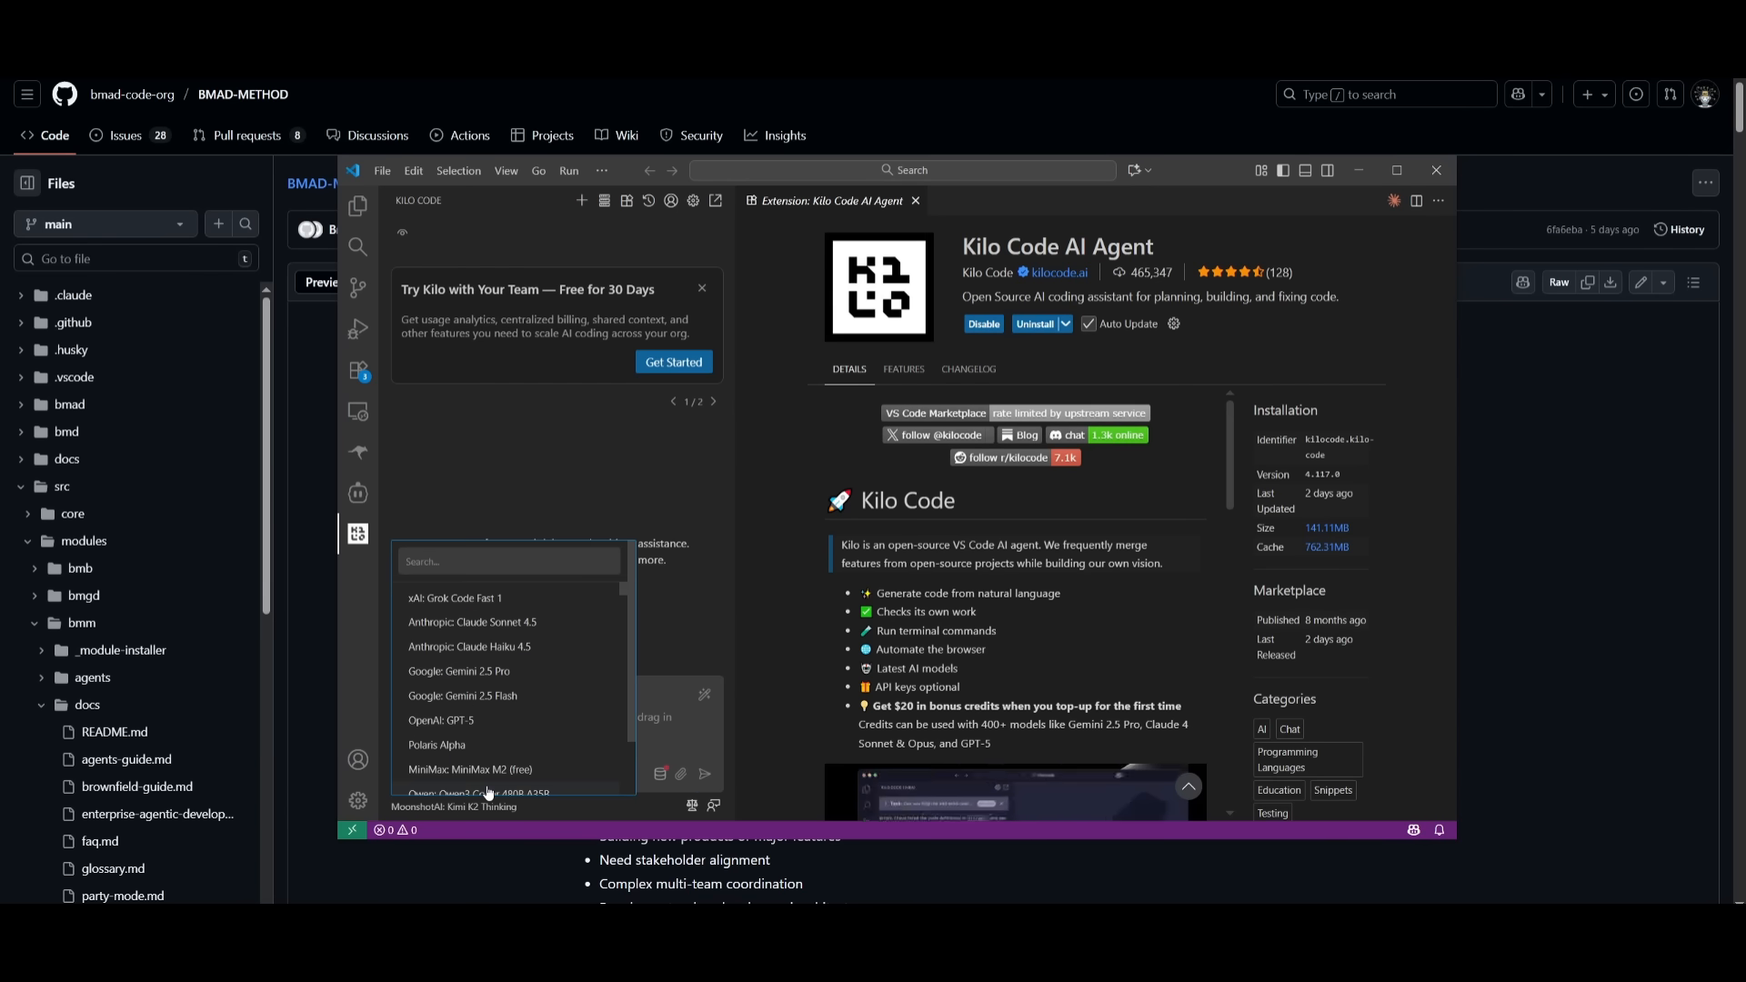
pyautogui.write('d')
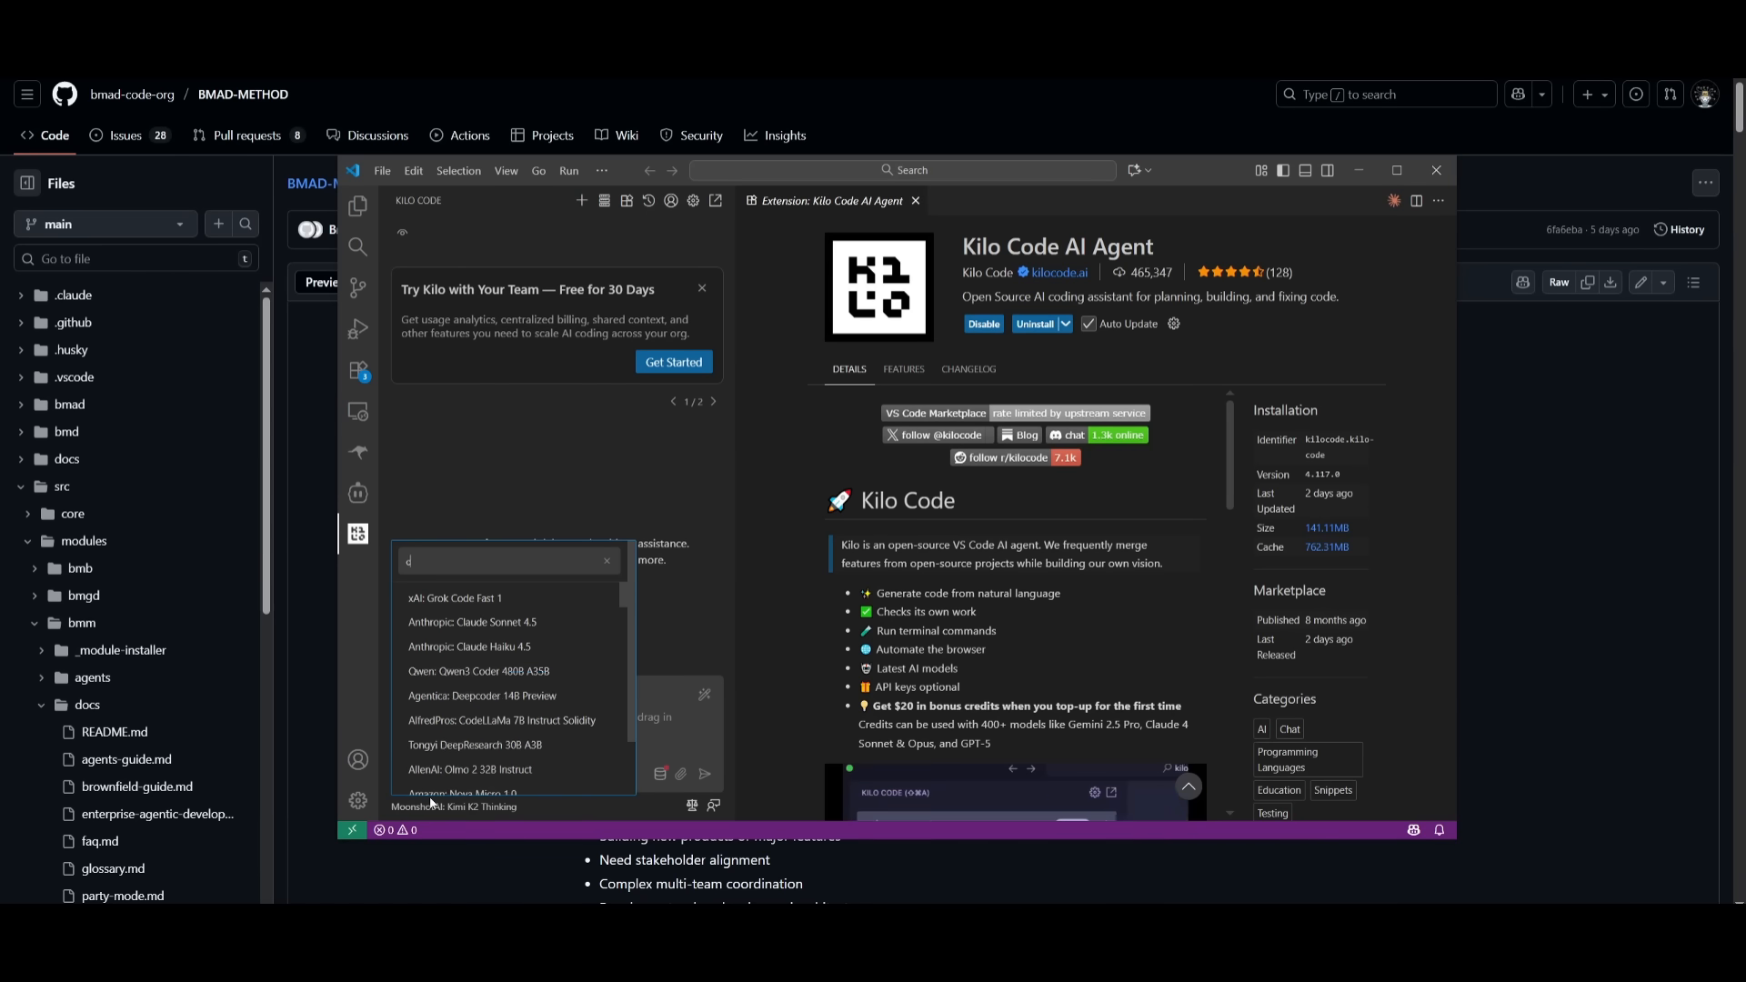
pyautogui.write('laude')
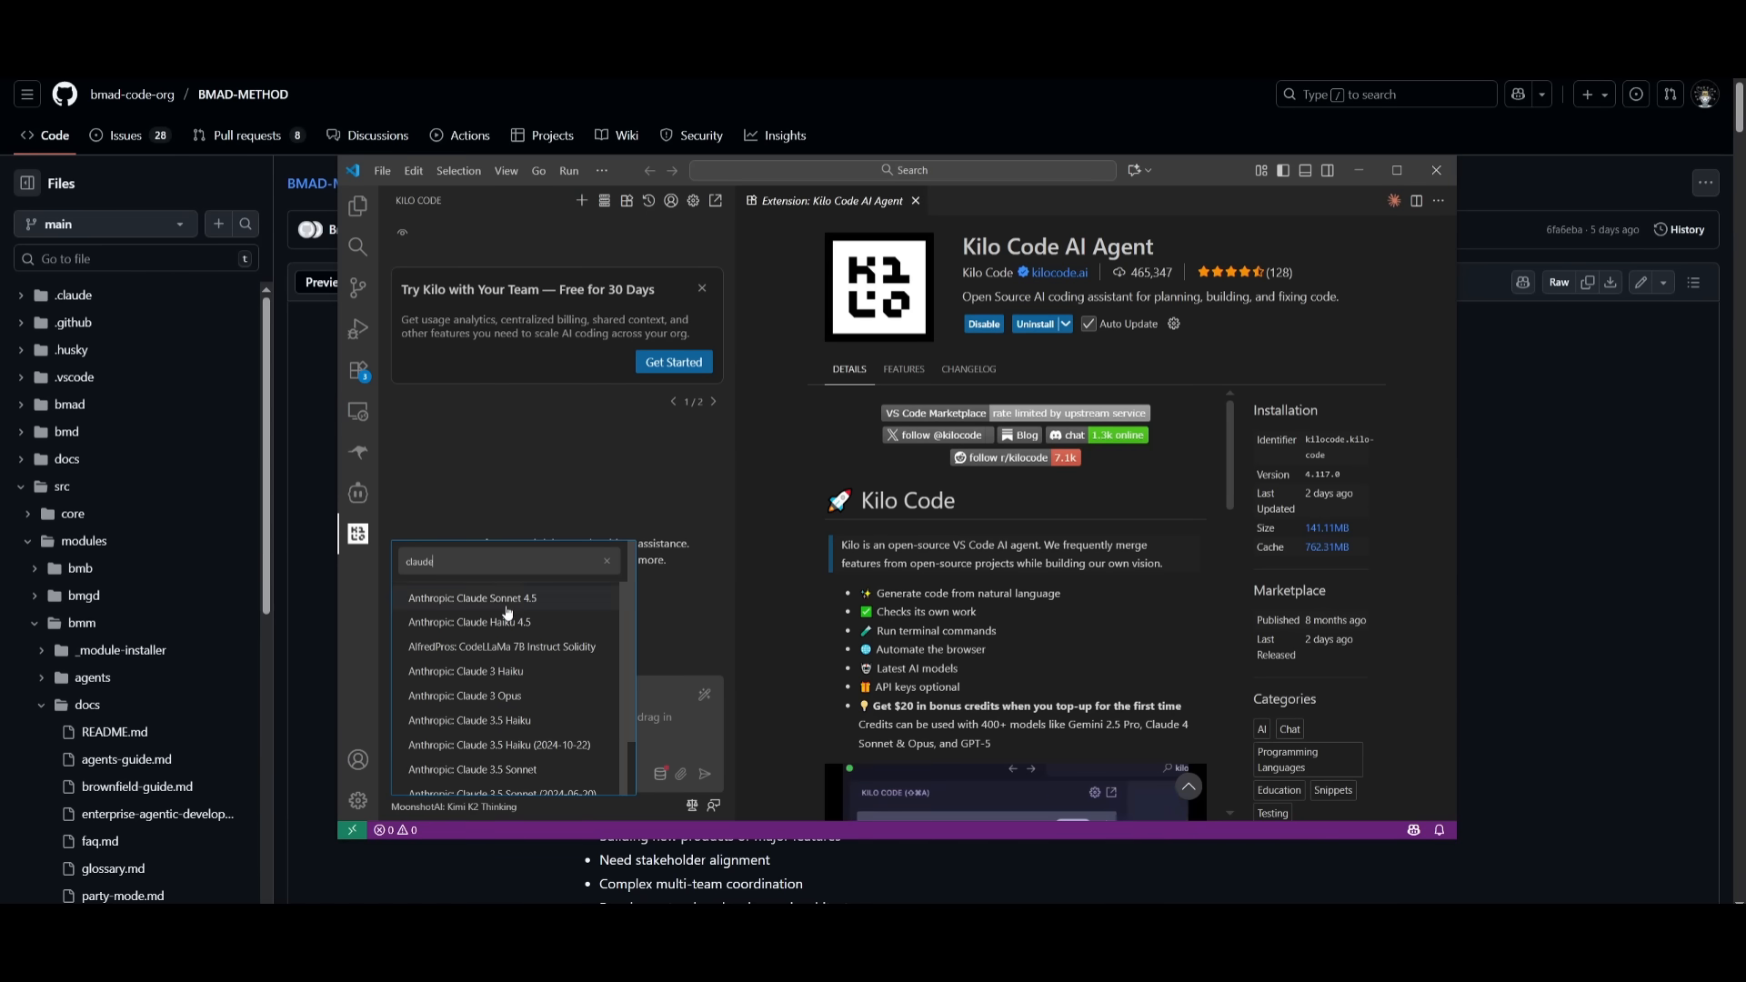
pyautogui.click(472, 598)
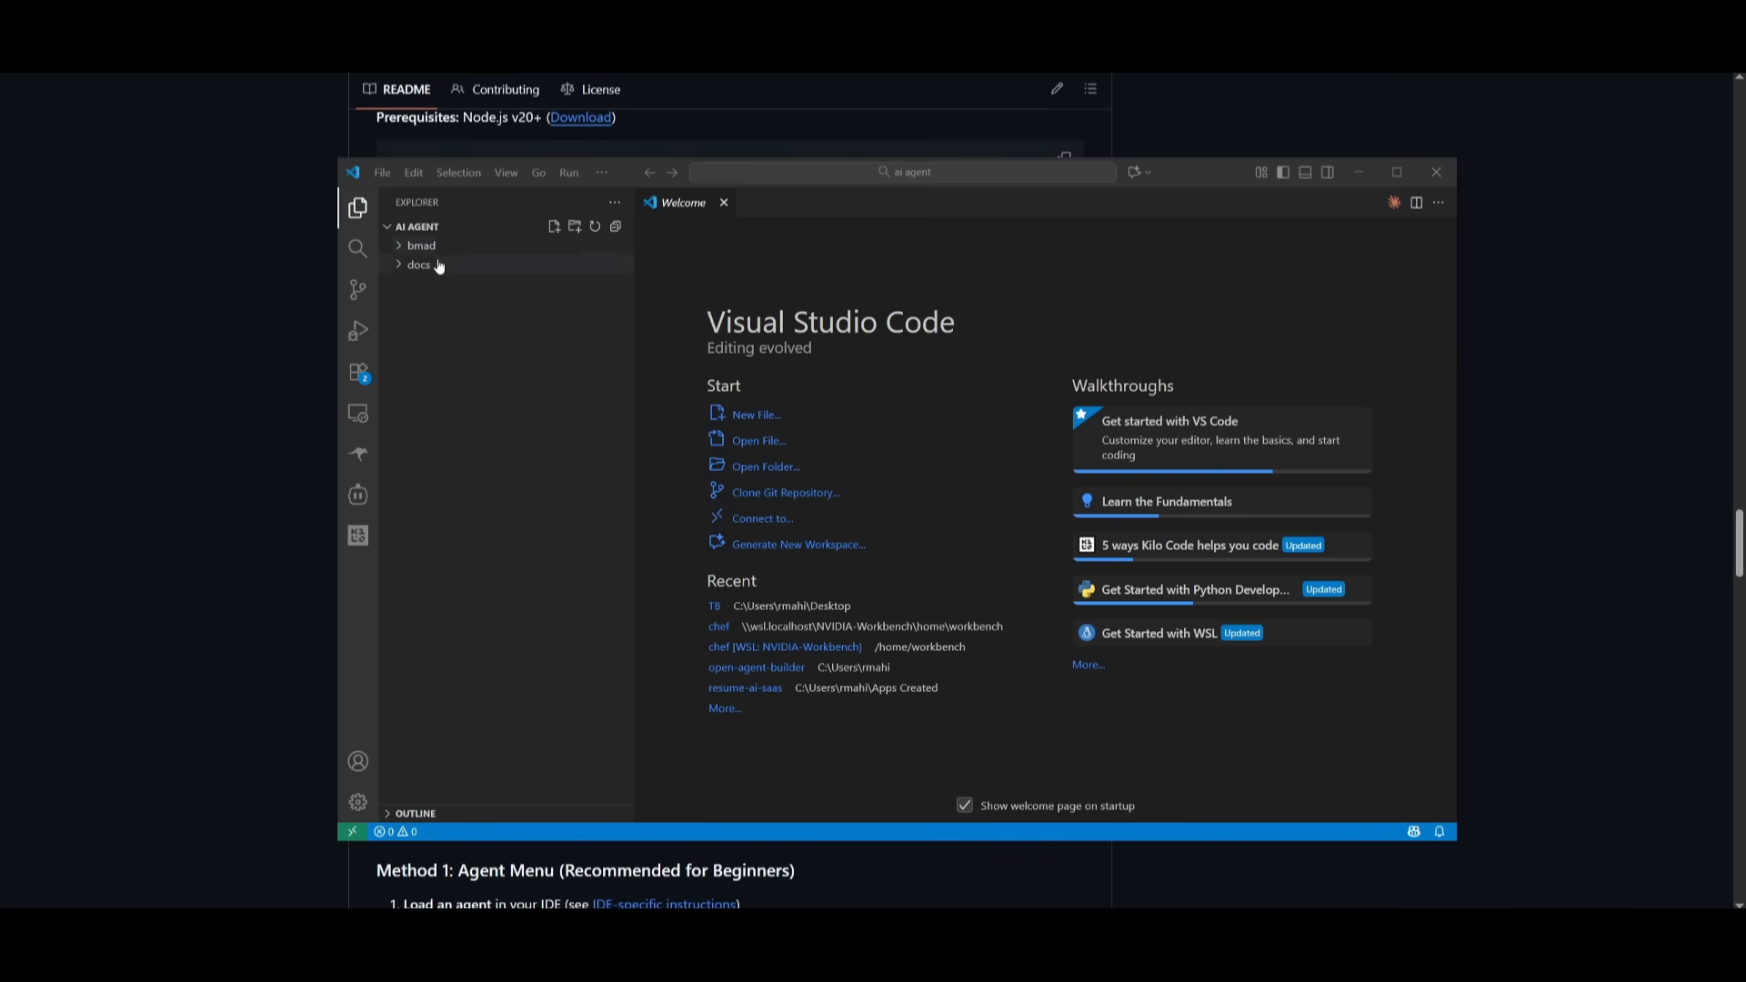
# Step: Expand the bmad and docs folders in Explorer, then open the Kilo Code panel
pyautogui.click(421, 245)
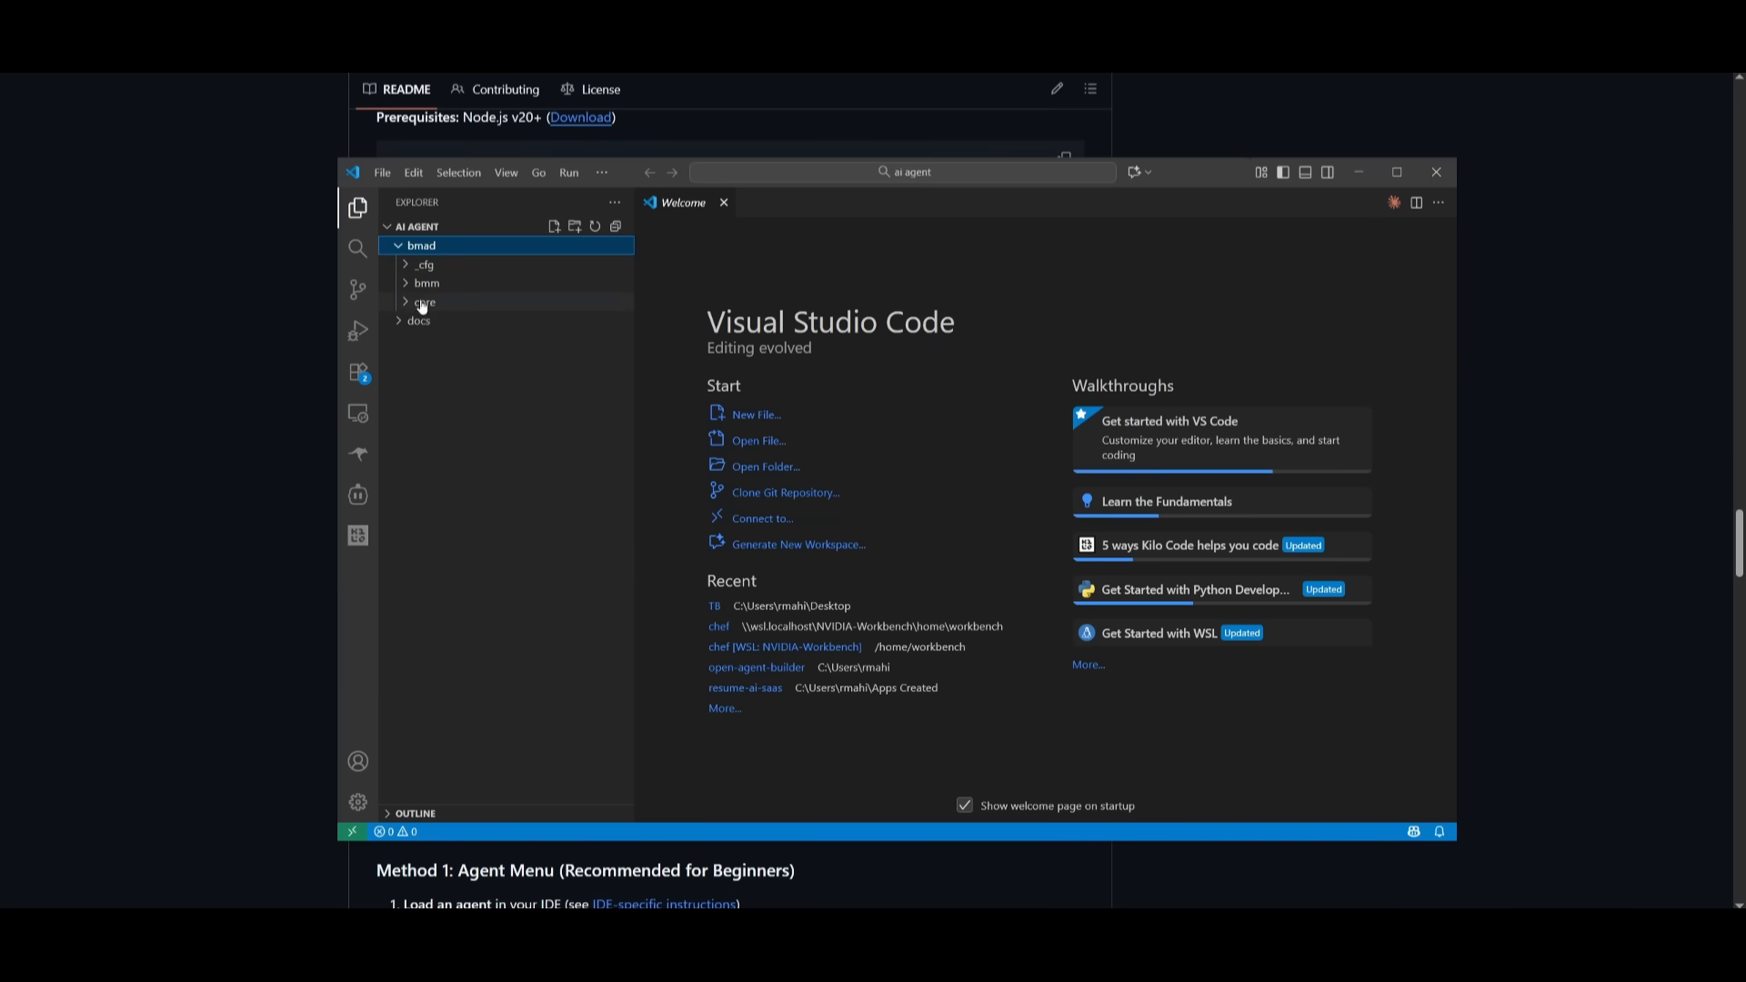
pyautogui.click(418, 321)
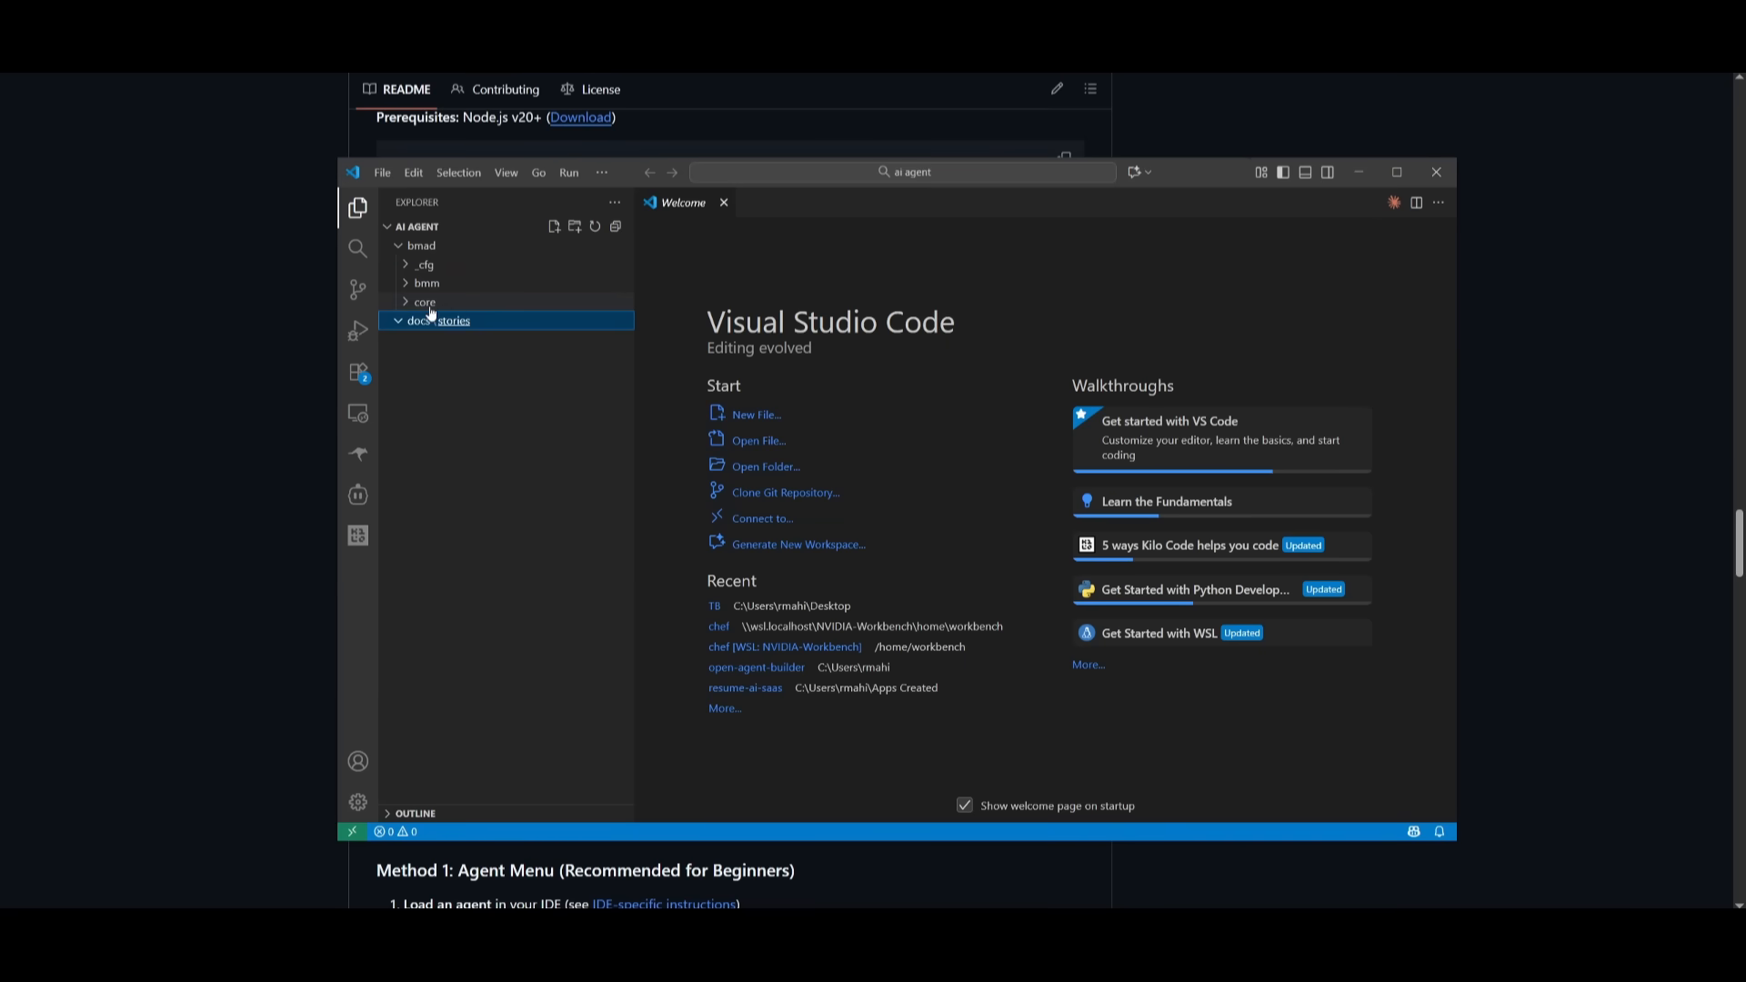
pyautogui.click(357, 536)
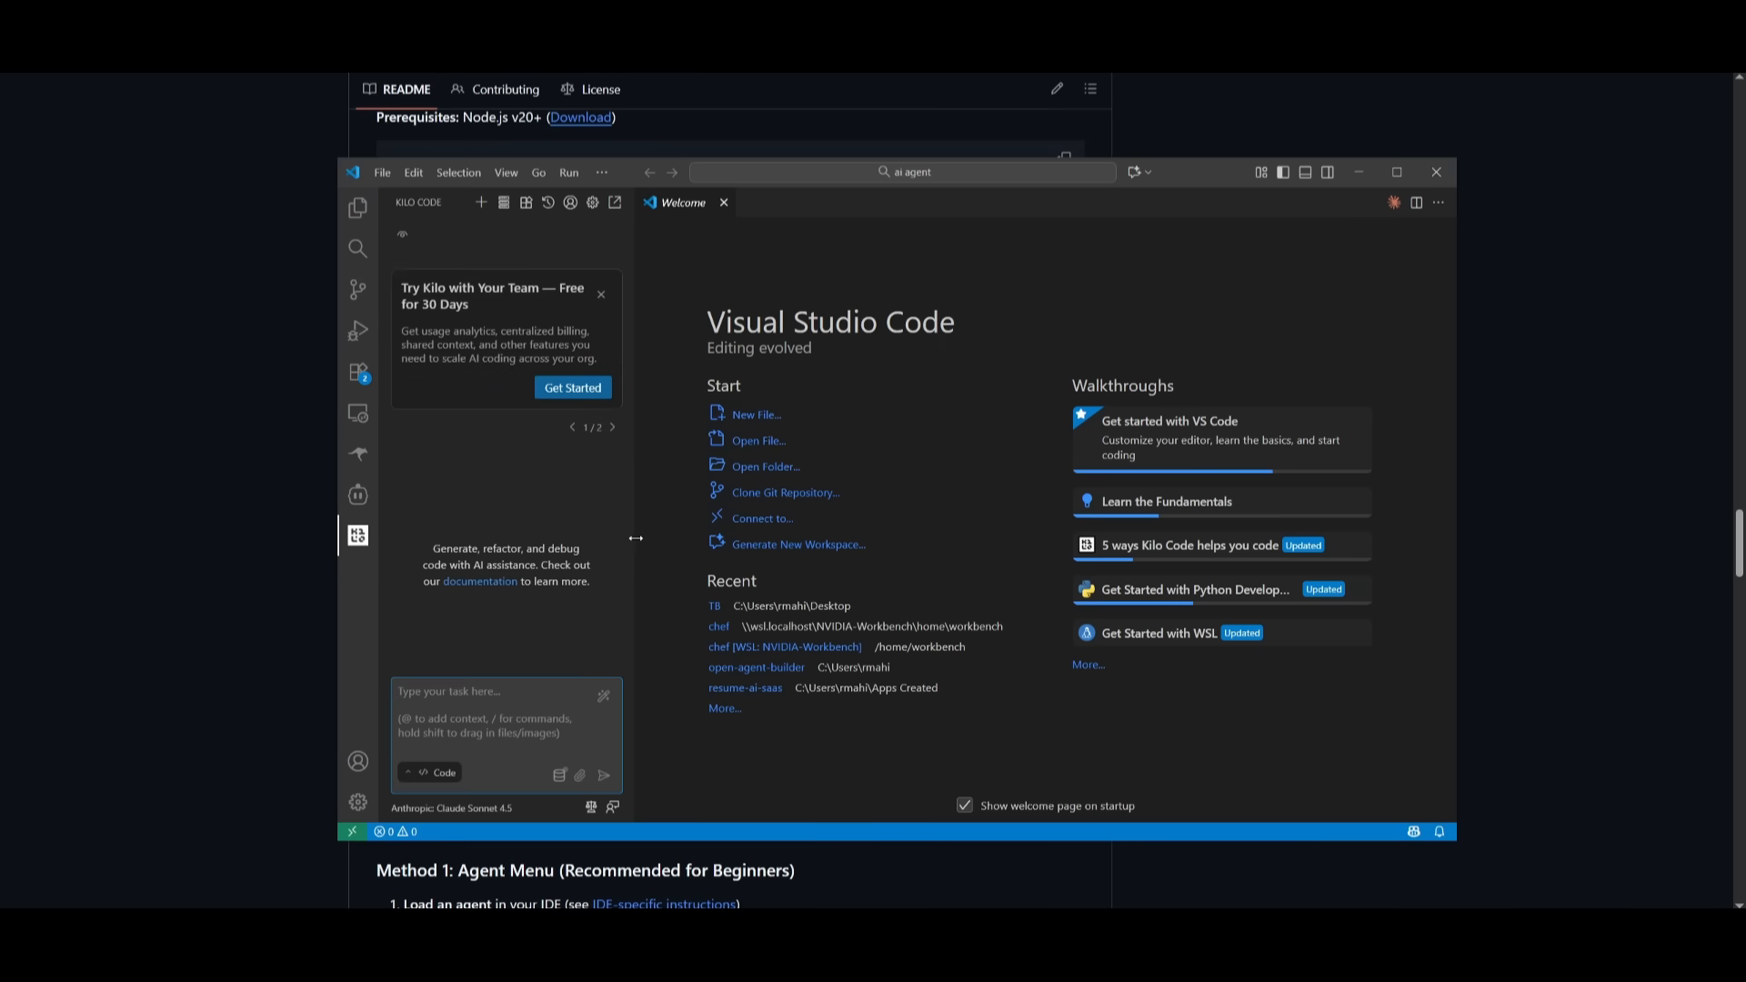
# Step: Send the *workflow-init command to Kilo Code to start BMad project setup
pyautogui.write('*workflow-init')
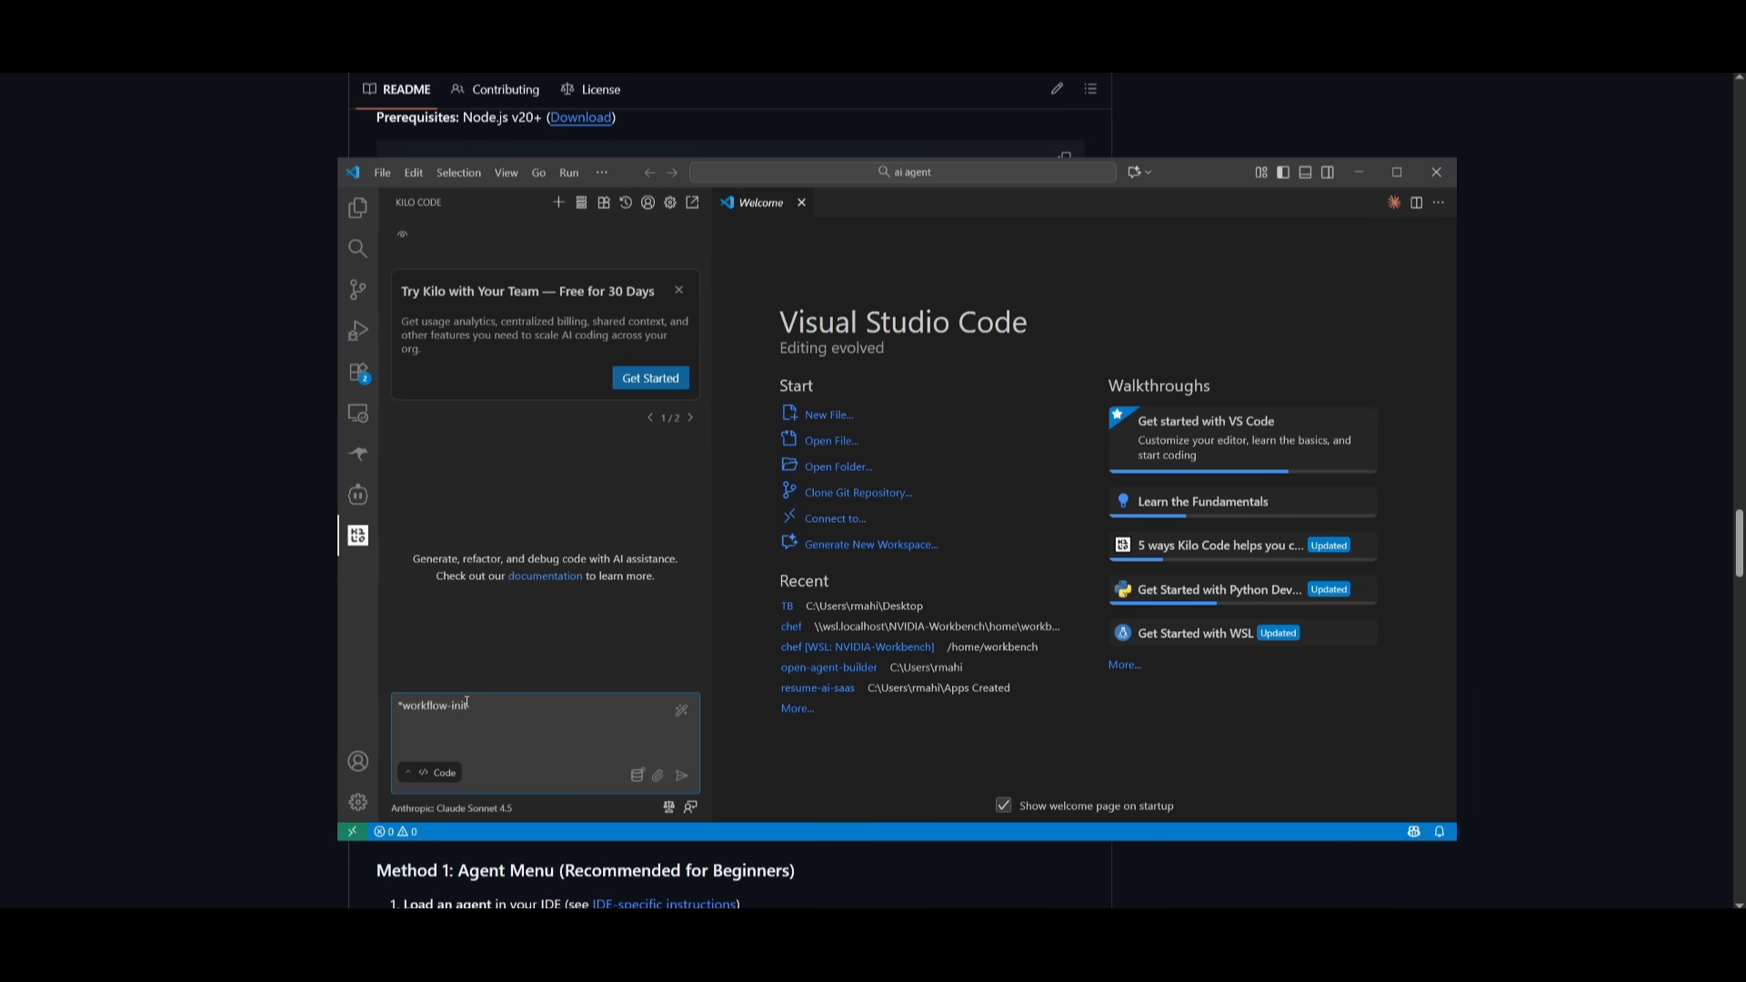
pyautogui.click(680, 775)
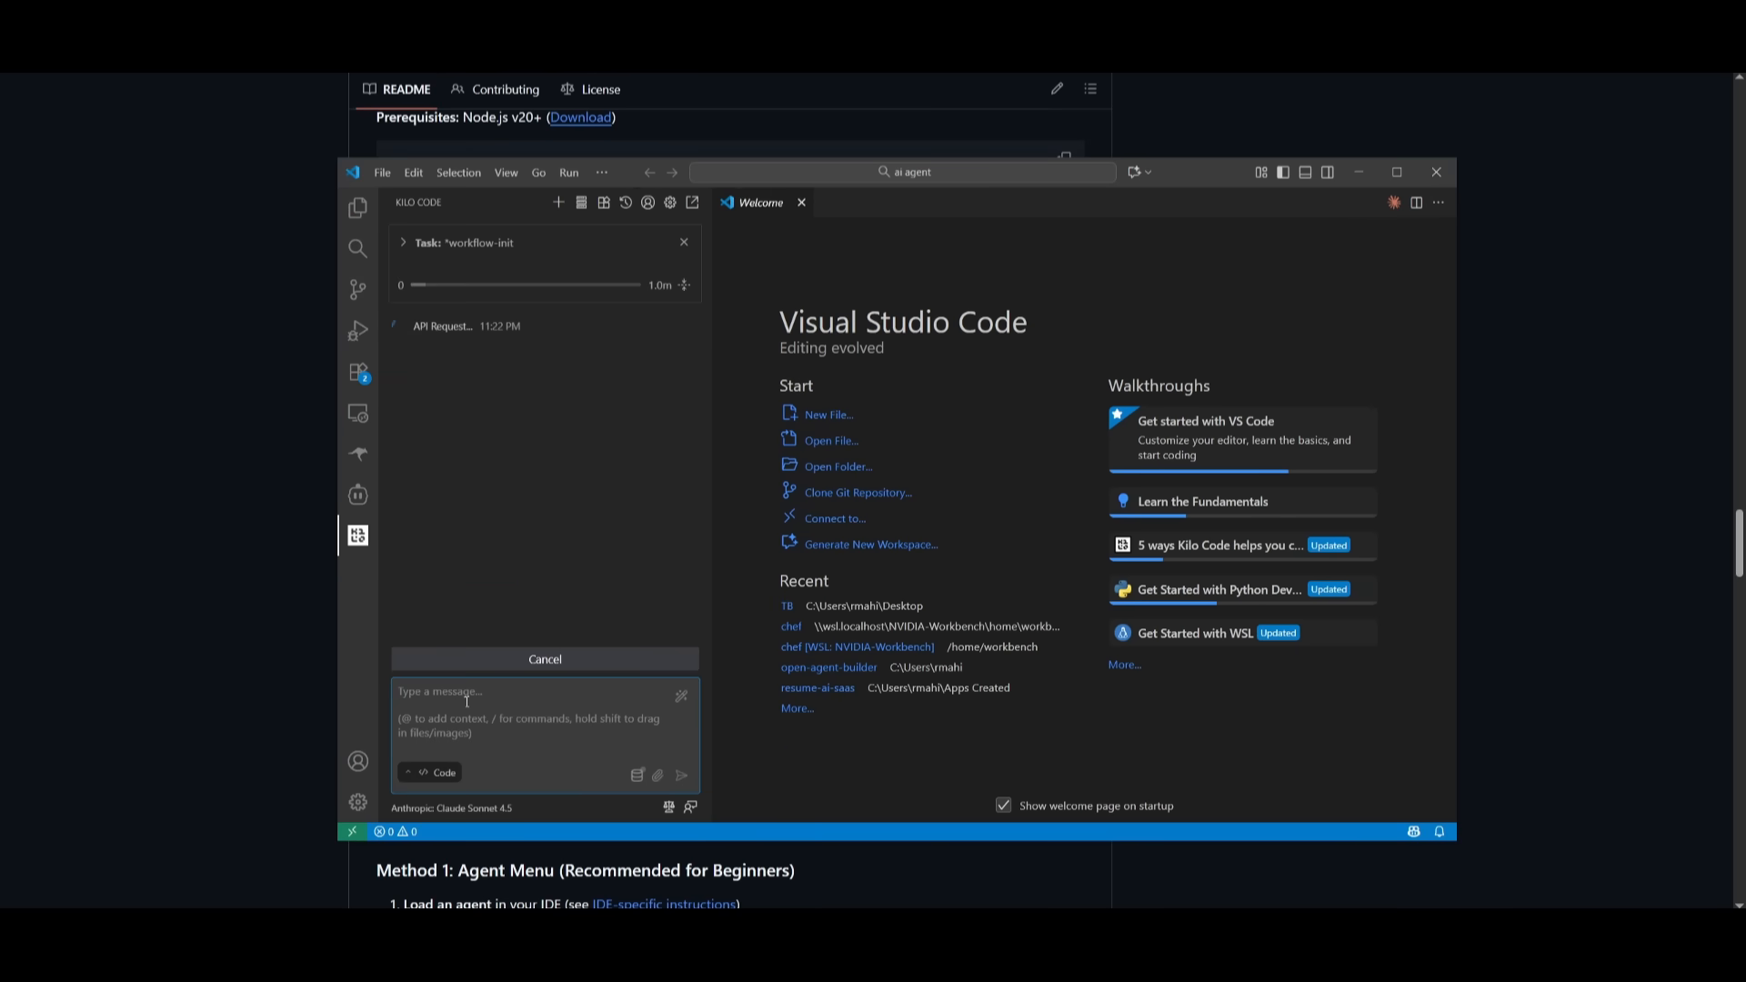
pyautogui.moveTo(644, 576)
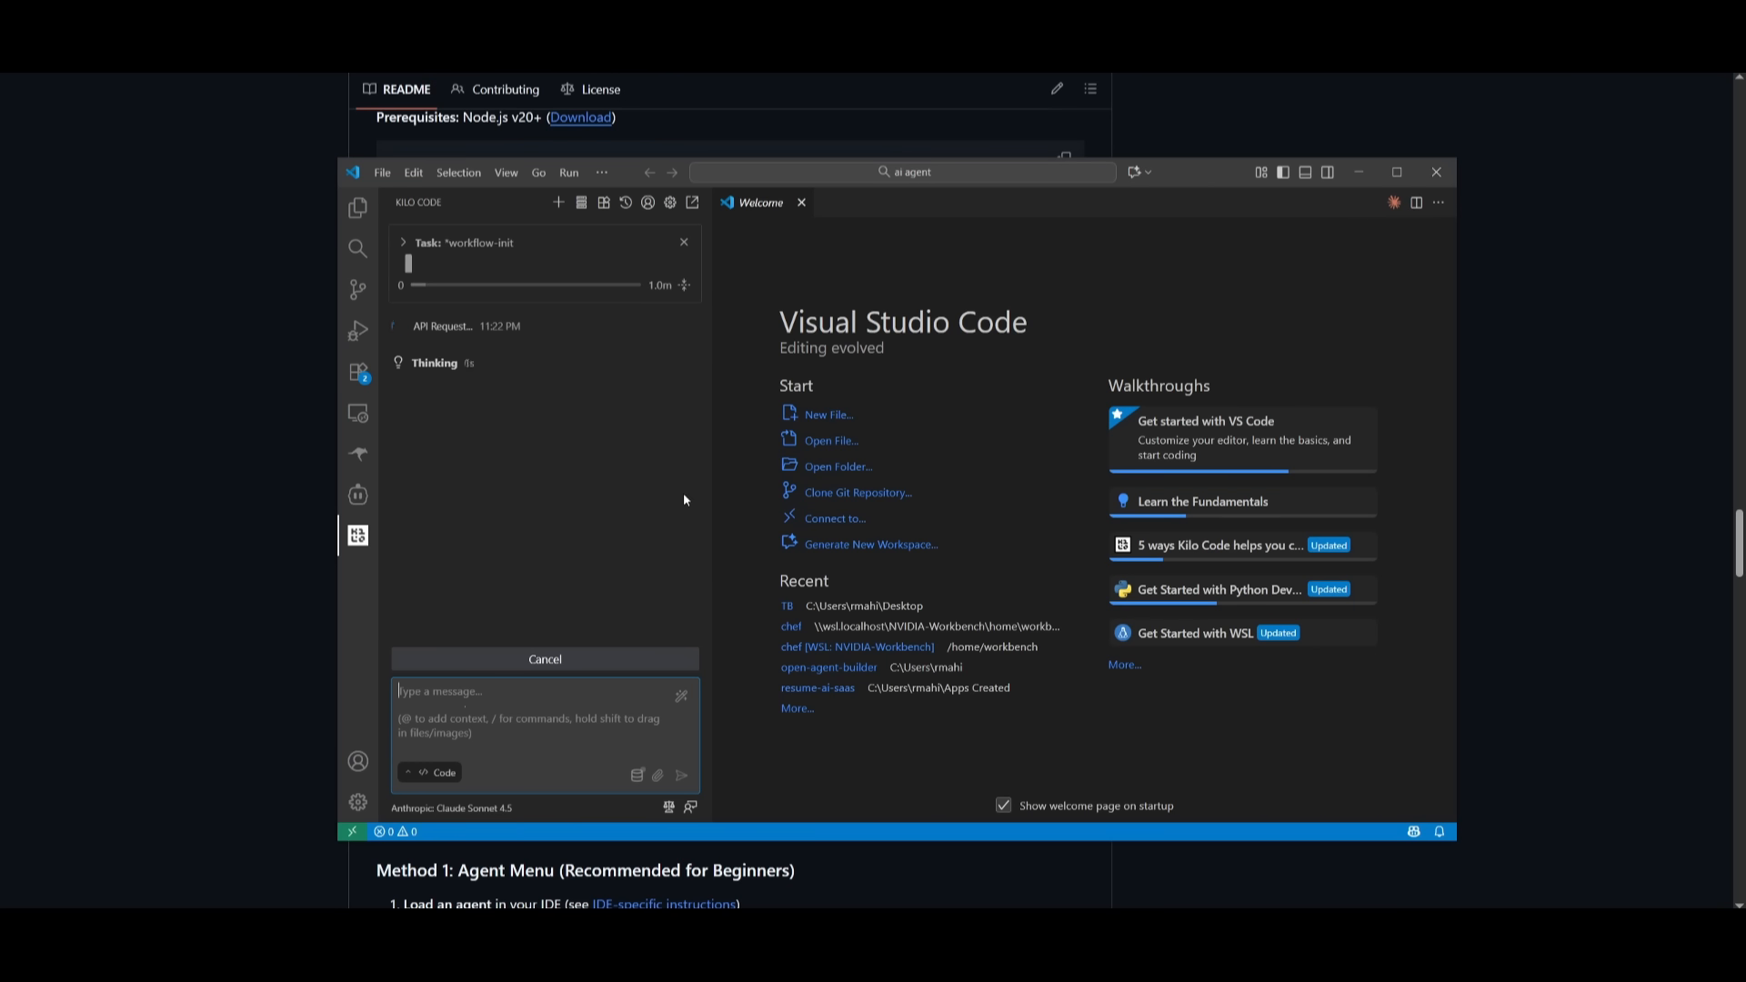
pyautogui.moveTo(357, 208)
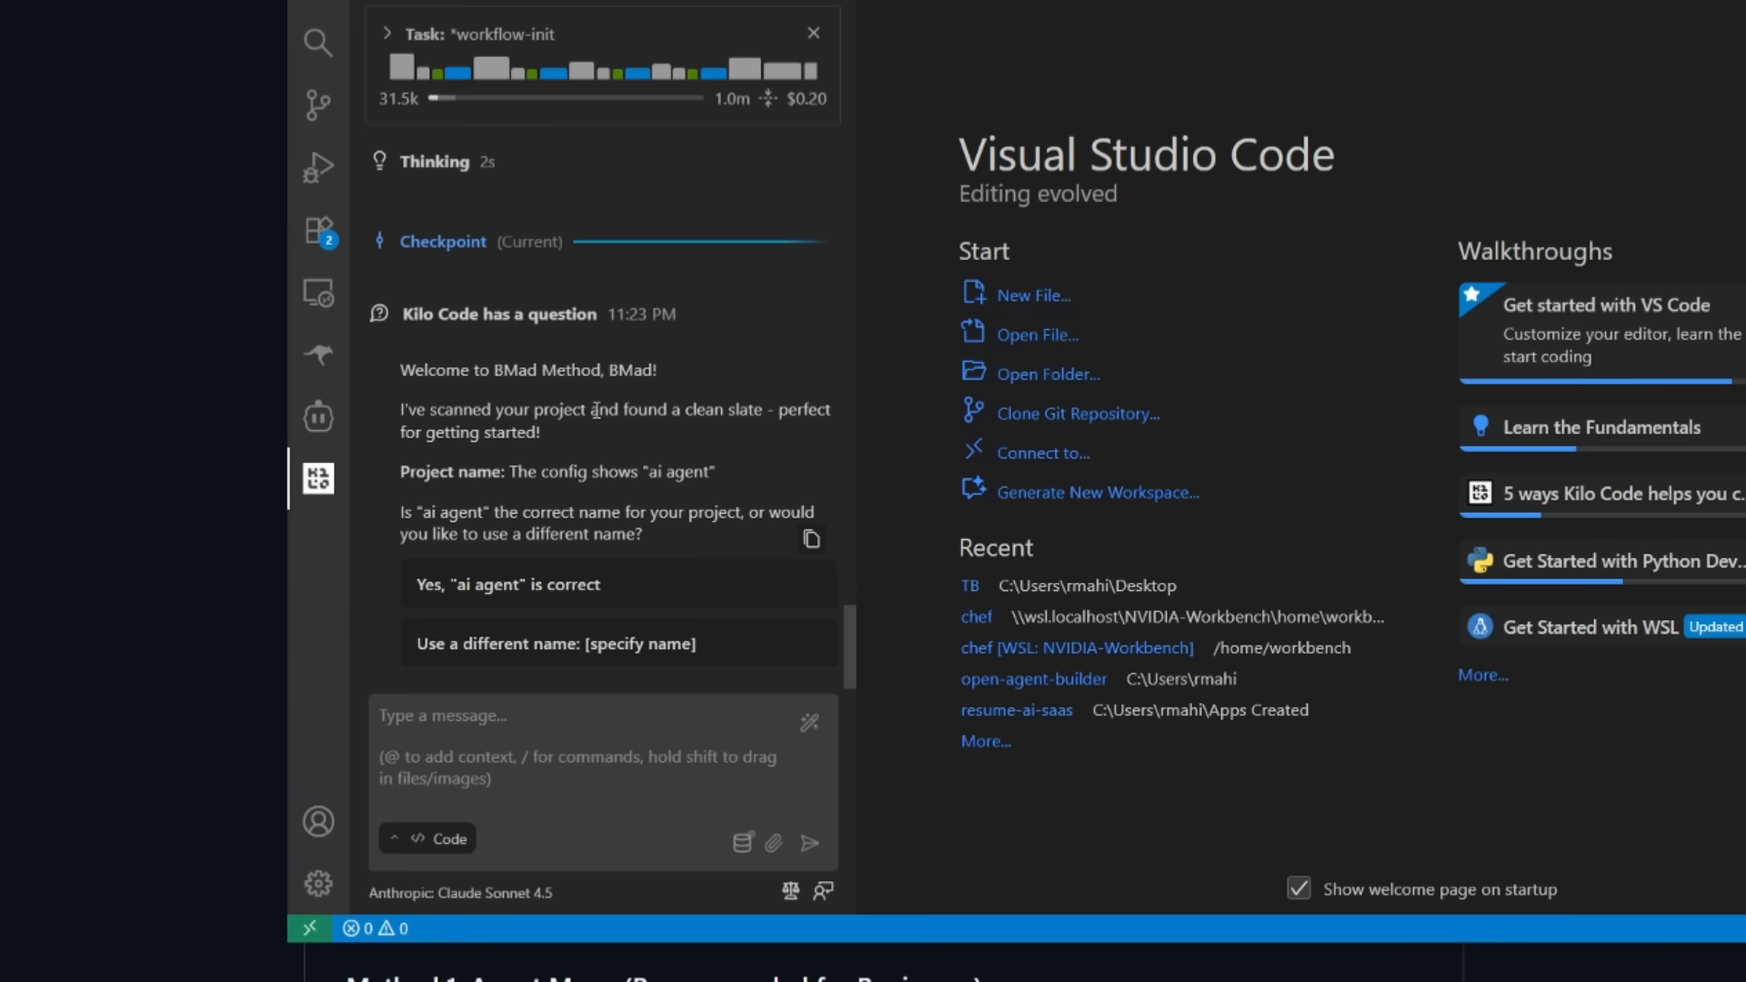
pyautogui.moveTo(470, 570)
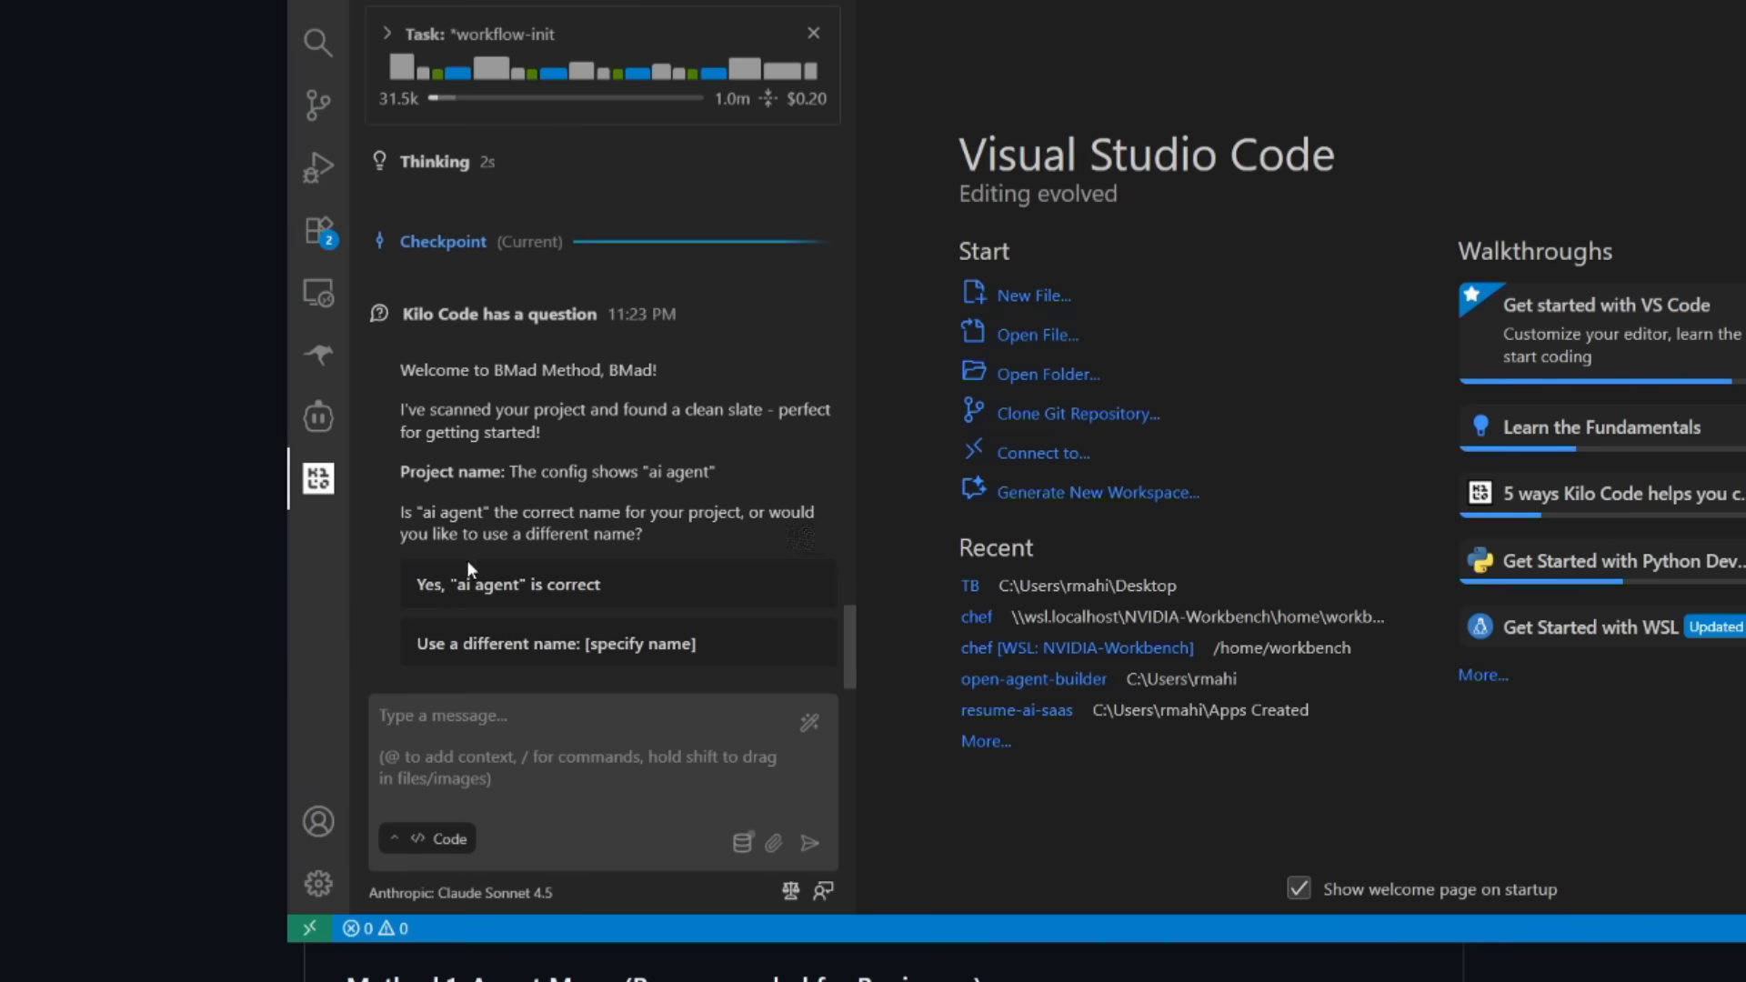
pyautogui.moveTo(526, 601)
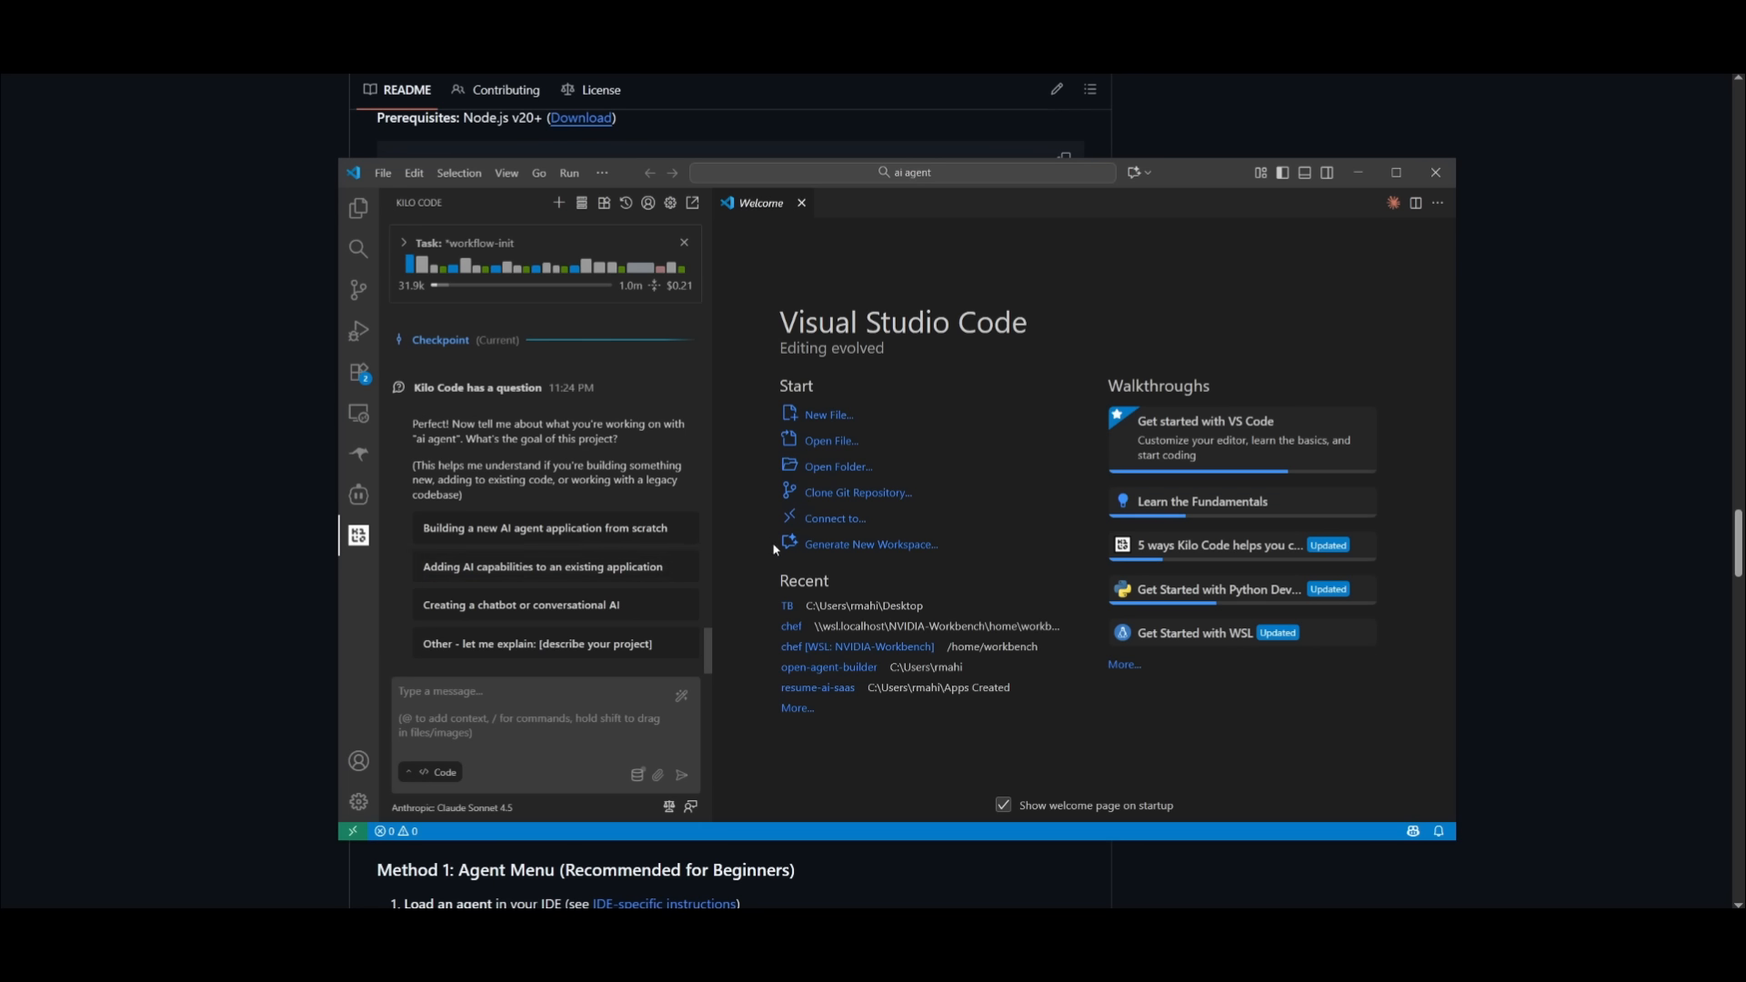
pyautogui.moveTo(776, 516)
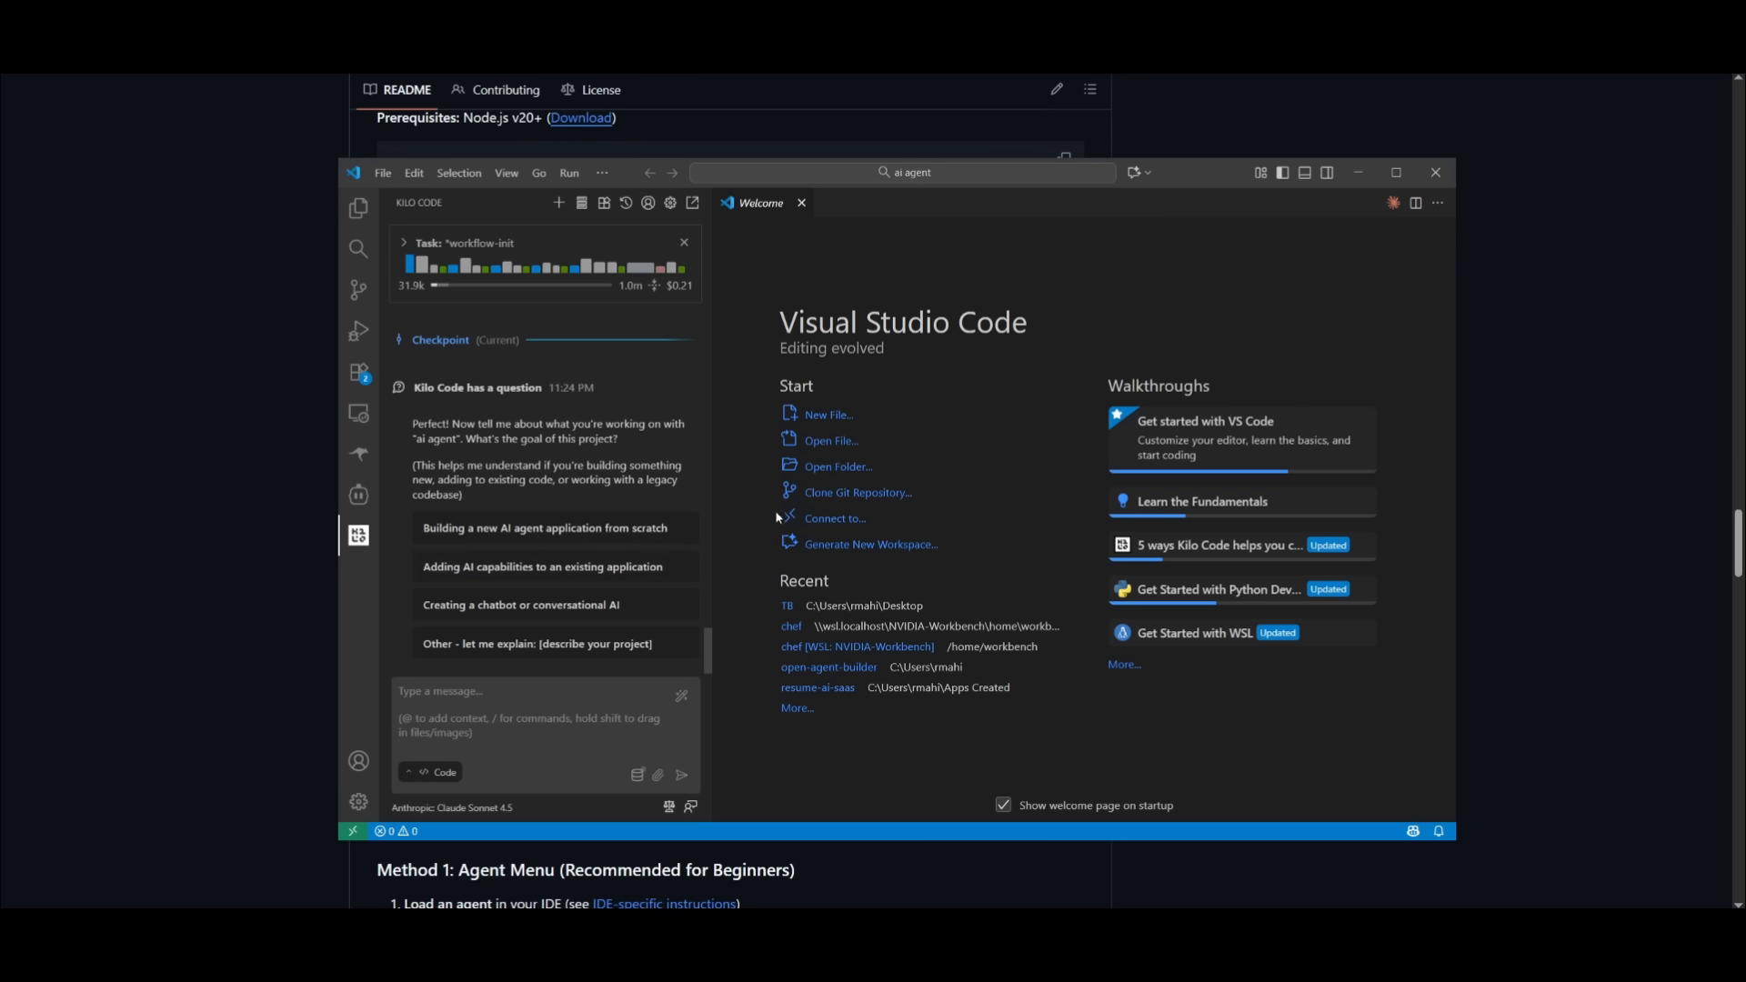
pyautogui.moveTo(774, 482)
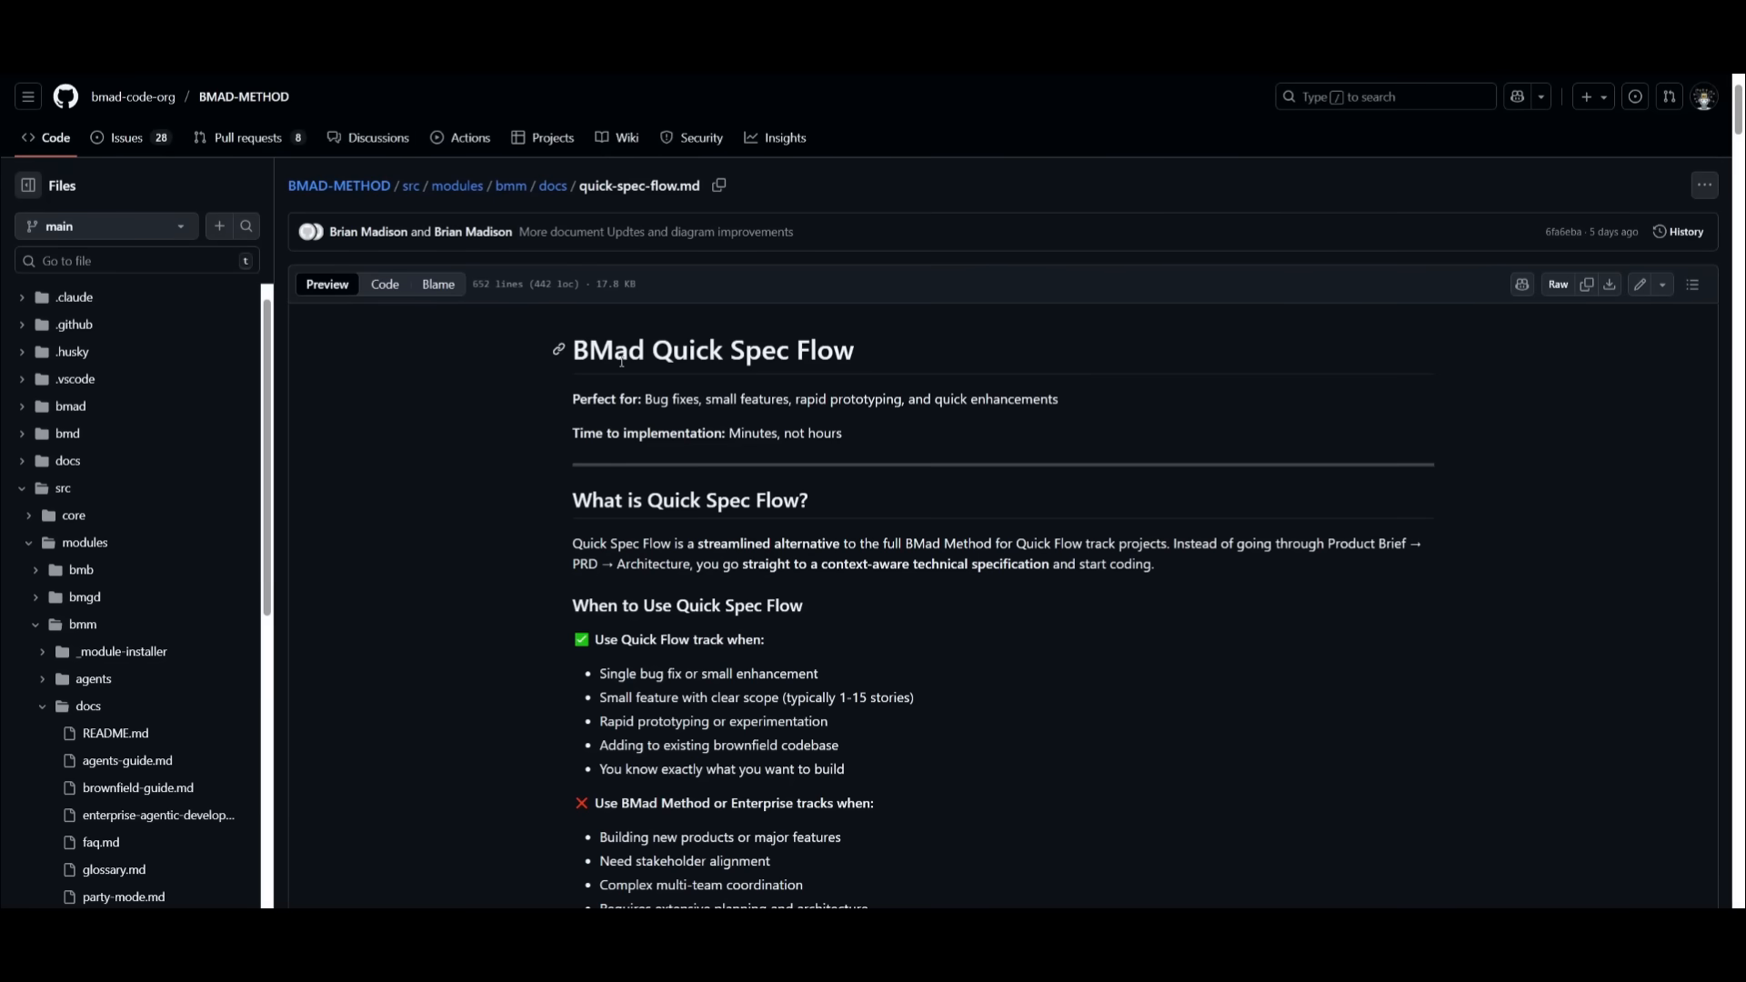
pyautogui.moveTo(825, 391)
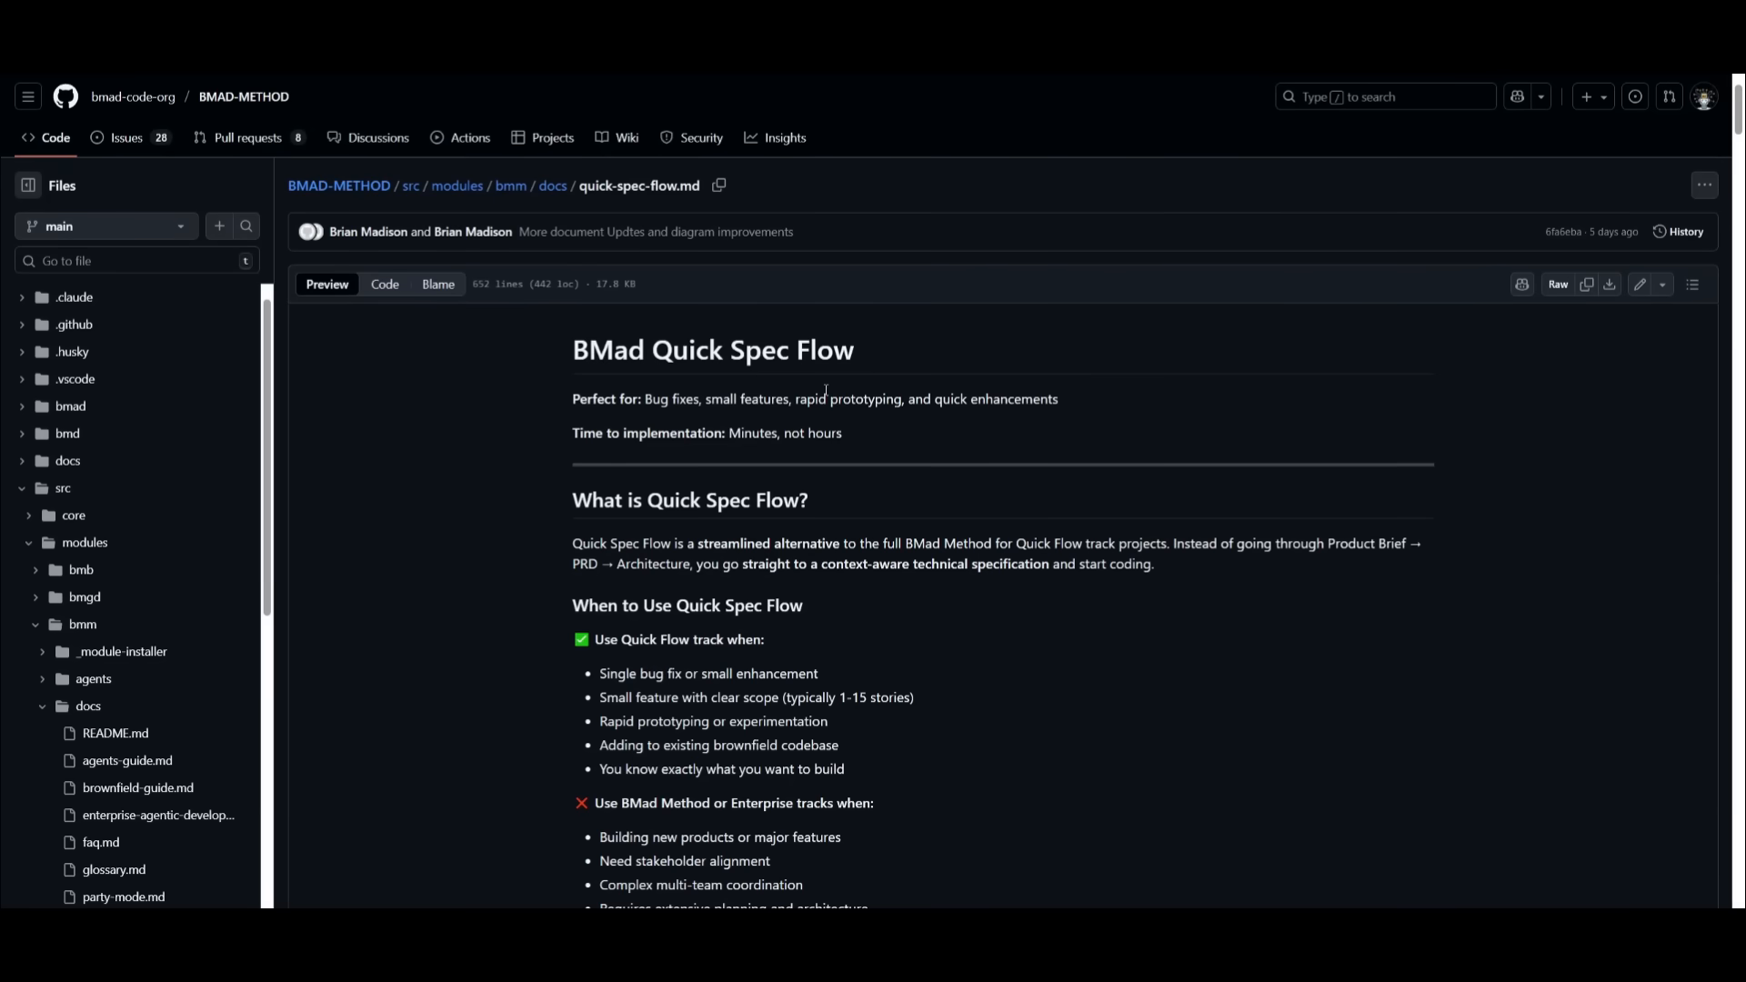
pyautogui.scroll(-3)
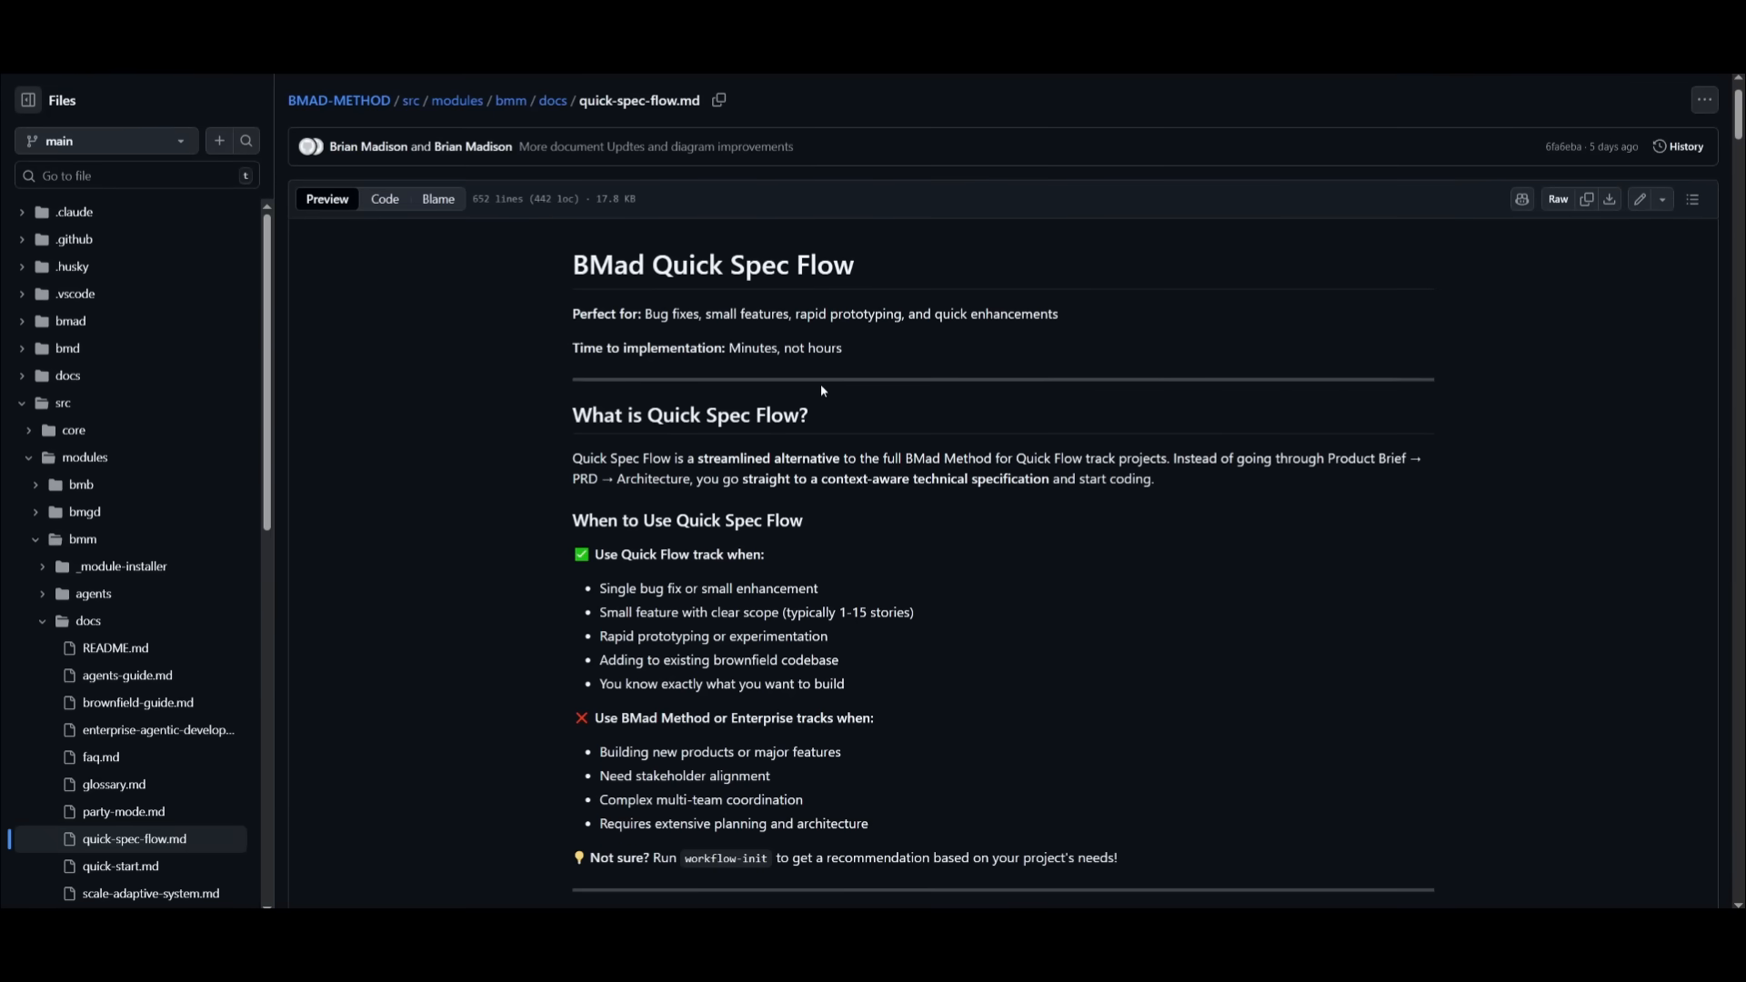
pyautogui.scroll(-3)
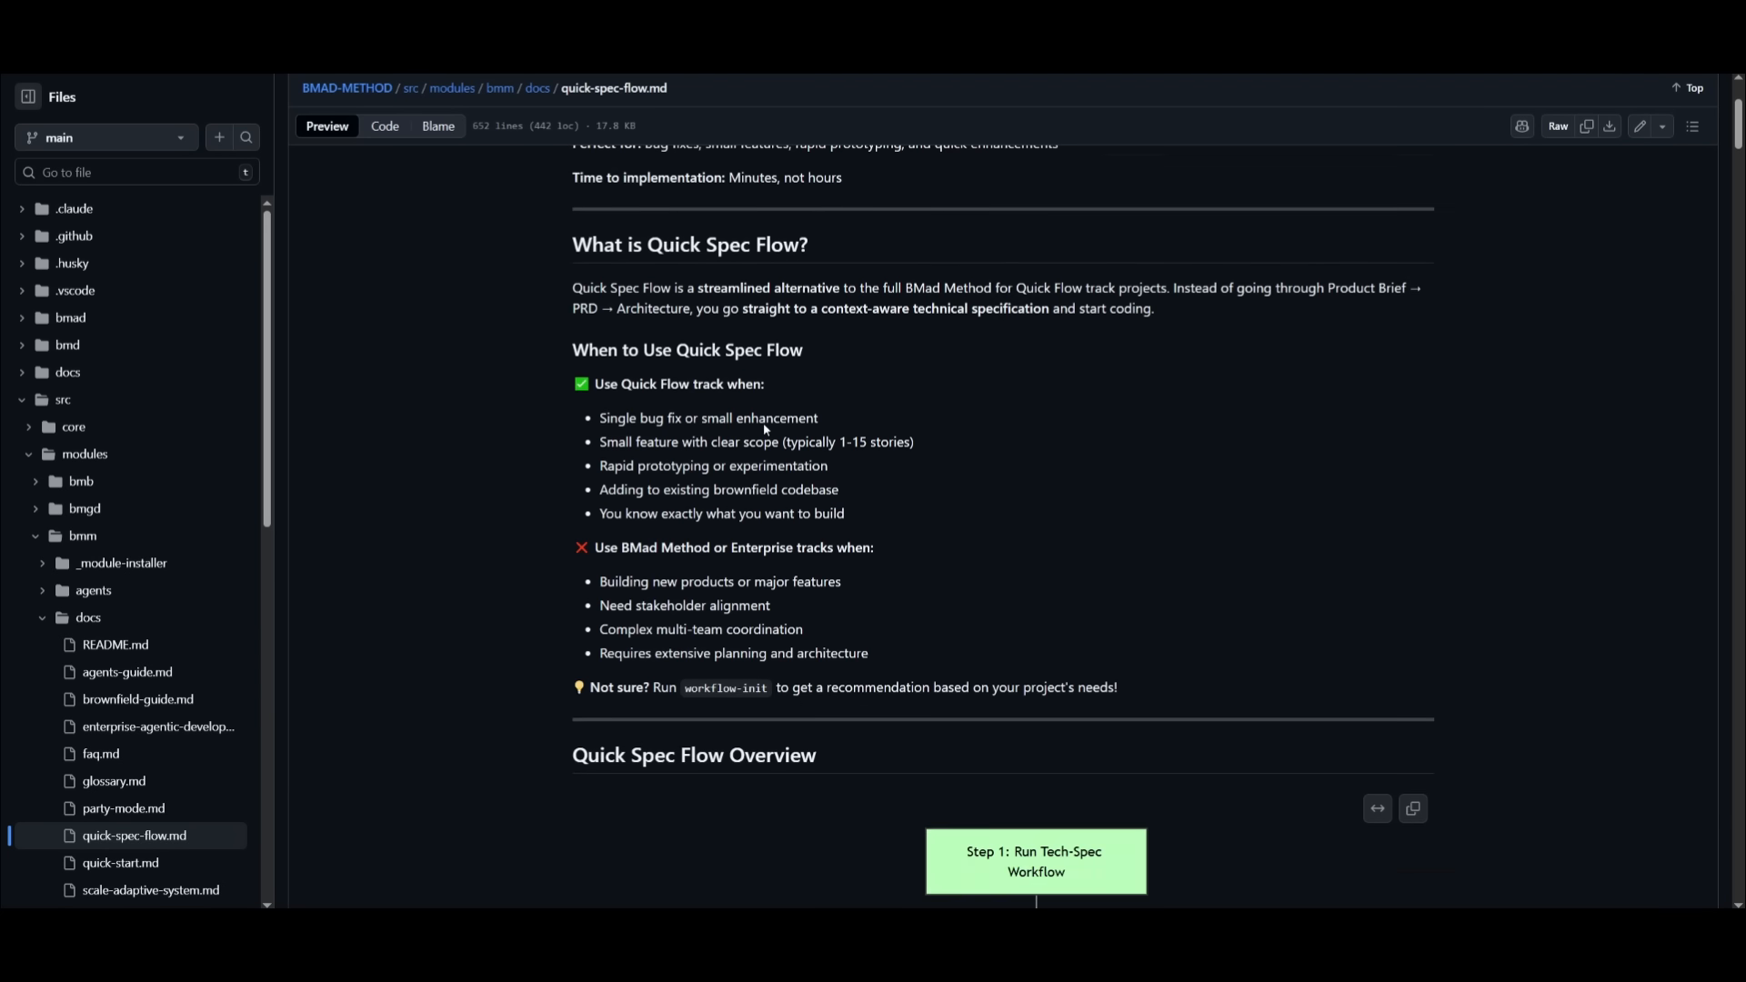
pyautogui.moveTo(607, 410)
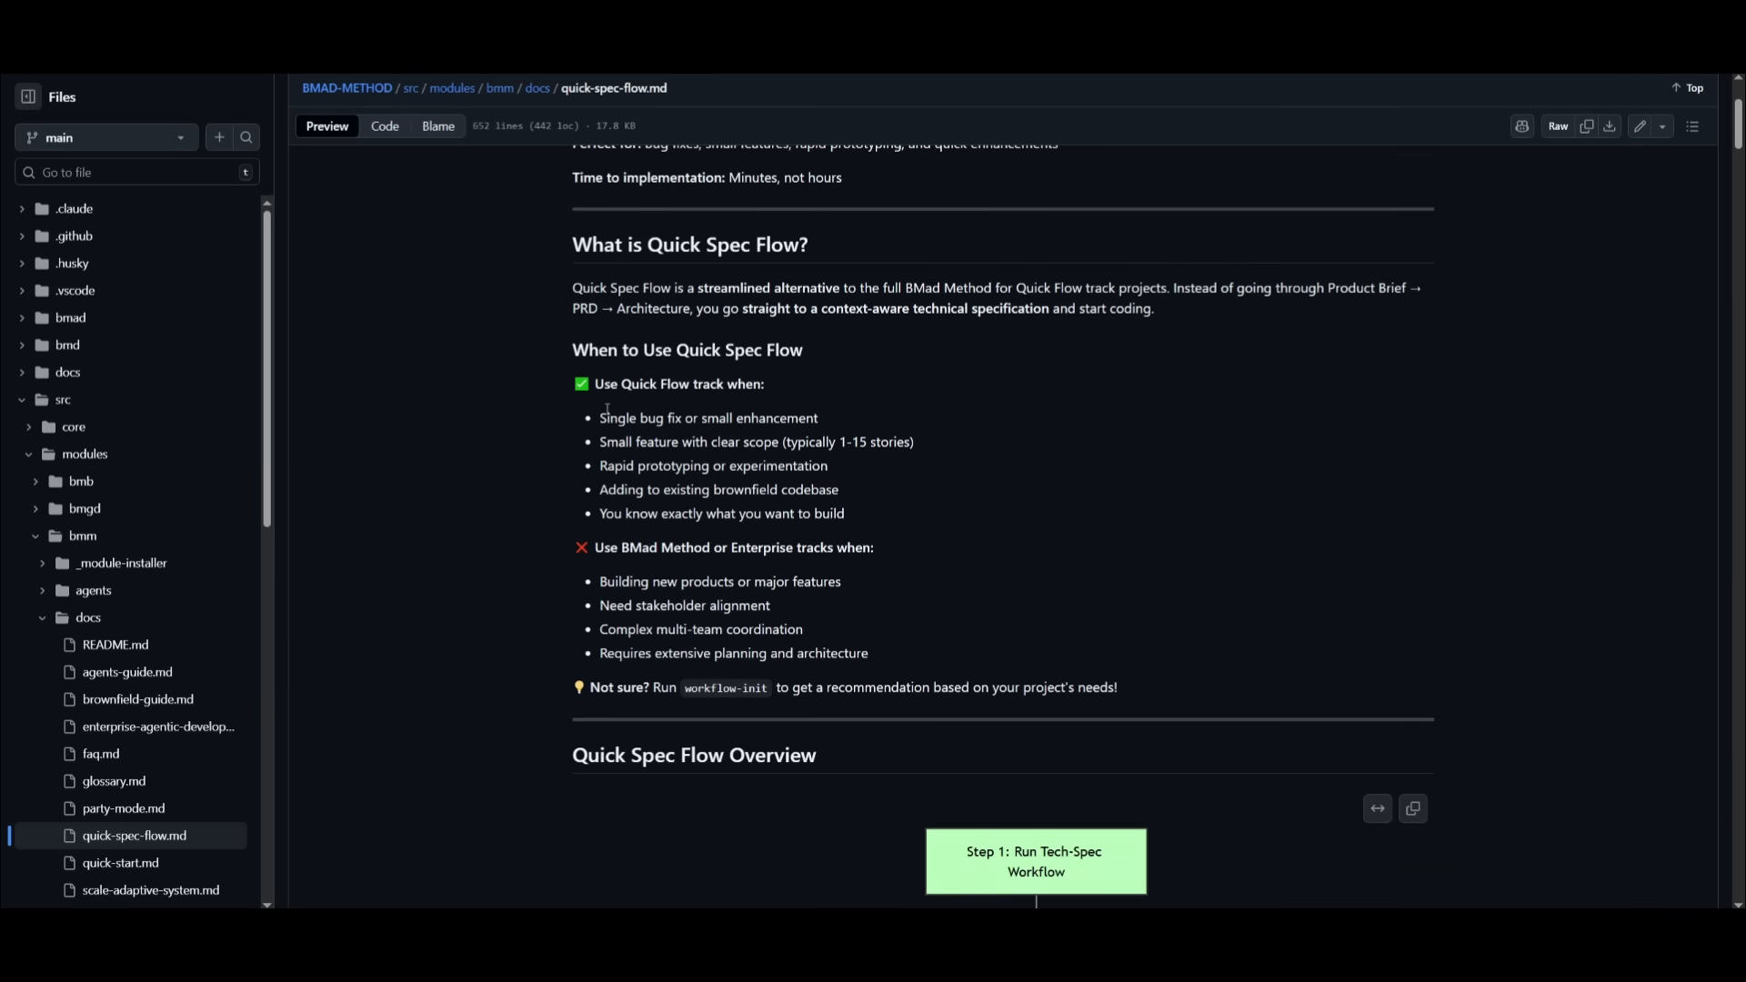
pyautogui.moveTo(649, 370)
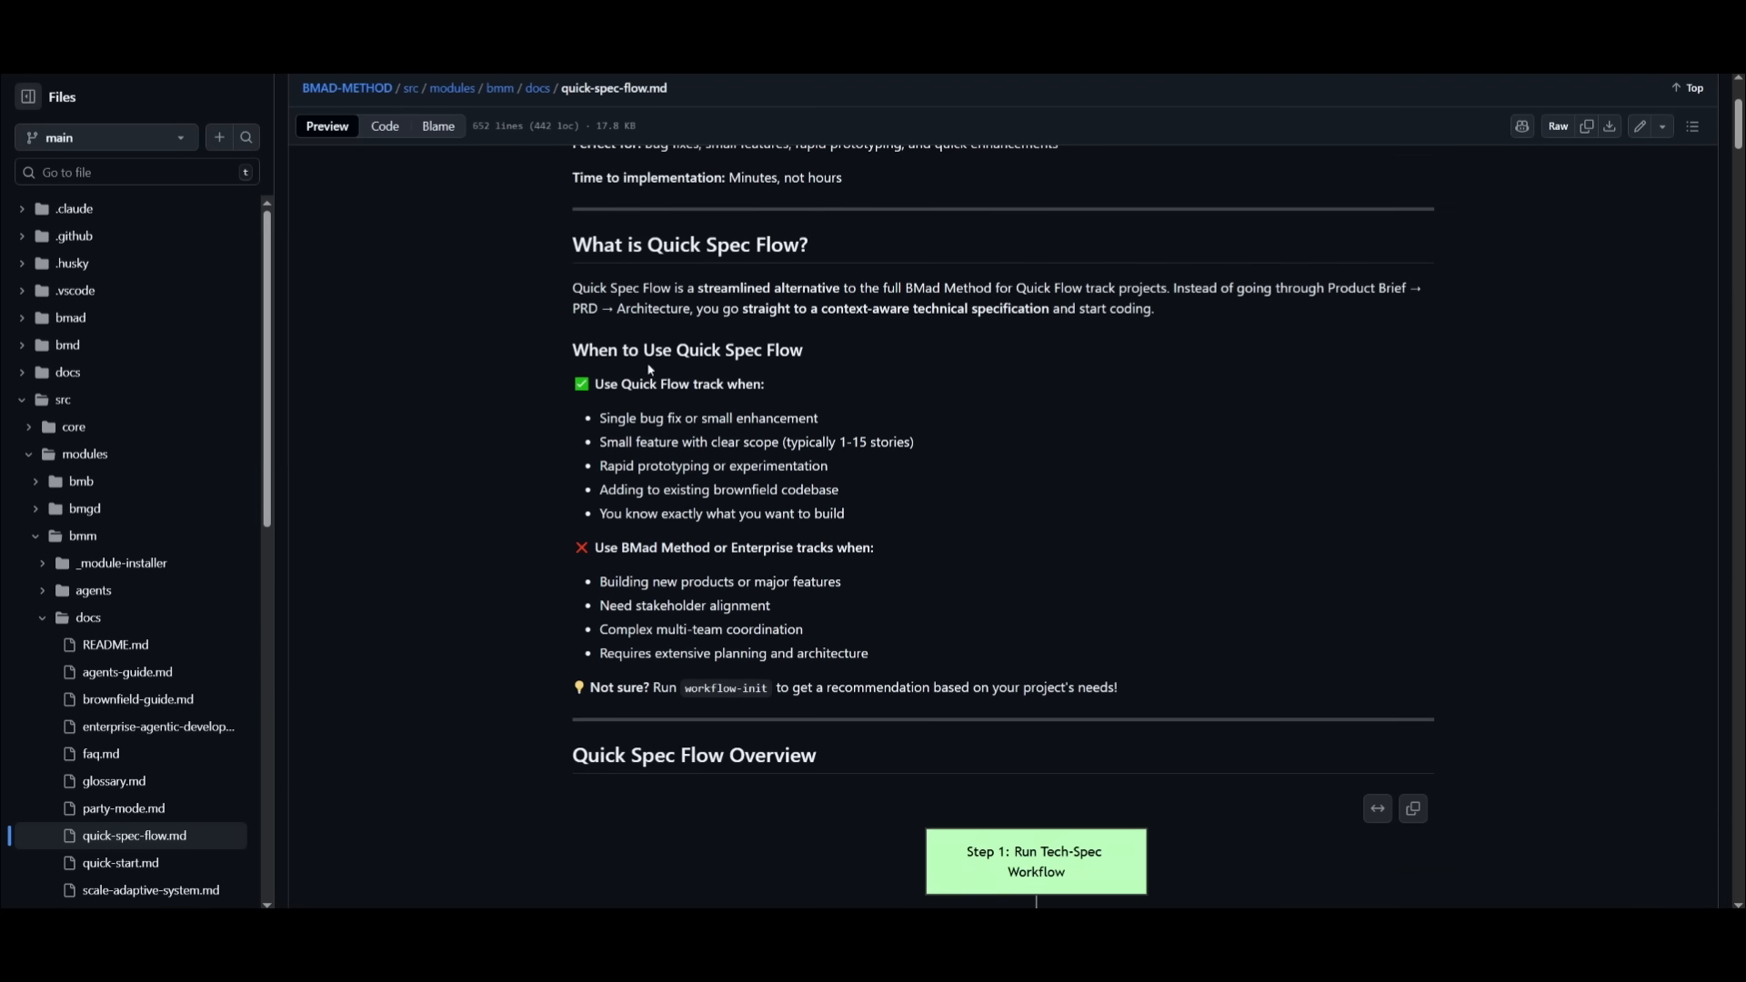
pyautogui.scroll(3)
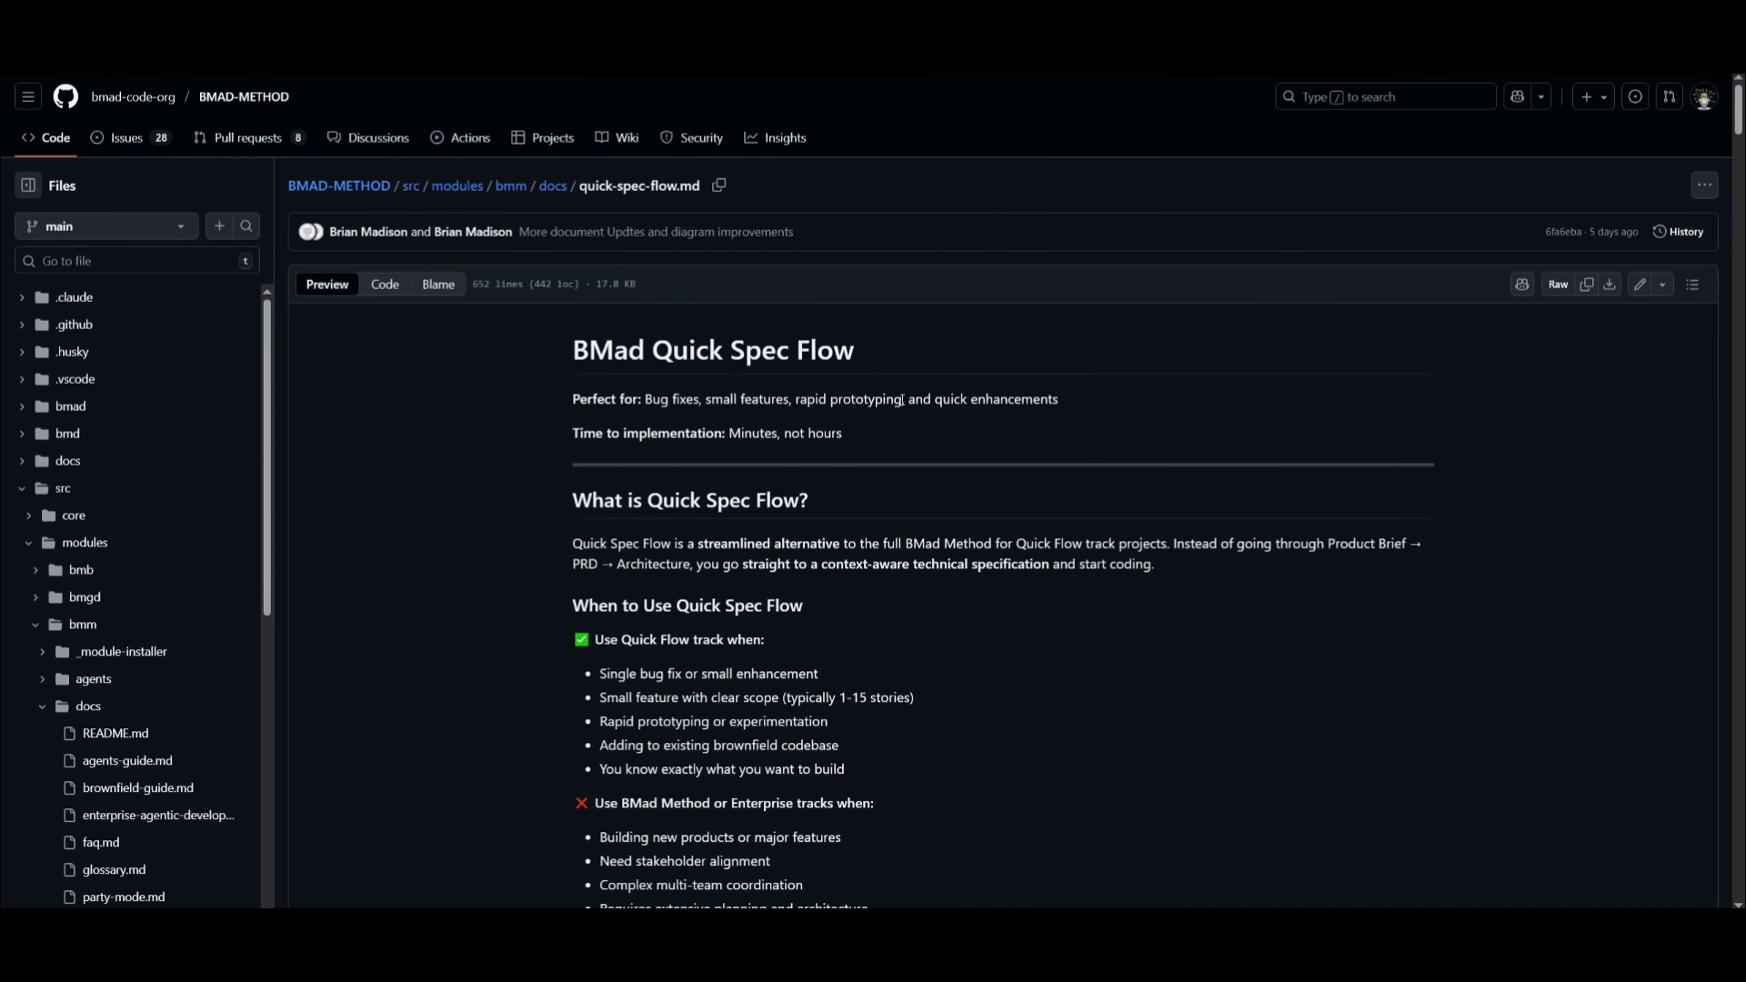
pyautogui.moveTo(1023, 426)
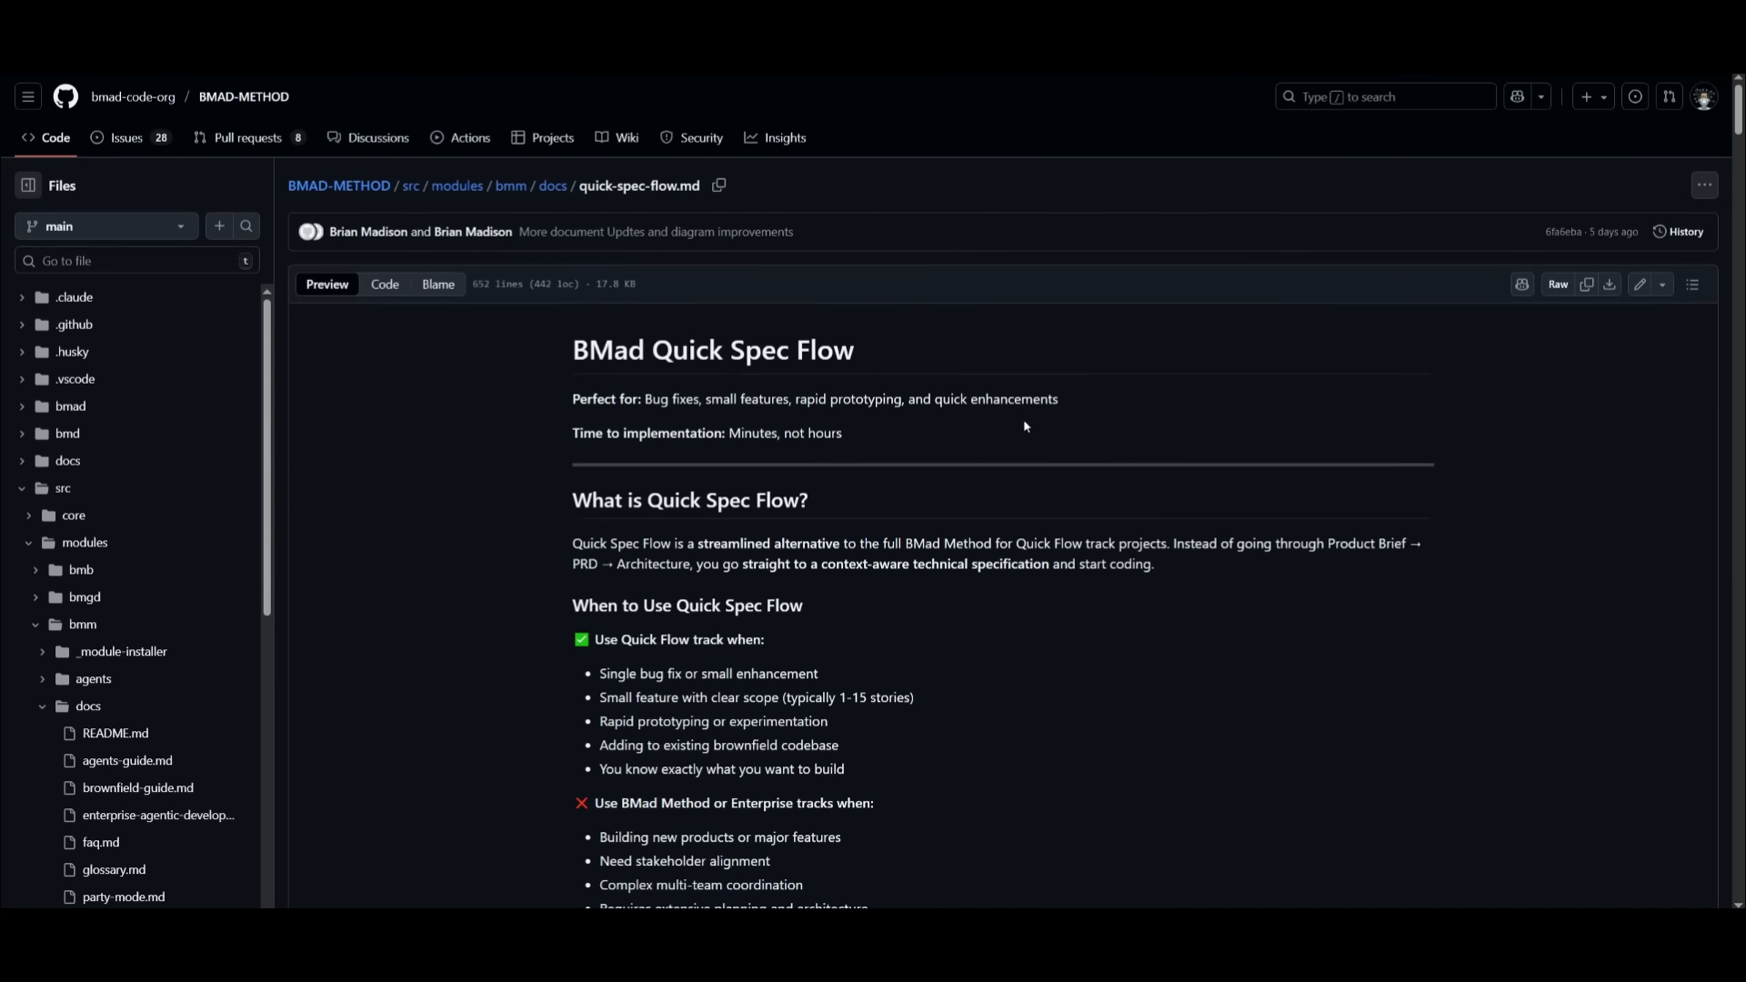
pyautogui.scroll(-3)
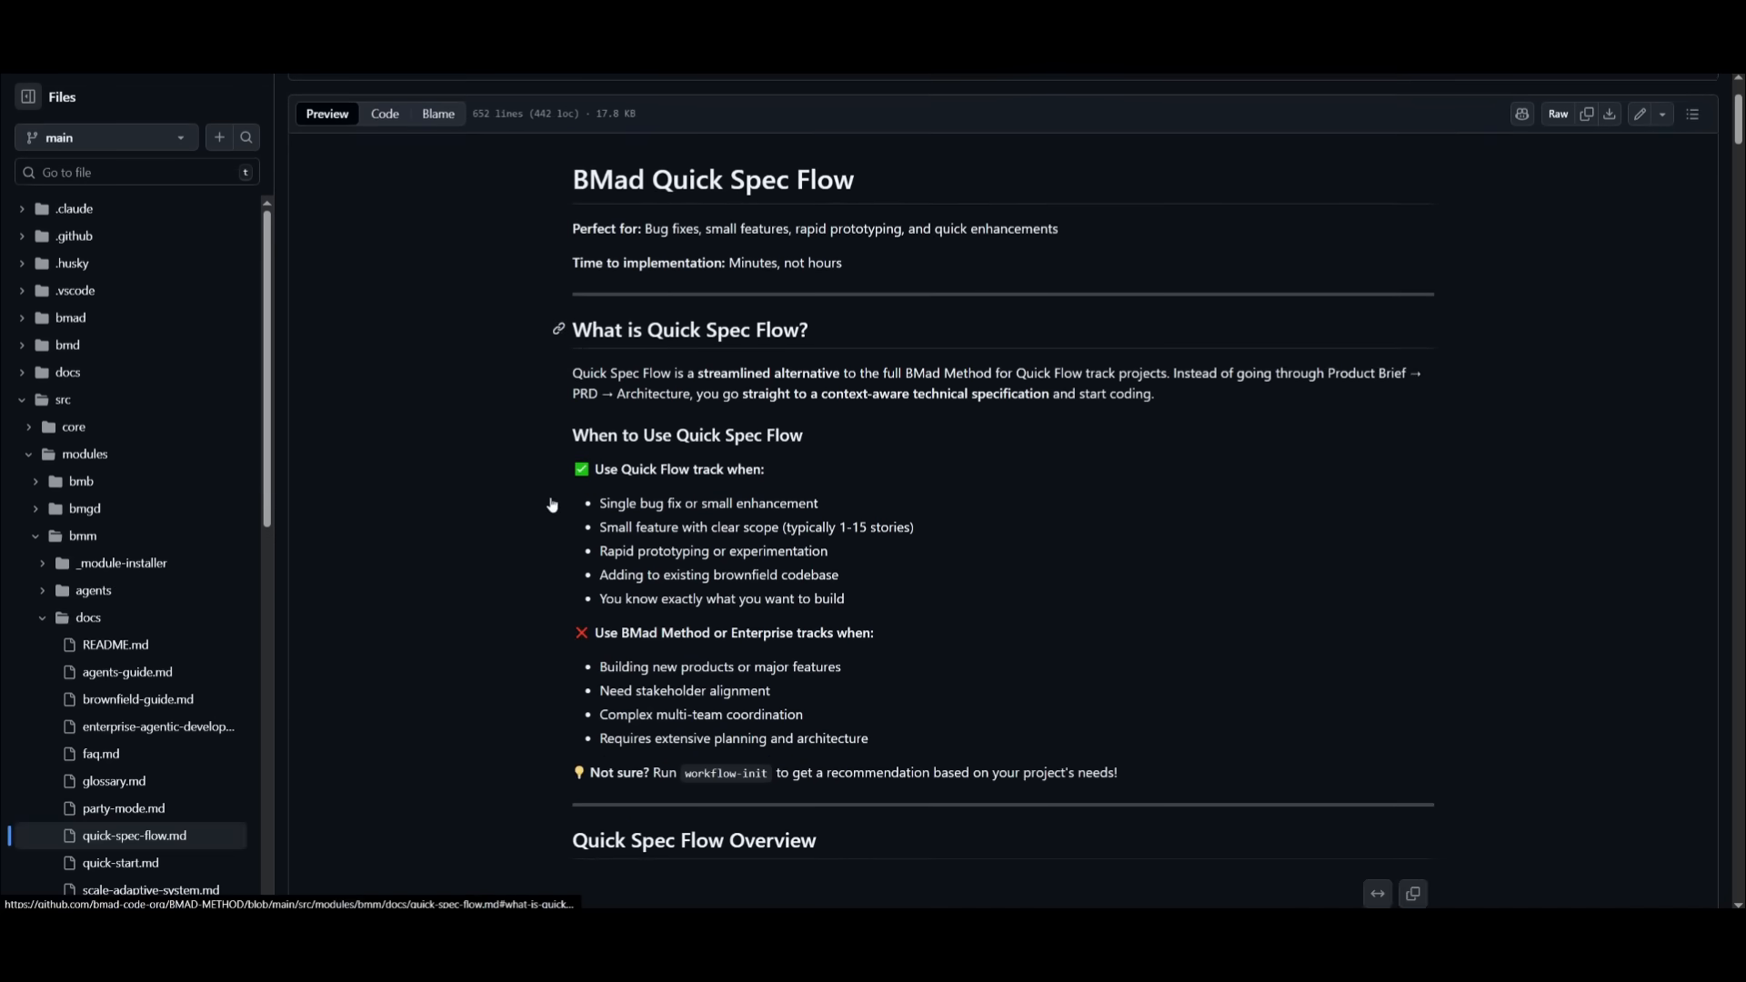
pyautogui.scroll(-3)
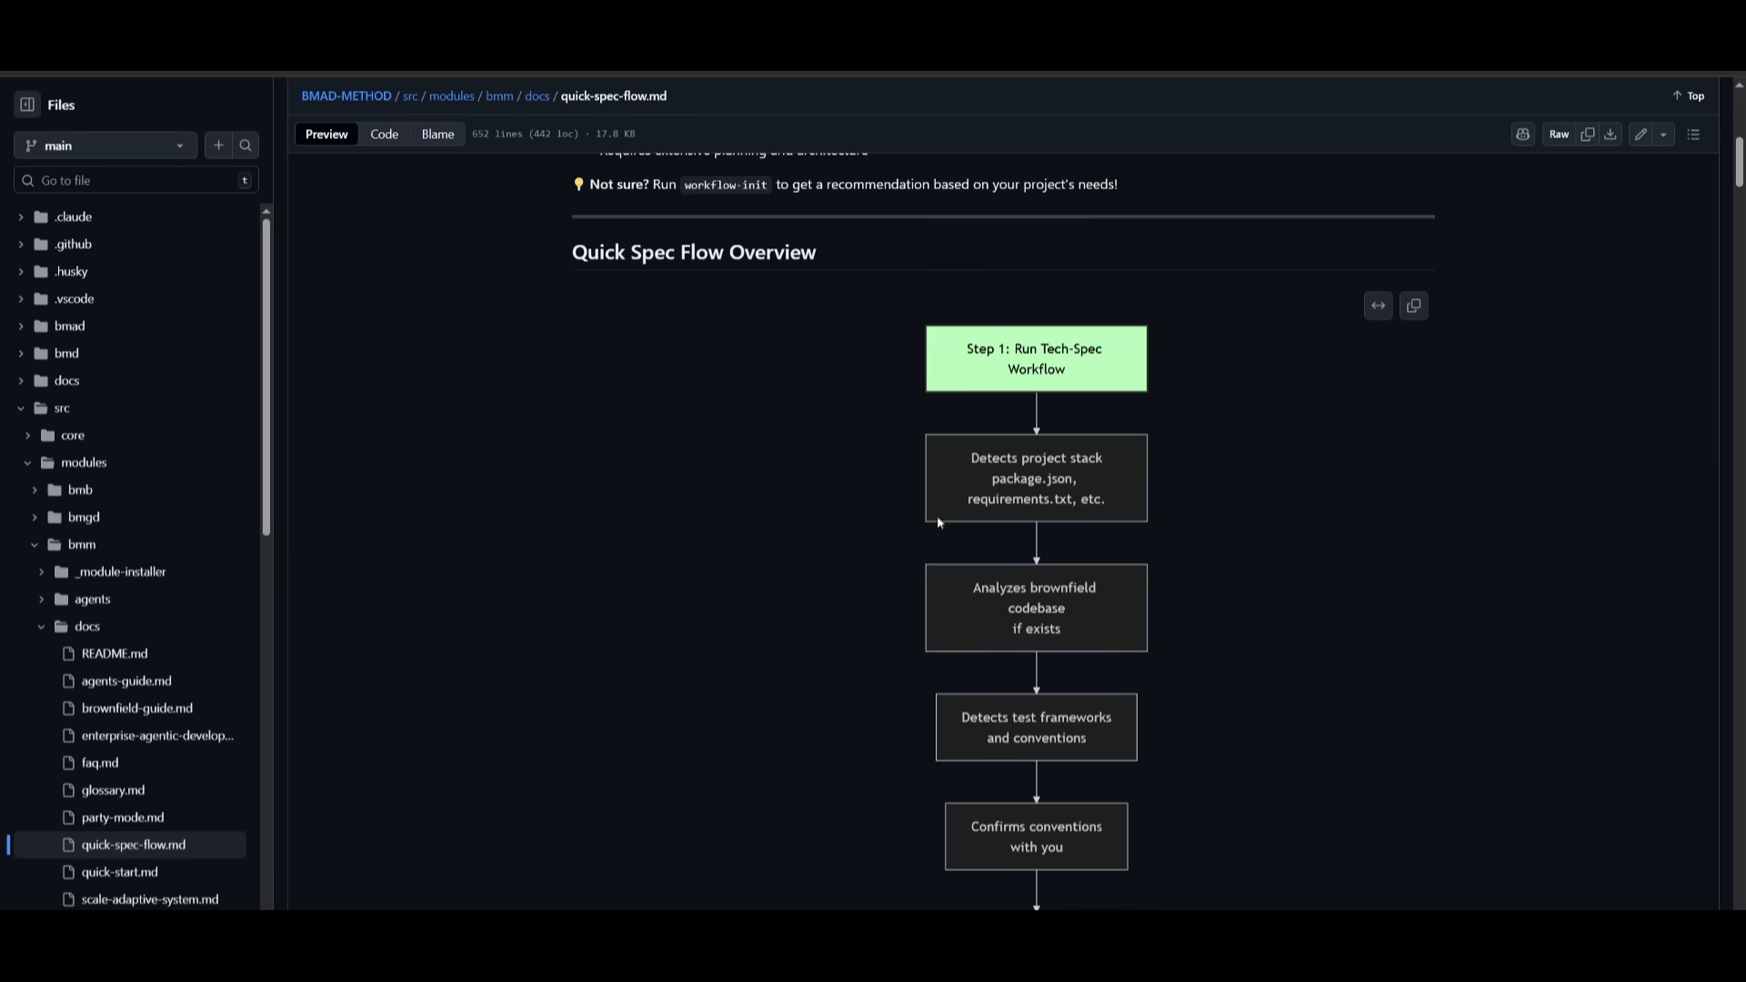
pyautogui.moveTo(1022, 387)
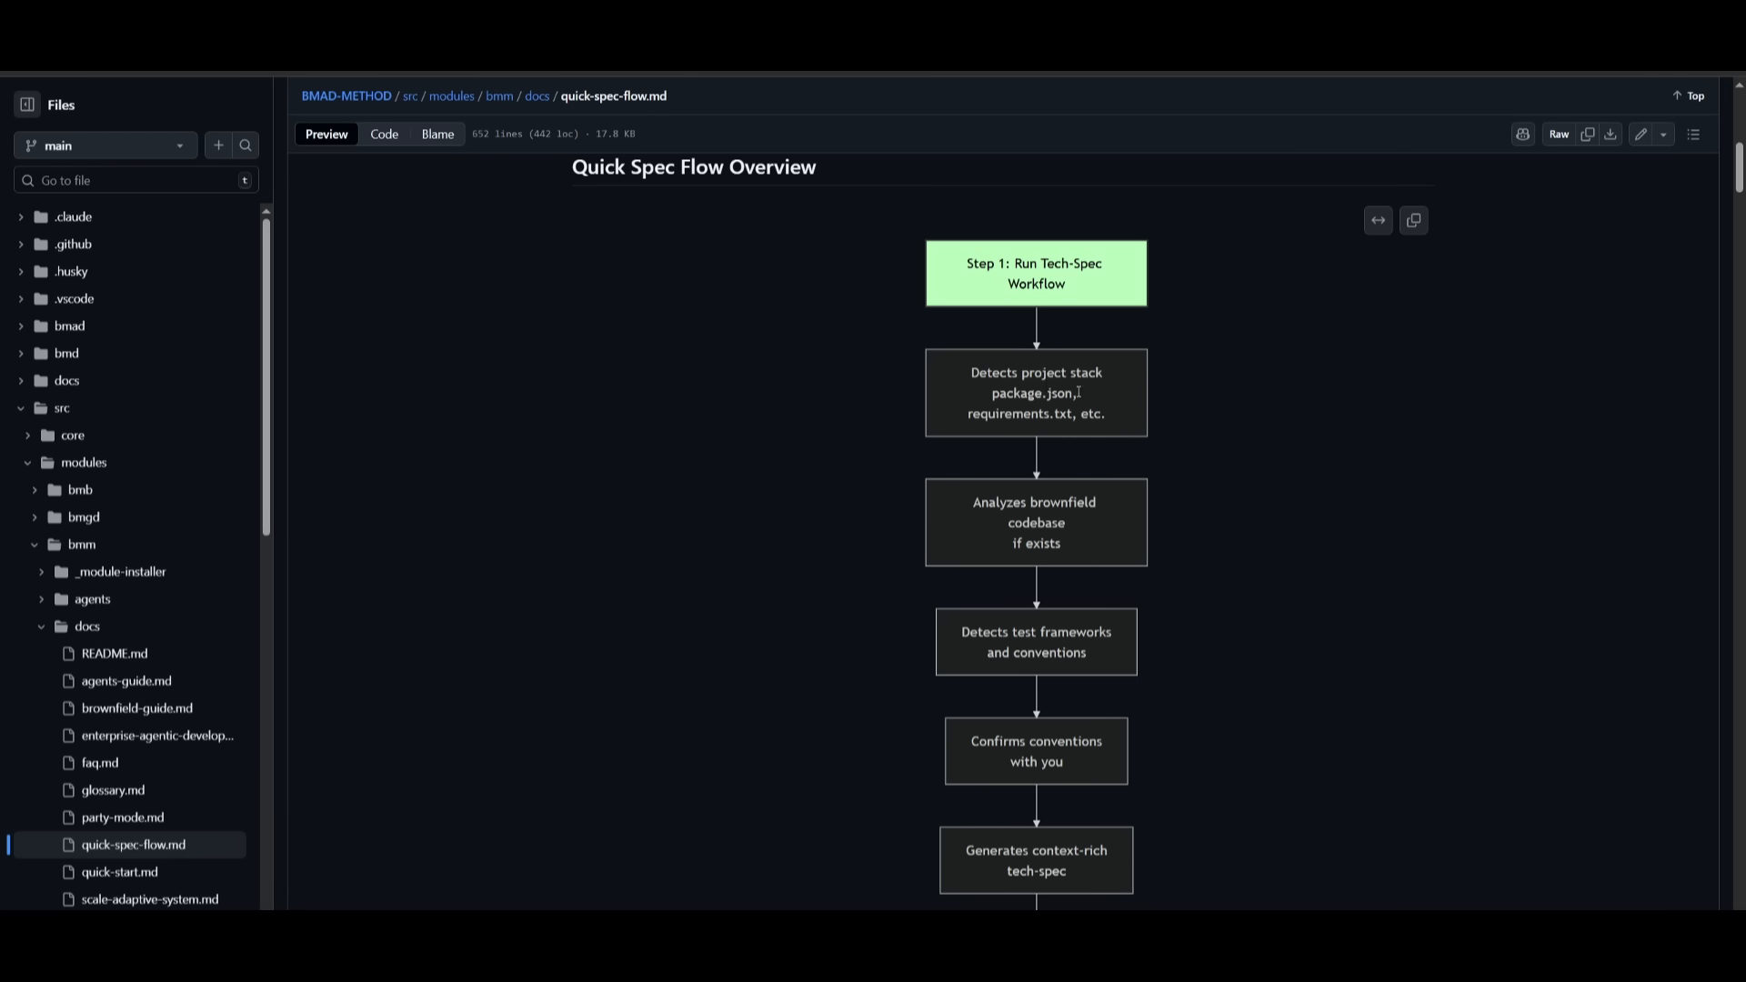
pyautogui.moveTo(1090, 392)
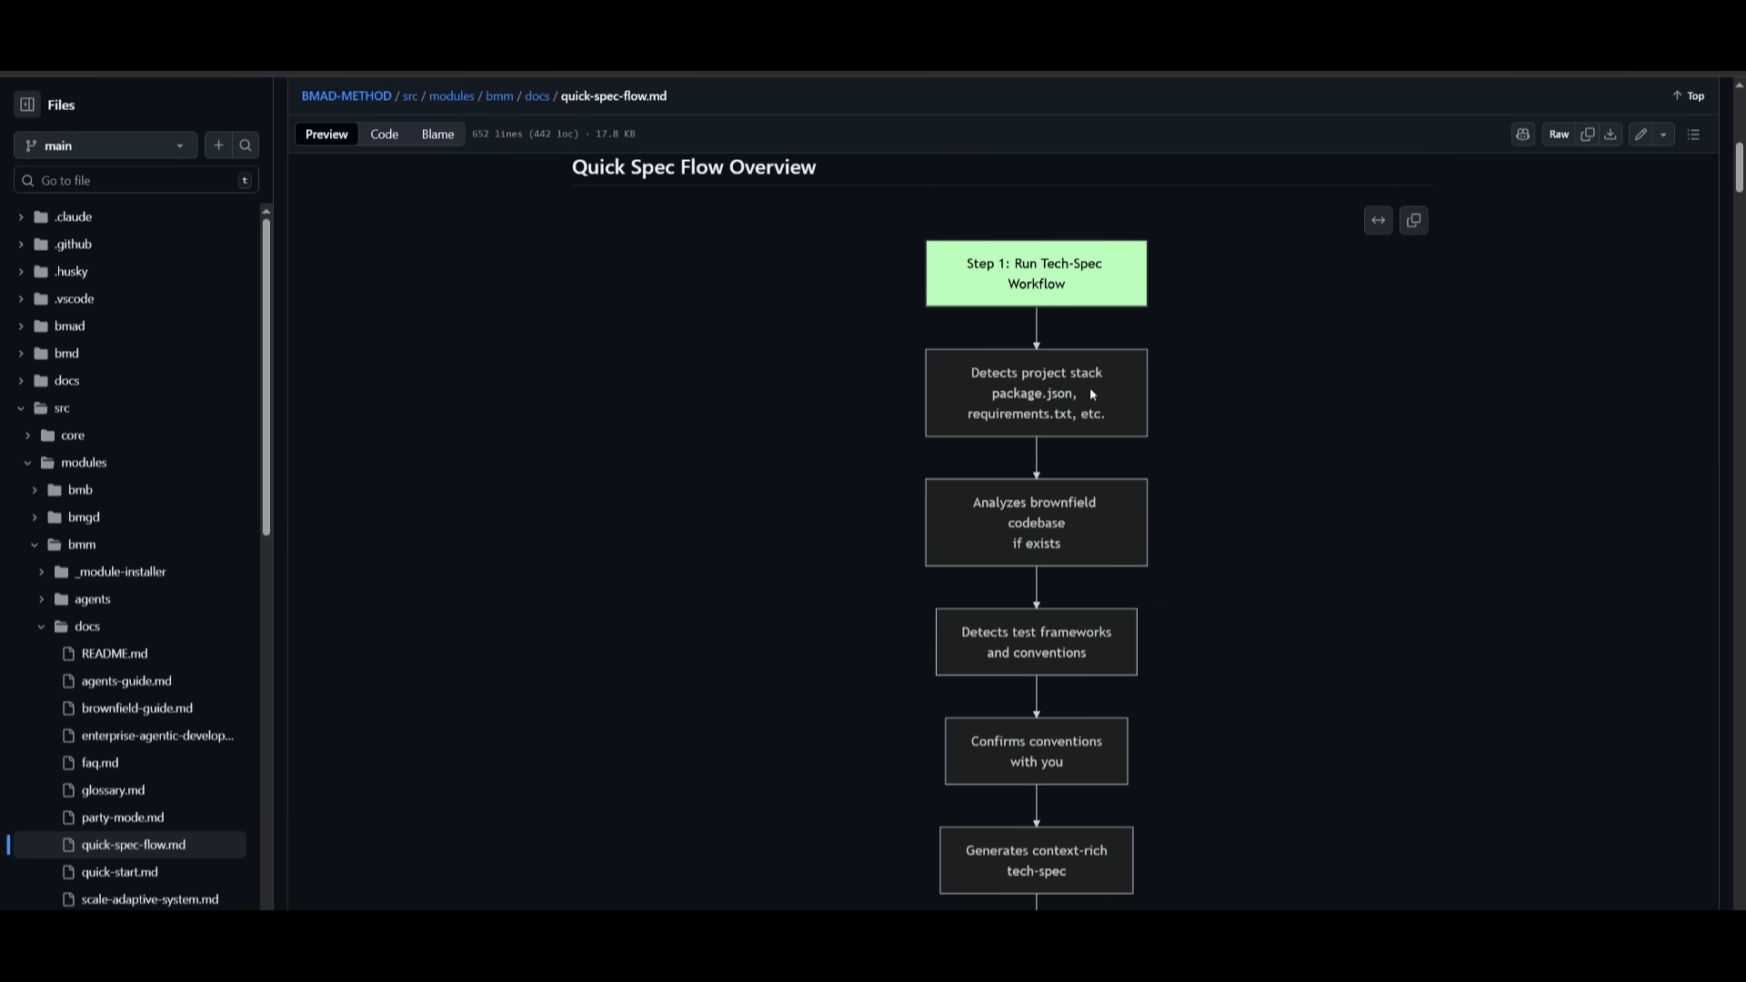
pyautogui.scroll(-3)
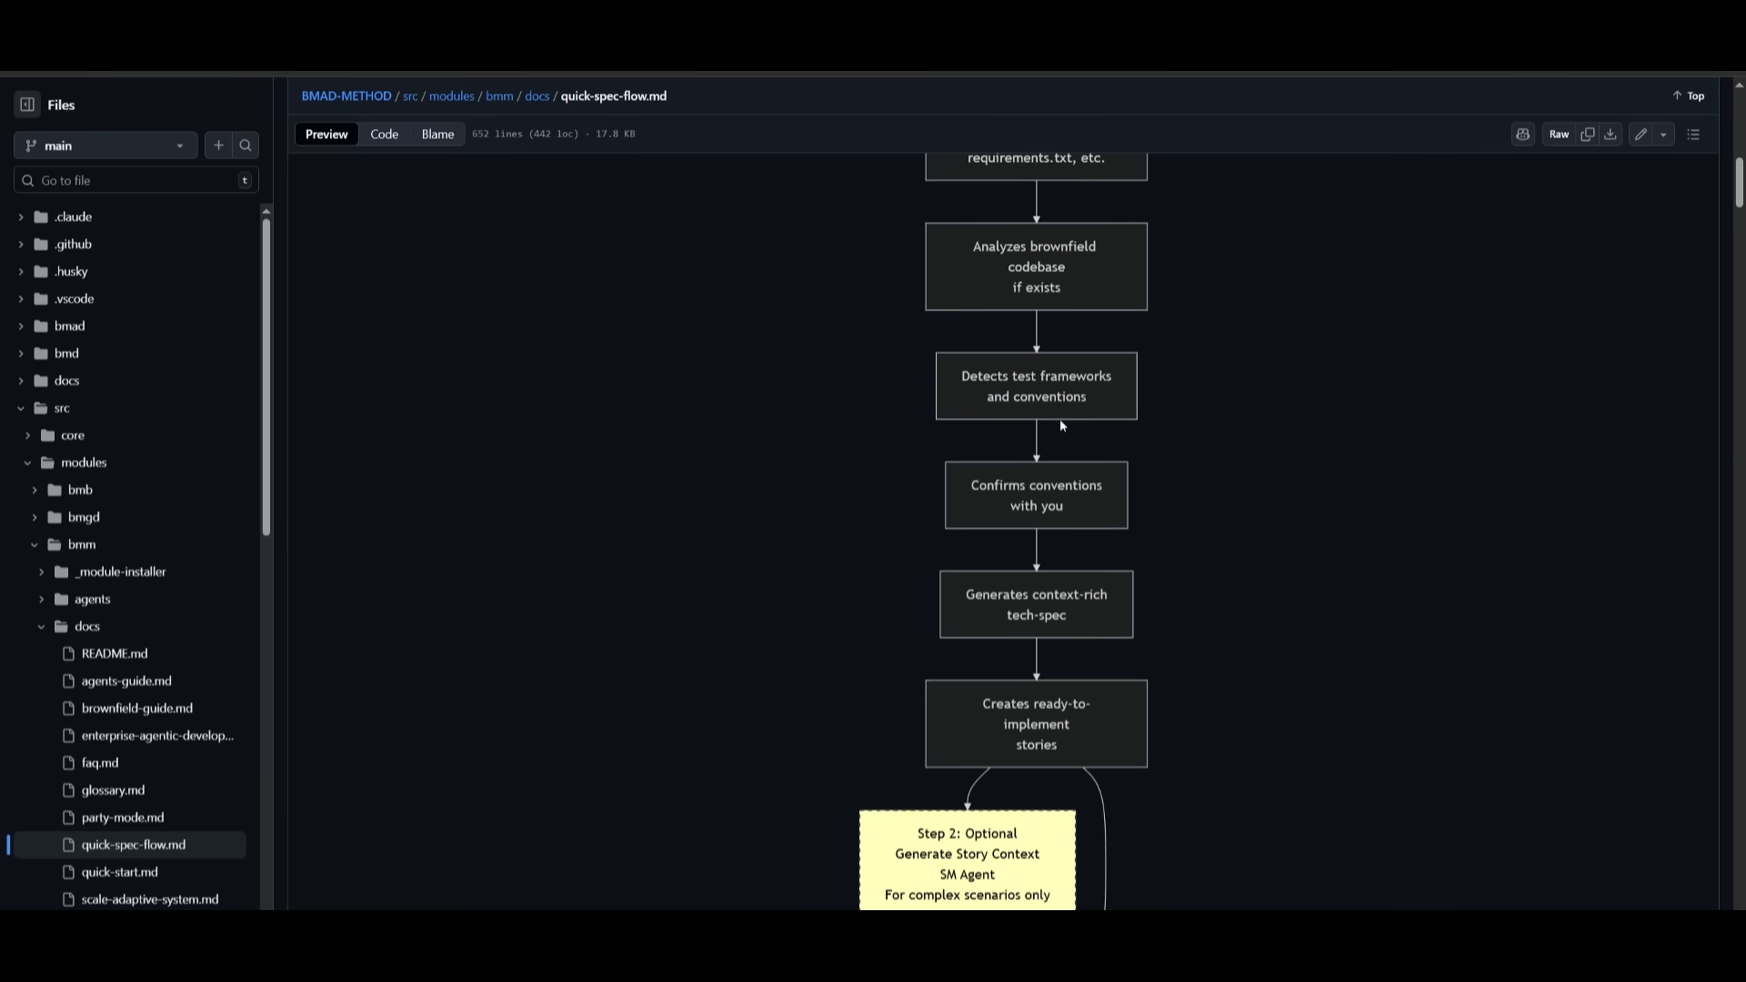
pyautogui.scroll(-3)
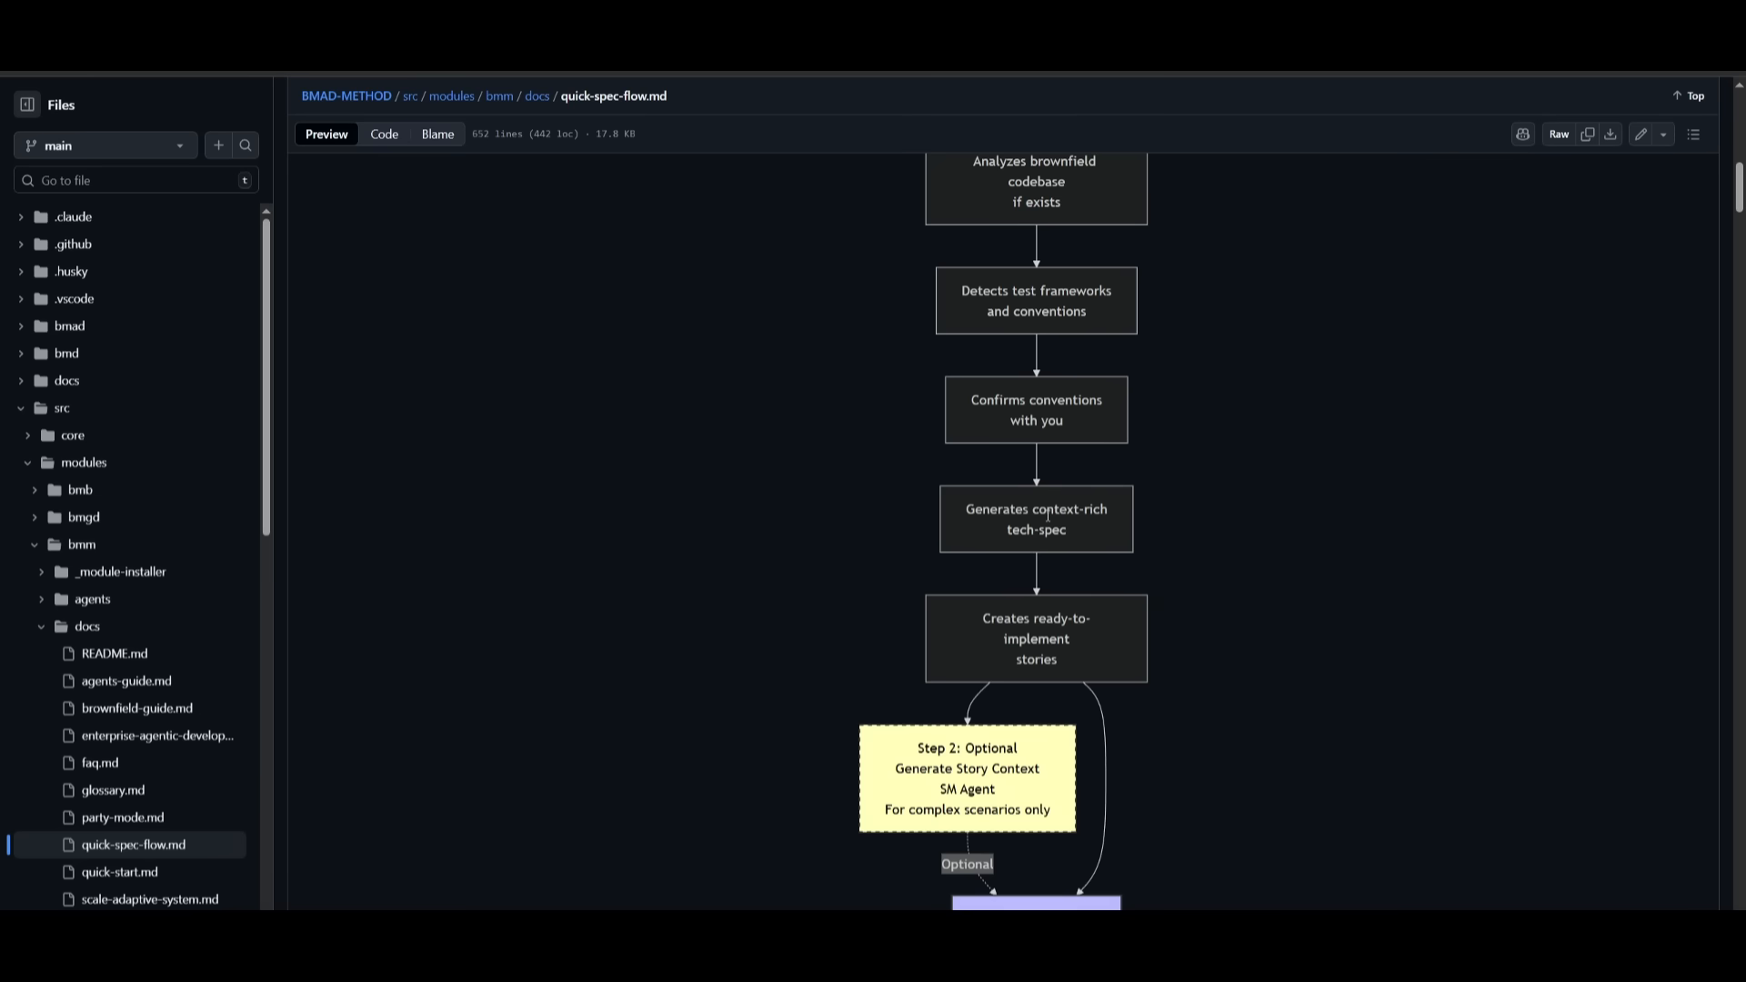
pyautogui.scroll(-3)
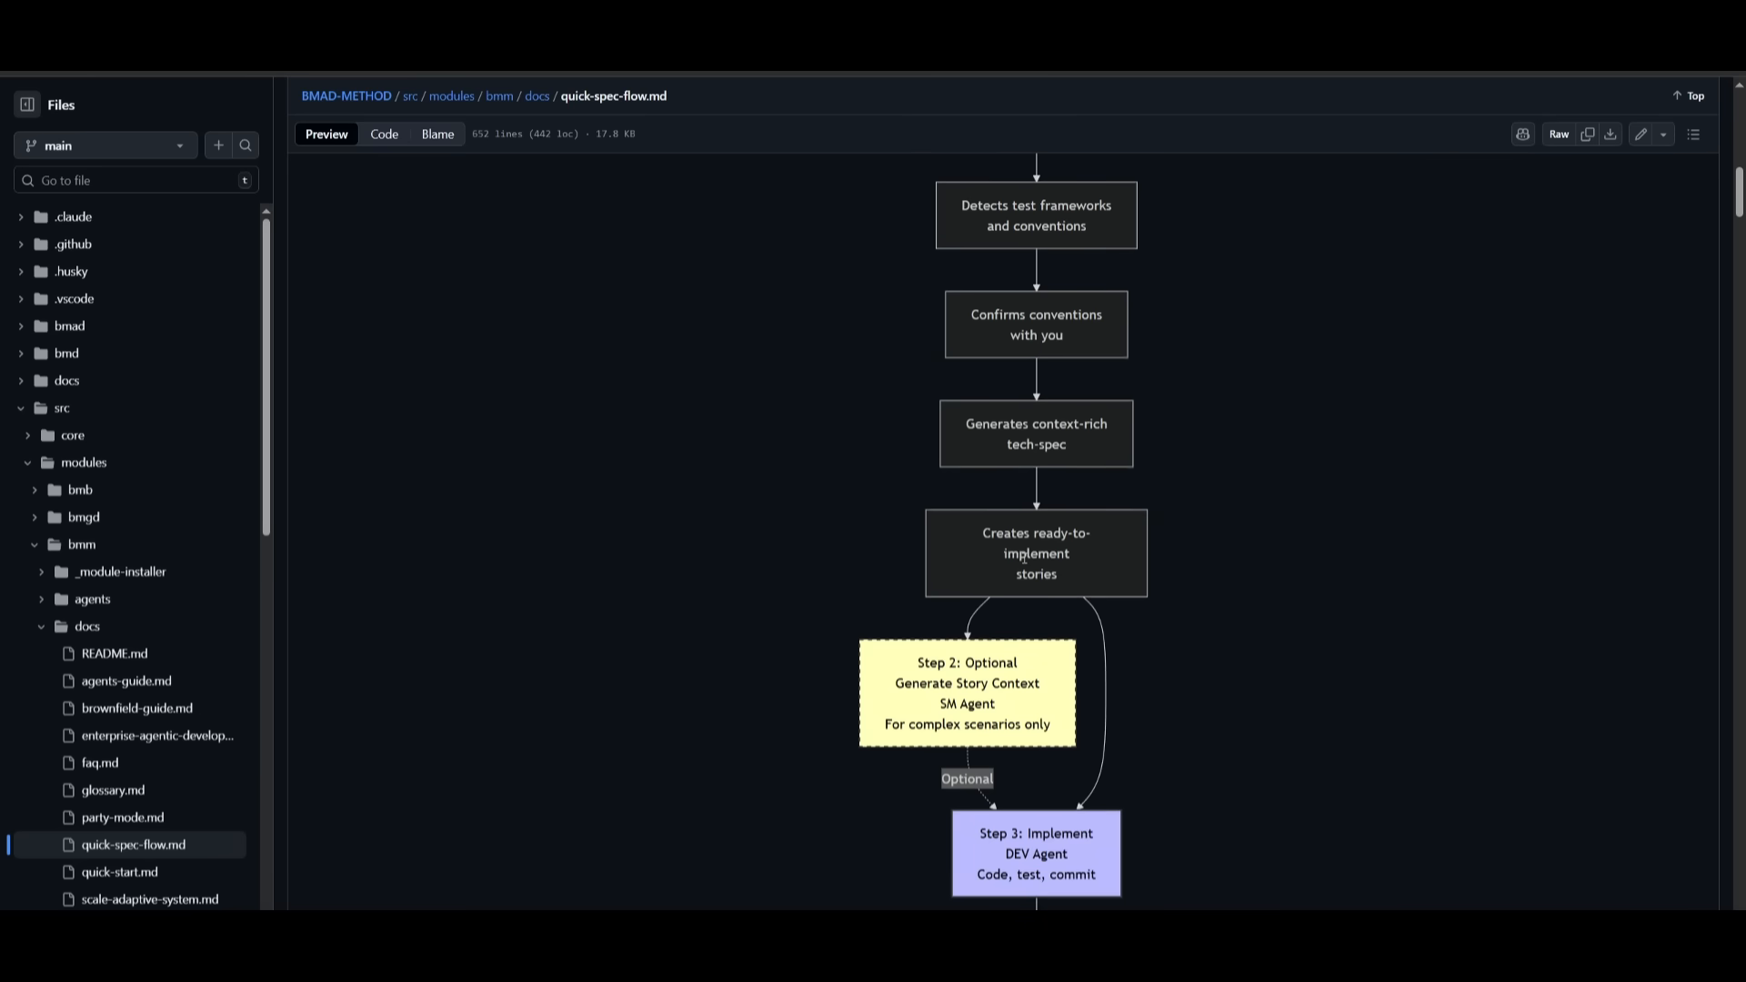
pyautogui.scroll(-3)
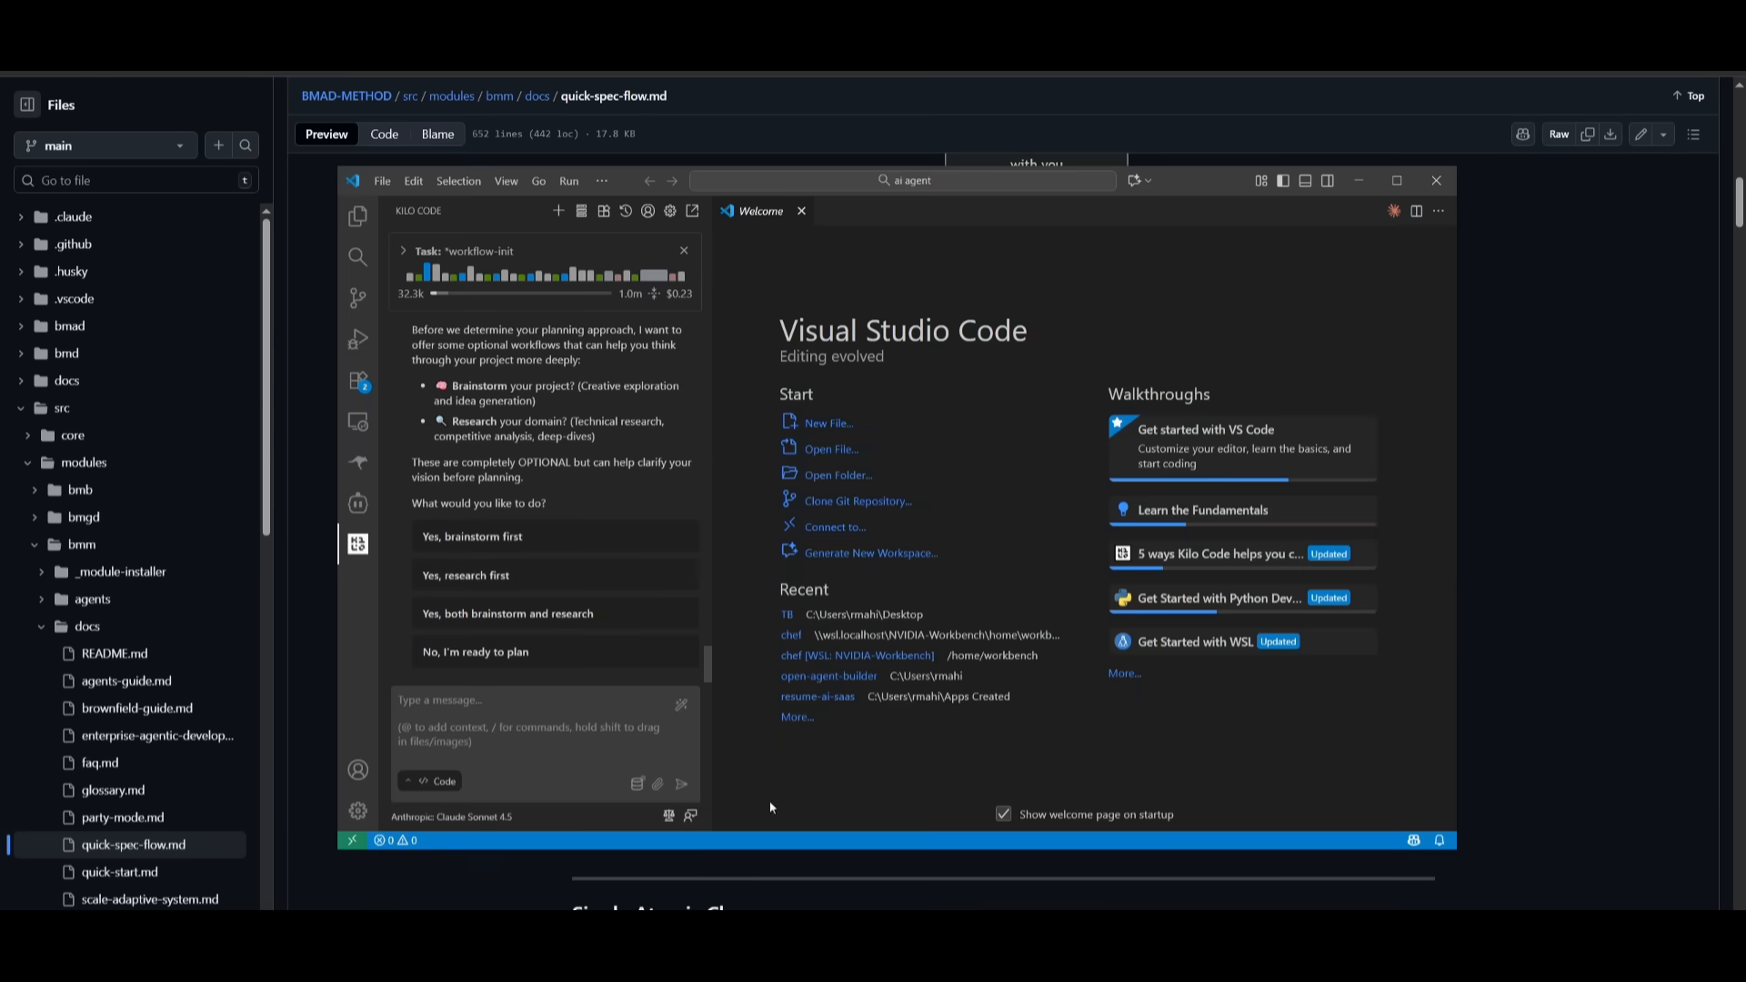
pyautogui.moveTo(554, 575)
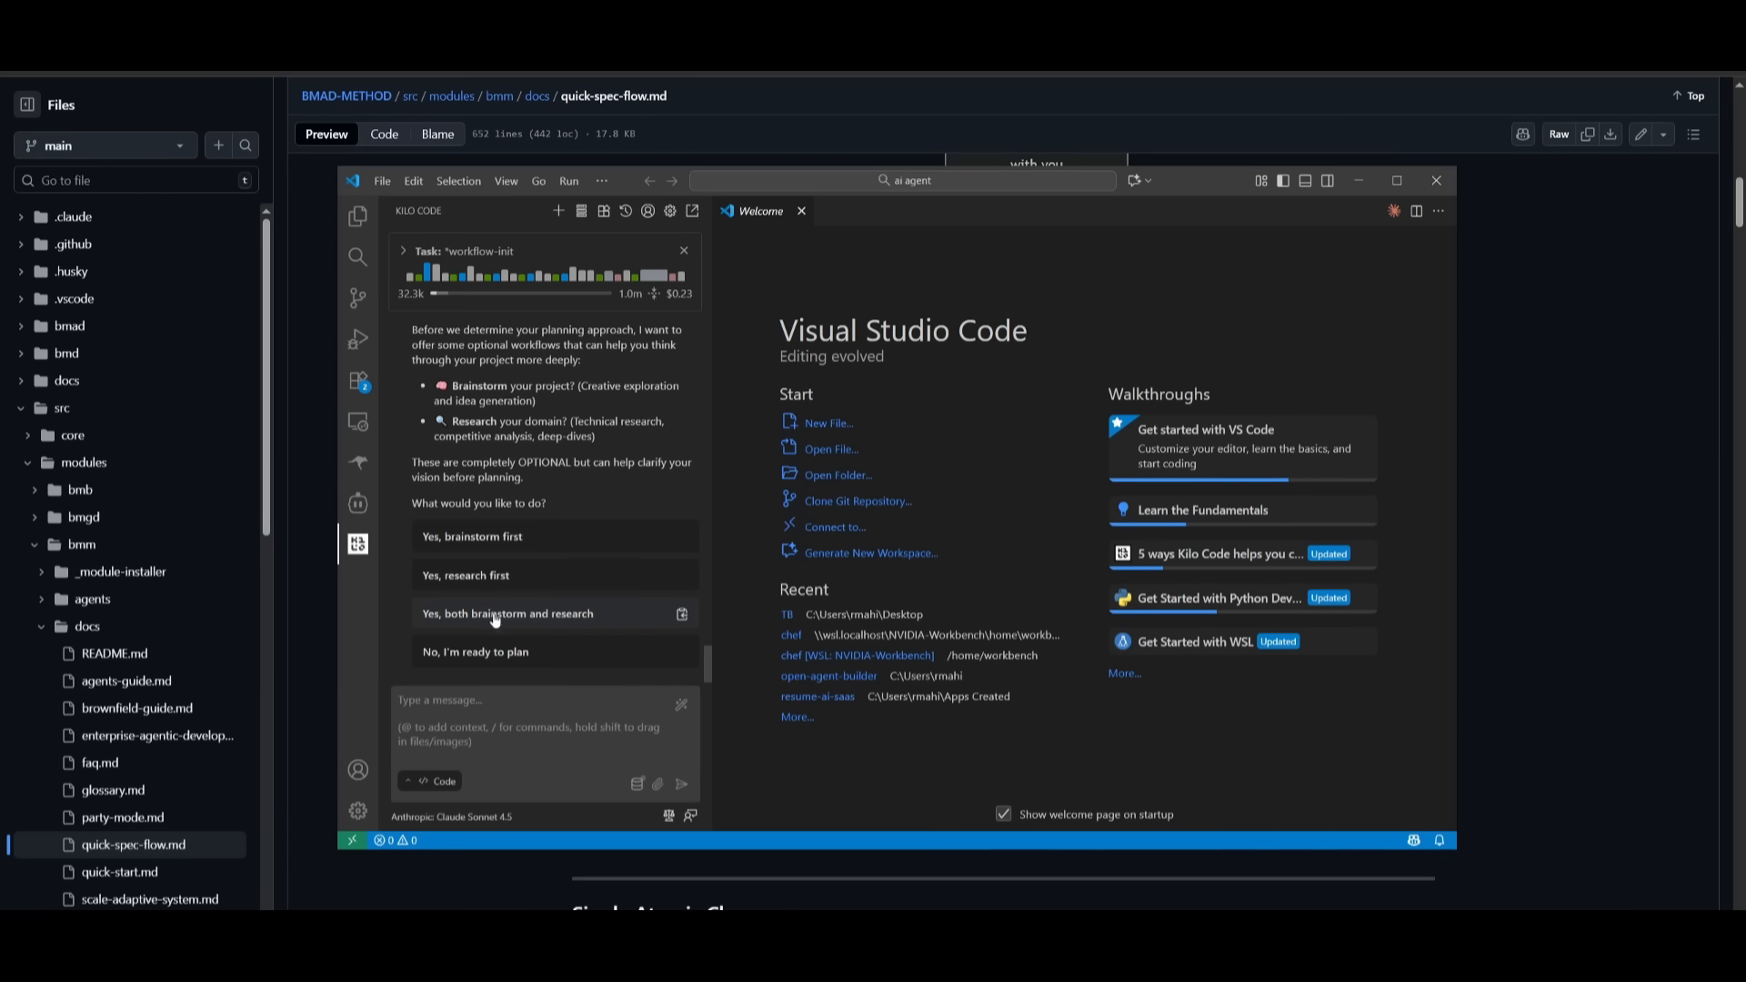
pyautogui.moveTo(484, 677)
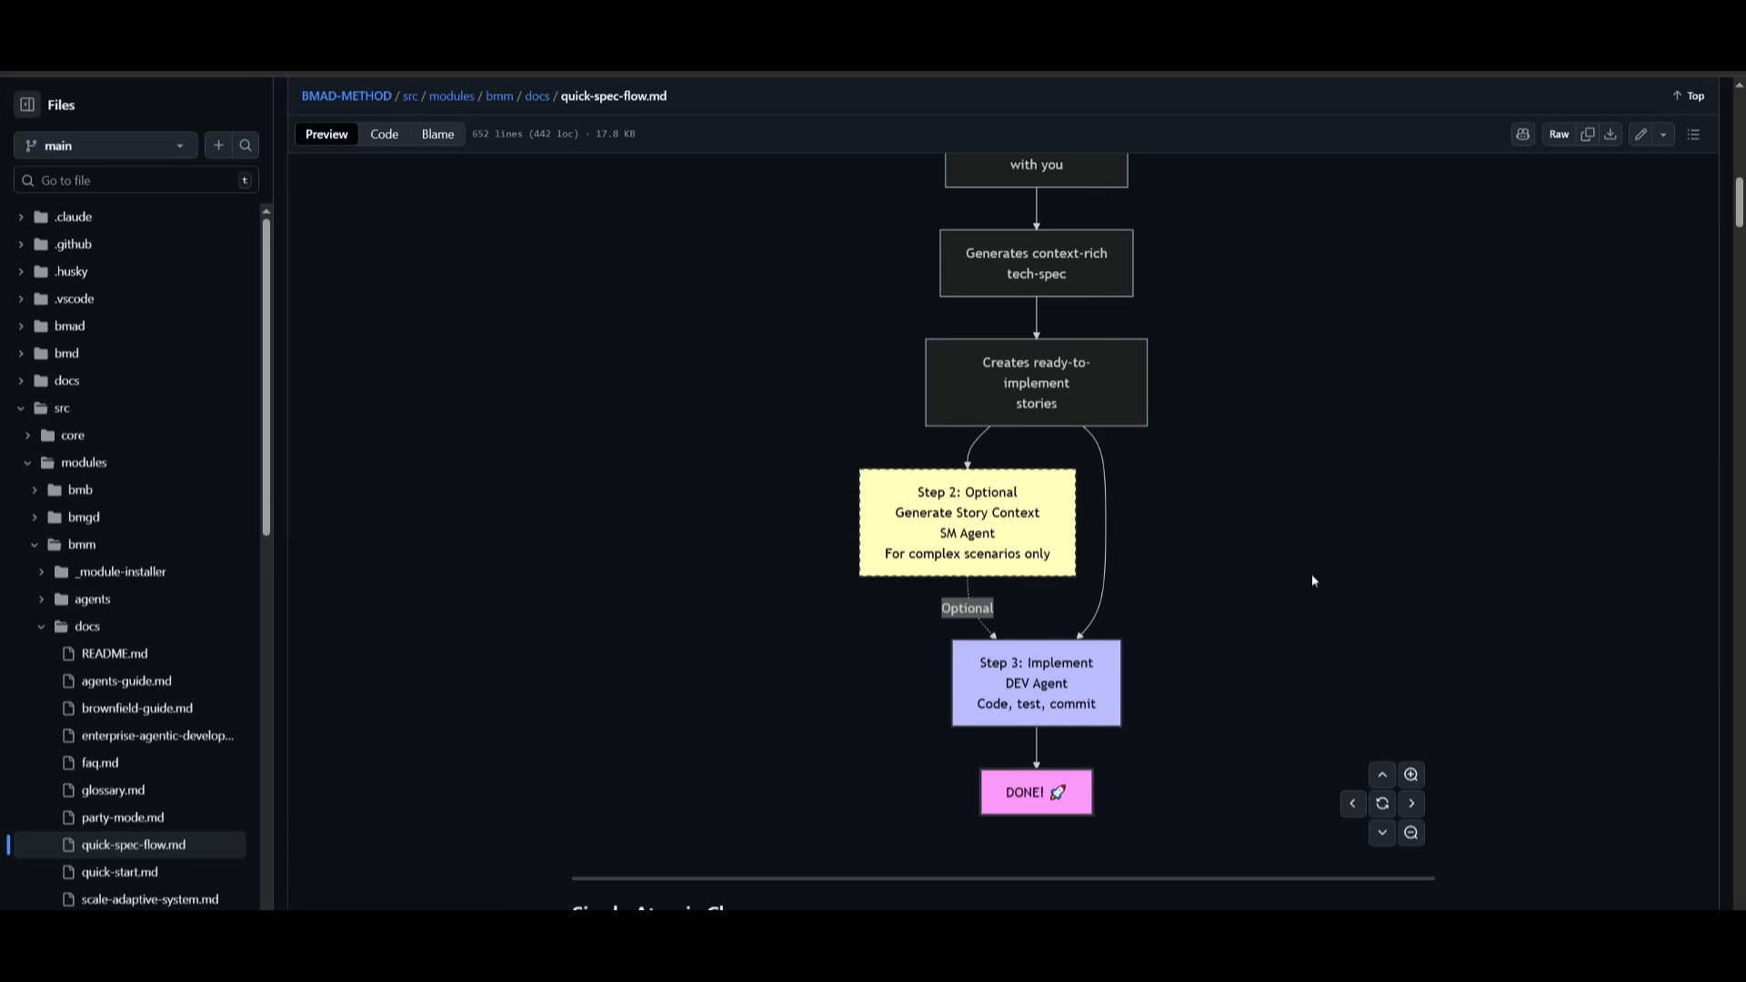
pyautogui.moveTo(934, 693)
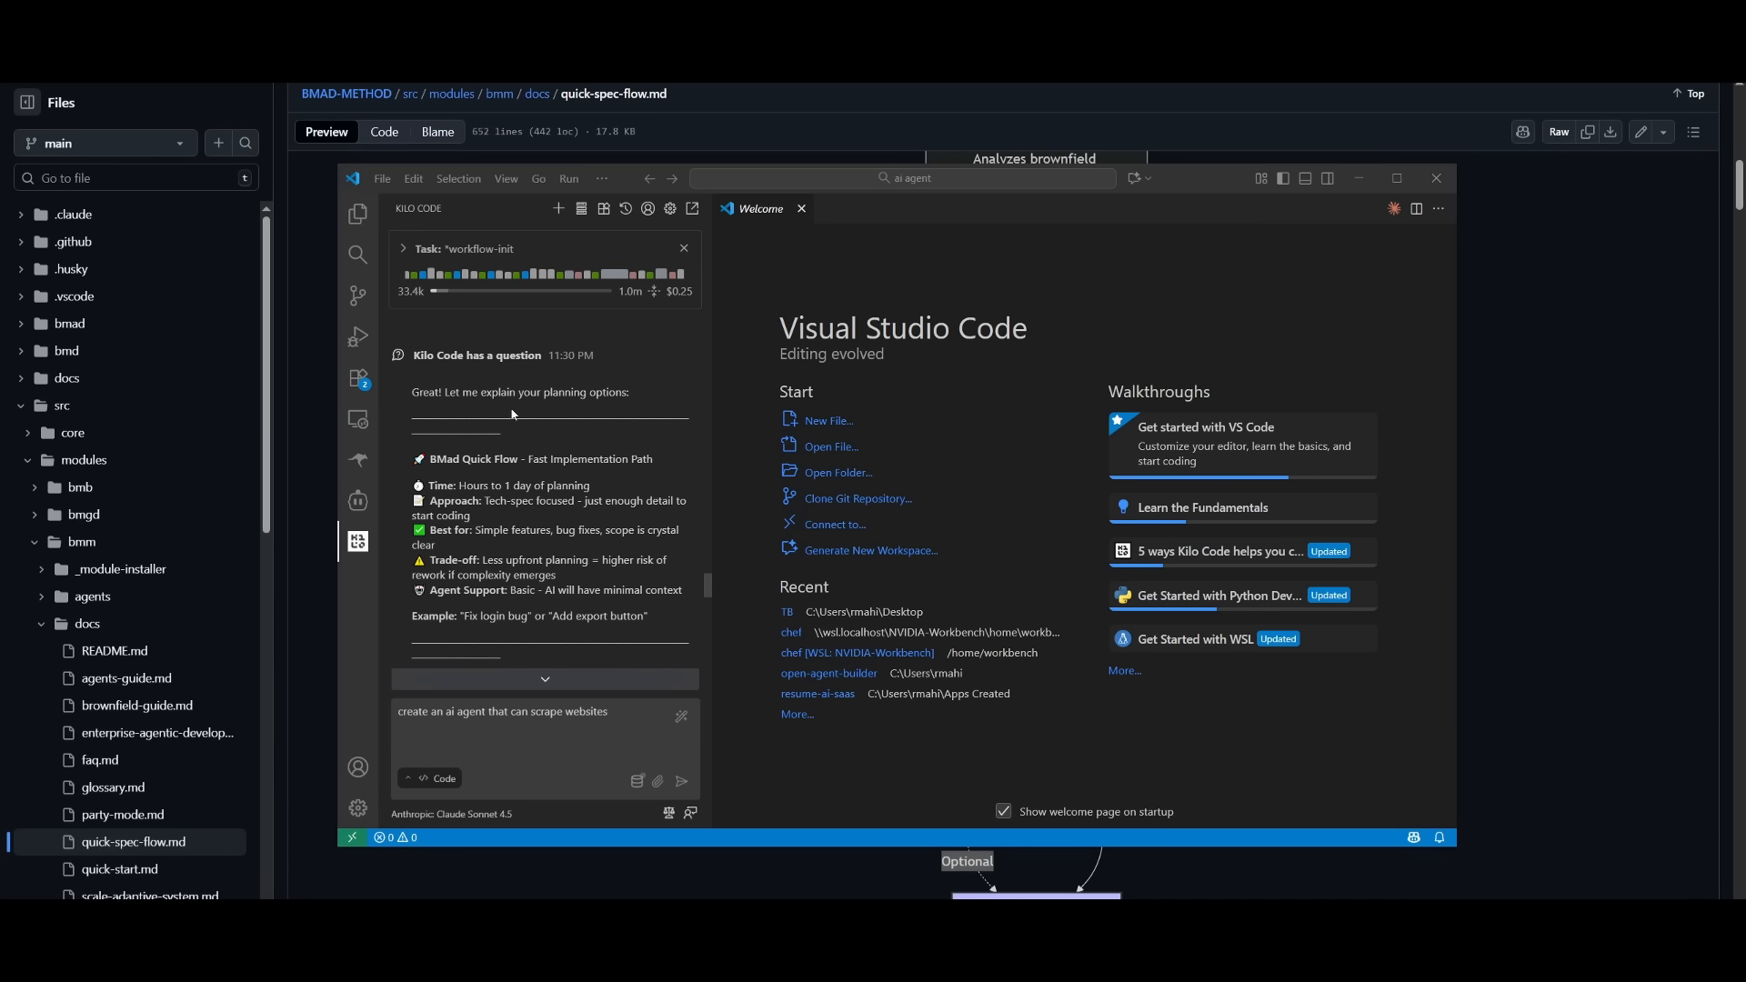
pyautogui.moveTo(711, 449)
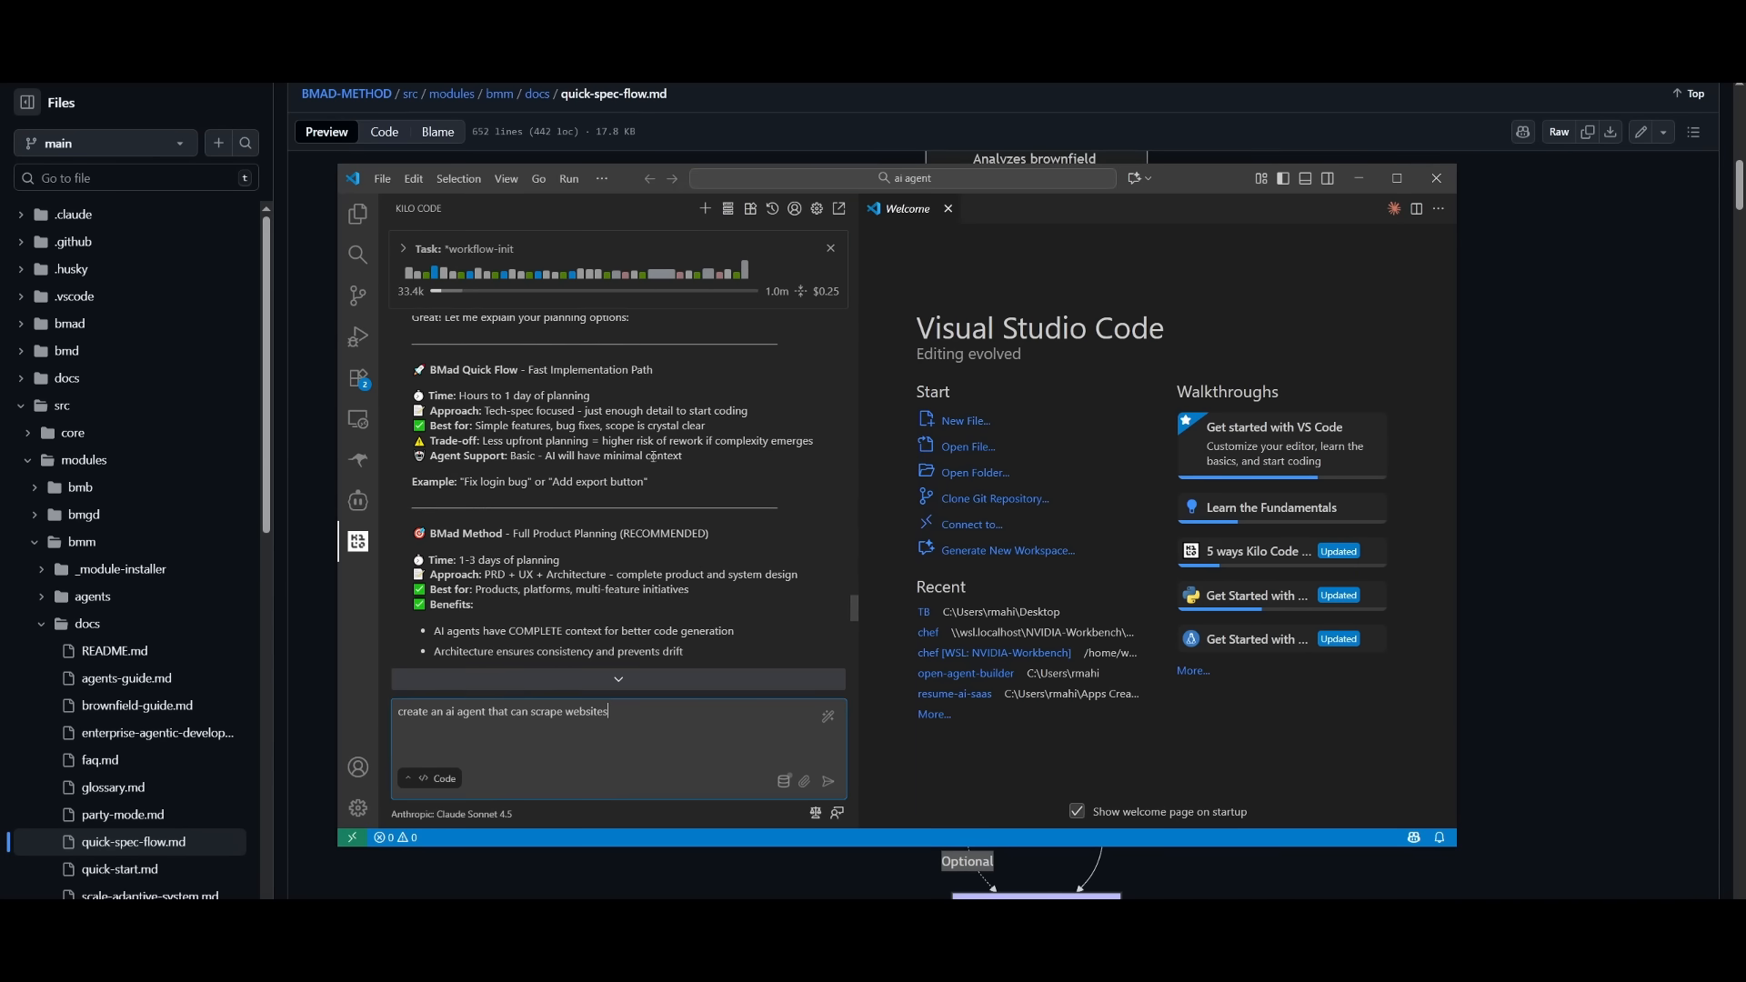
# Step: Choose '1. BMad Quick Flow - Fast, minimal planning' from Kilo Code's planning options
pyautogui.scroll(-3)
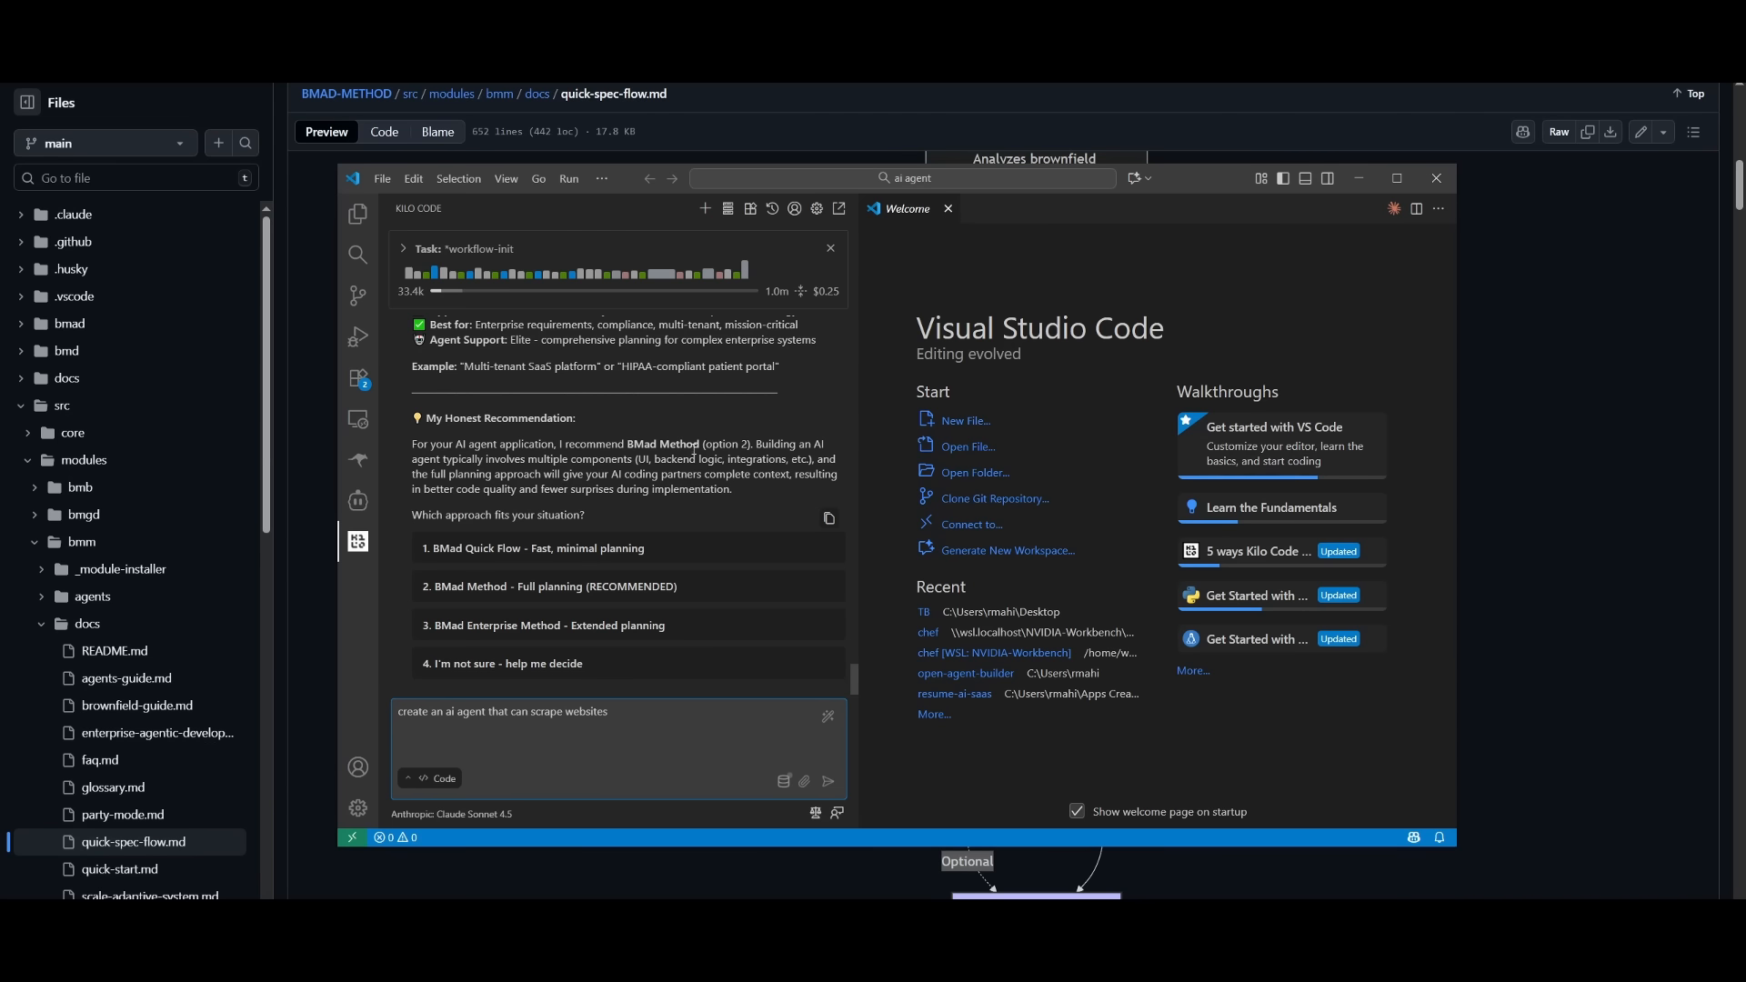
pyautogui.moveTo(546, 589)
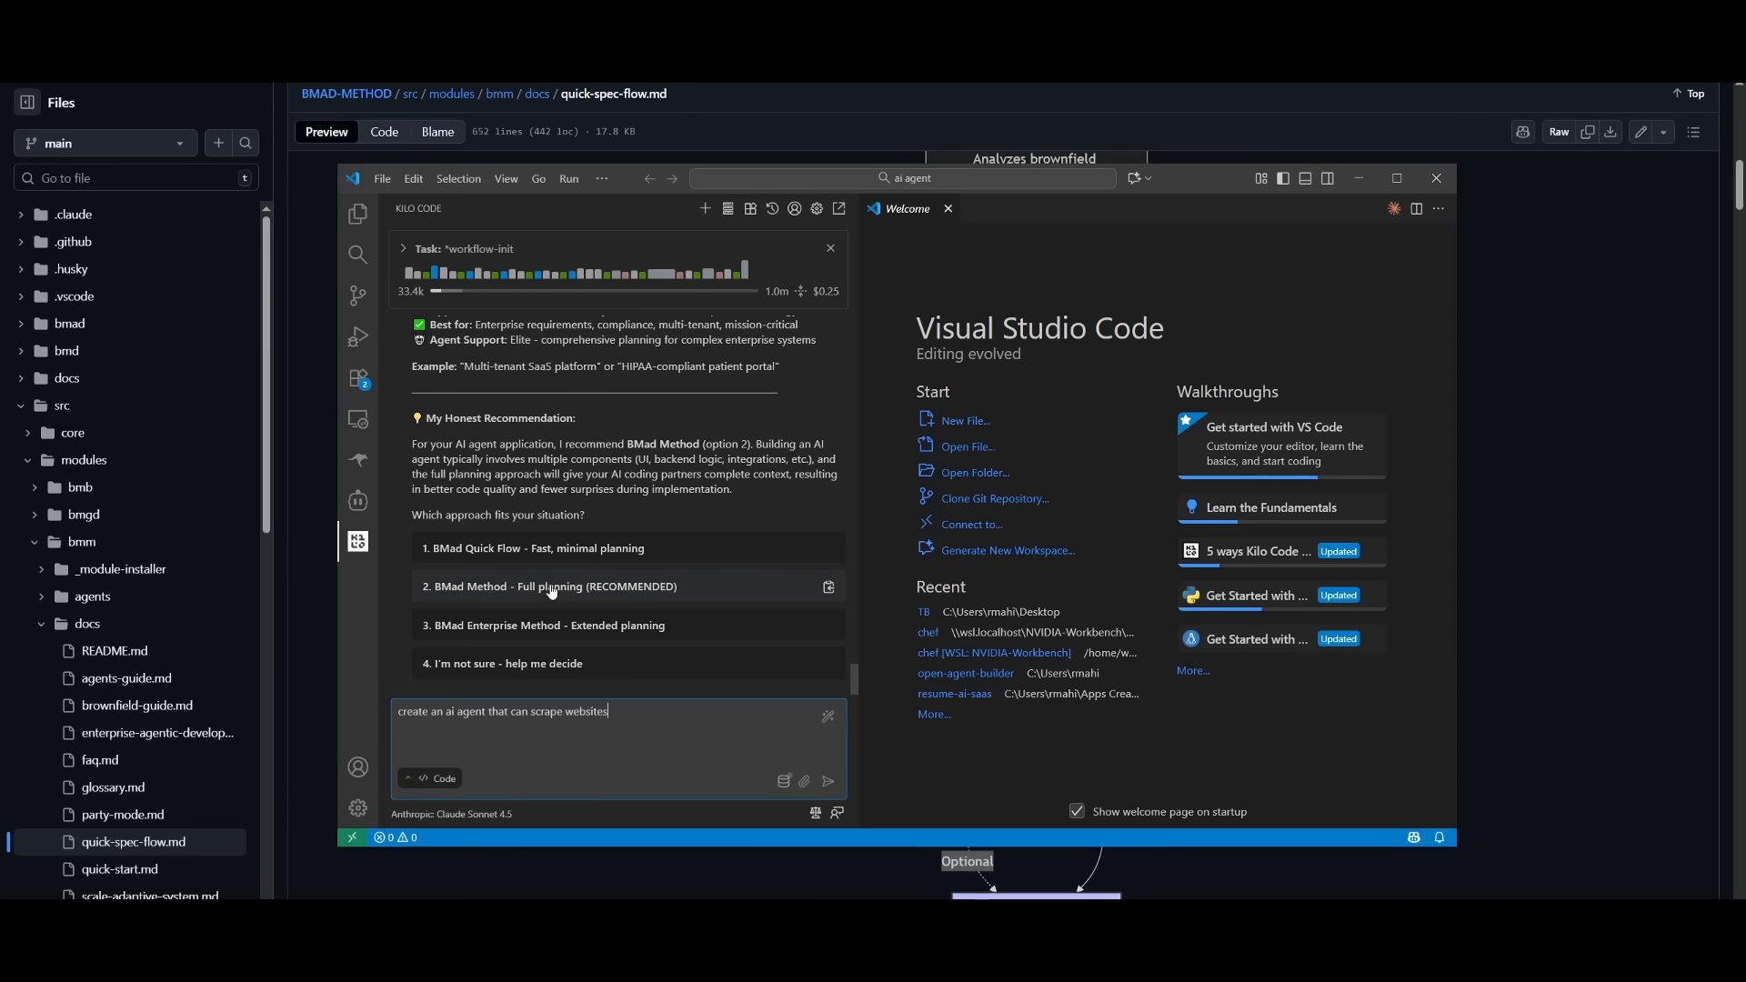
pyautogui.moveTo(478, 556)
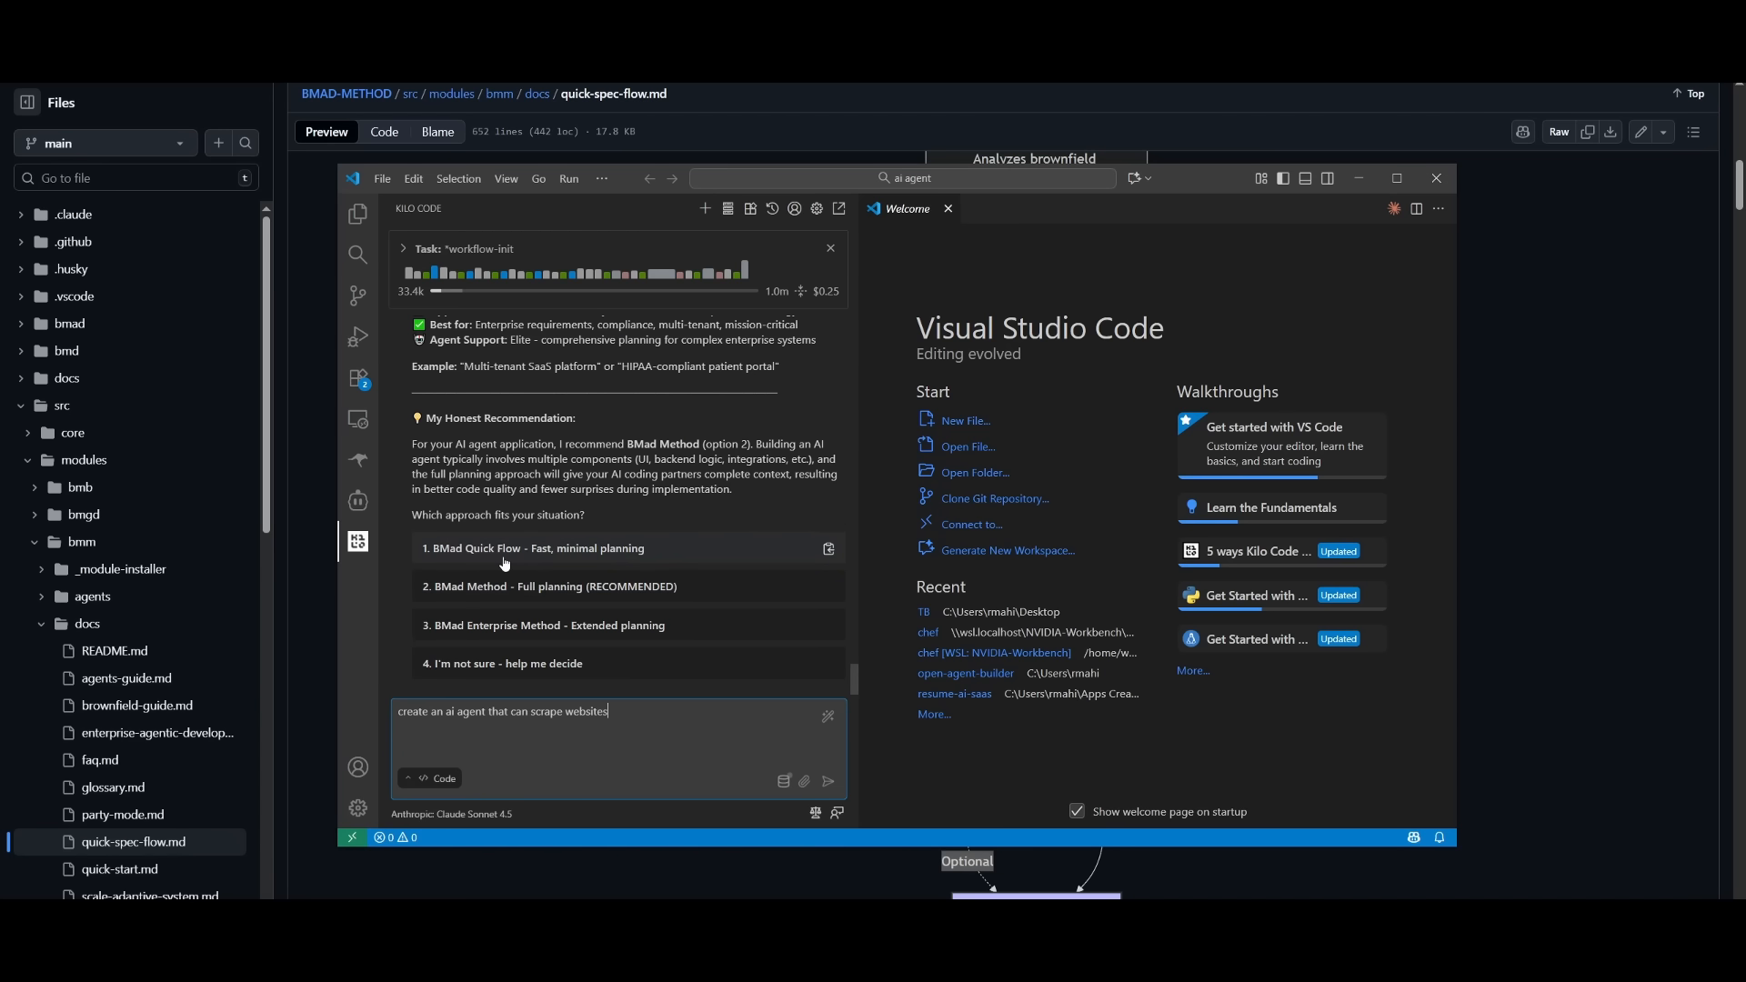
pyautogui.moveTo(473, 568)
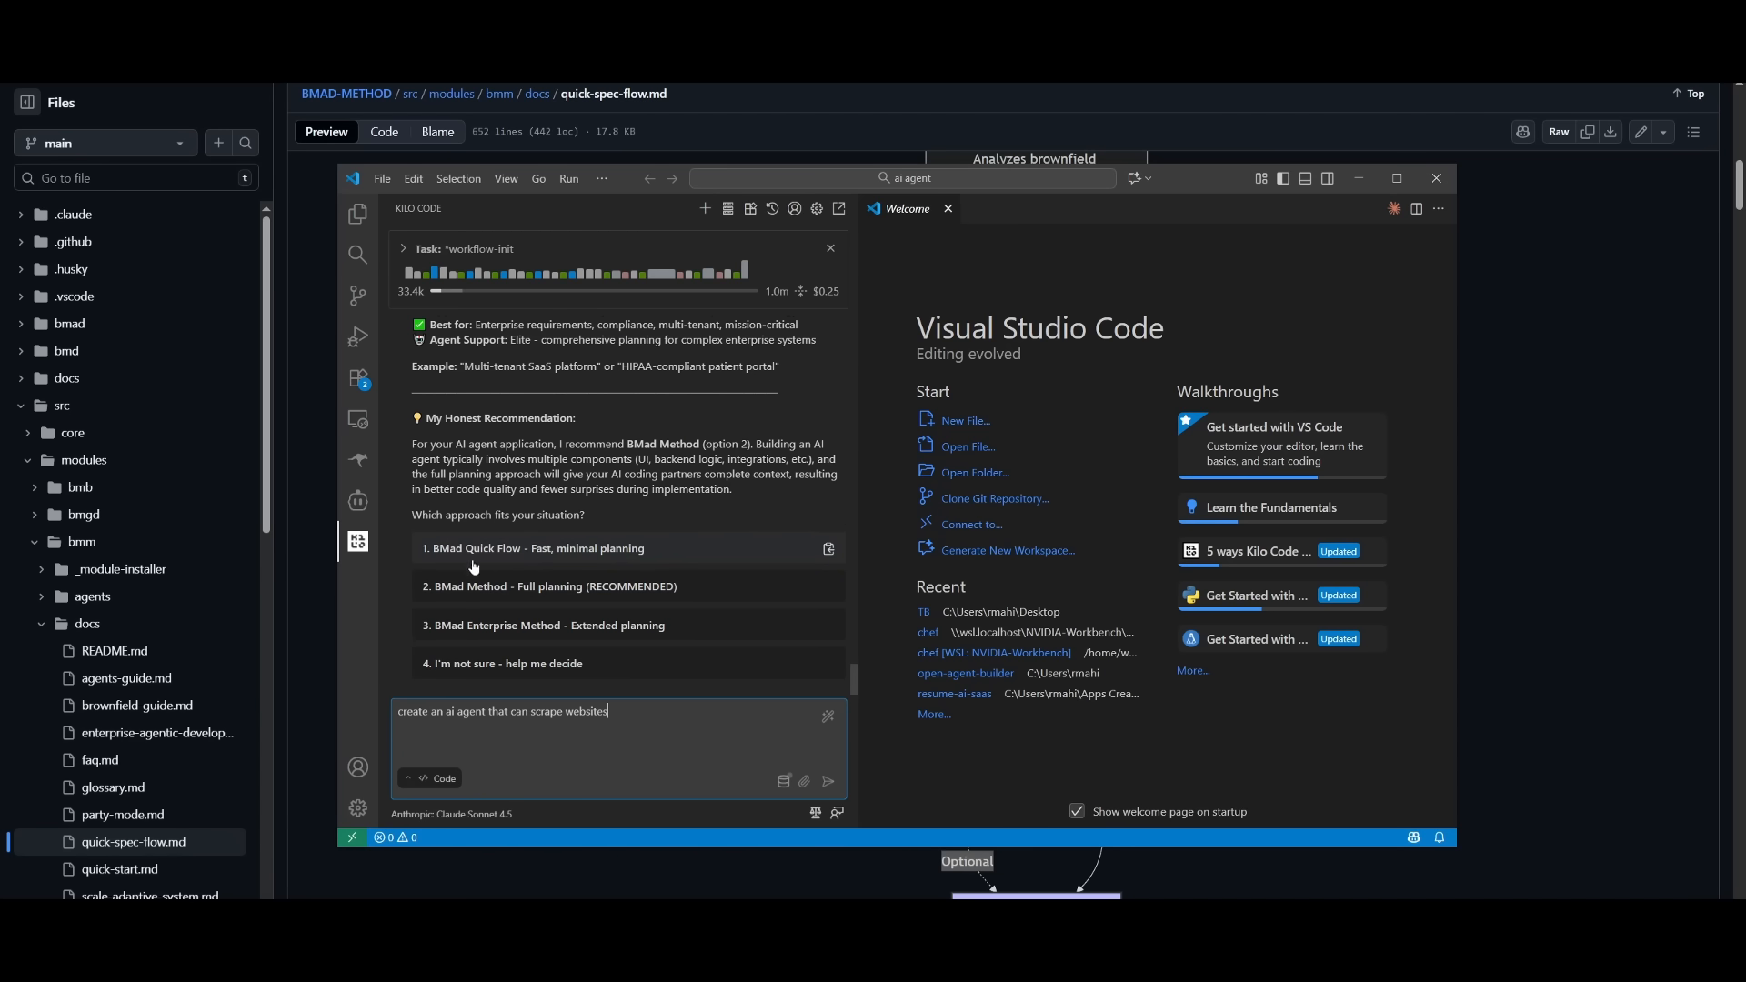
pyautogui.click(827, 781)
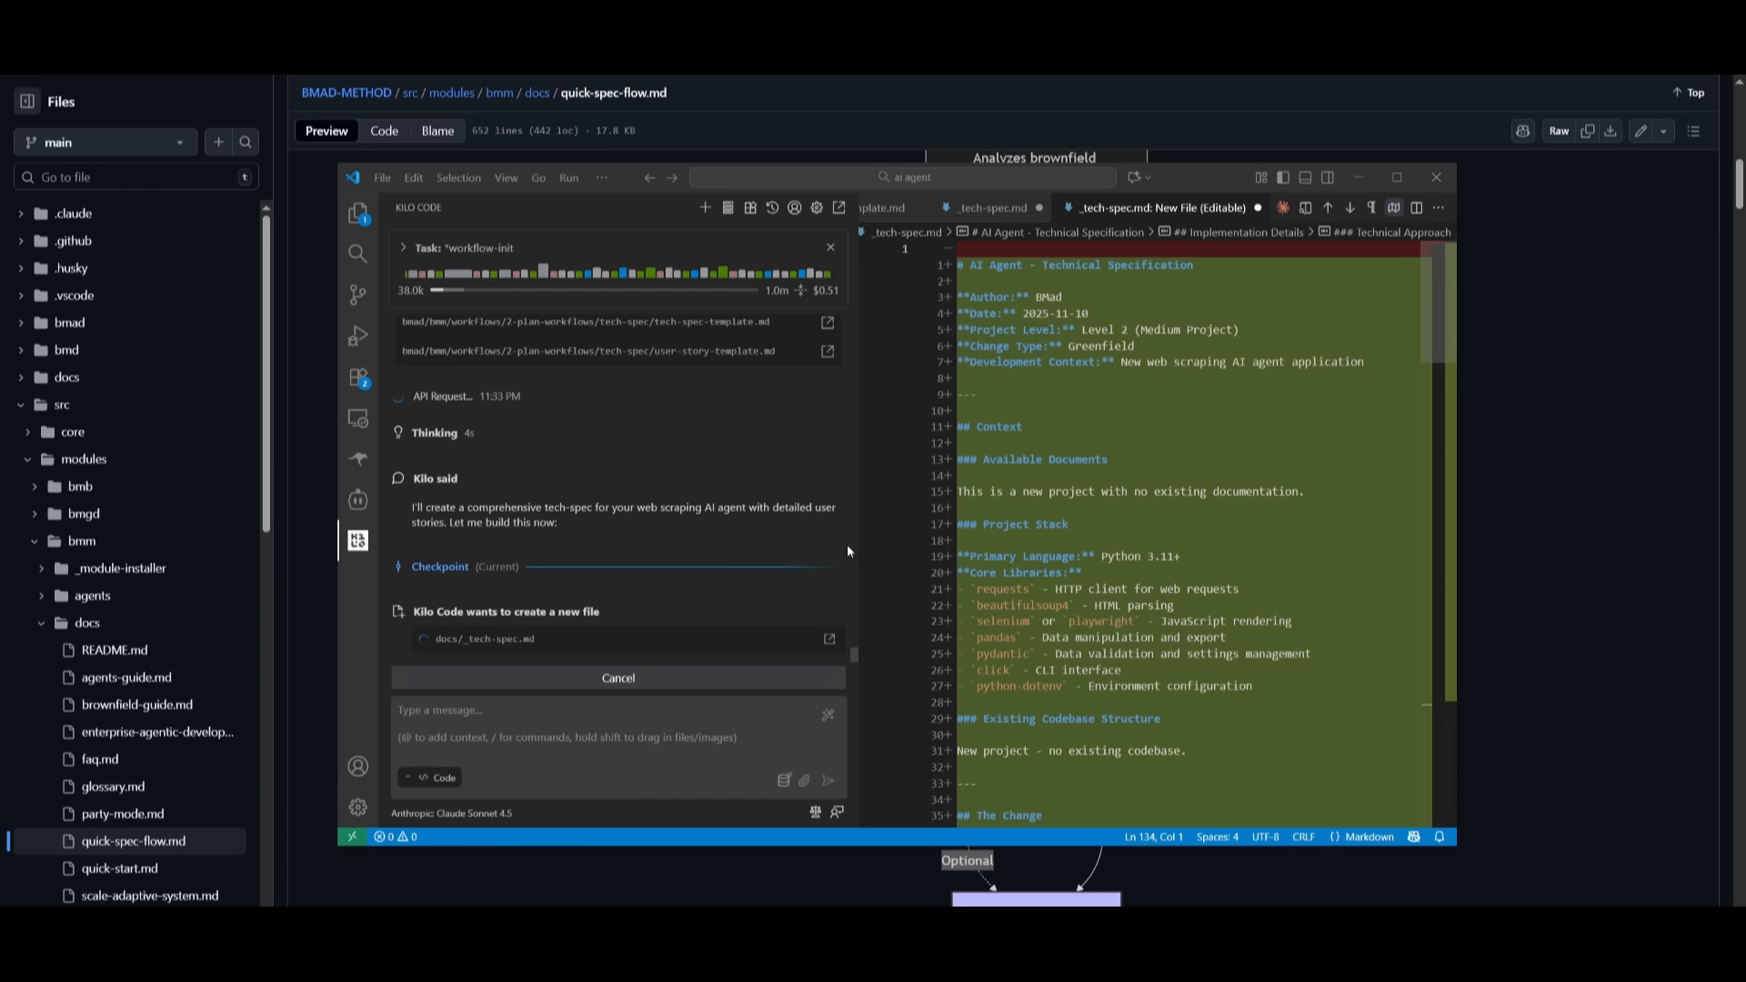
# Step: Scroll through docs/_tech-spec.md while Kilo Code writes the architecture, dependencies and configuration
pyautogui.scroll(-3)
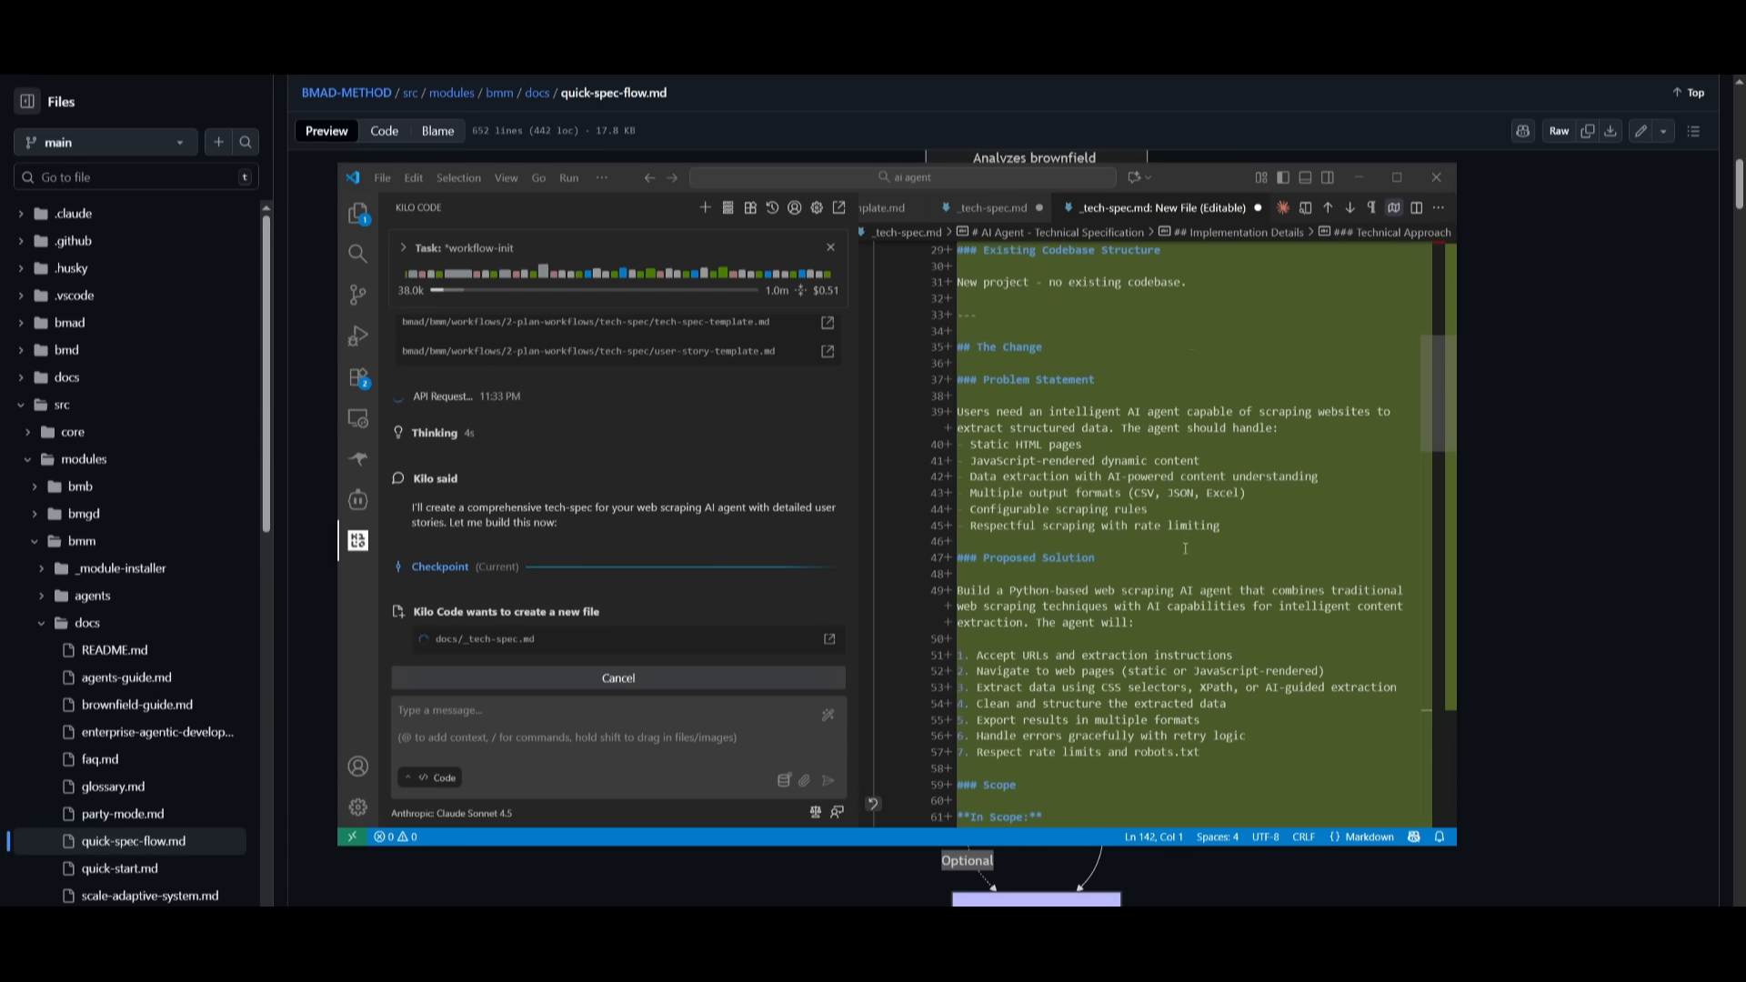
pyautogui.scroll(-3)
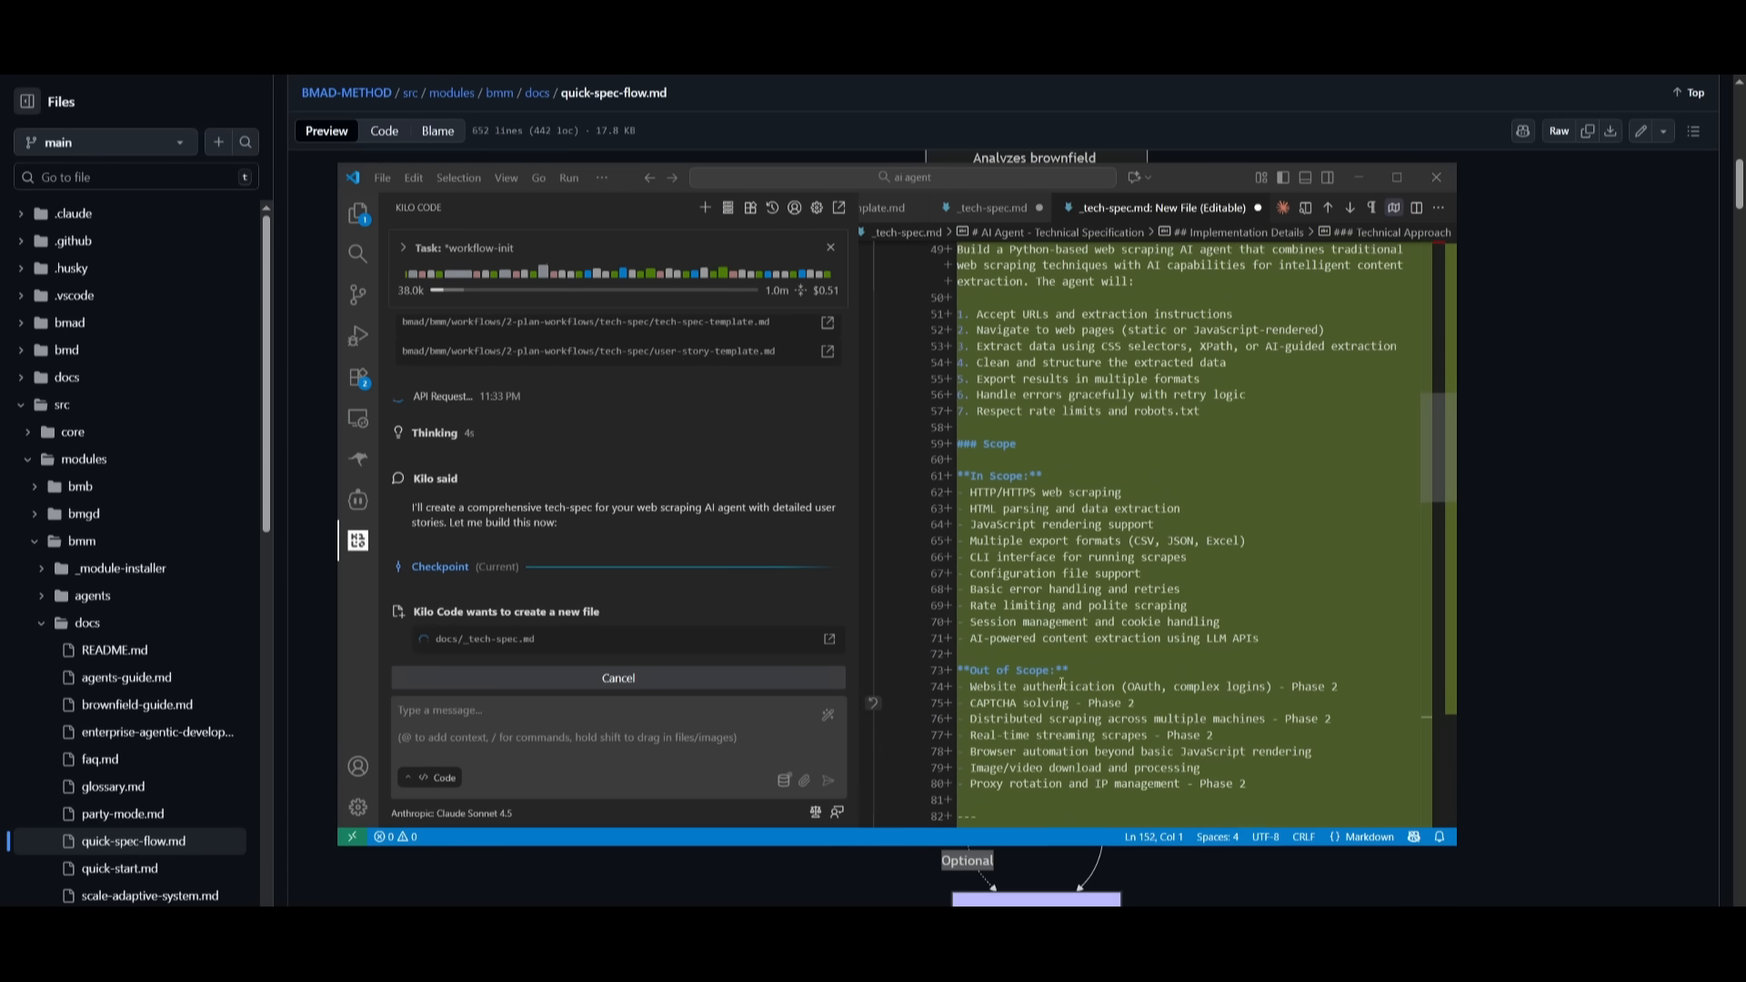
pyautogui.scroll(-3)
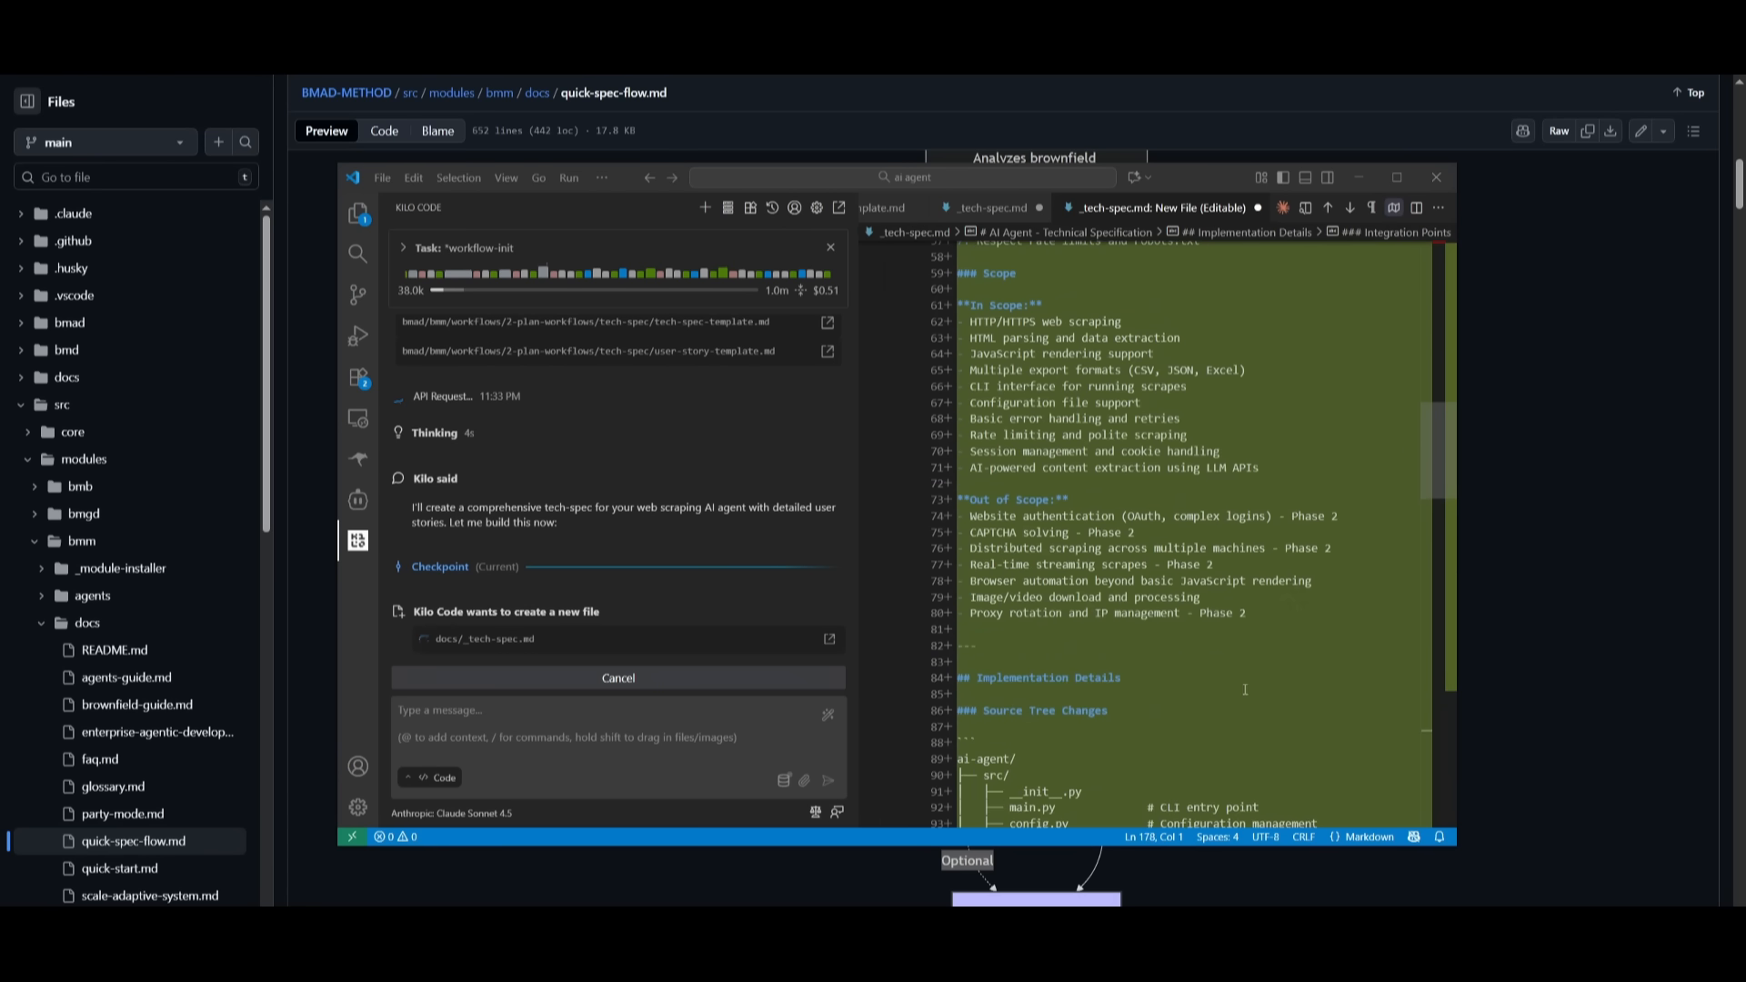
pyautogui.scroll(-3)
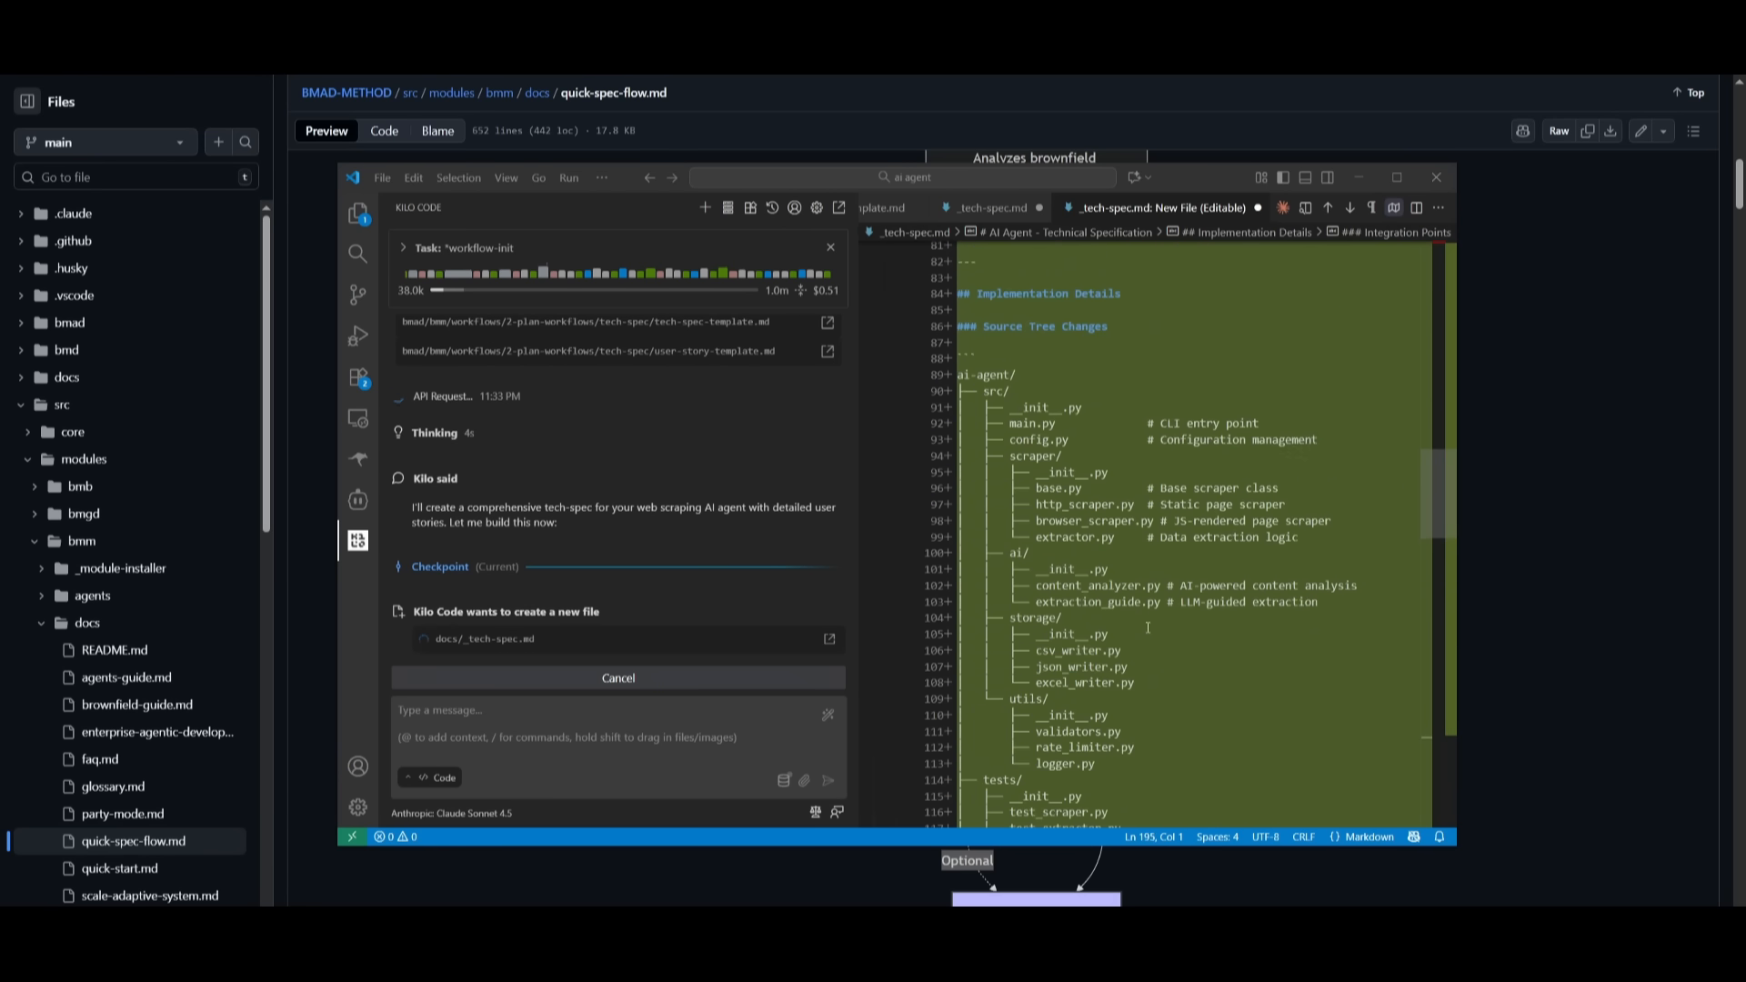
pyautogui.scroll(-3)
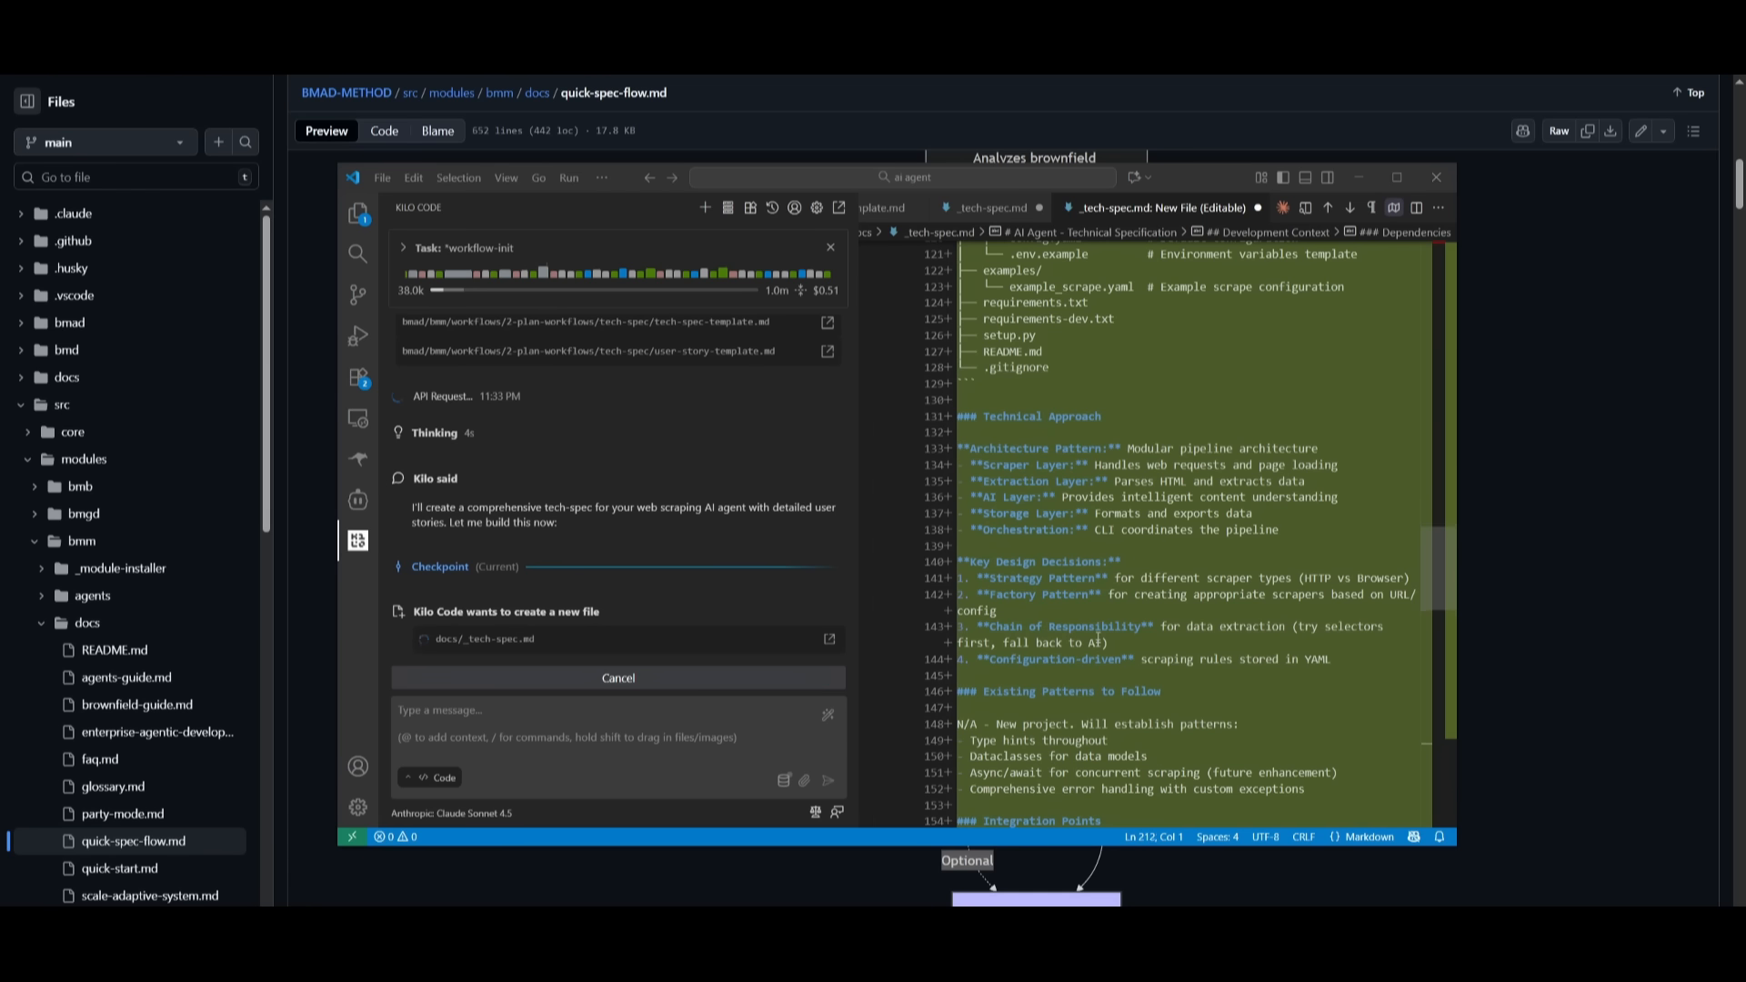
pyautogui.scroll(-3)
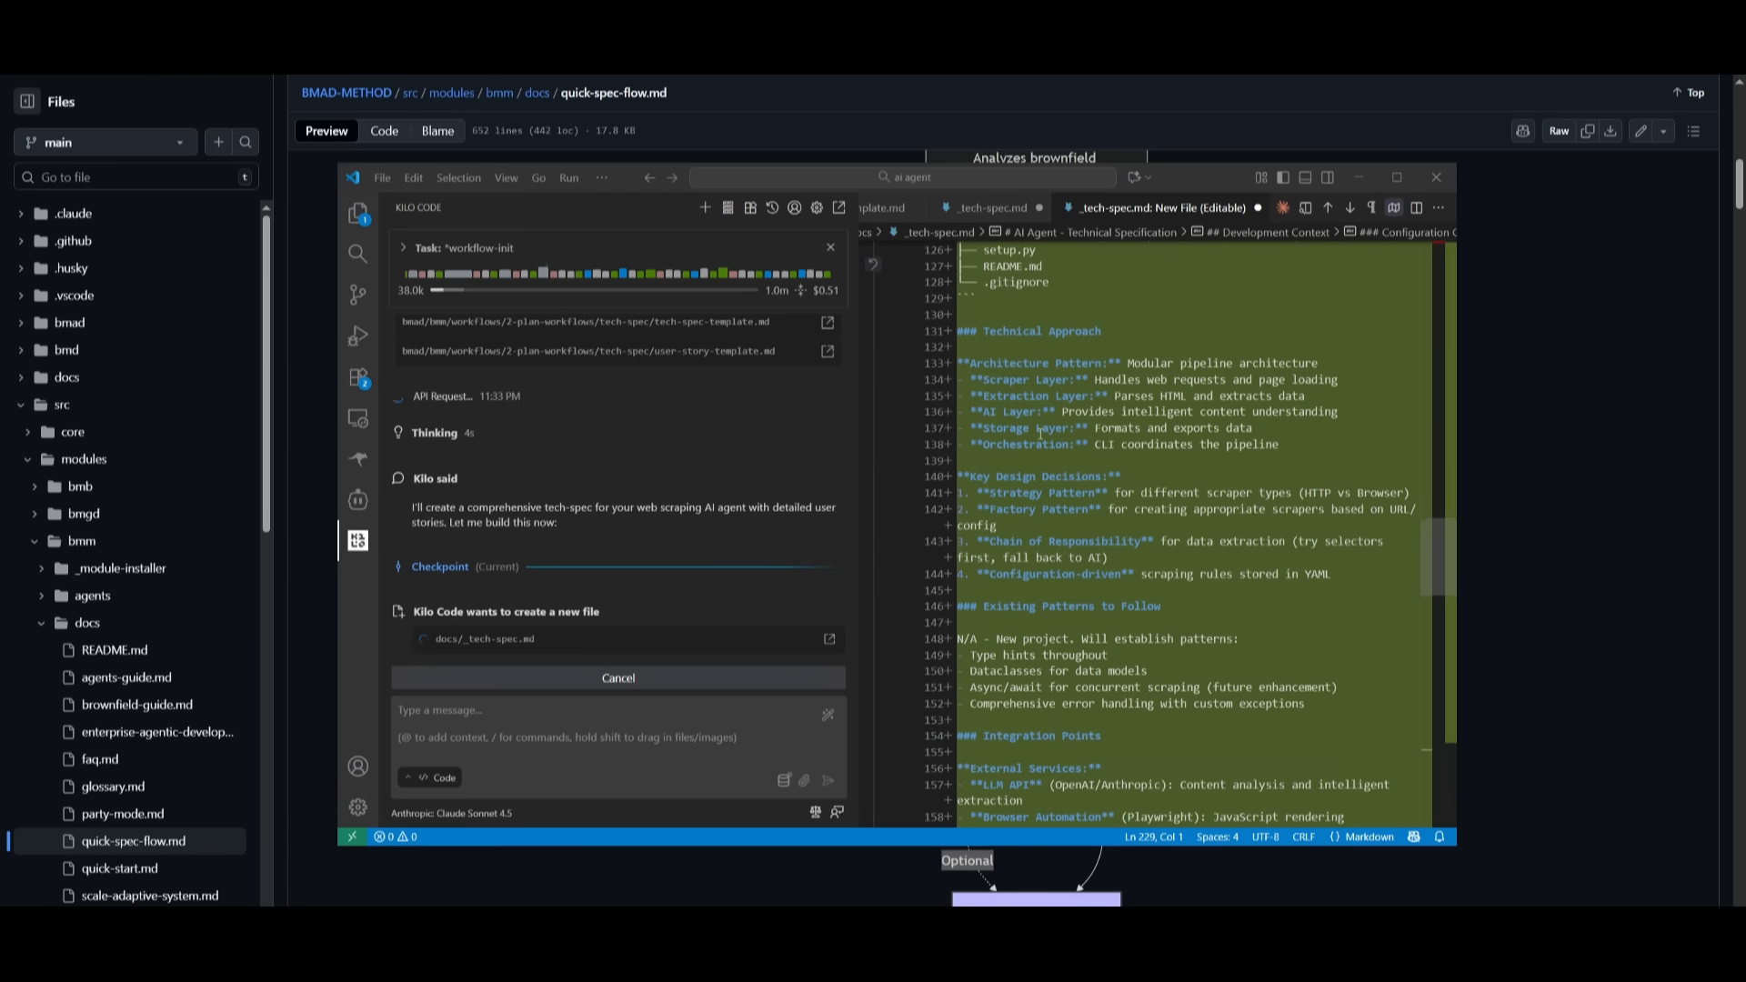
pyautogui.scroll(-3)
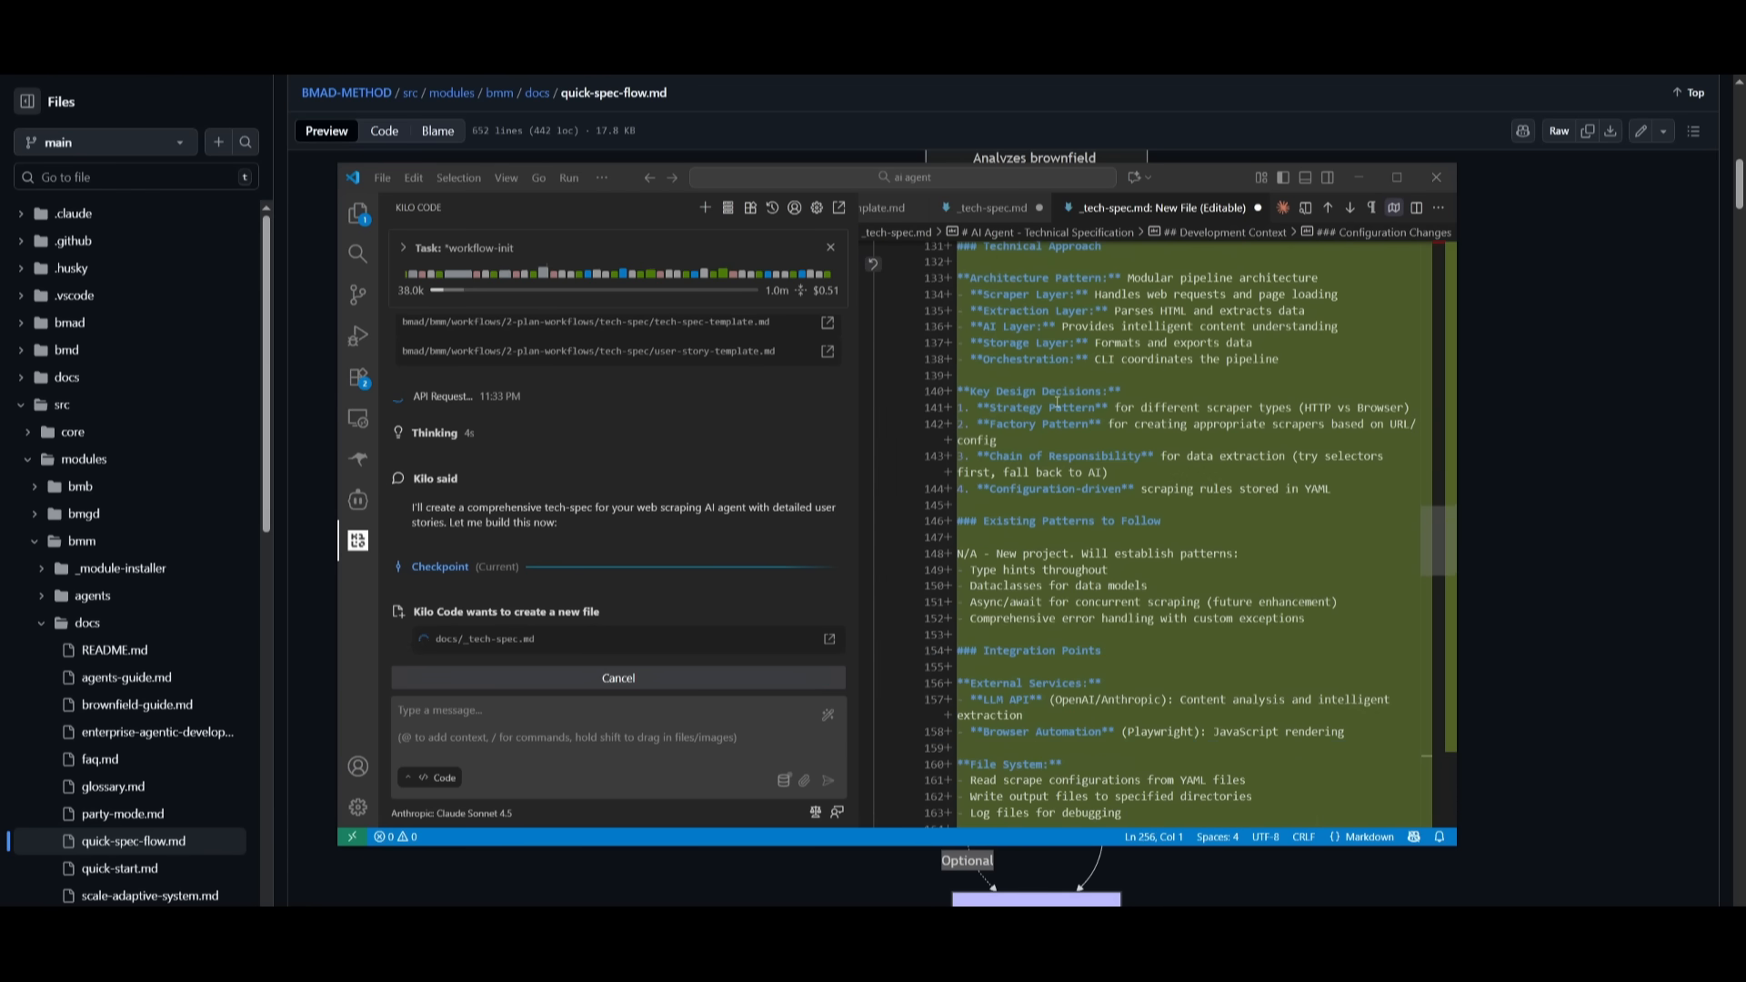
pyautogui.scroll(-3)
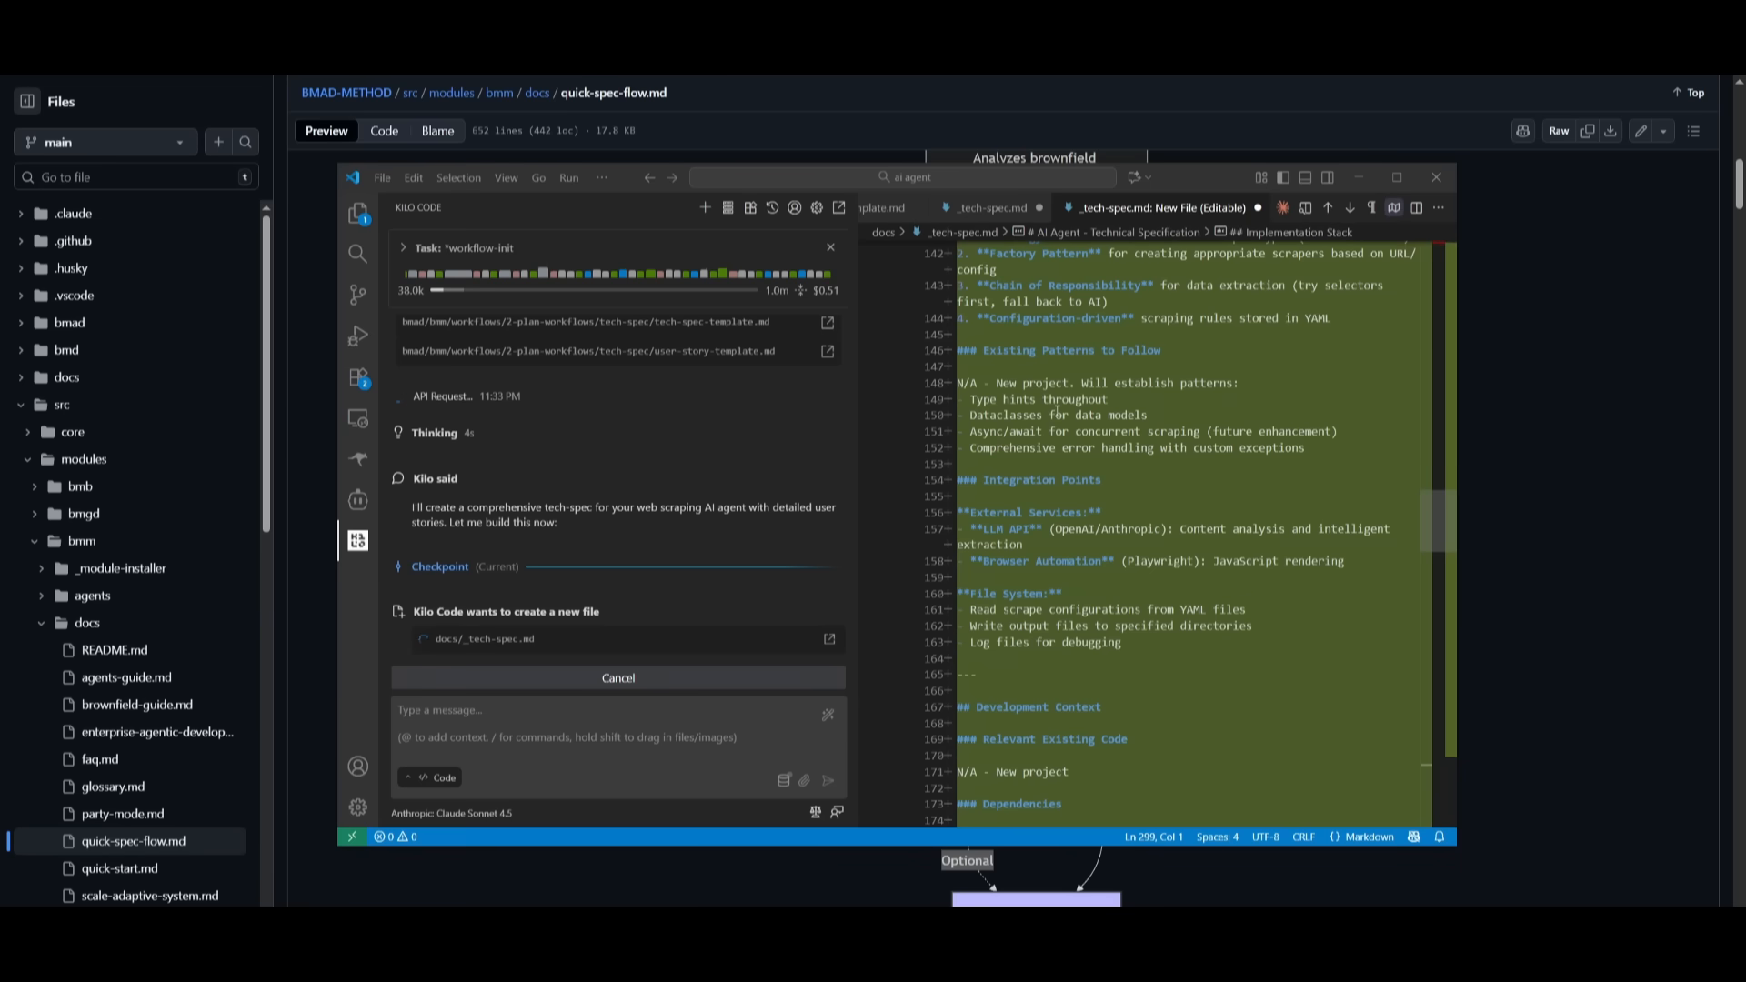
pyautogui.scroll(-3)
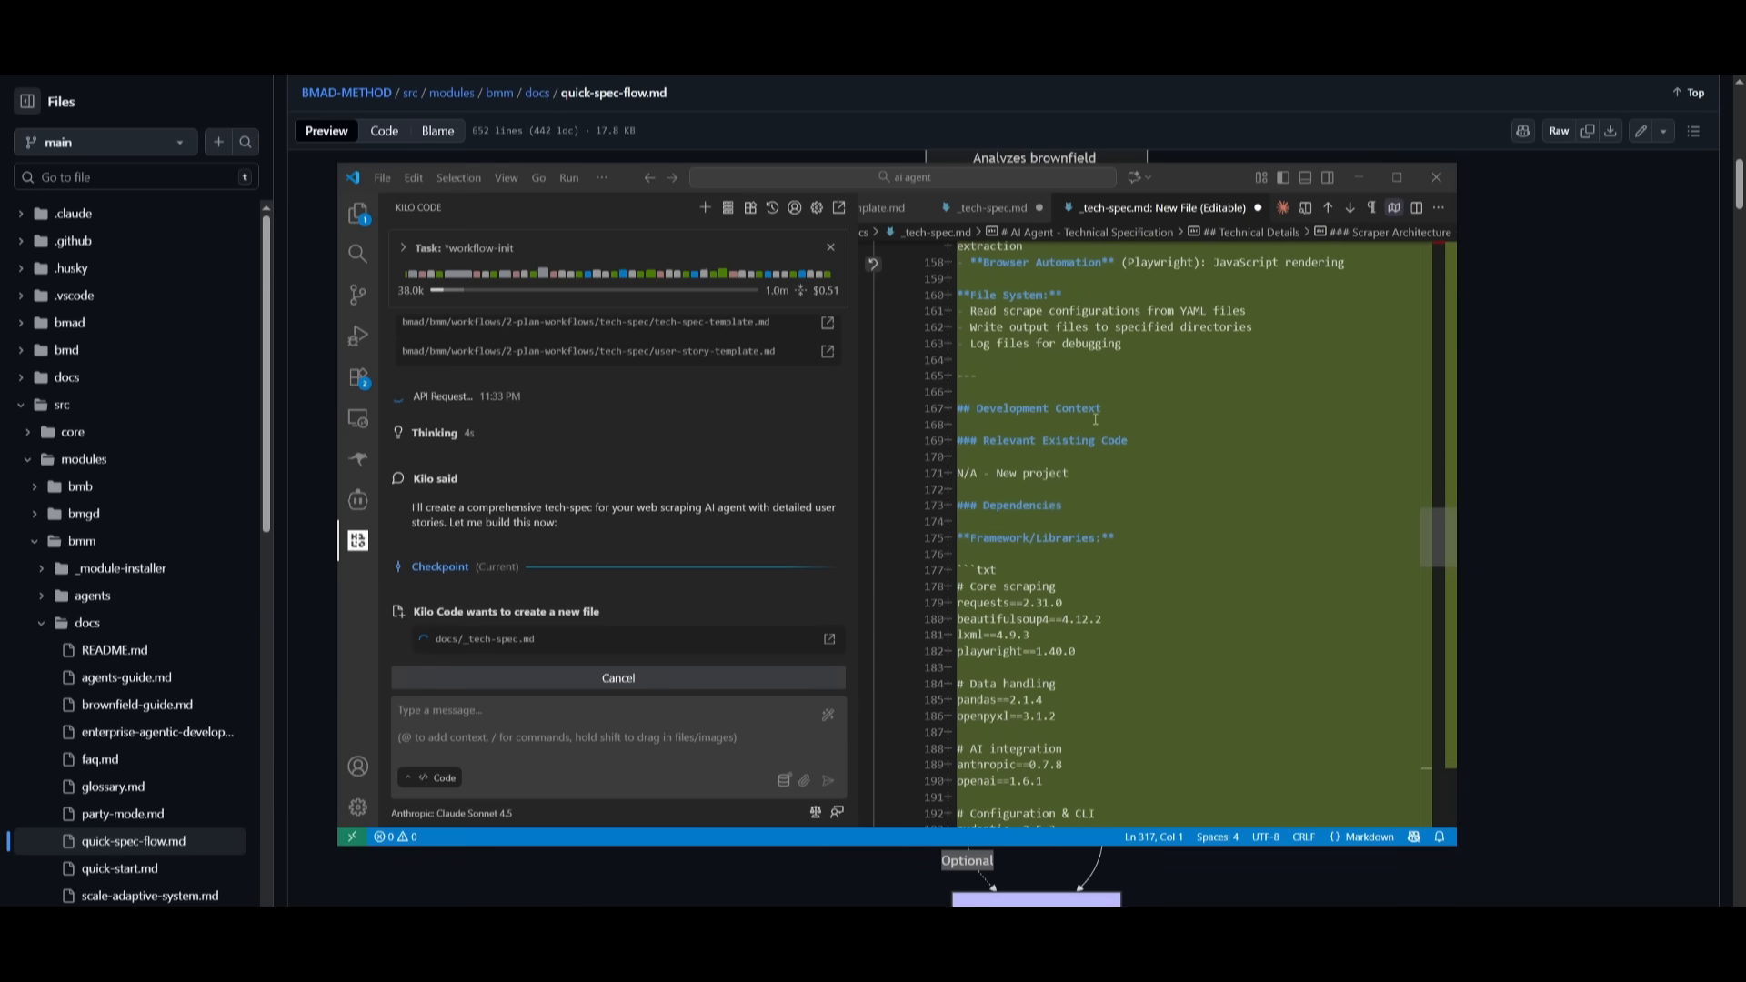
pyautogui.scroll(-3)
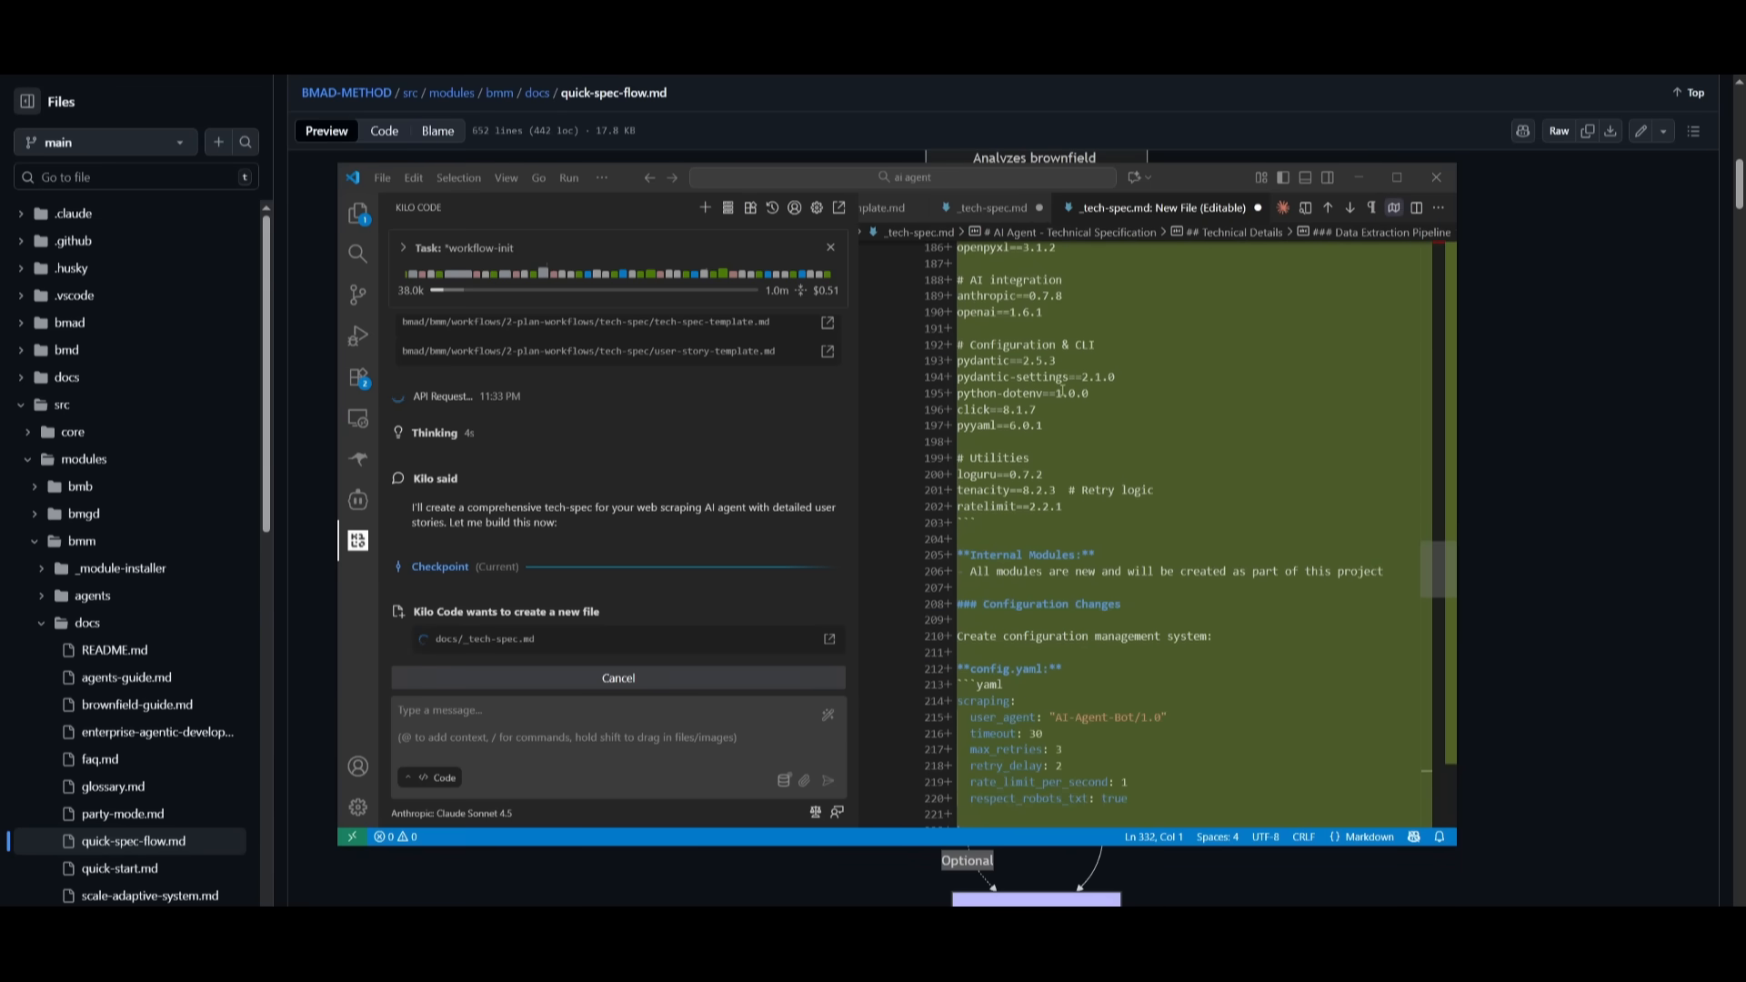
pyautogui.scroll(-3)
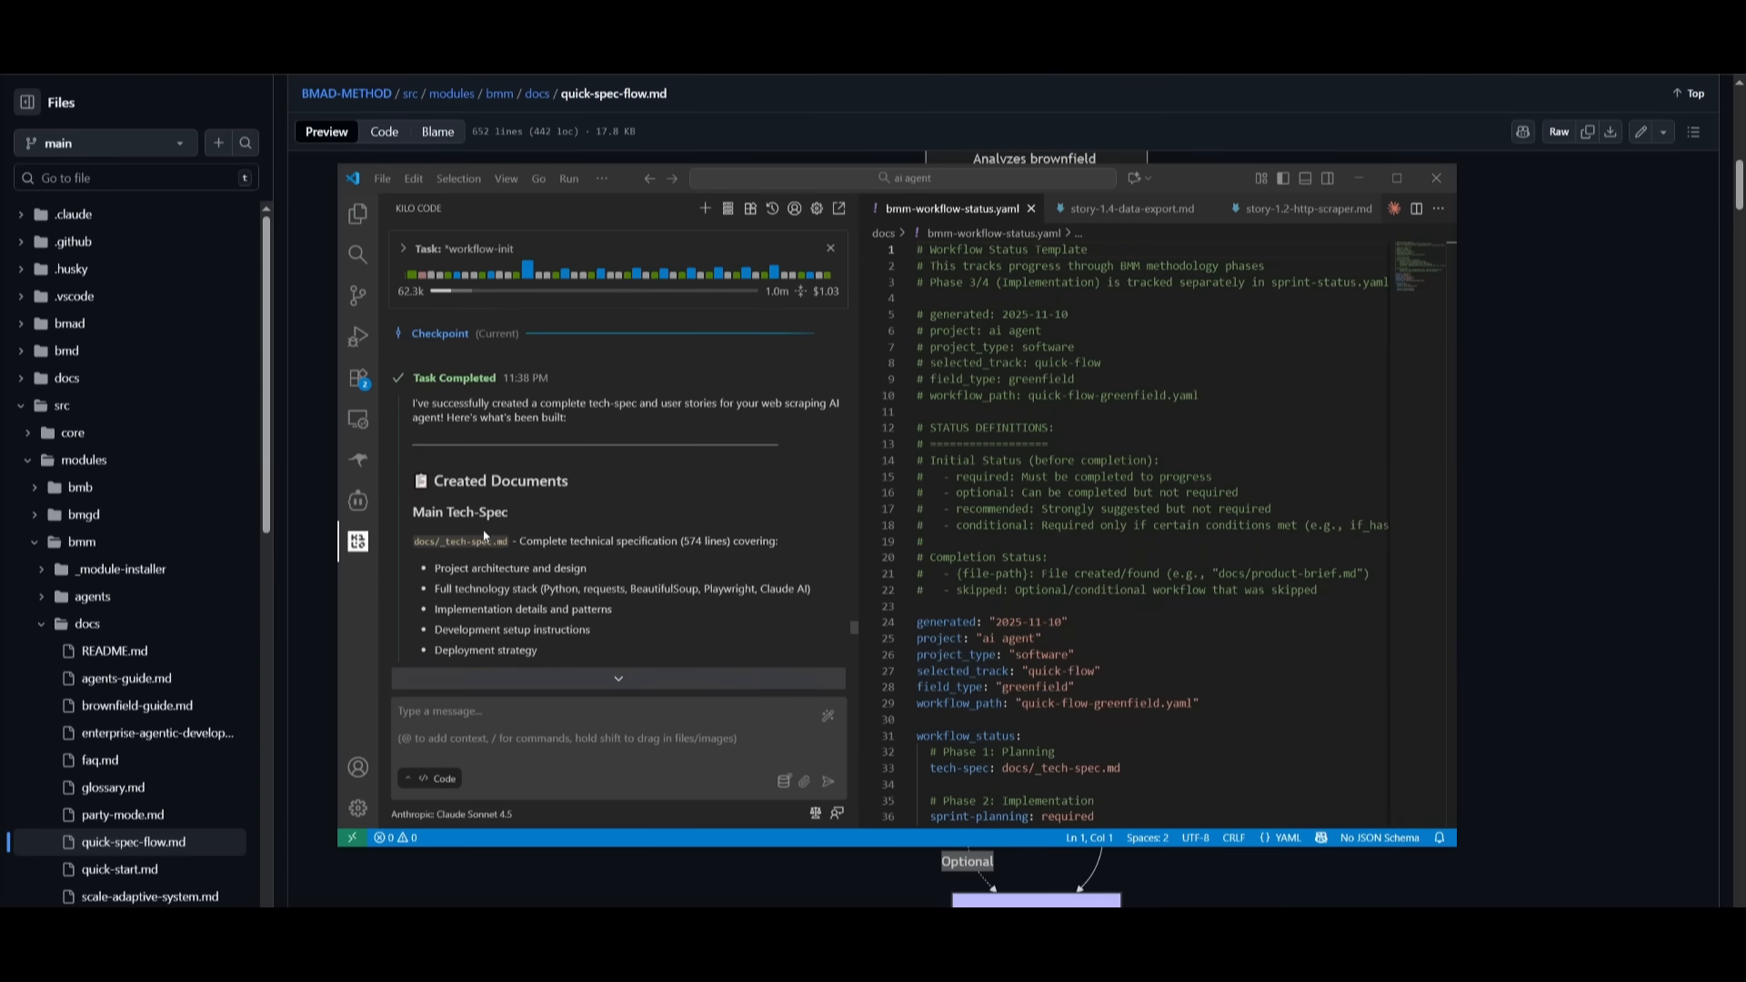
# Step: Switch from story-1.4-data-export.md to story-1.2-http-scraper.md and read it to the review notes
pyautogui.scroll(-3)
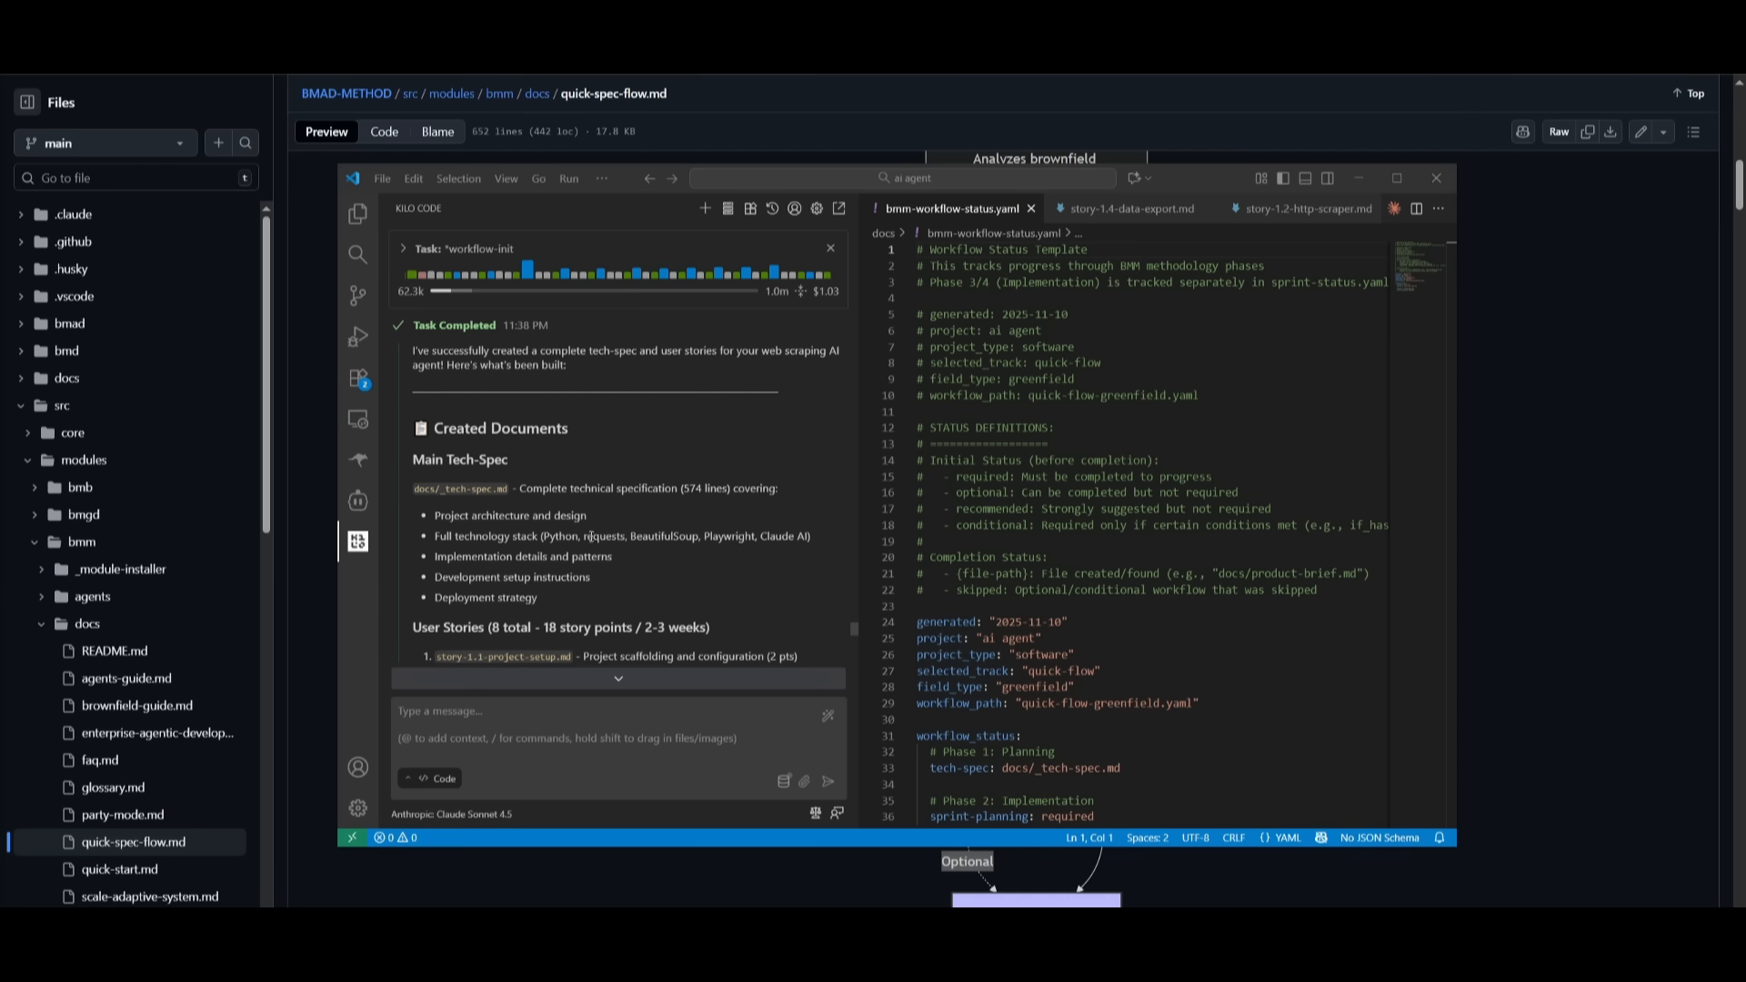
pyautogui.click(1128, 208)
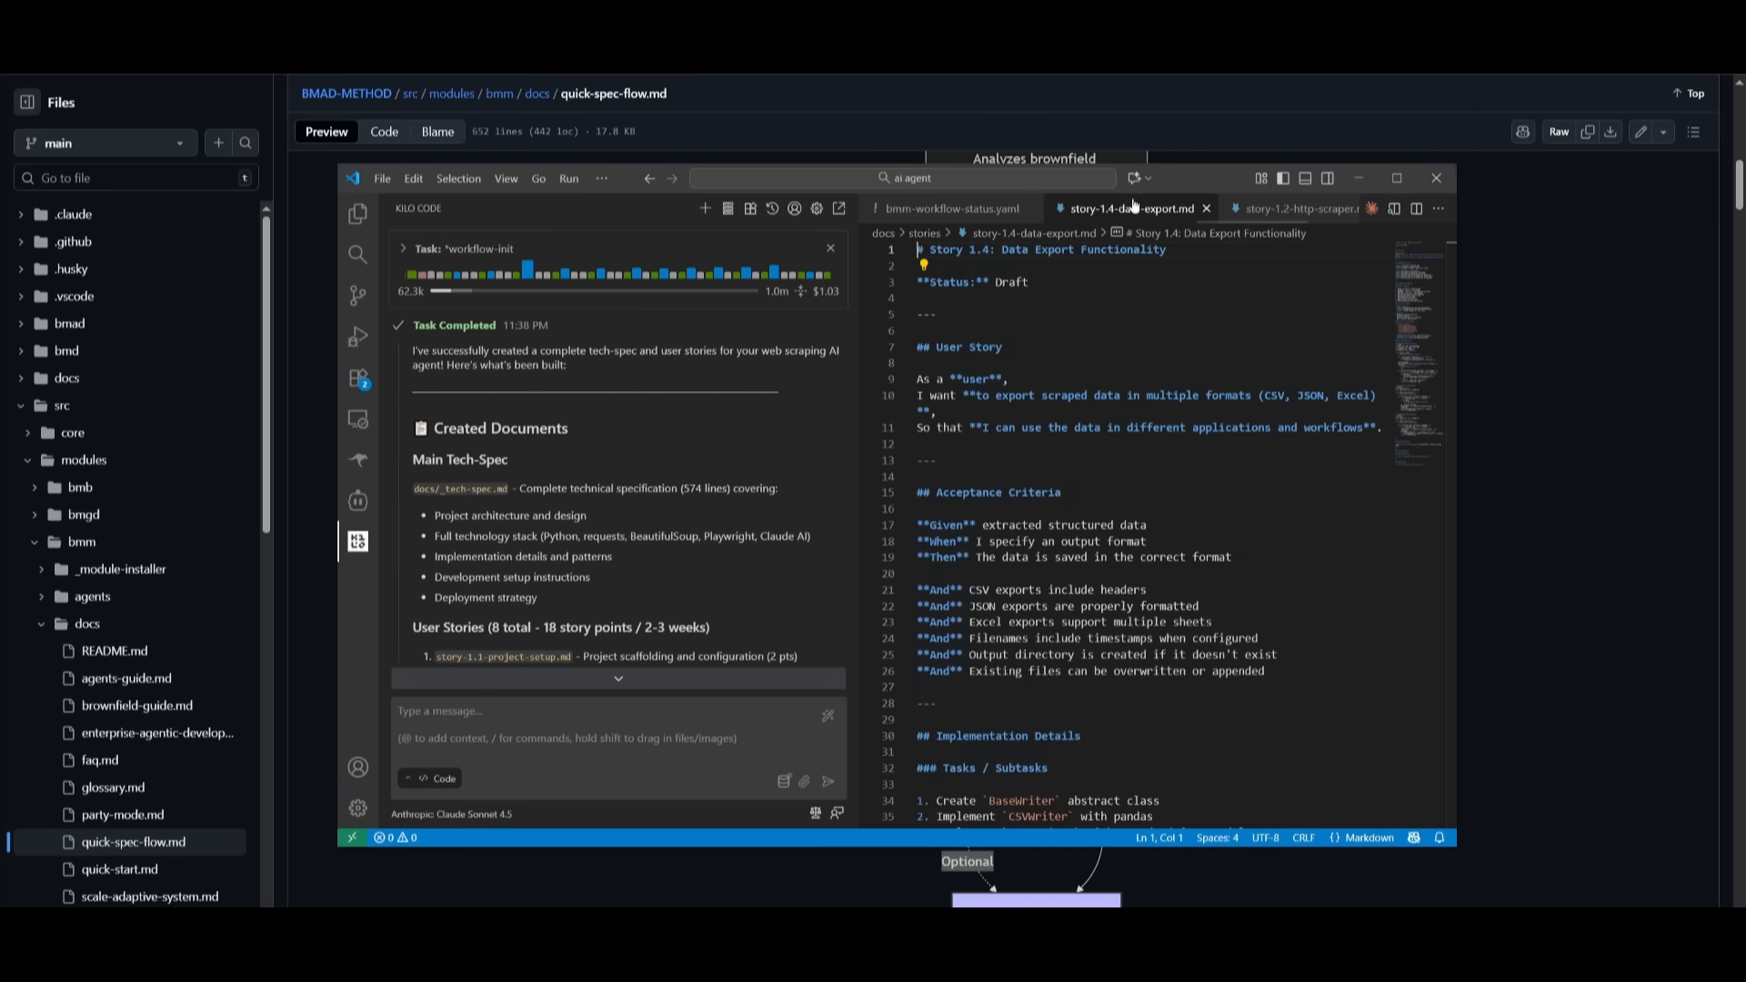
pyautogui.click(1295, 208)
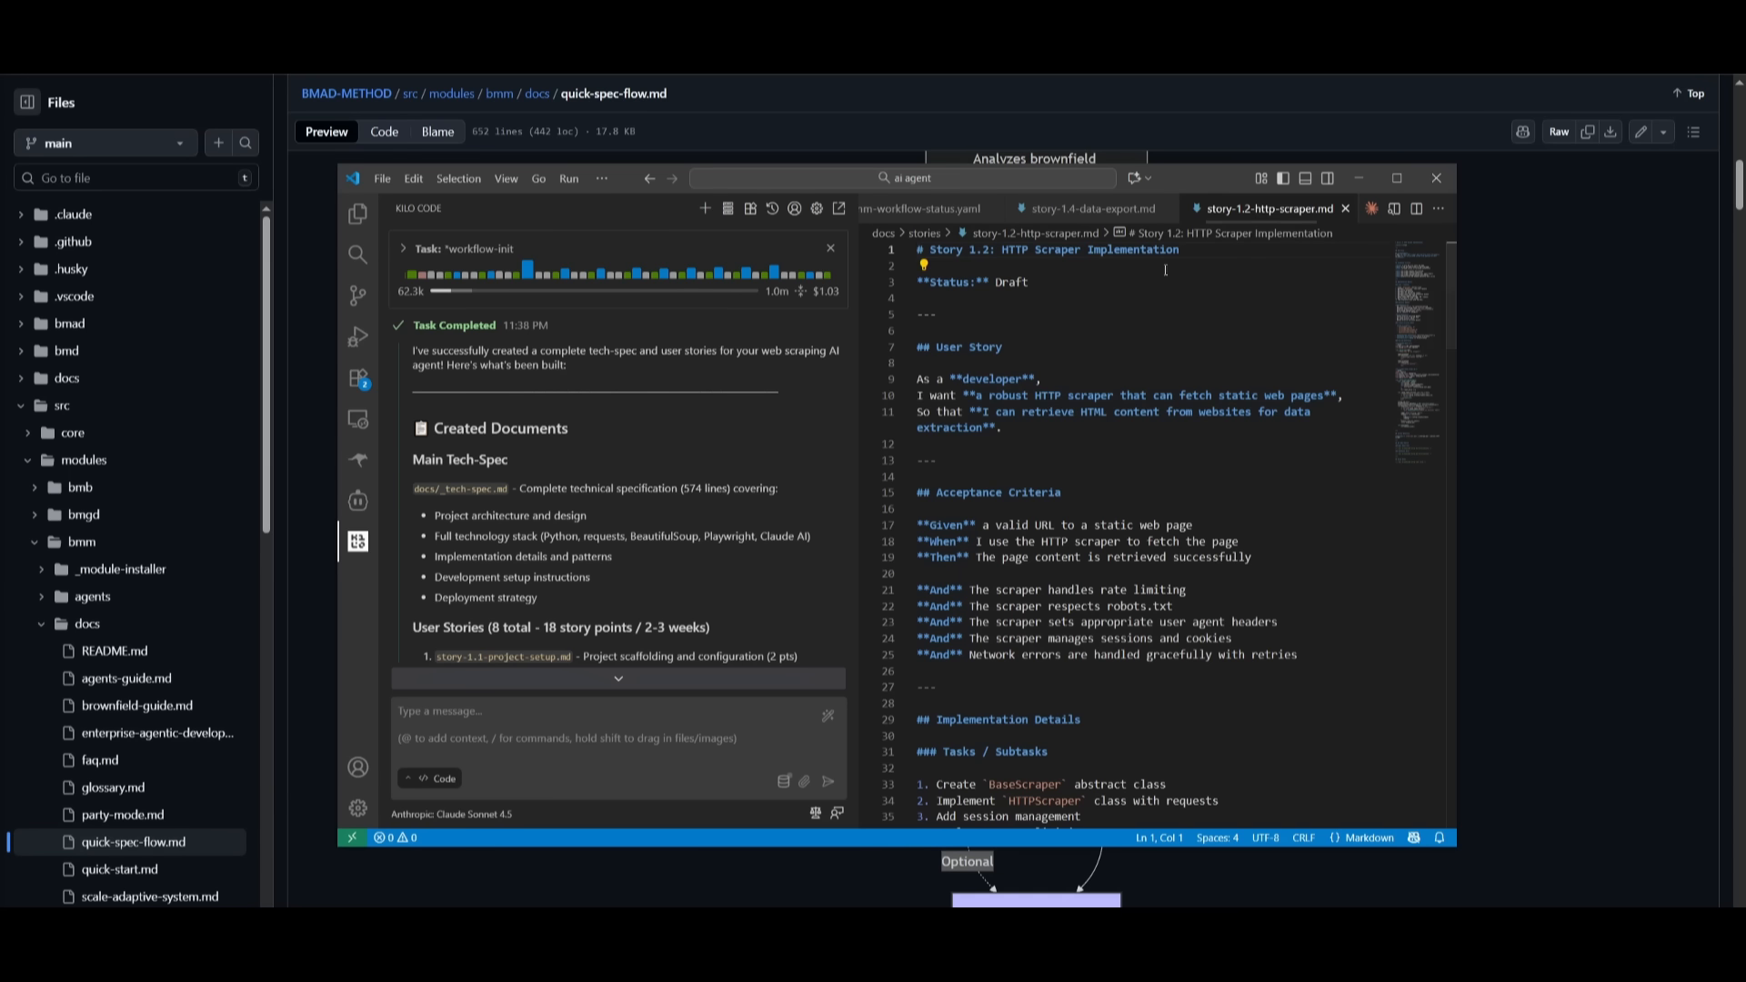
pyautogui.moveTo(1324, 198)
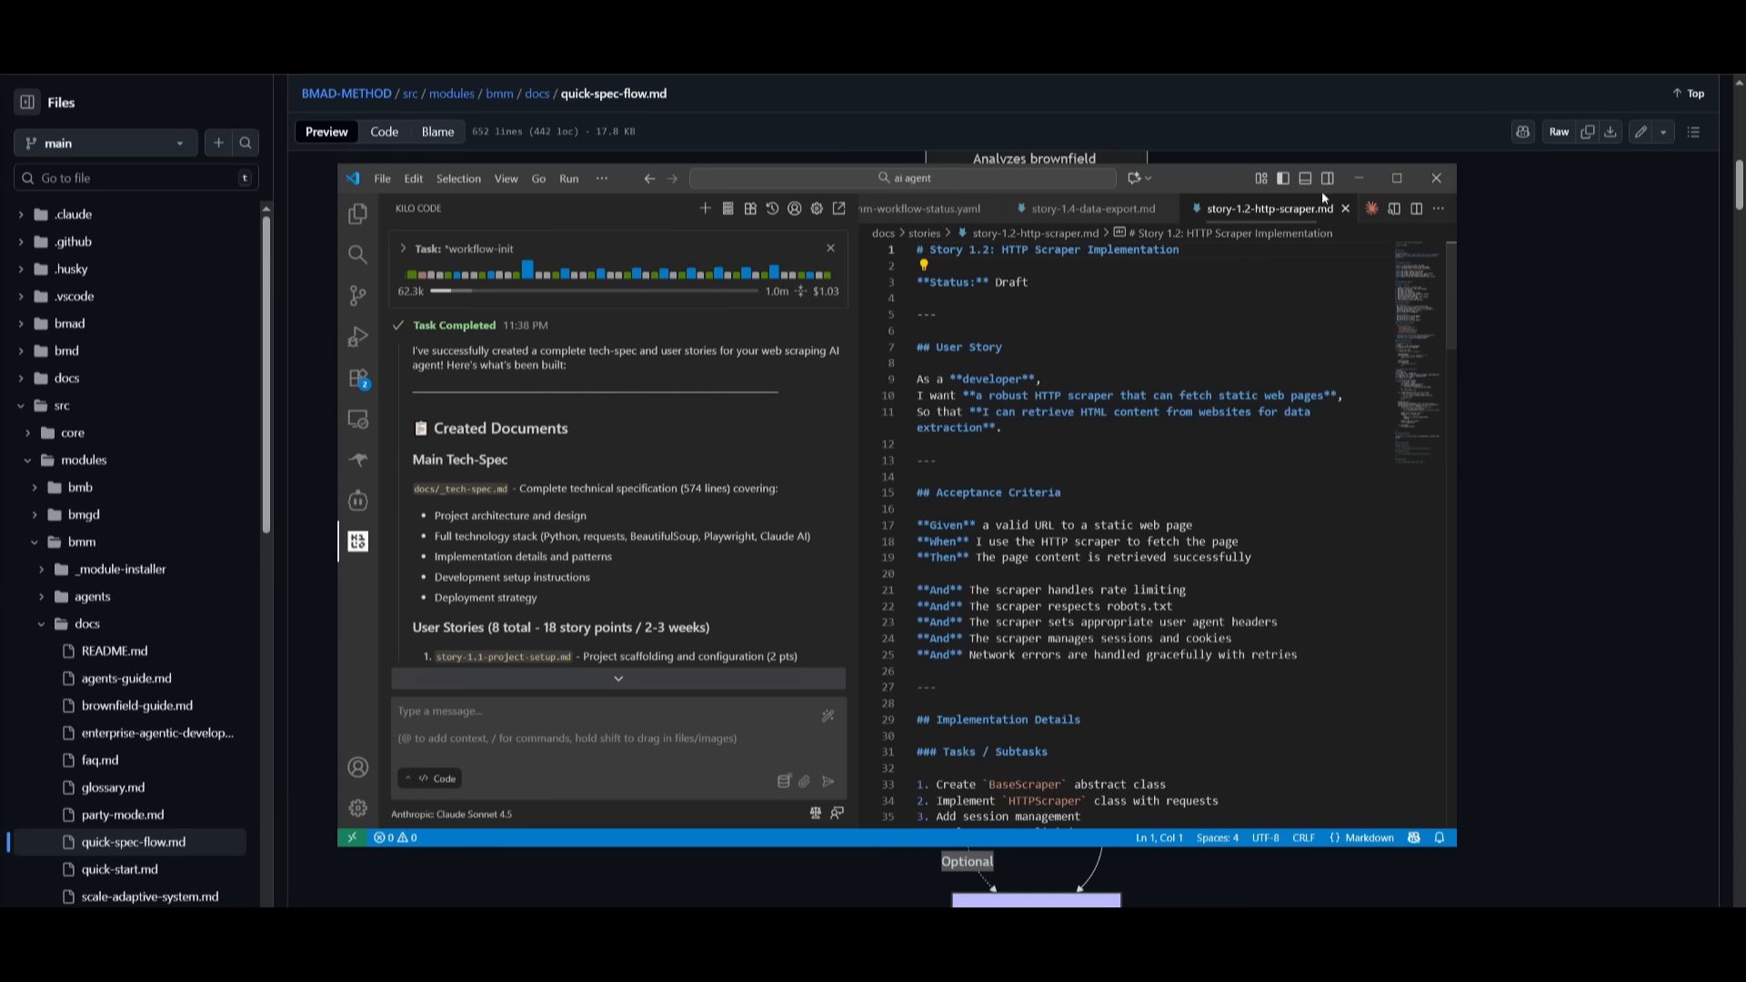
pyautogui.moveTo(1132, 251)
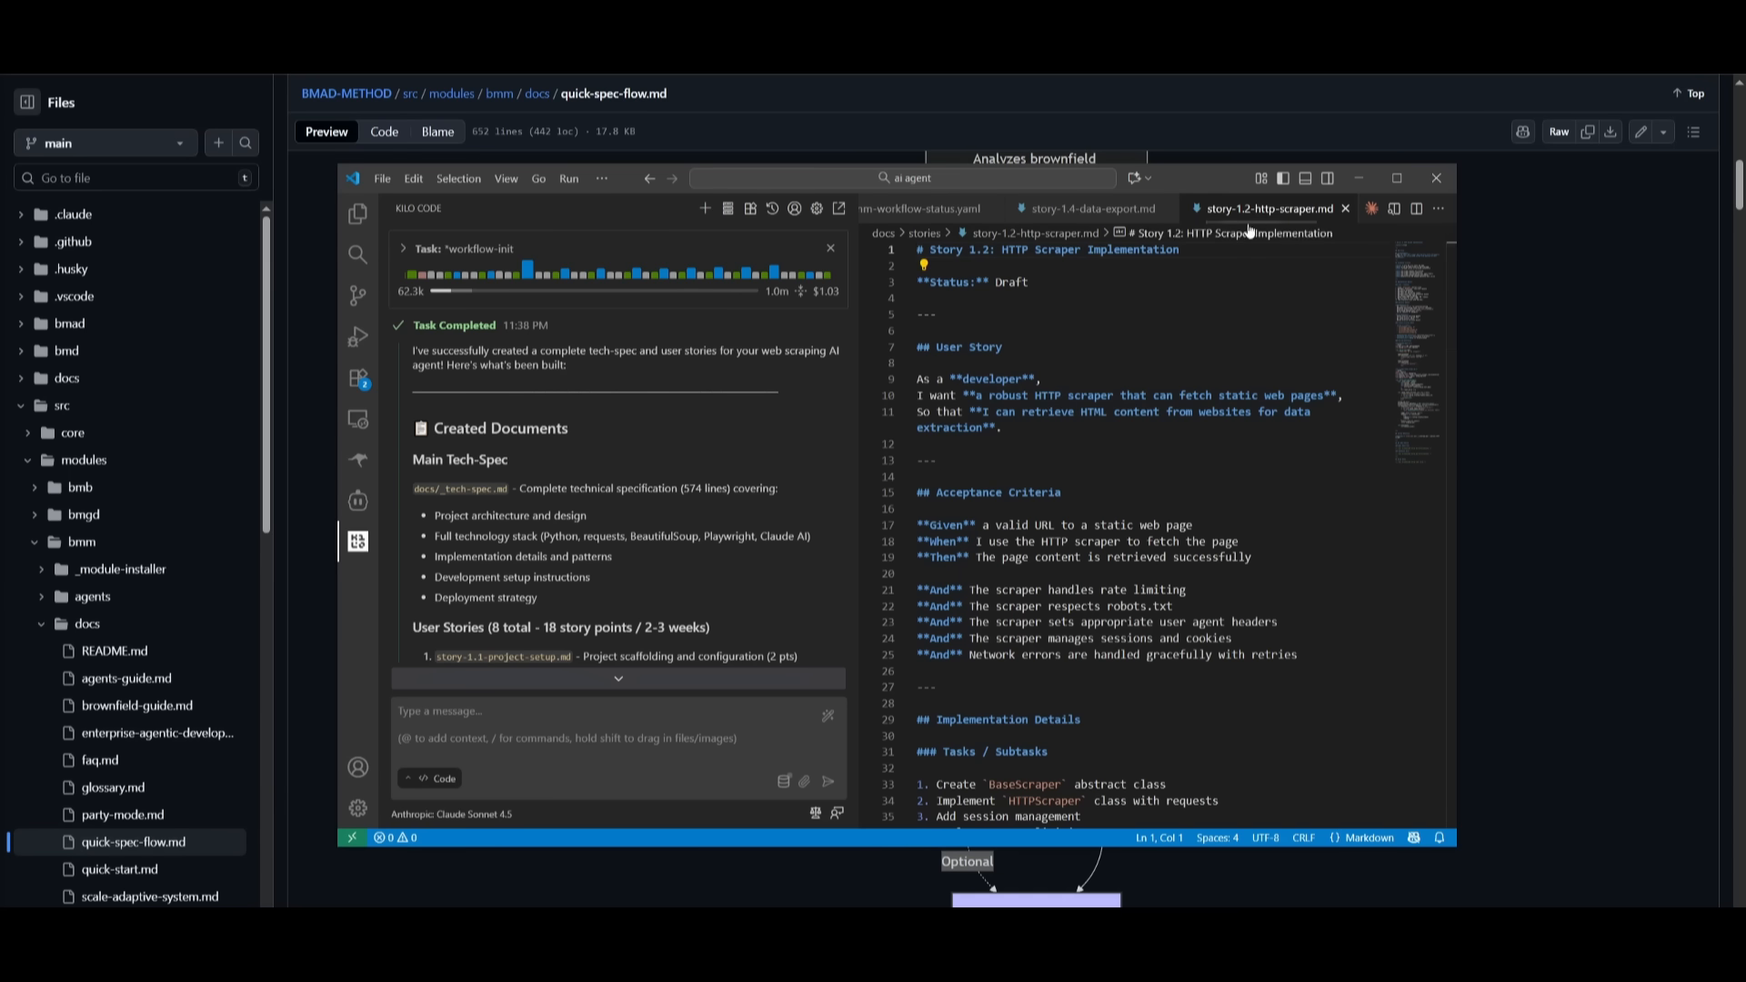
pyautogui.moveTo(1116, 392)
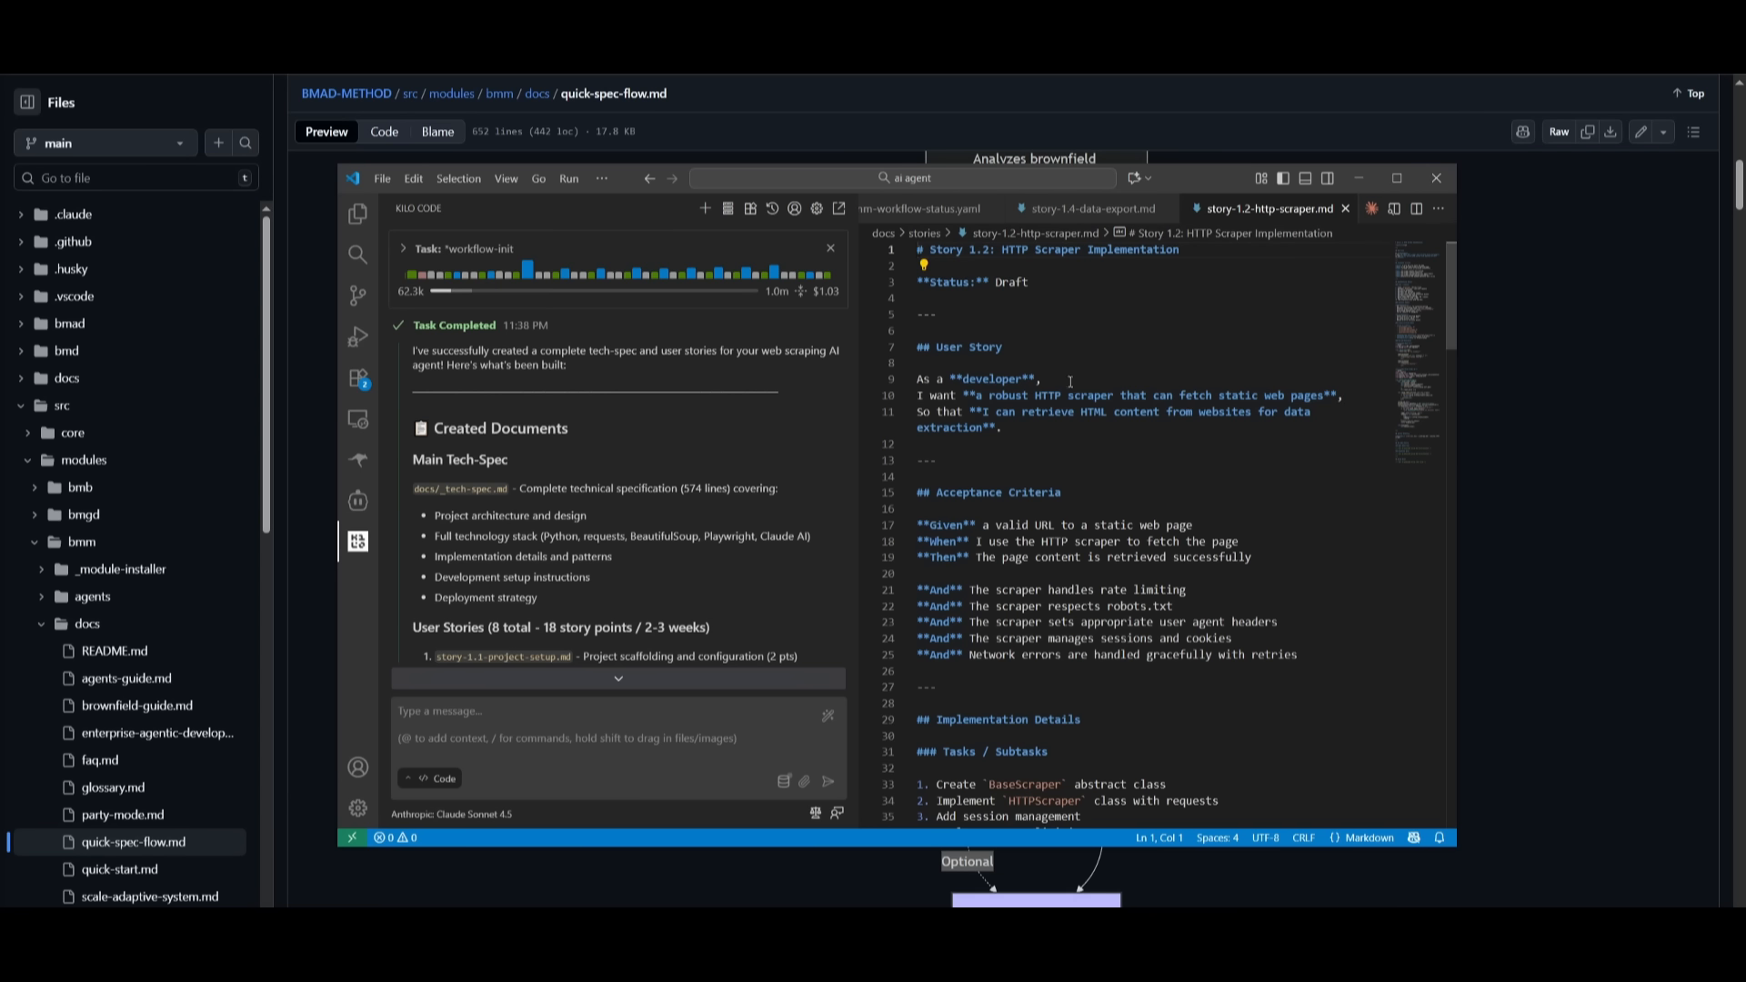
pyautogui.moveTo(1067, 387)
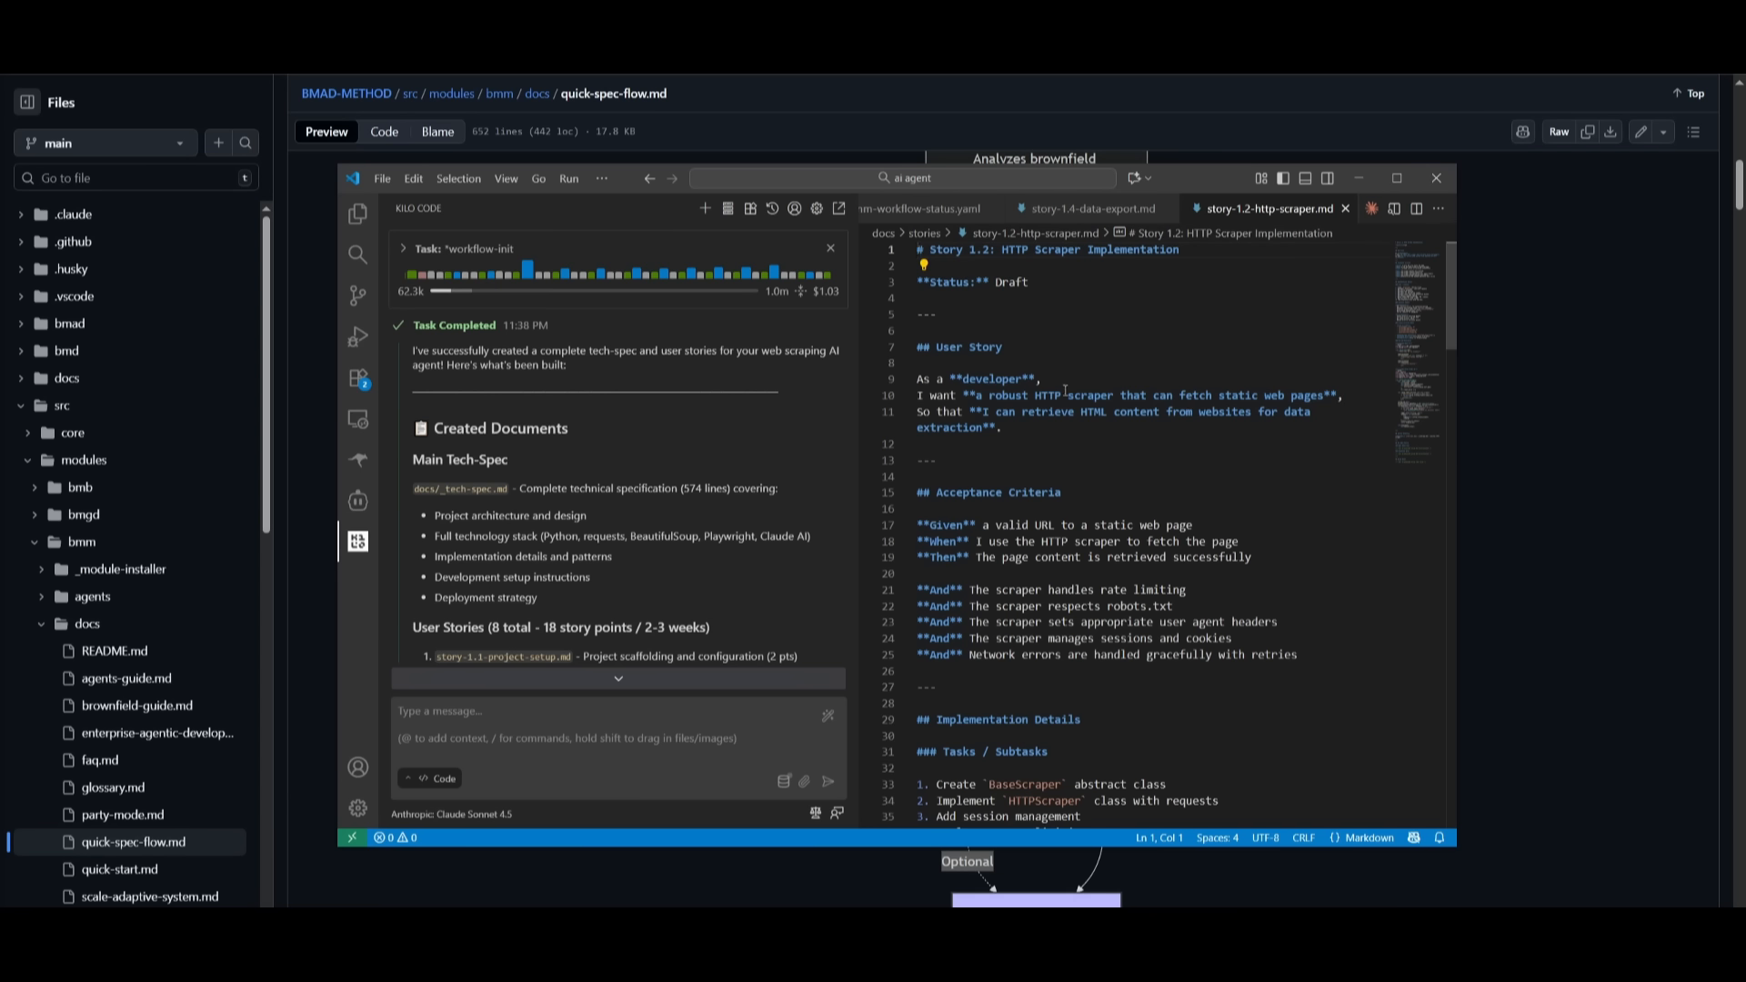
pyautogui.moveTo(1240, 376)
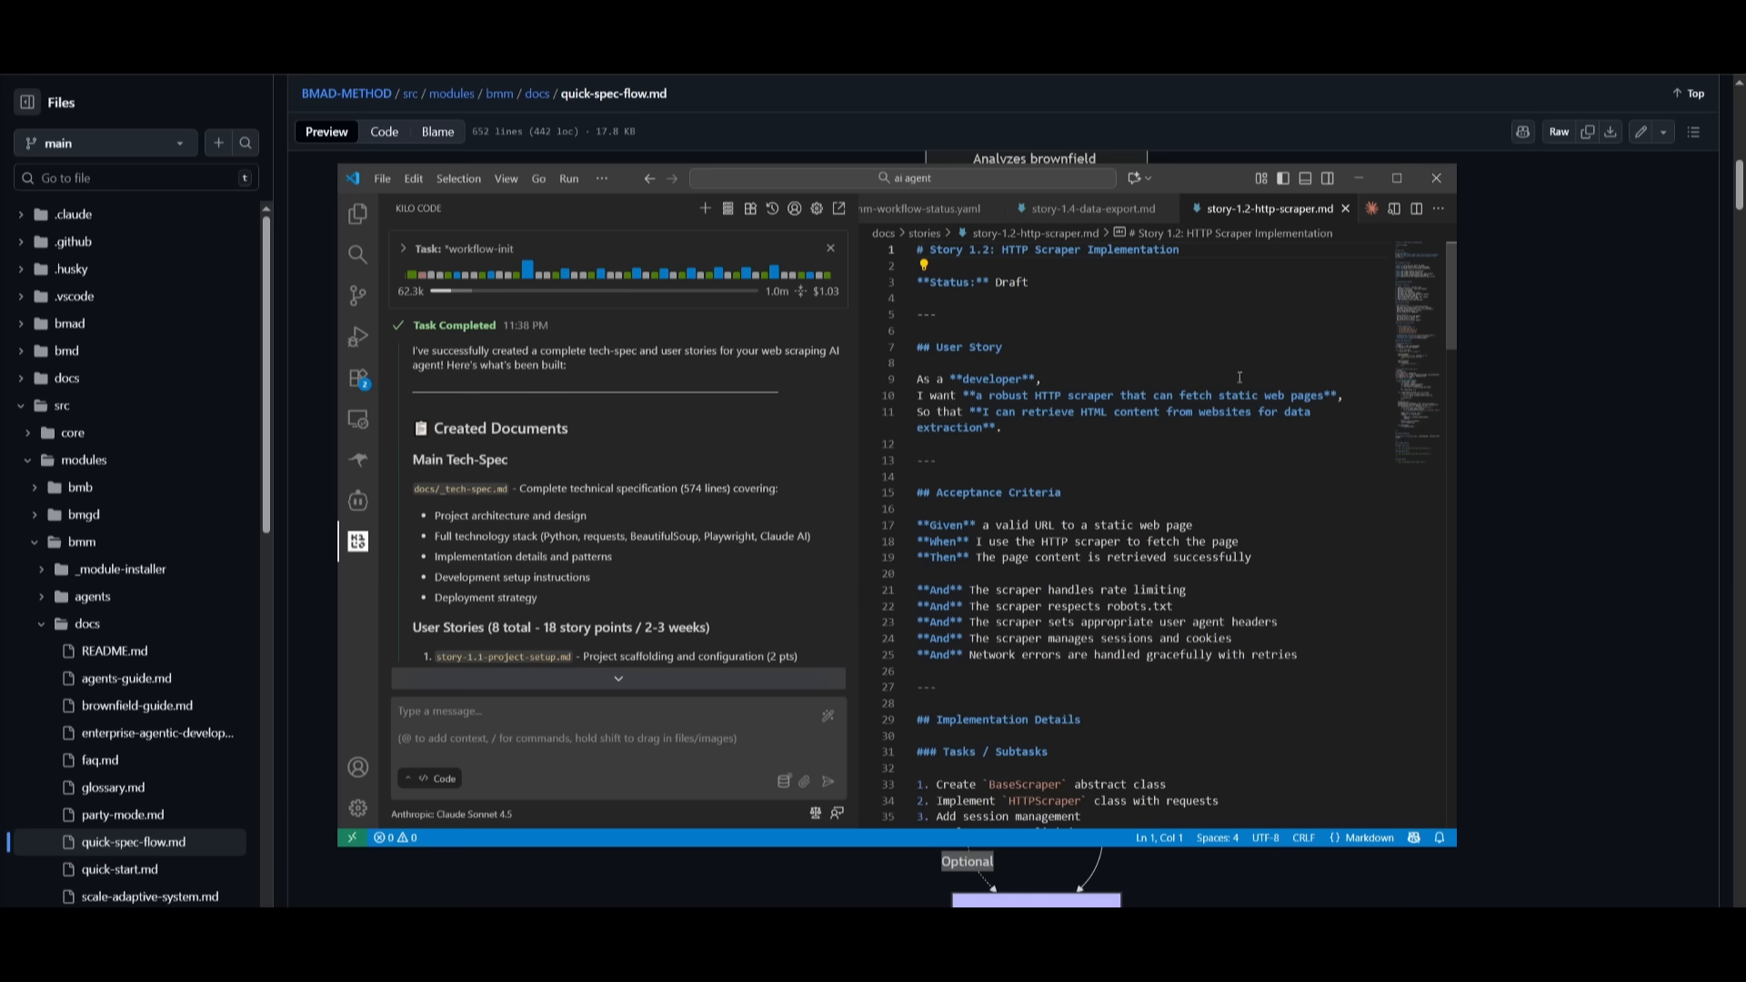
pyautogui.scroll(-3)
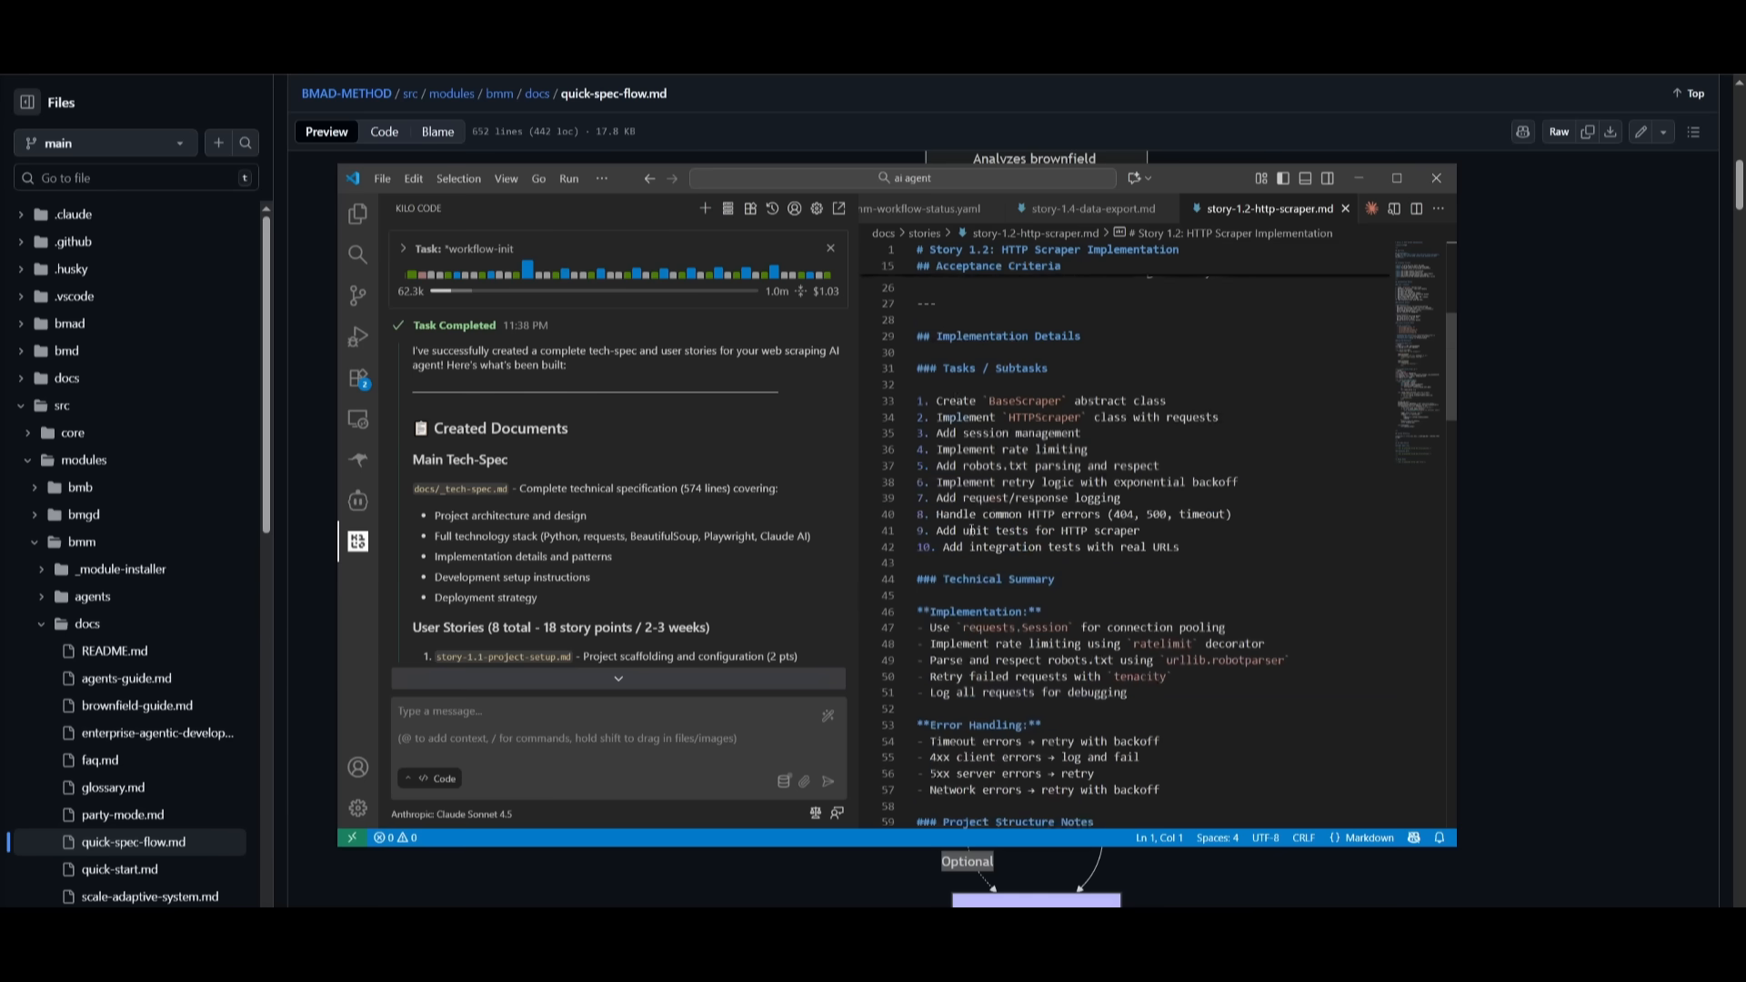
pyautogui.scroll(-3)
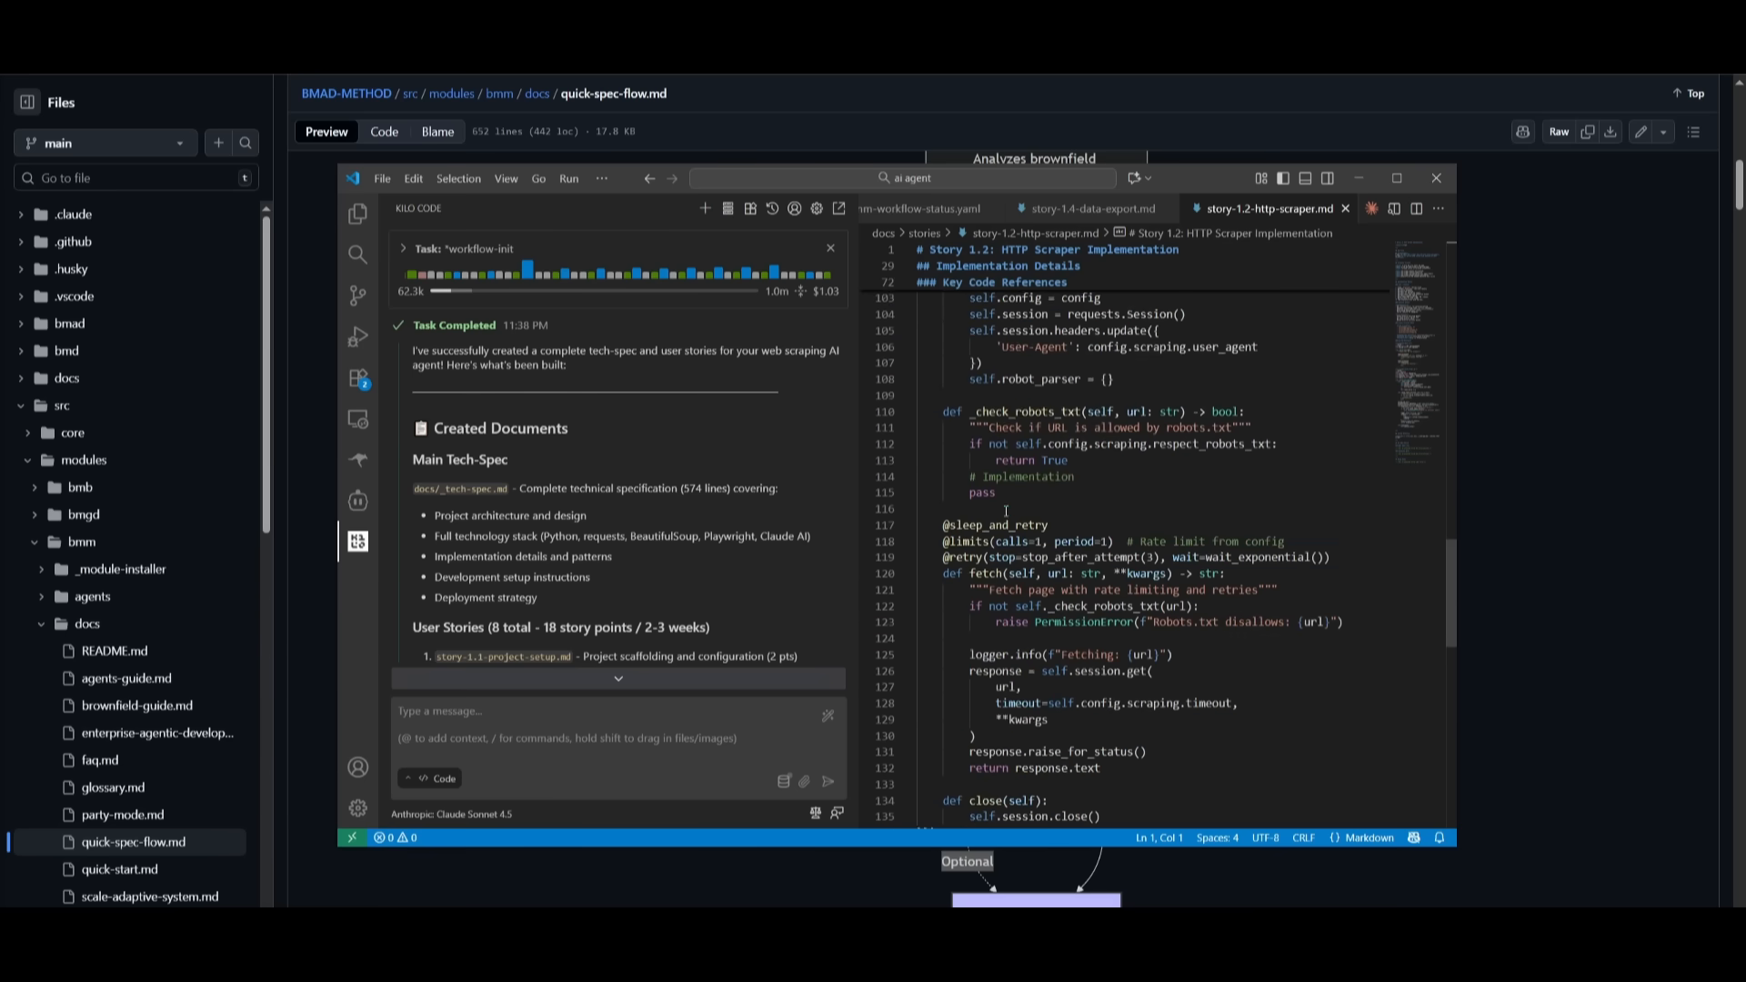
pyautogui.scroll(-3)
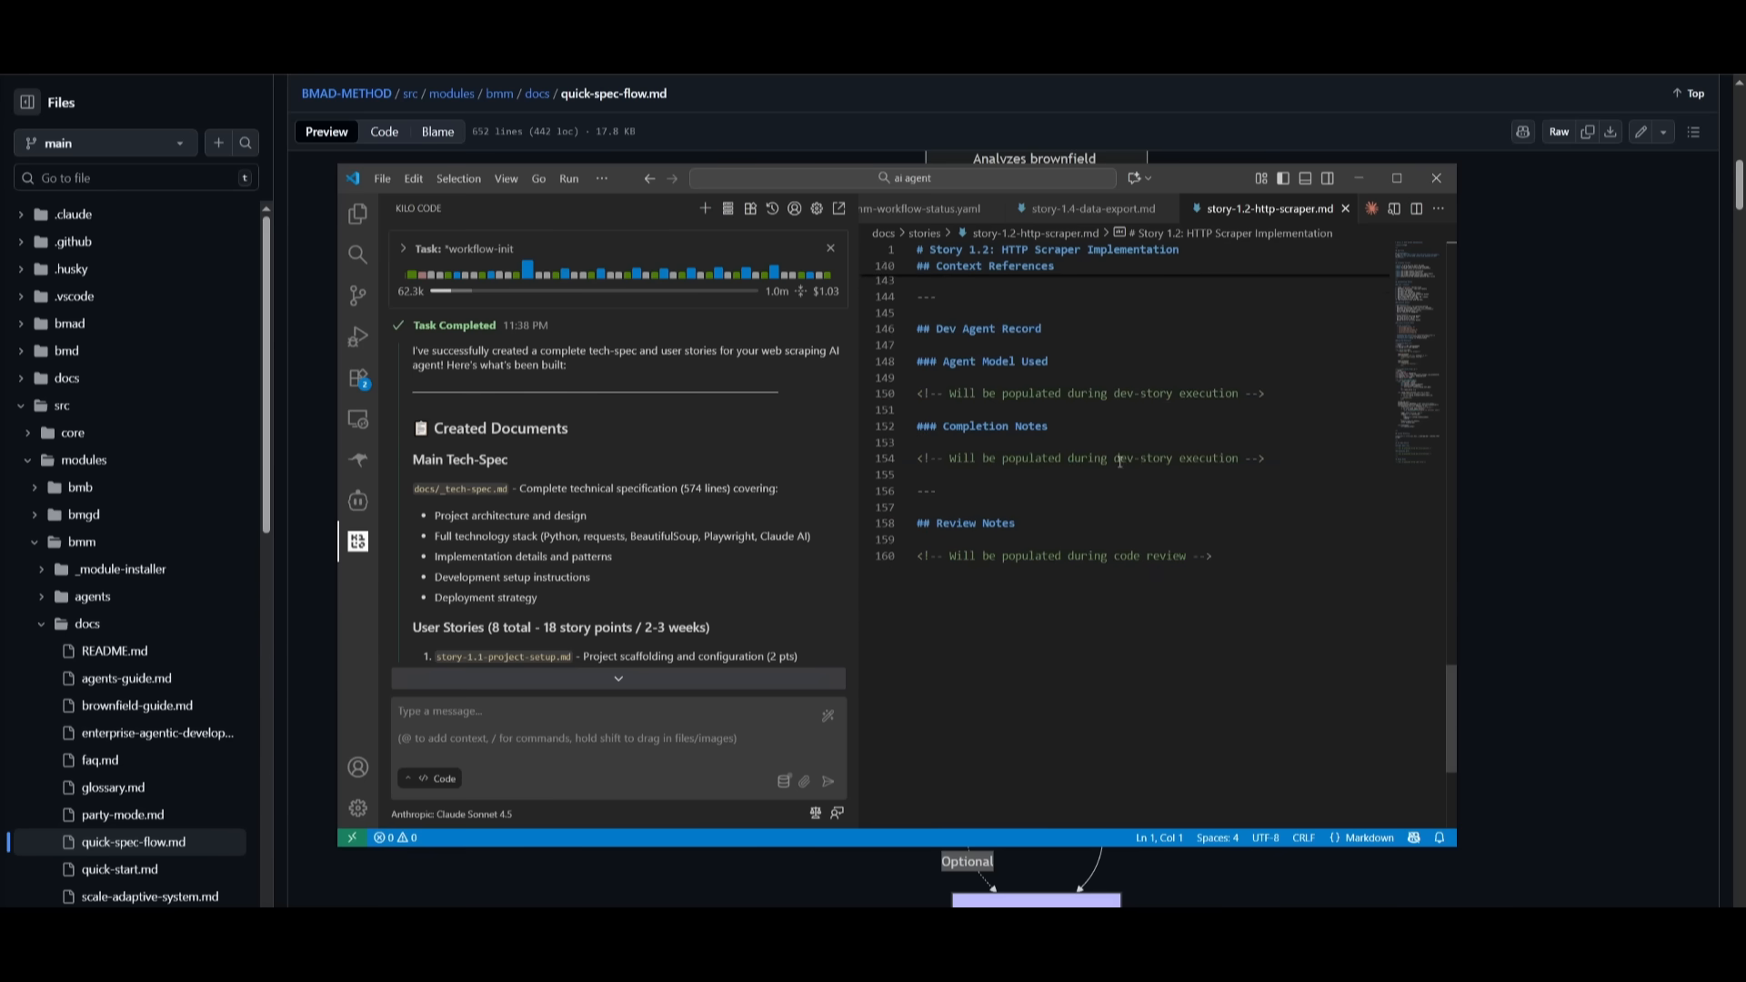
pyautogui.moveTo(1103, 208)
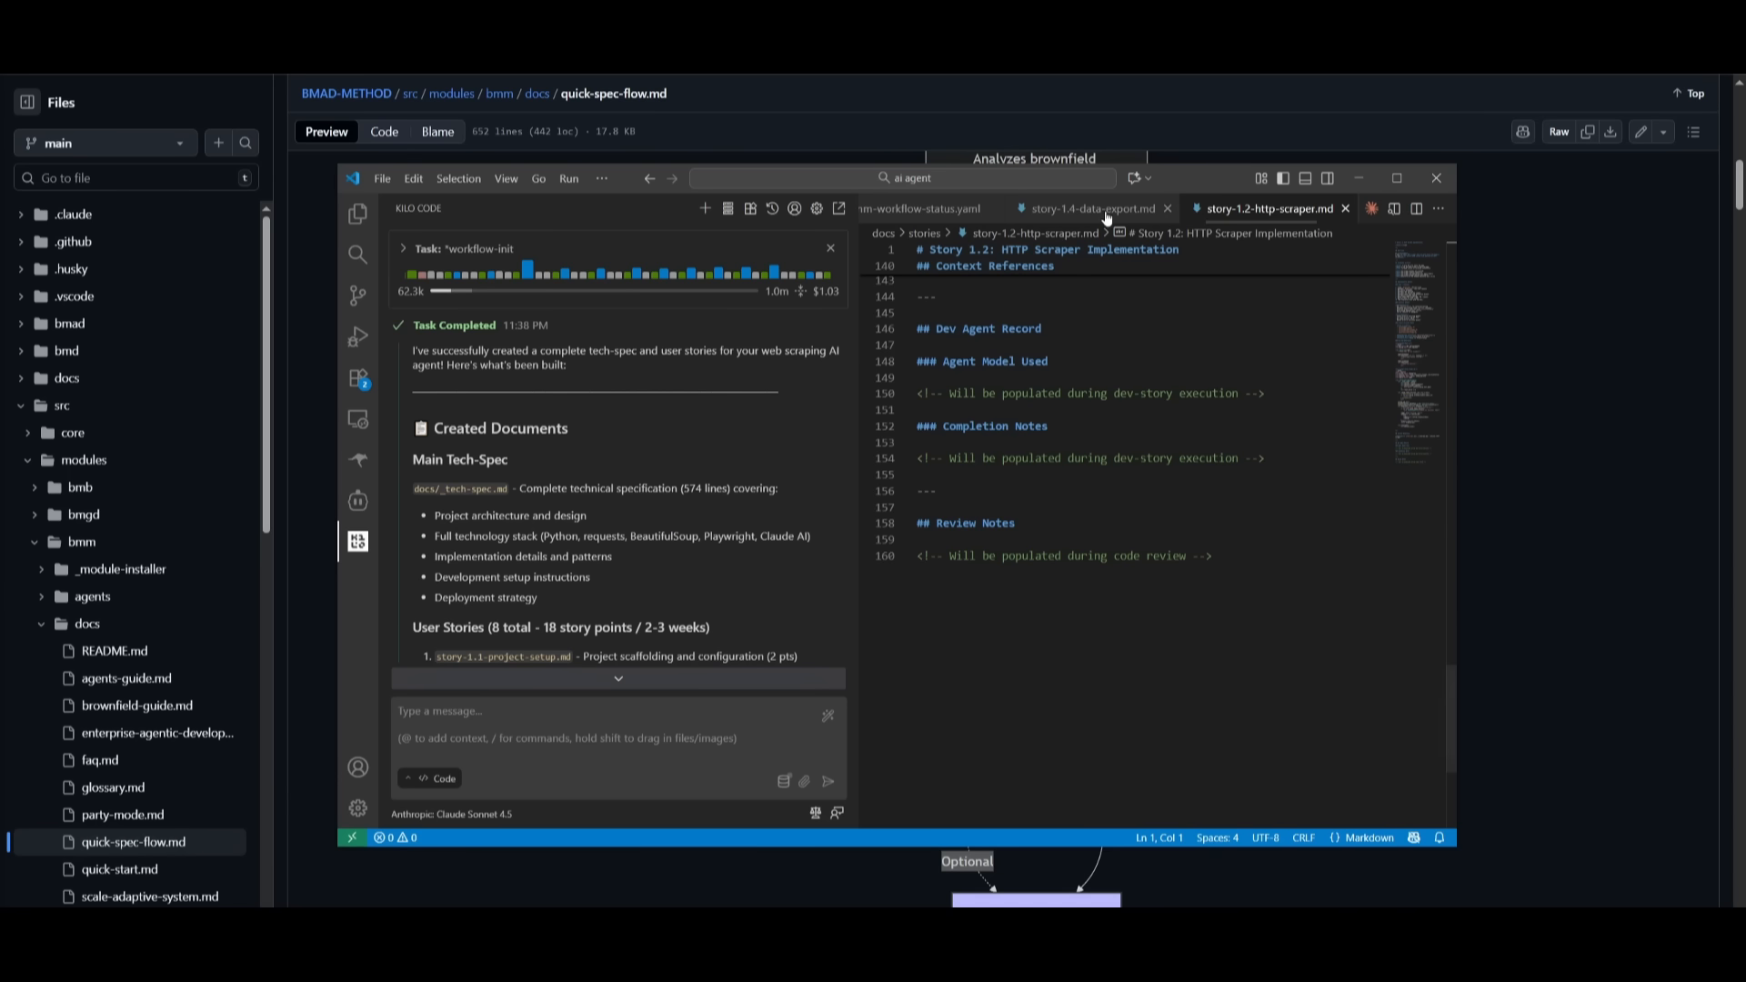
# Step: Return to story-1.4-data-export.md and read Kilo Code's completion summary through Next Steps
pyautogui.click(1086, 208)
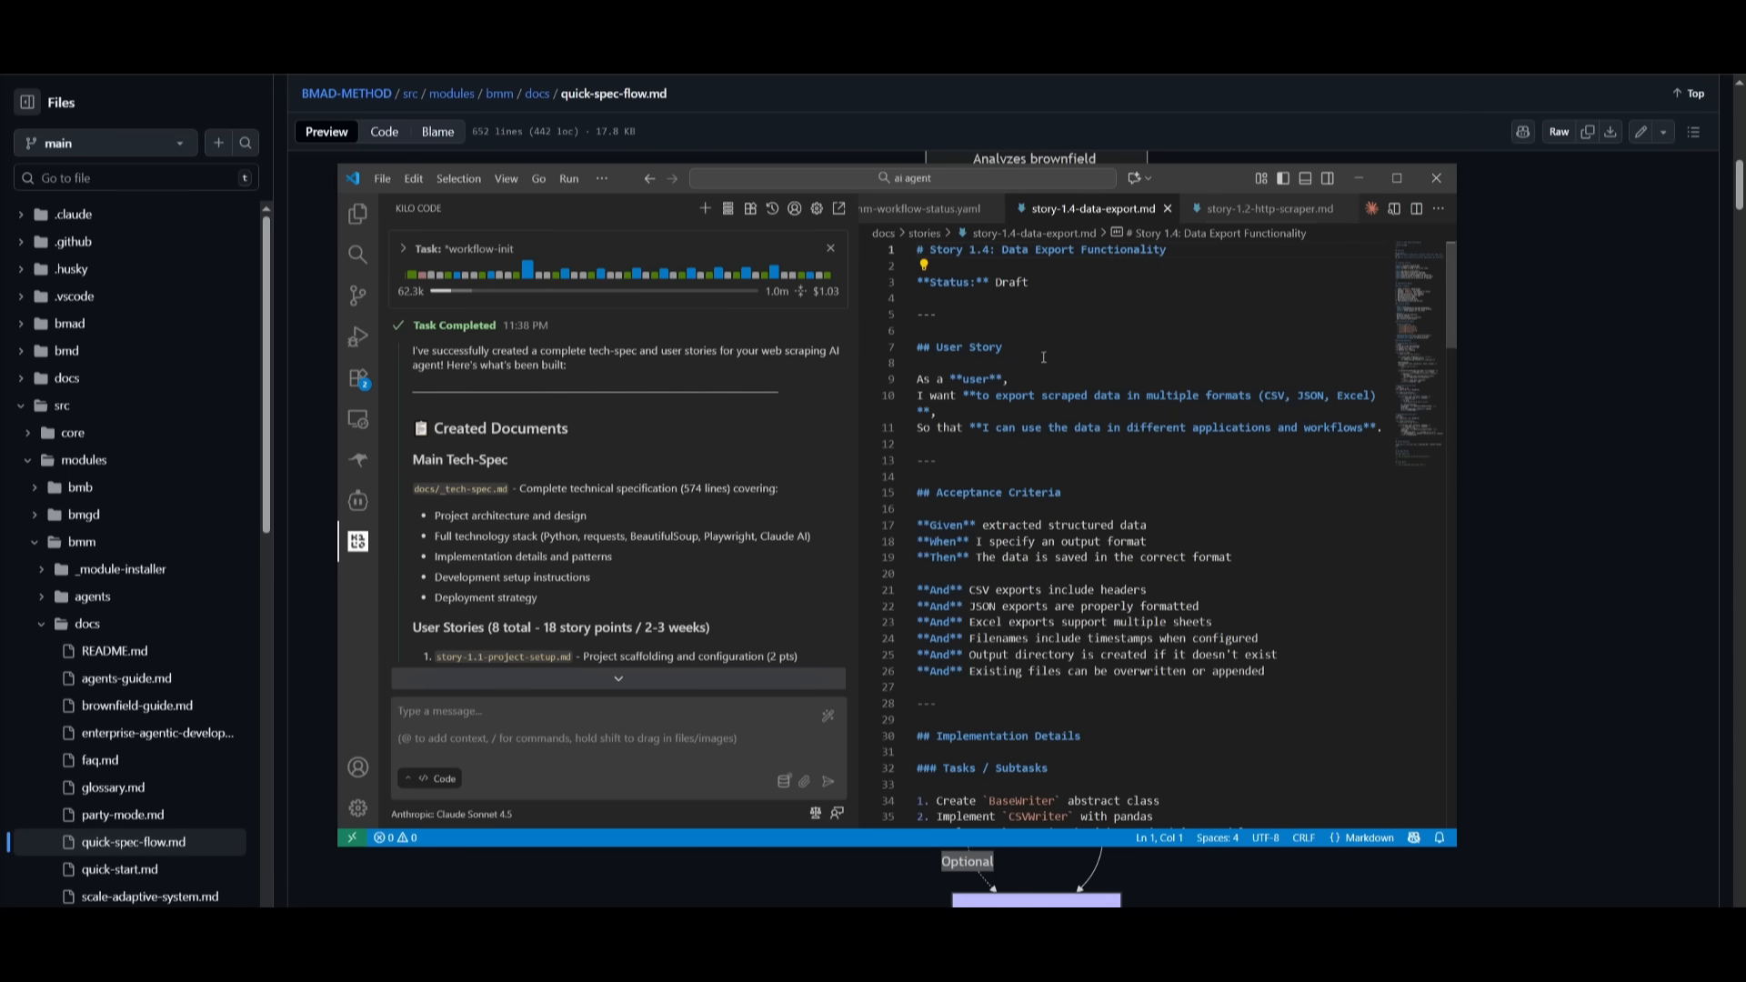
pyautogui.scroll(-3)
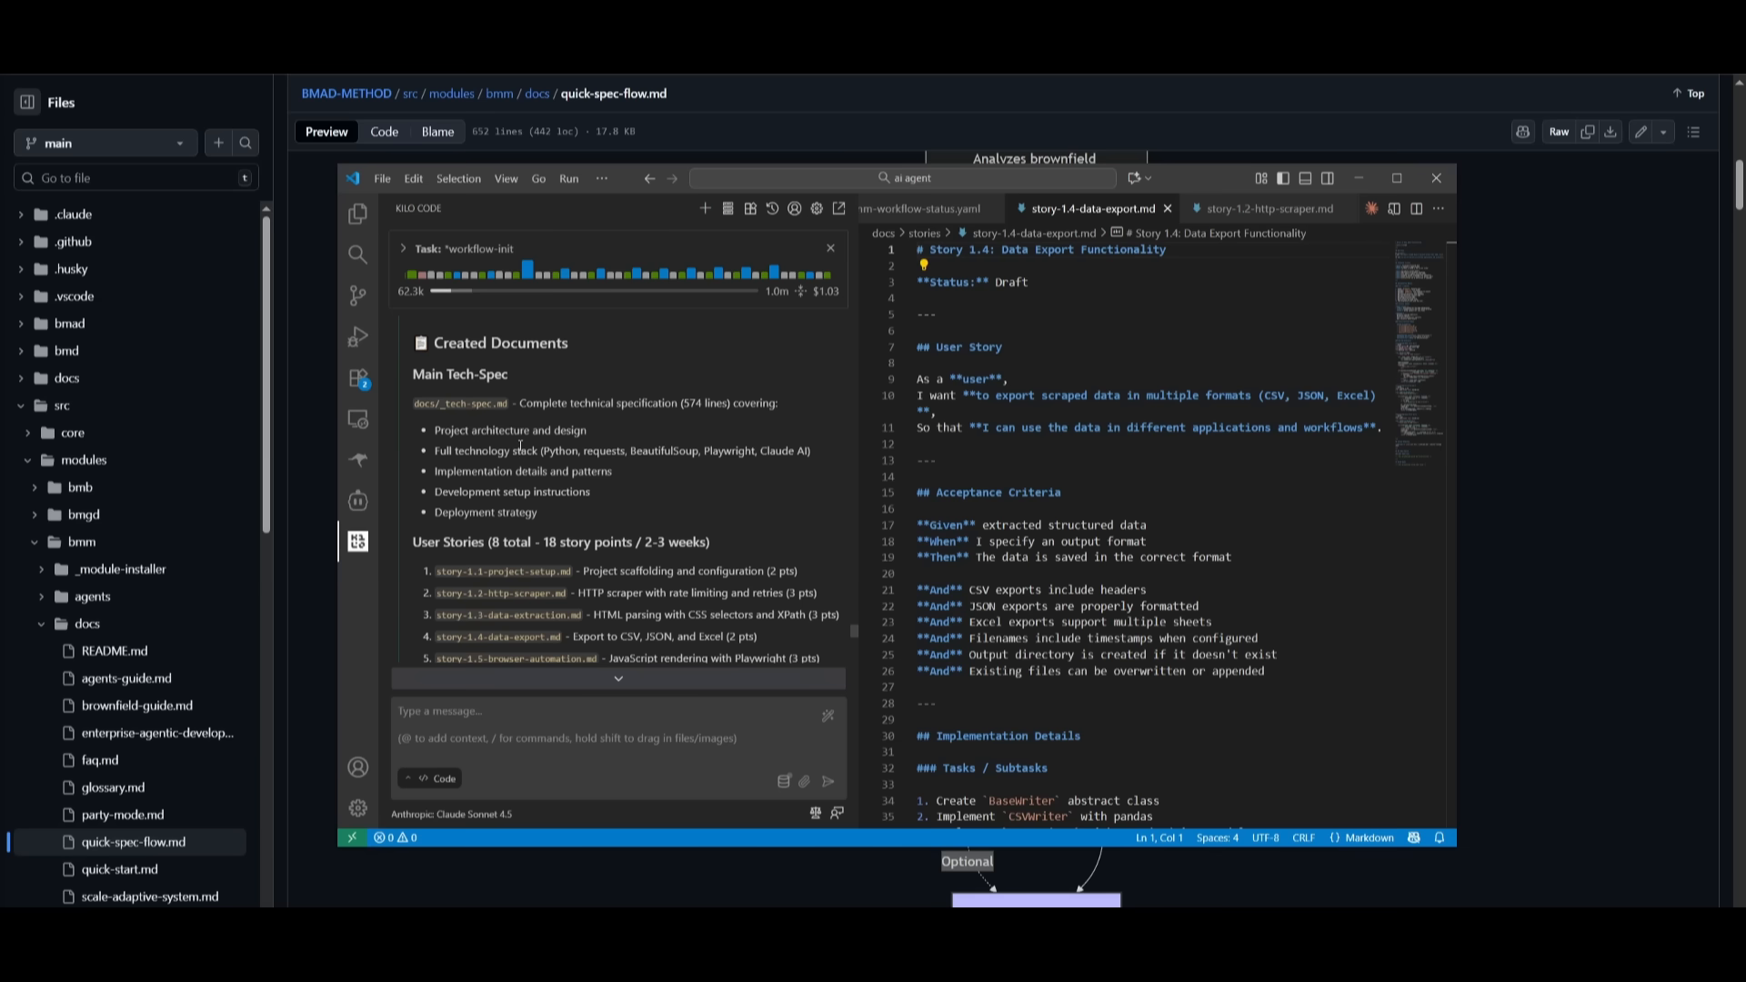
pyautogui.scroll(-3)
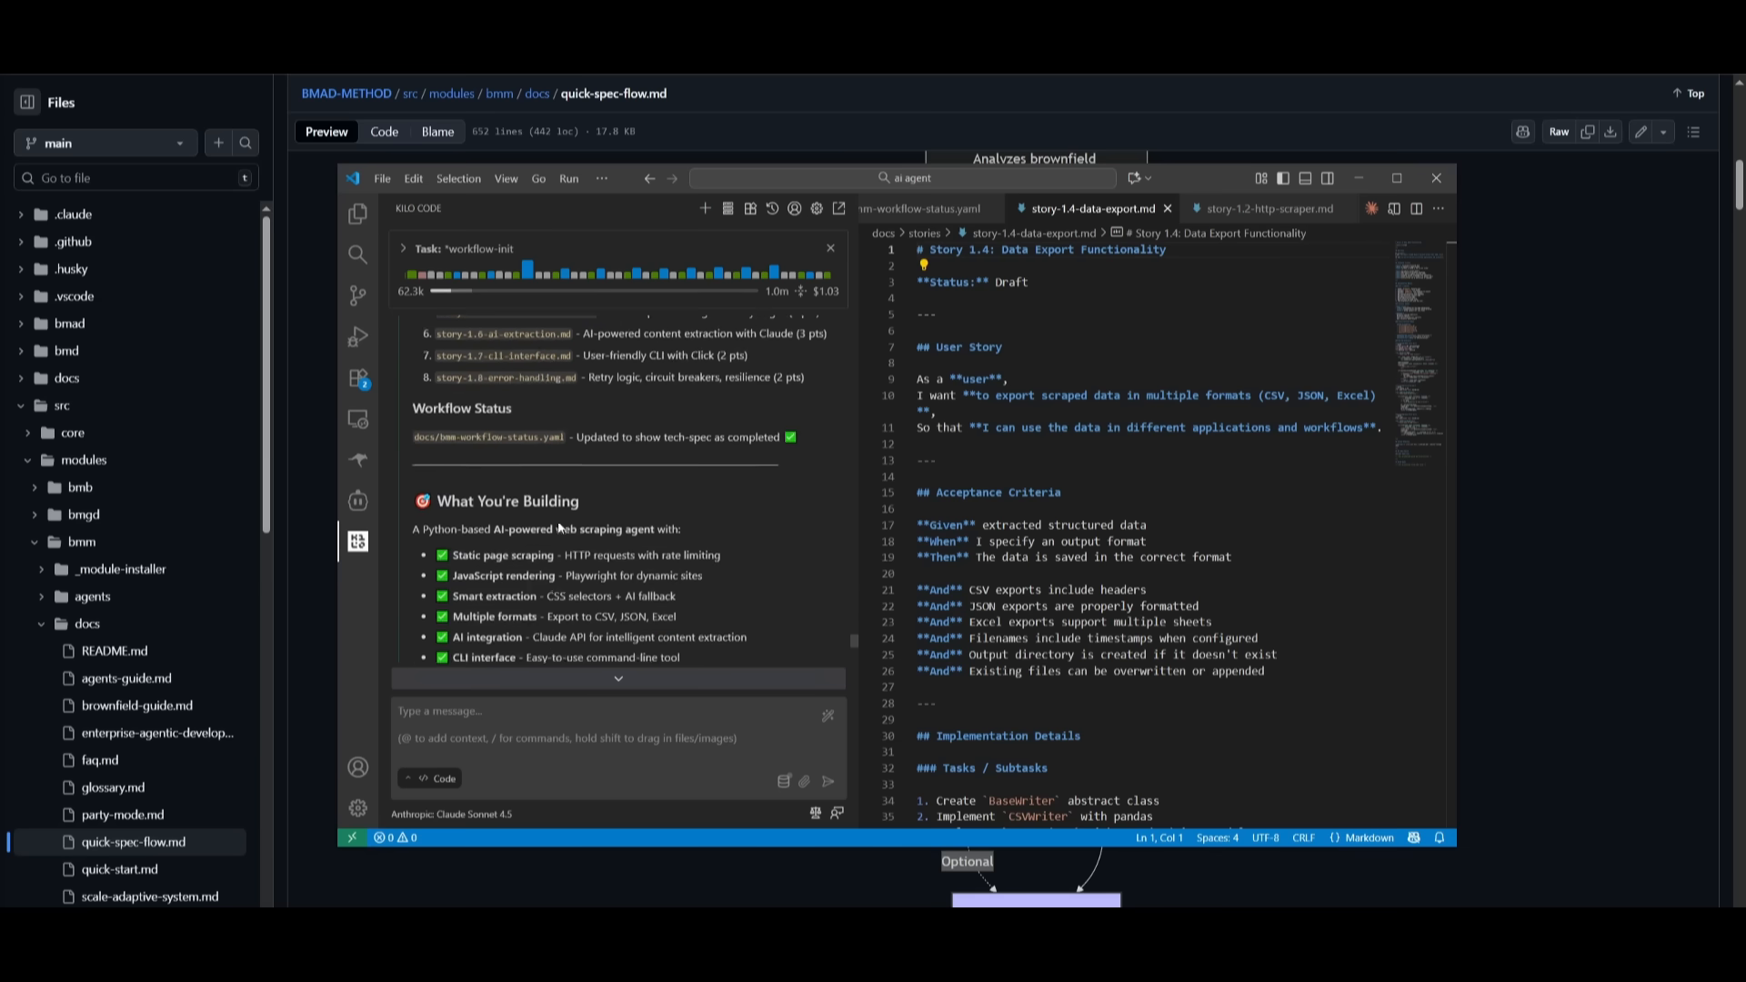
pyautogui.scroll(-3)
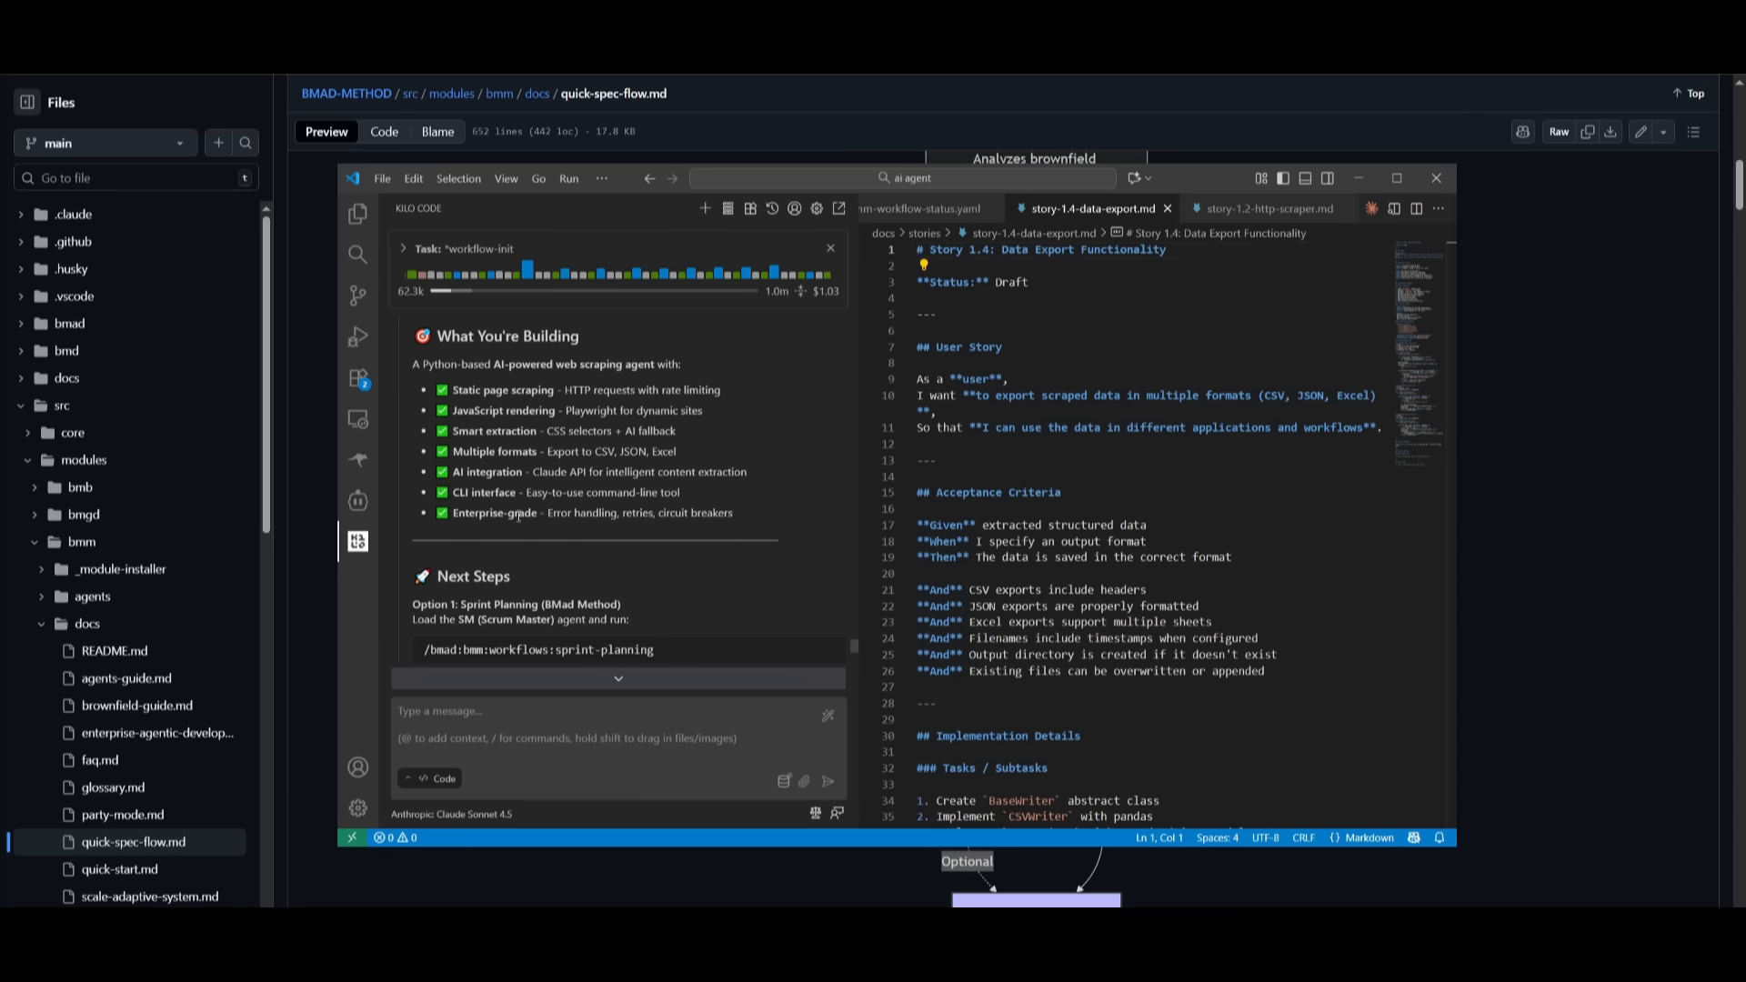
pyautogui.moveTo(501, 382)
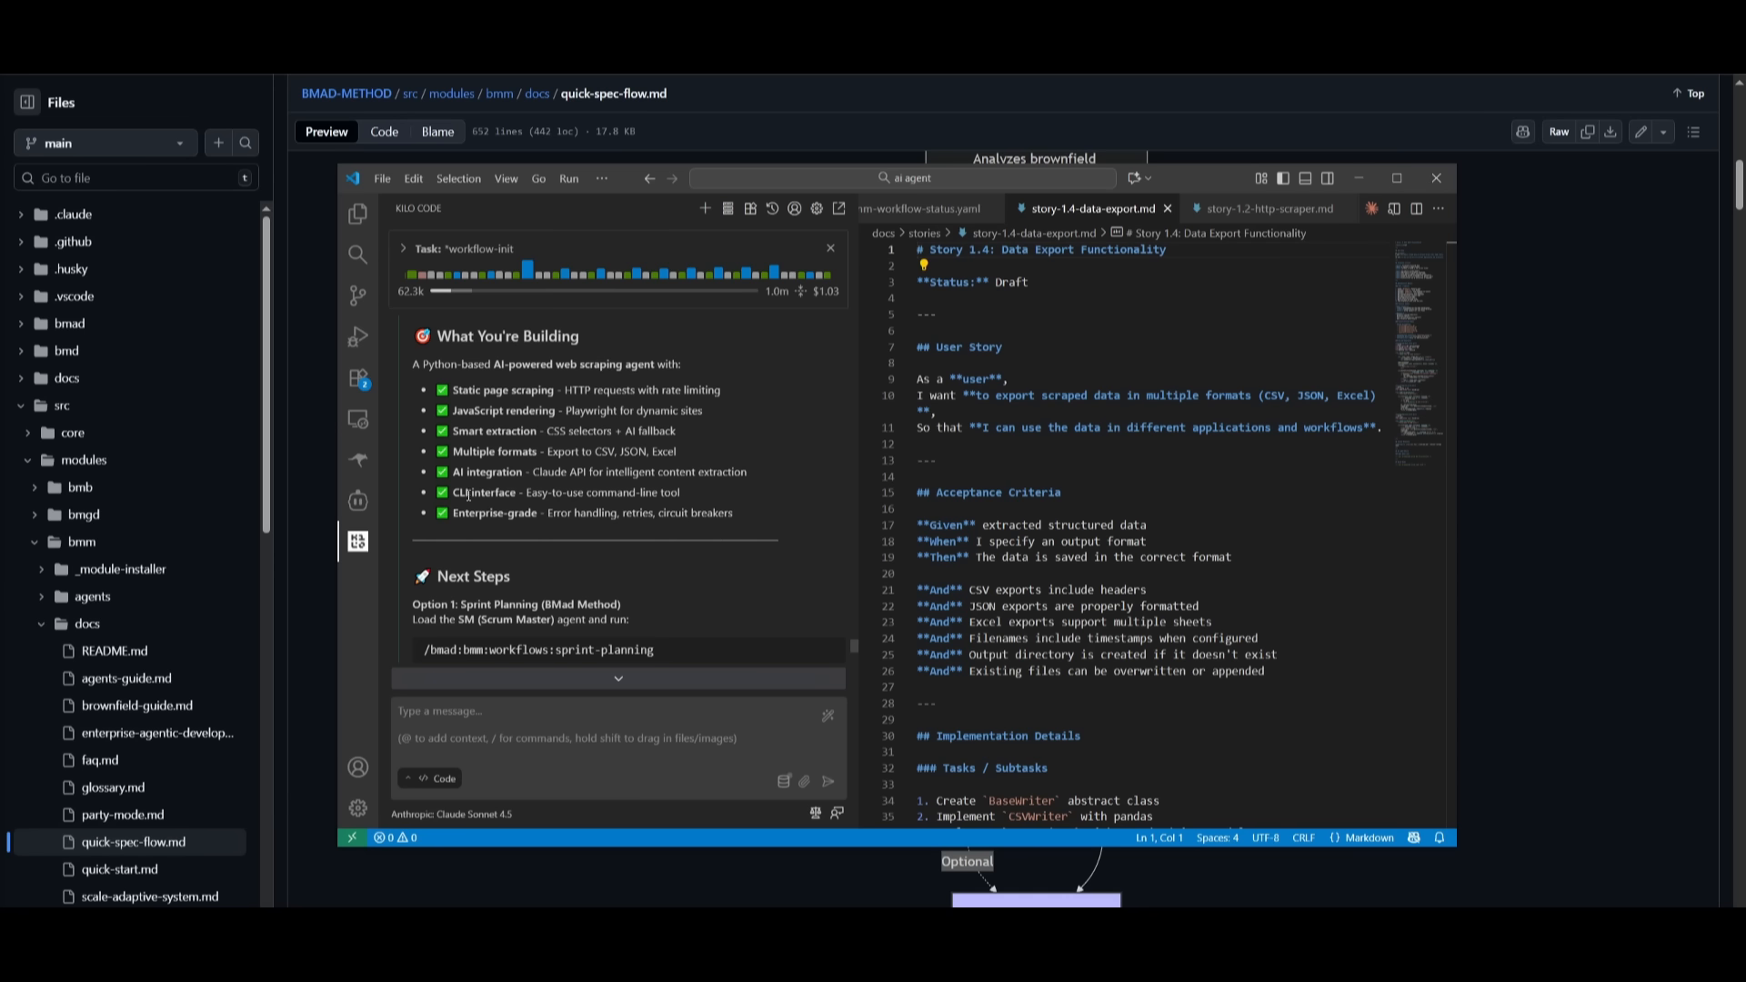
pyautogui.scroll(-3)
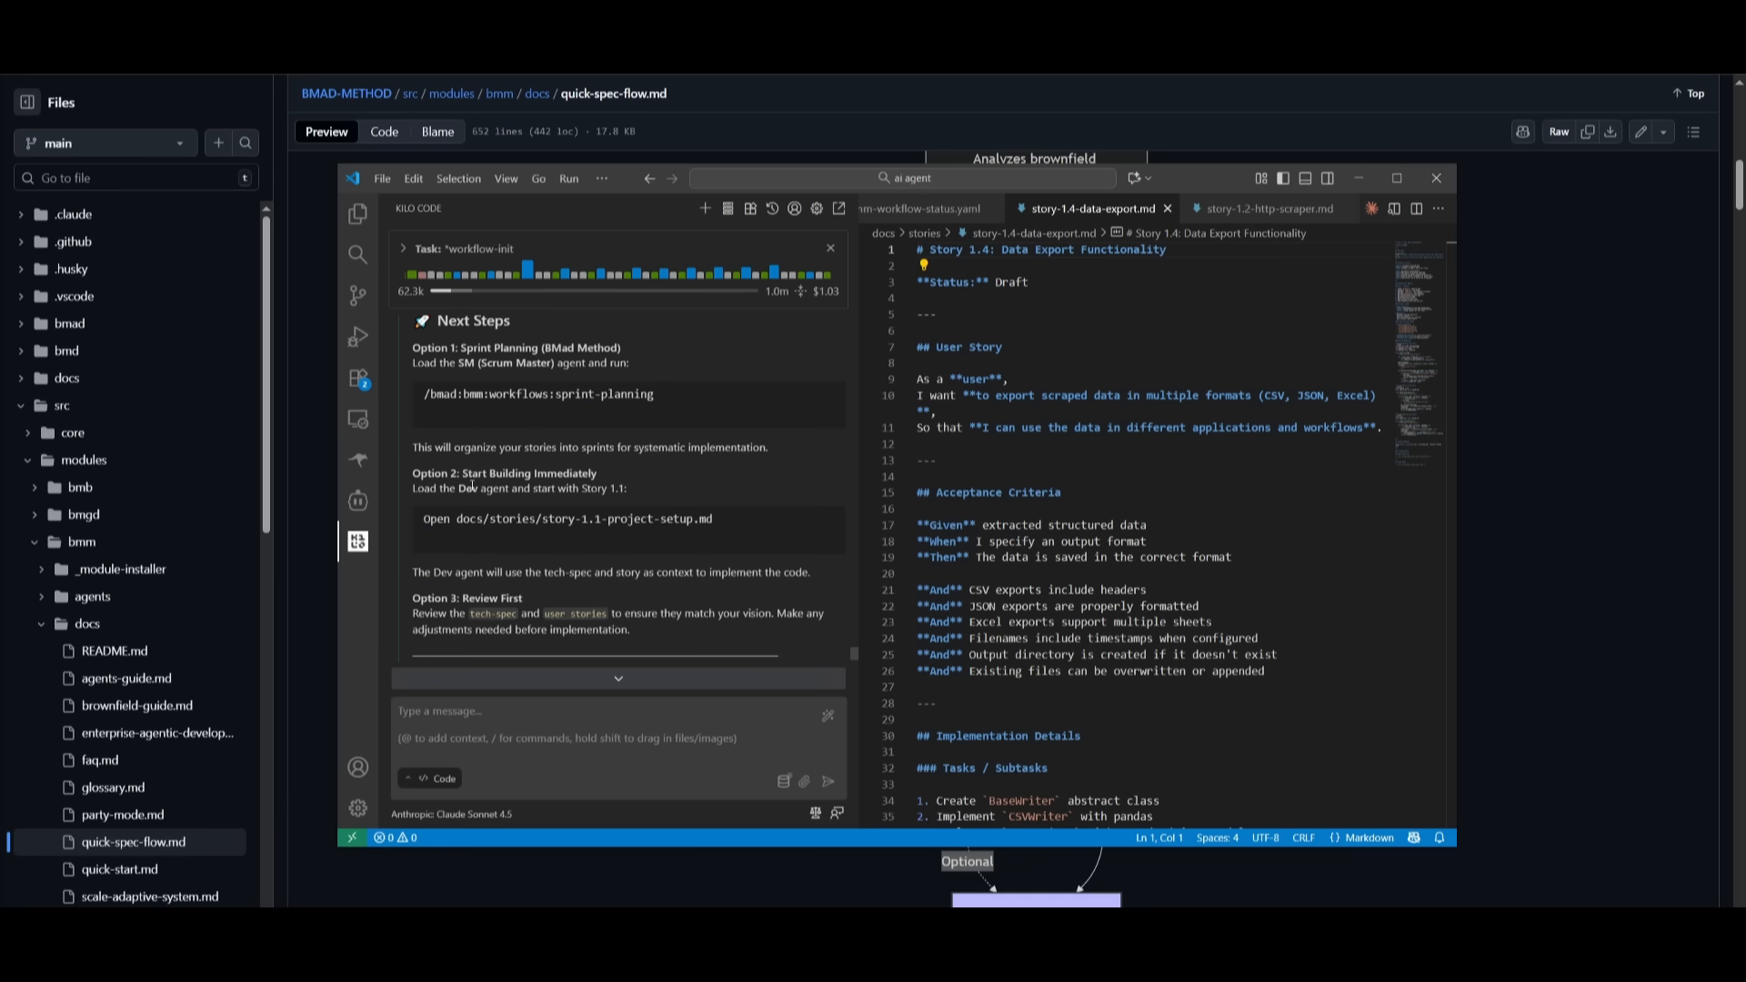
pyautogui.moveTo(536, 550)
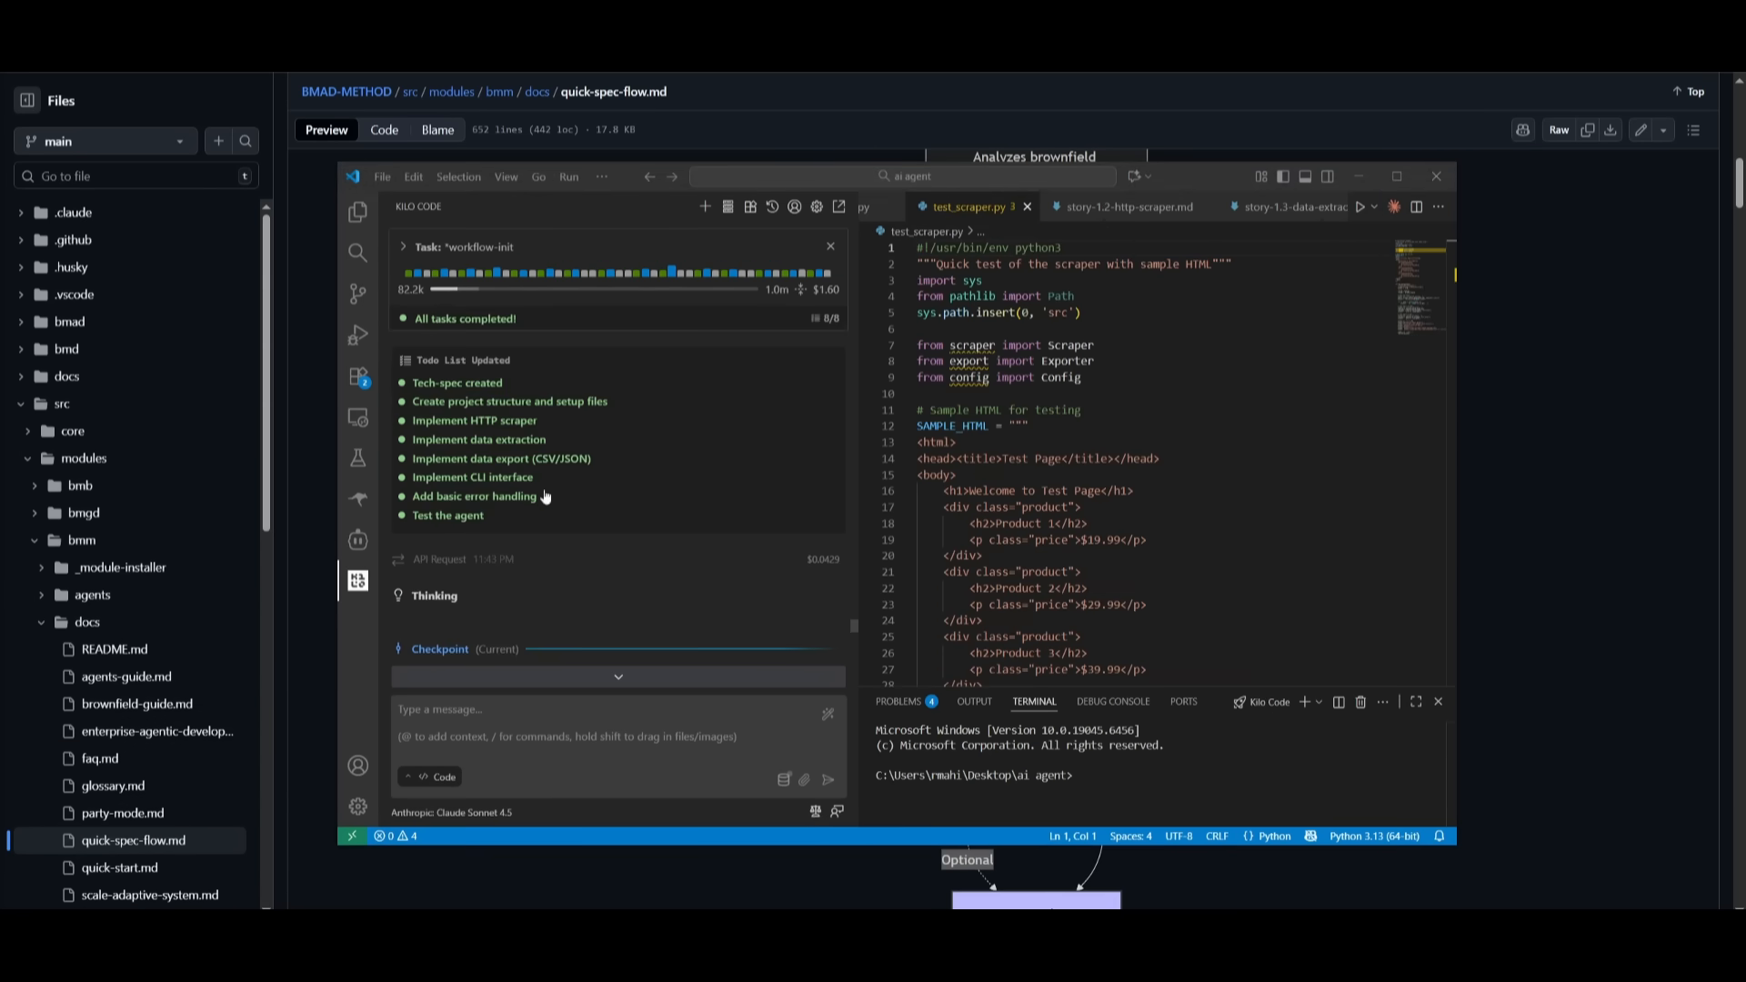
pyautogui.moveTo(446, 544)
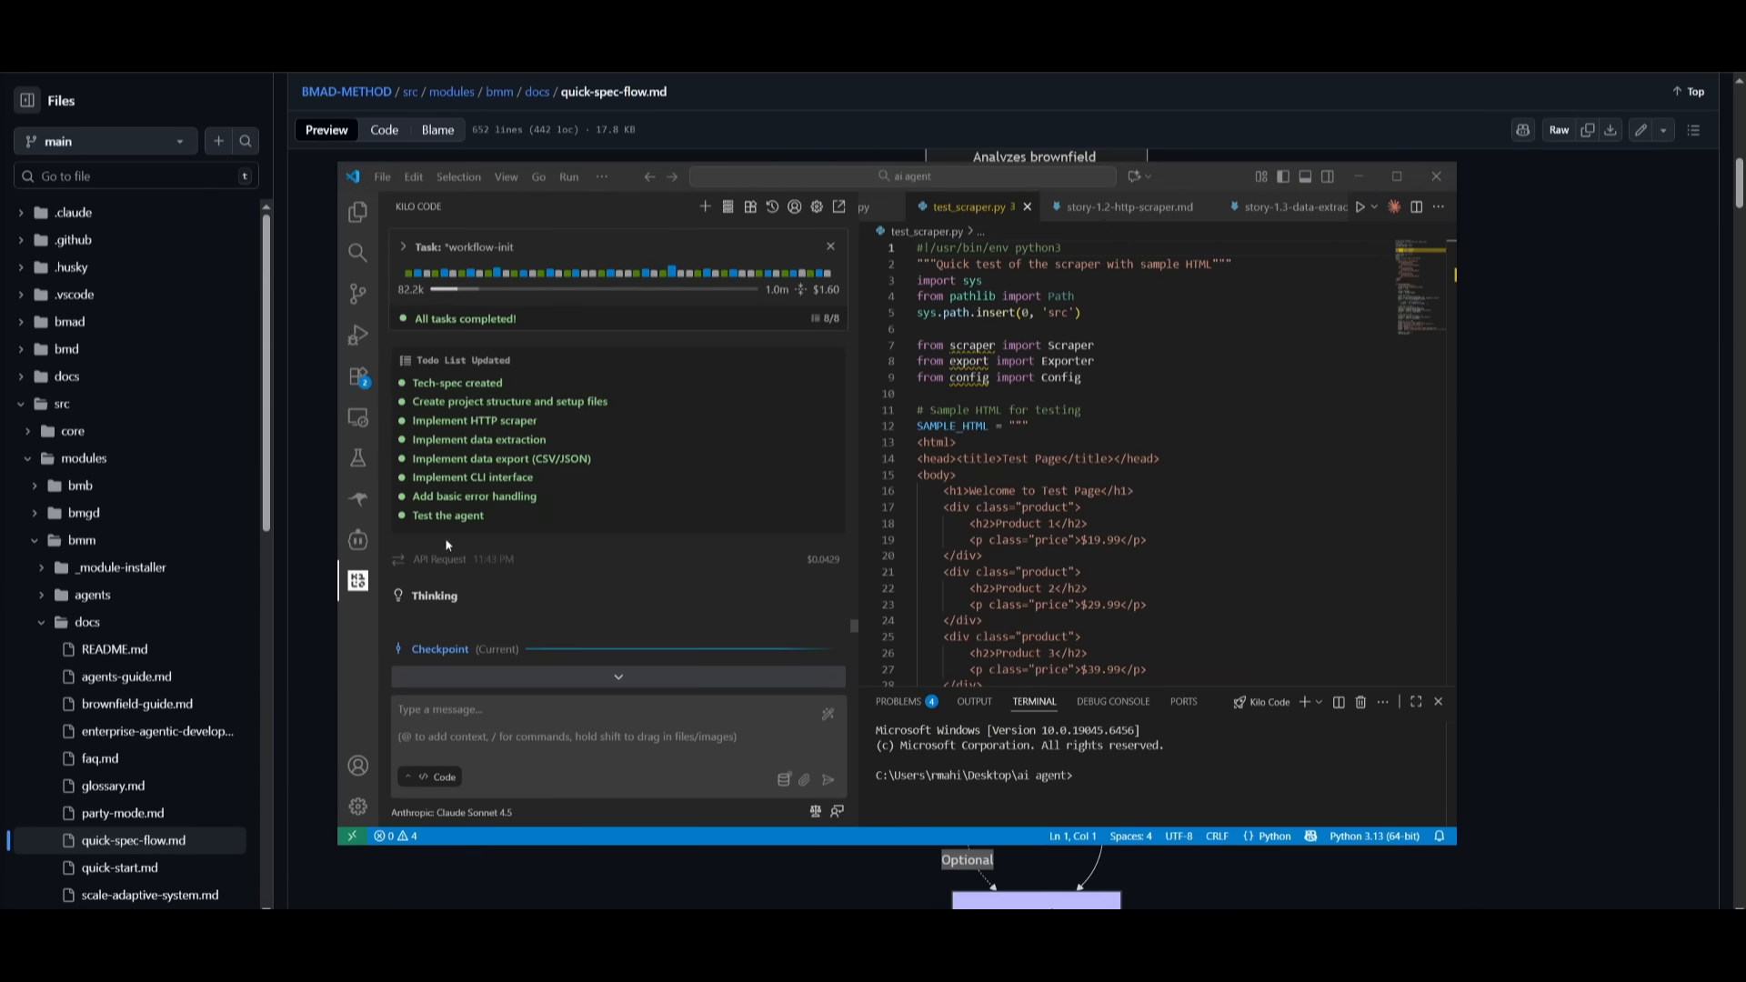
pyautogui.moveTo(482, 492)
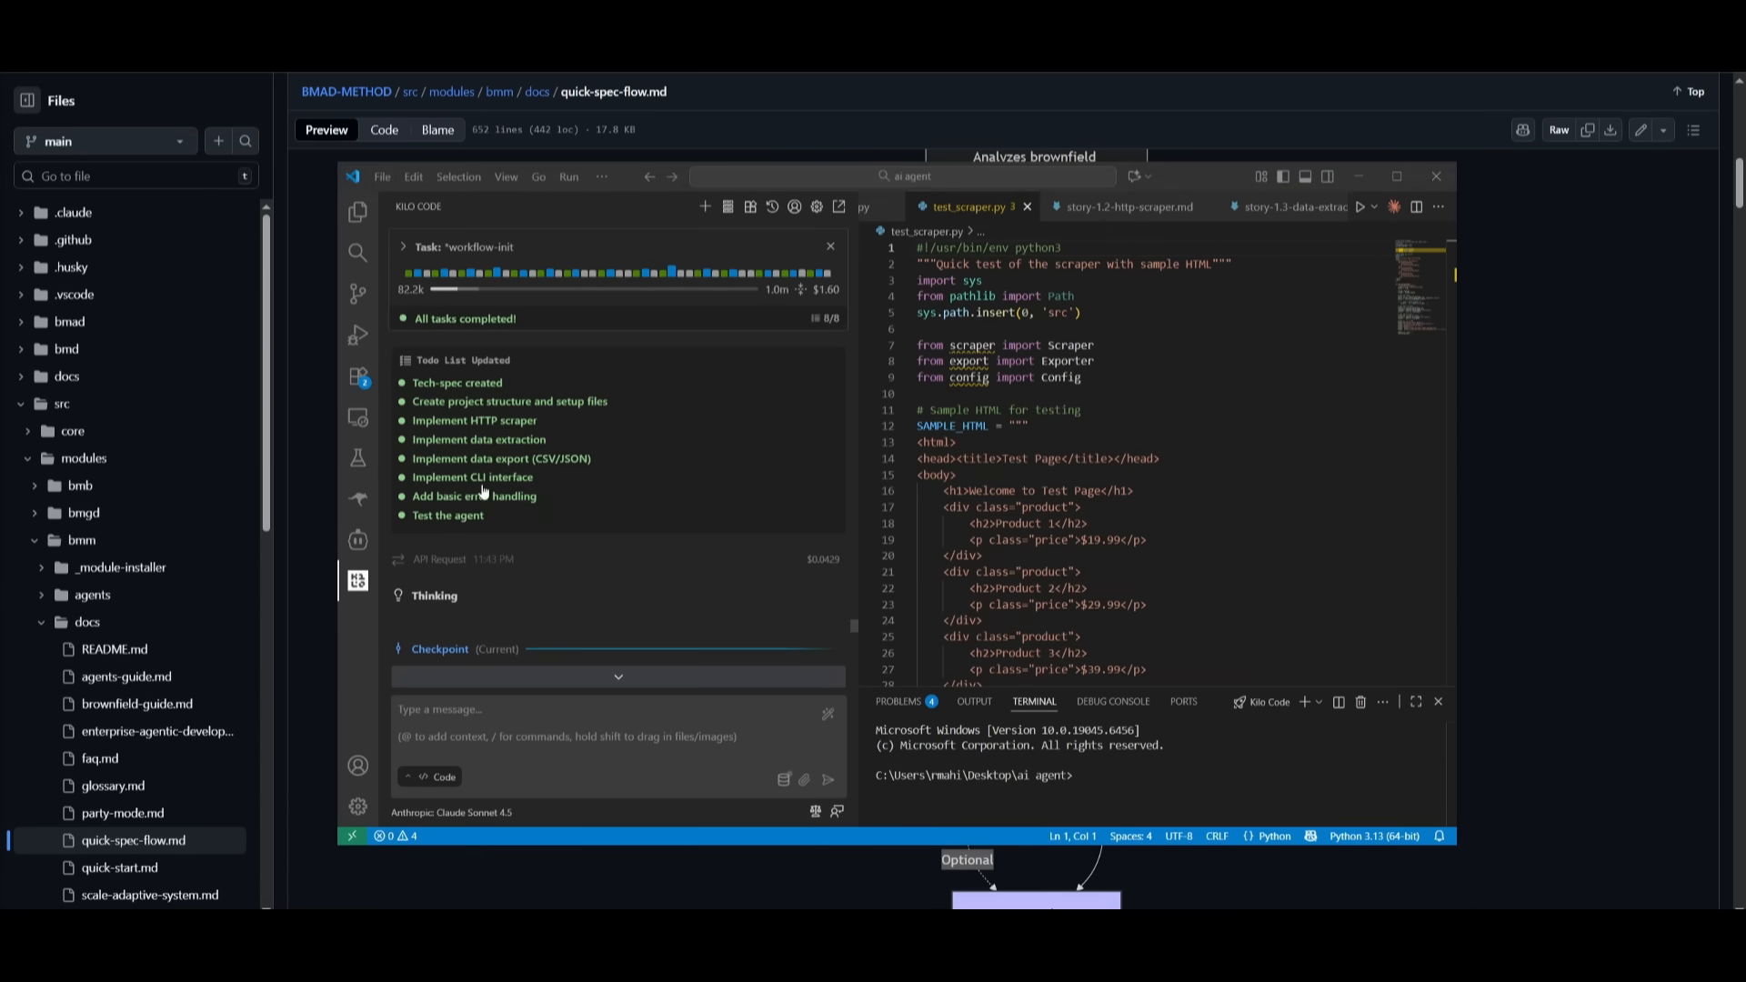
pyautogui.moveTo(624, 453)
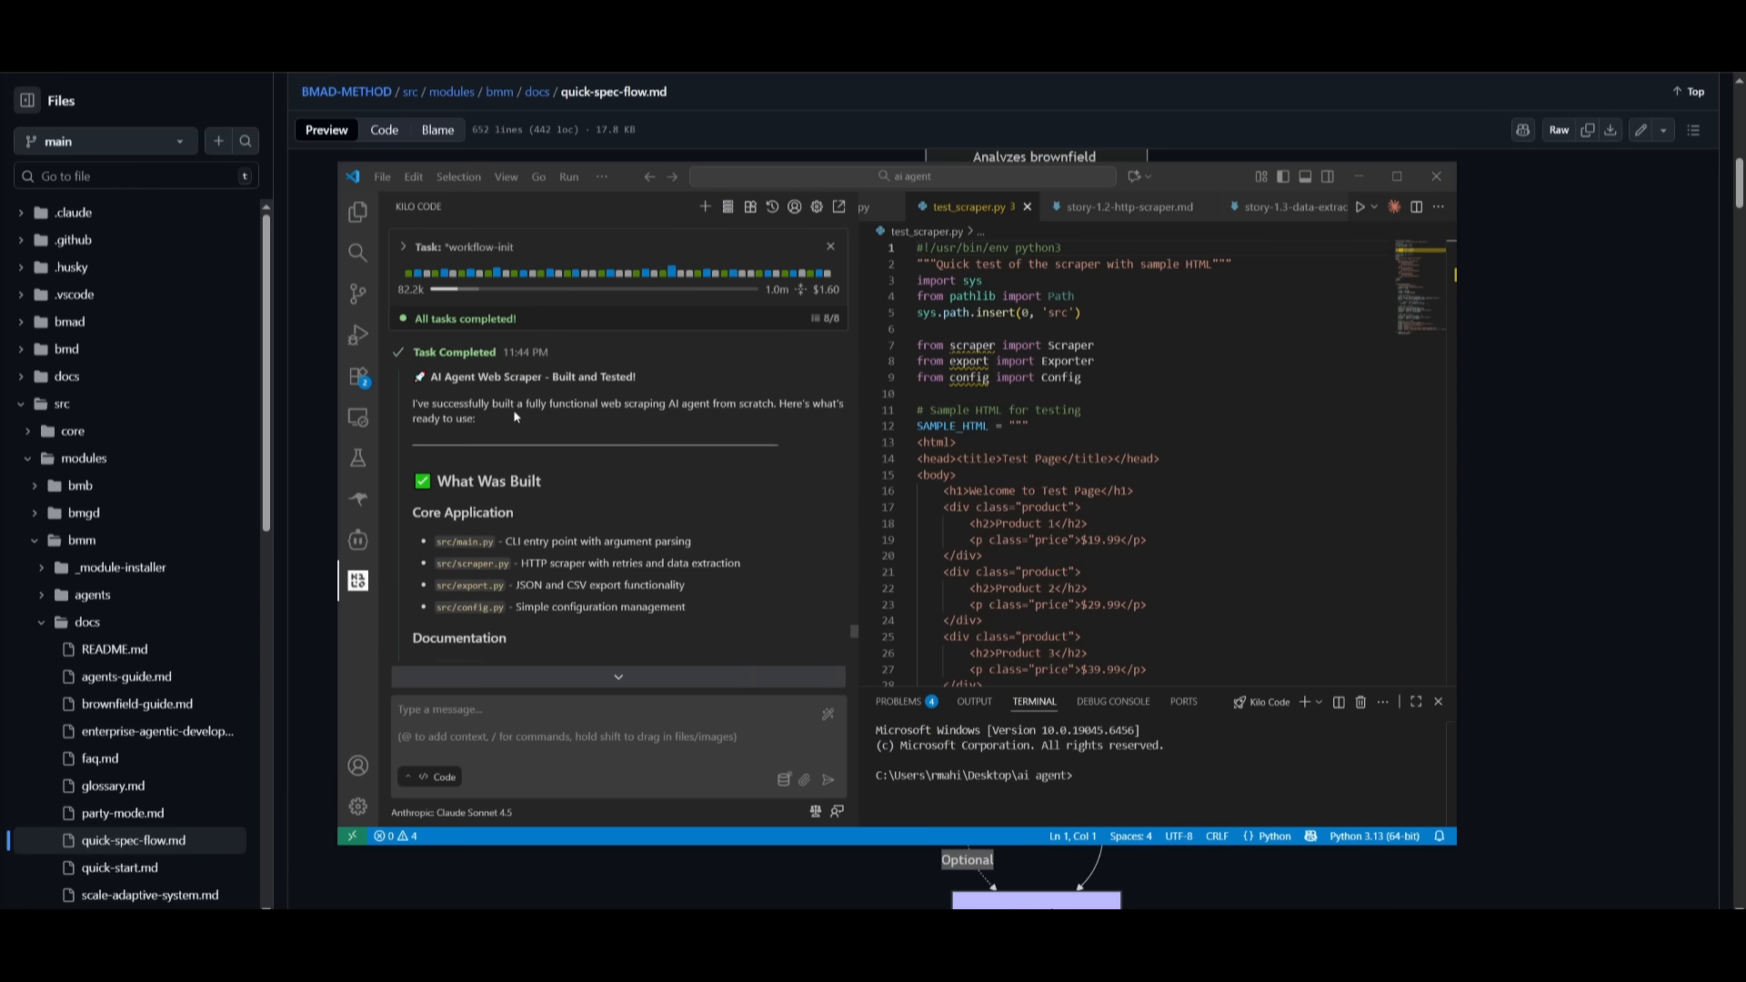
# Step: Read Kilo Code's How to Use steps and select the pip install -r requirements.txt command
pyautogui.scroll(-3)
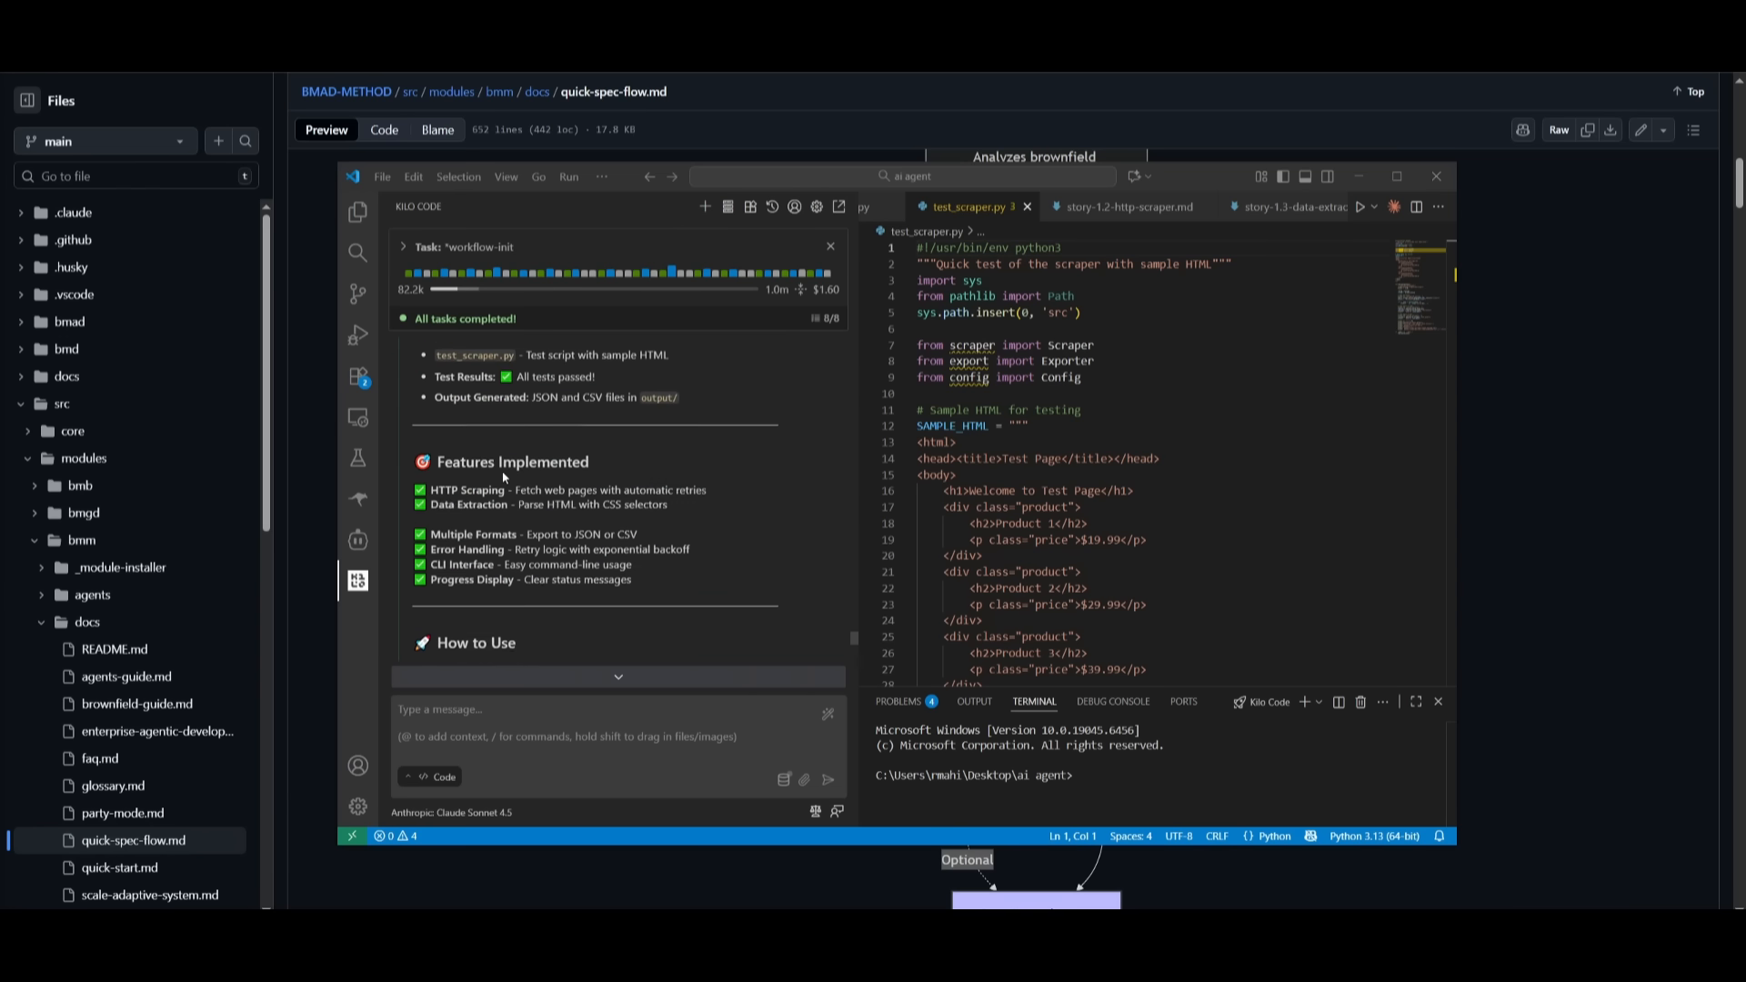
pyautogui.scroll(-3)
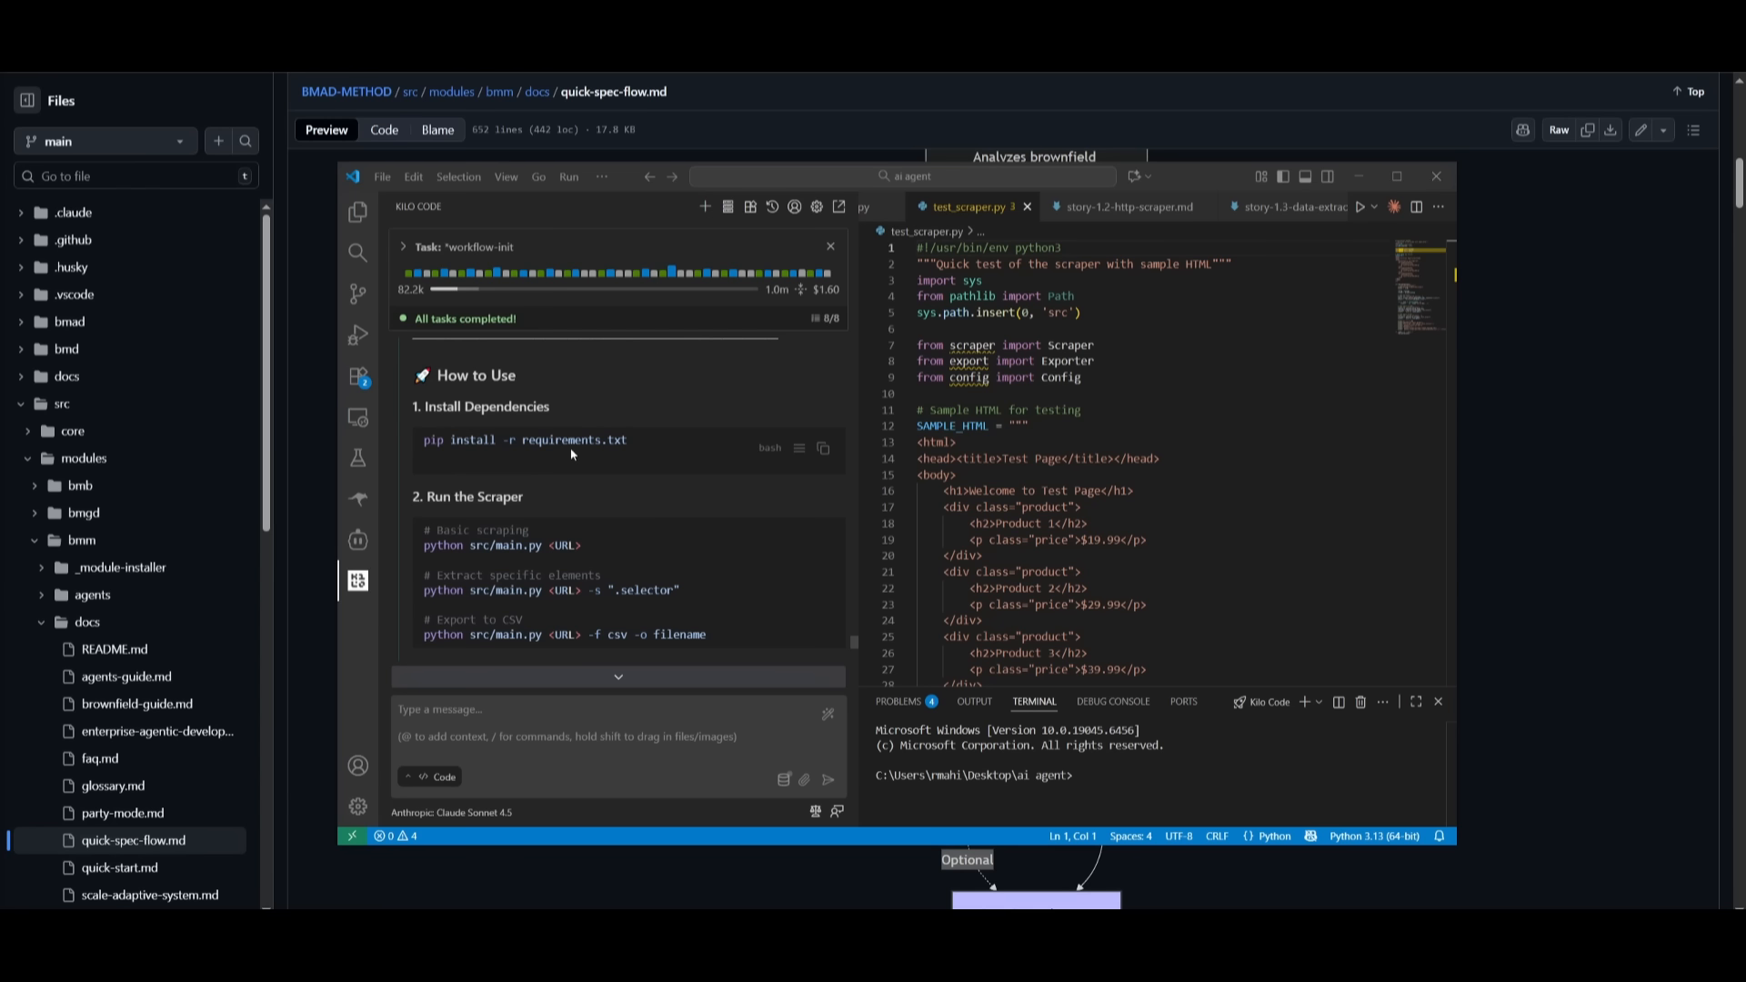
pyautogui.tripleClick(524, 438)
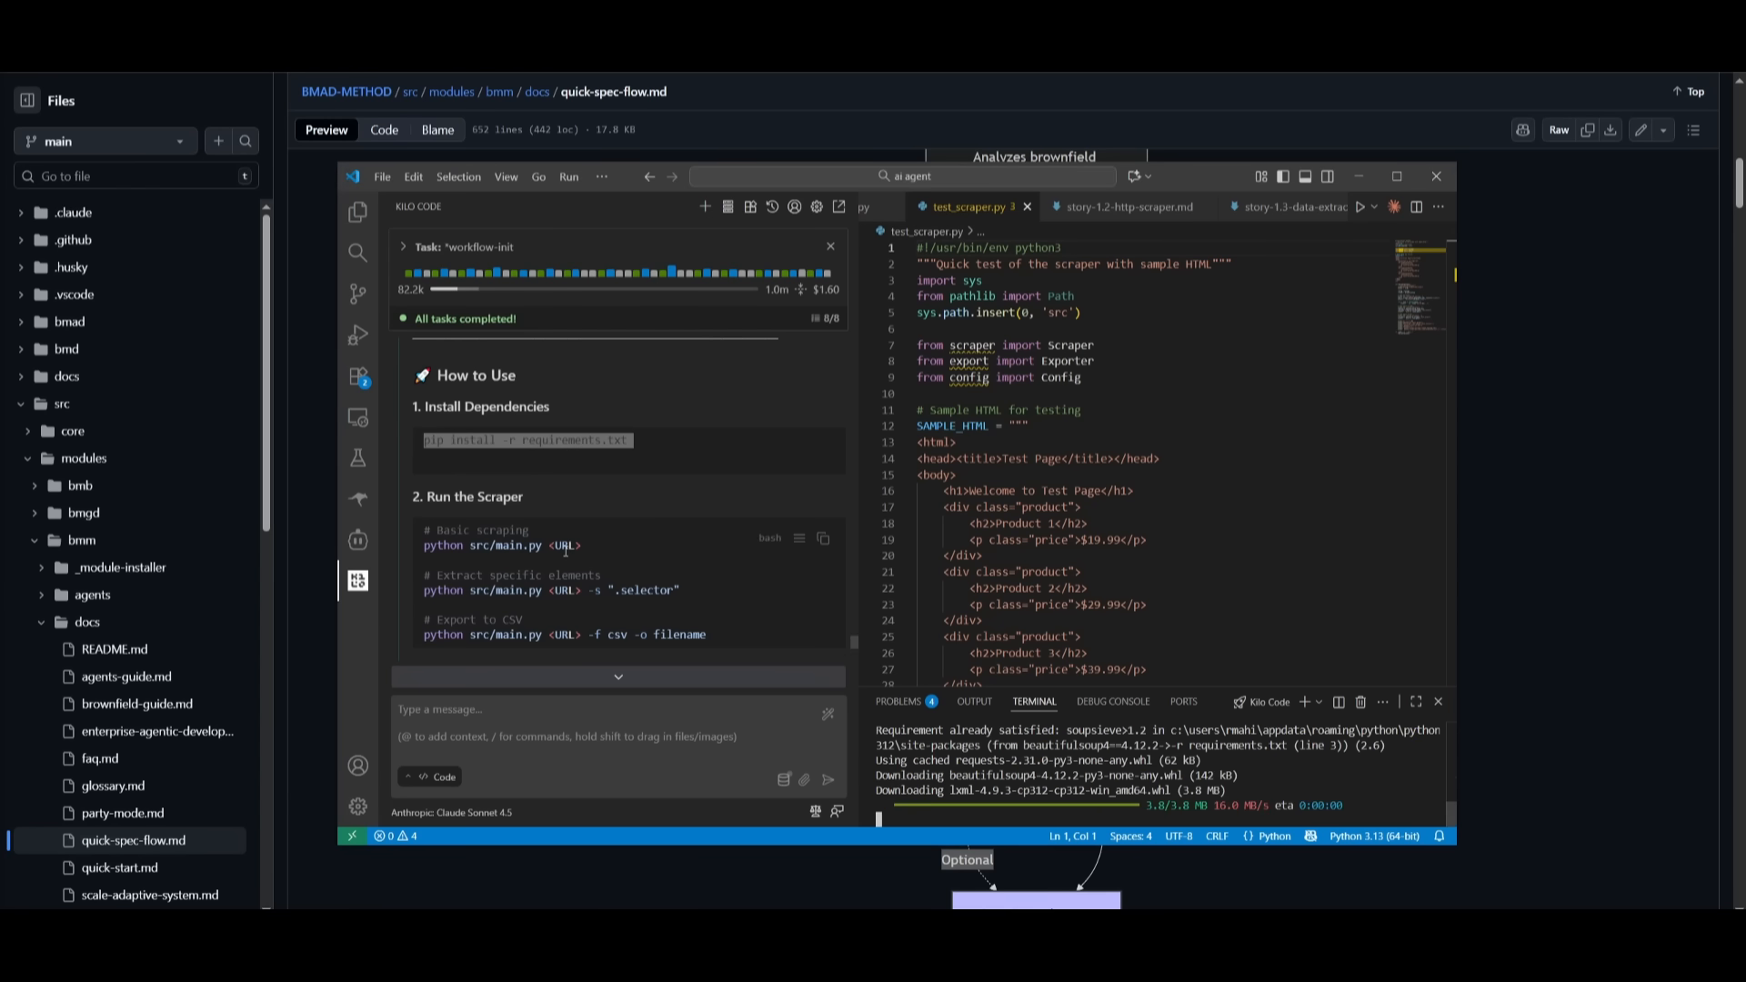
pyautogui.scroll(-3)
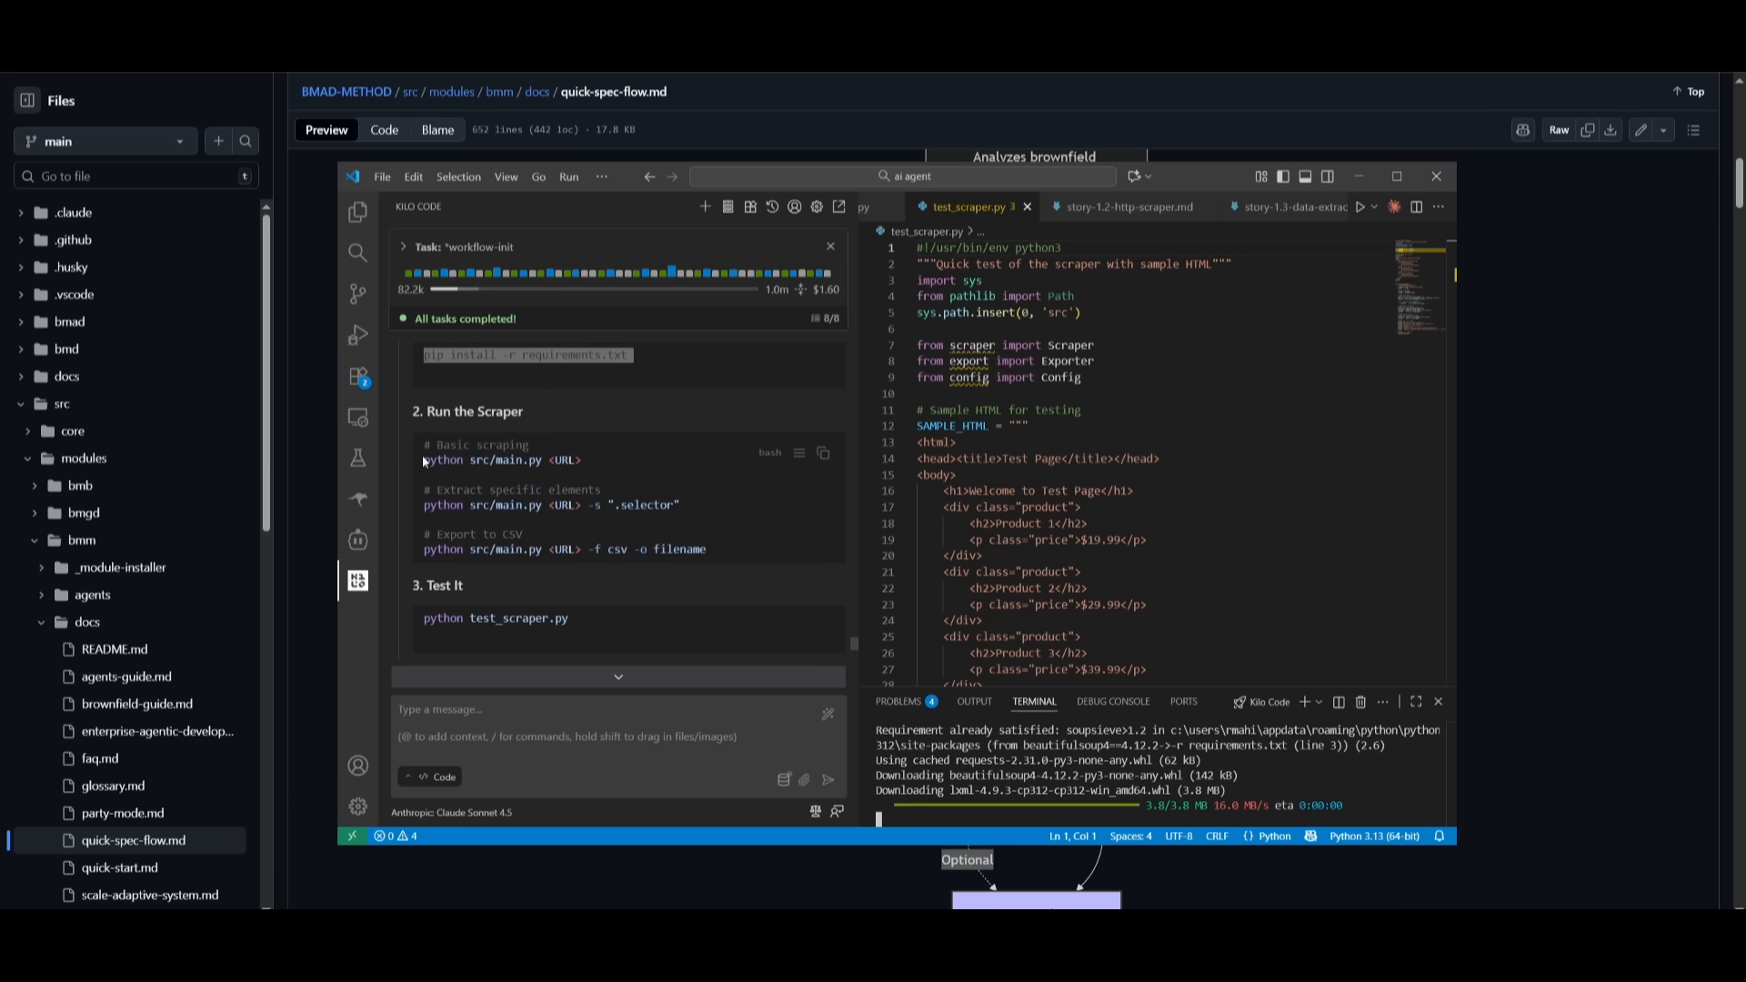
pyautogui.moveTo(533, 474)
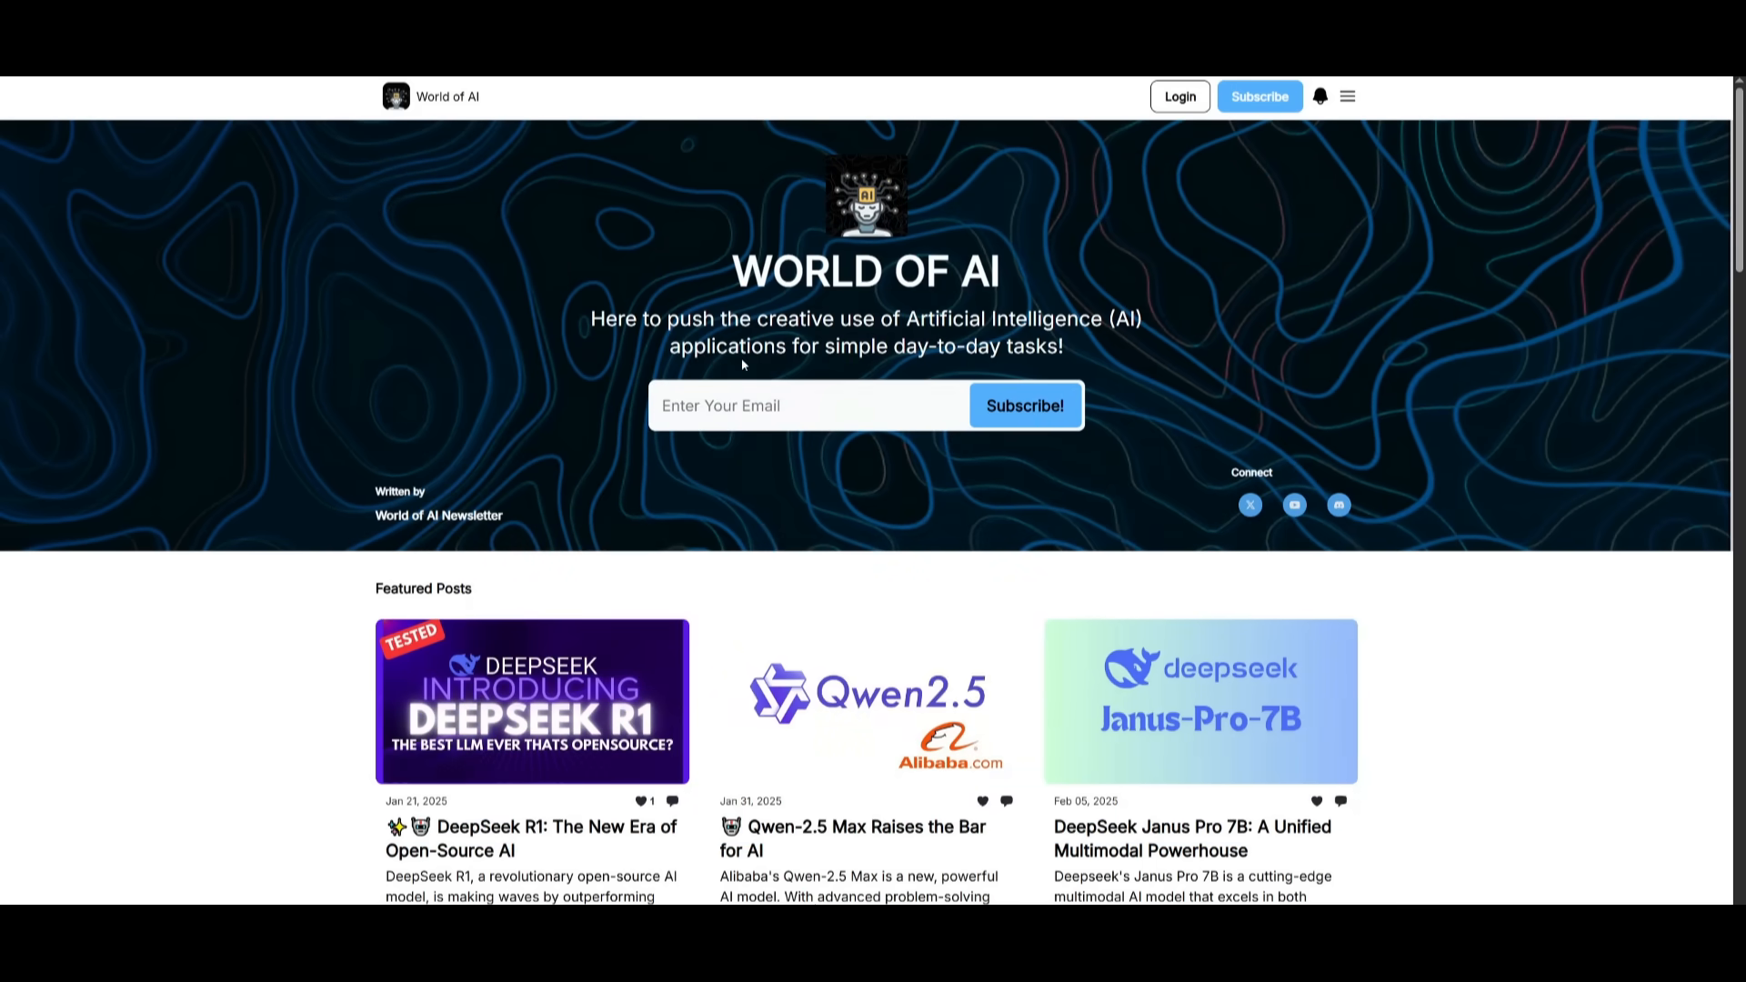
# Step: Scroll the World of AI newsletter homepage to view its featured posts
pyautogui.scroll(-3)
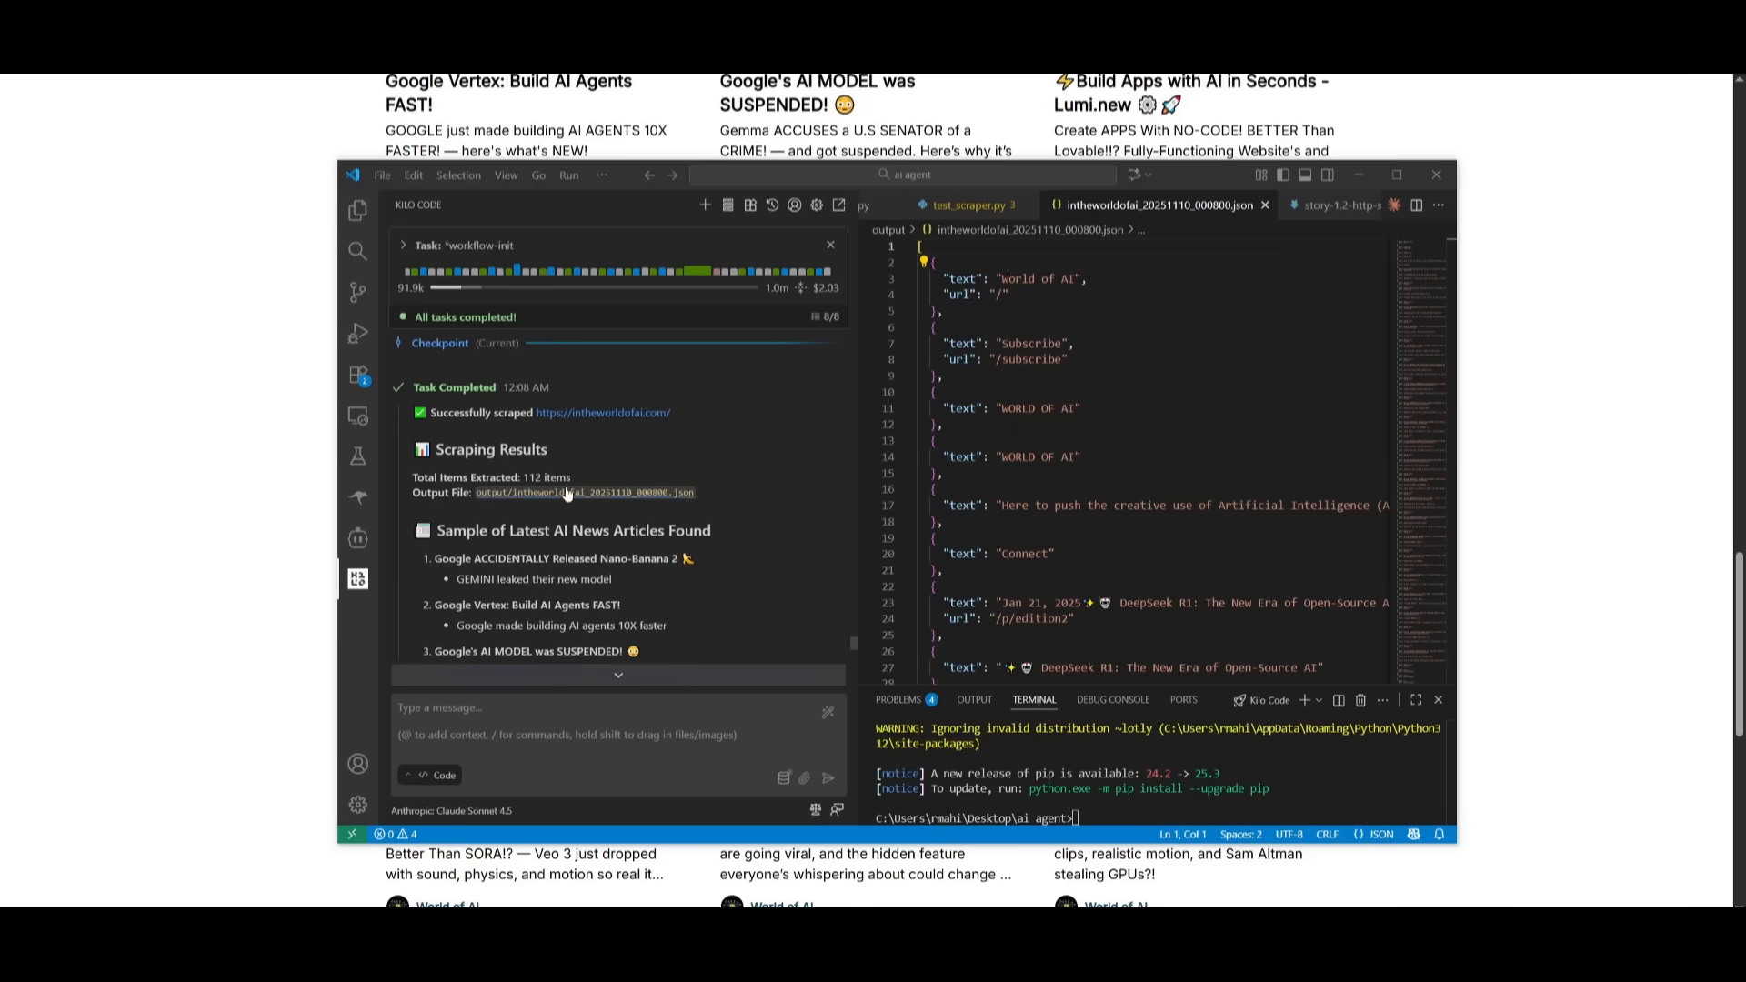
pyautogui.moveTo(606, 432)
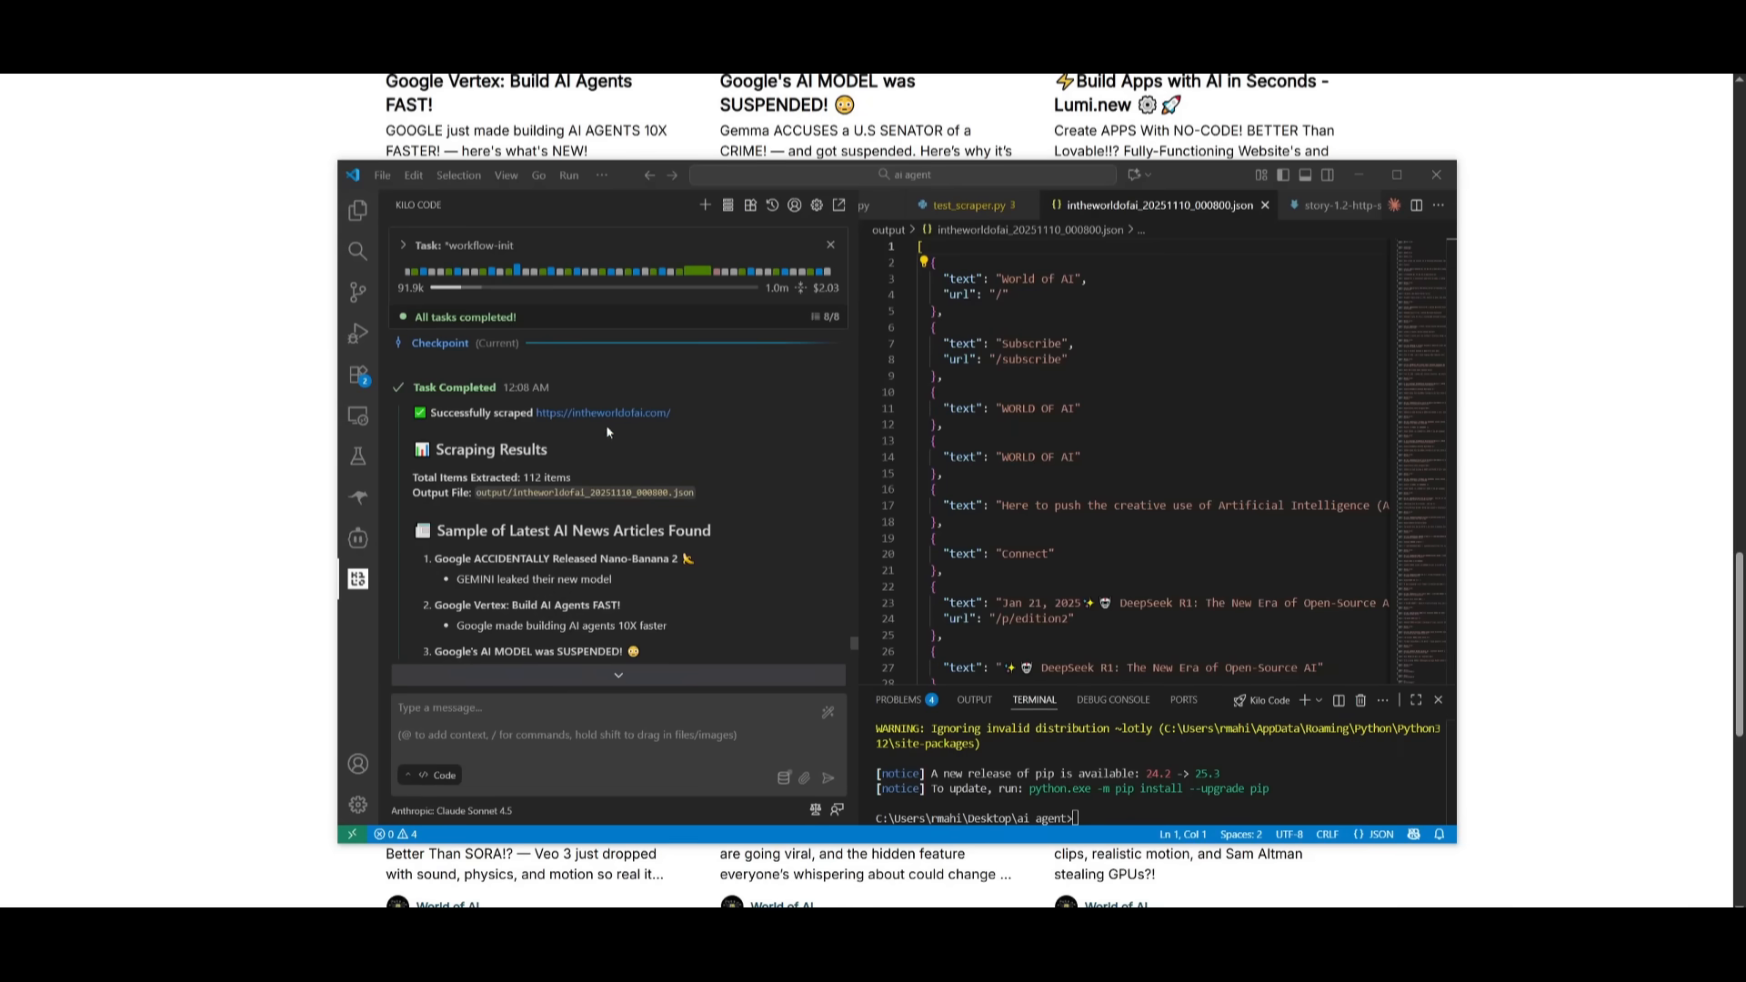
# Step: Scroll through output/intheworldofai_20251110_000800.json to review the 112 scraped items
pyautogui.scroll(-3)
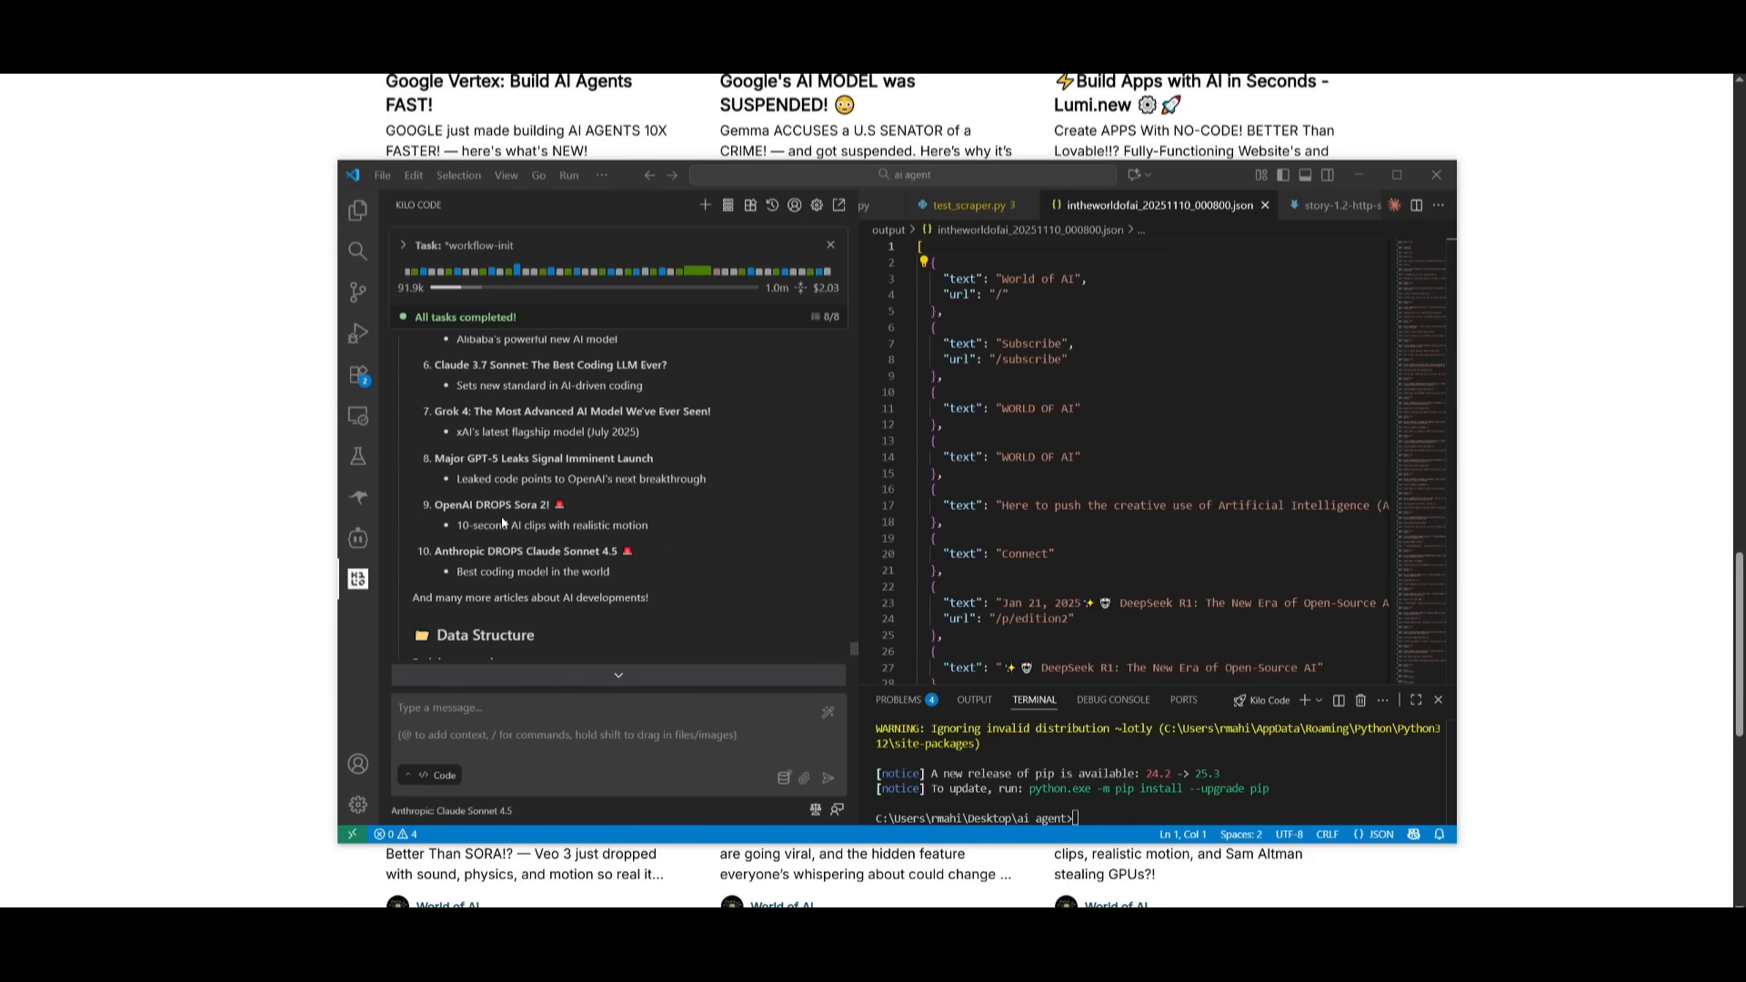
pyautogui.scroll(-3)
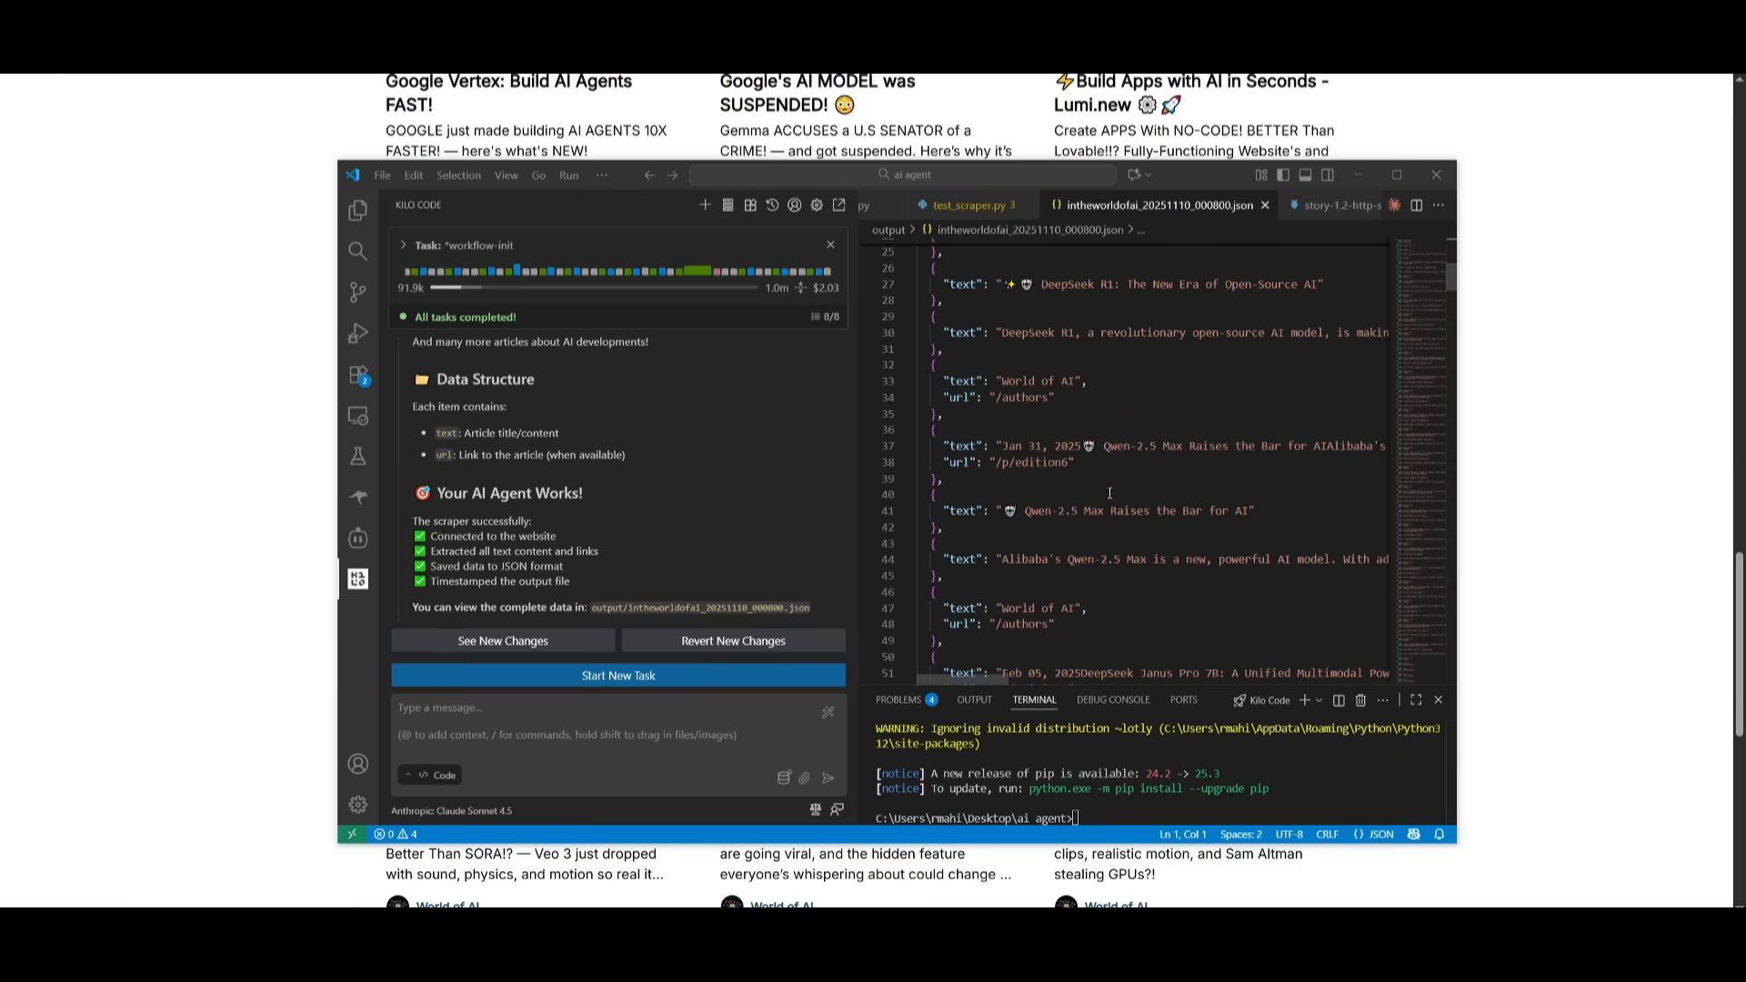
pyautogui.scroll(-3)
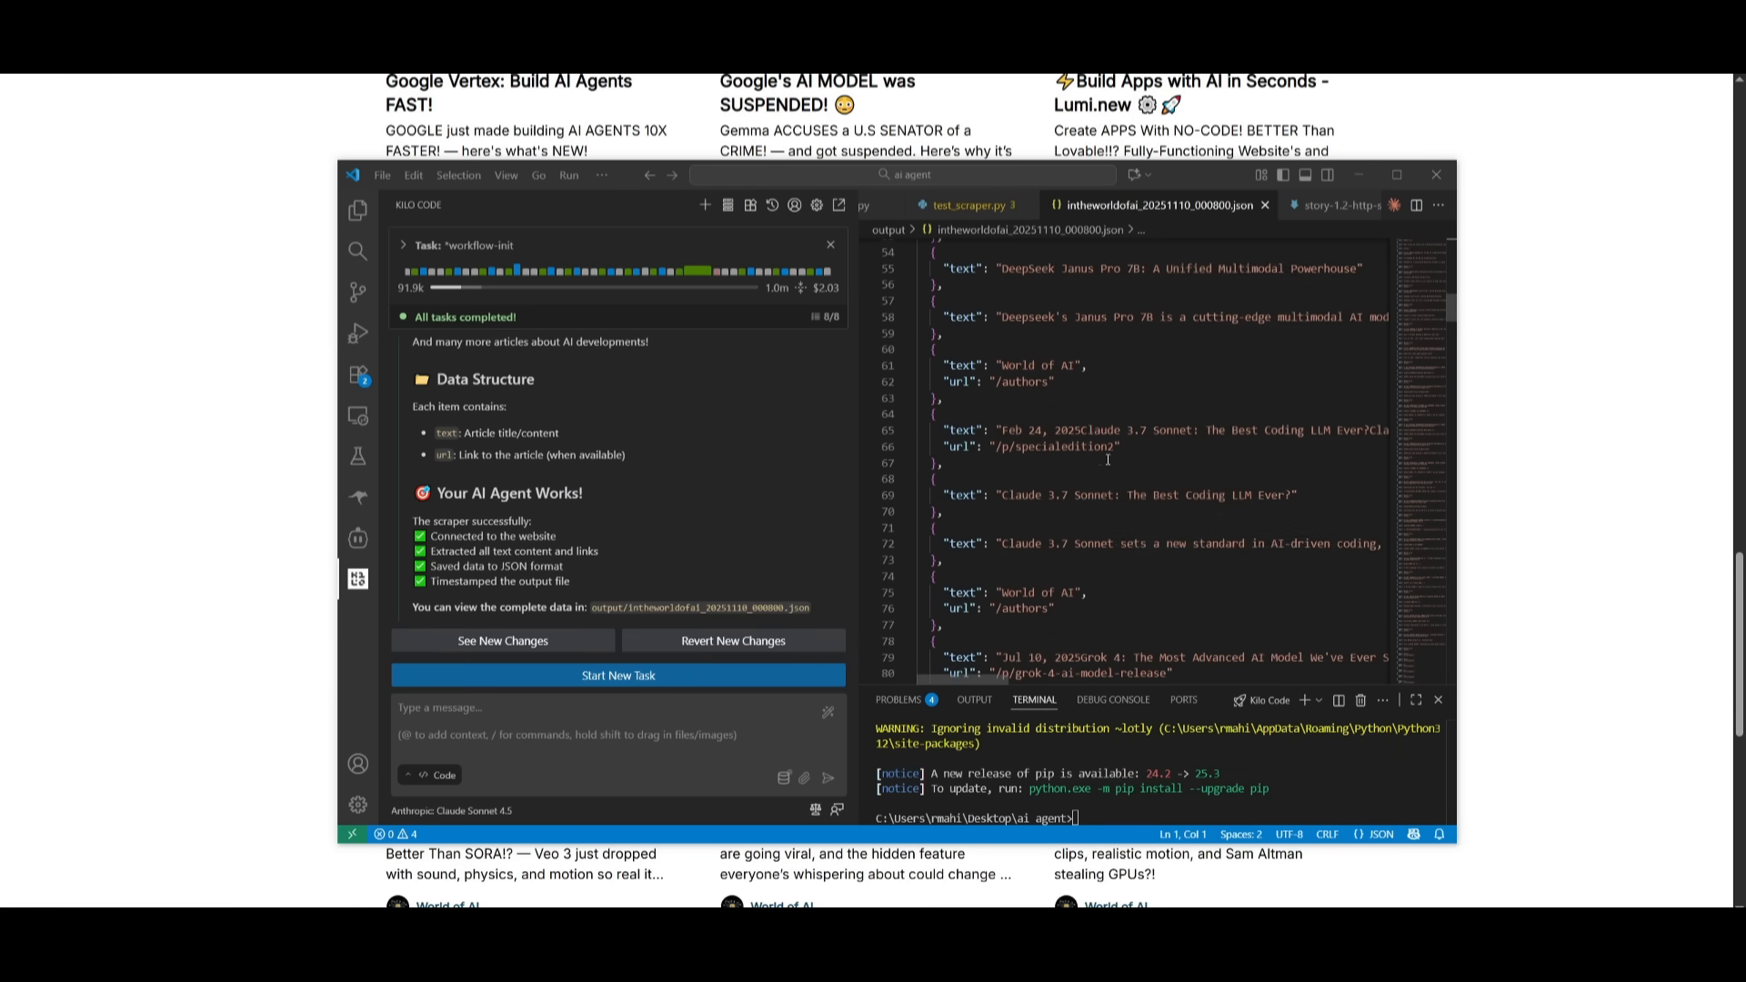
pyautogui.scroll(-3)
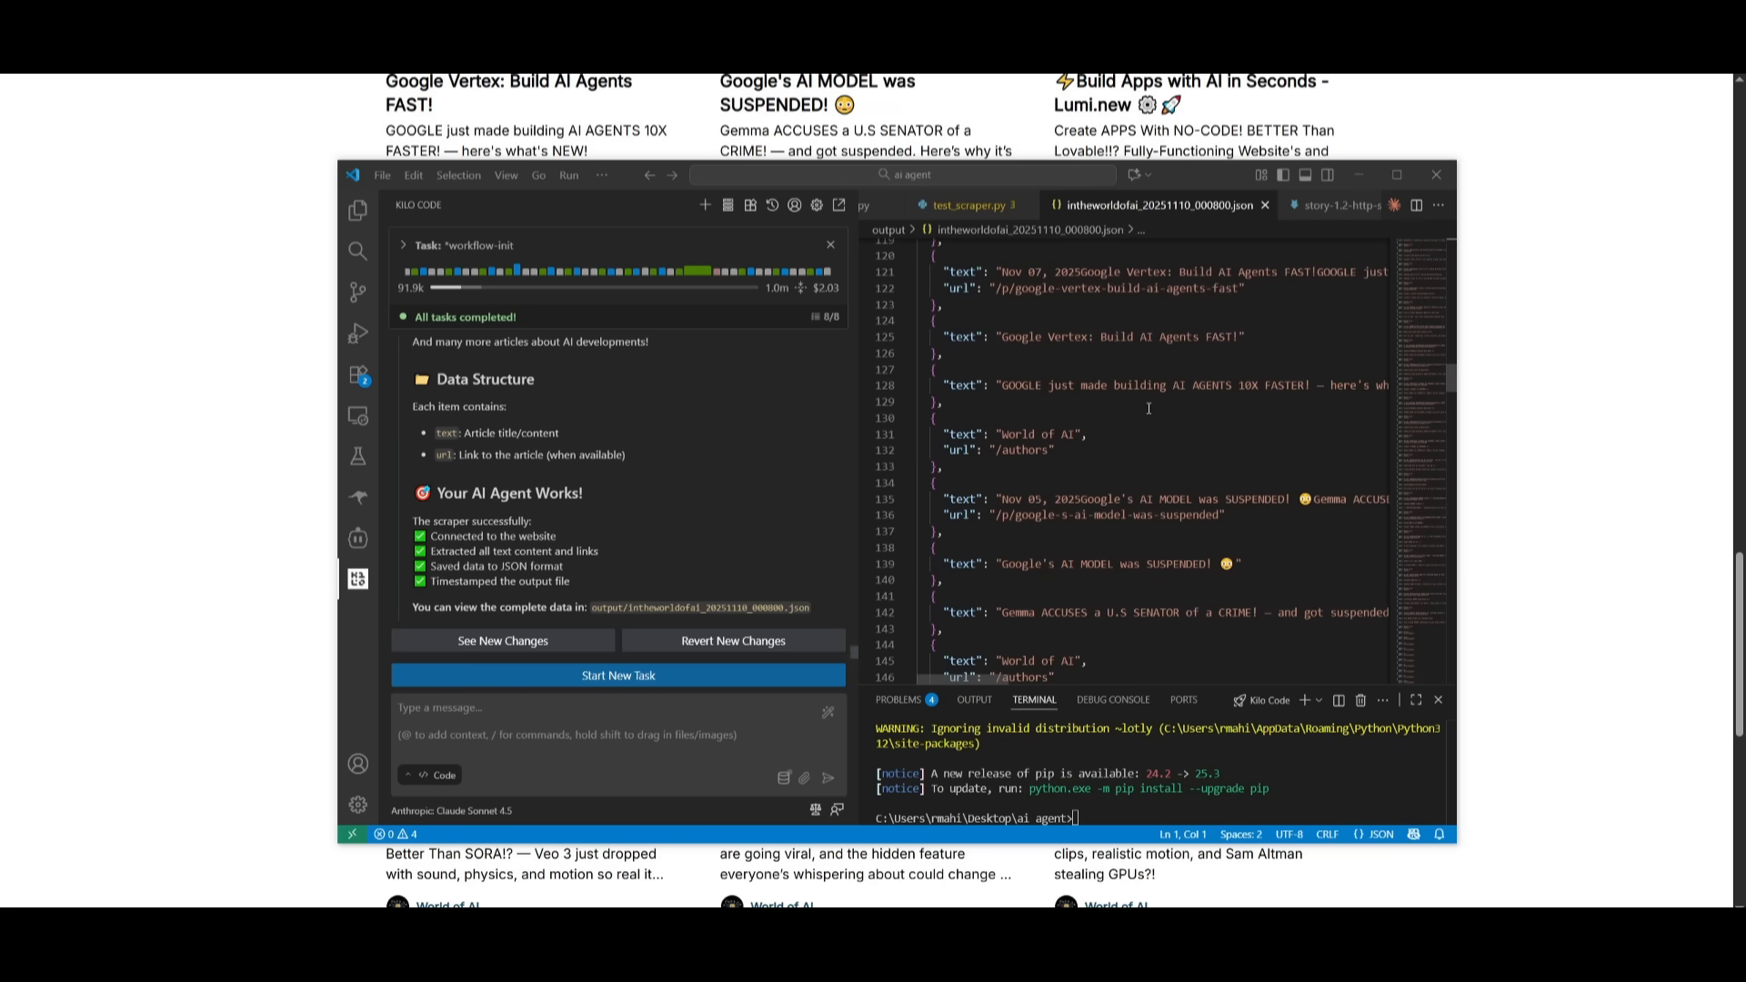
pyautogui.scroll(-3)
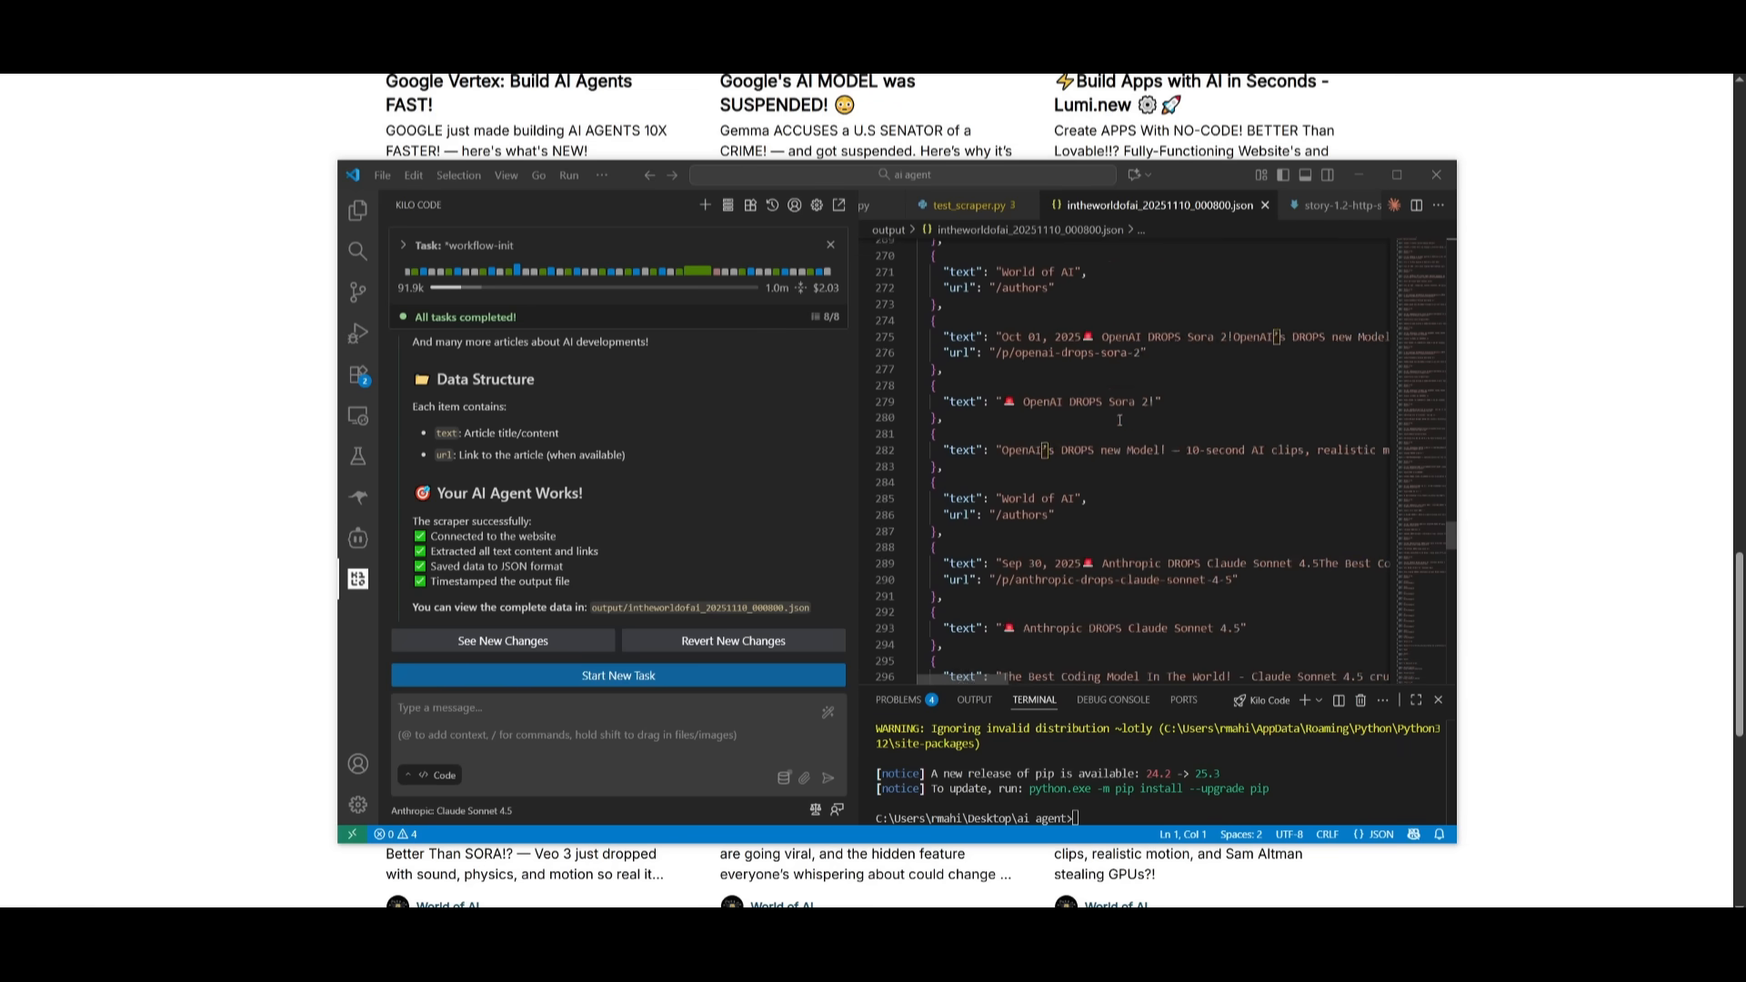
pyautogui.scroll(-3)
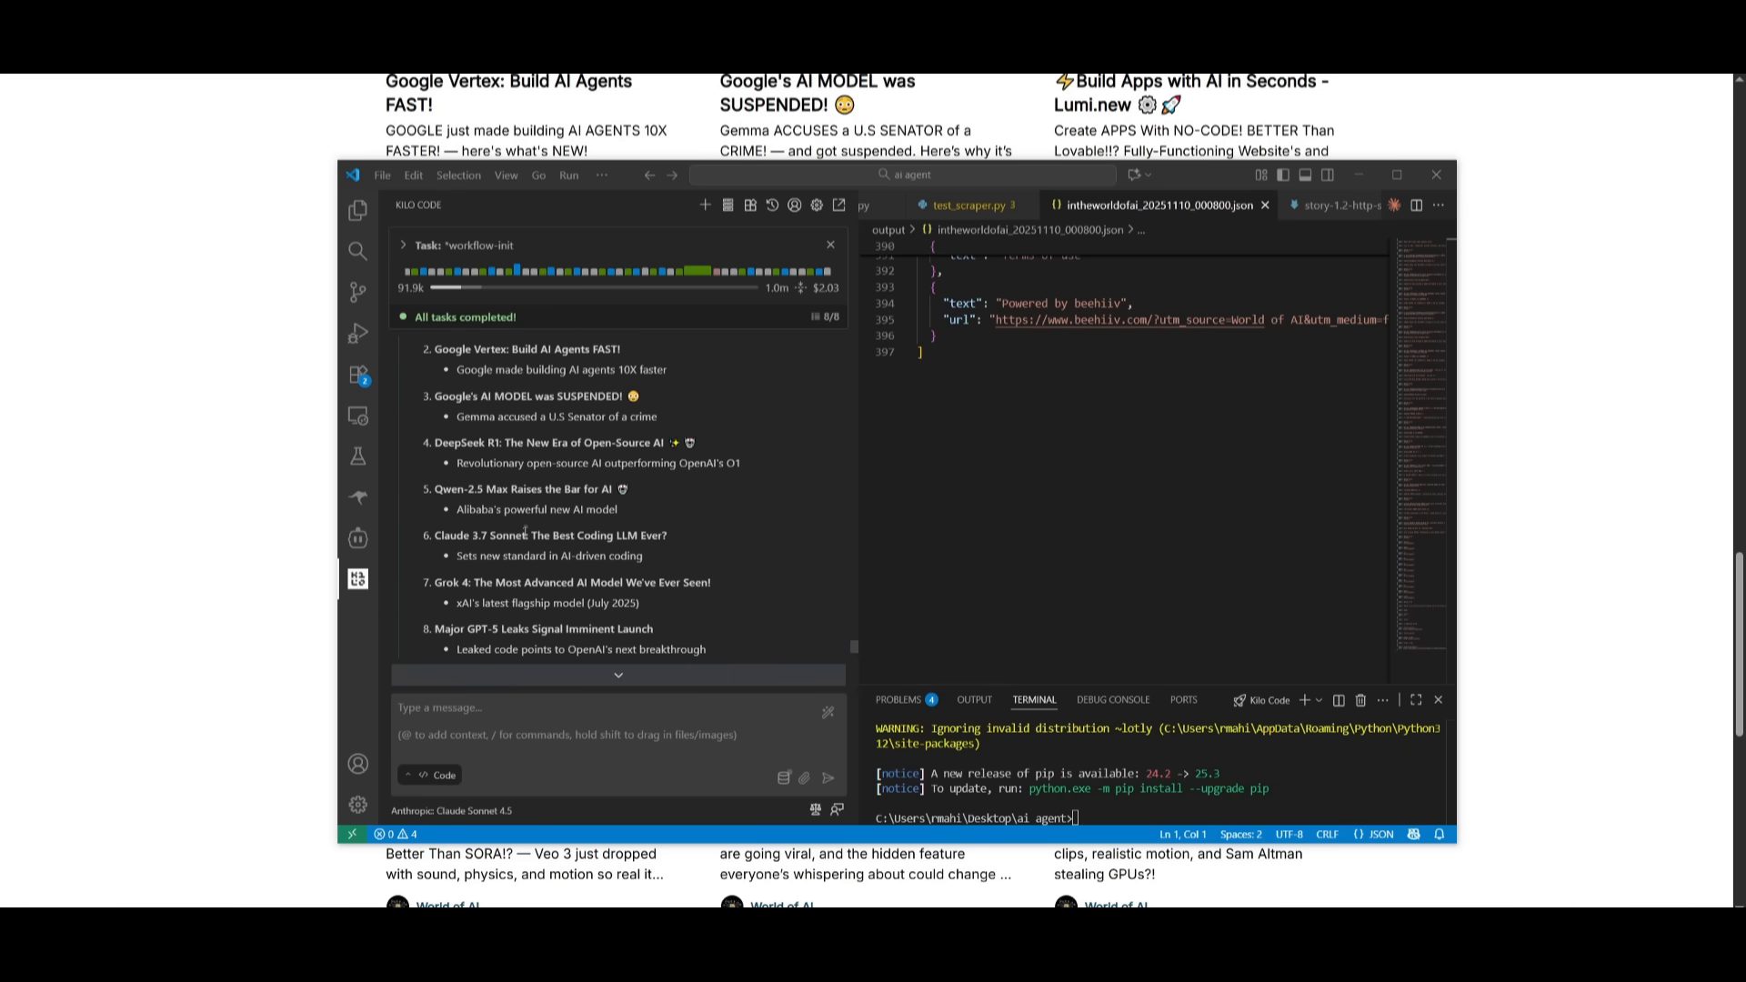
pyautogui.scroll(-3)
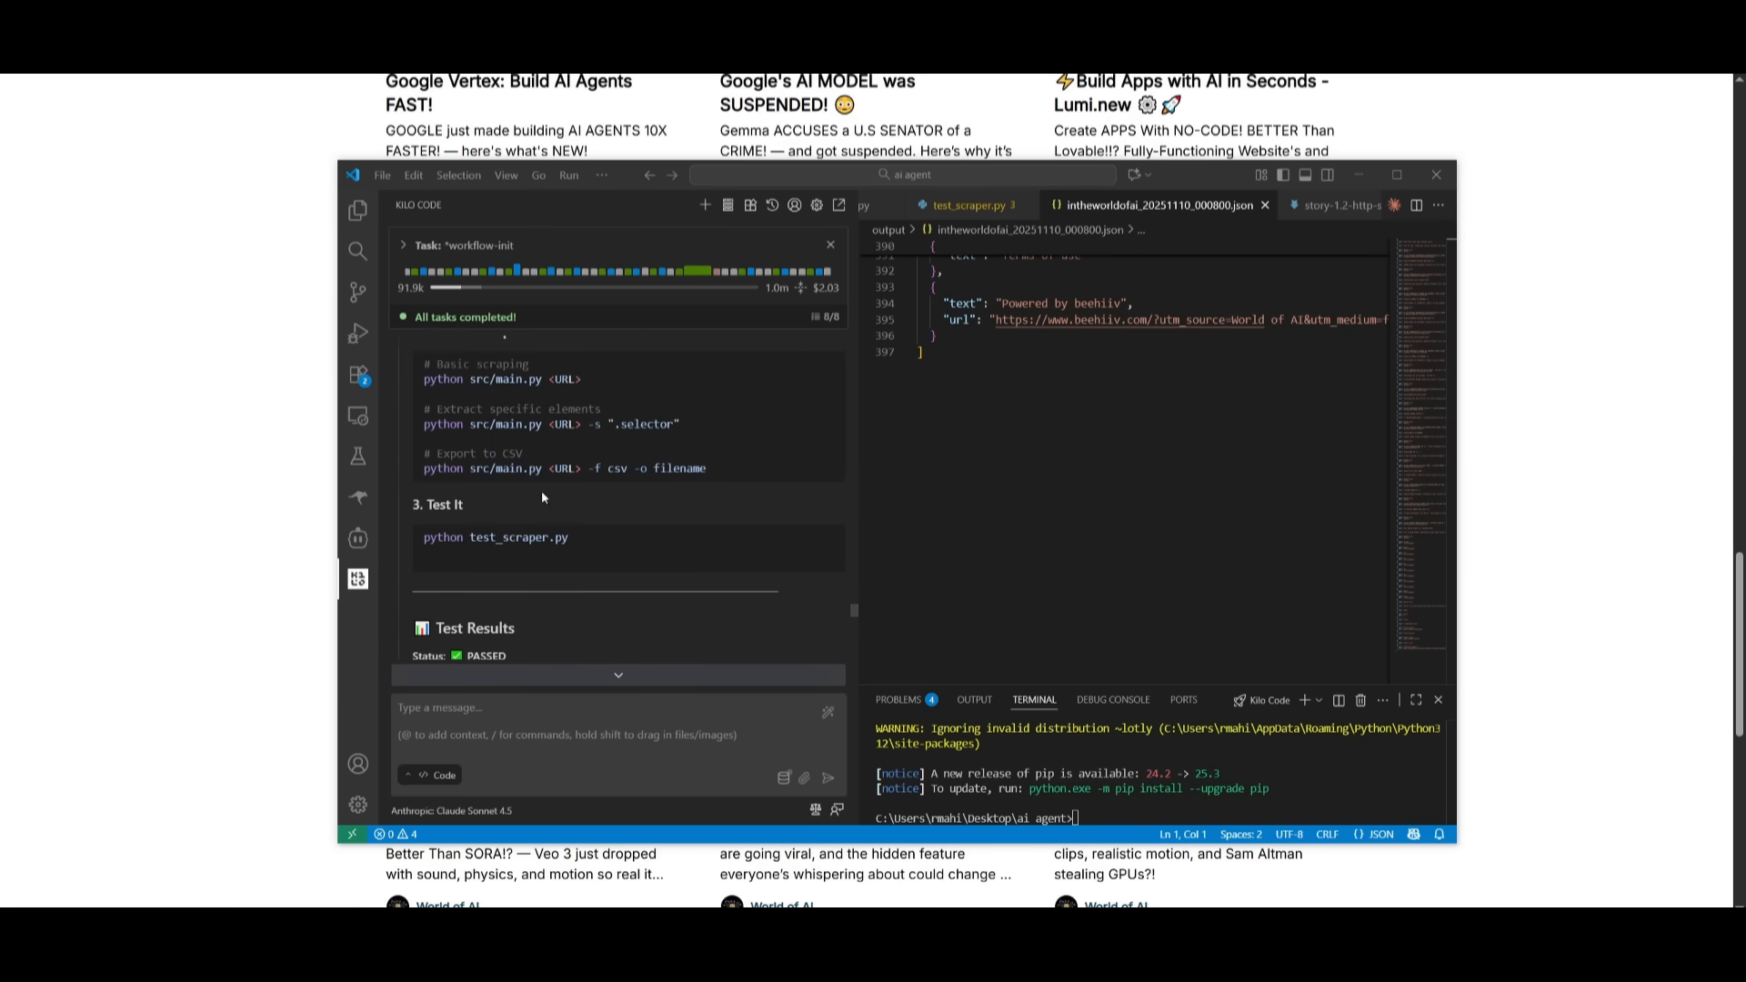
pyautogui.scroll(3)
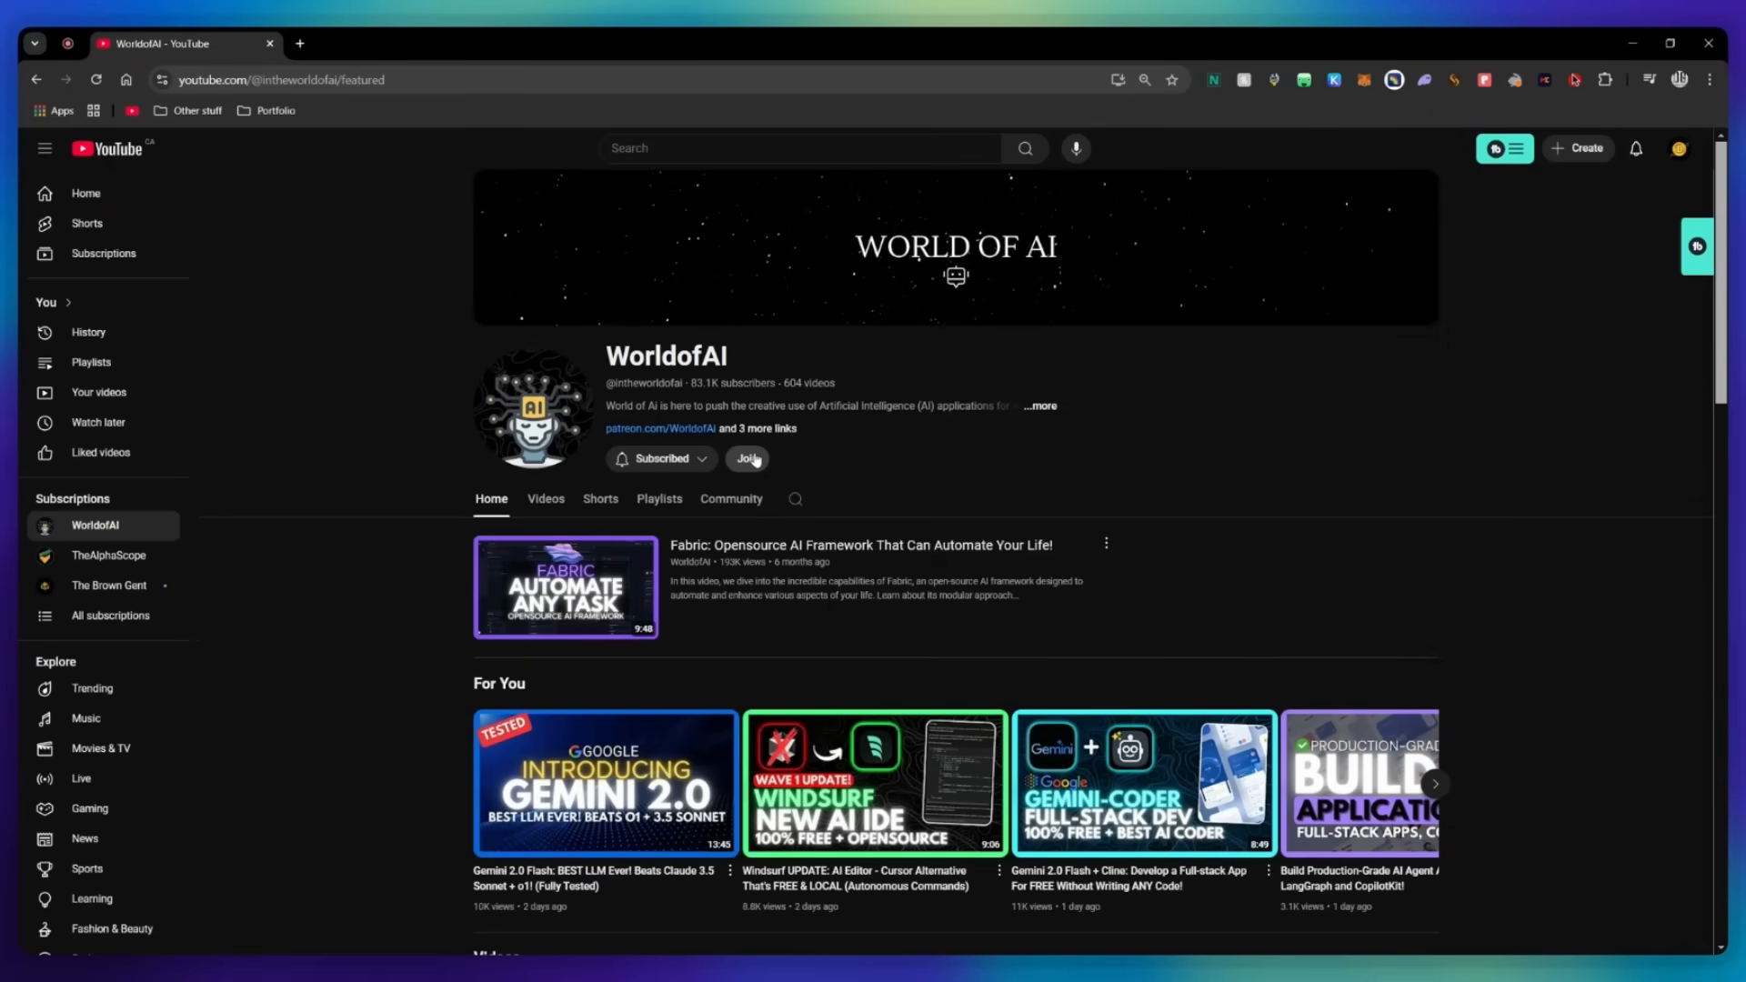
# Step: Open the WorldofAI channel's Join dialog to view membership tiers like AI Pioneers
pyautogui.click(745, 457)
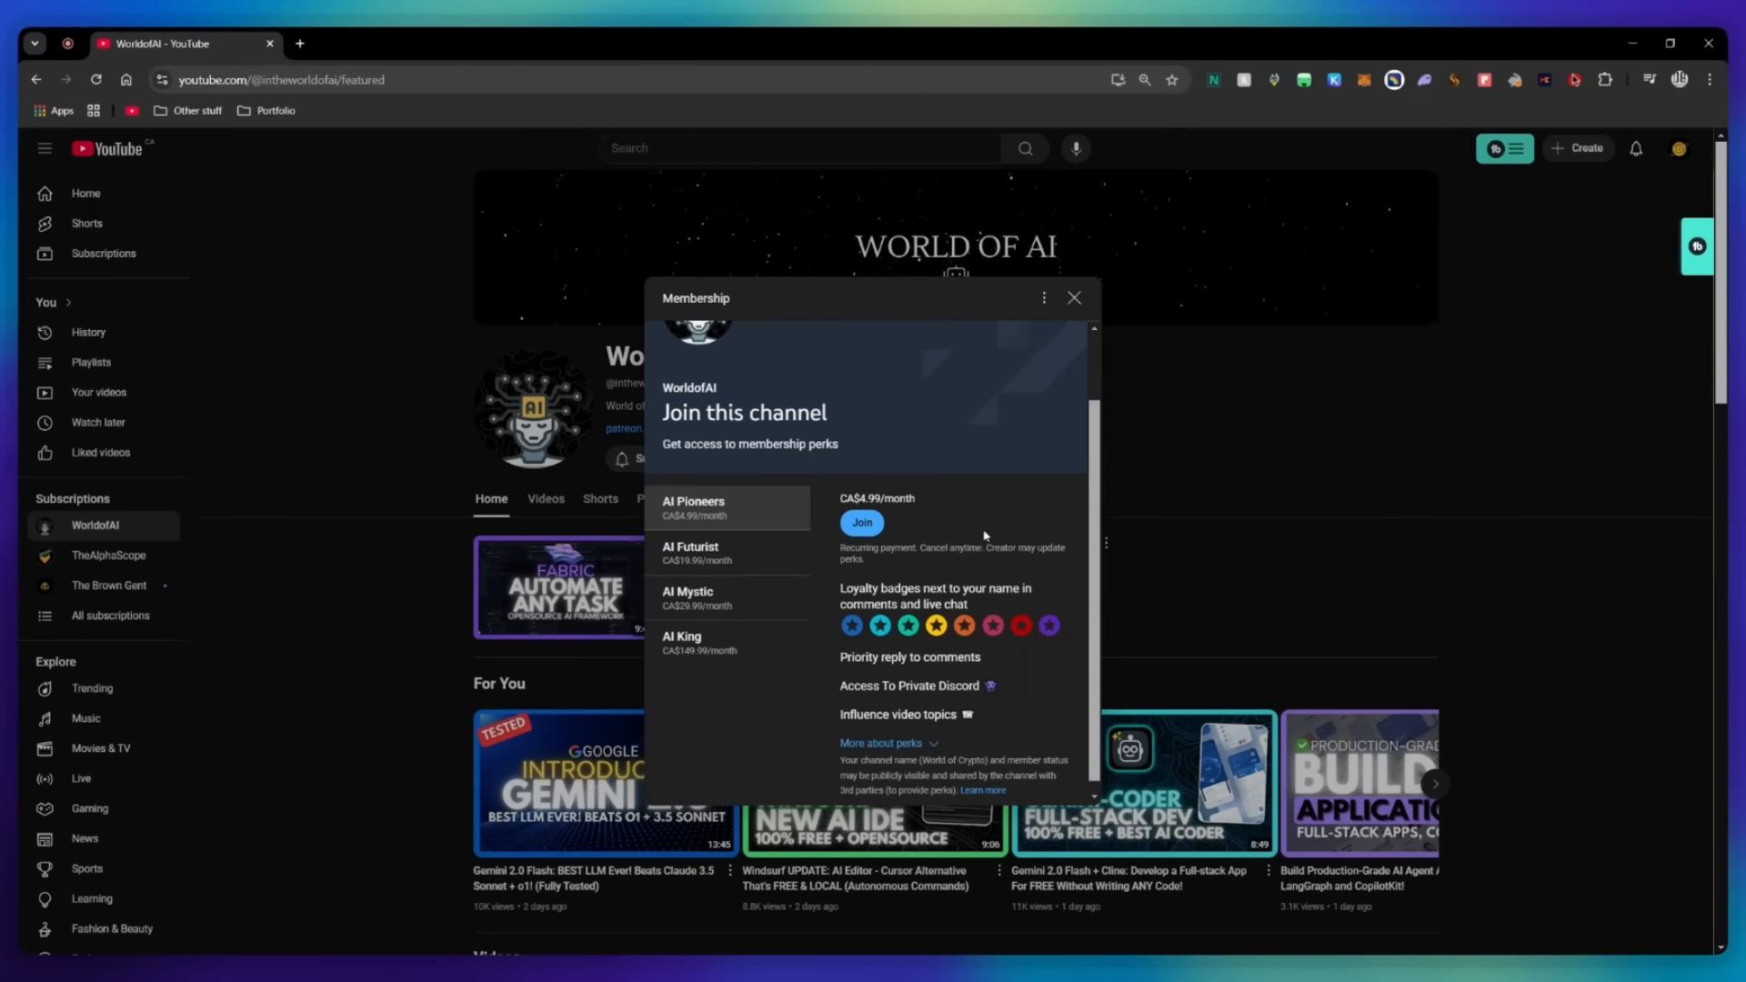
pyautogui.click(690, 554)
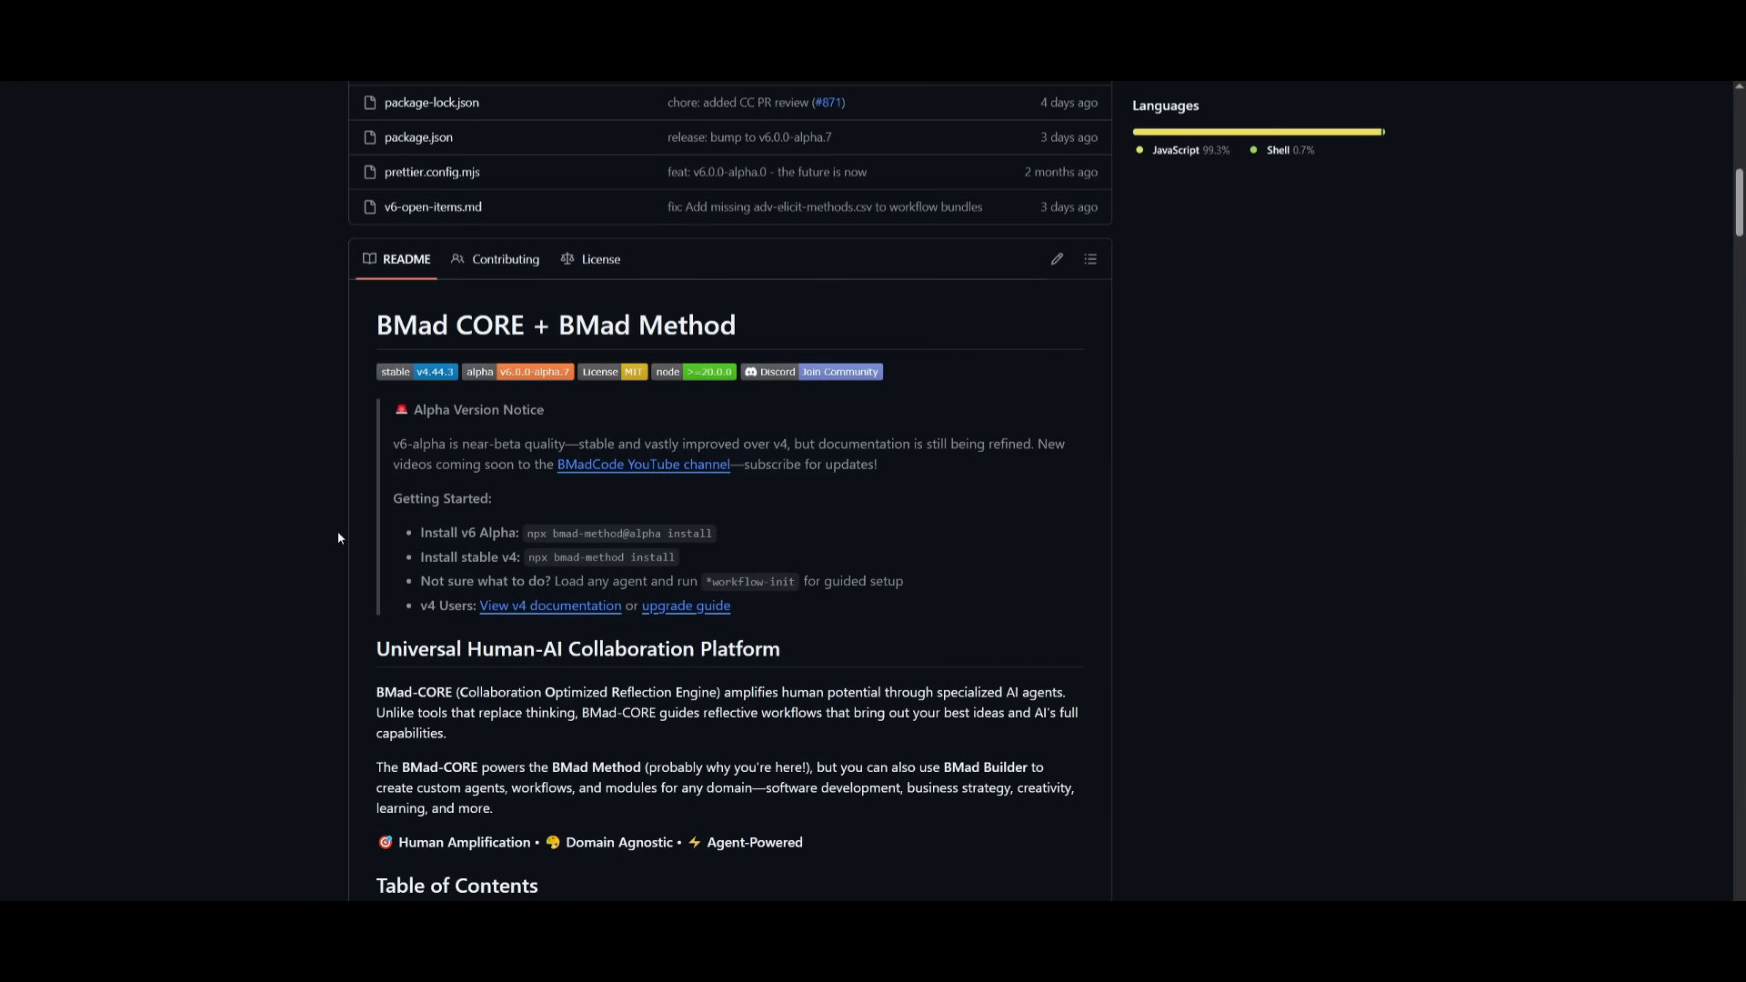
pyautogui.moveTo(778, 509)
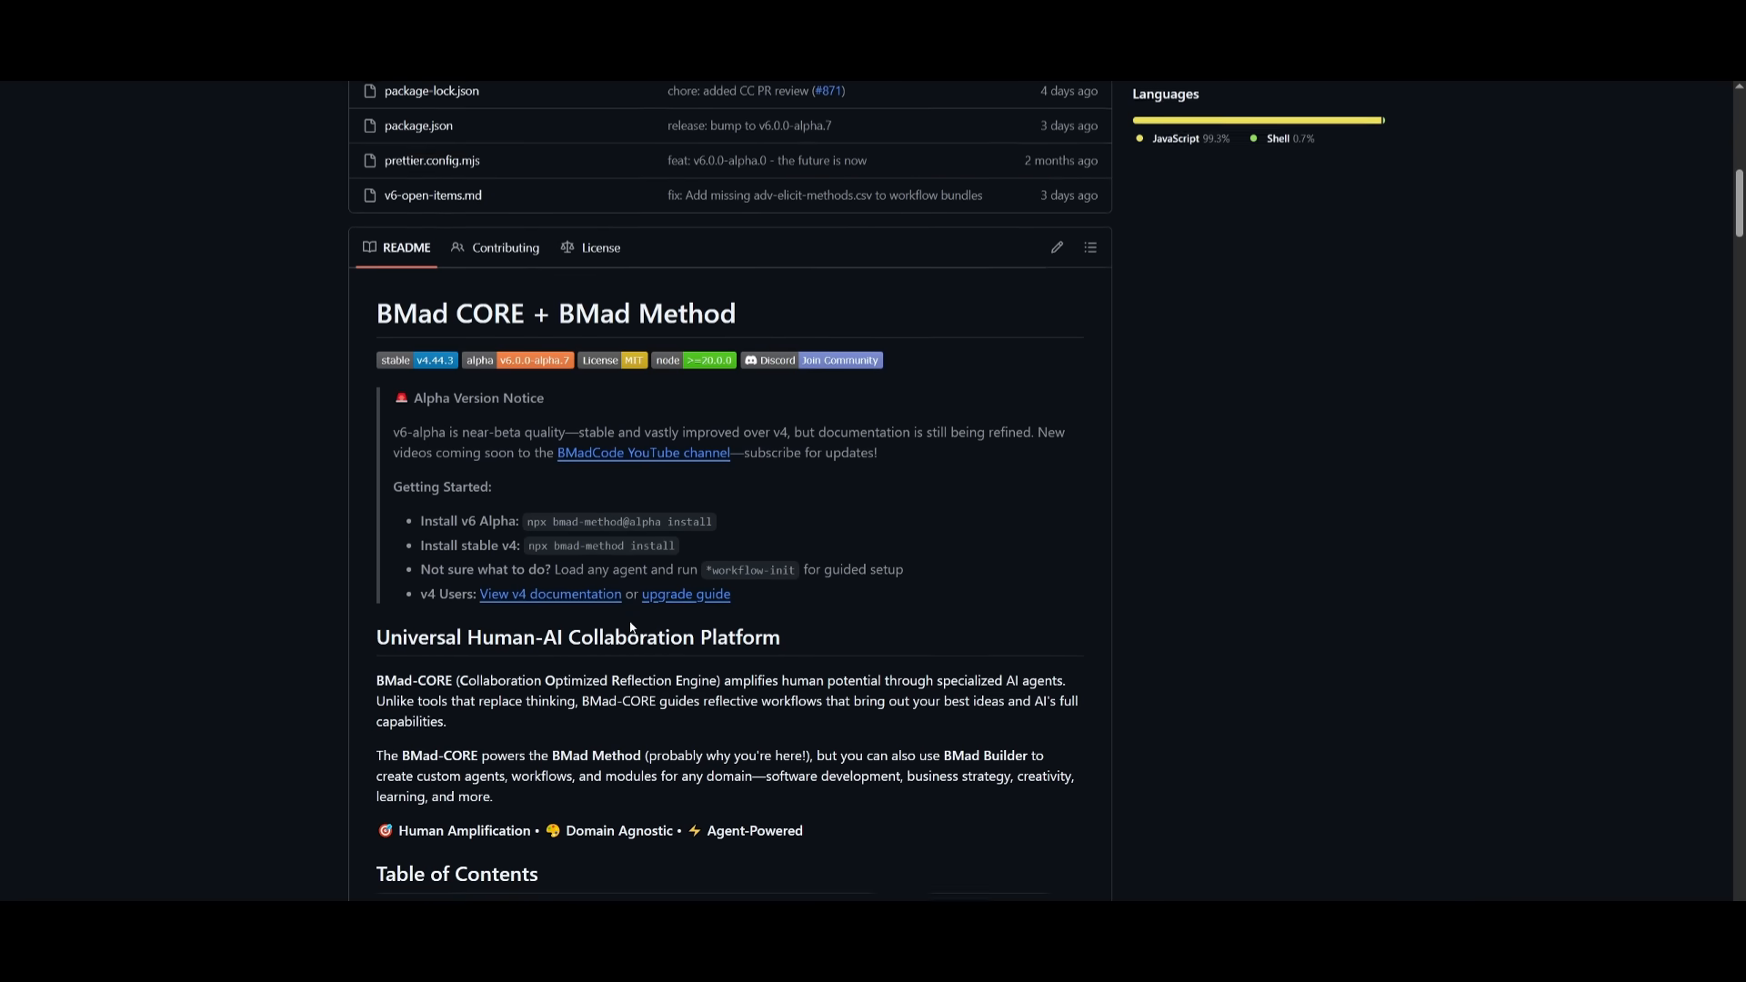
# Step: Scroll to the BMAD-METHOD README on GitHub, then bring up WorldofAI's Videos tab
pyautogui.scroll(-3)
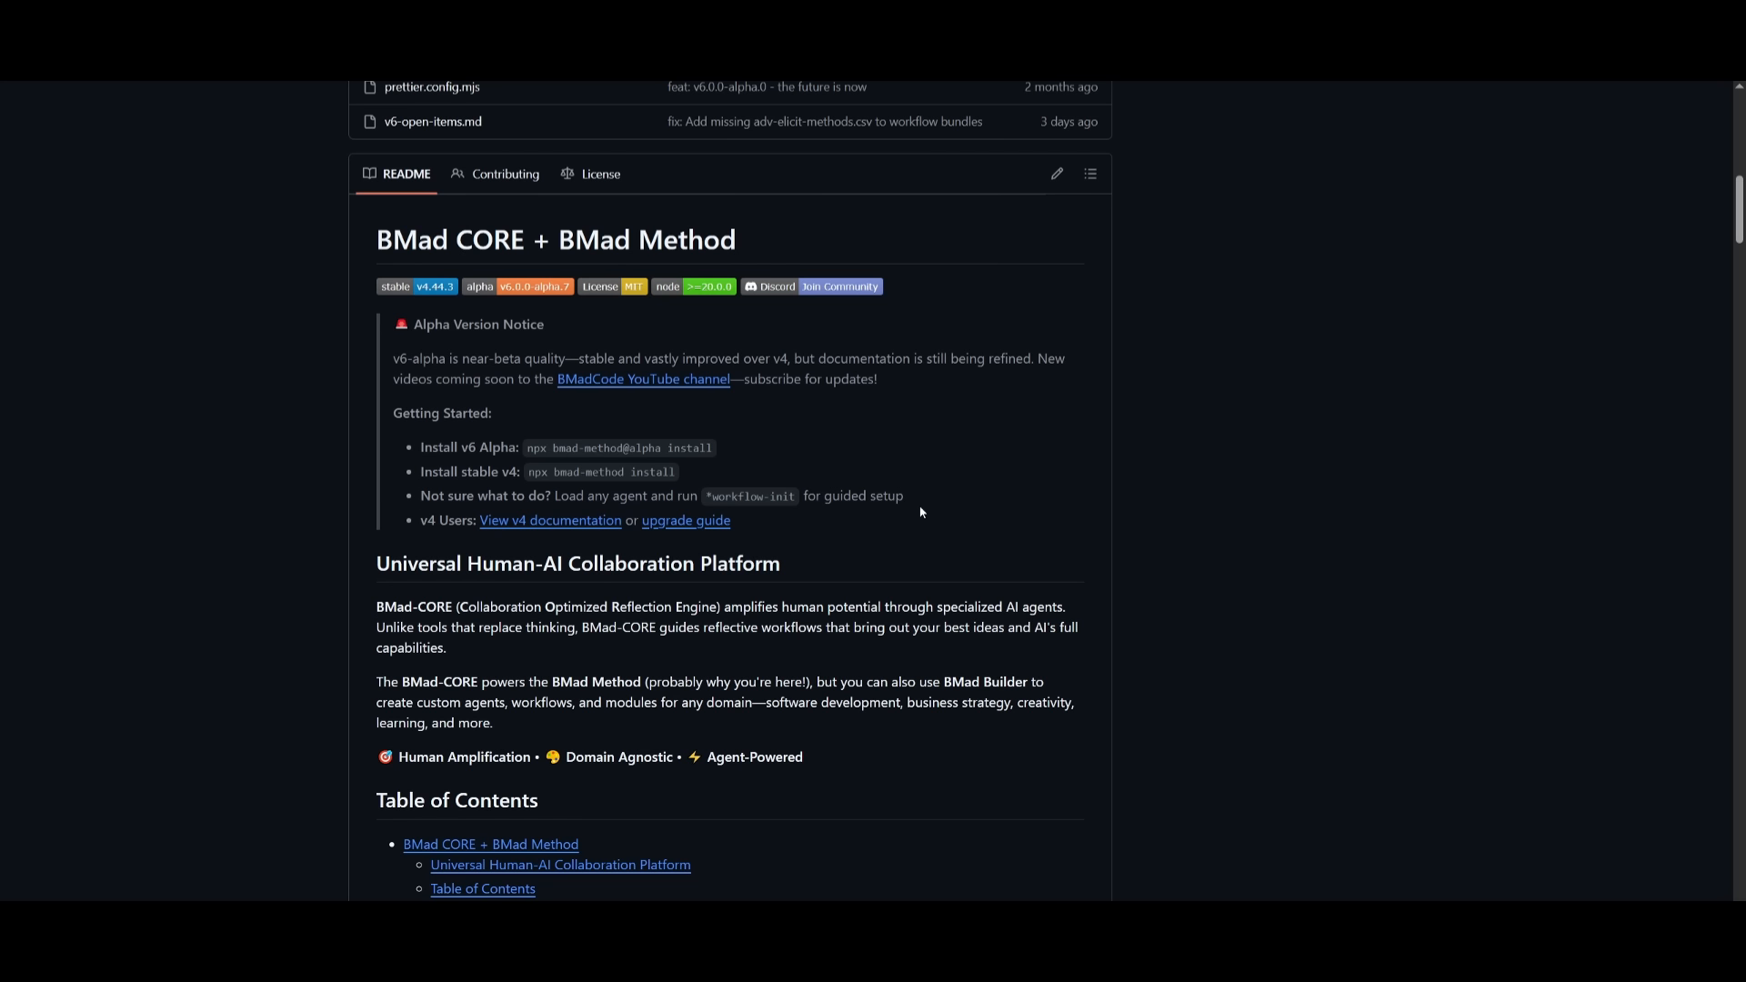
pyautogui.moveTo(902, 693)
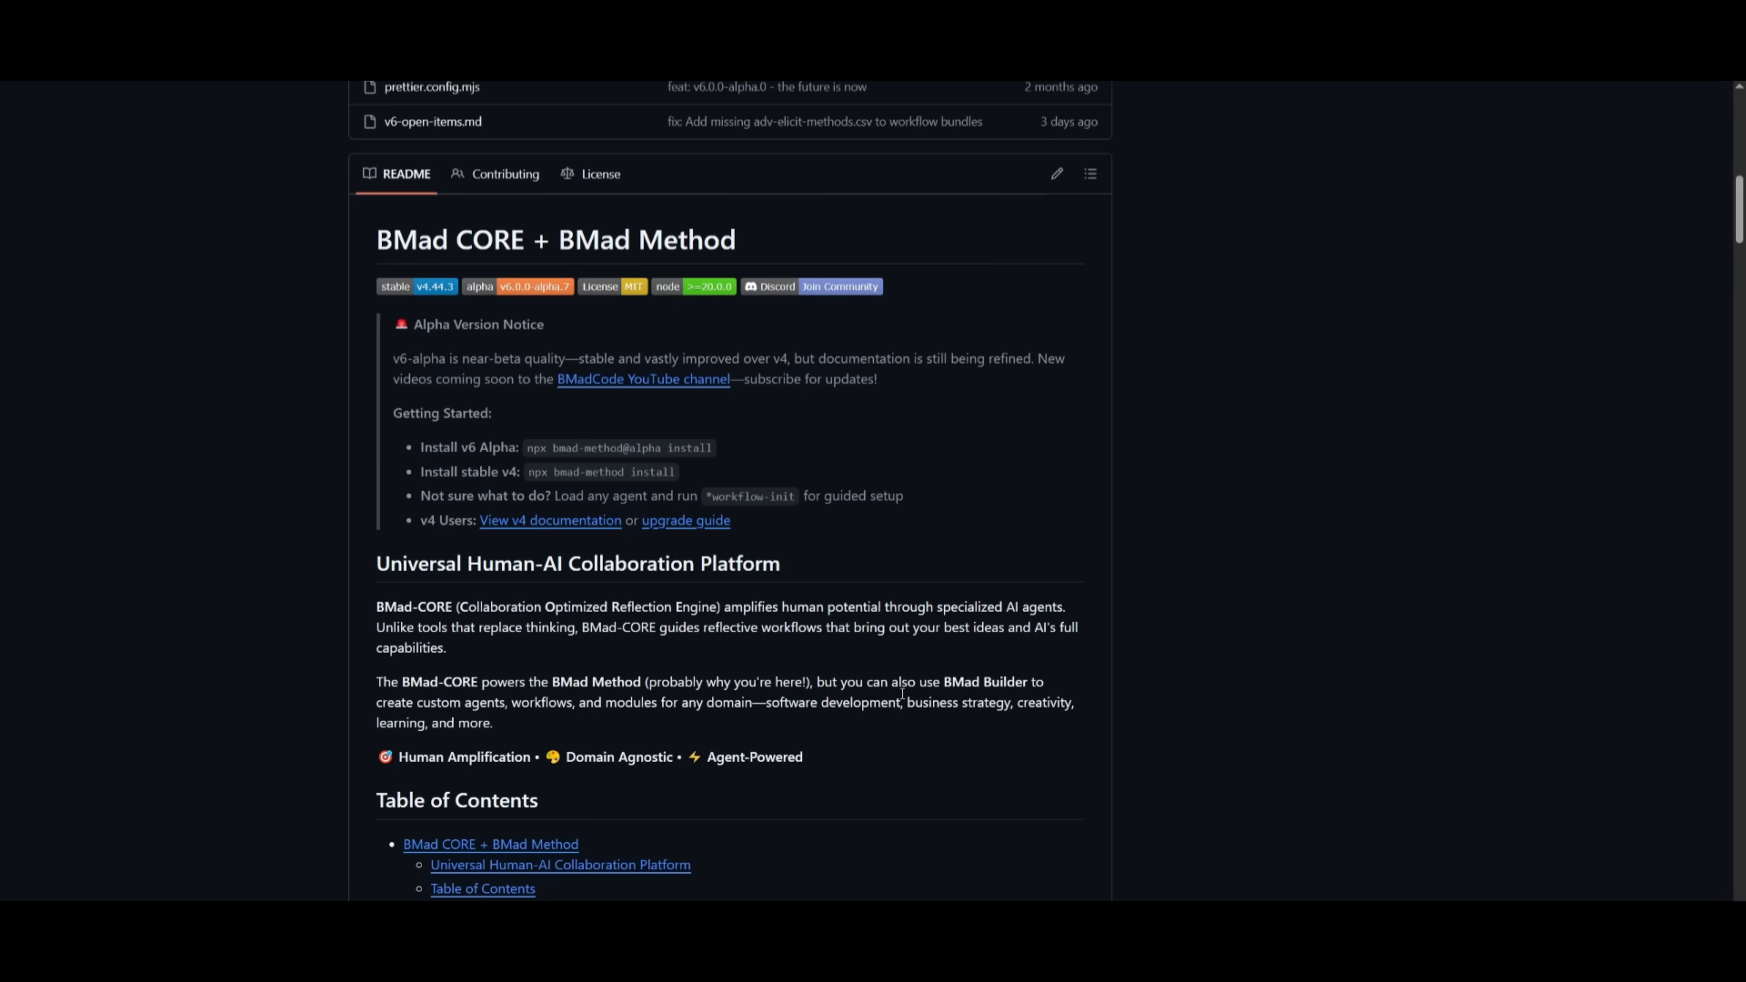
pyautogui.moveTo(1026, 724)
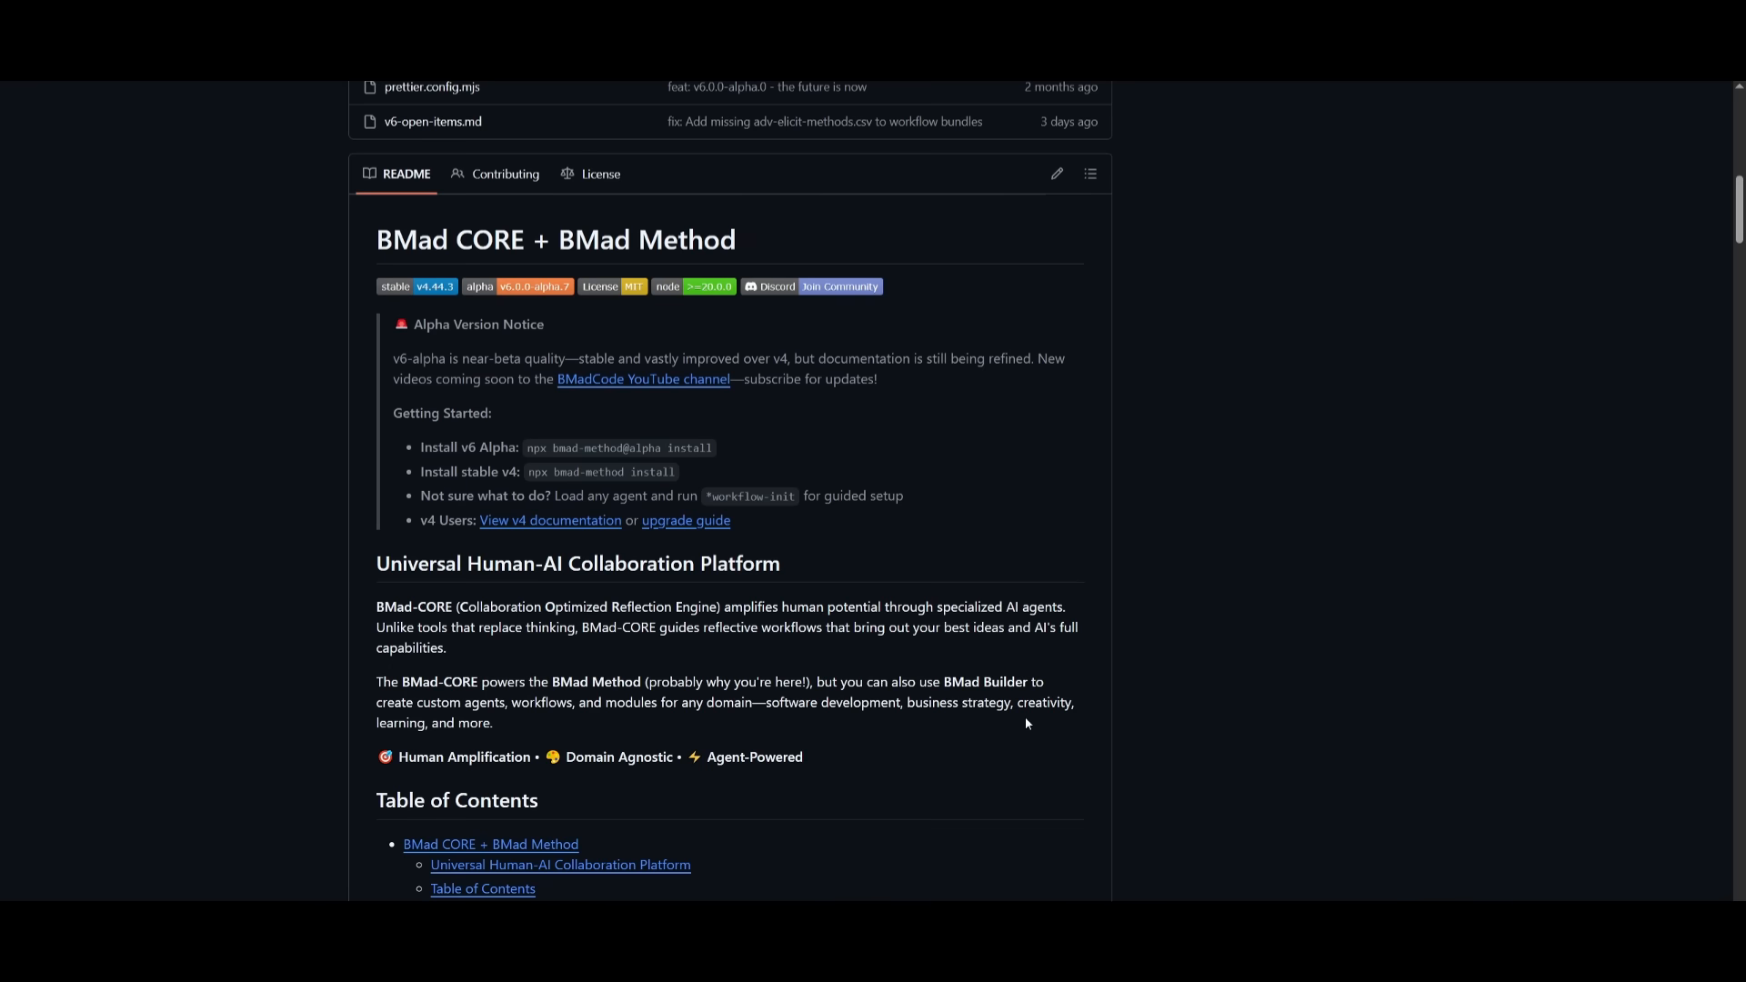
pyautogui.moveTo(1285, 482)
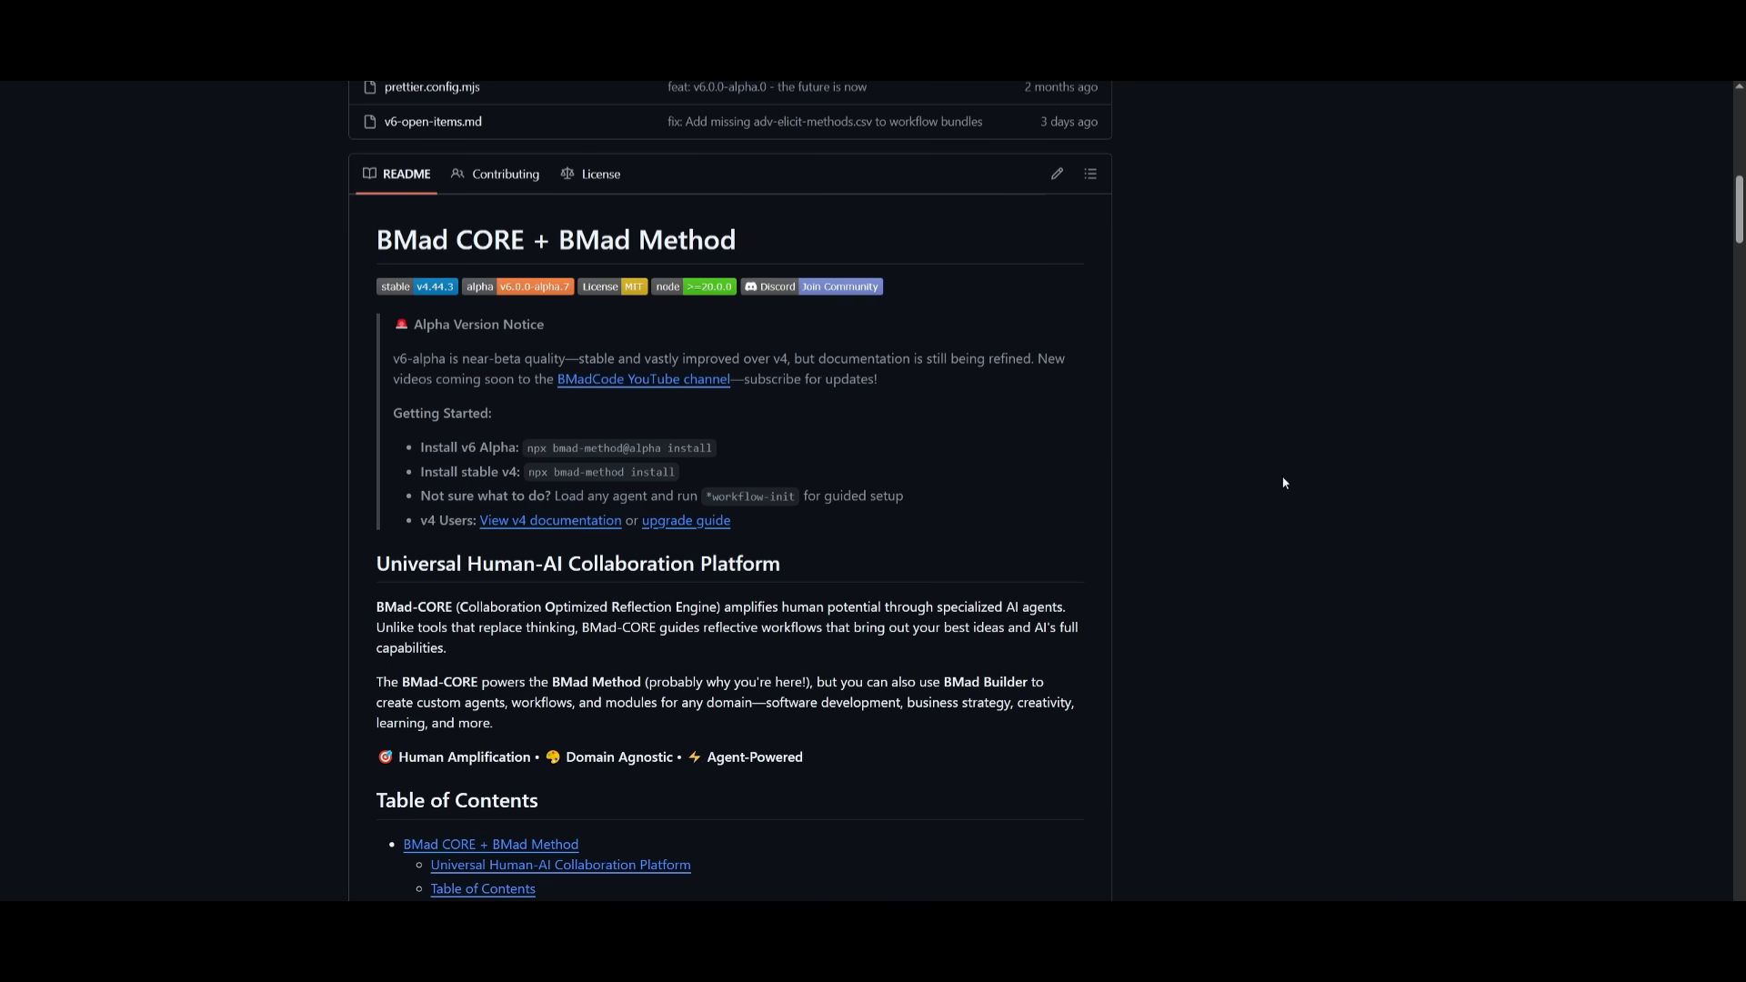
pyautogui.click(643, 378)
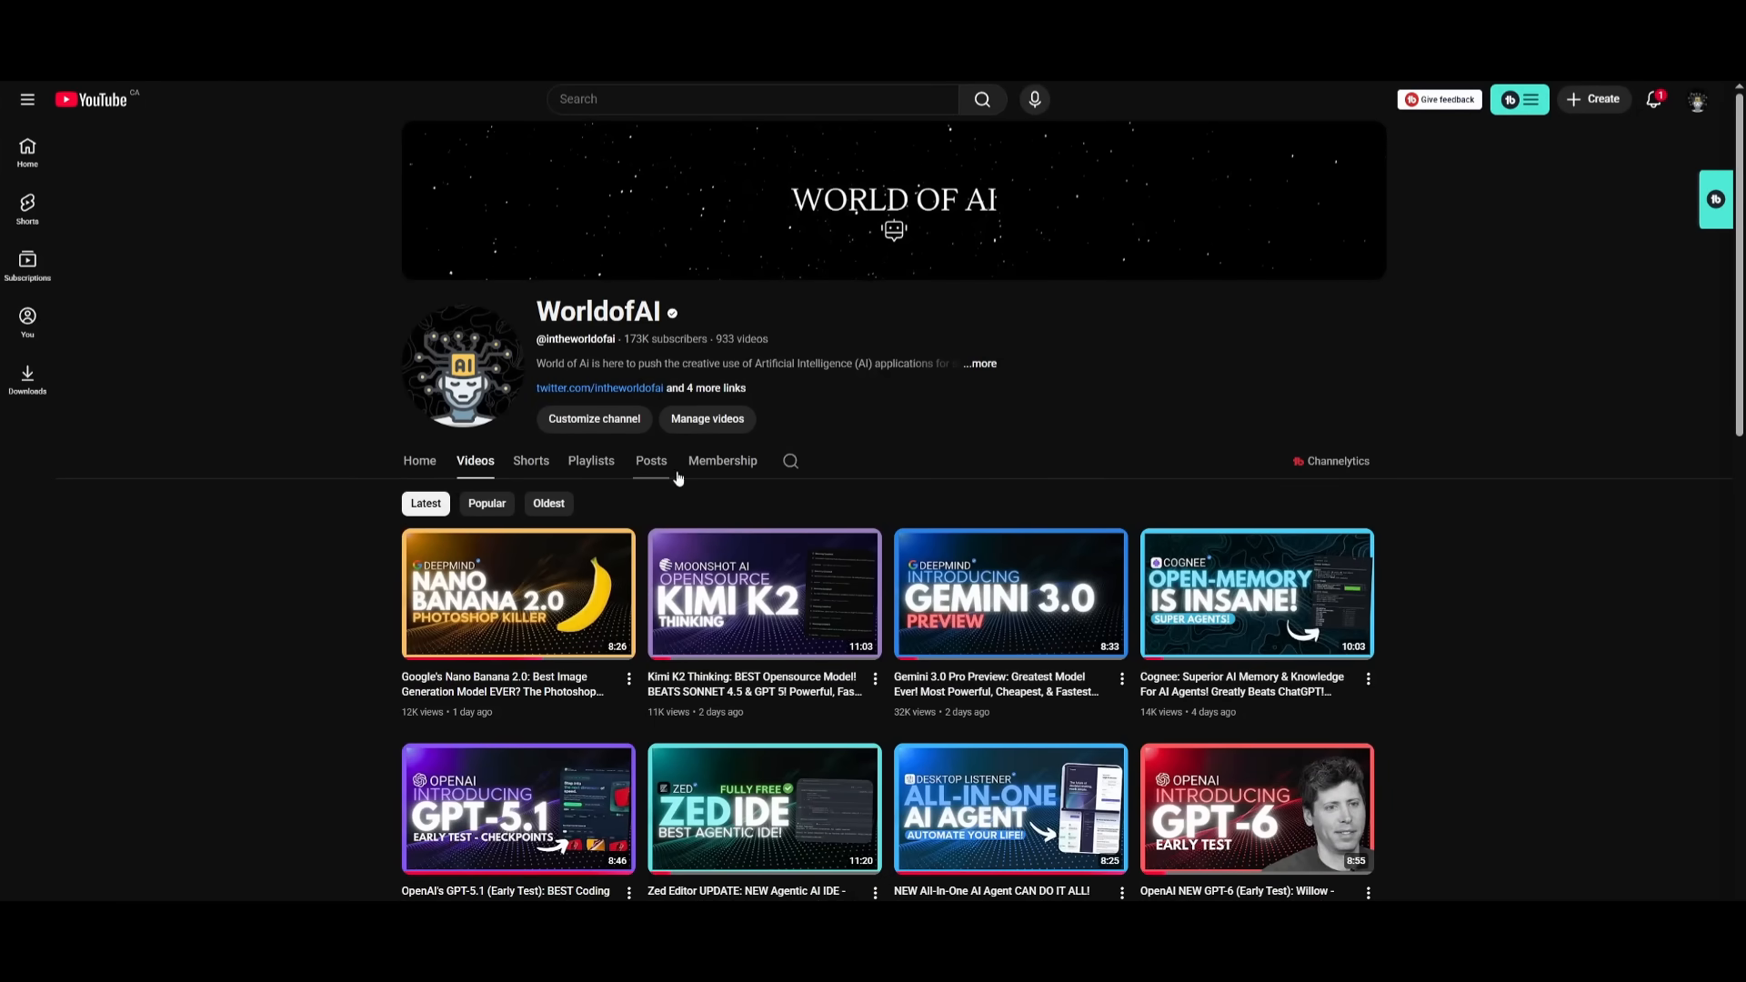
# Step: Scroll down the WorldofAI Videos tab to uploads from about a month ago
pyautogui.scroll(-3)
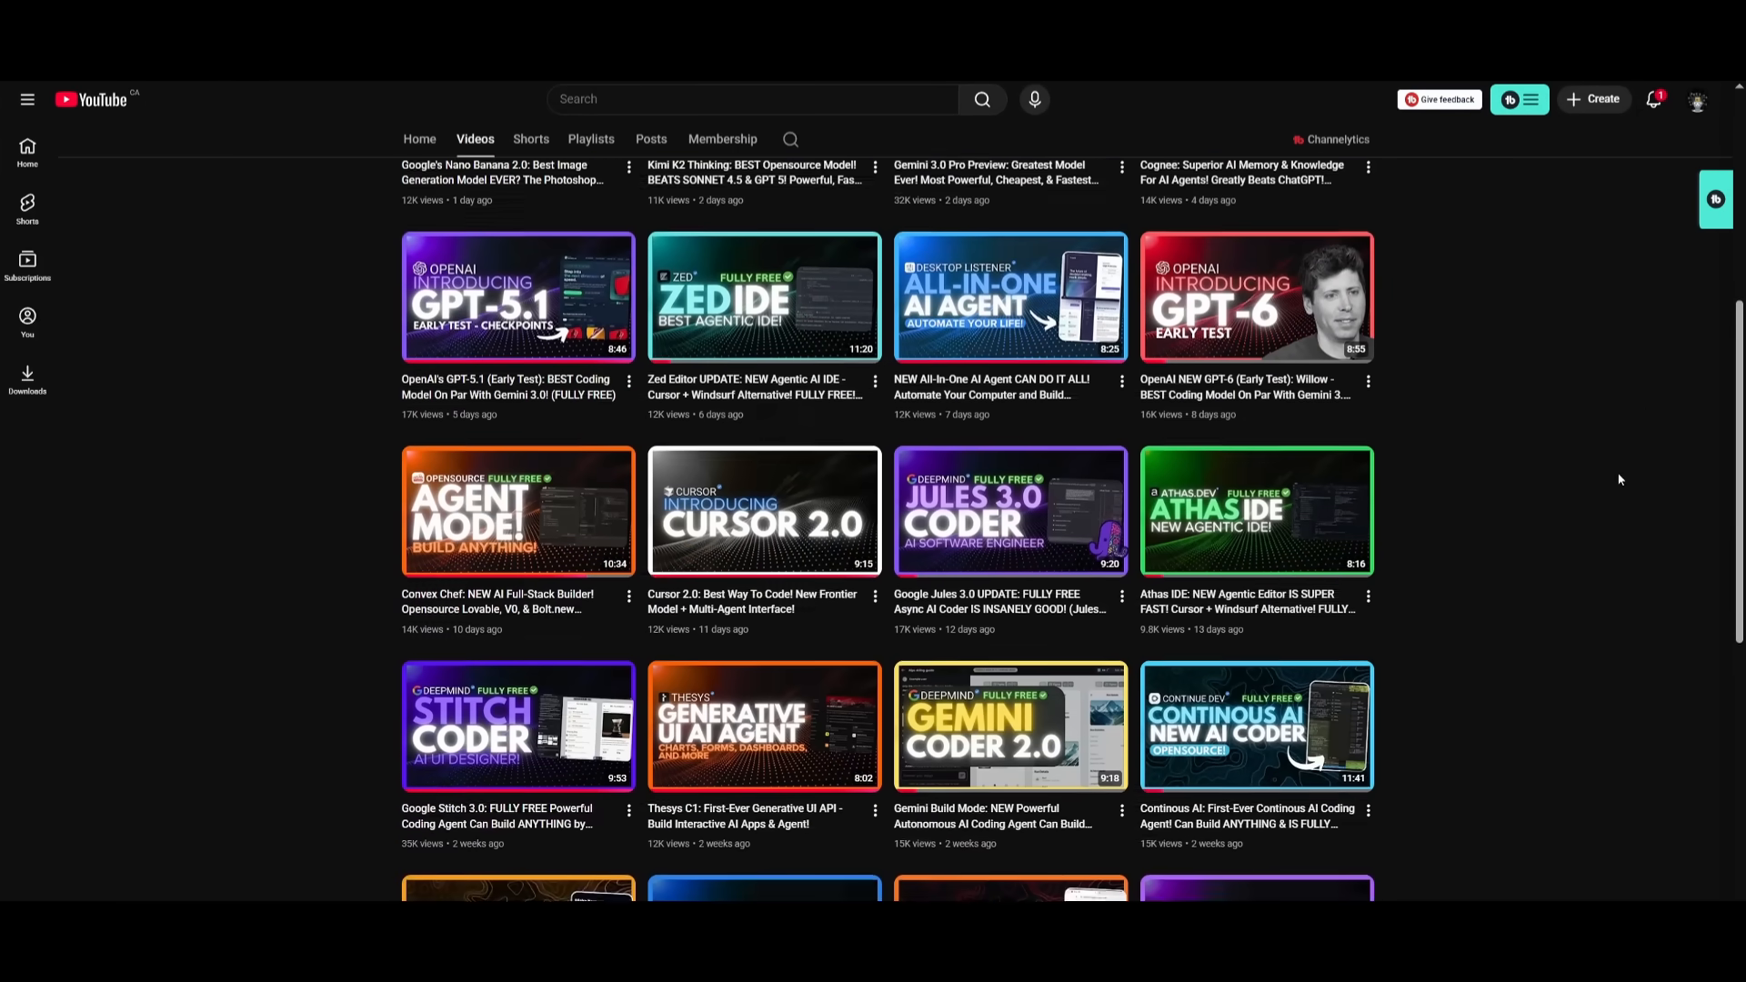
pyautogui.scroll(-3)
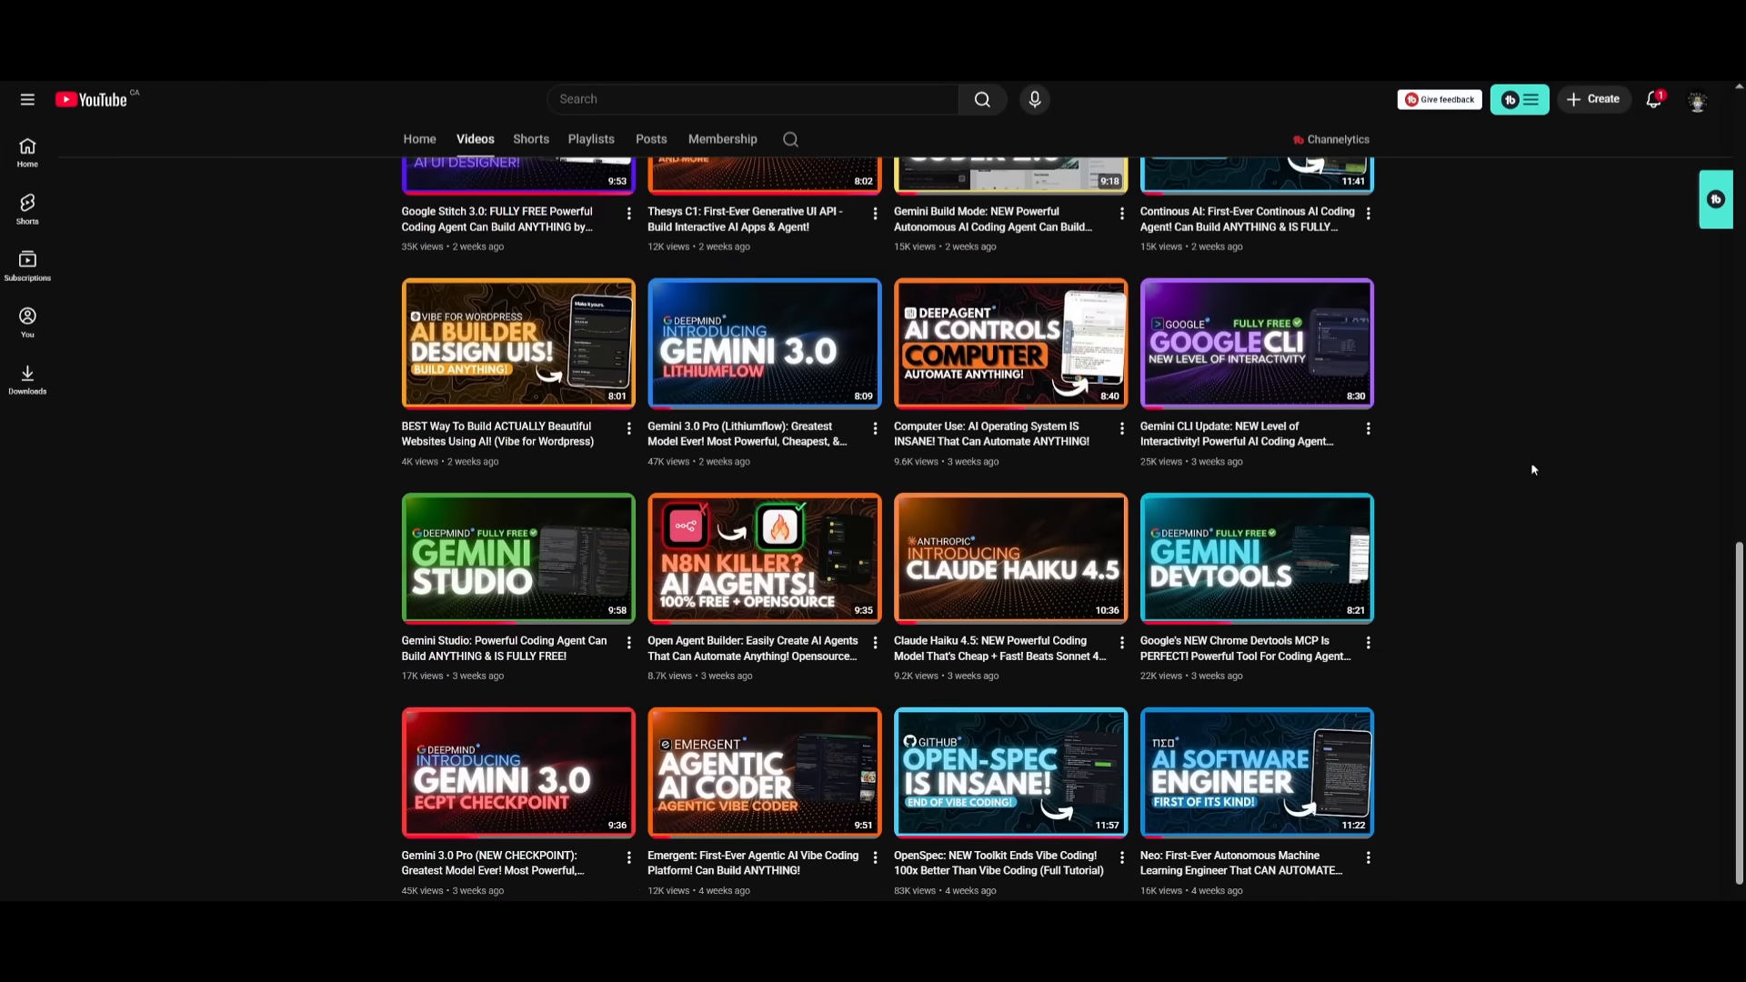
pyautogui.scroll(-3)
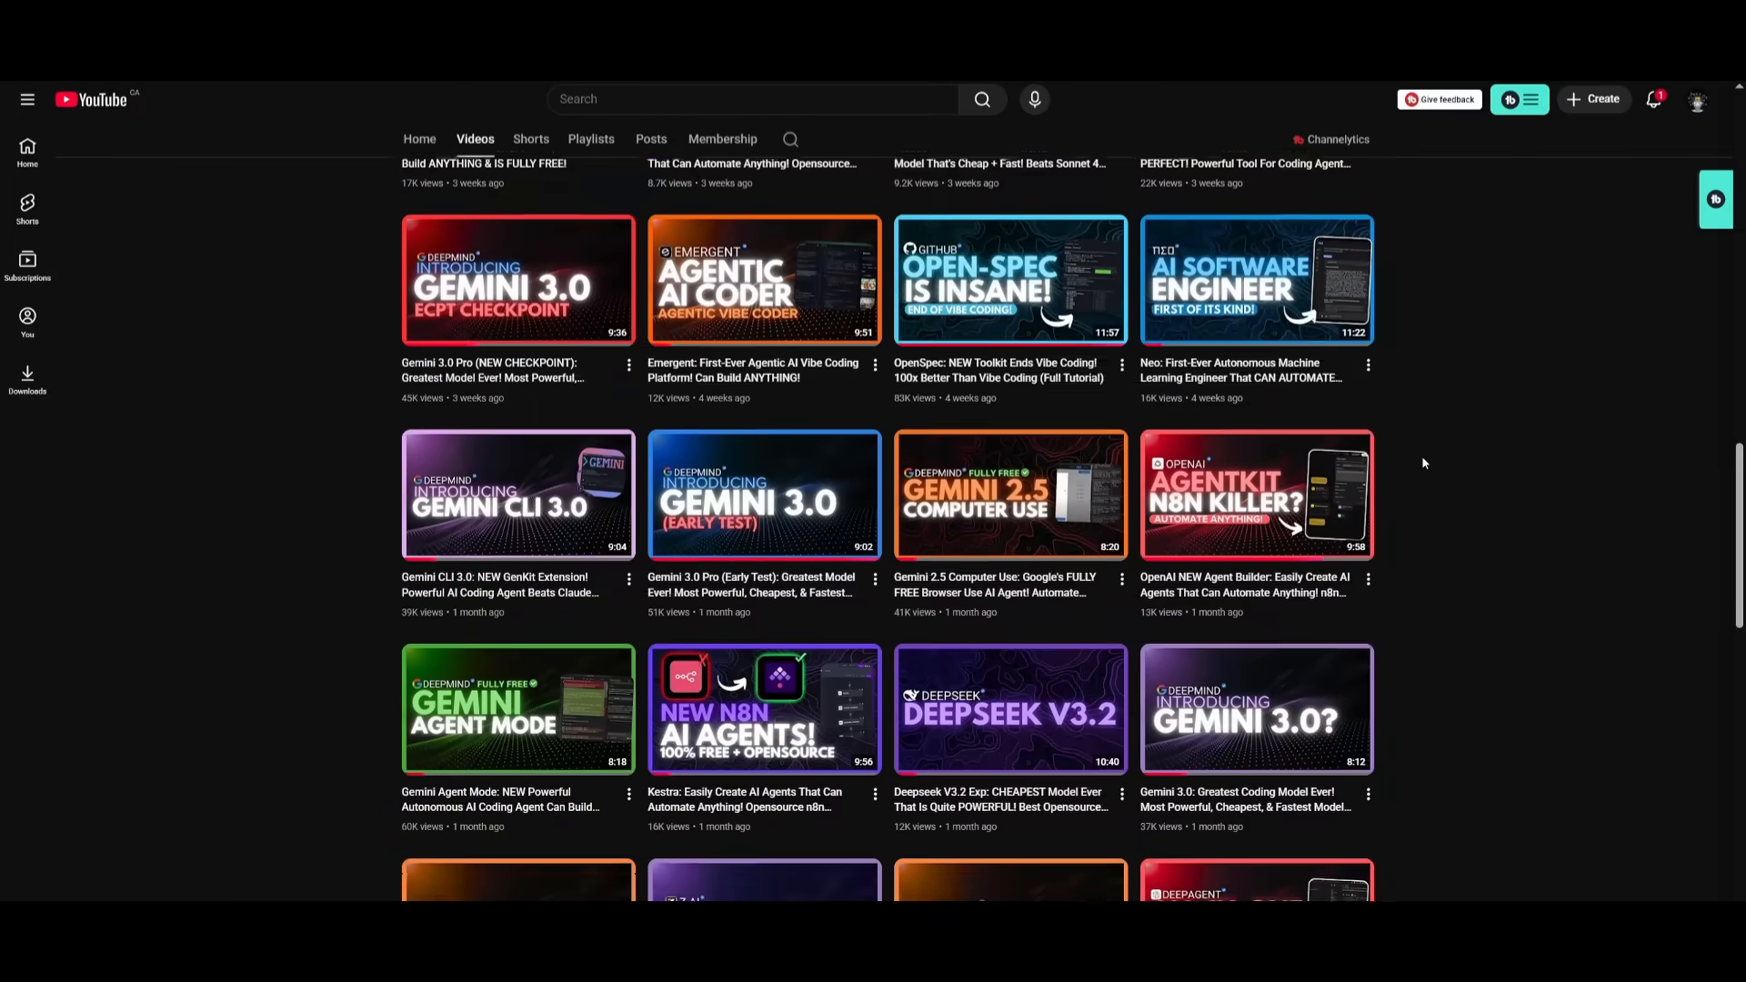
pyautogui.scroll(-3)
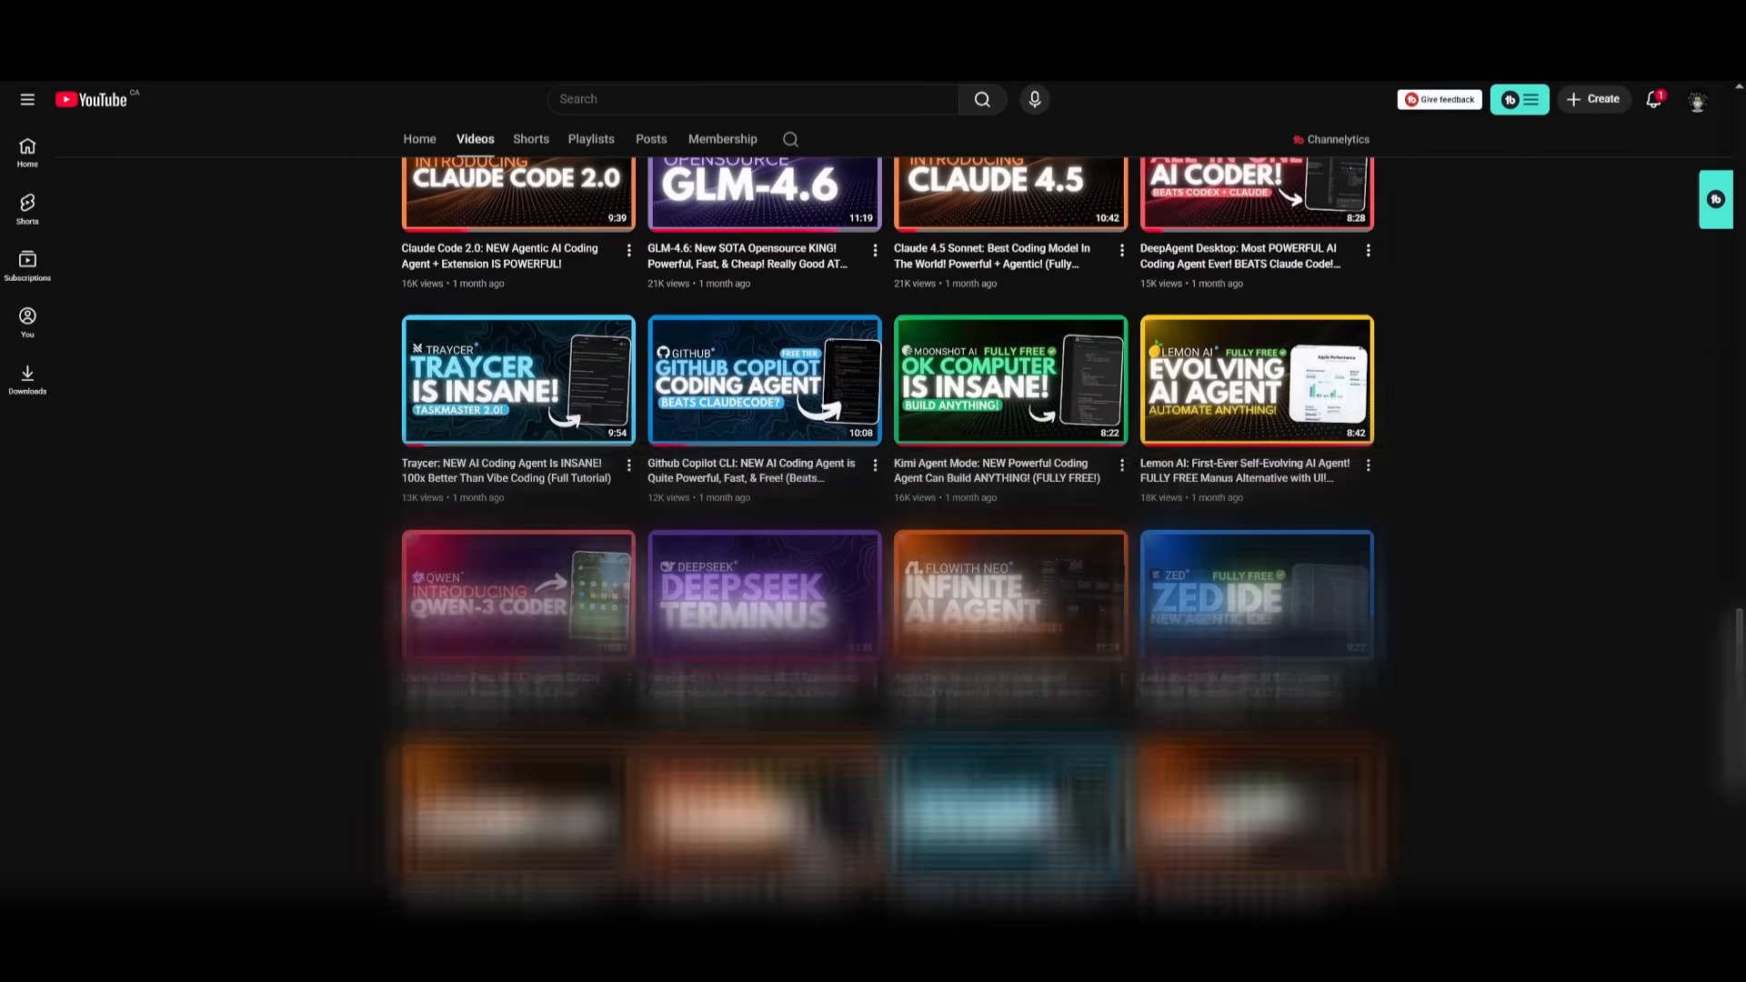